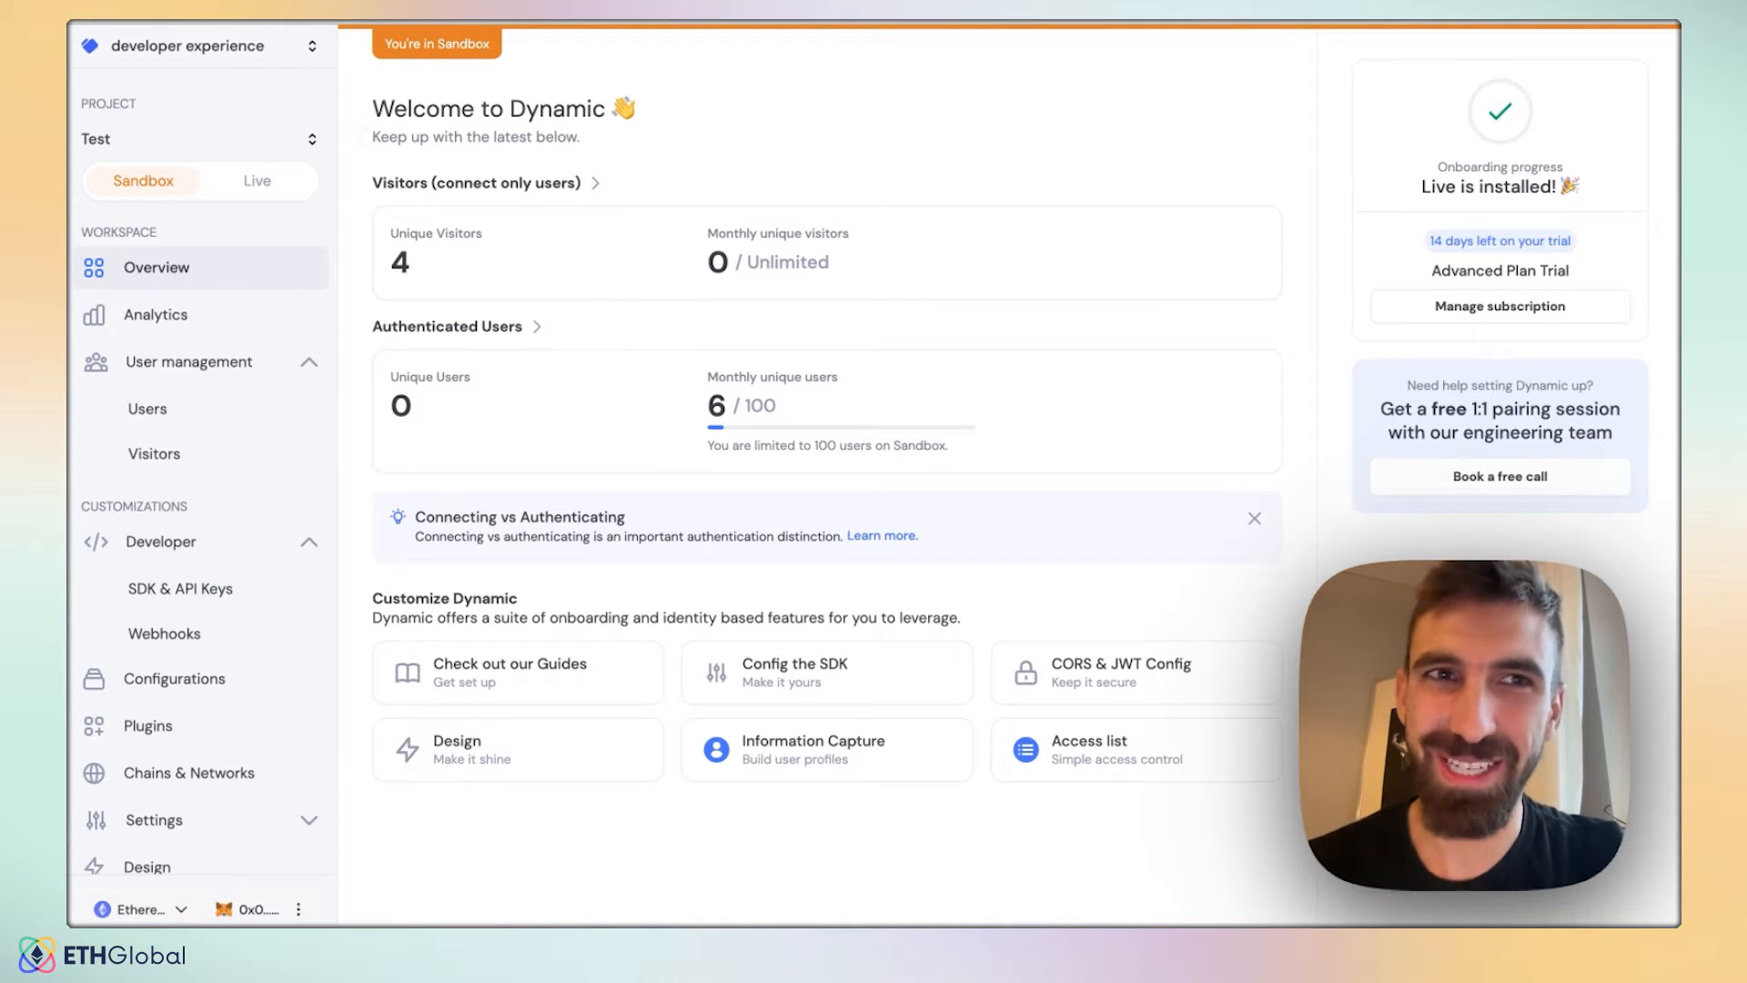
mouse_move(359, 134)
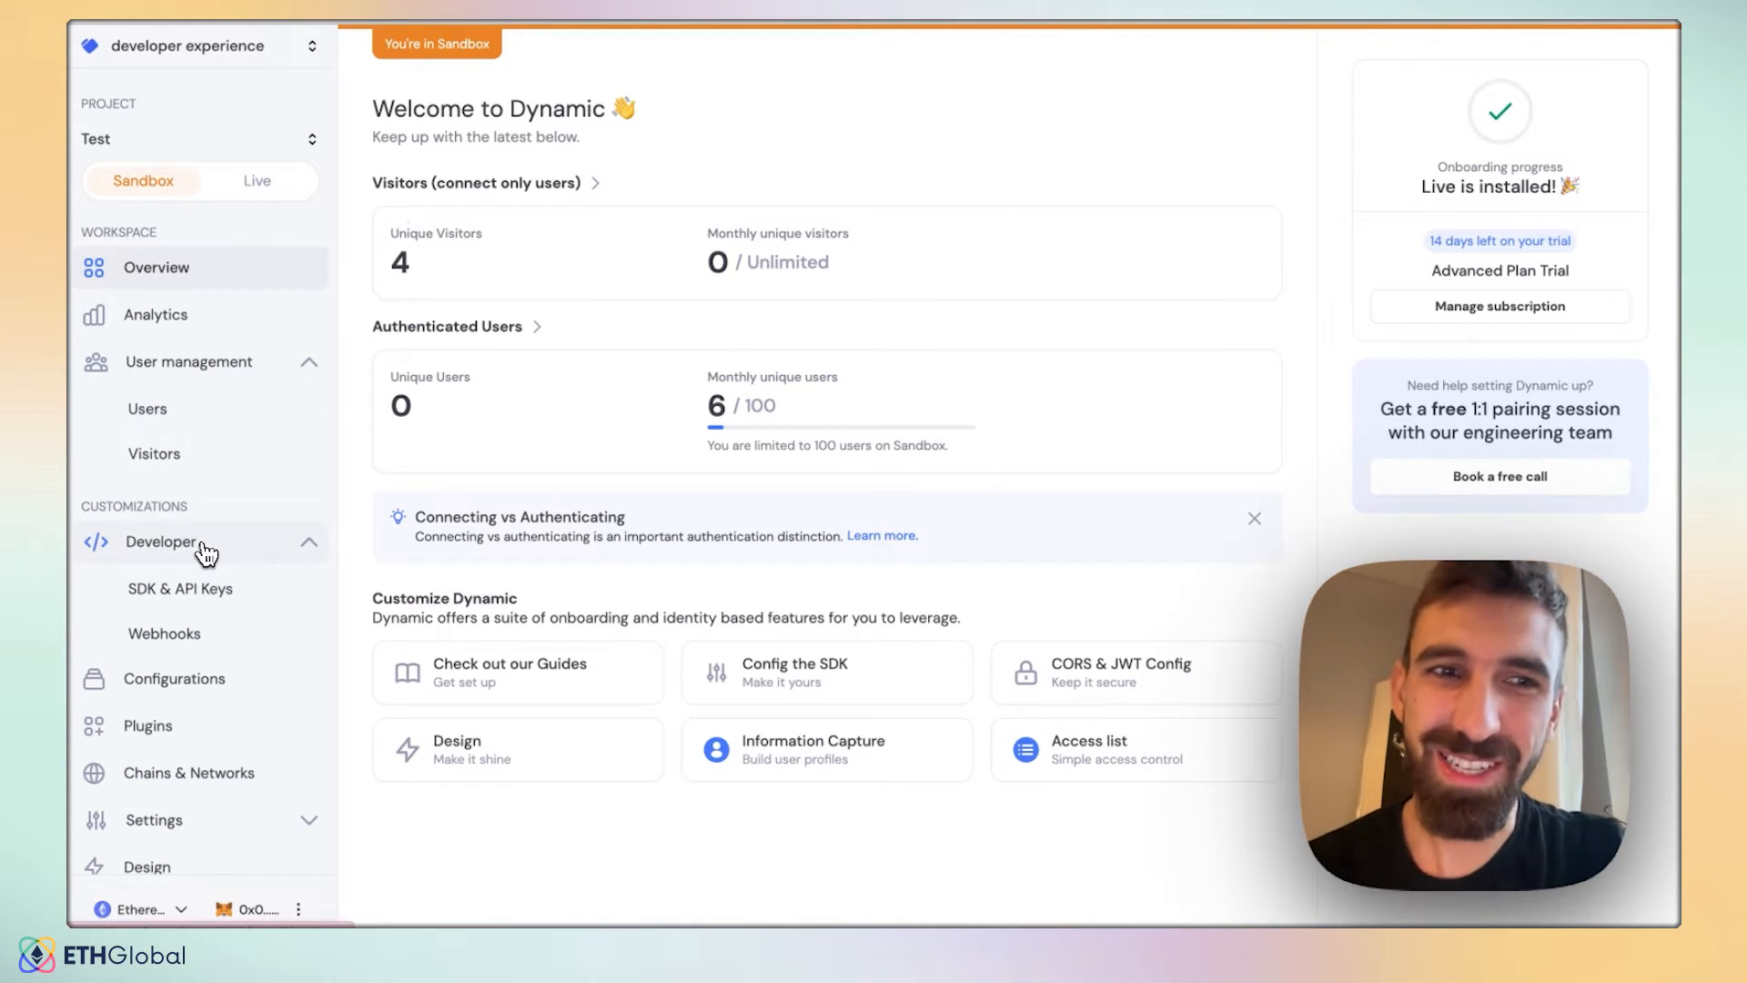
- Copy the Environment ID 4e598b41-f388-489b-a0b3-d24064b1d1ed into App.js
click(179, 589)
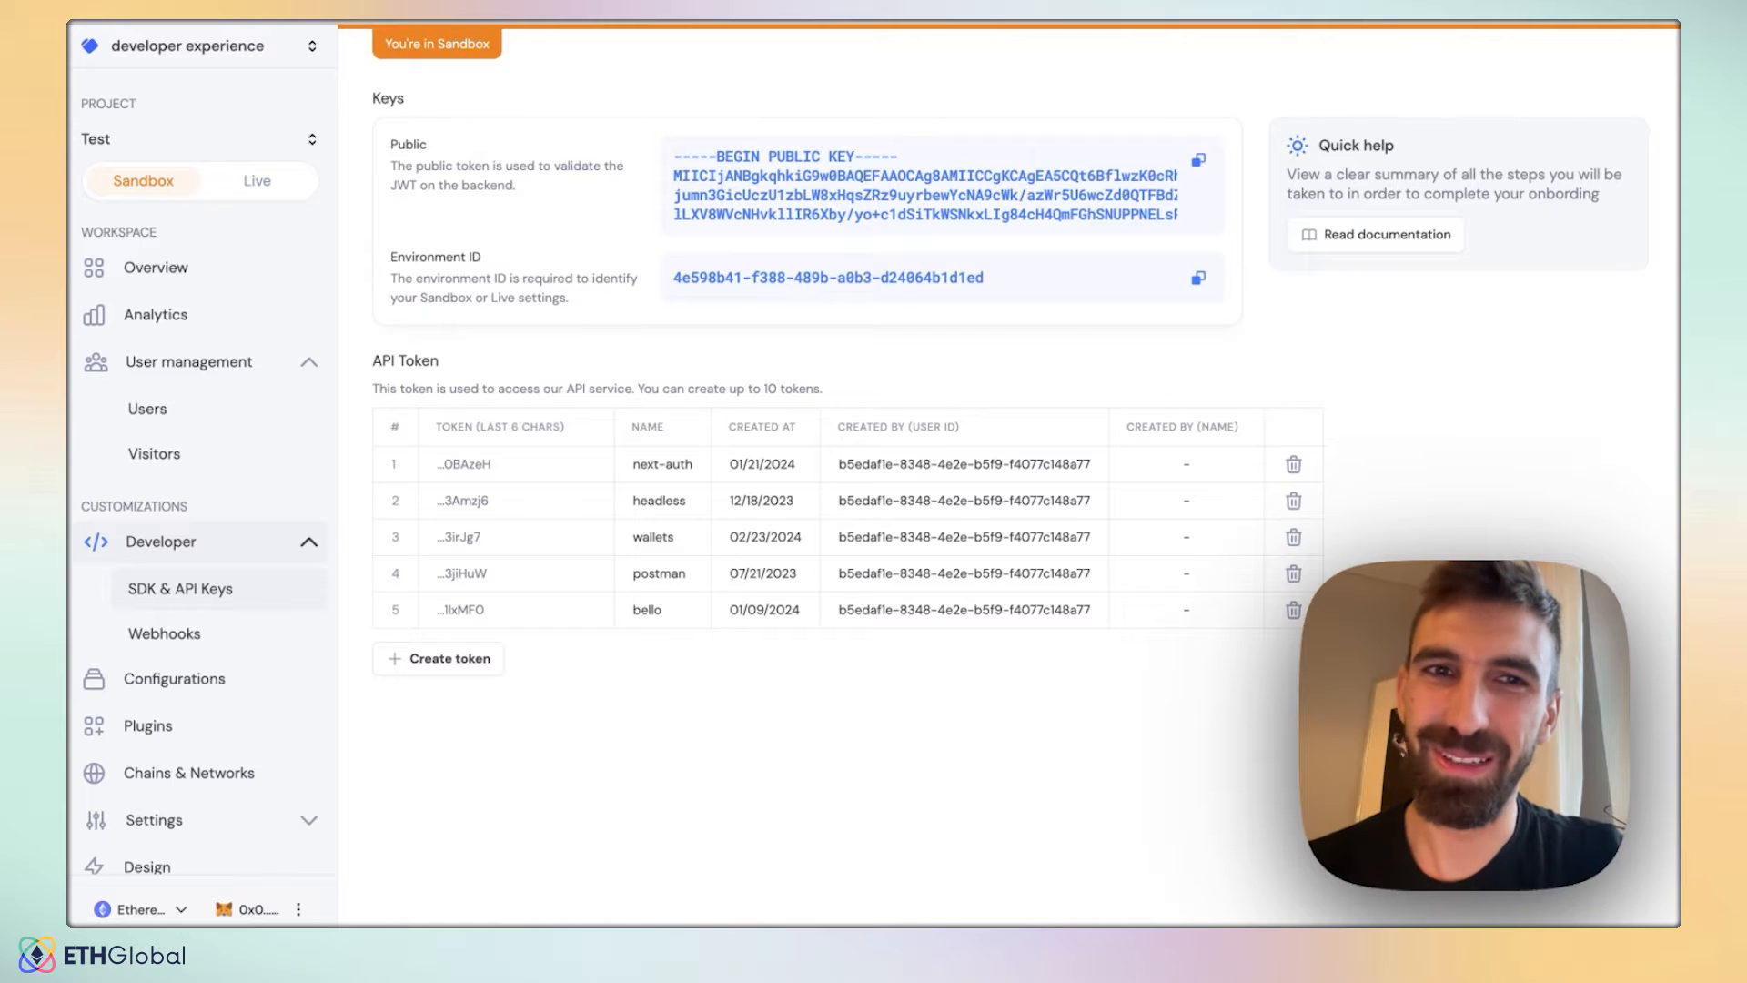
click(1197, 277)
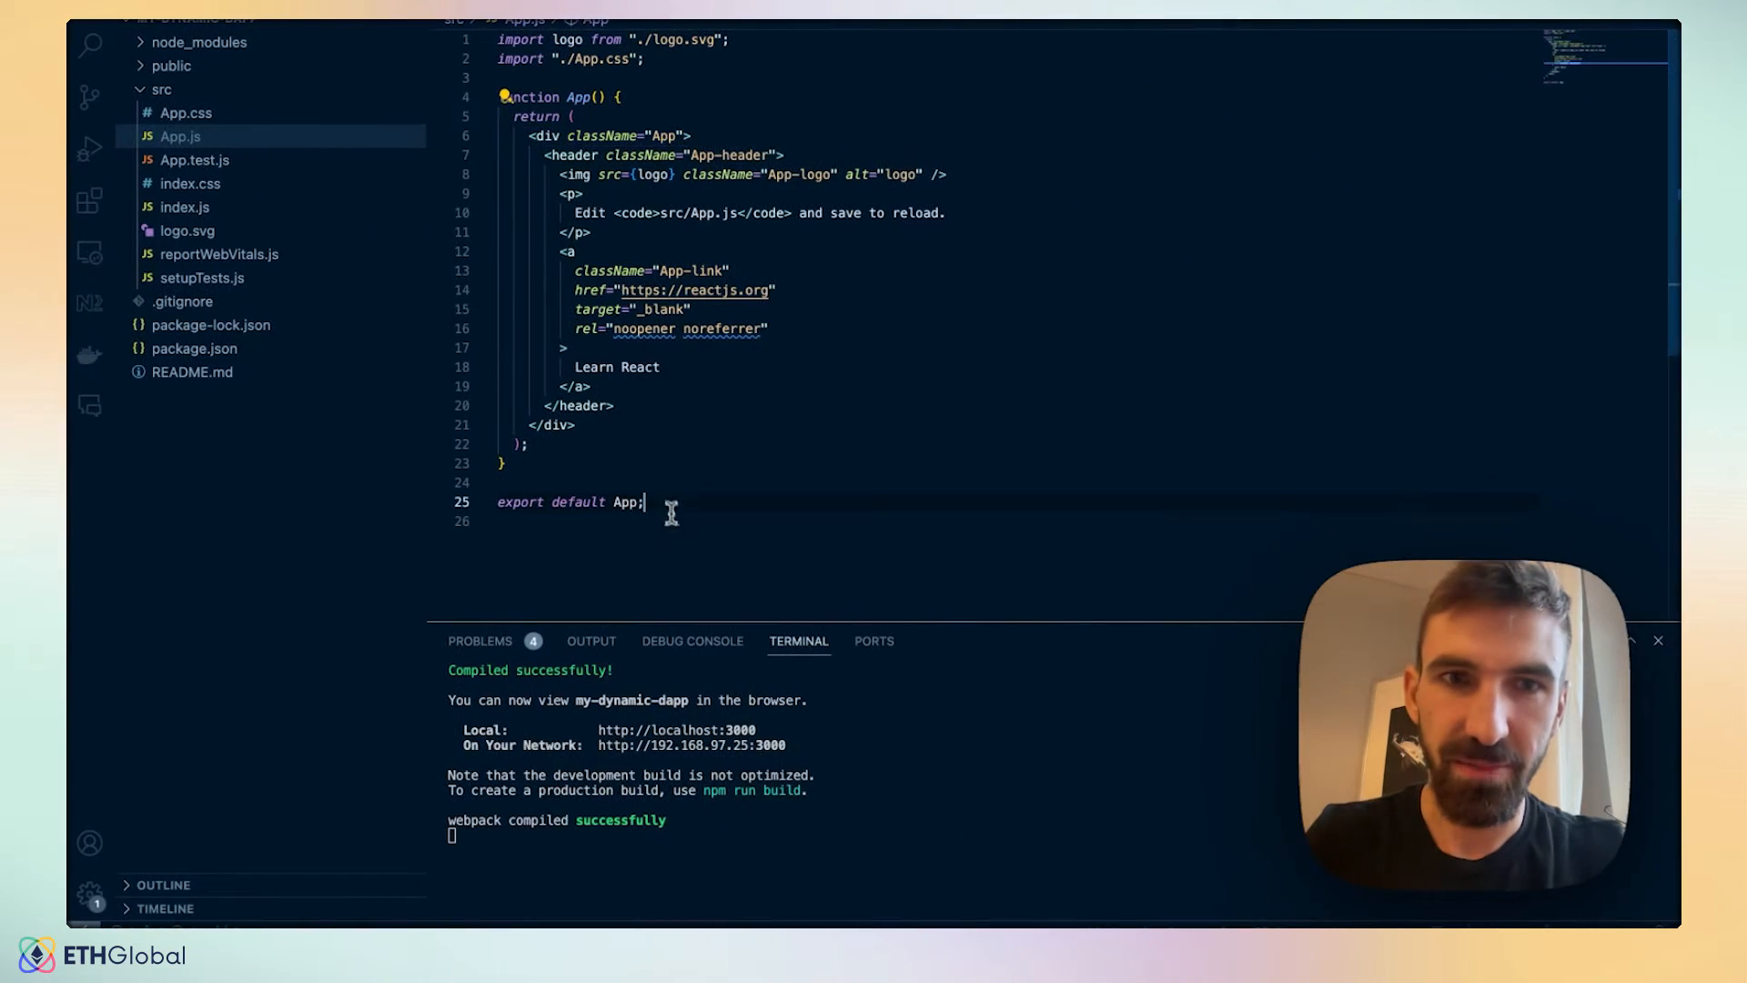
text(4e598b41-f388-489b-a0b3-d24064b1d1ed)
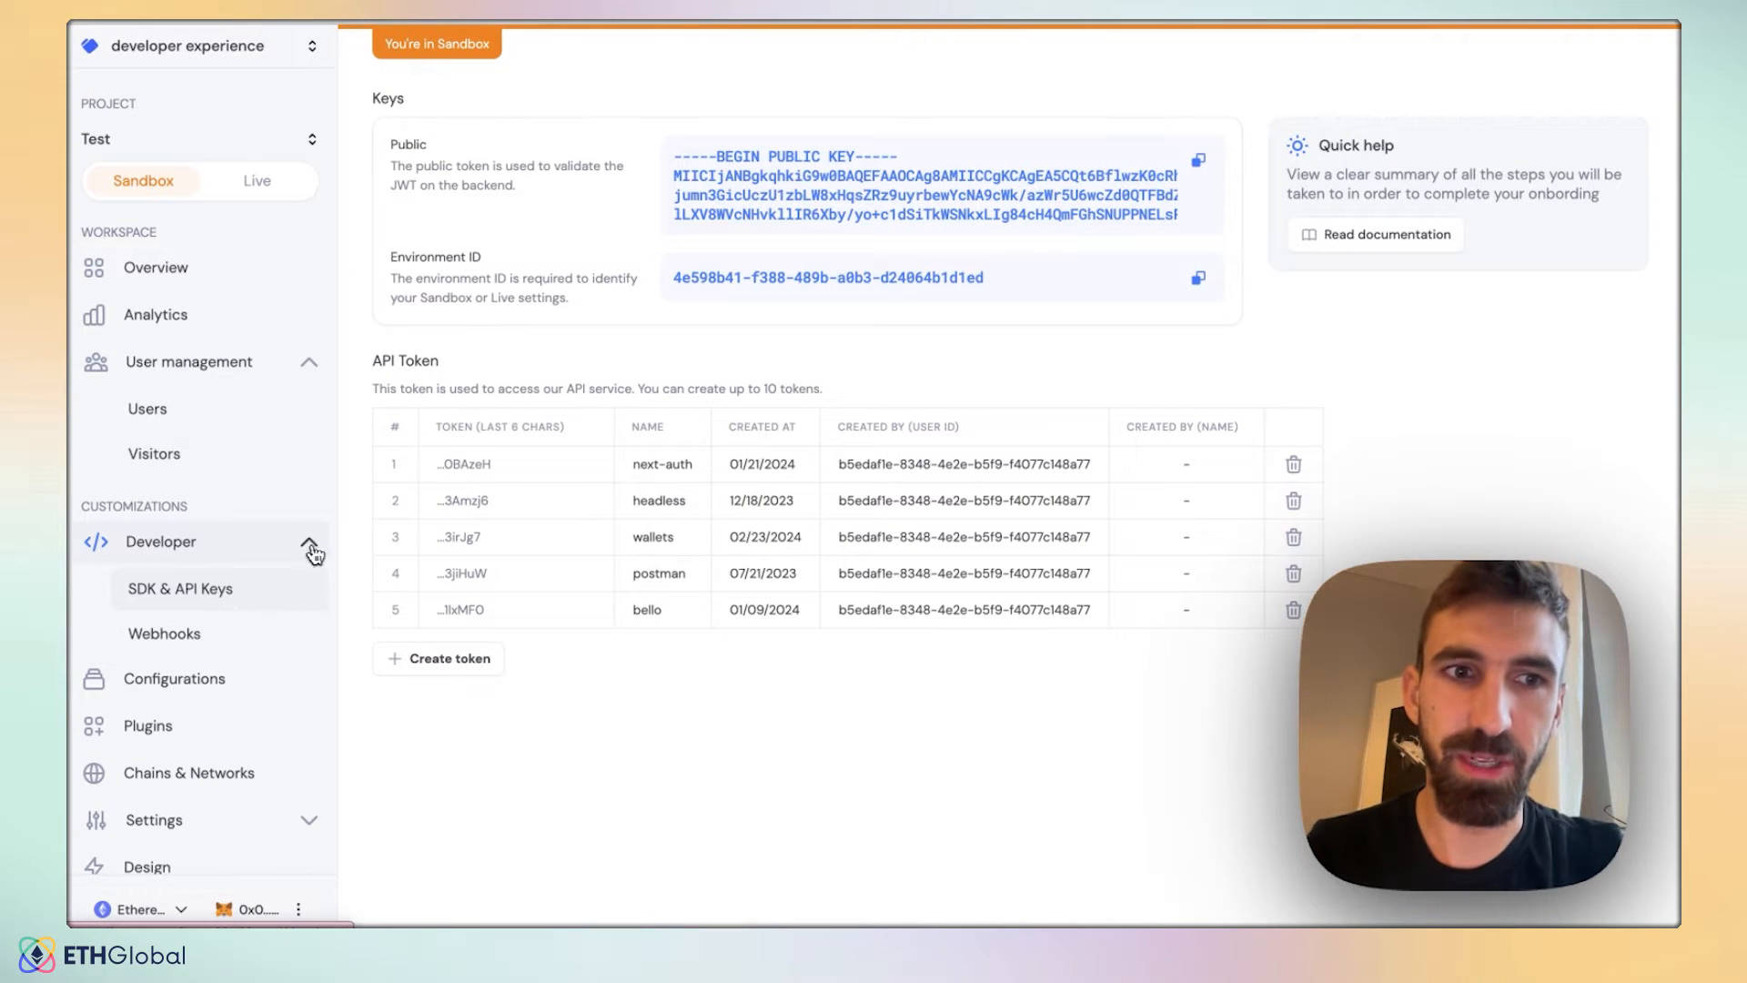
- Open Log in Methods under Configurations, with email sign-up and social auth enabled
click(174, 496)
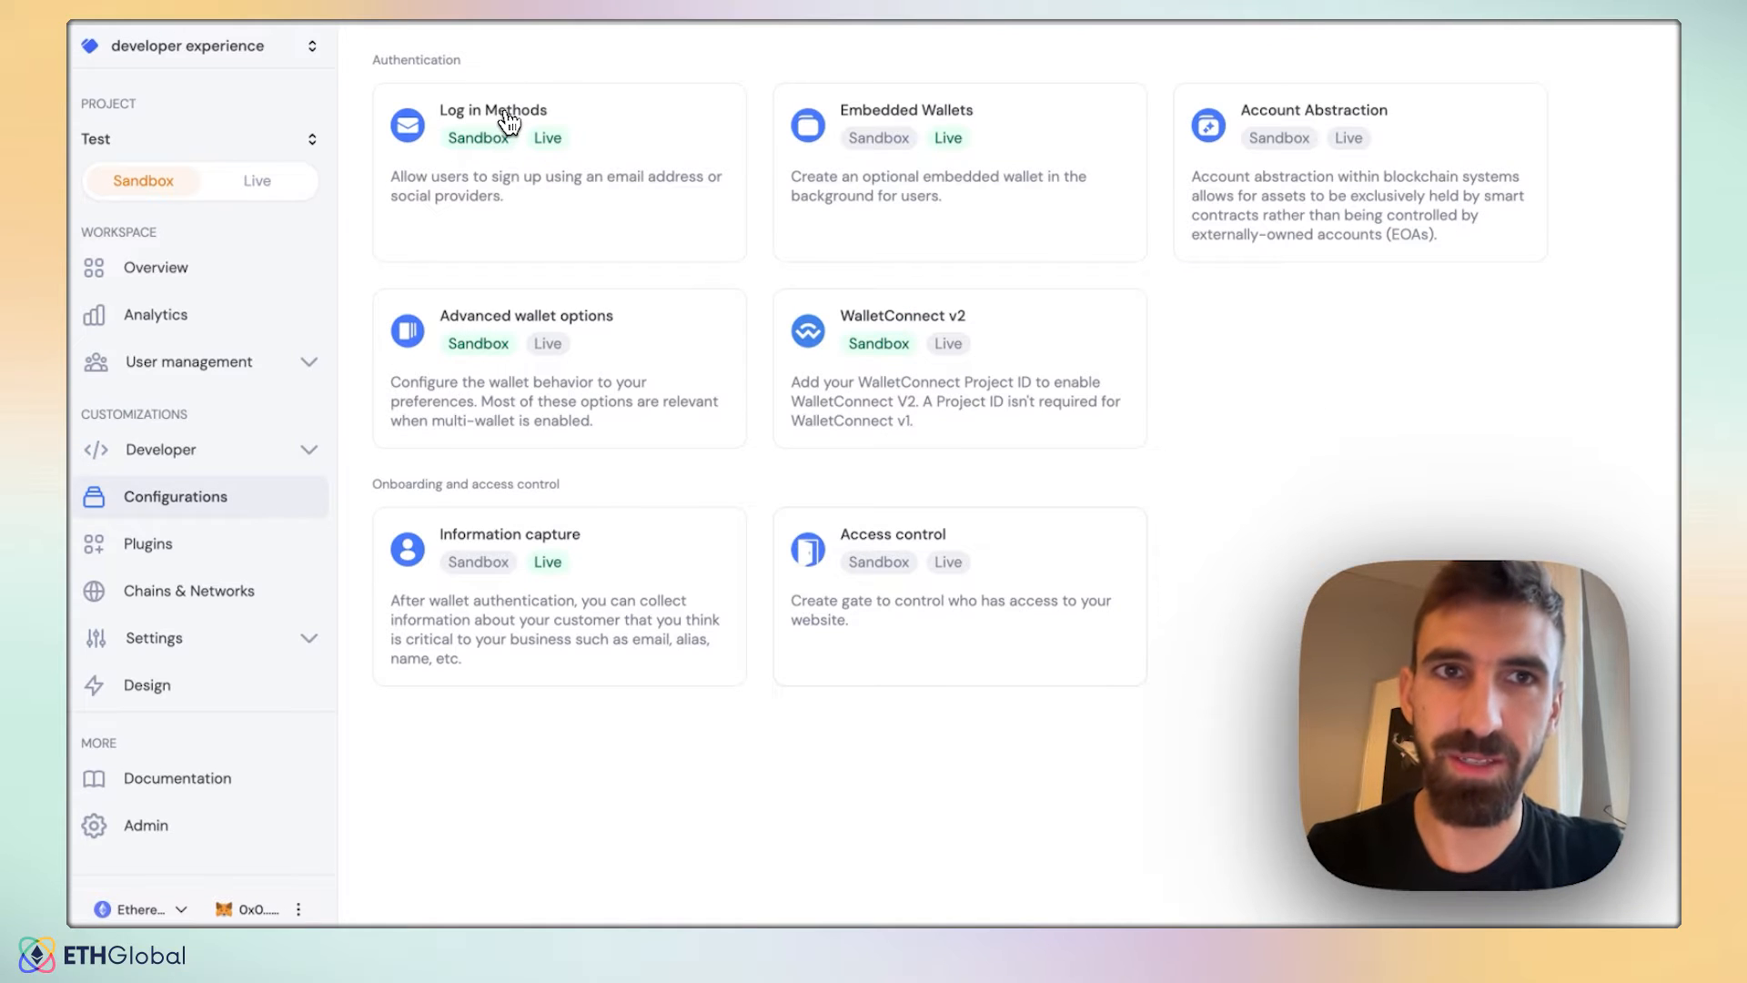
click(491, 109)
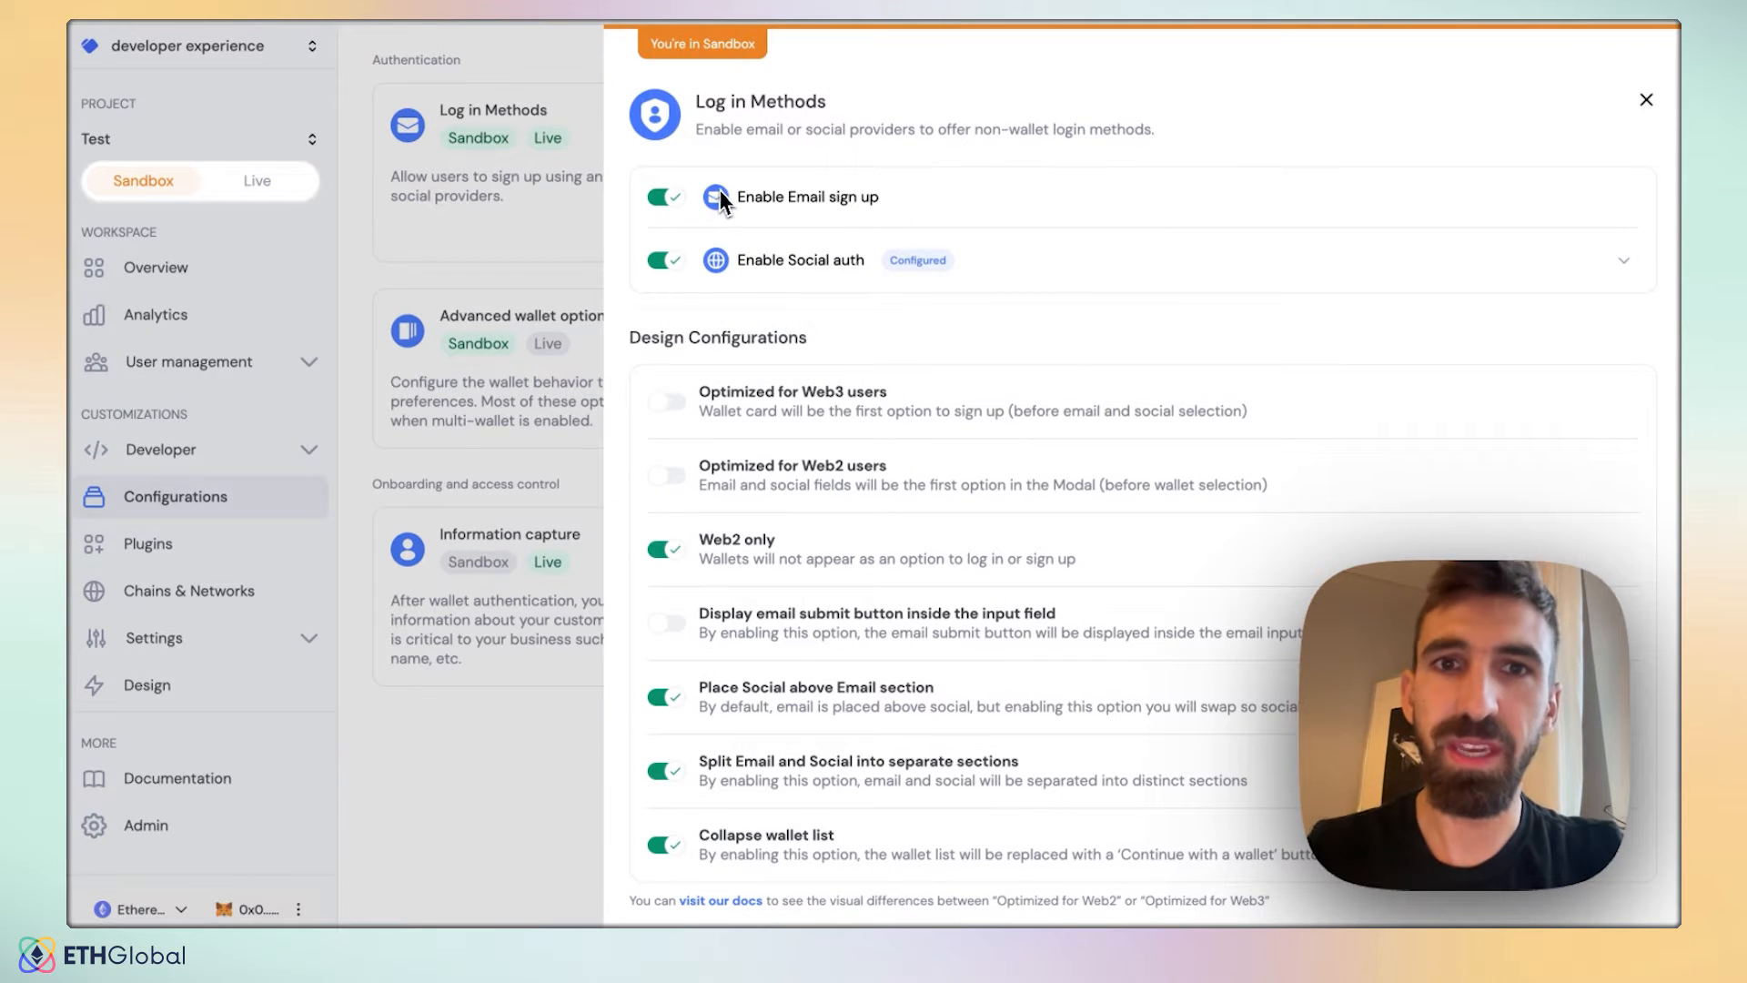
mouse_move(675, 213)
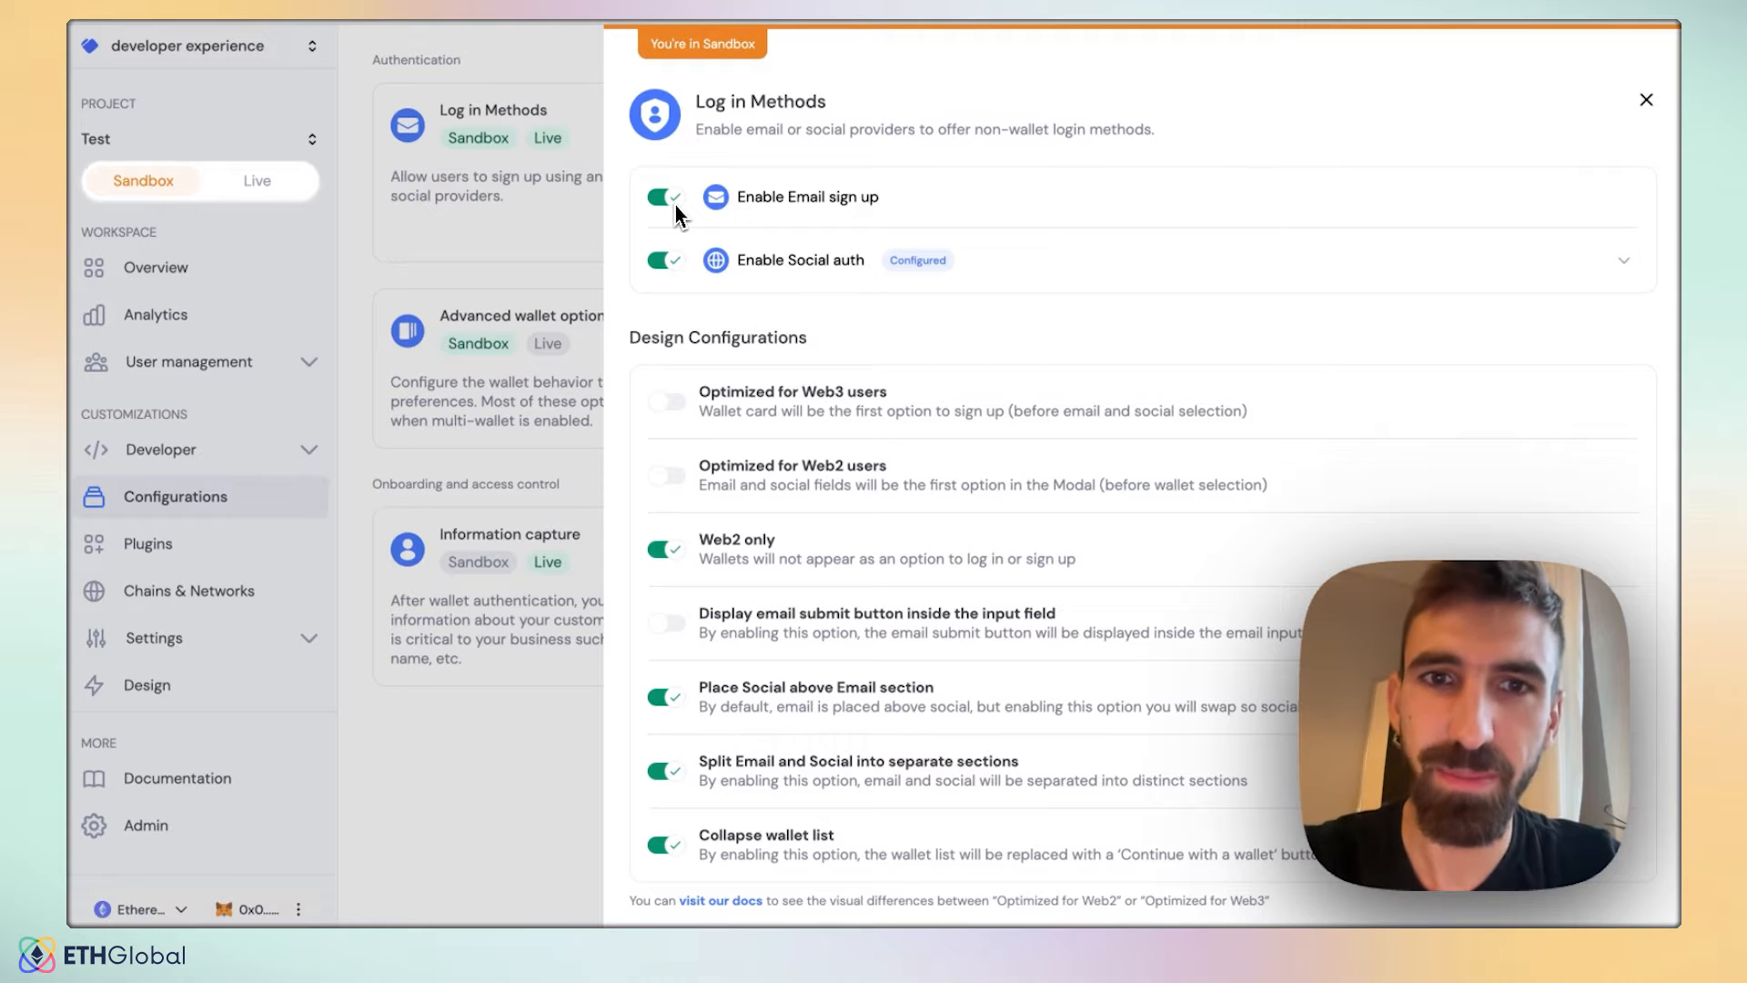
mouse_move(669, 279)
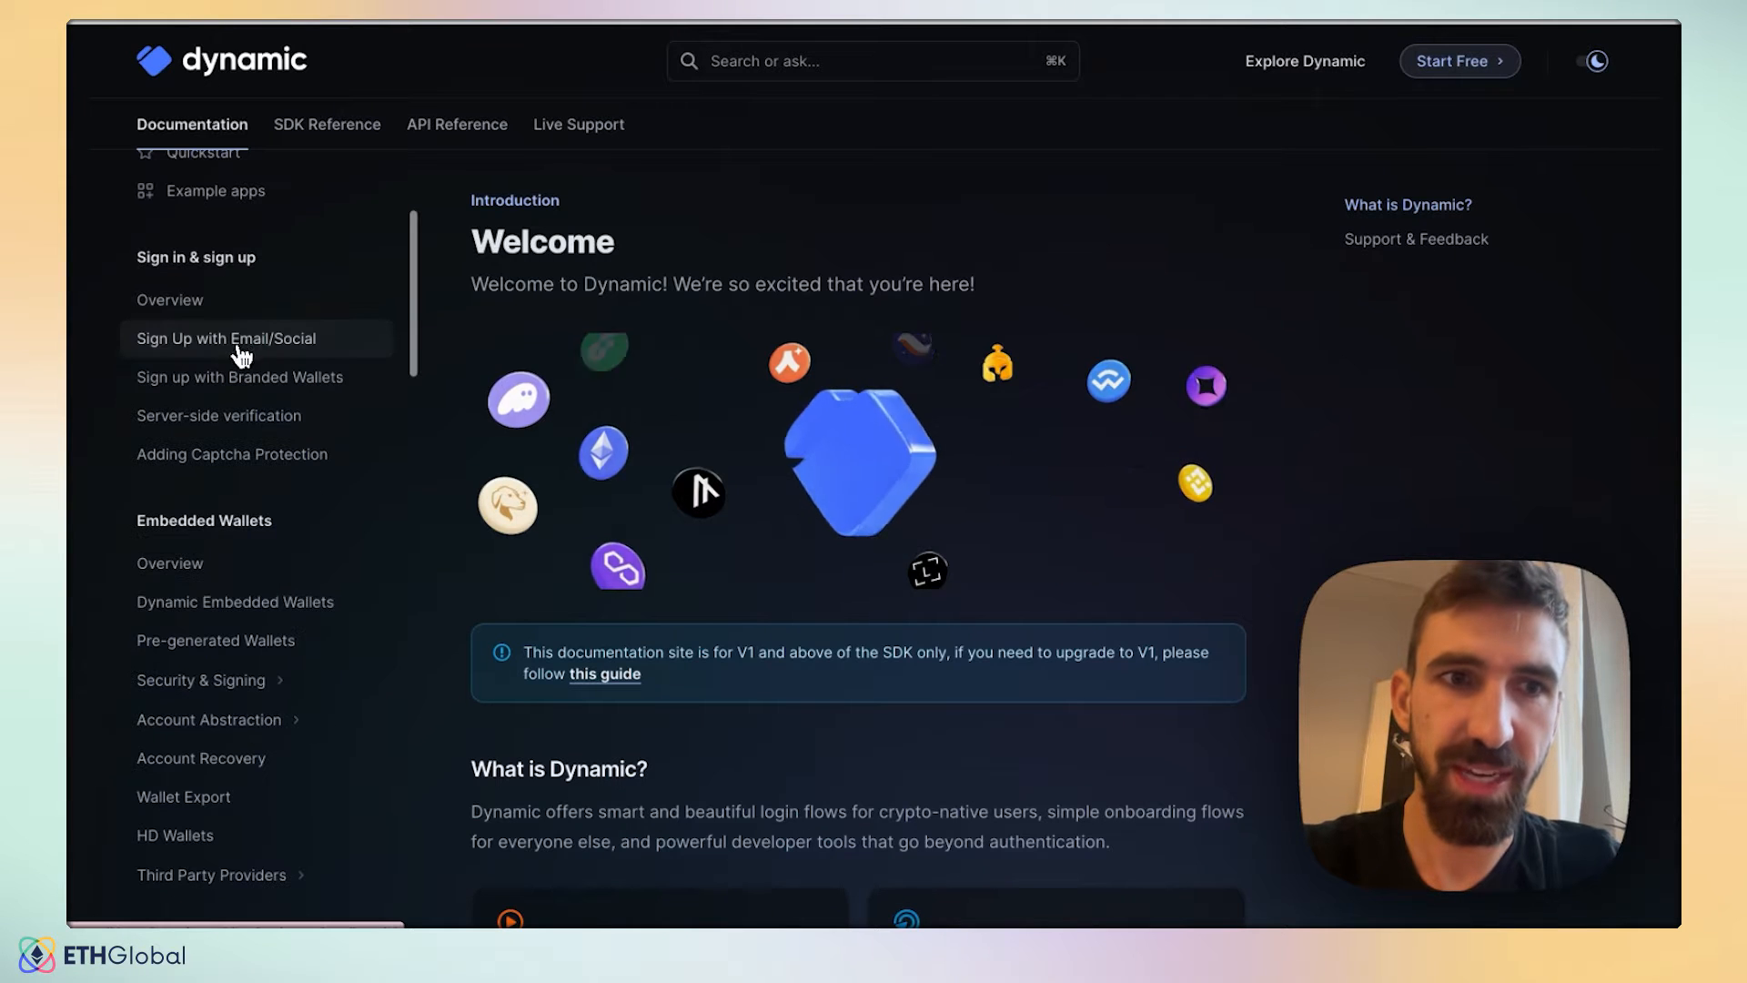
- Read through the Sign Up with Email/Social documentation guide
click(227, 338)
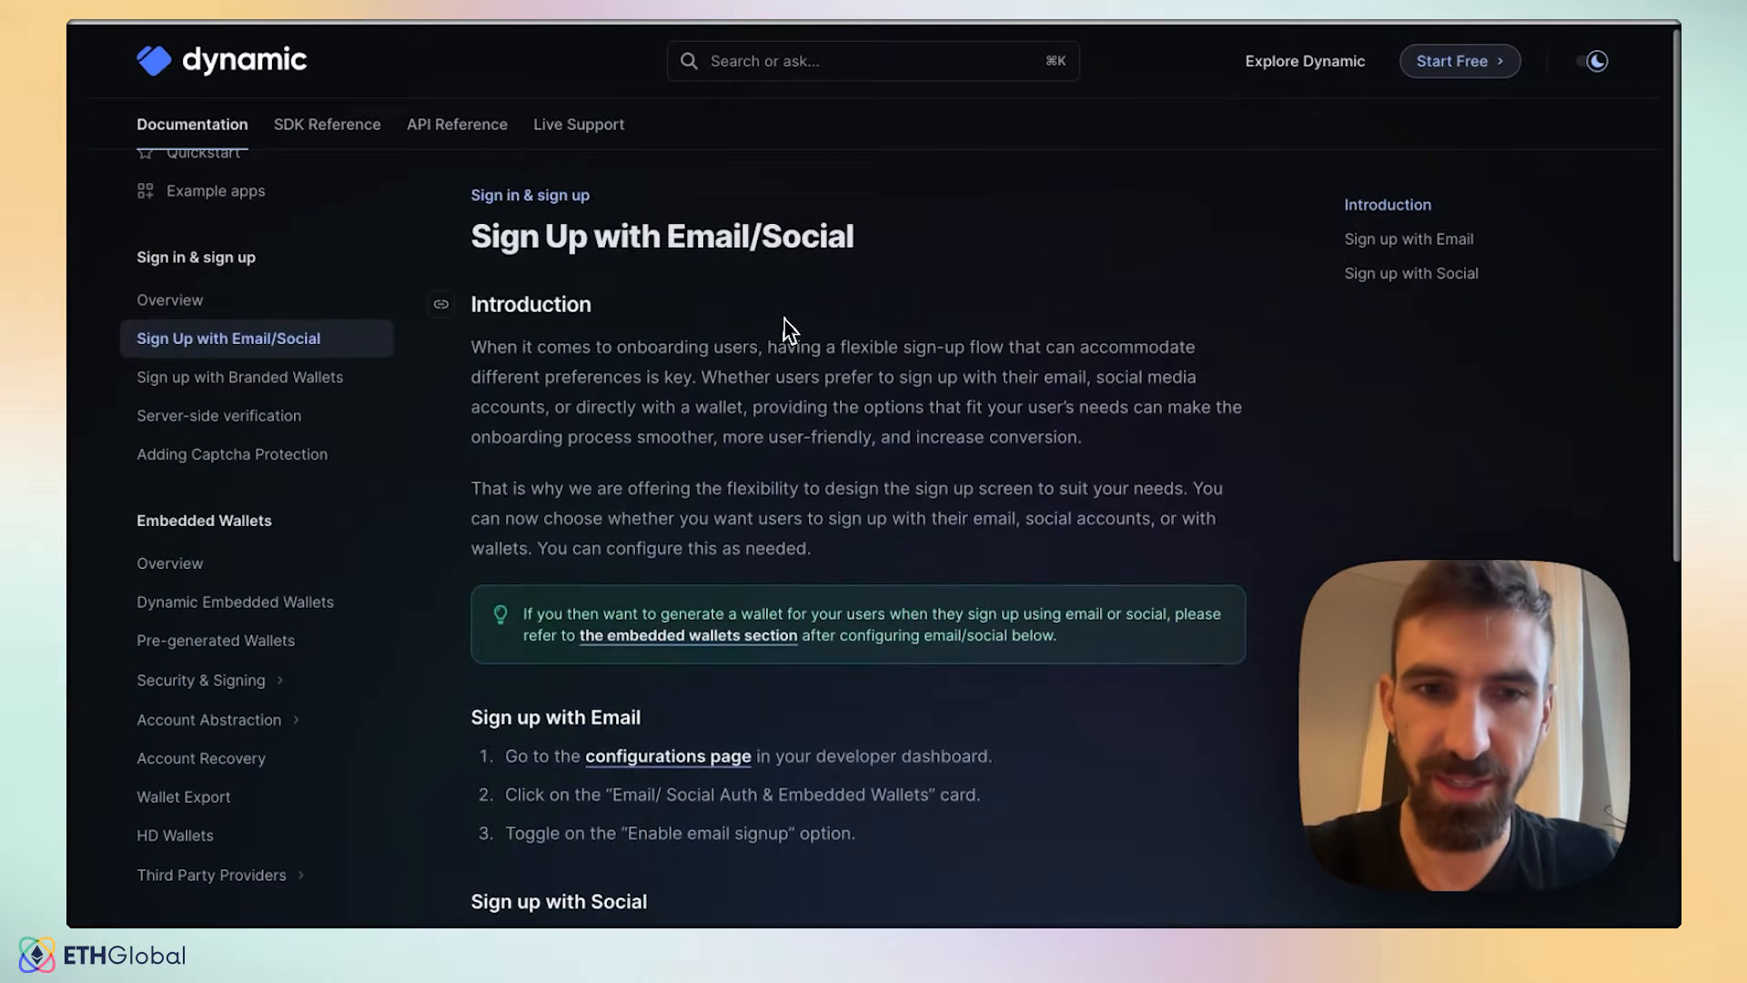
scroll(down, 3)
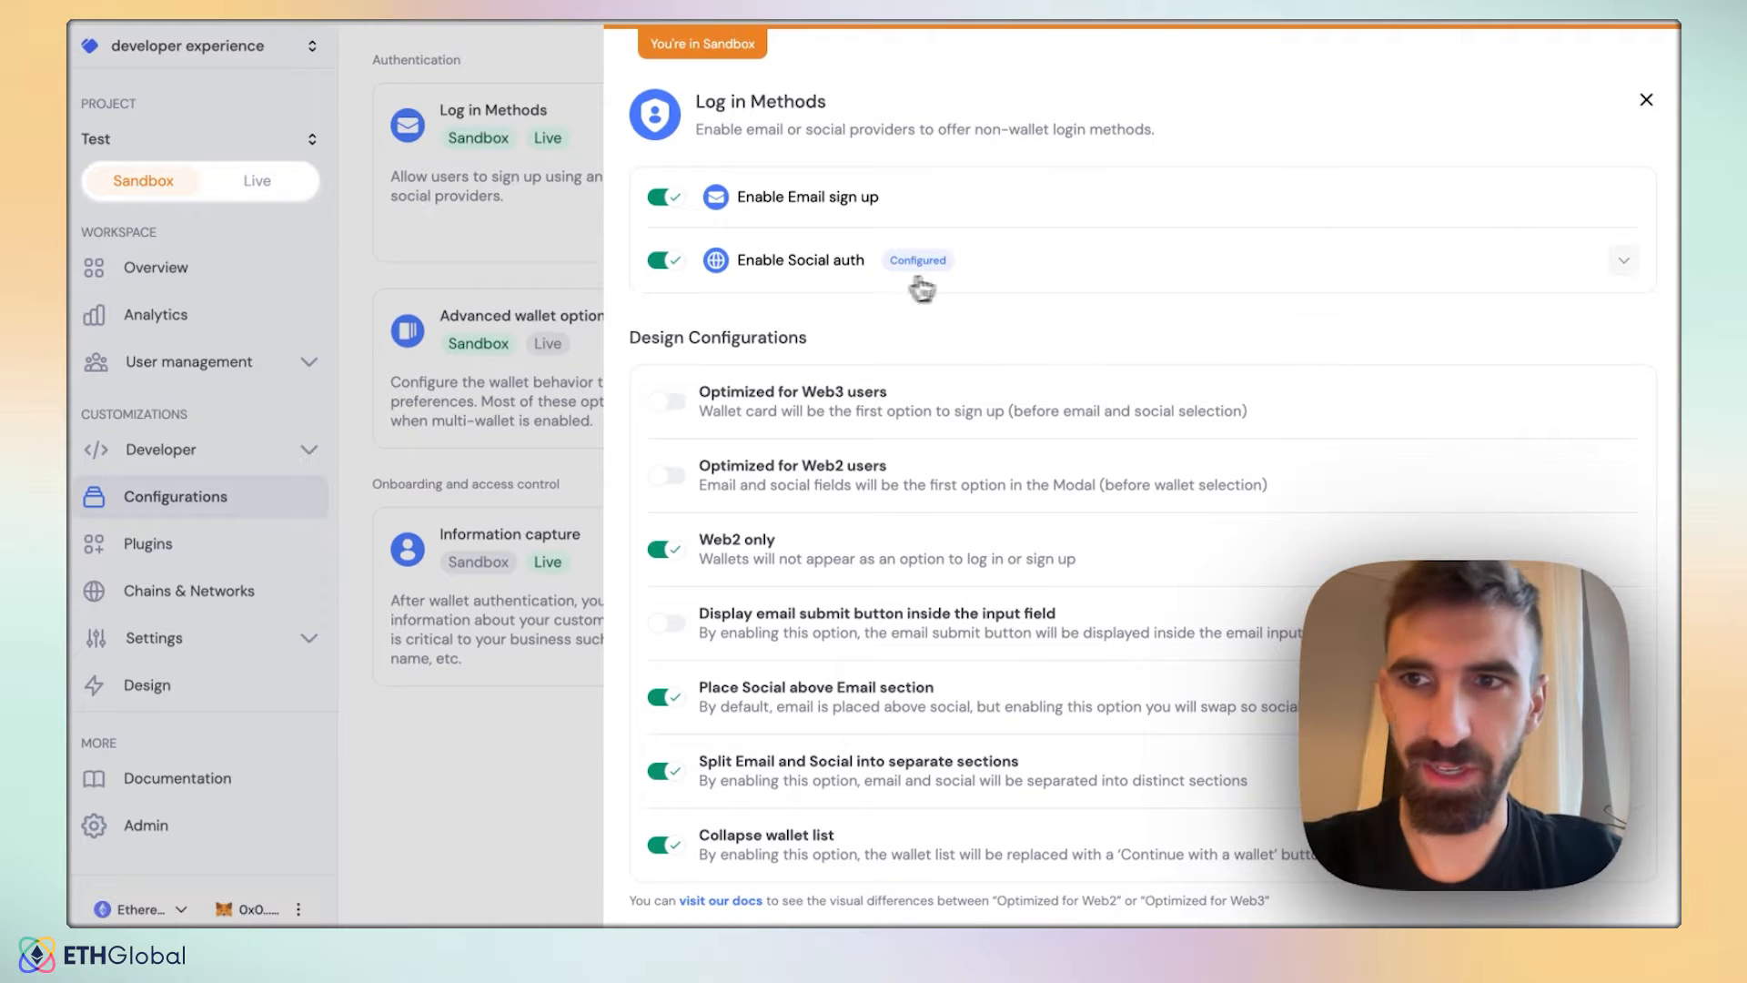
- Review the social providers, cancel Coinbase setup unchanged, and close Log in Methods
click(1623, 260)
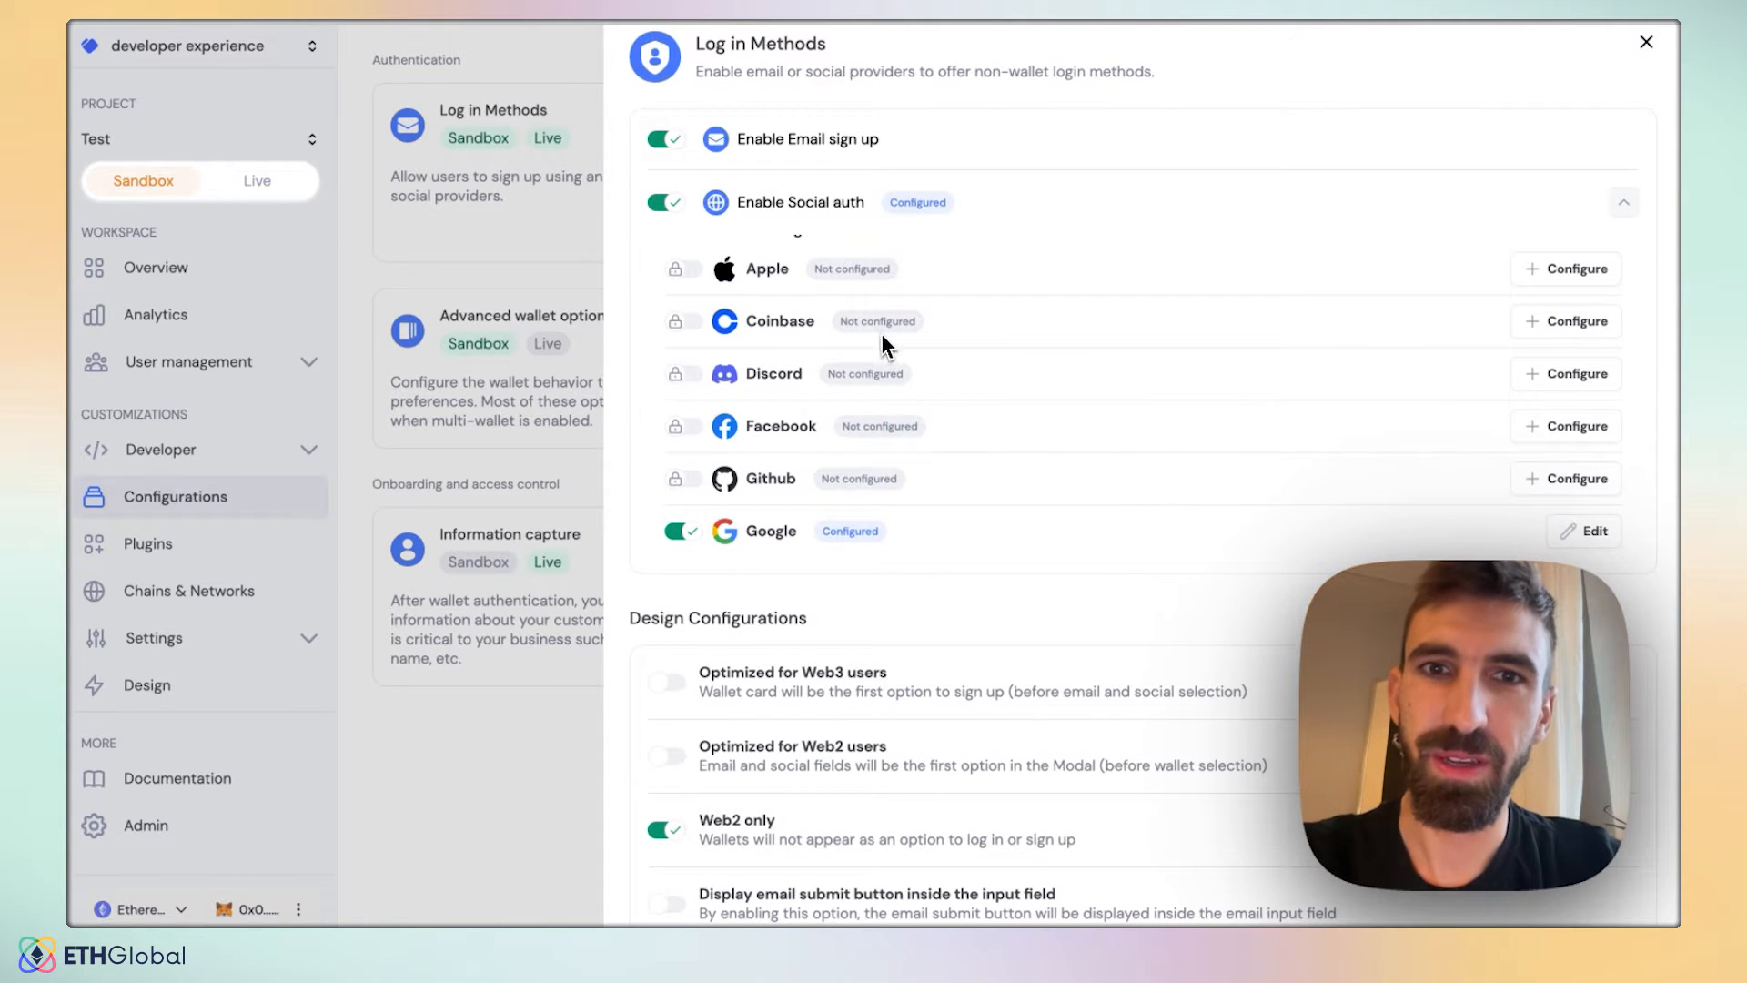
click(1564, 322)
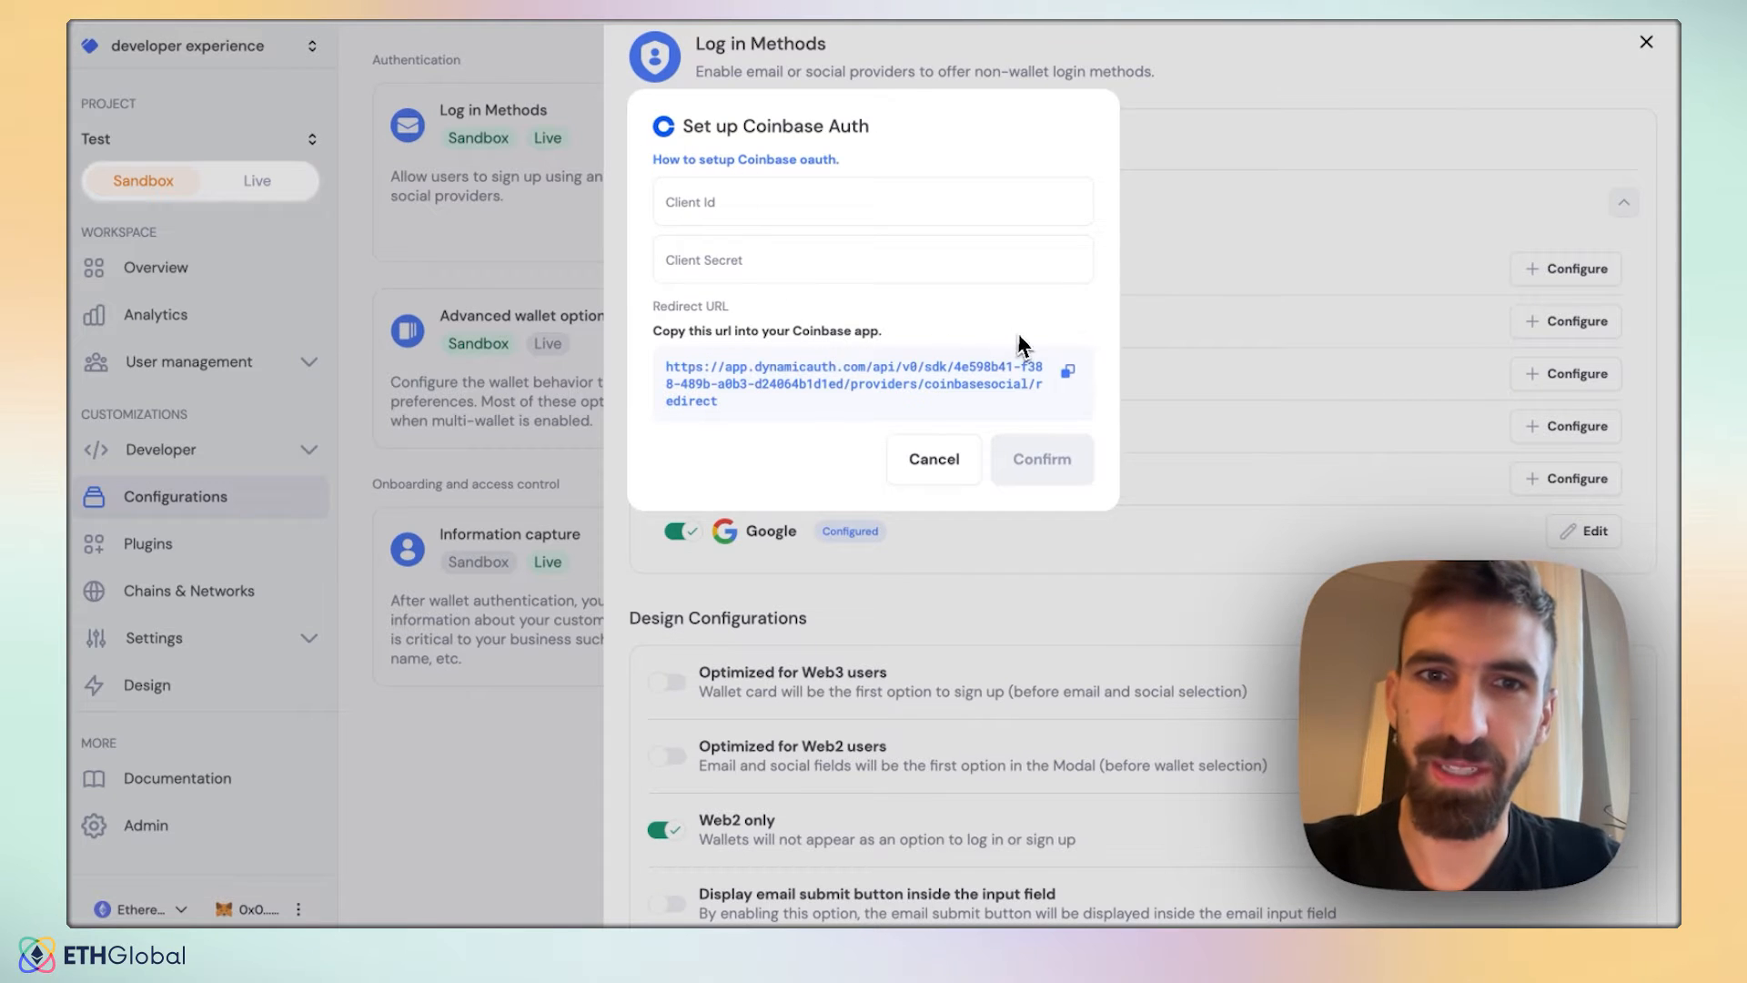
click(933, 458)
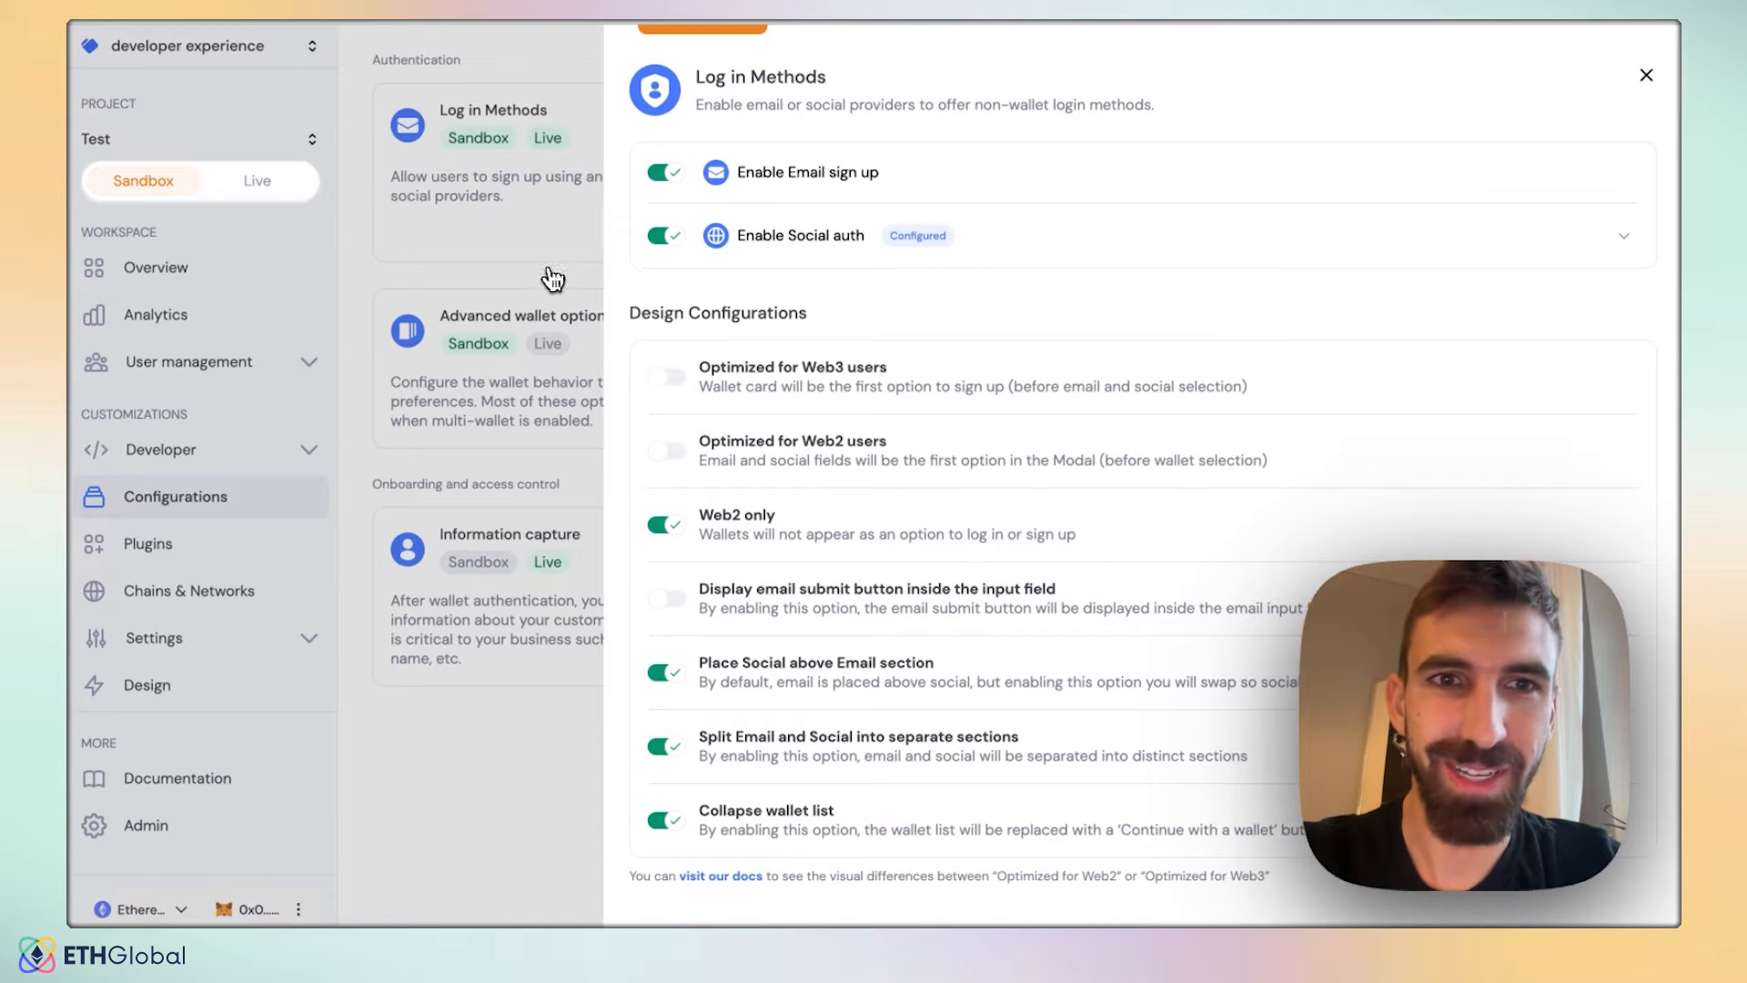
click(1646, 74)
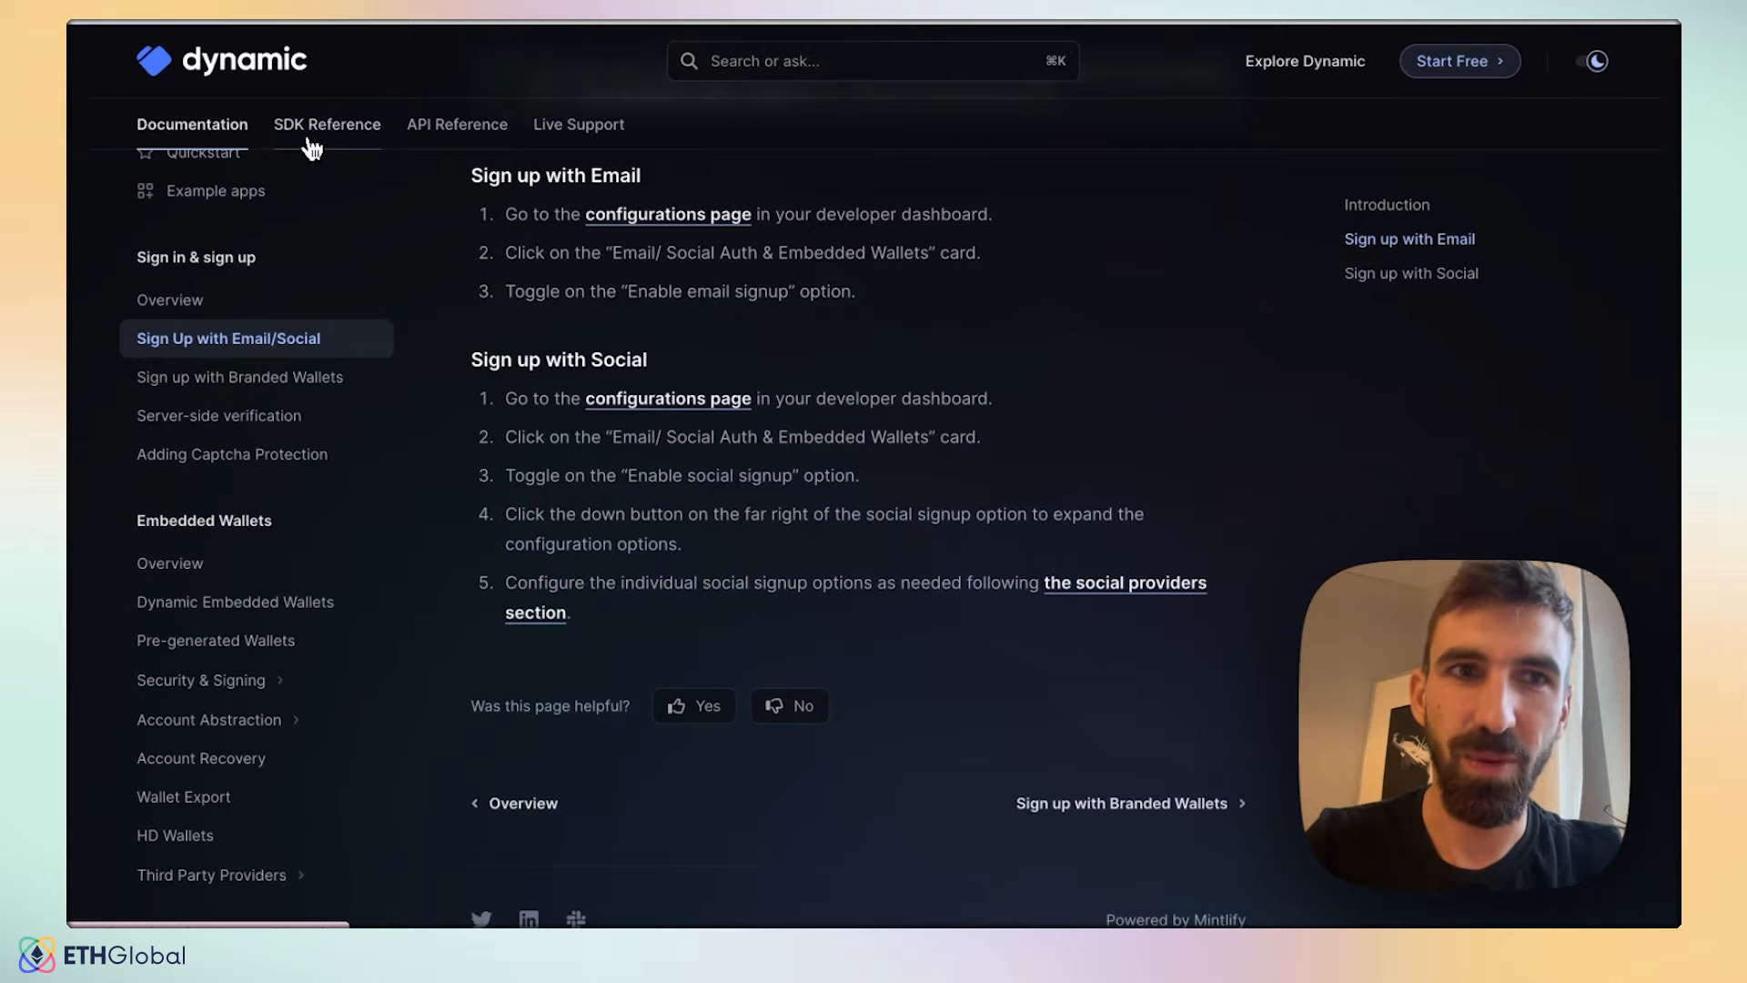
- Show the Quickstart npm install command with the viem and wagmi options selected
click(327, 124)
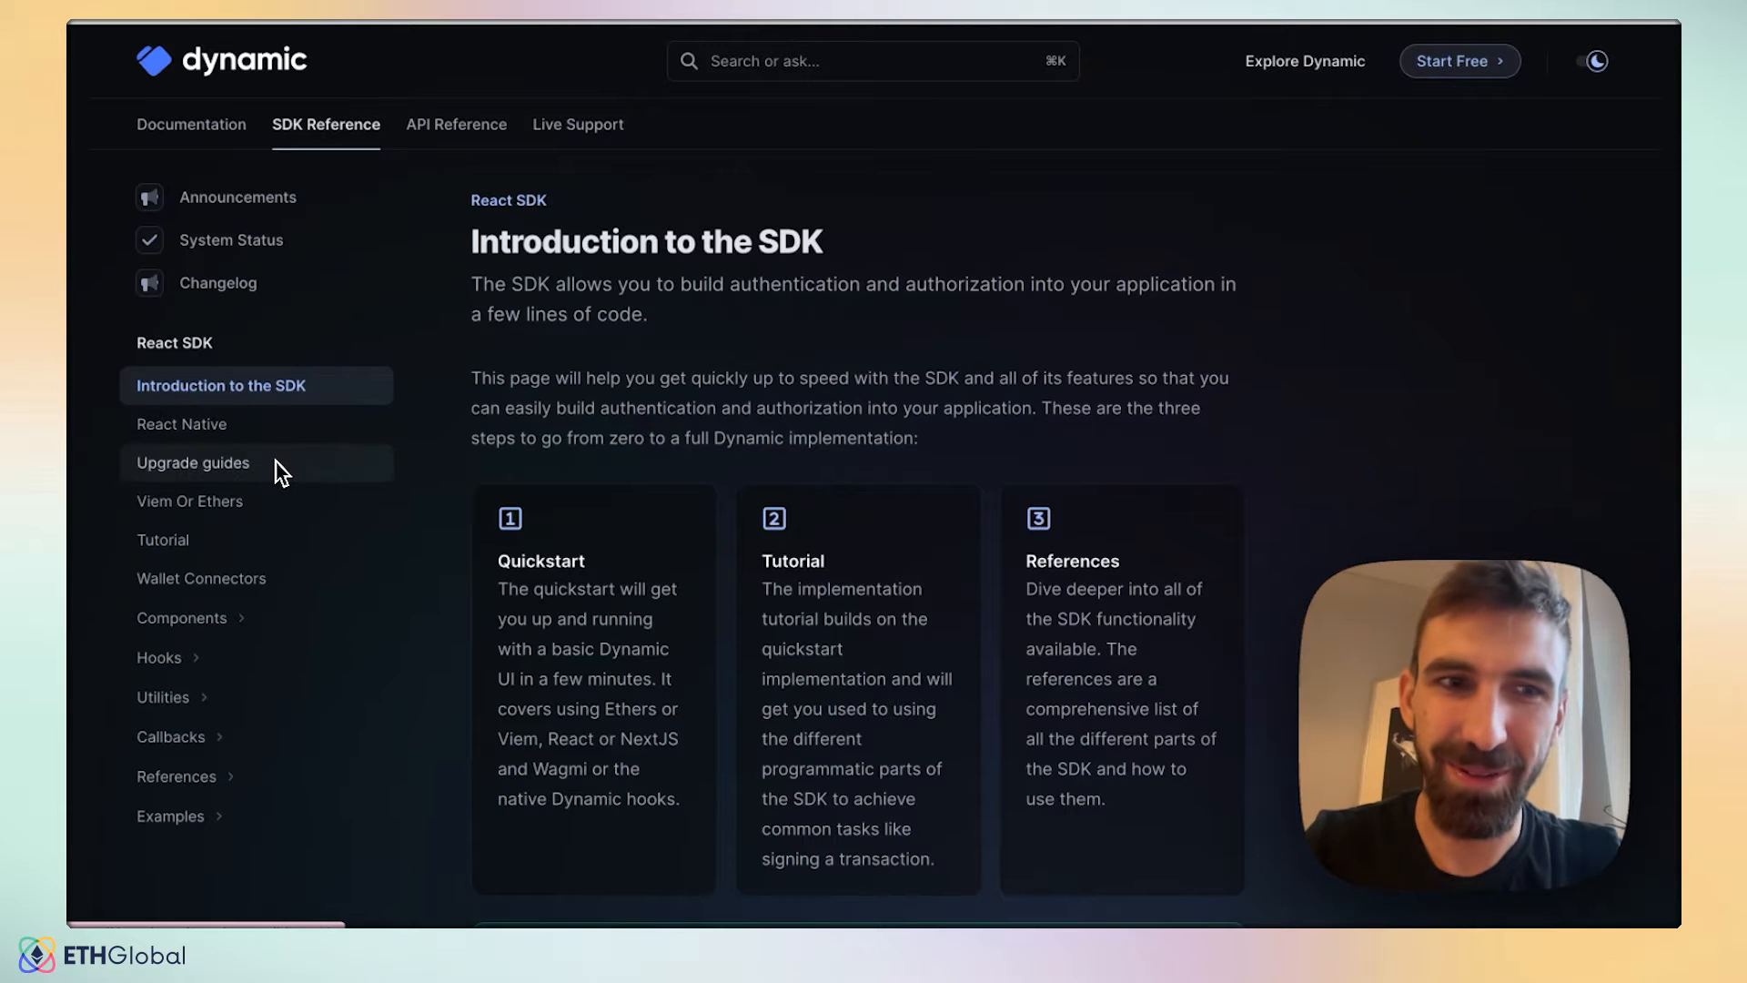
click(190, 124)
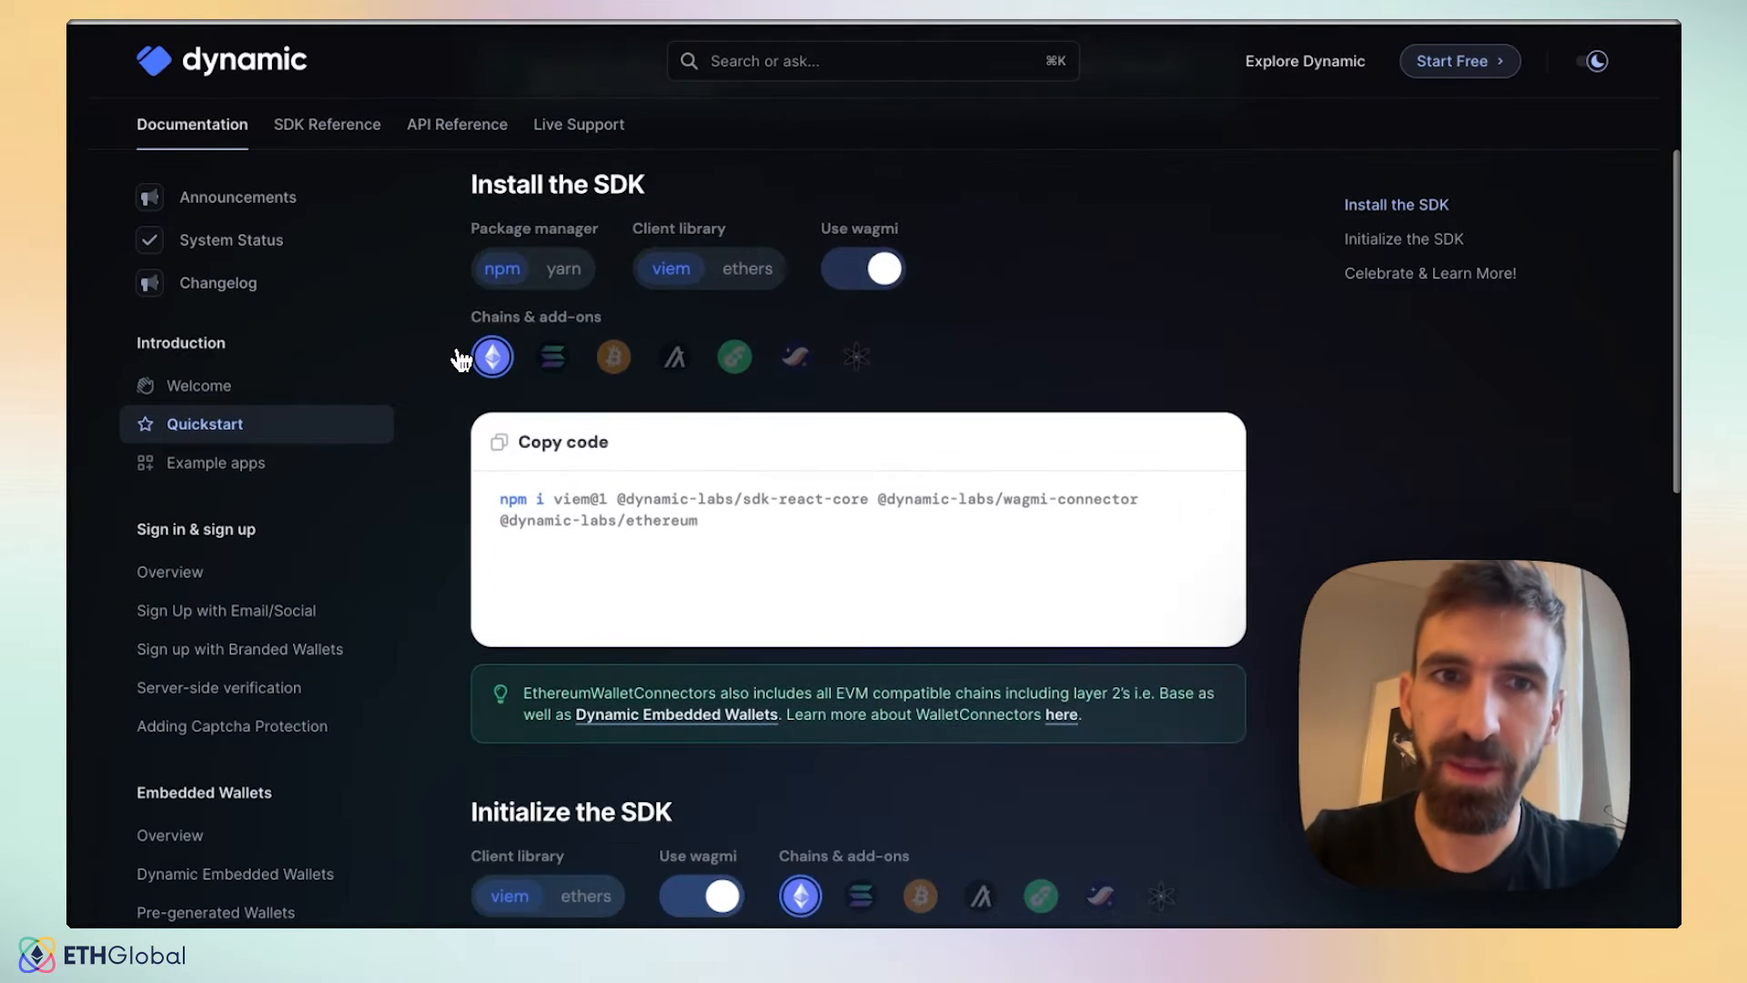
mouse_move(650, 298)
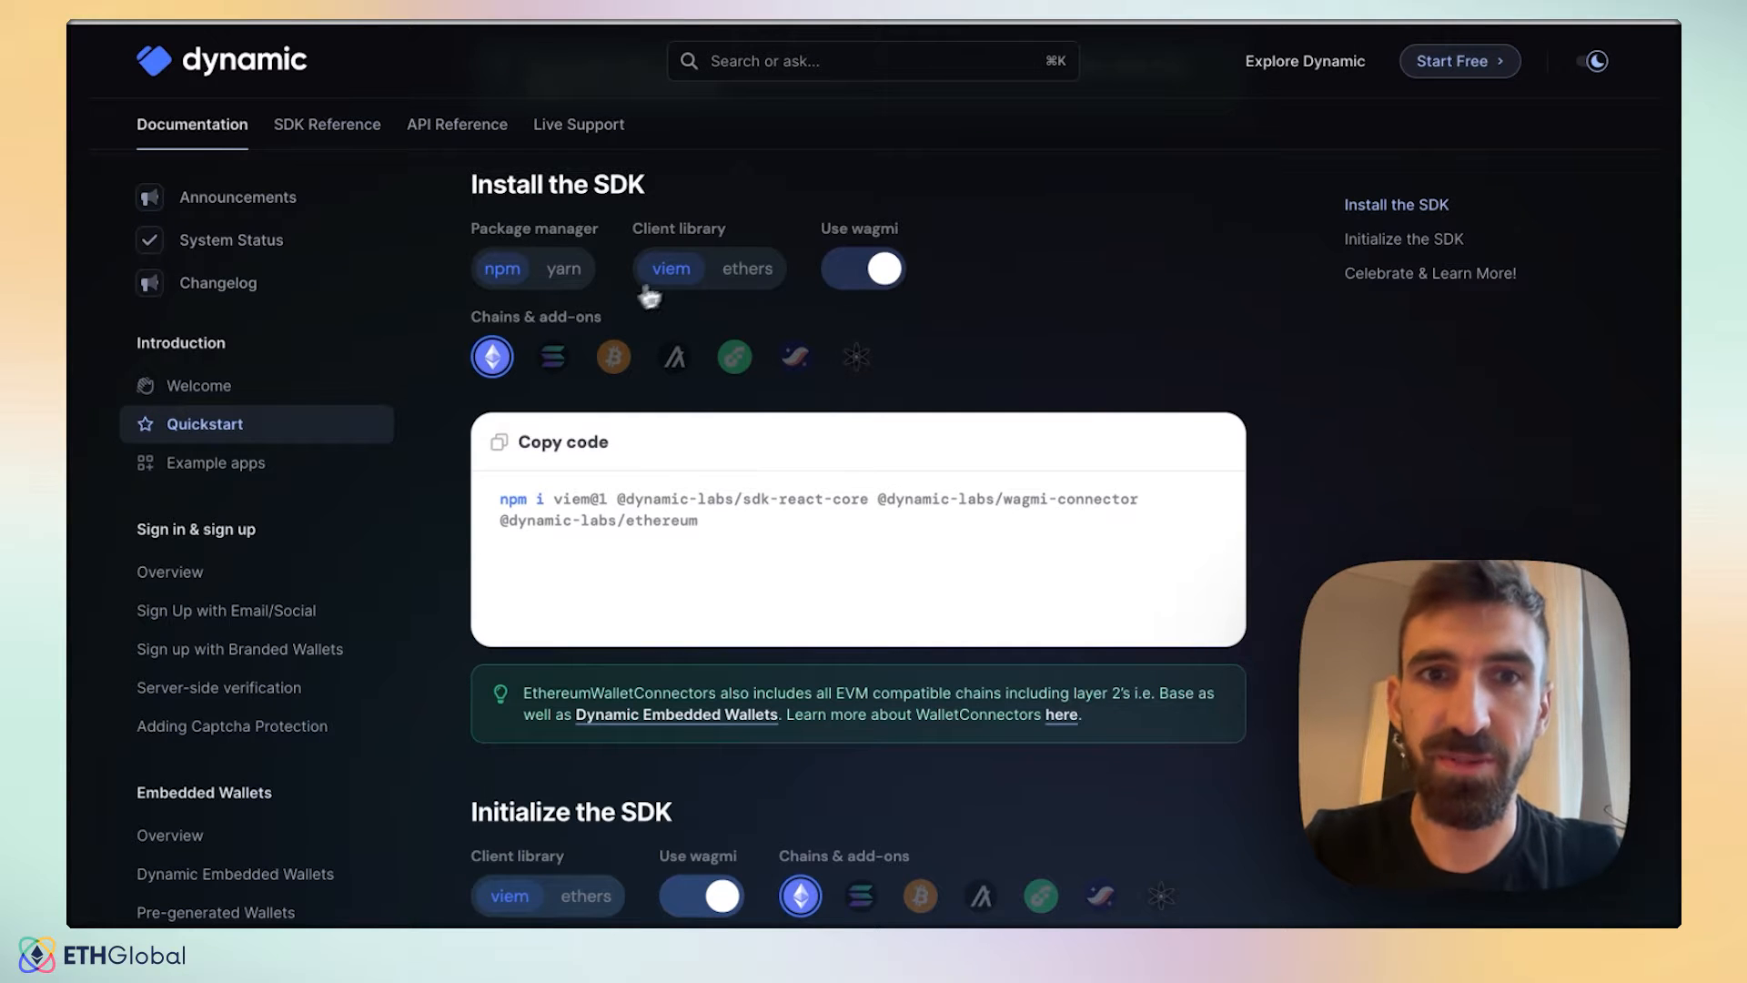
mouse_move(650, 228)
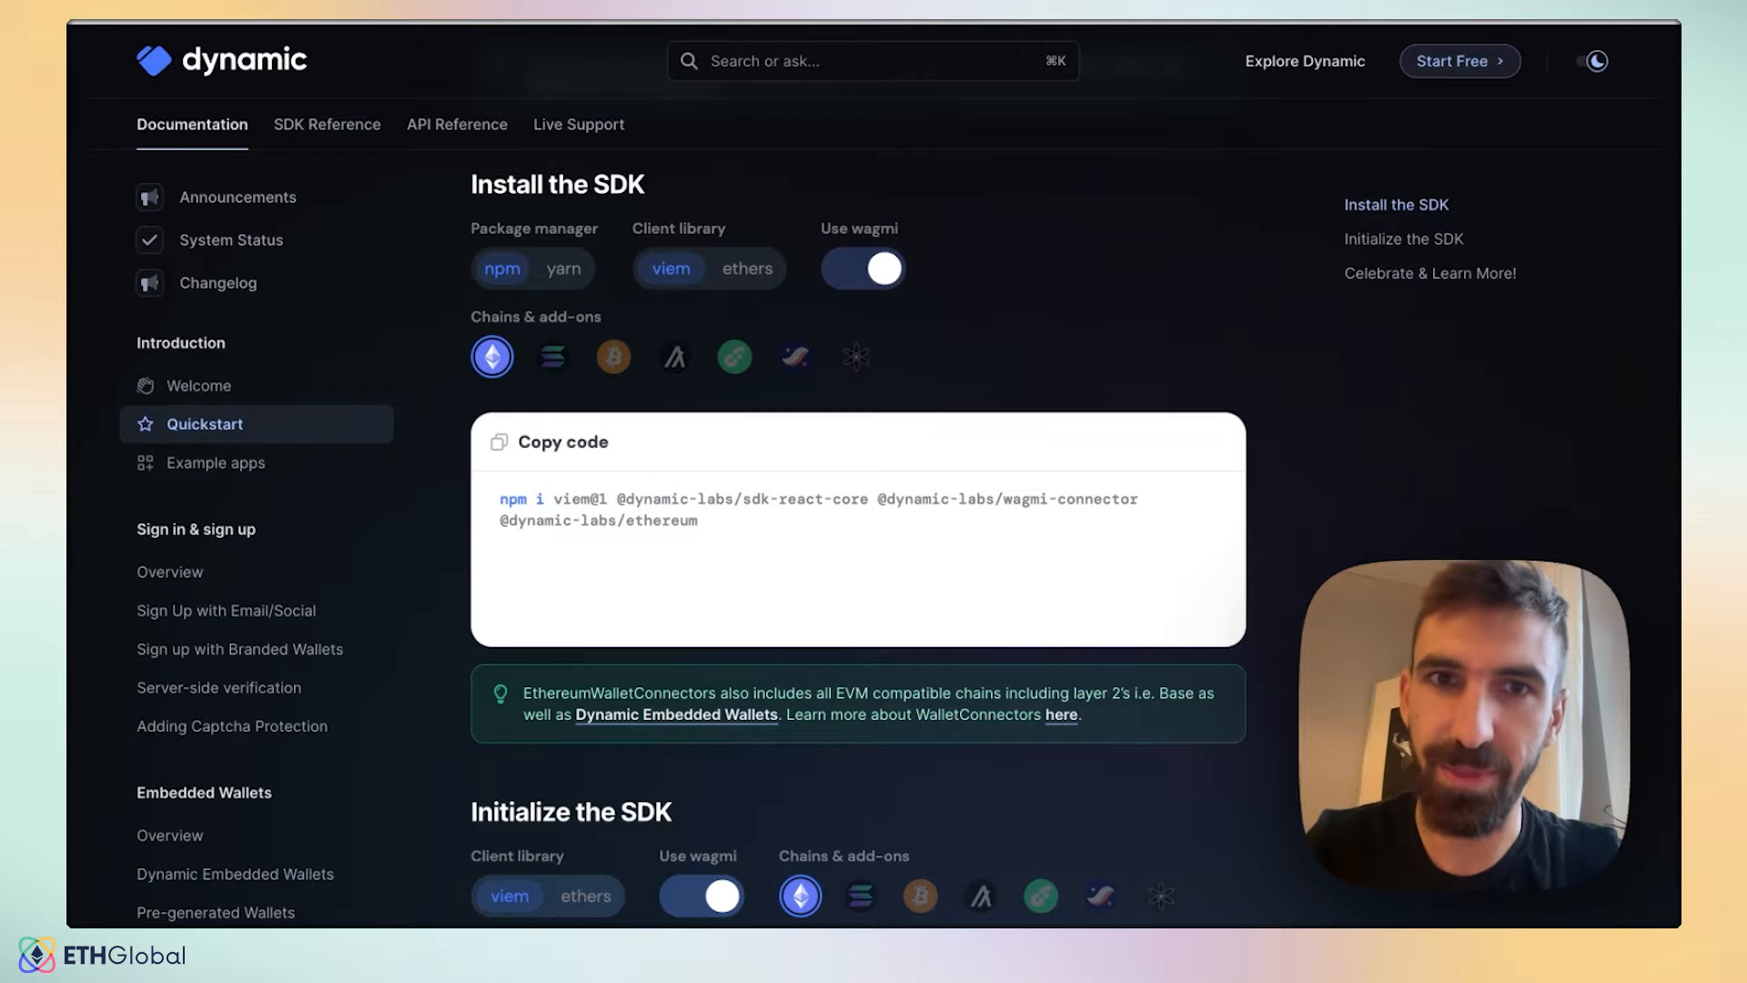
click(748, 268)
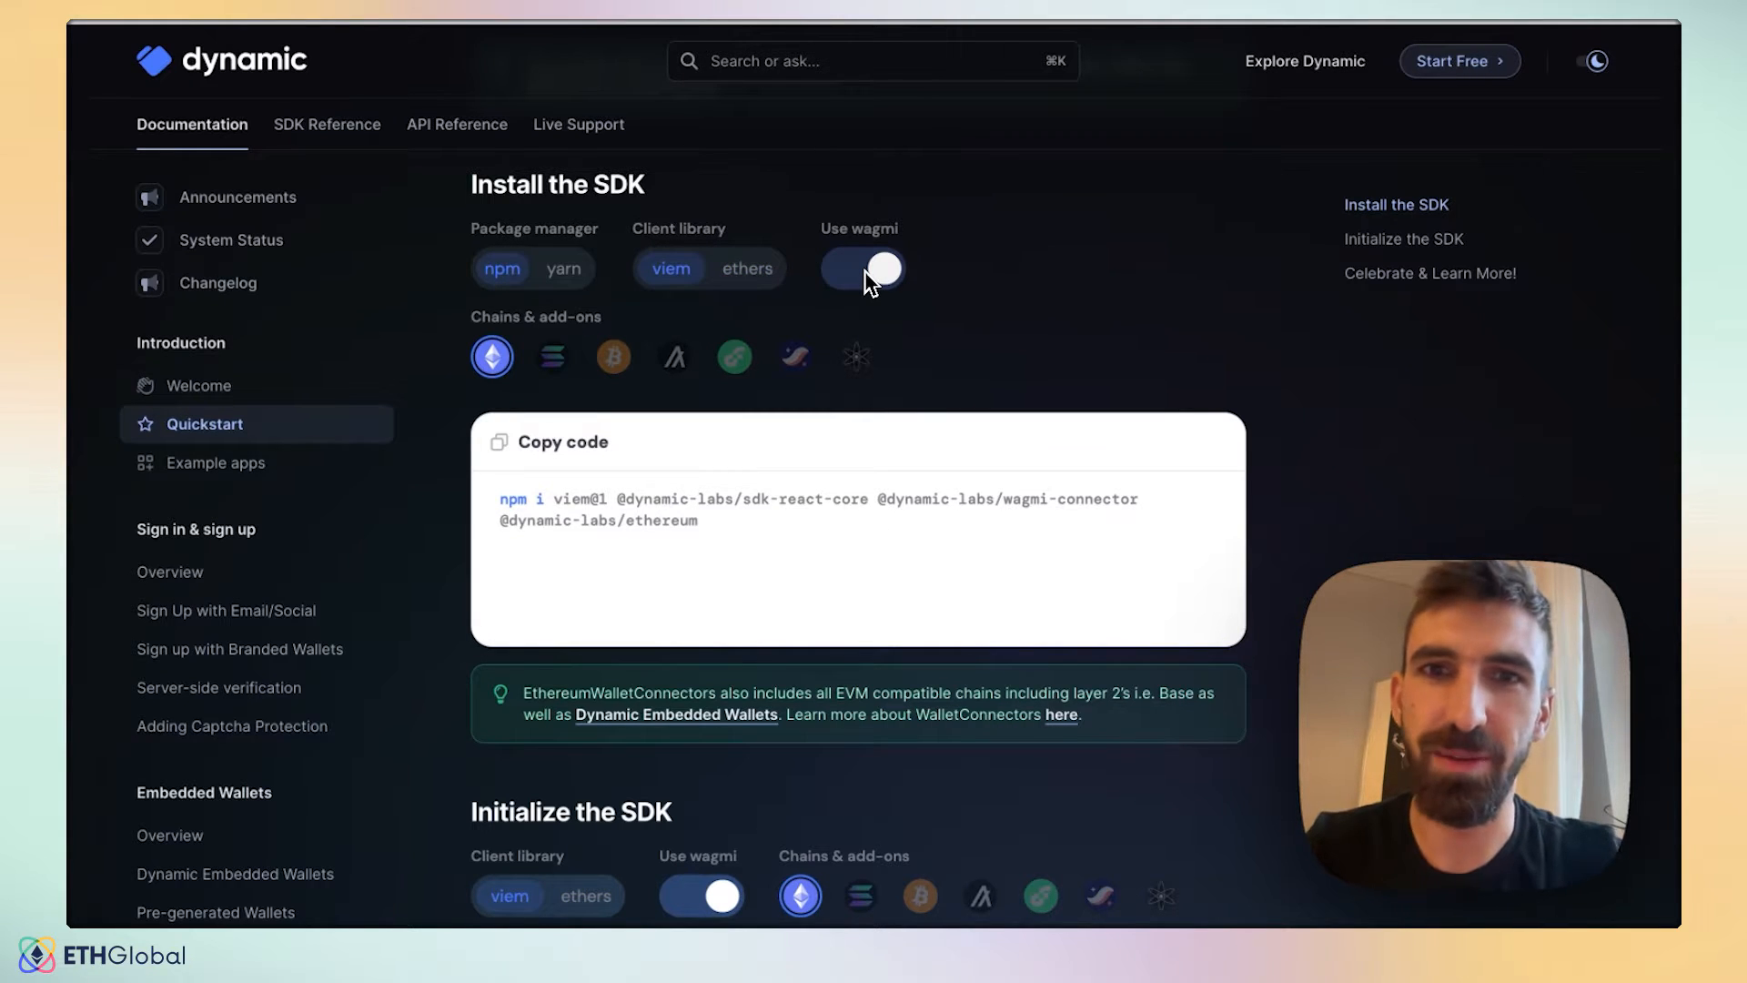
click(862, 268)
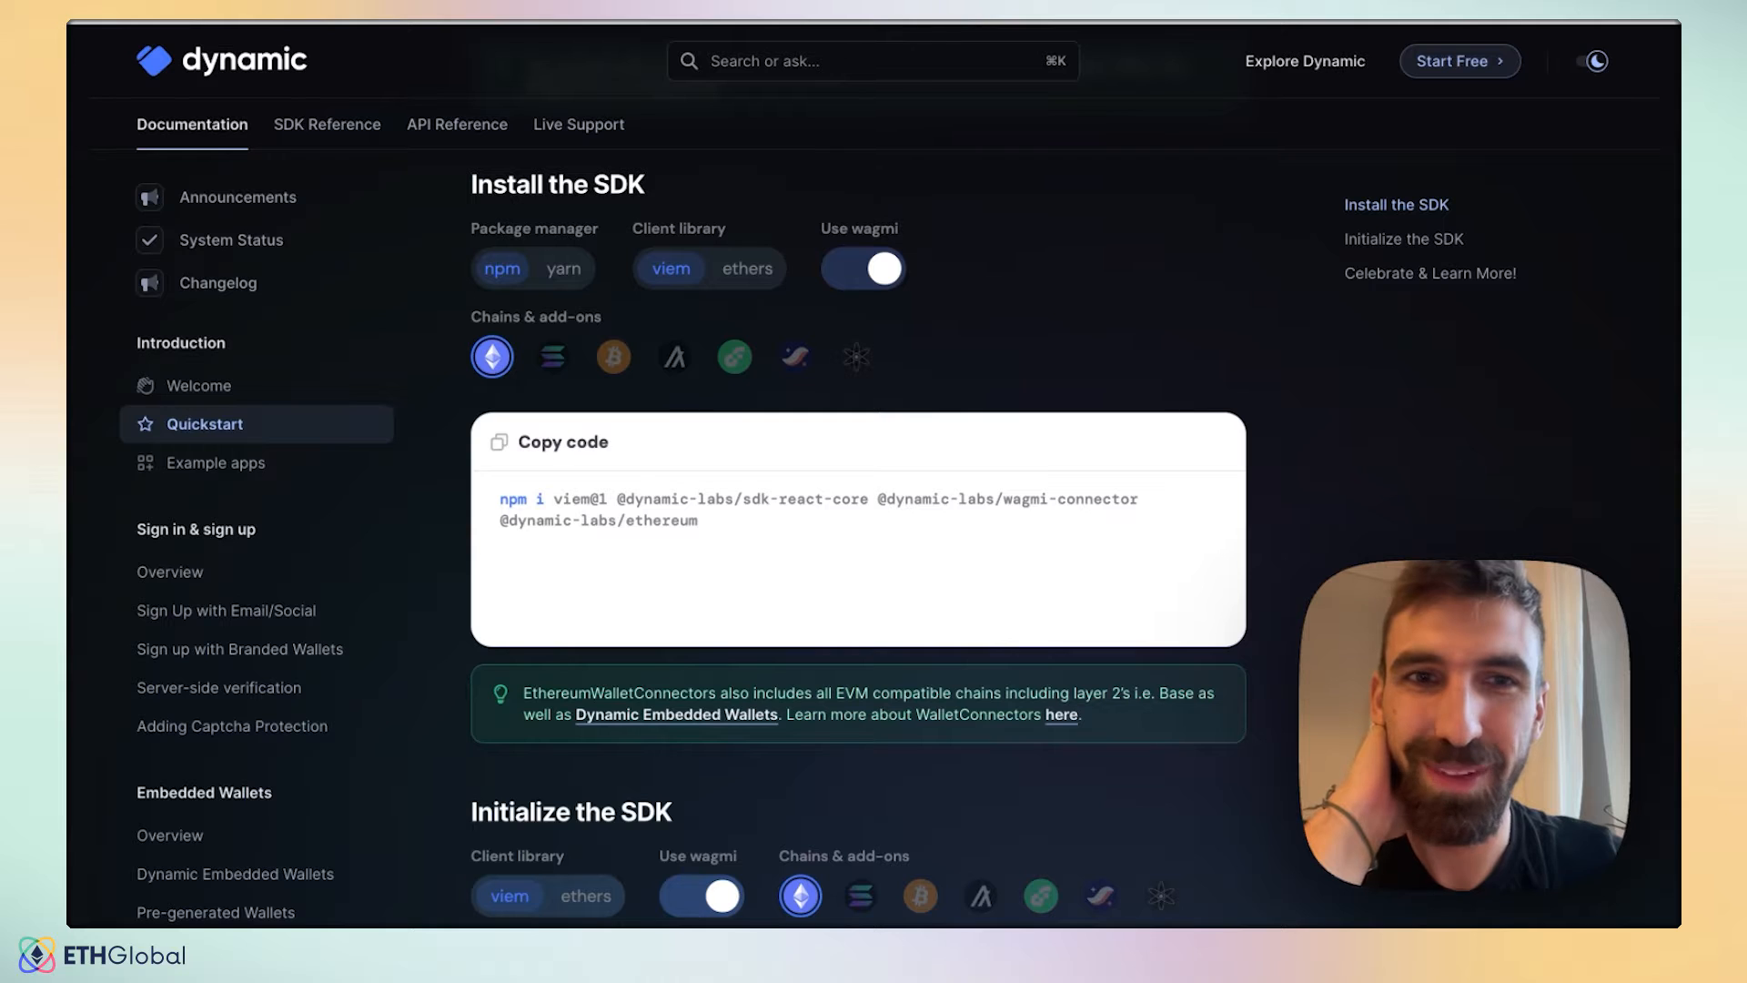
mouse_move(491, 356)
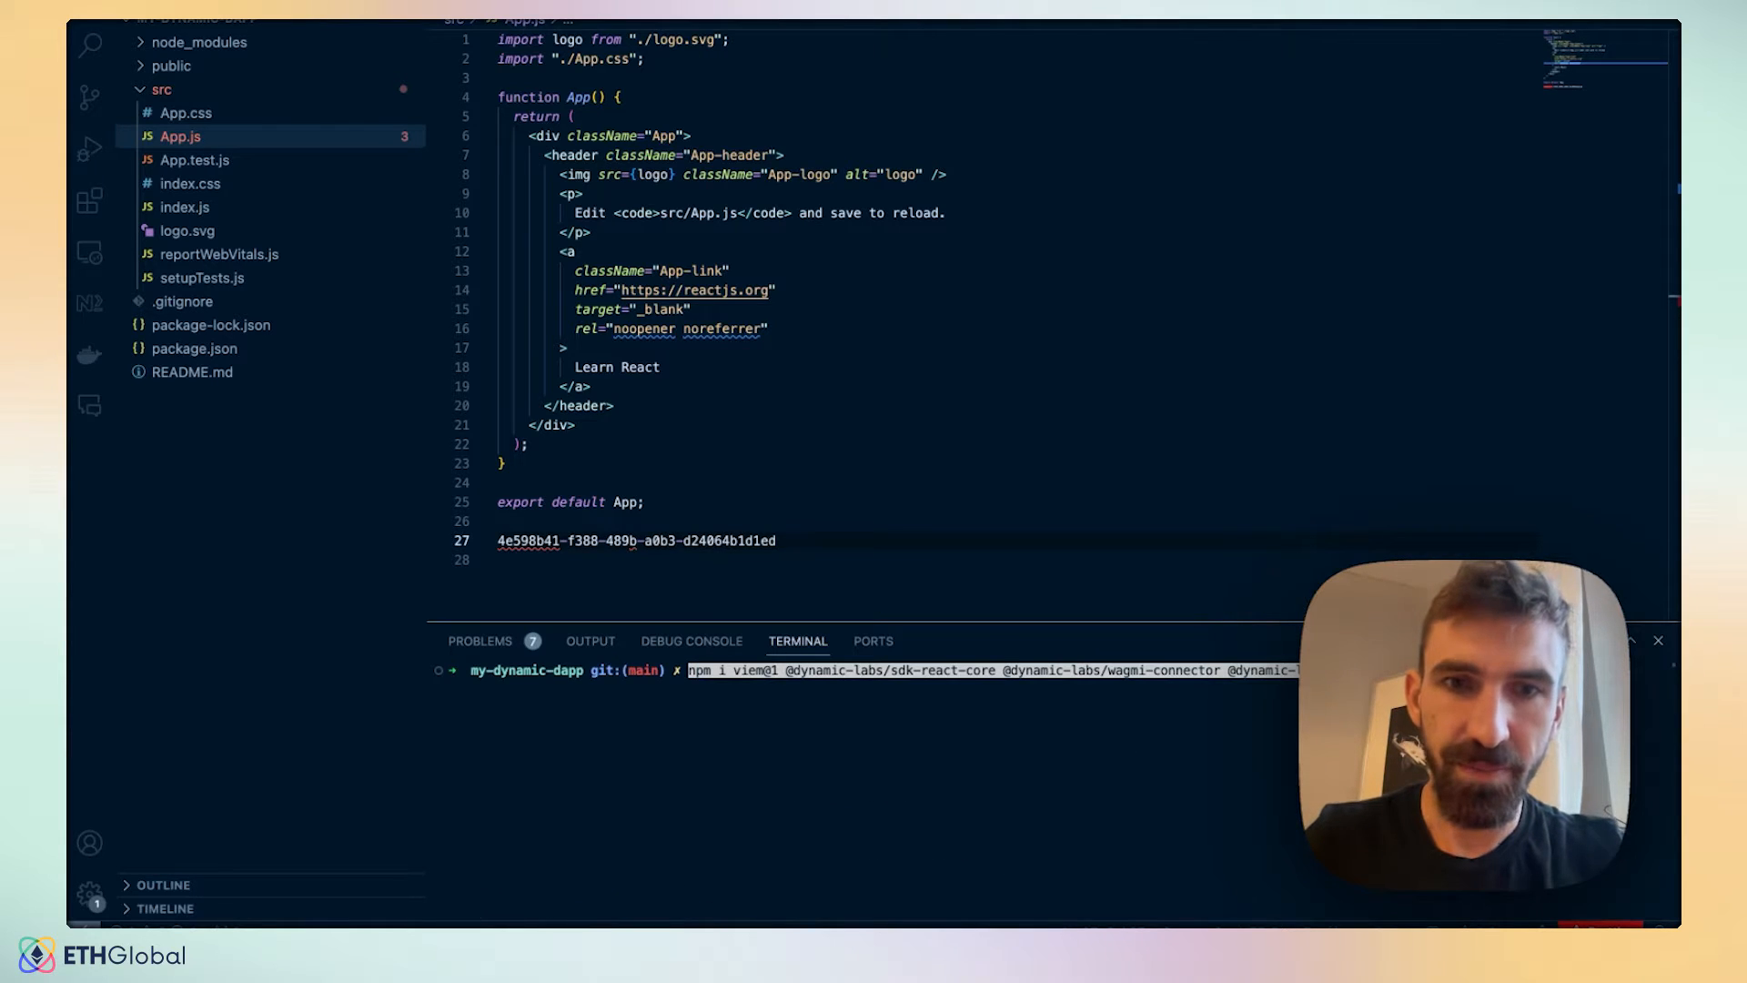
- Clear the VS Code terminal before pasting the install command
text(clear)
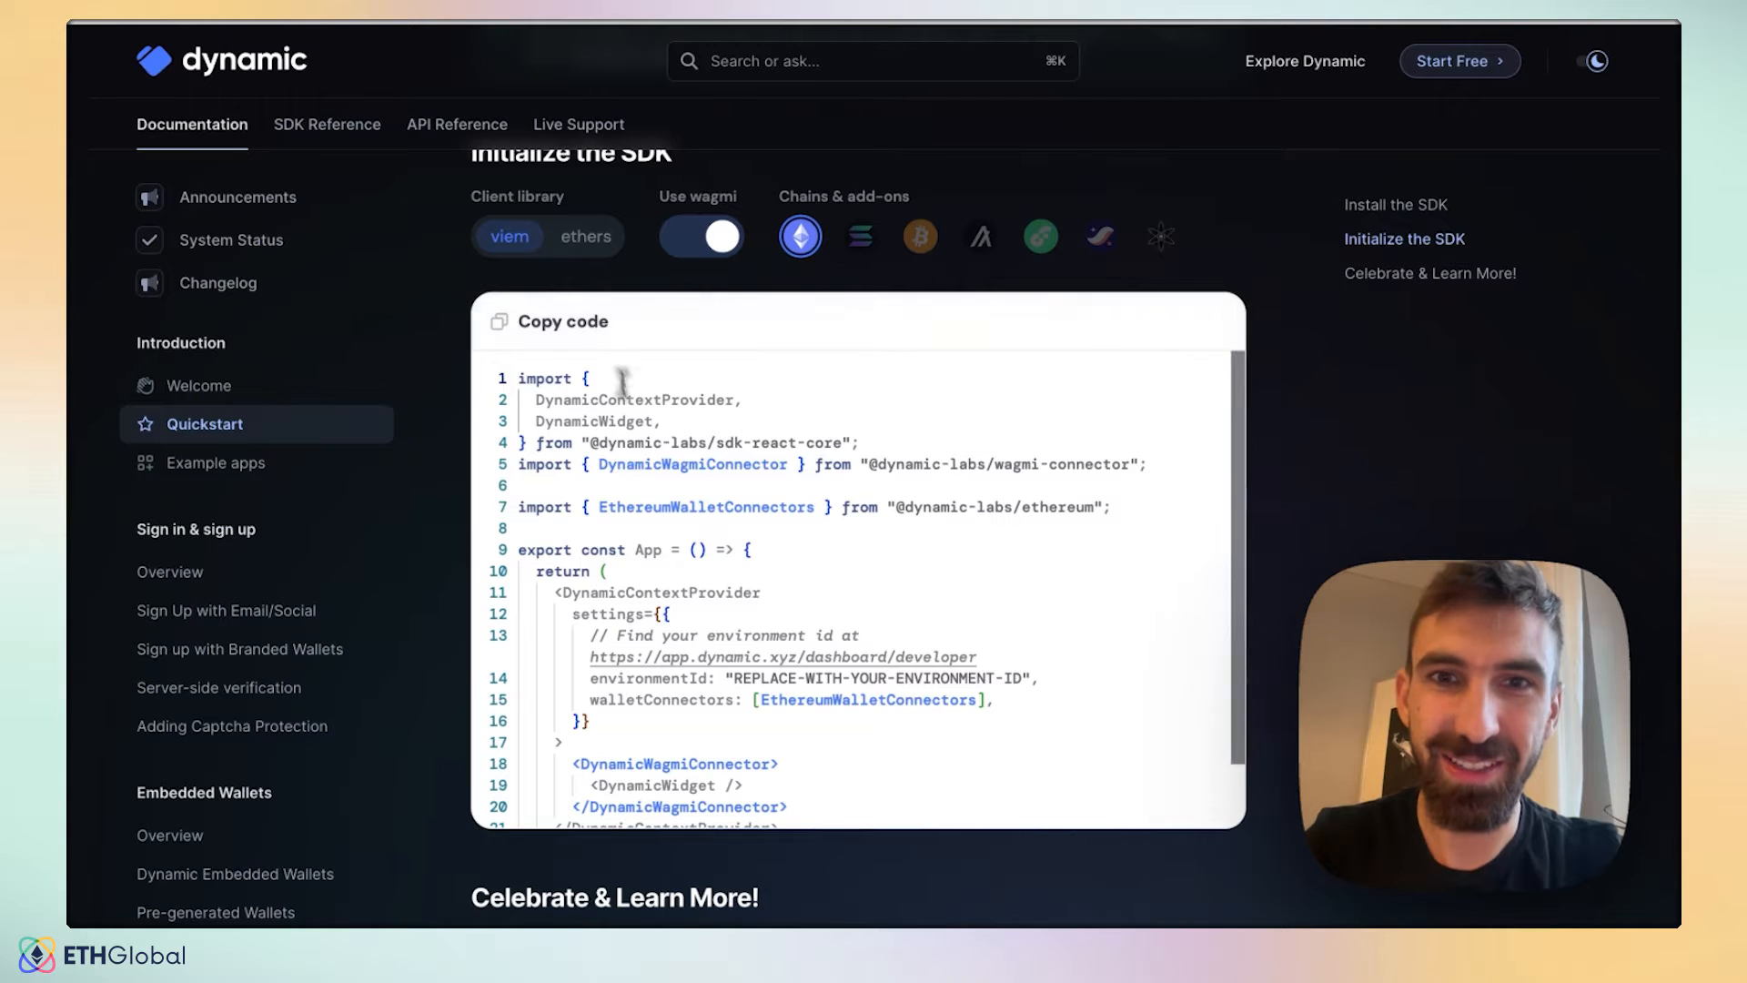
- Browse the Create-web3-dapp & Dynamic tutorial from the Quickstart page
click(548, 321)
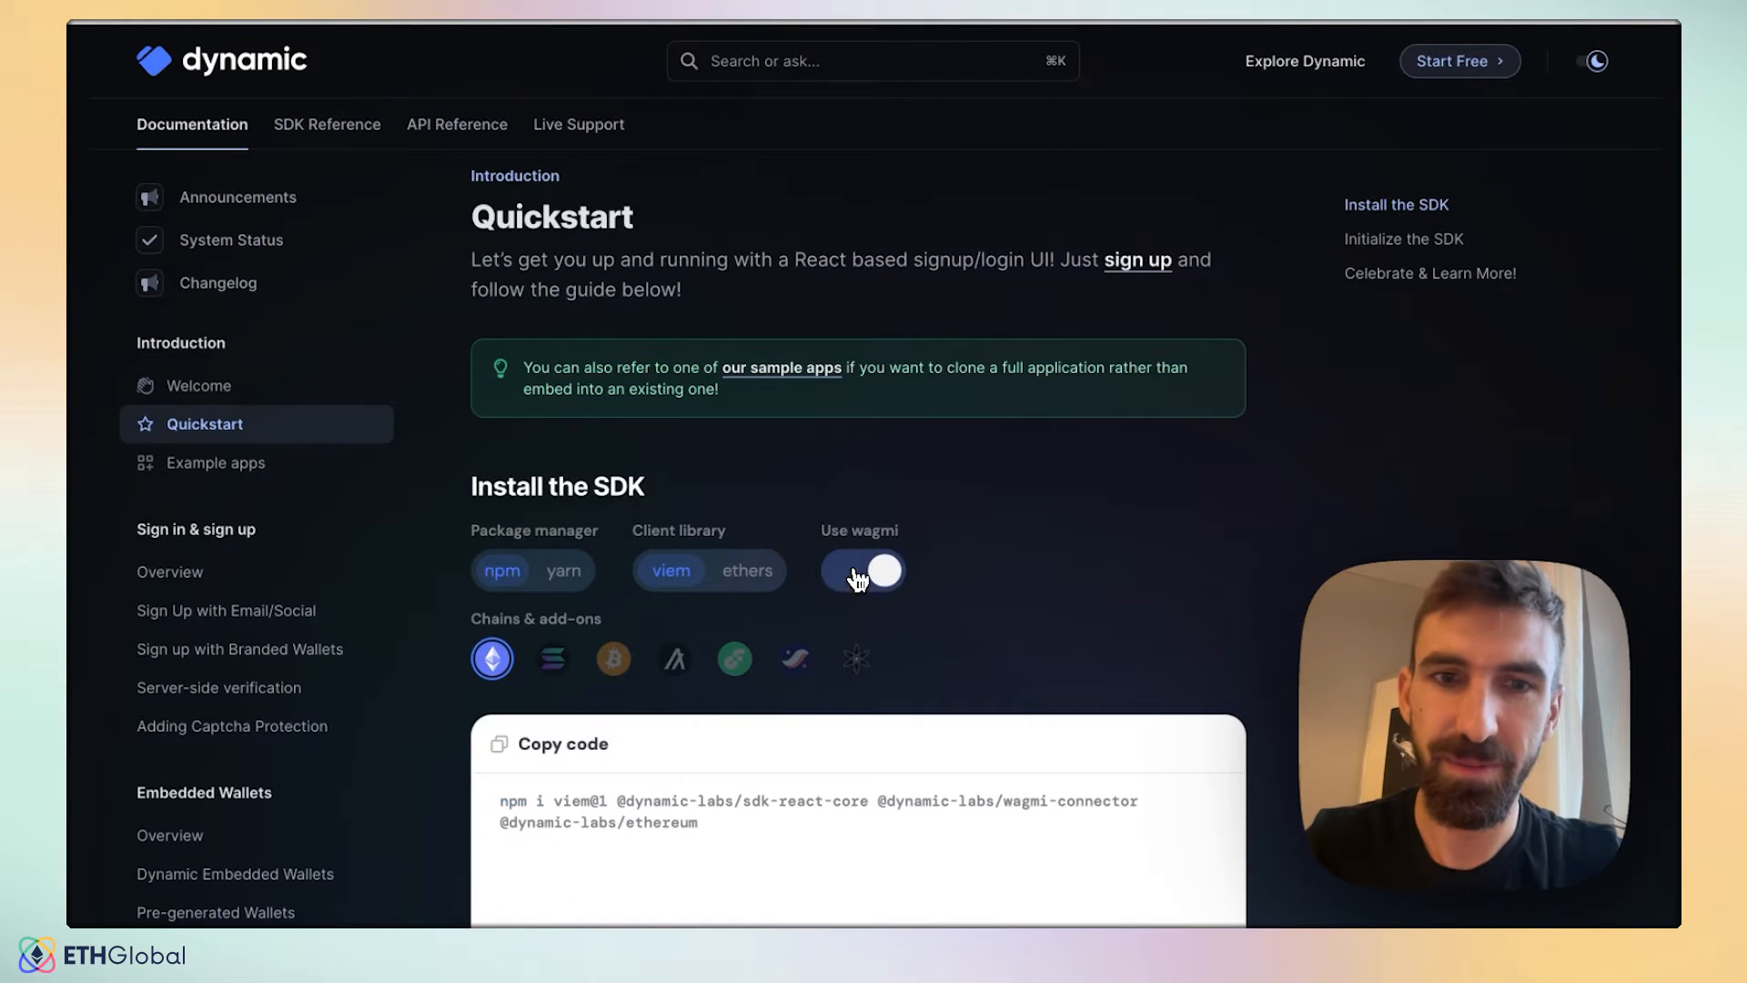
scroll(down, 3)
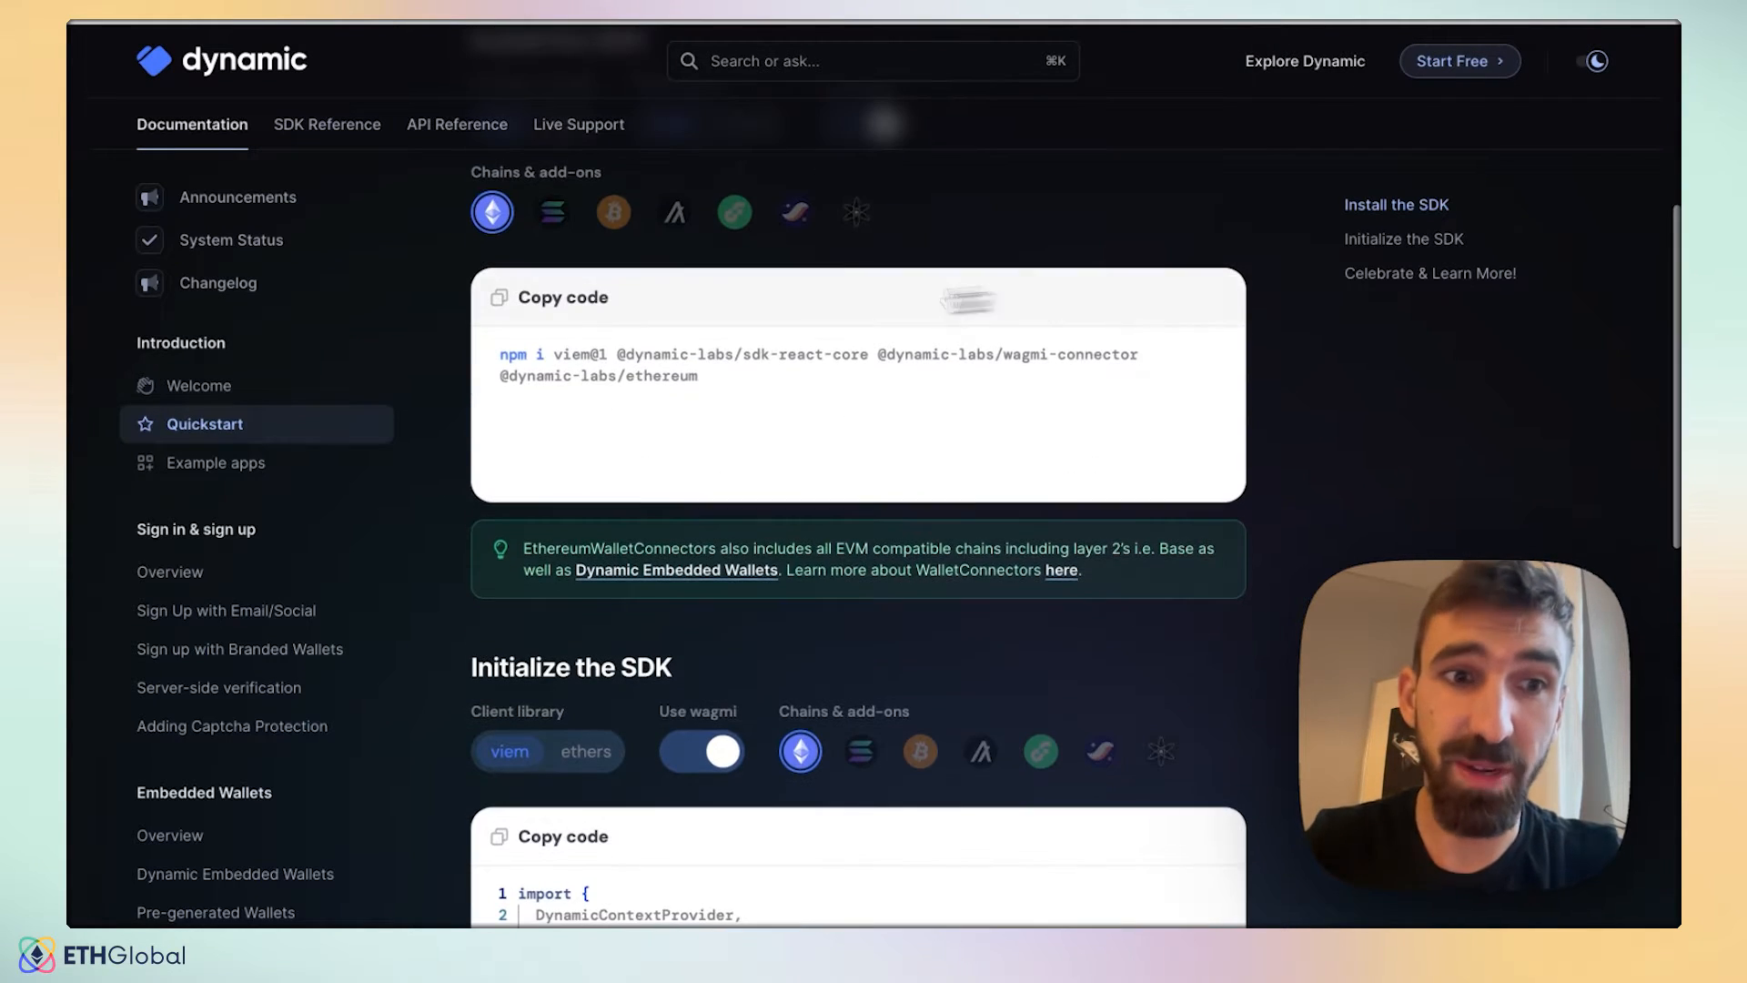
scroll(down, 3)
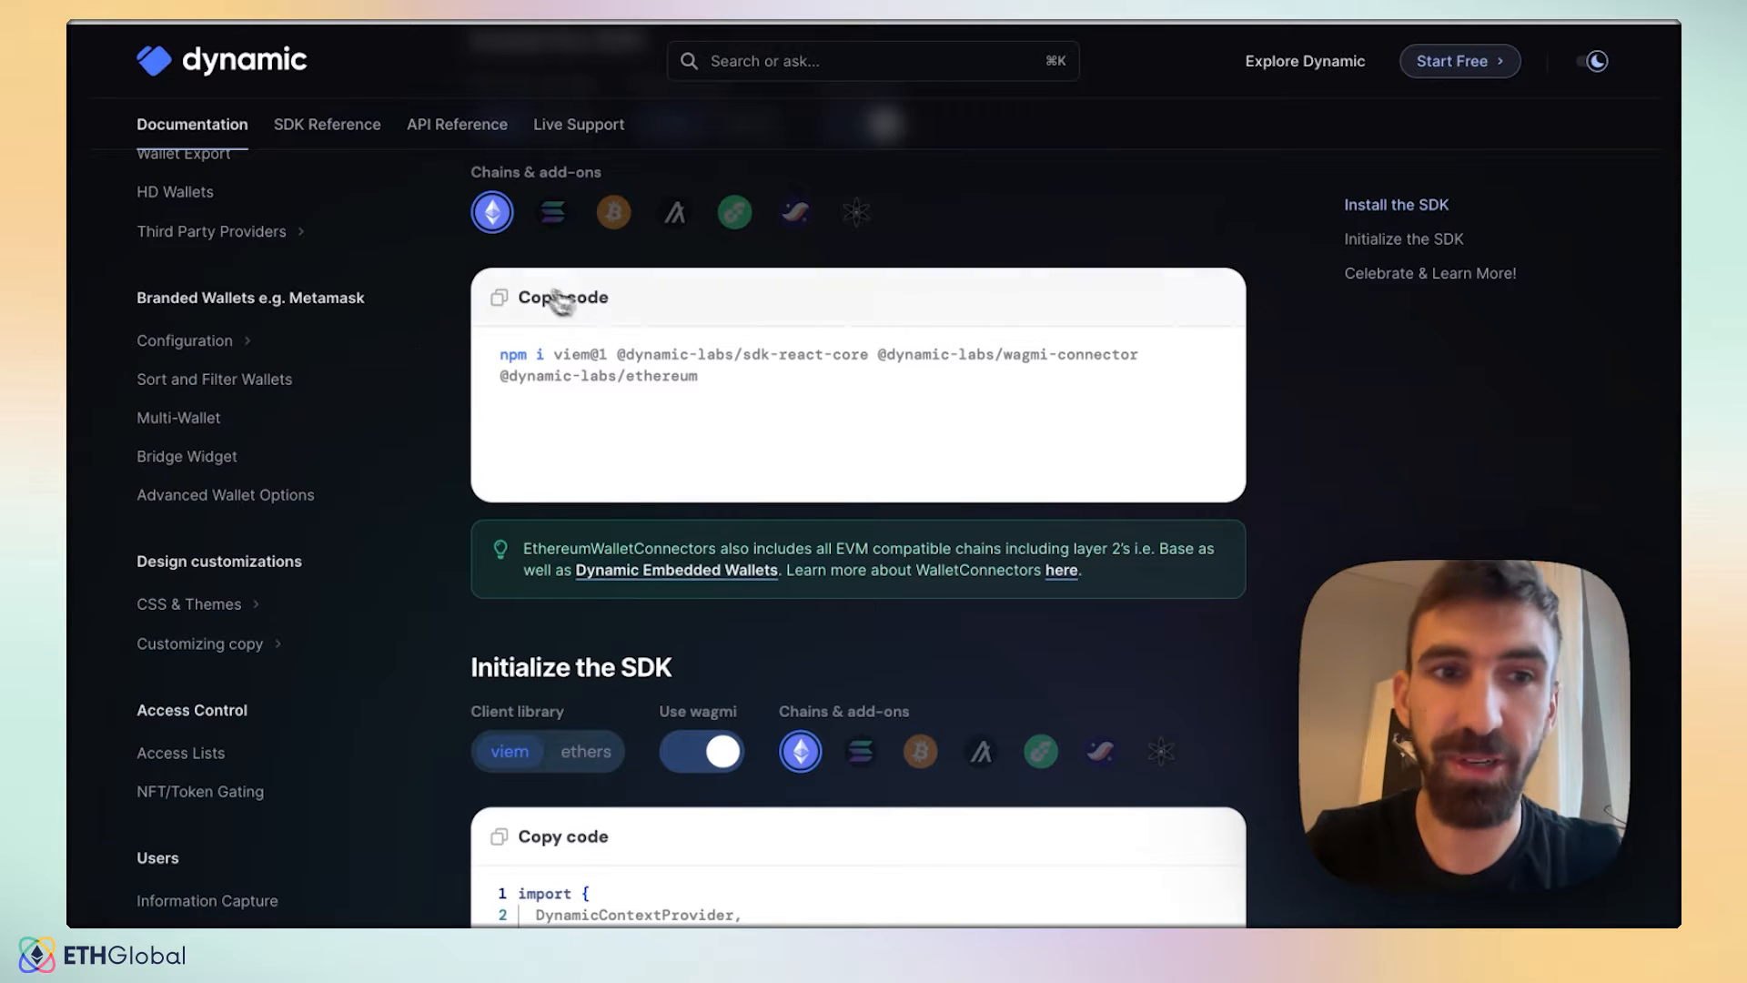
scroll(down, 3)
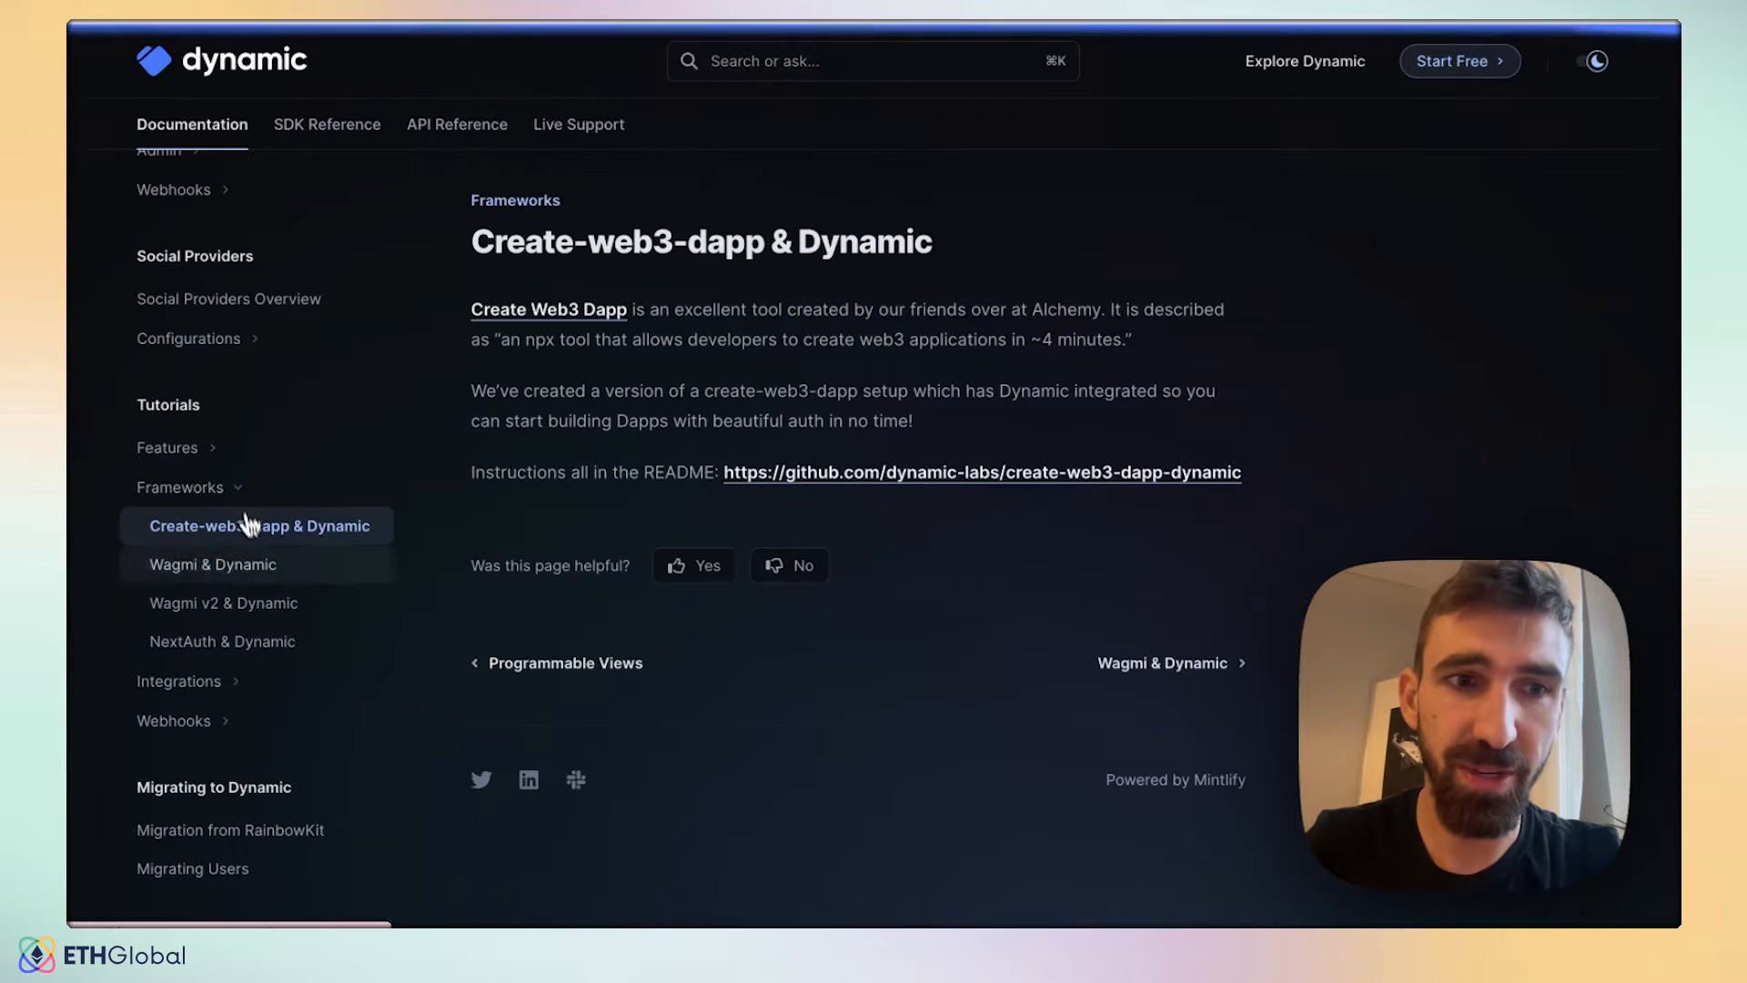
click(223, 602)
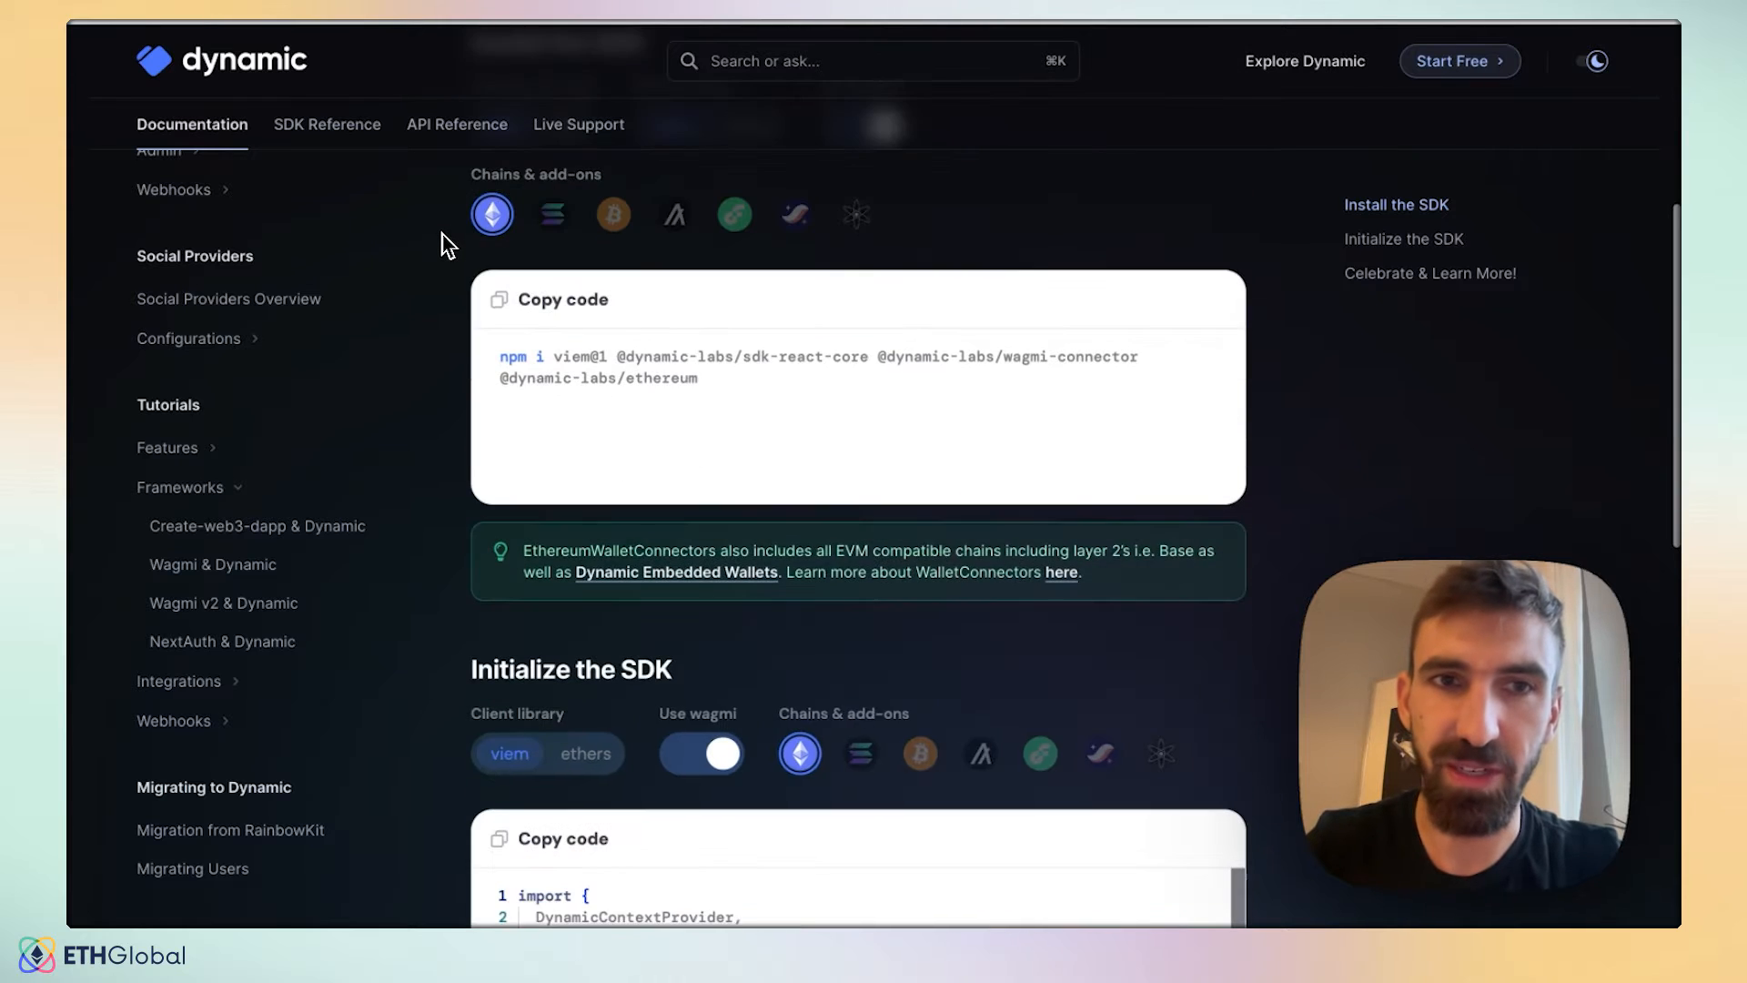
scroll(down, 3)
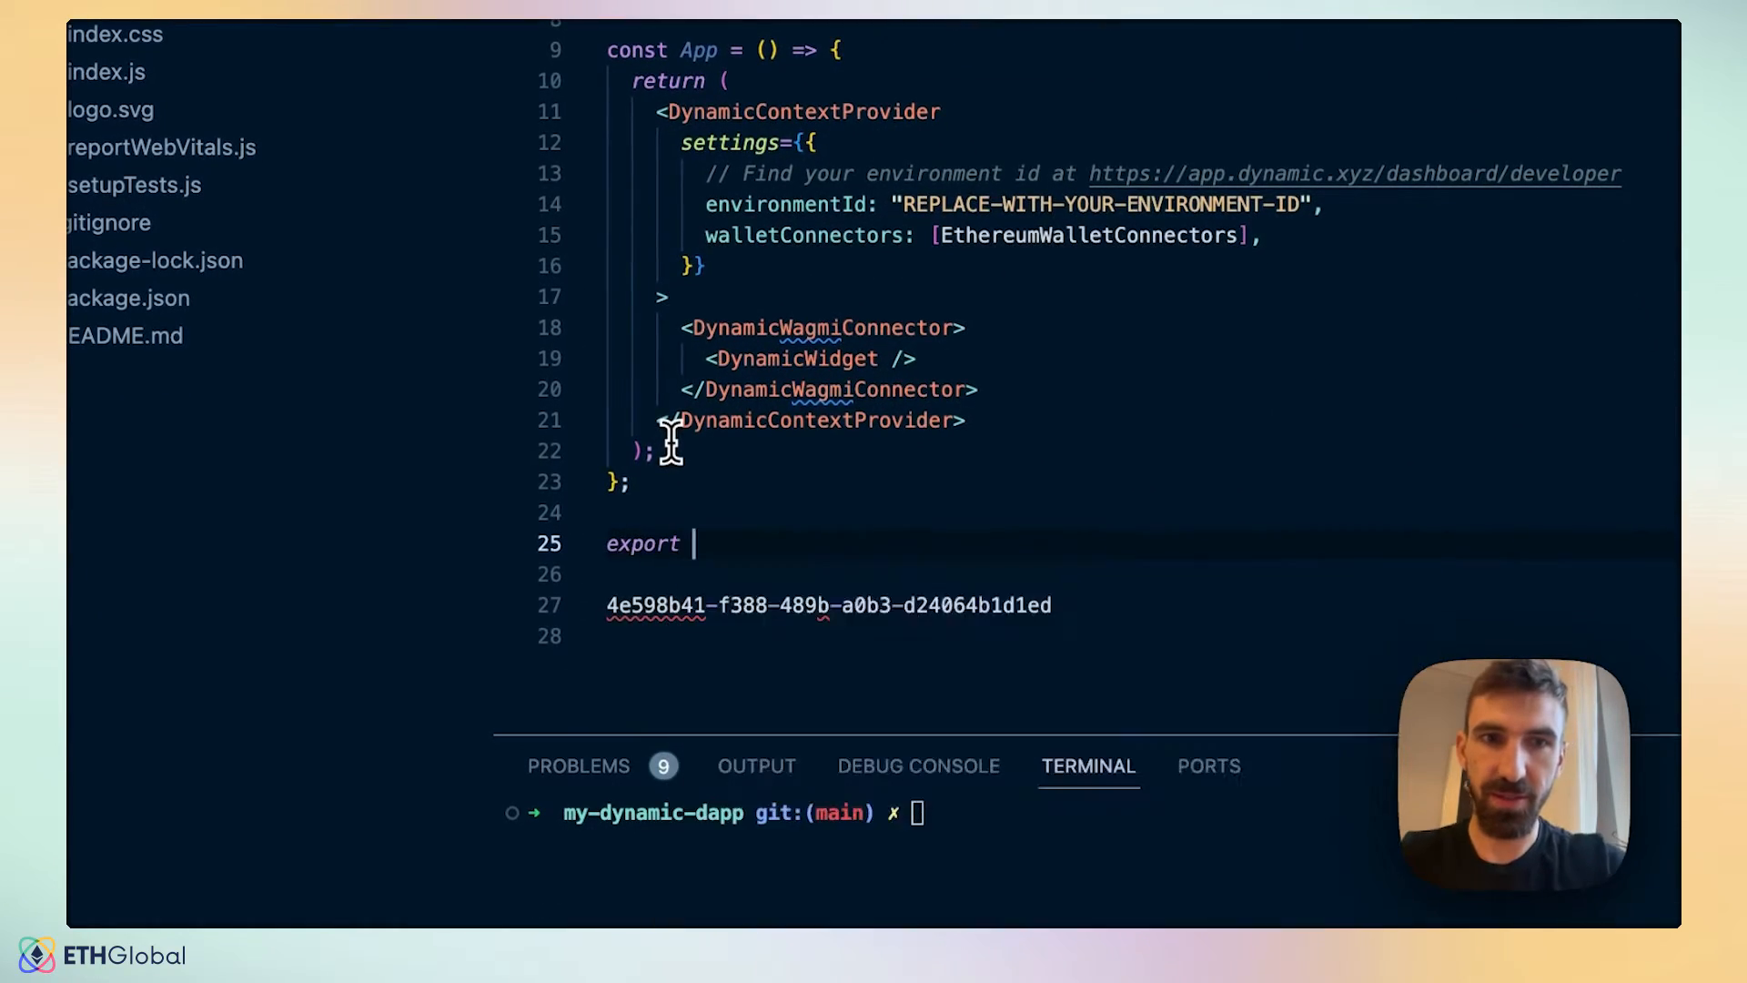
- Complete line 25 as 'export default App;'
text(default App;)
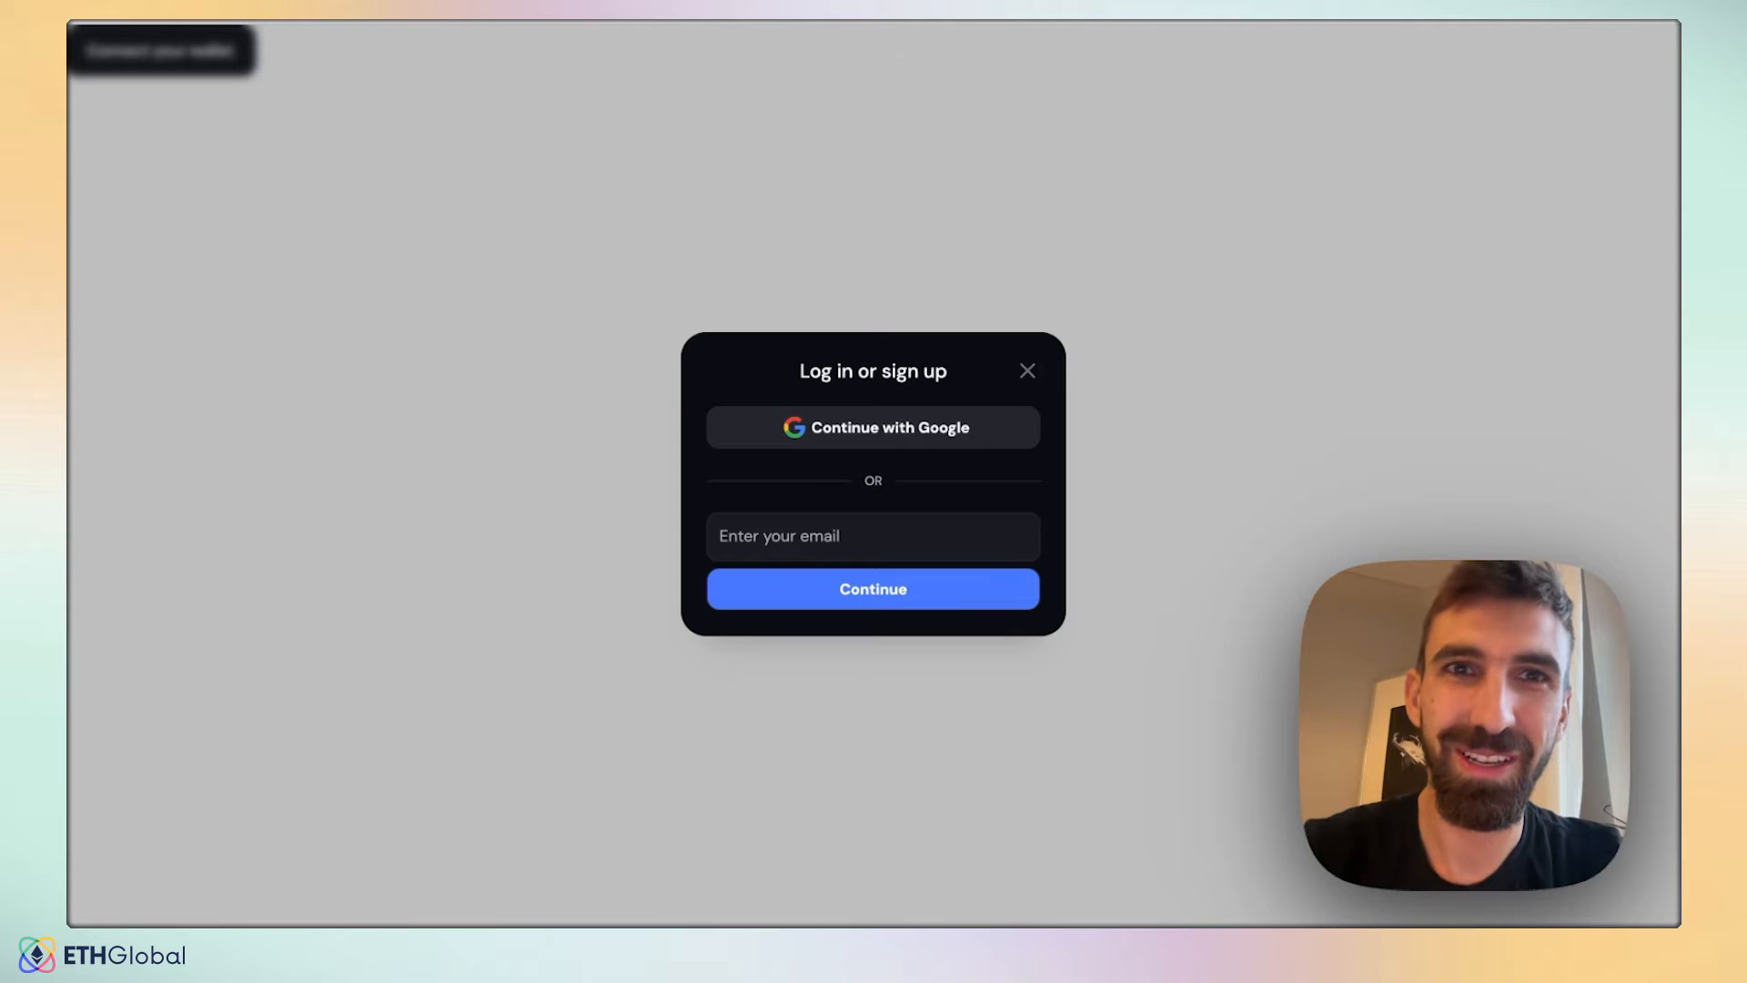
mouse_move(217, 69)
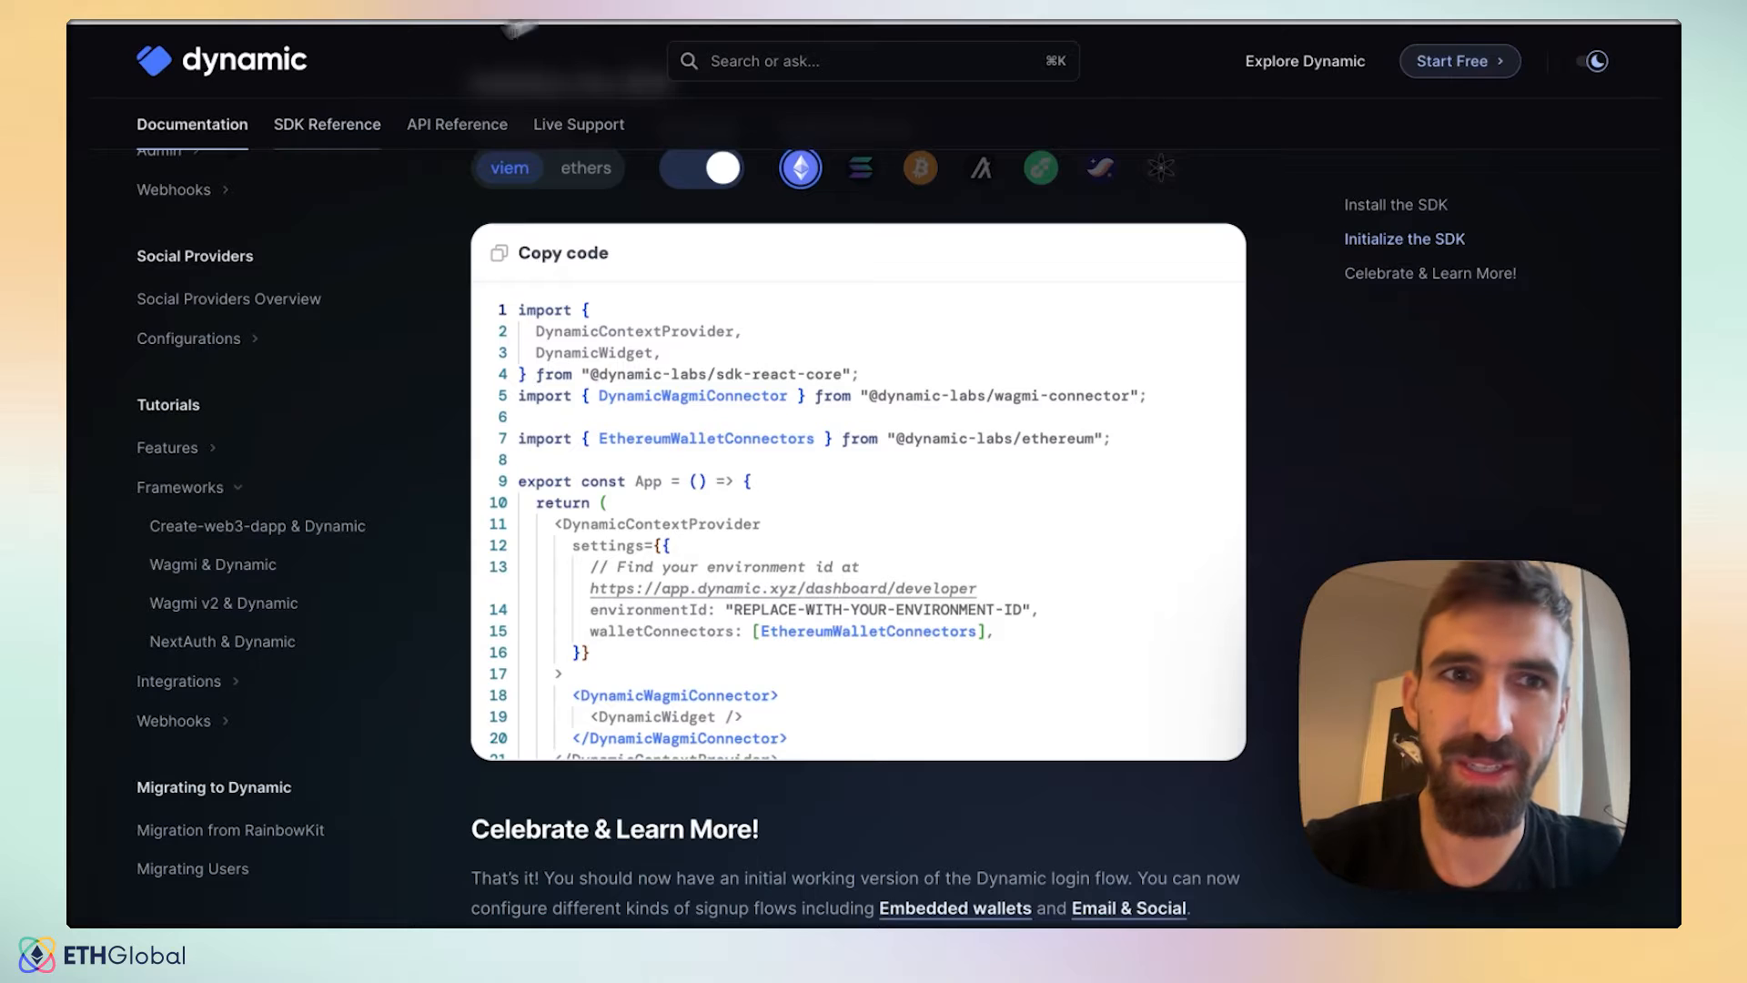
- Skim the SDK Reference Components Introduction on the Dynamic Widget and UI components
click(326, 124)
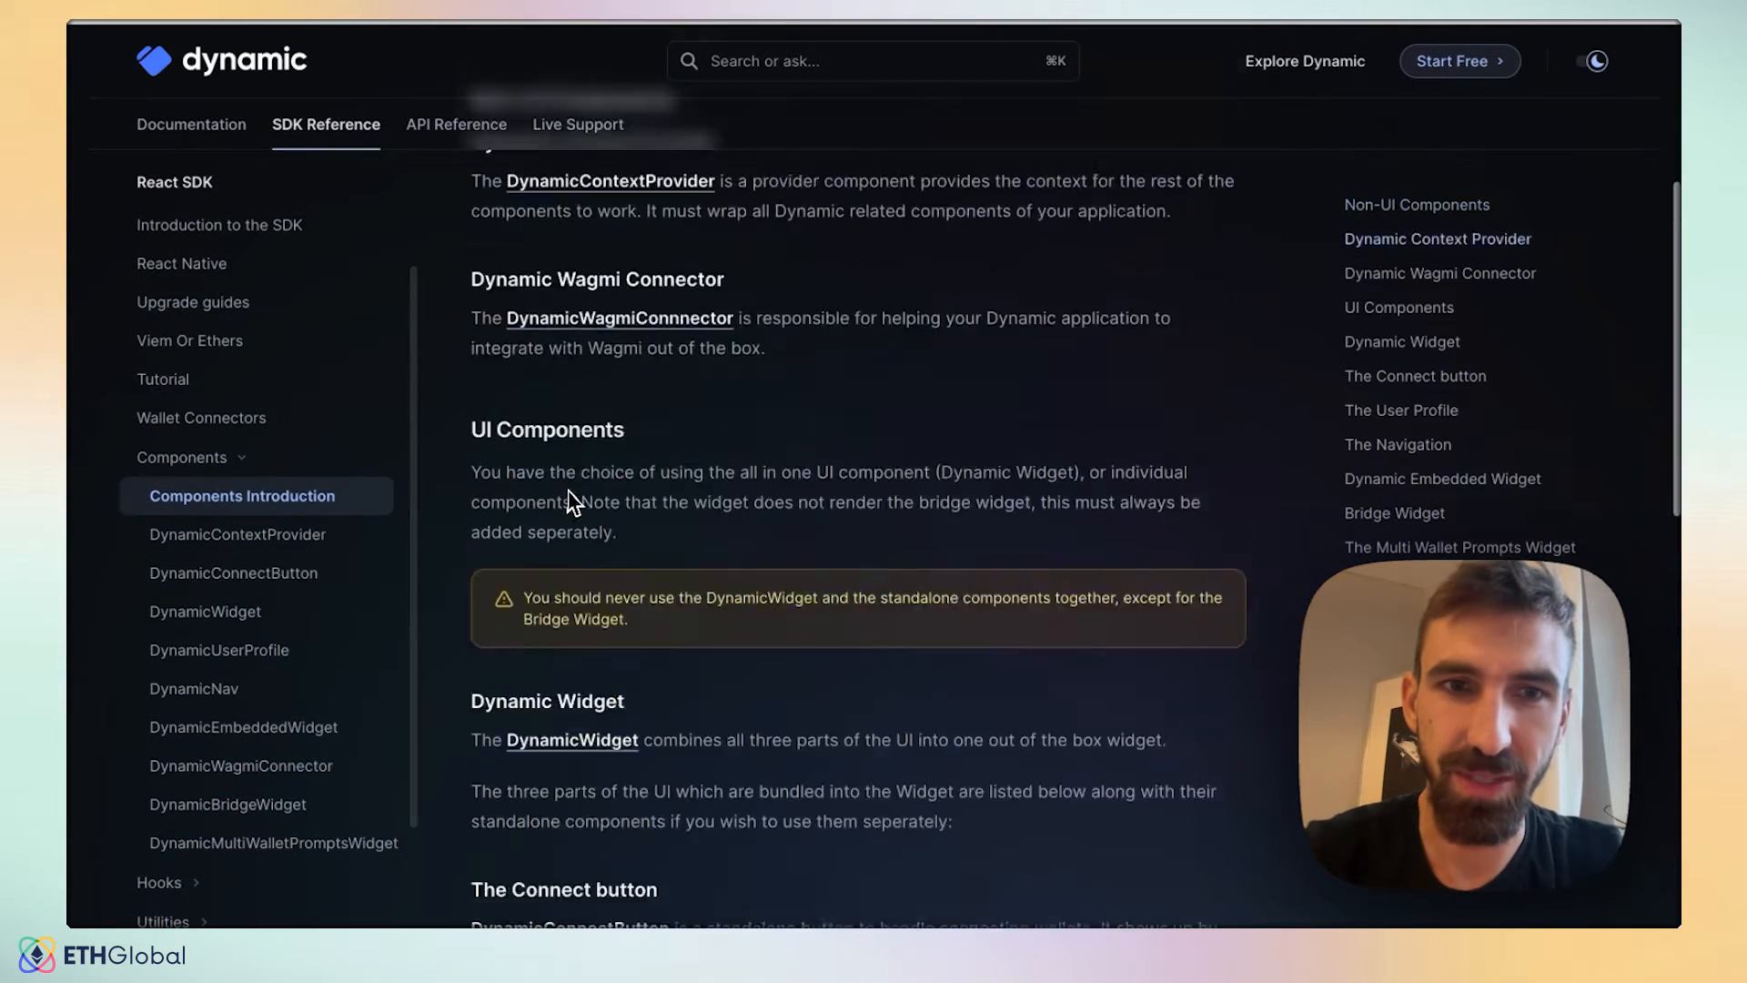
scroll(down, 3)
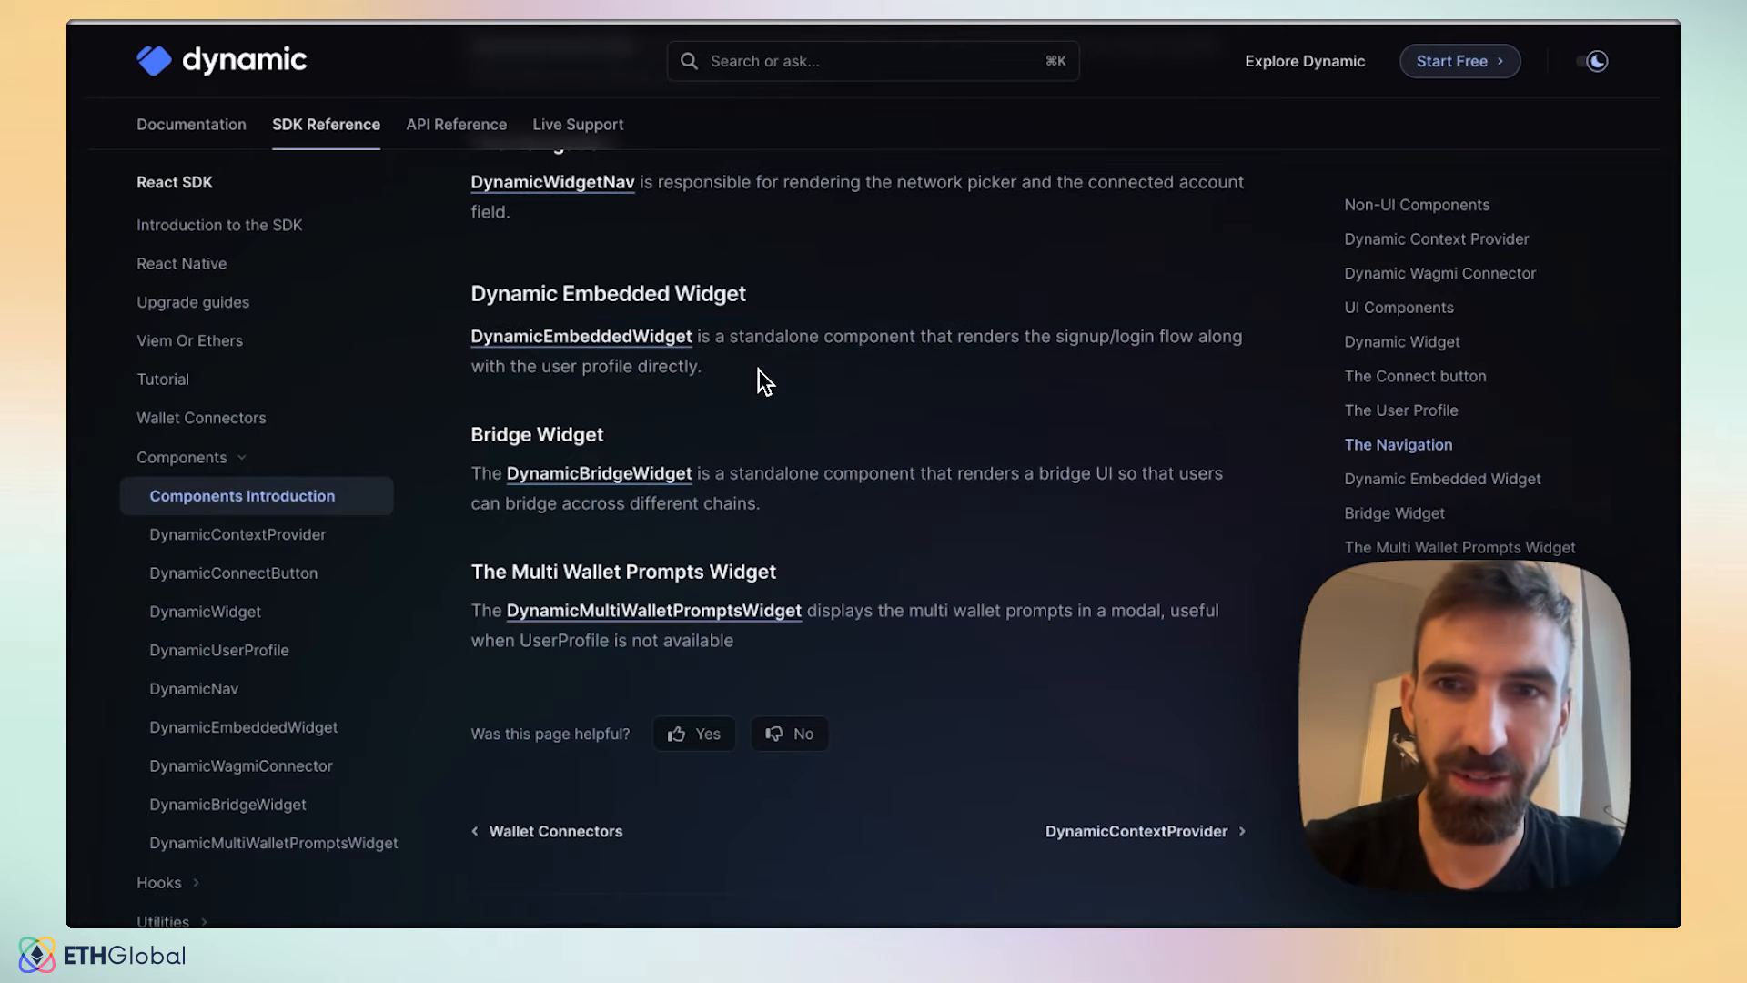
scroll(up, 3)
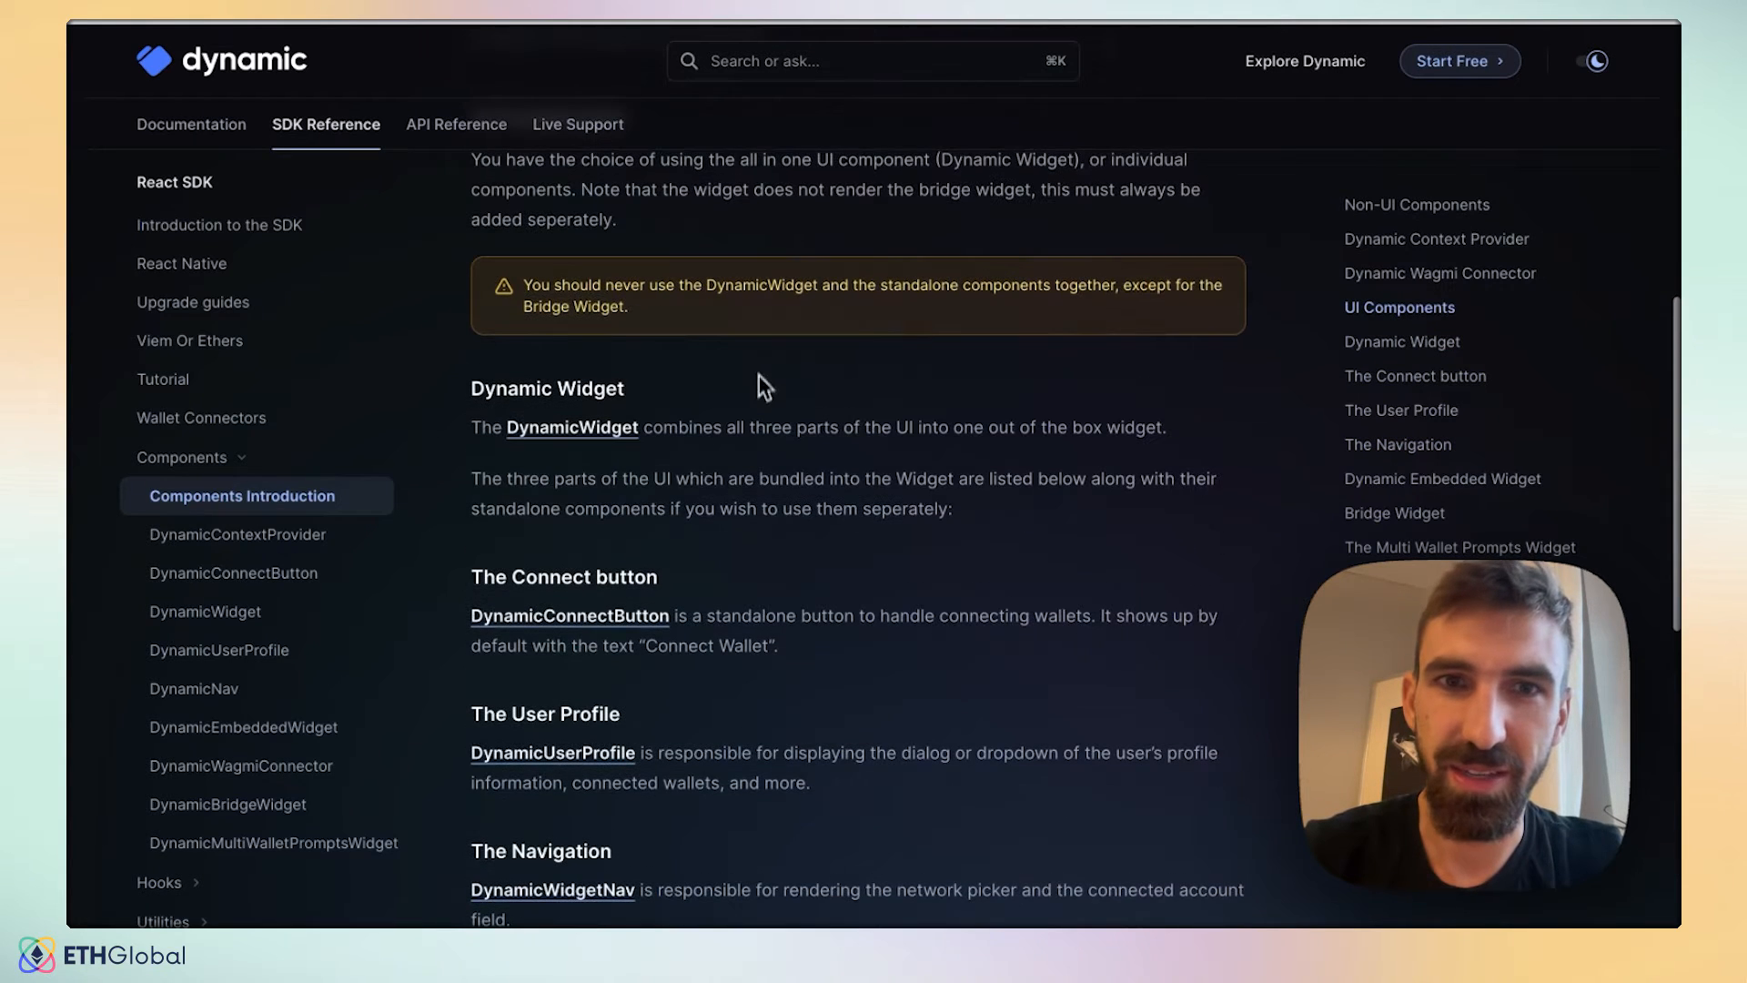
mouse_move(758, 473)
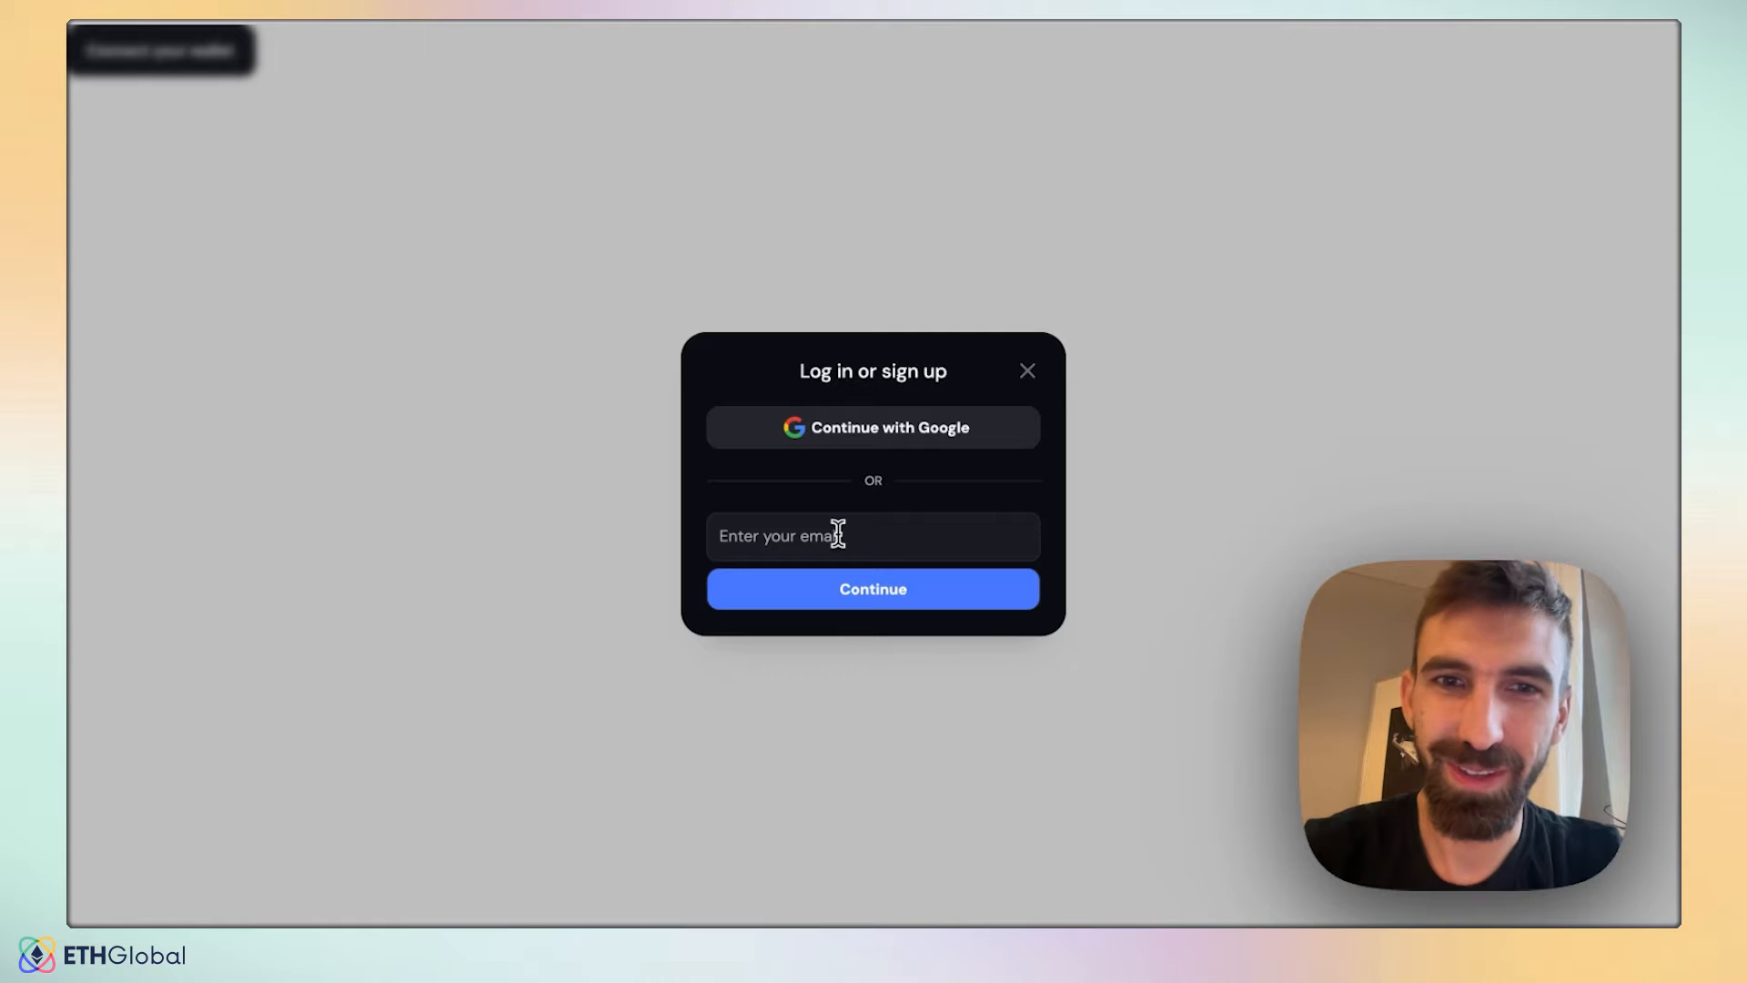
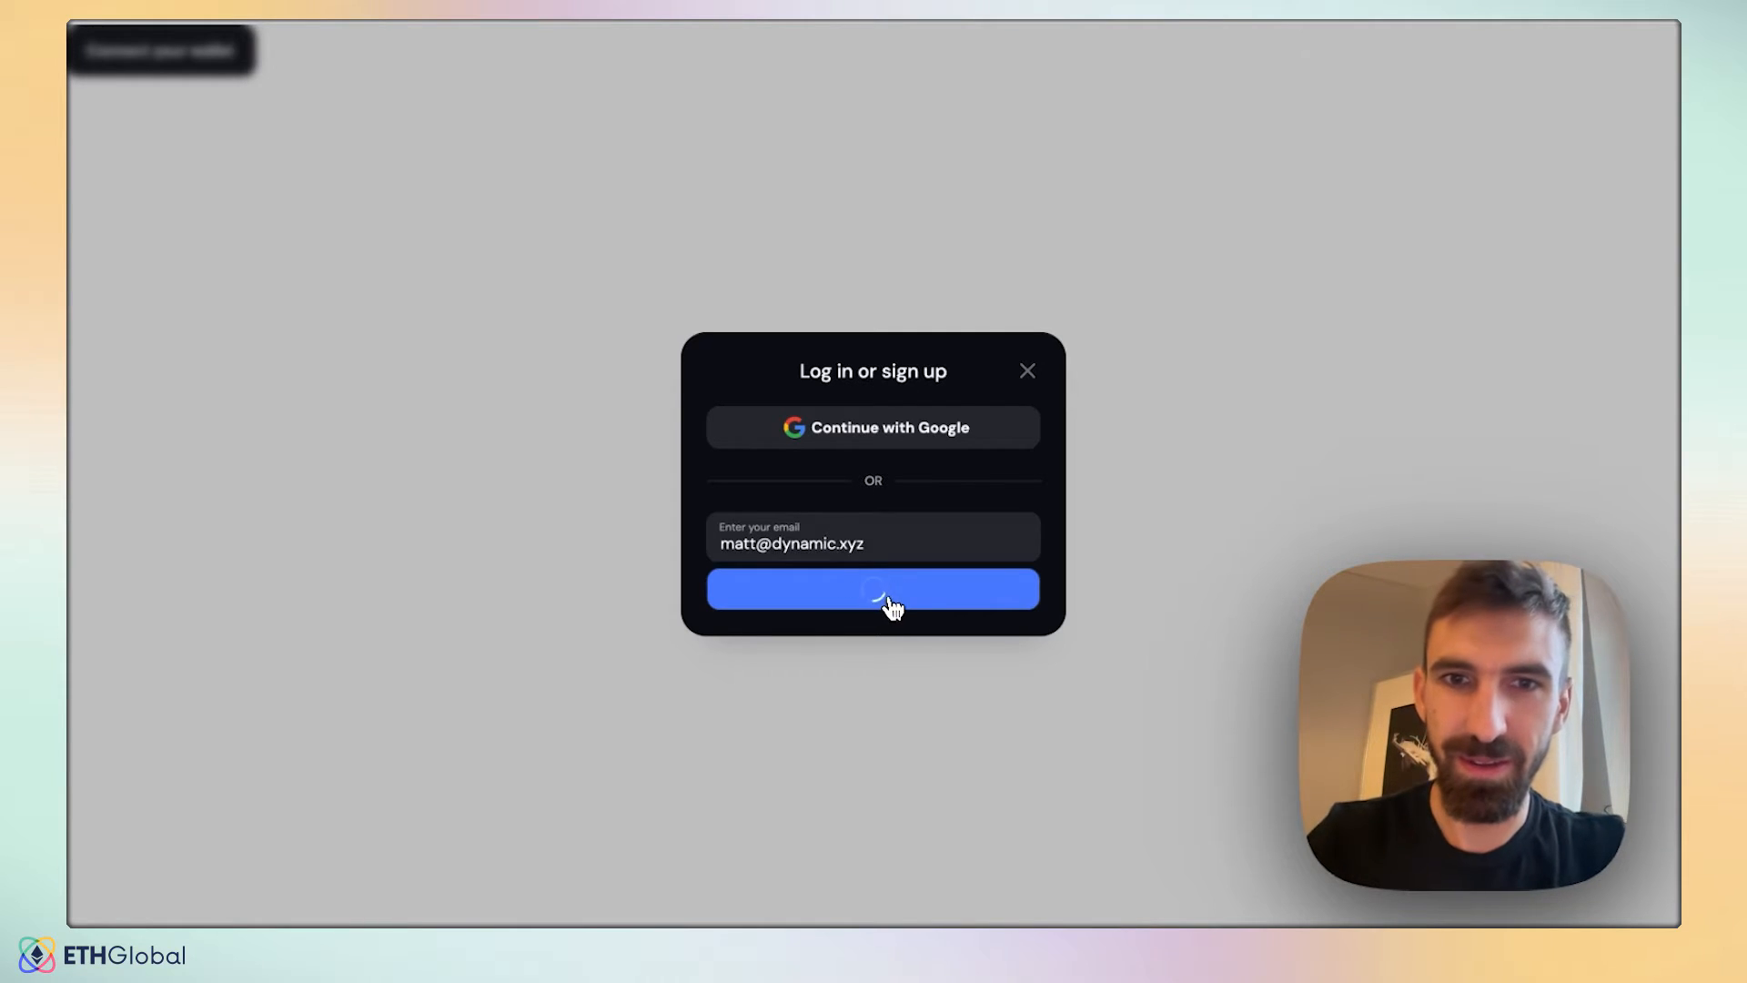
click(872, 588)
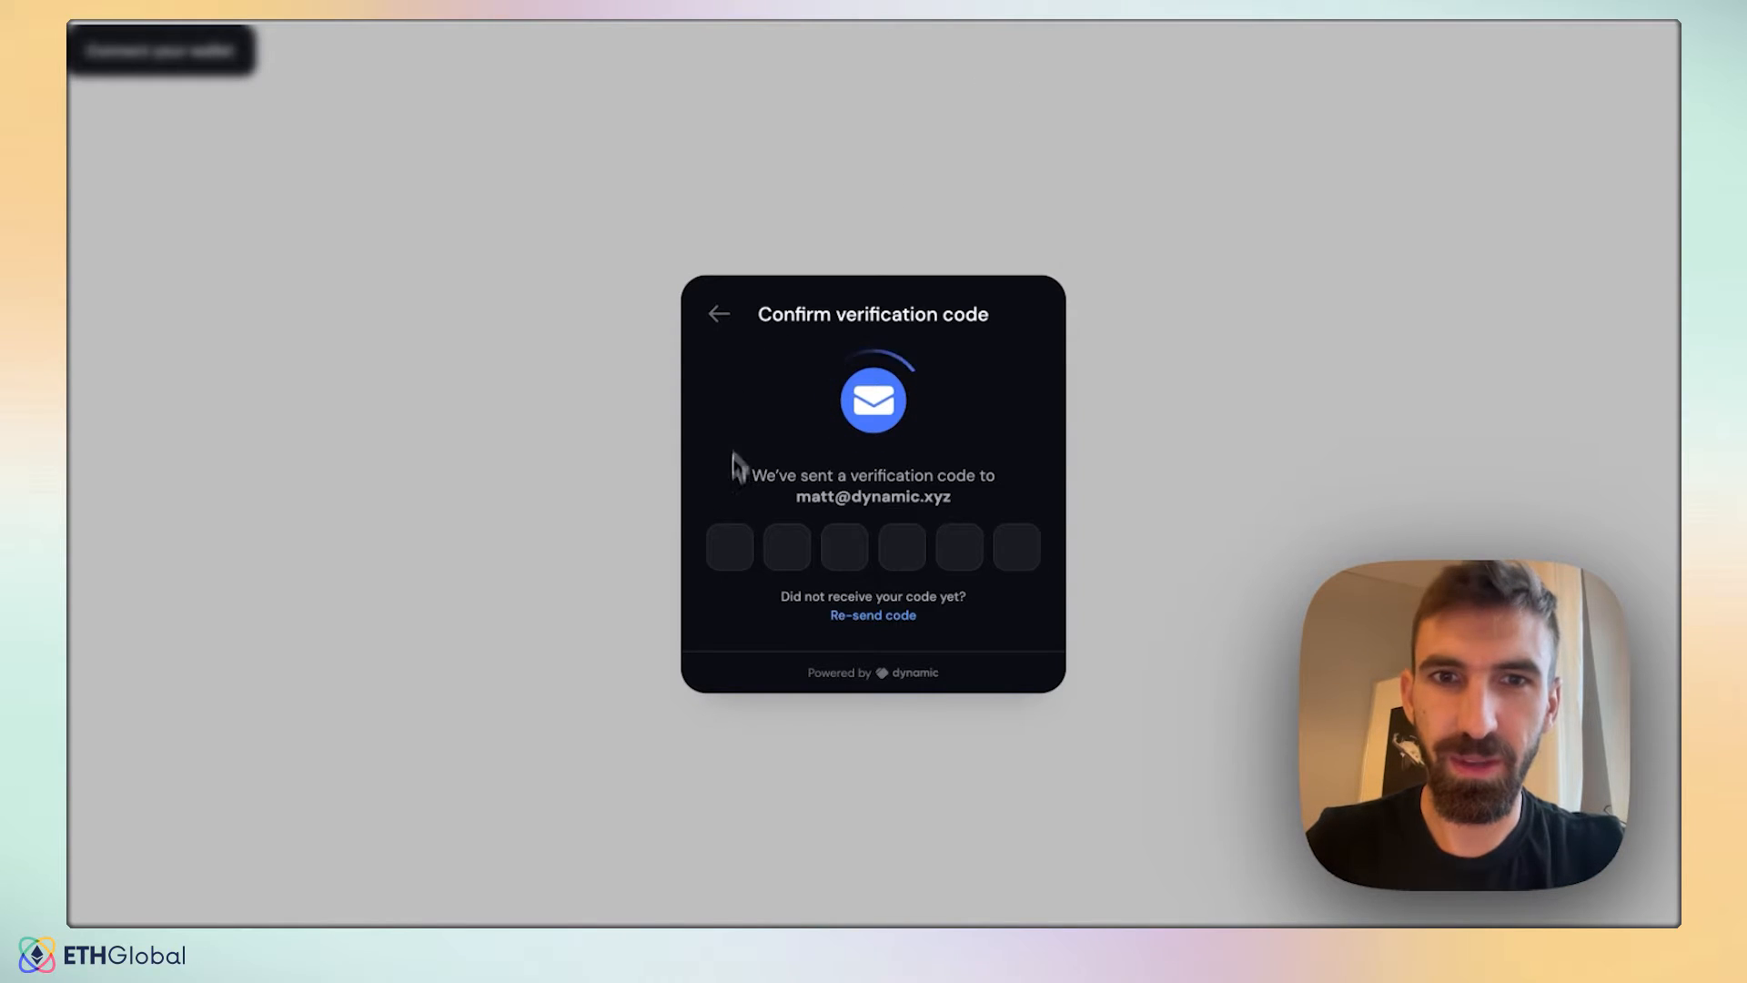
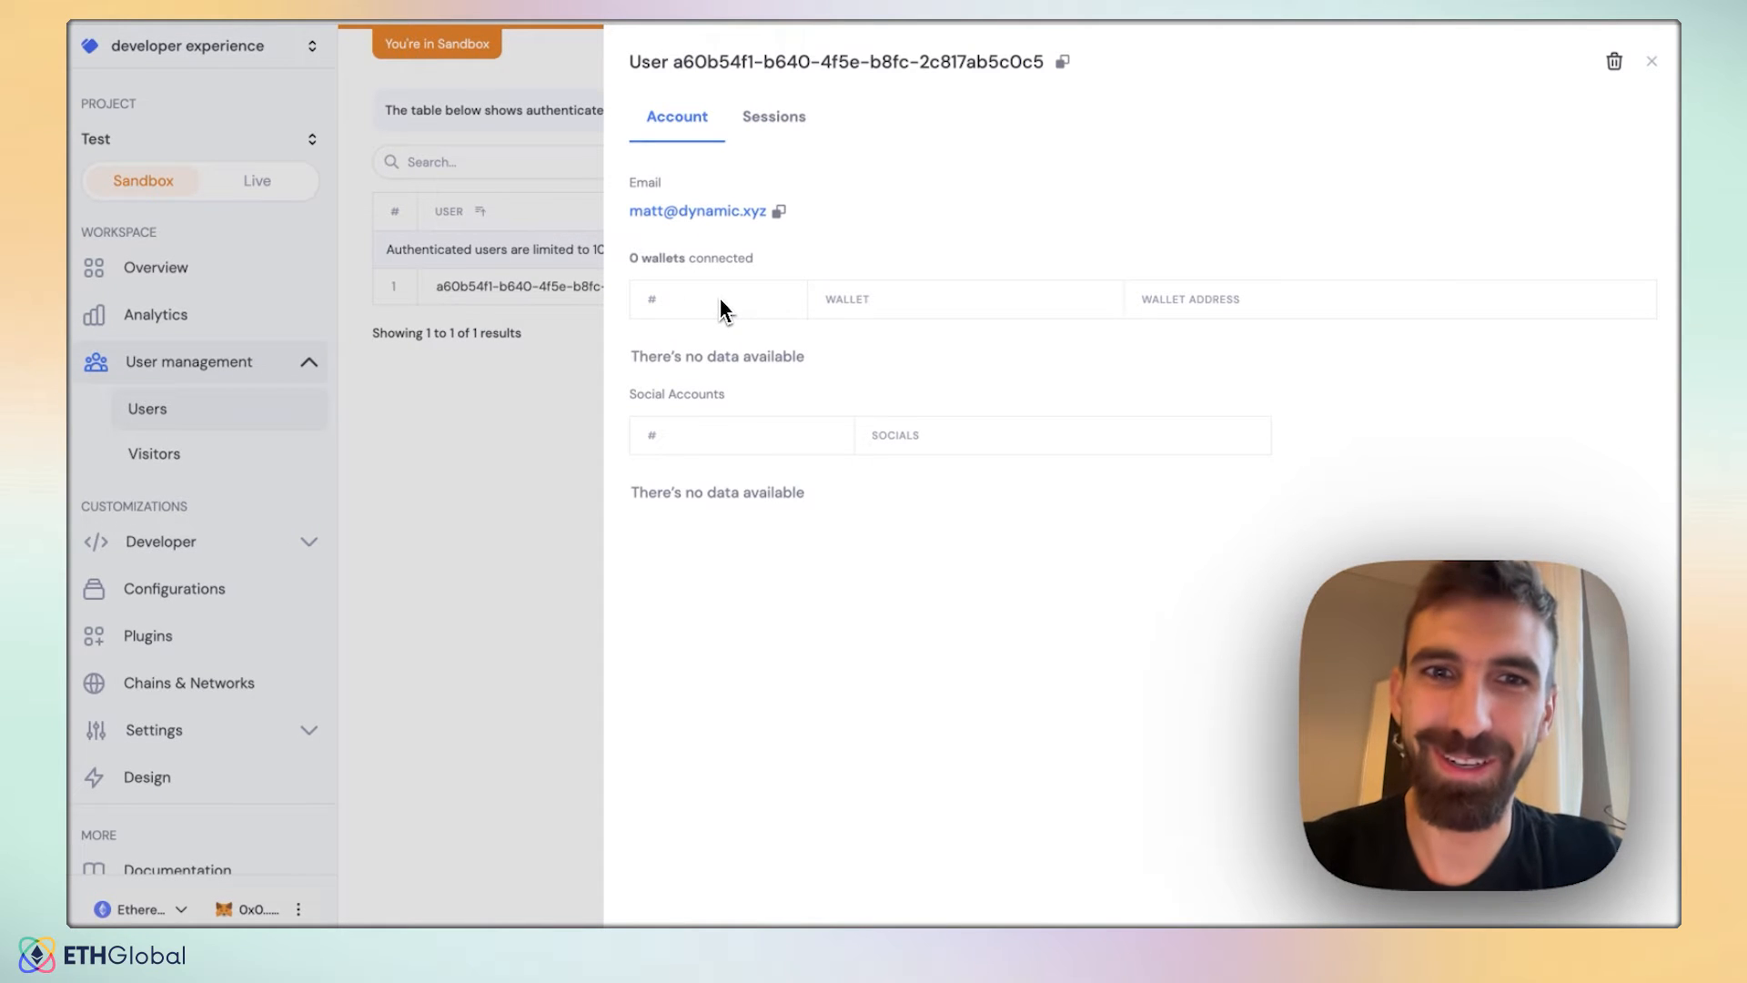
mouse_move(487, 446)
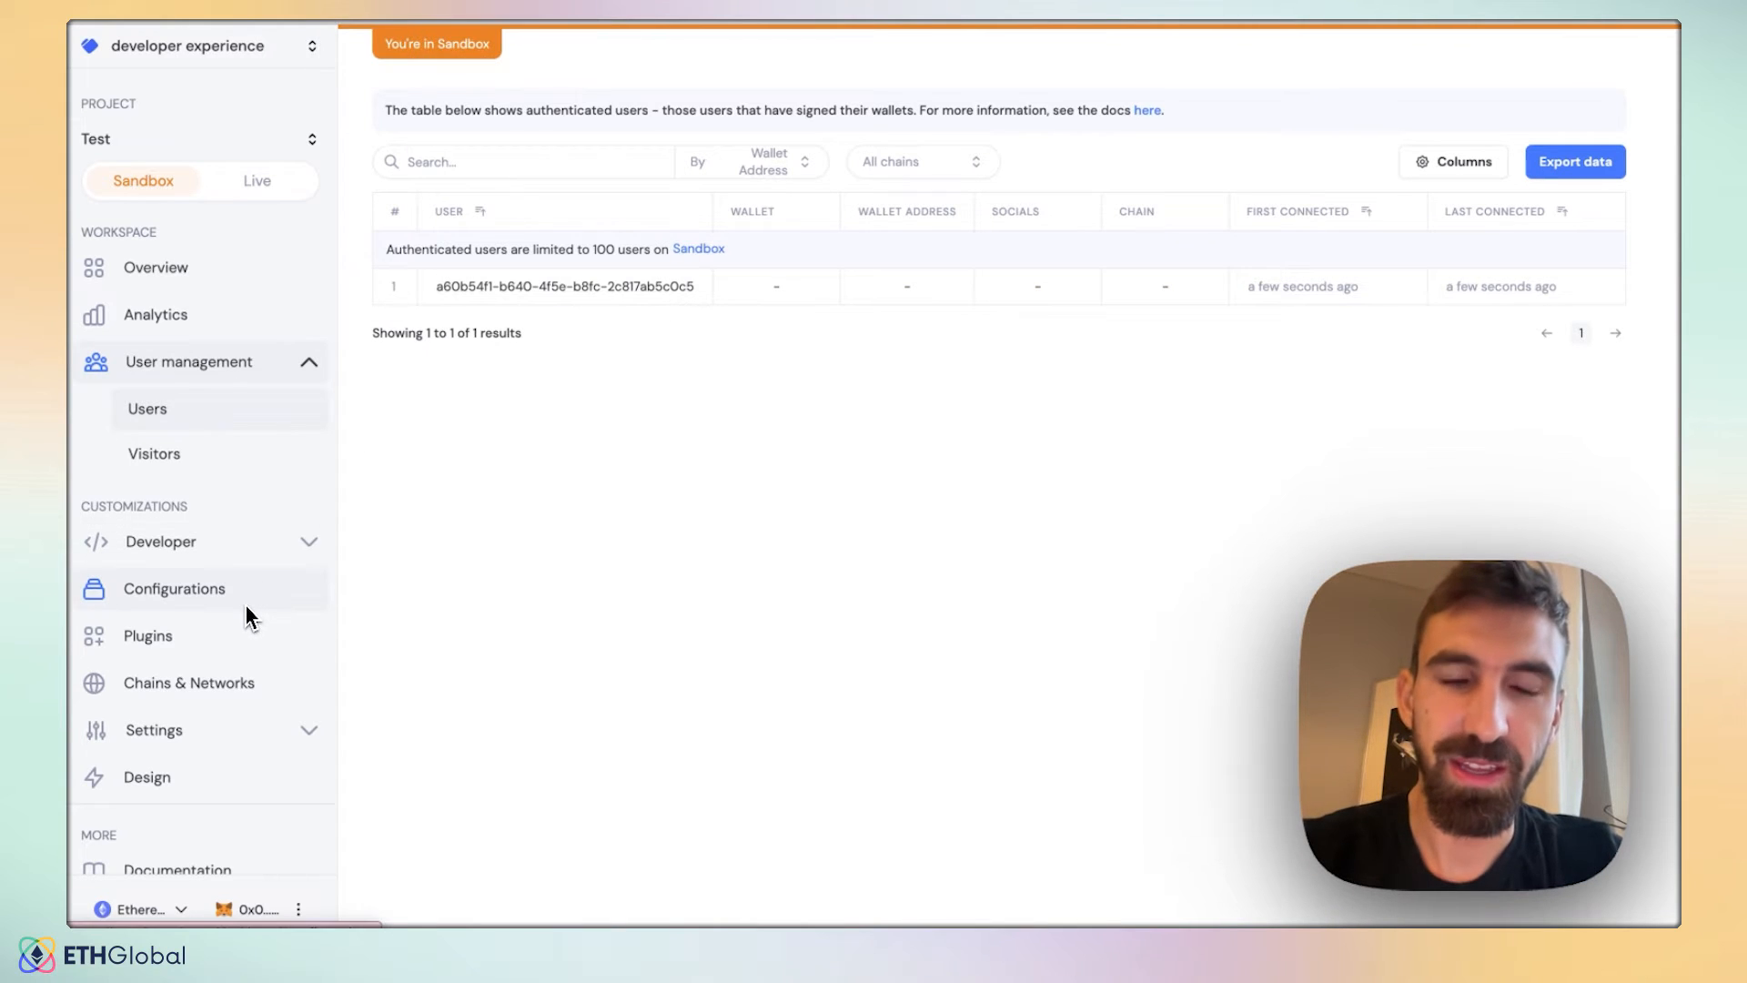
- Turn off the Web2-only login restriction, enable 'Optimized for Web2 users', and save
click(155, 266)
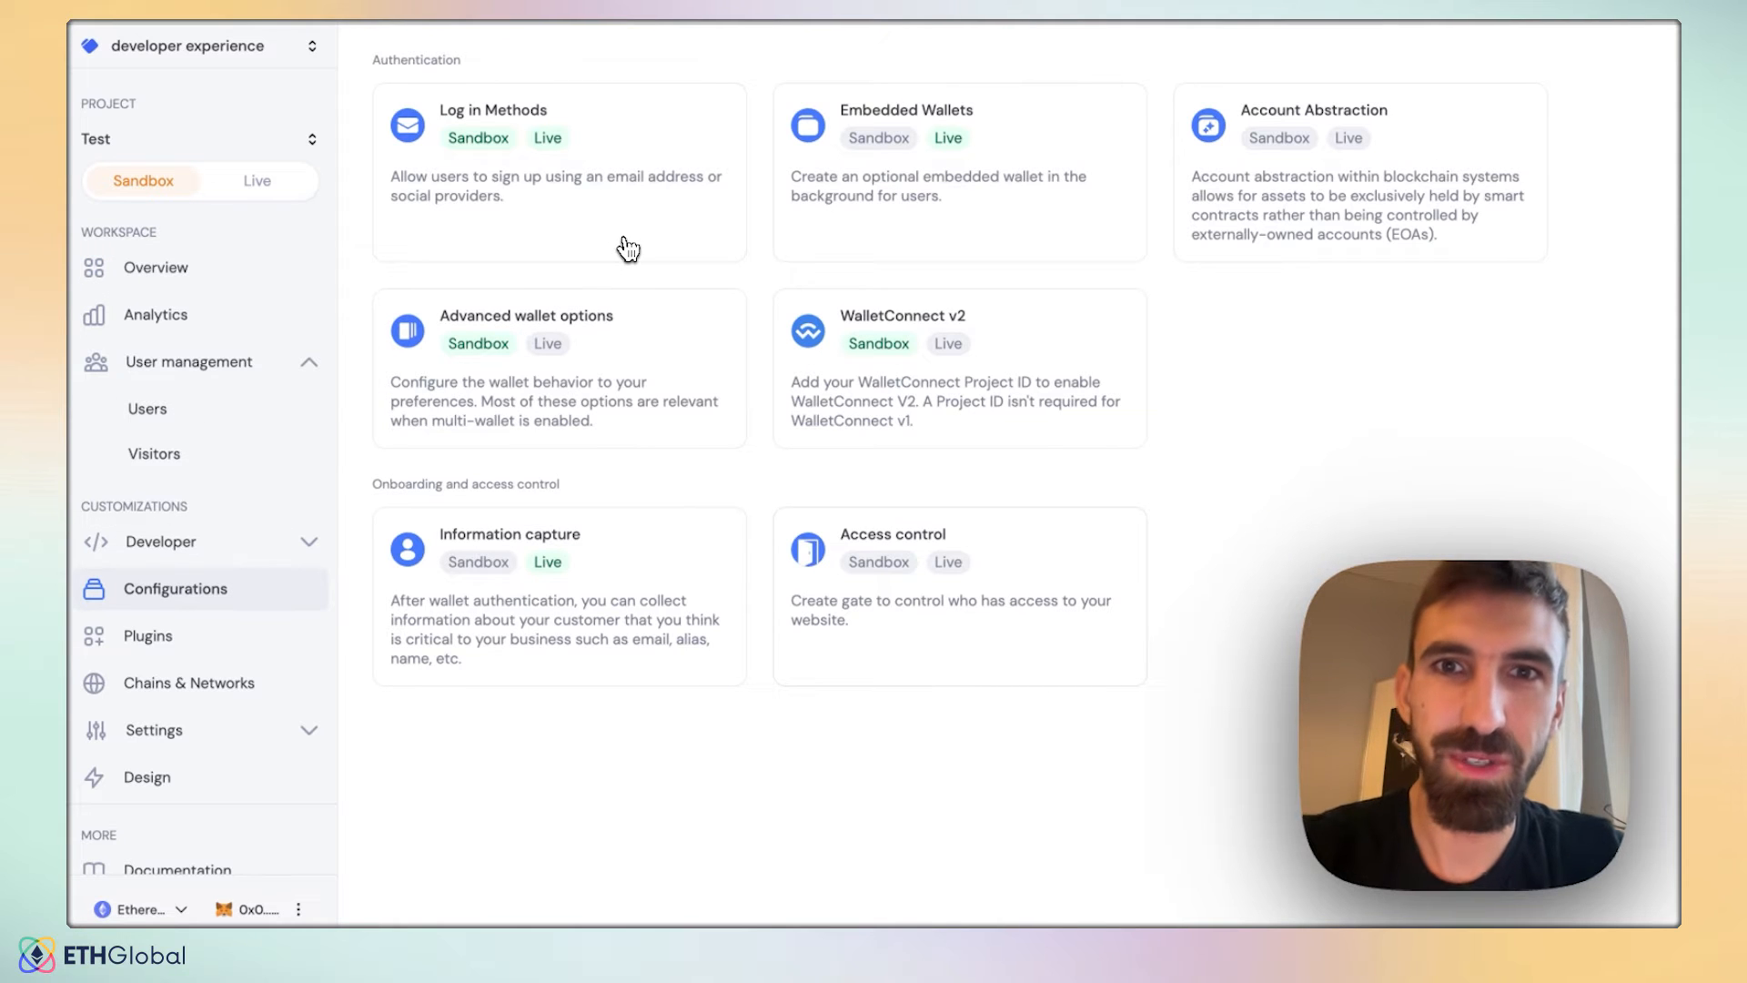
click(558, 172)
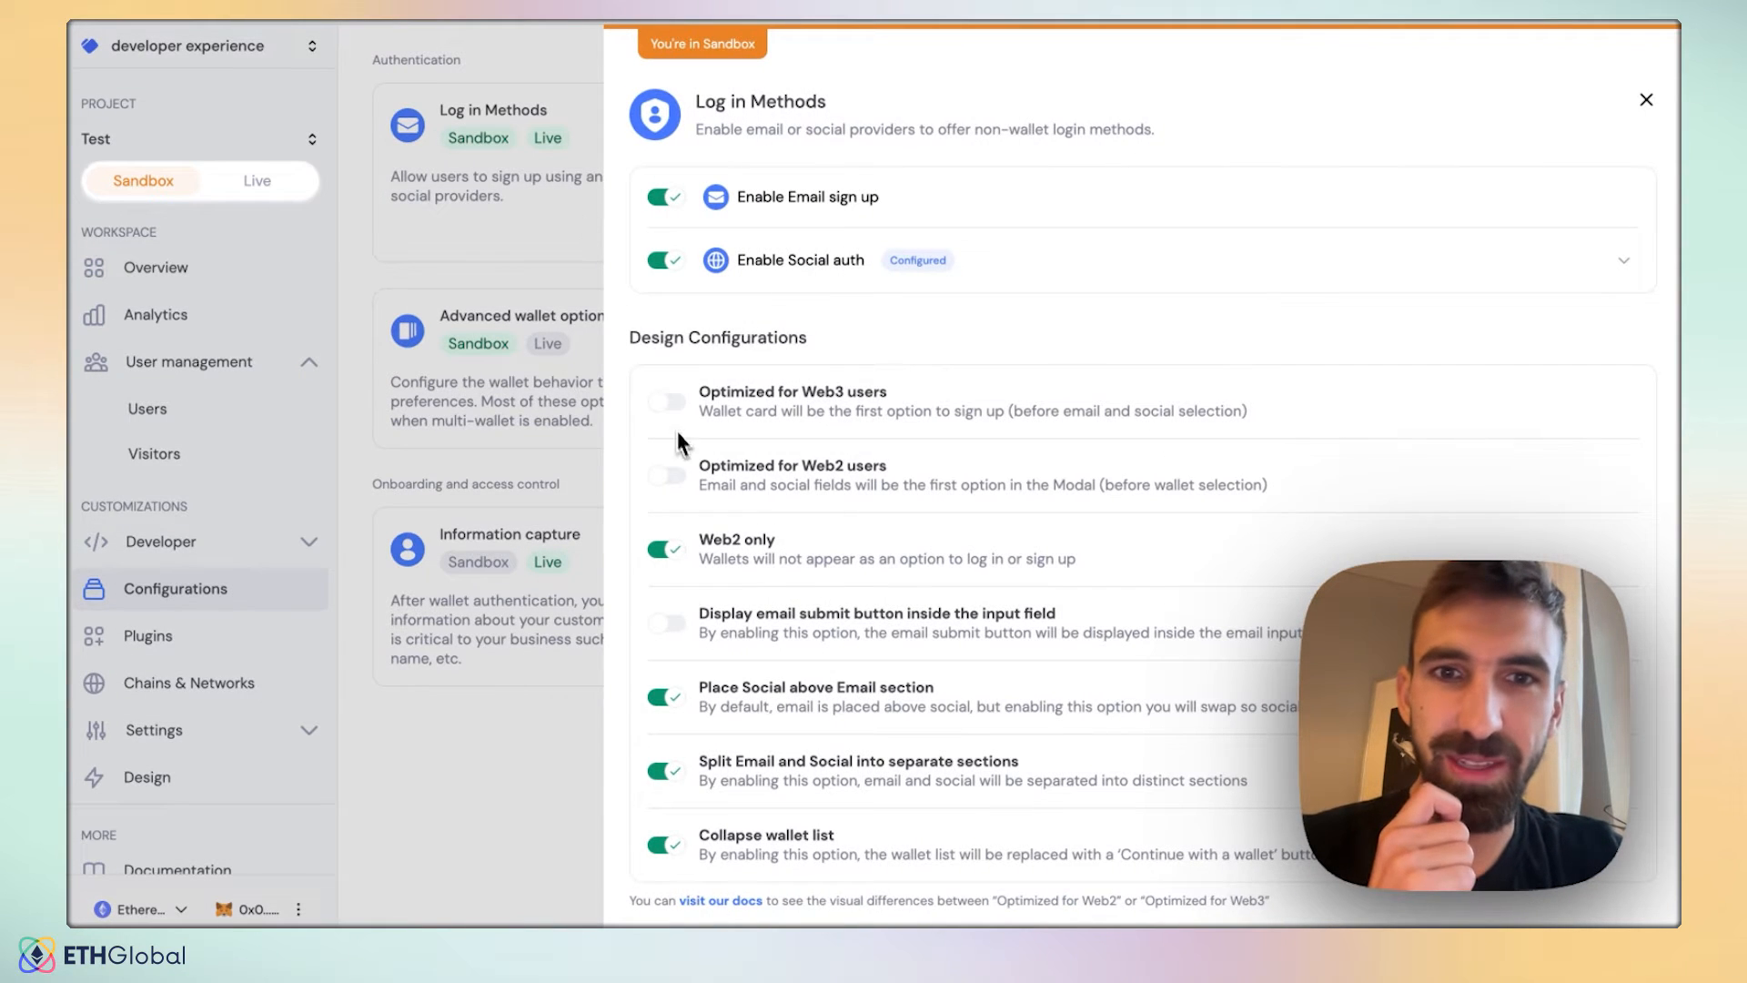
scroll(down, 3)
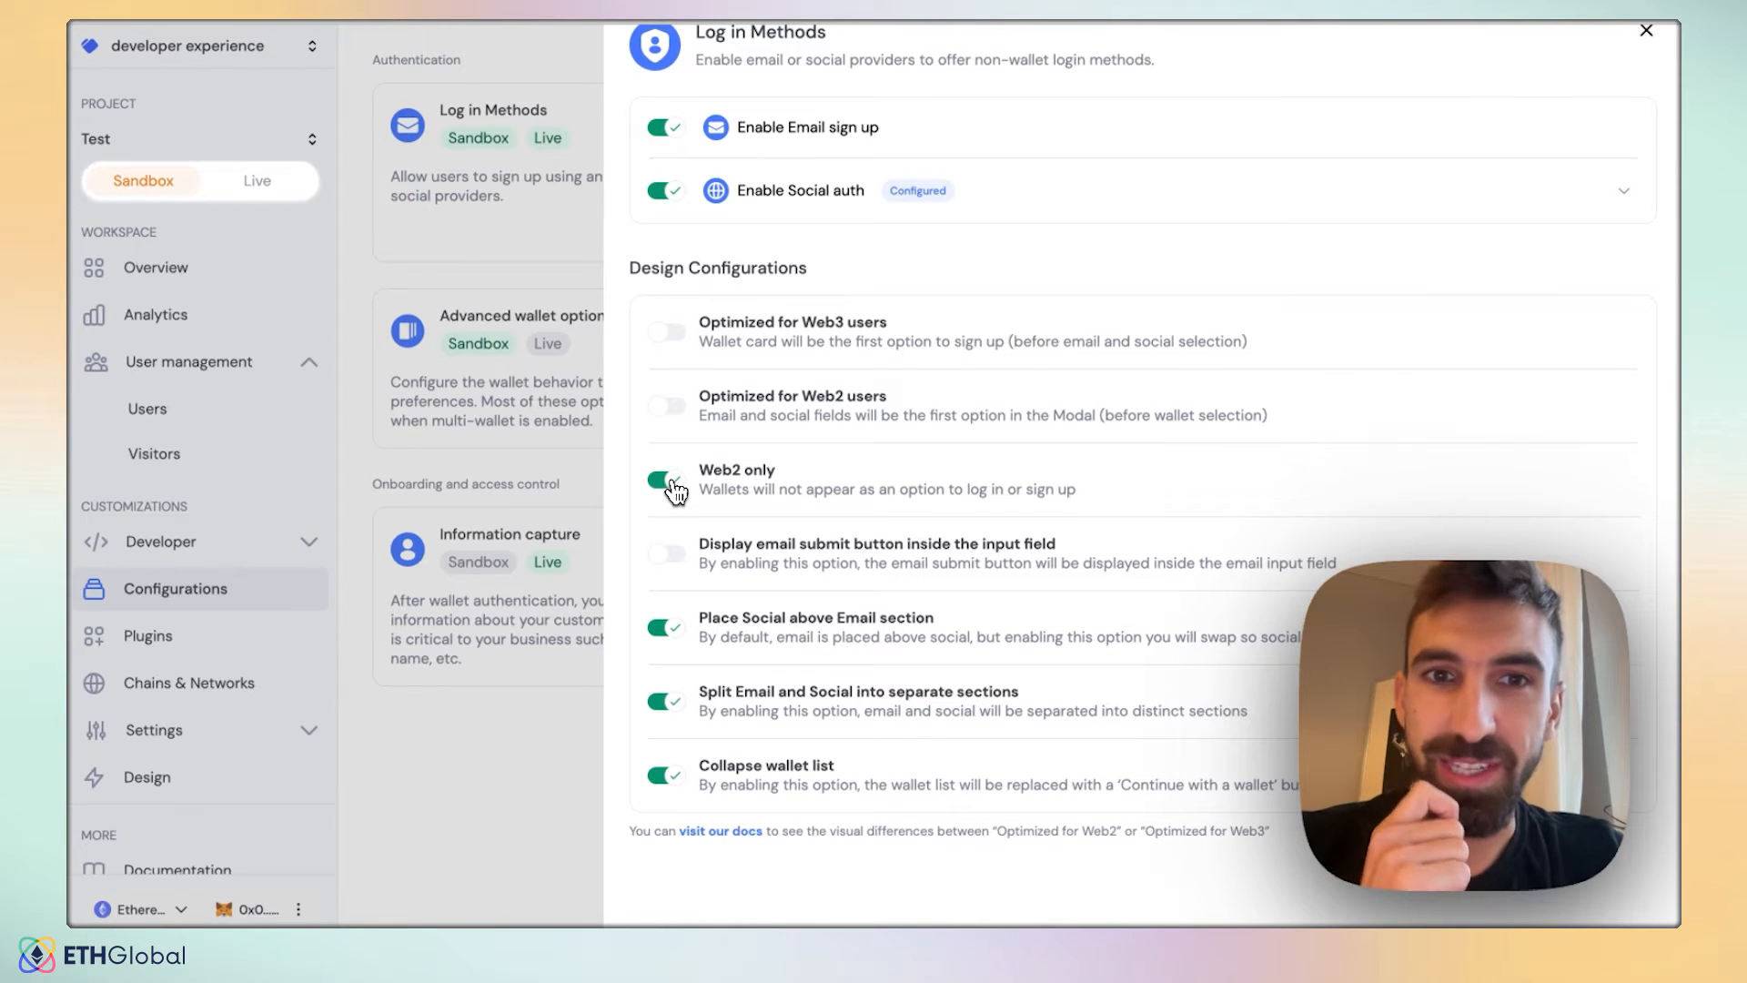
click(664, 480)
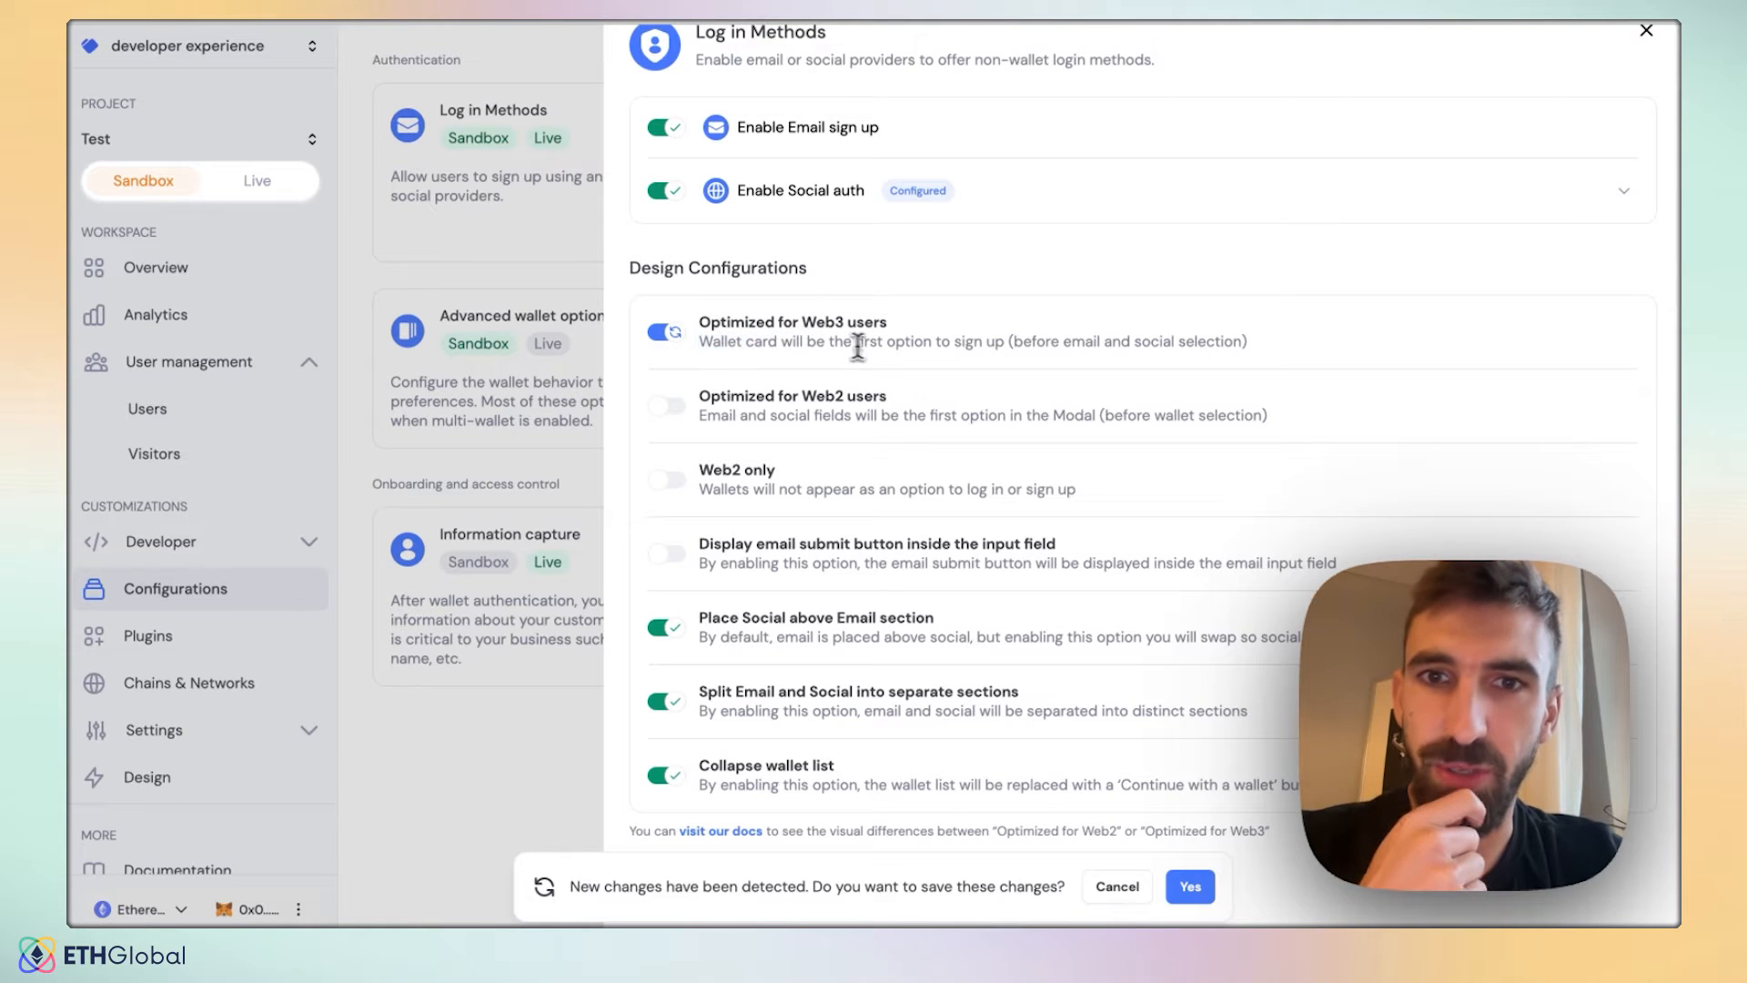
mouse_move(1072, 347)
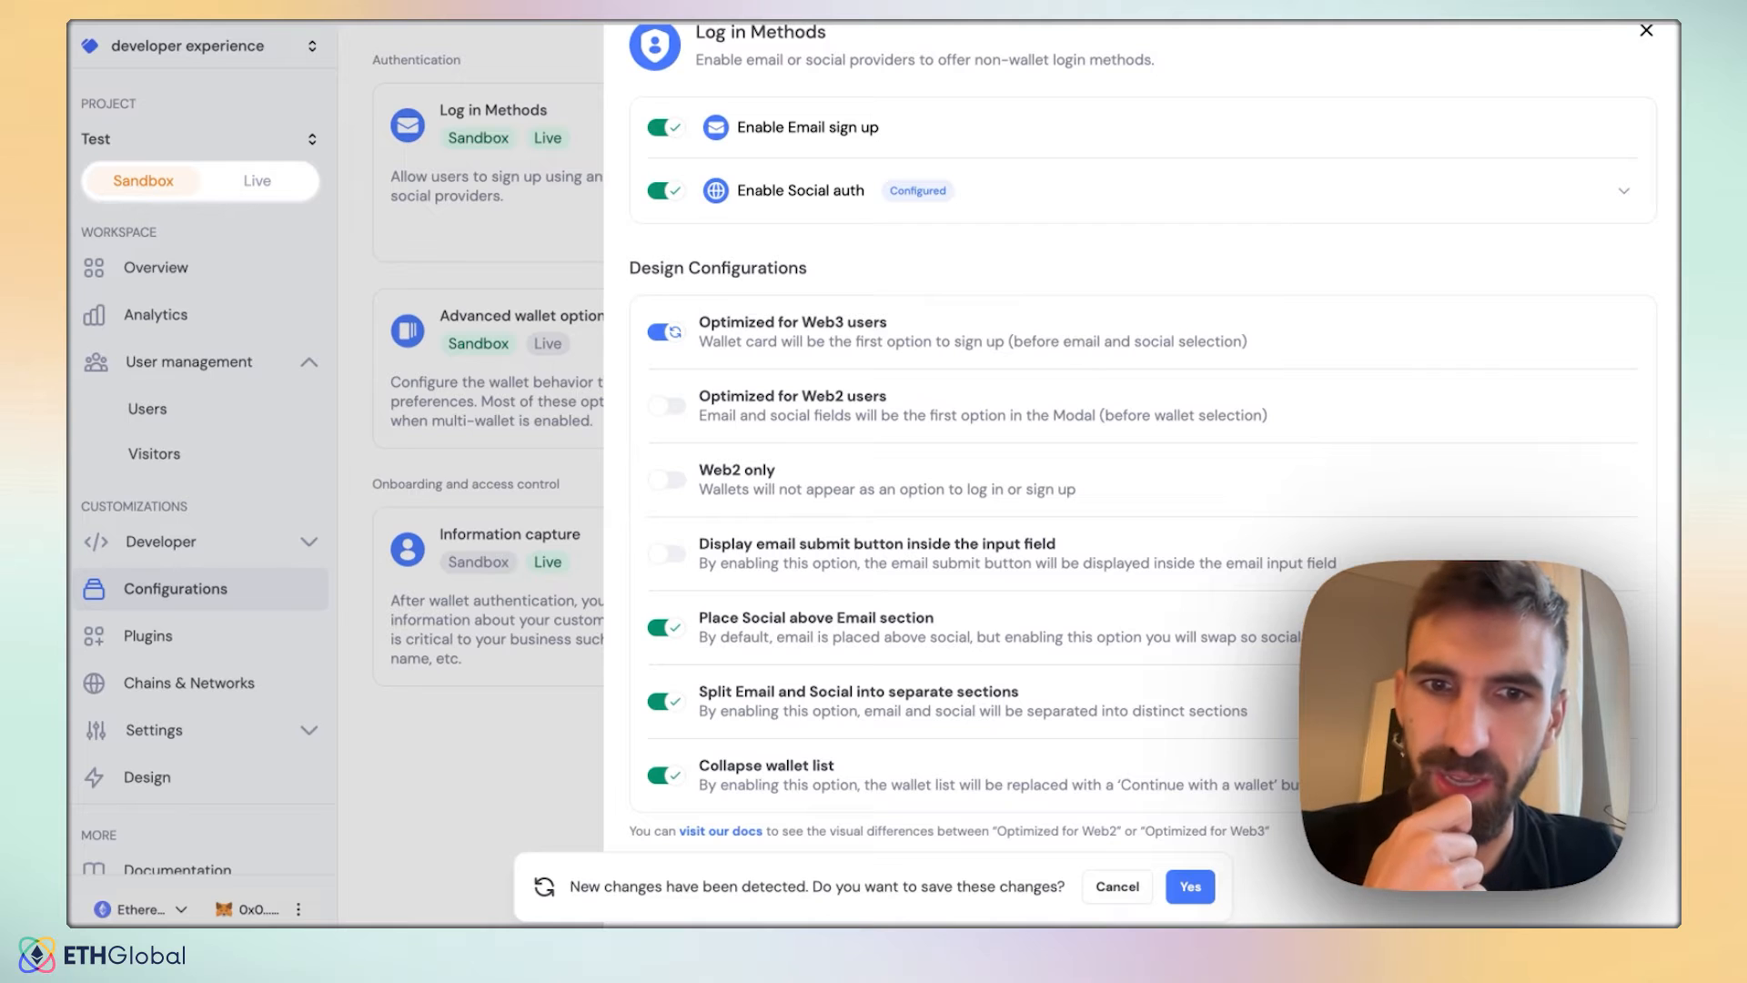
mouse_move(670, 417)
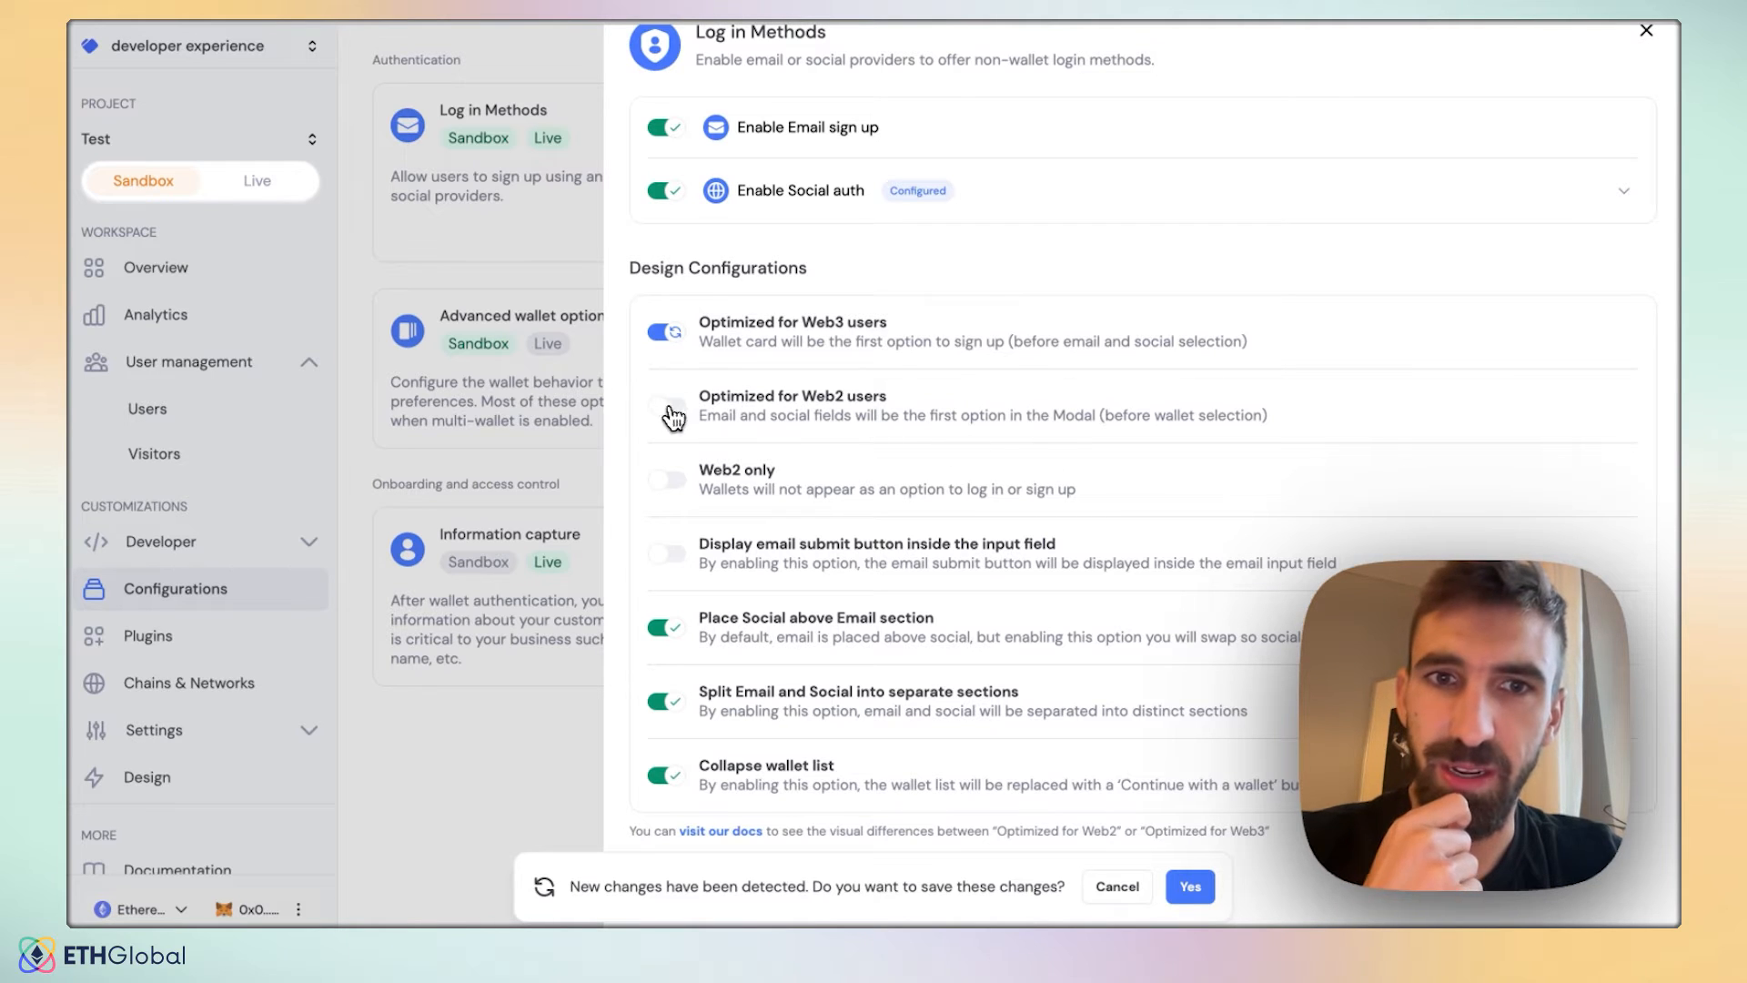
click(665, 406)
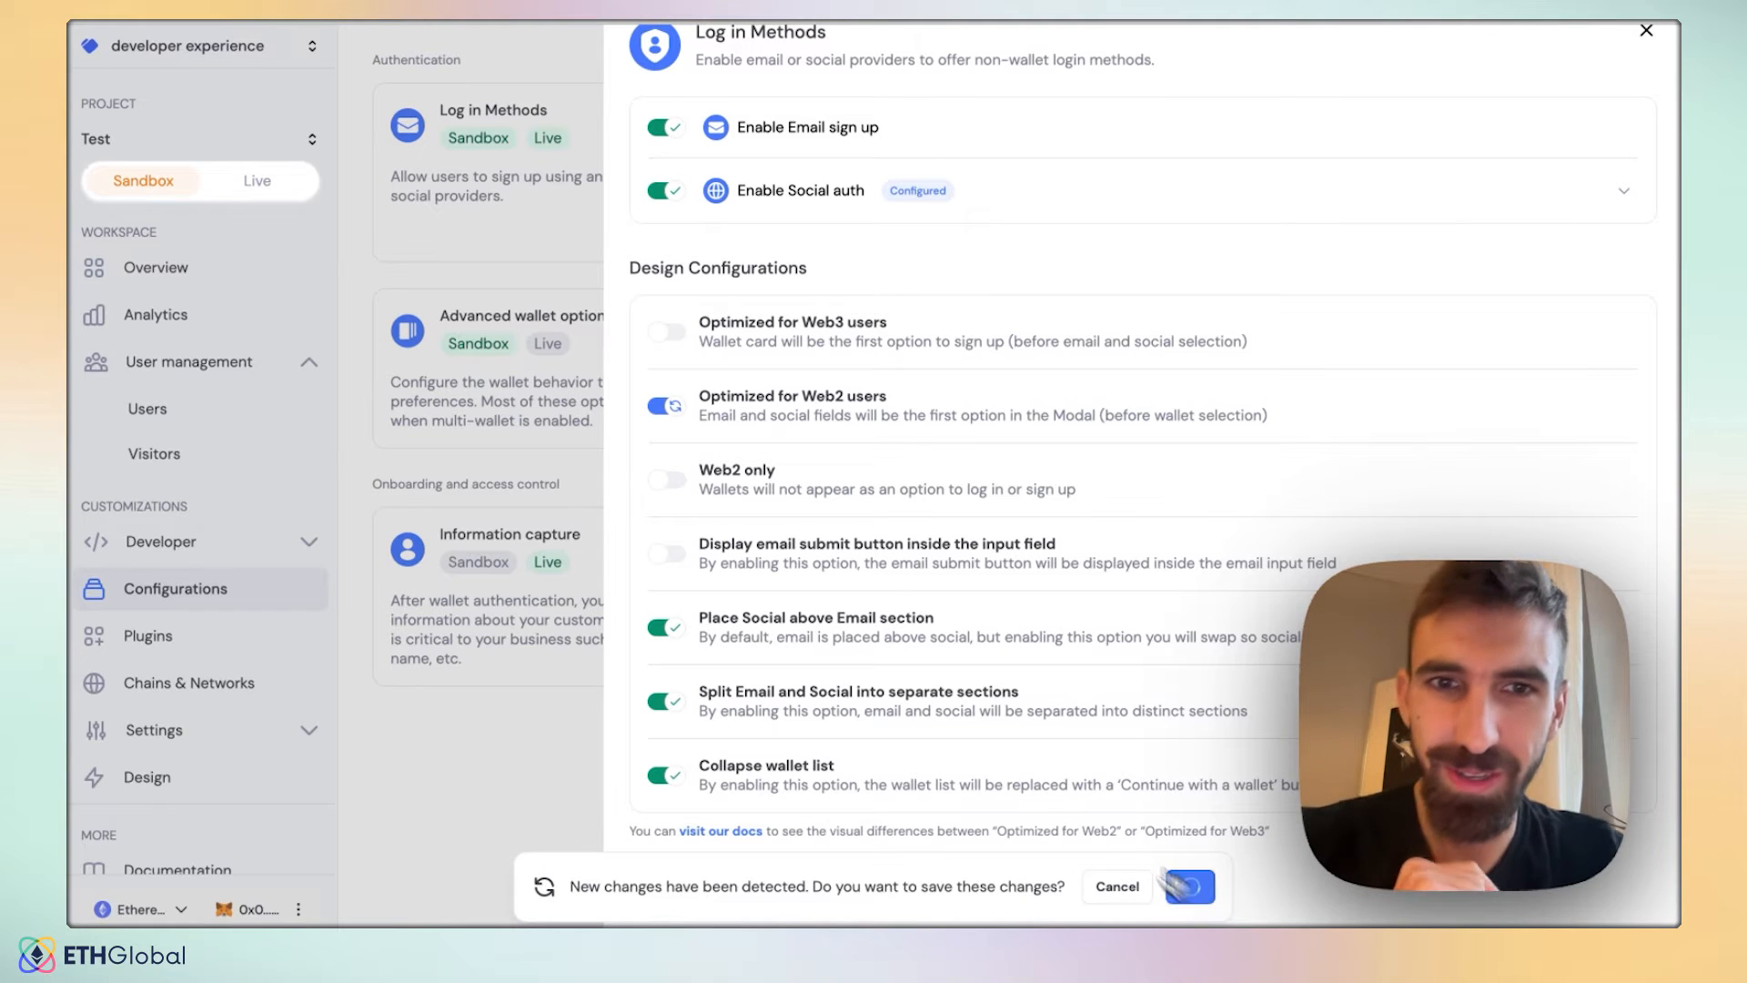
click(1186, 885)
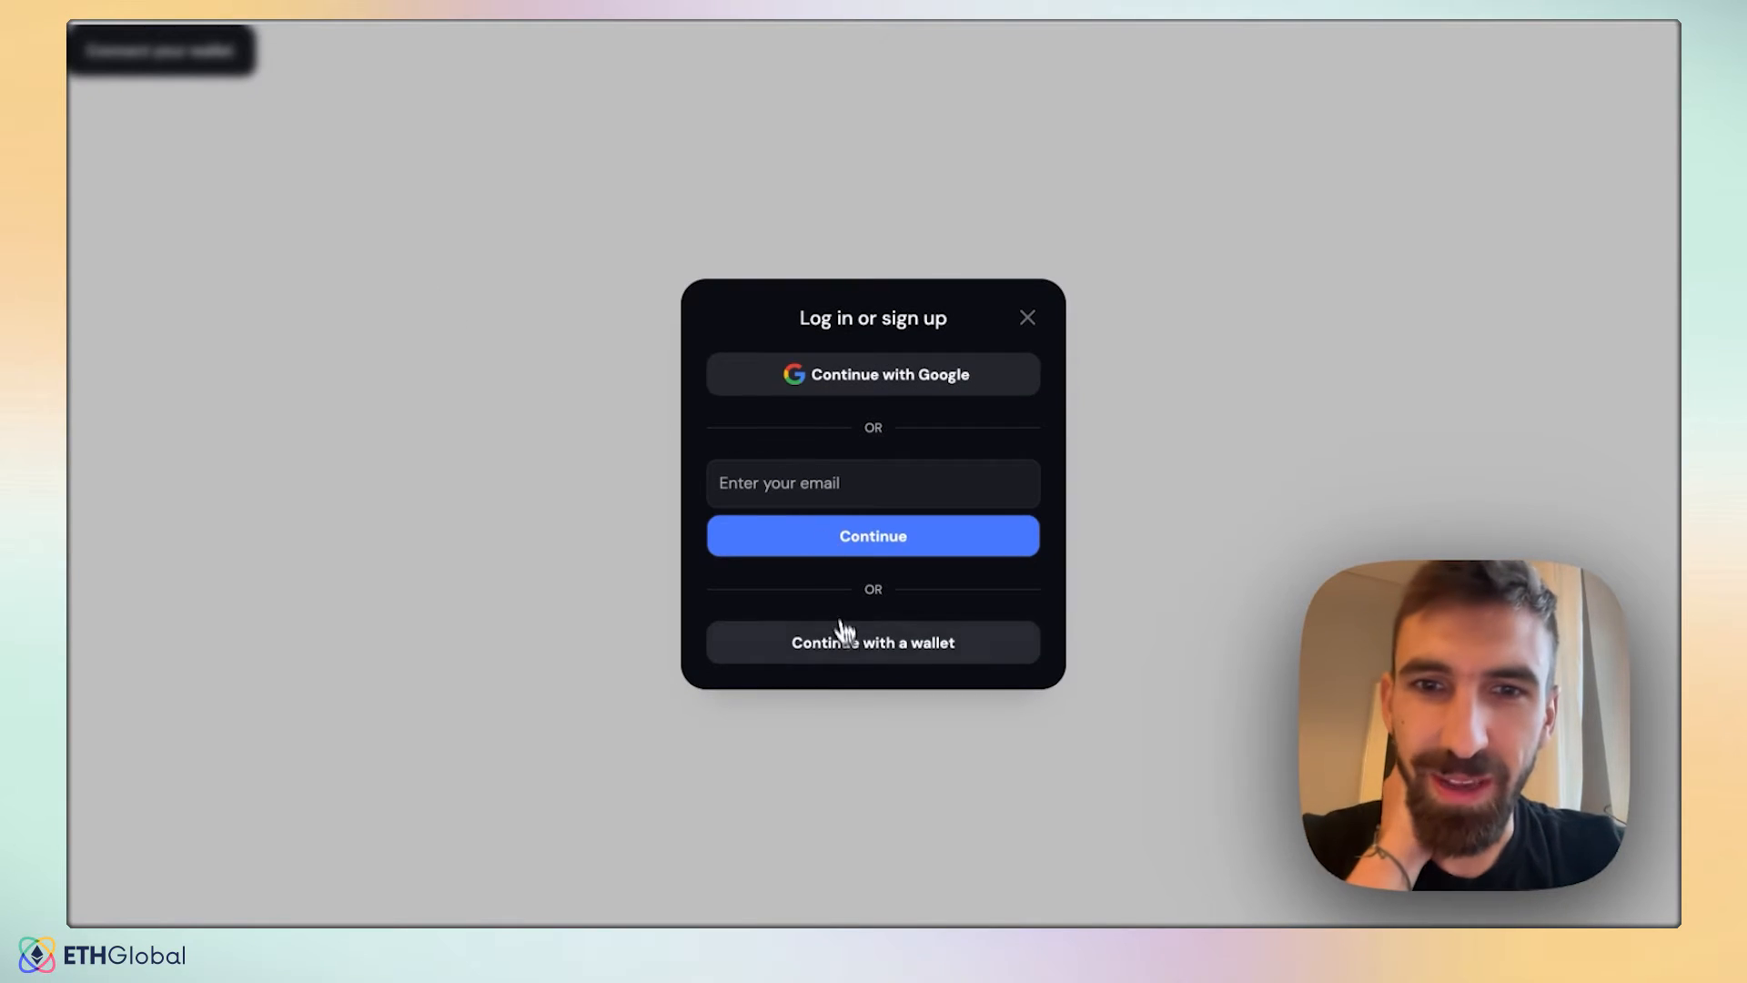
- Choose 'Continue with a wallet' in the app's login dialog to connect MetaMask
click(872, 642)
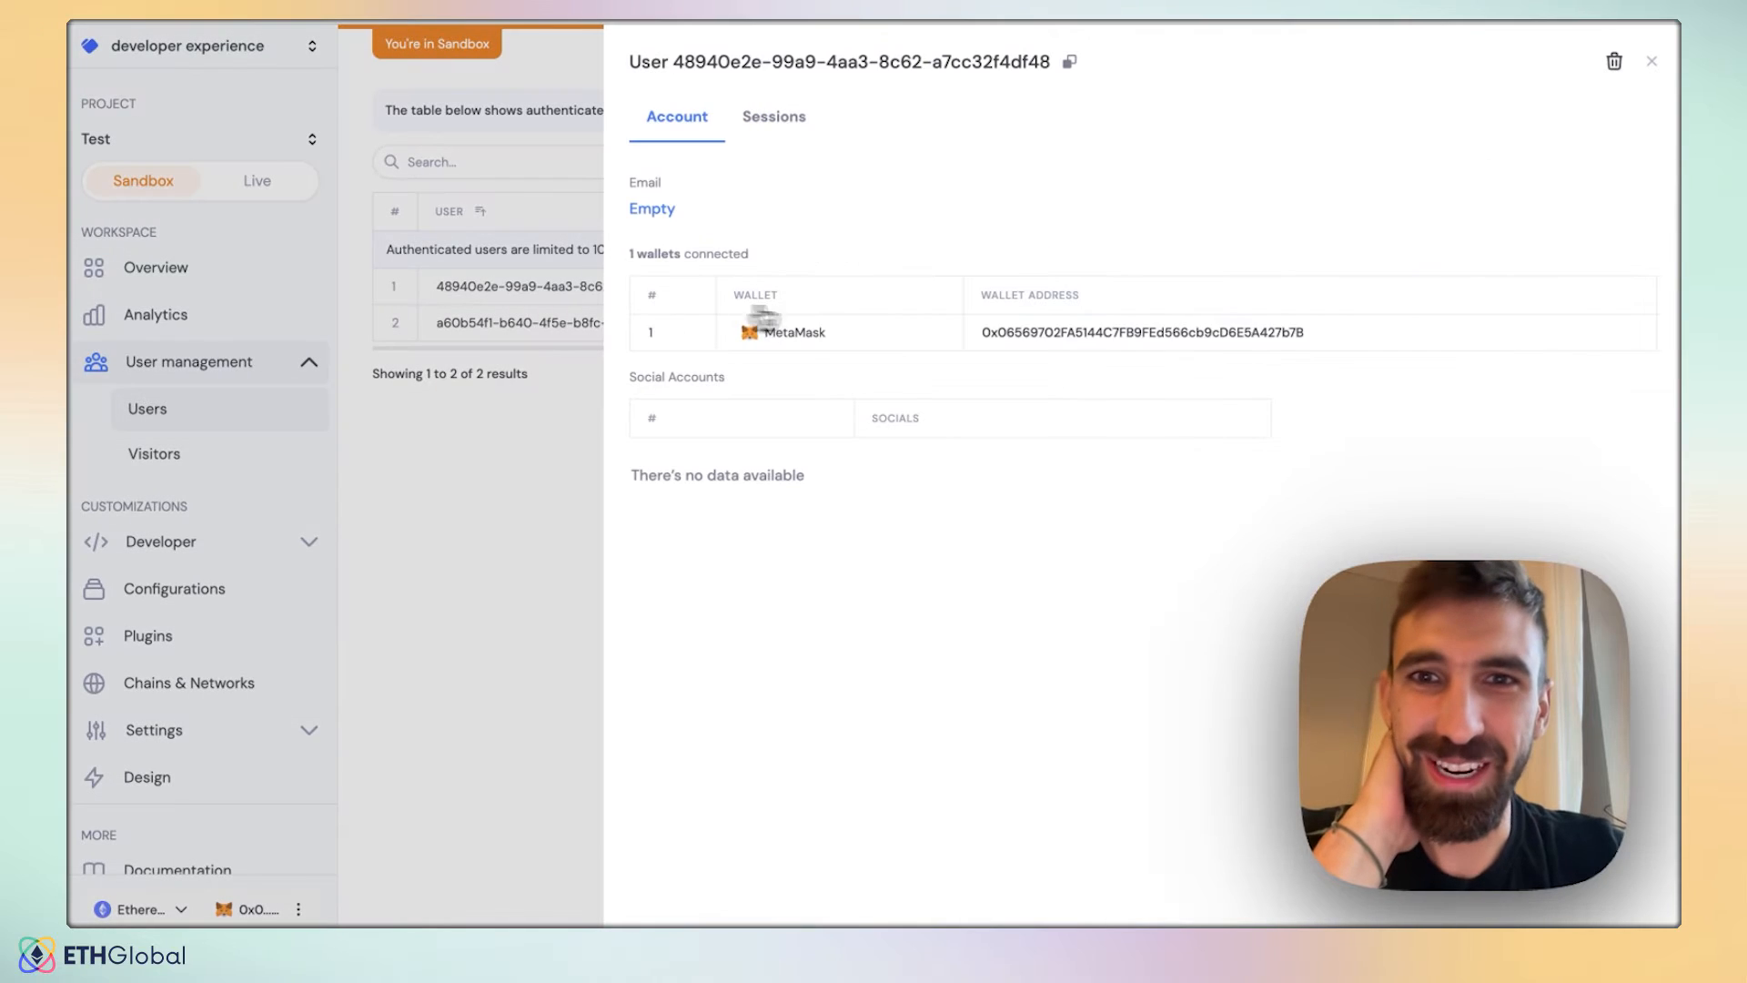
- View the new user's details showing one connected MetaMask wallet
click(1612, 61)
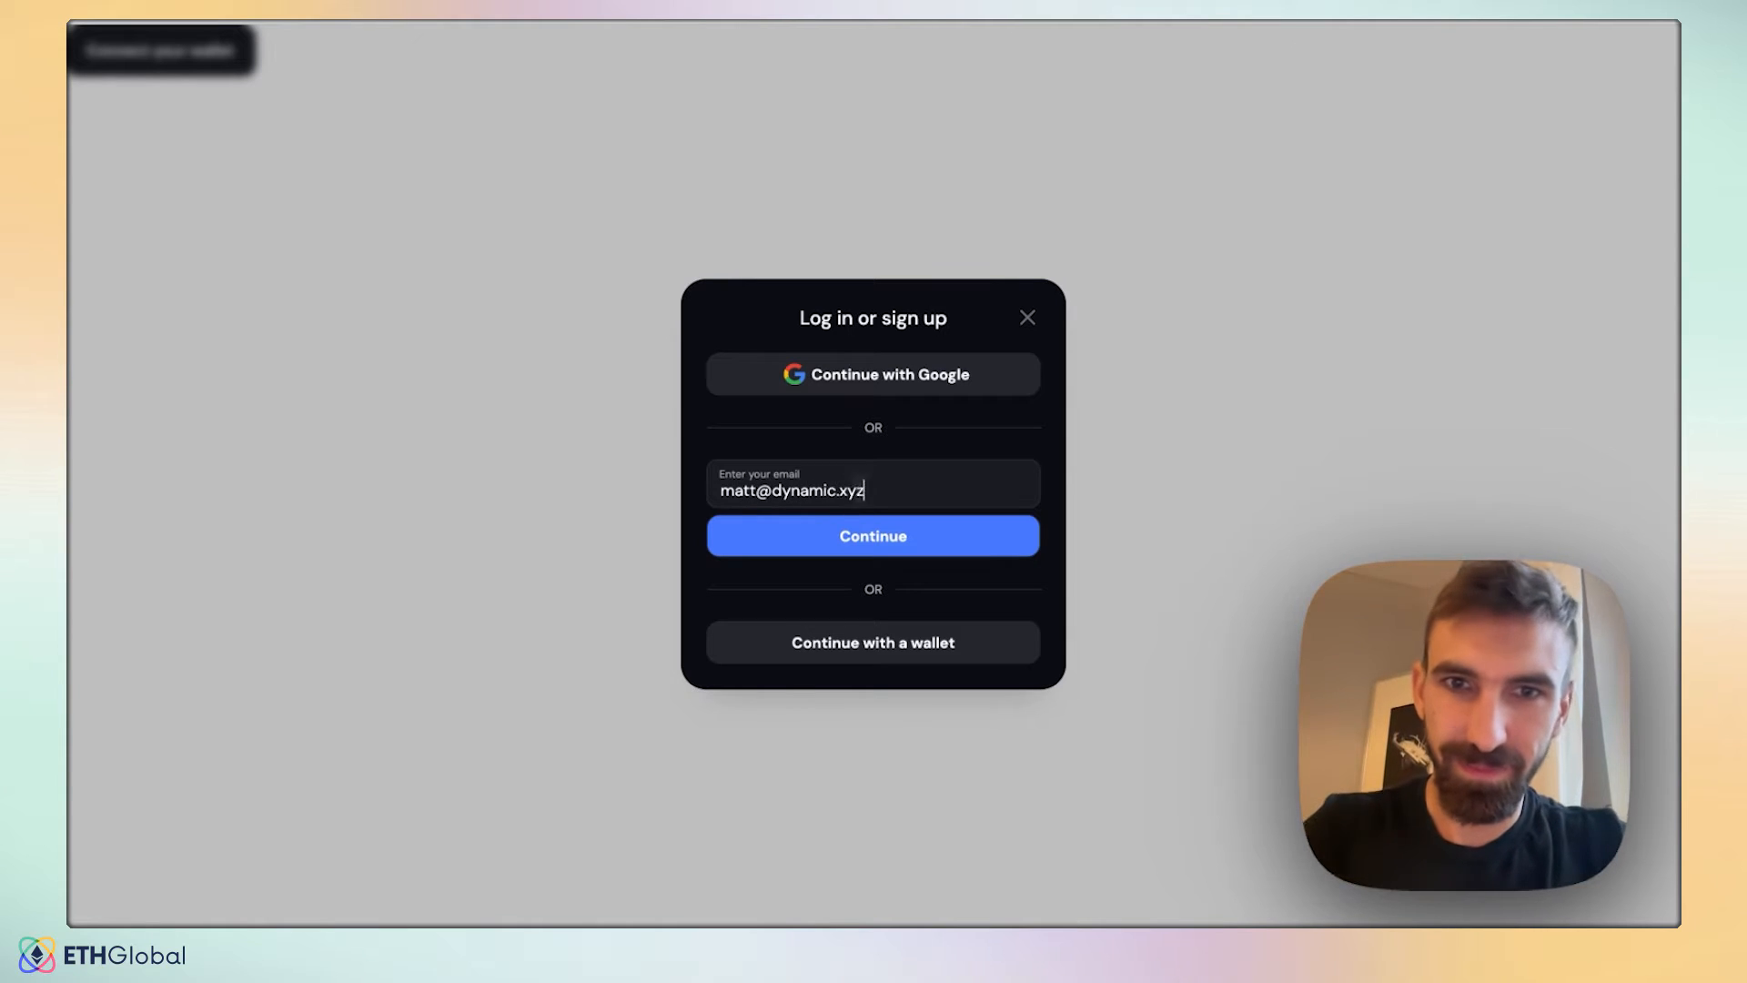
click(873, 535)
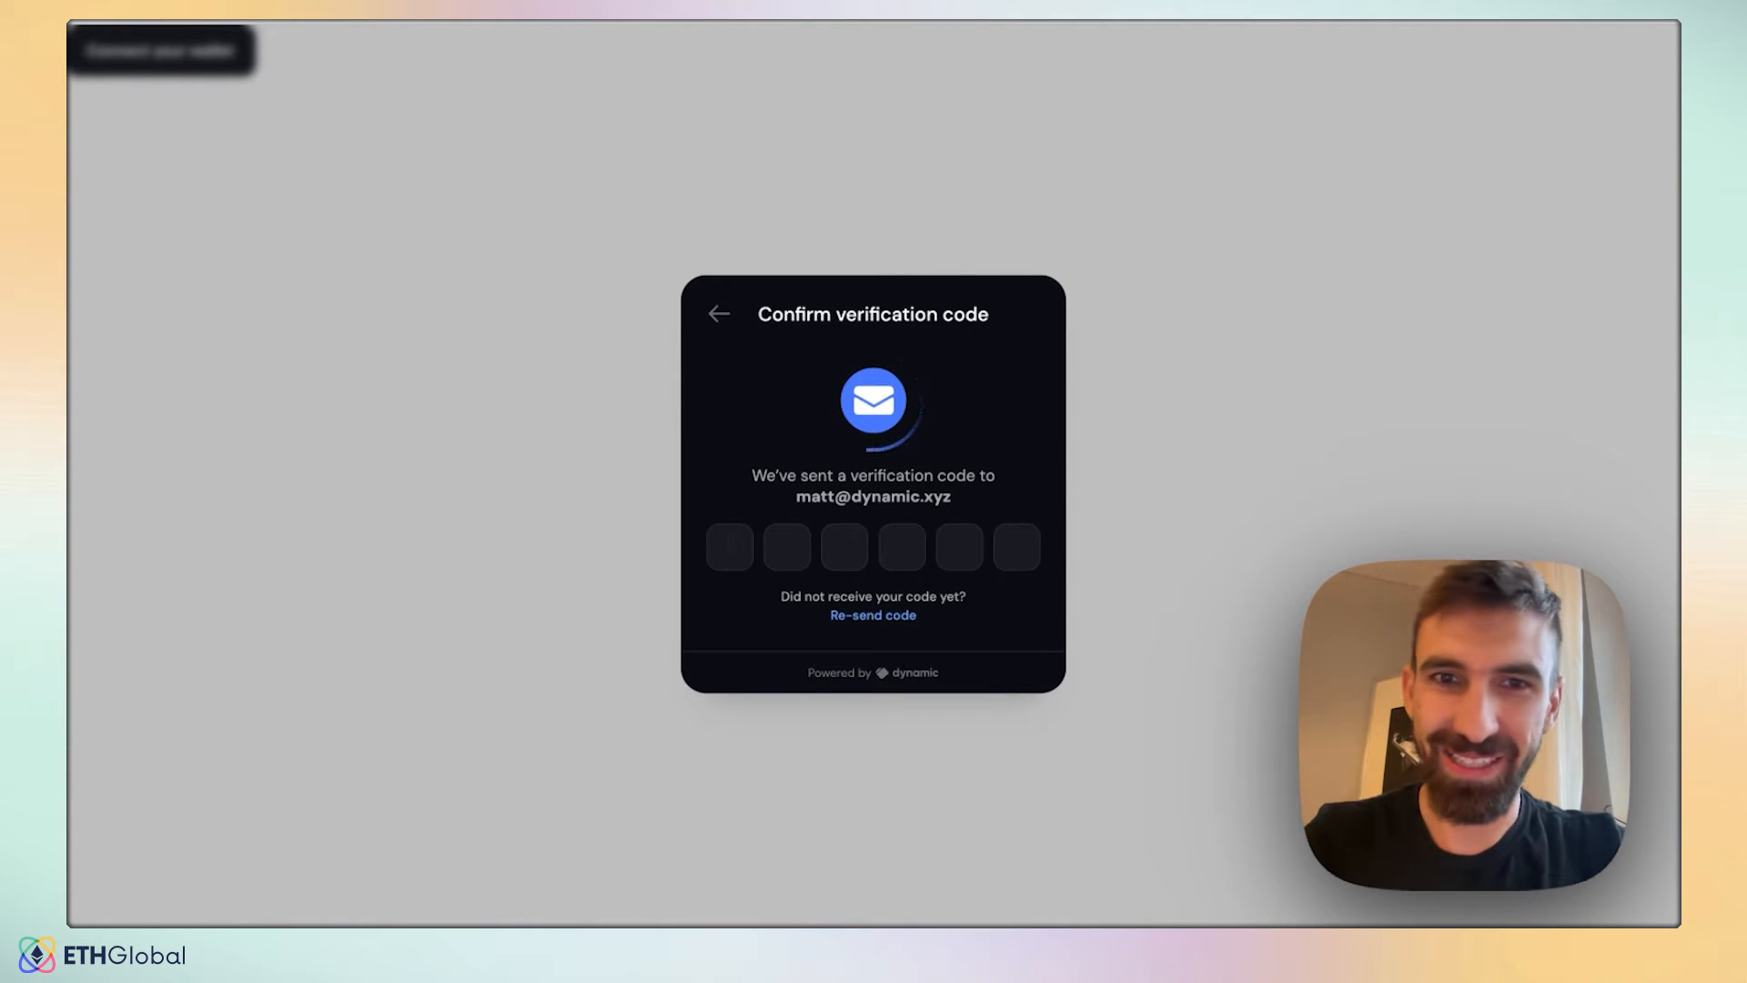
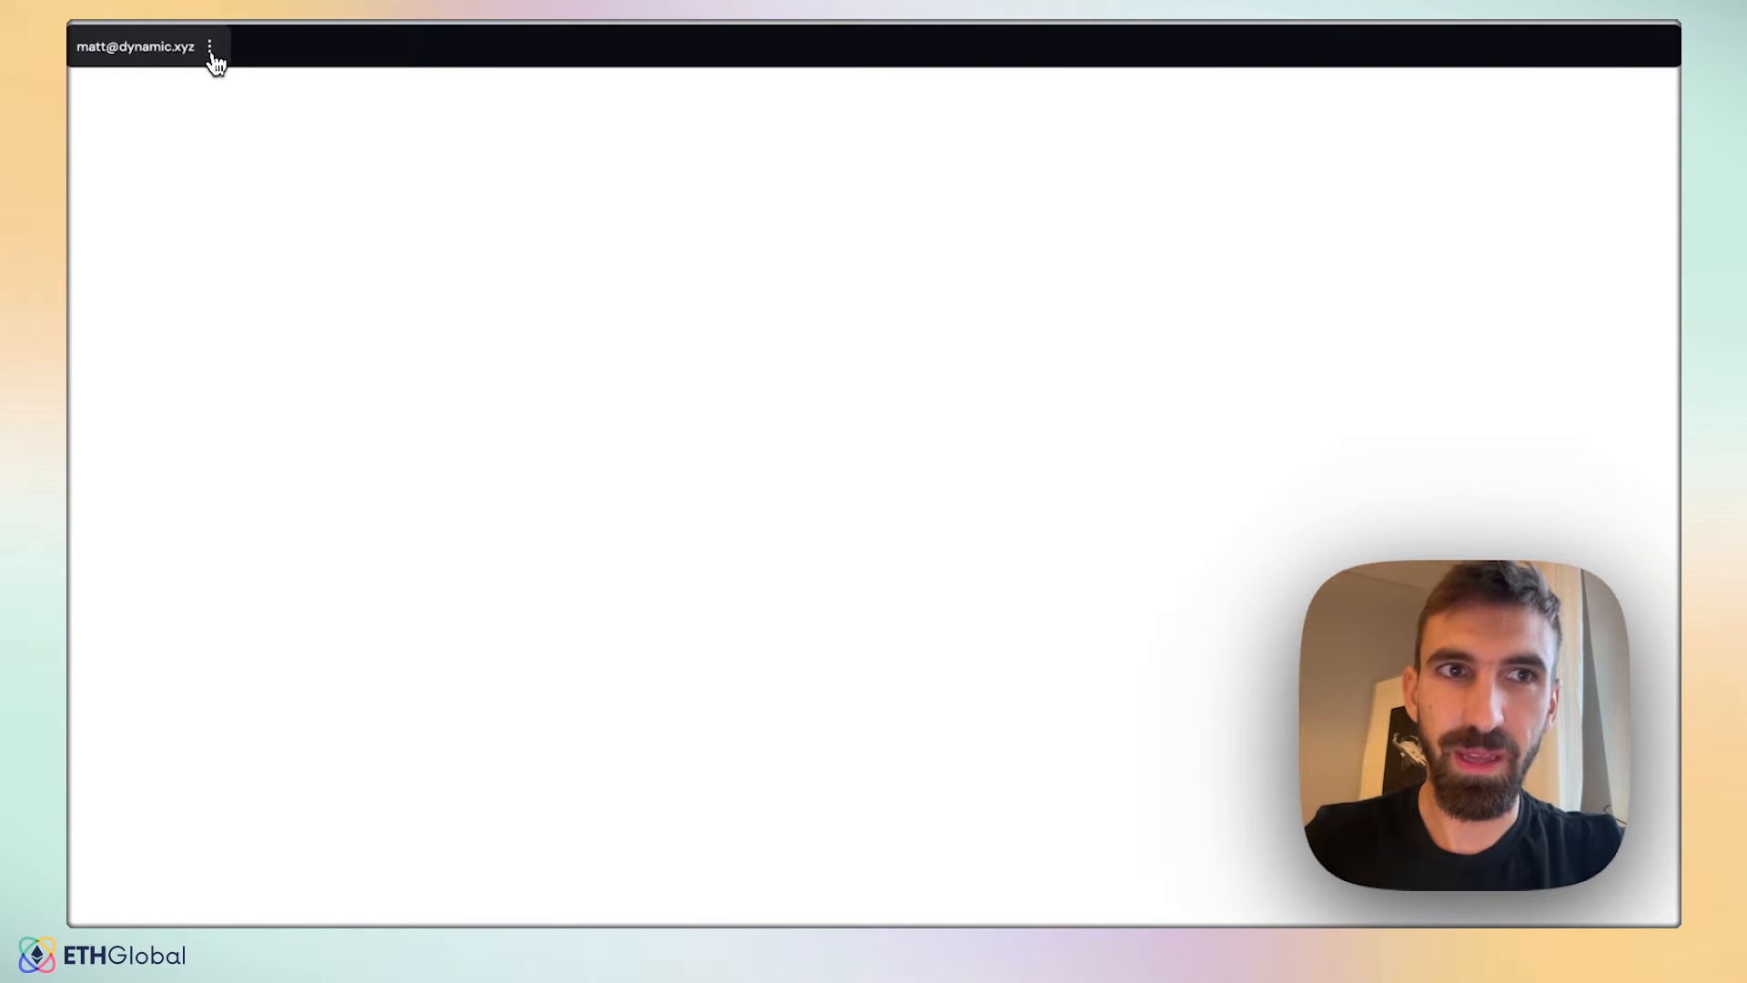
click(209, 46)
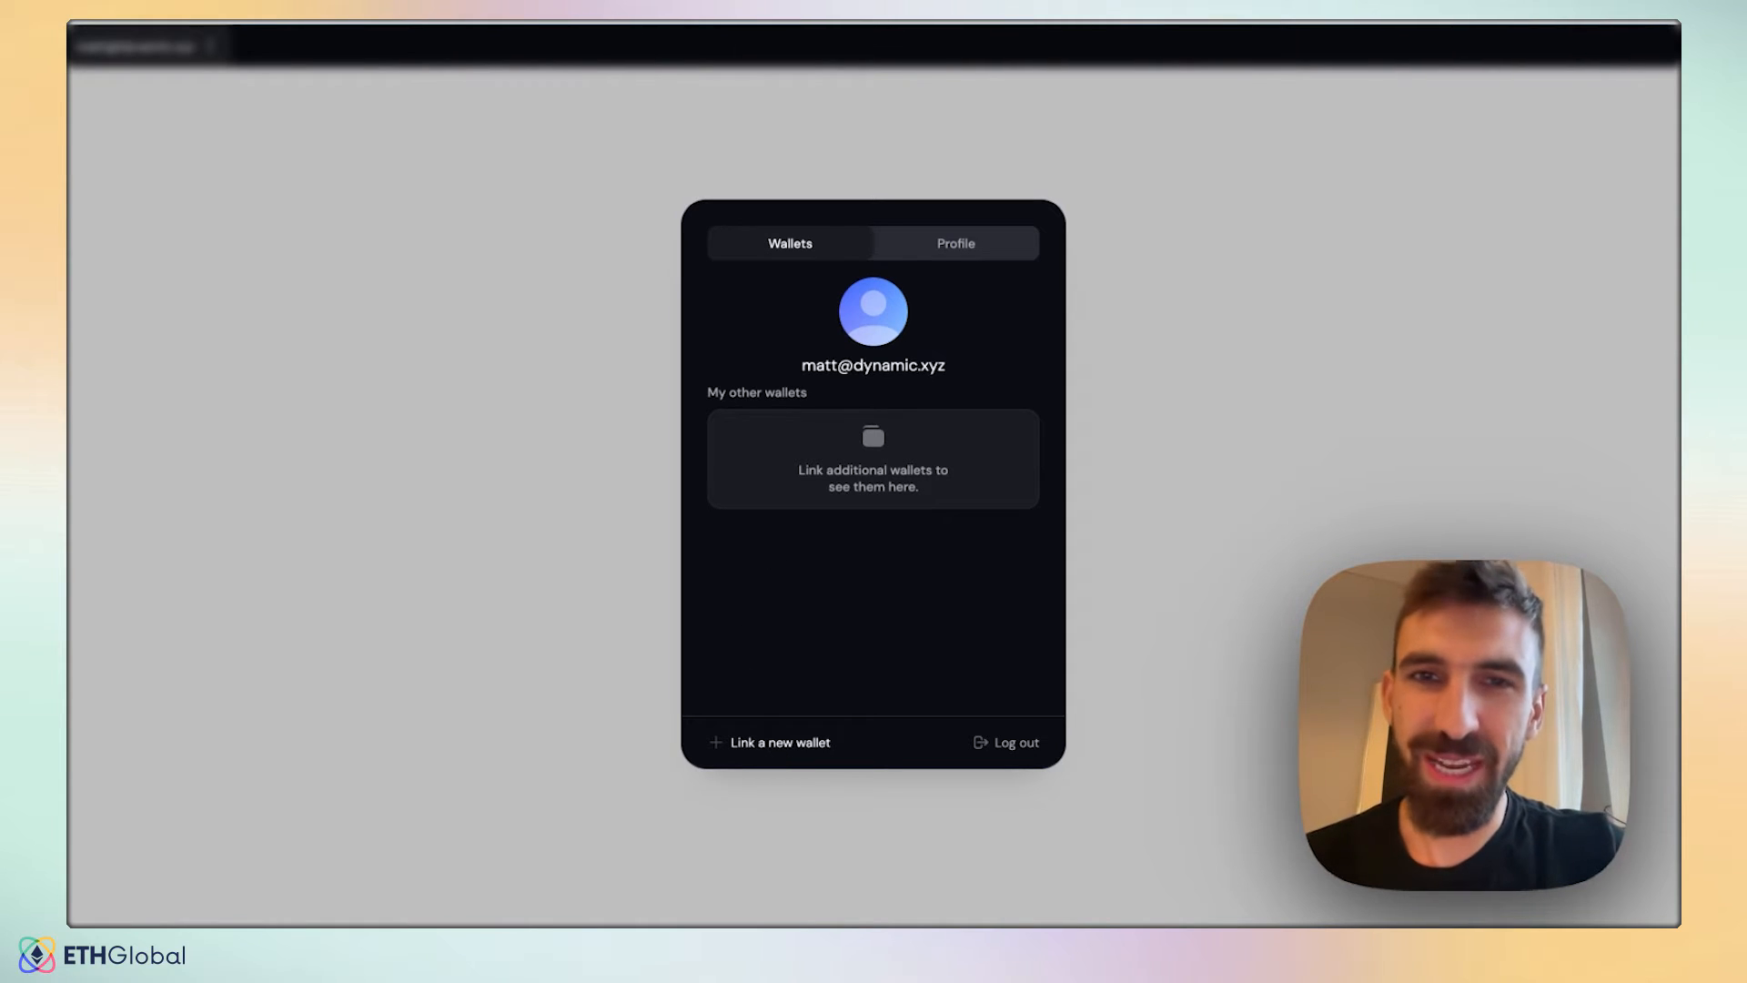
click(779, 743)
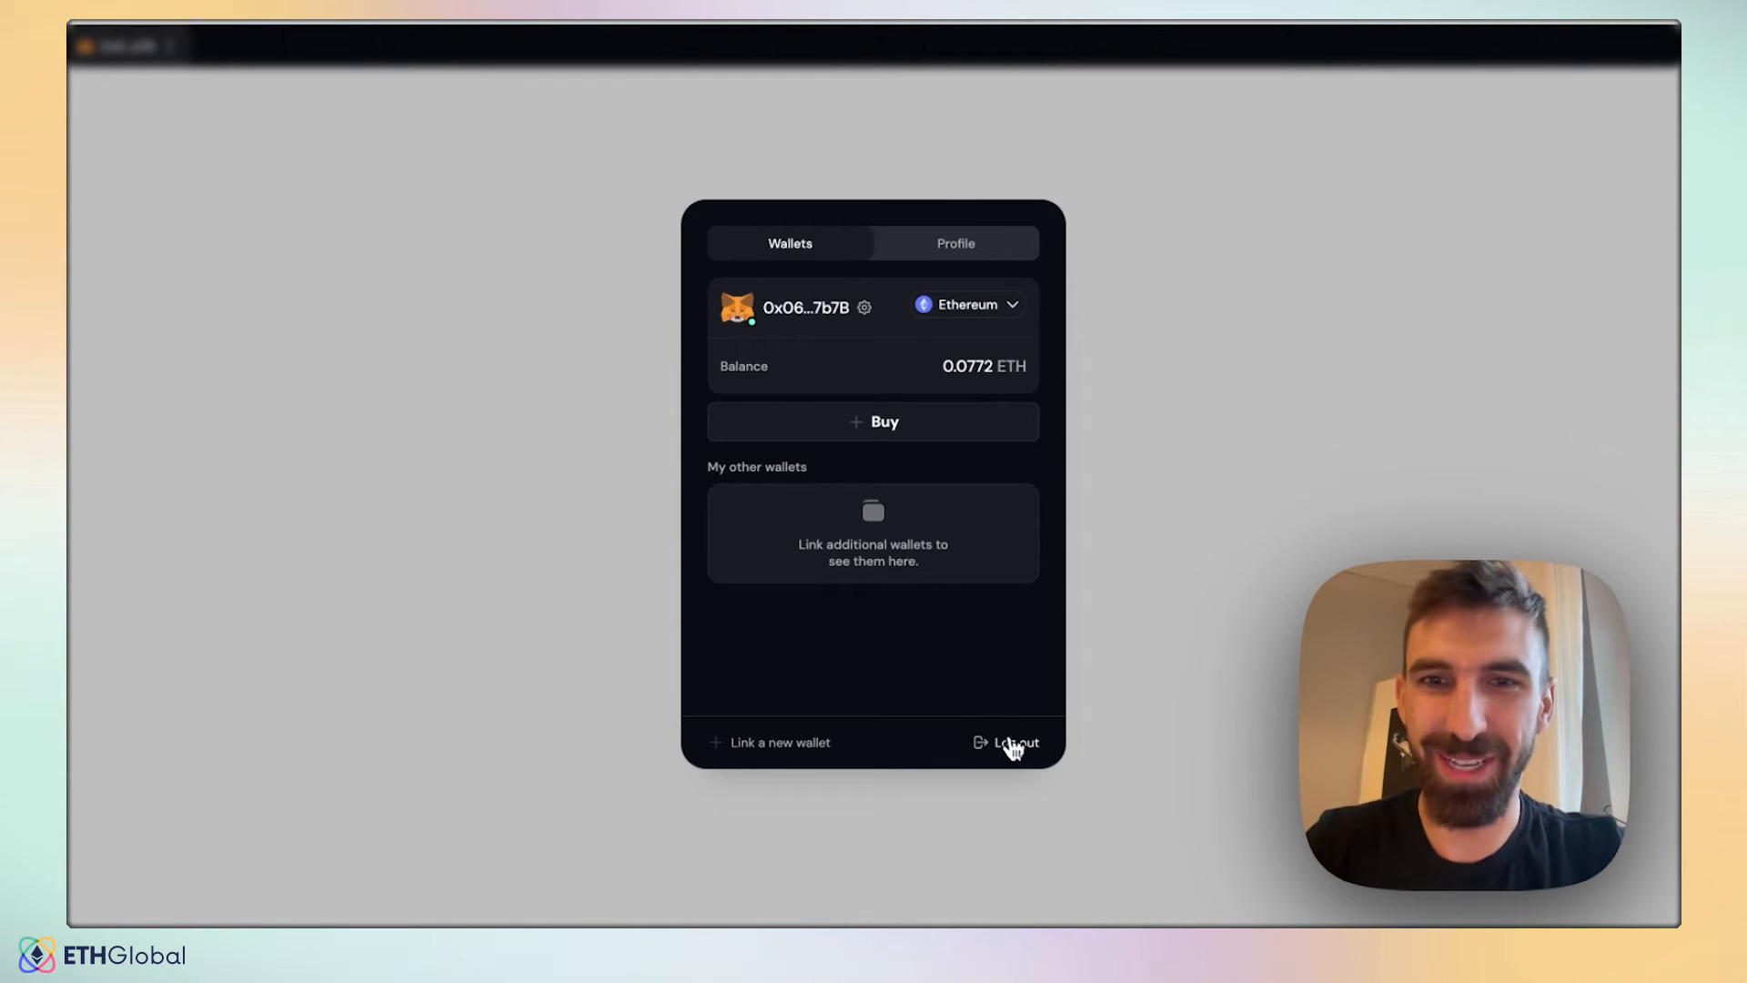
click(1016, 743)
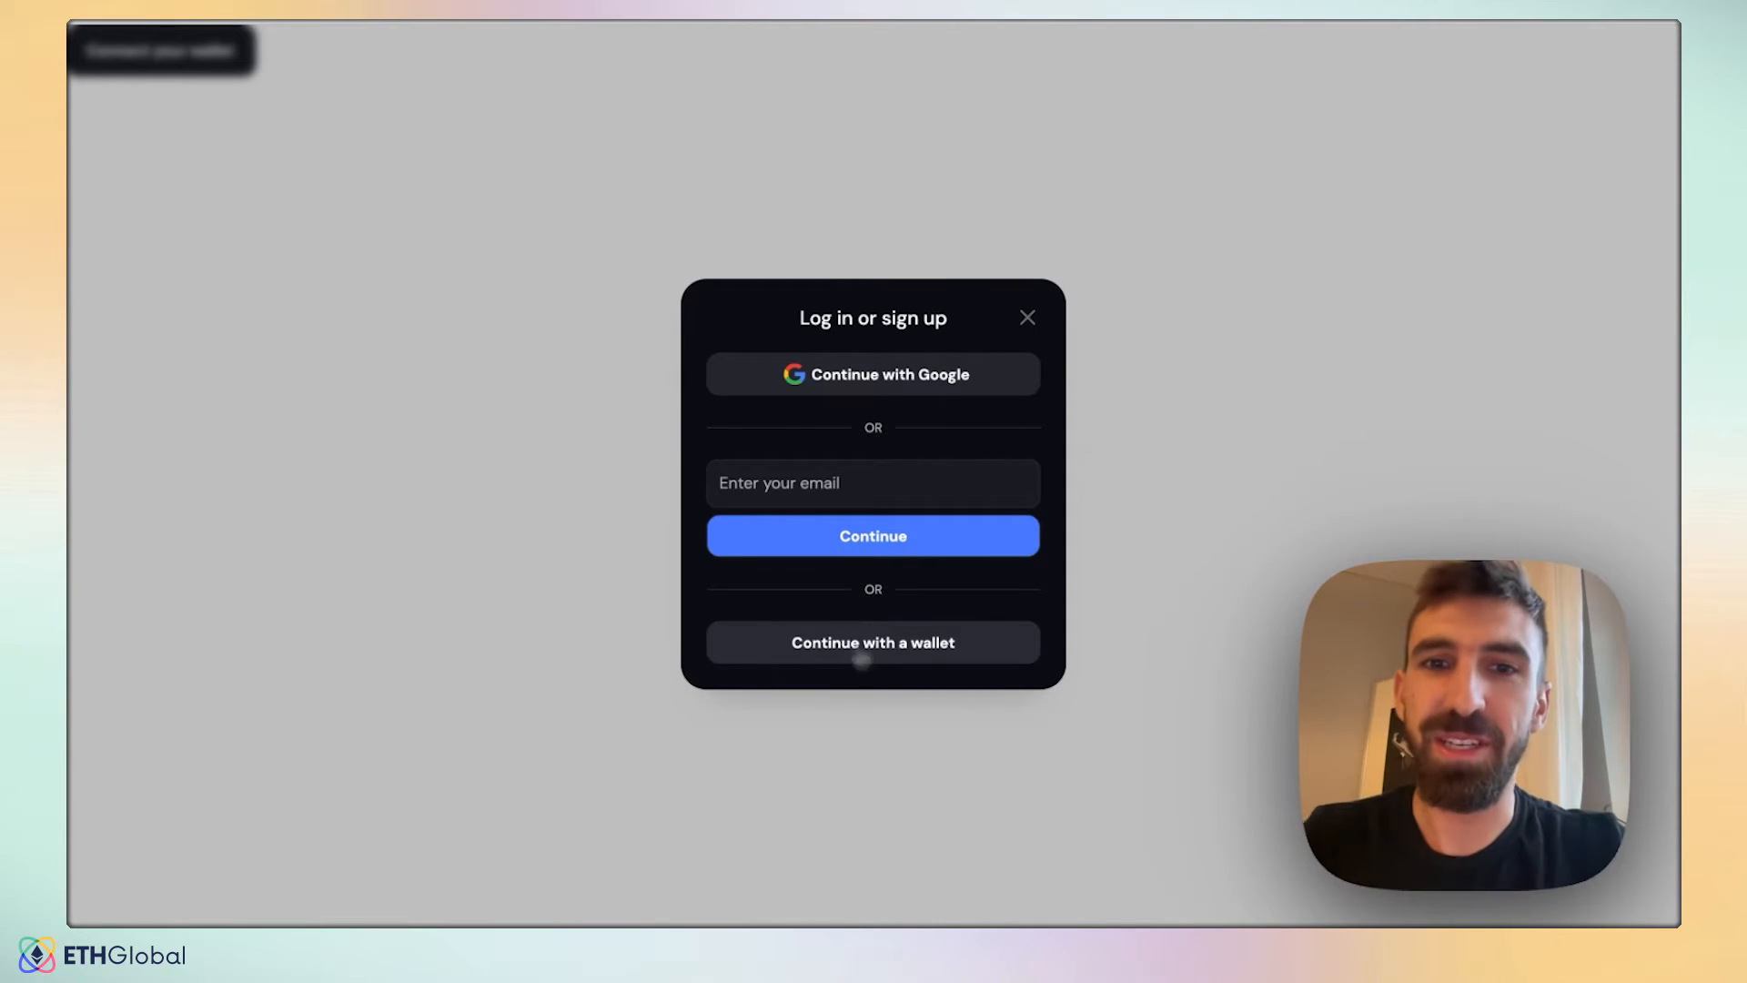
- Sign in again with MetaMask and view the wallet's options in the Wallets list
click(873, 642)
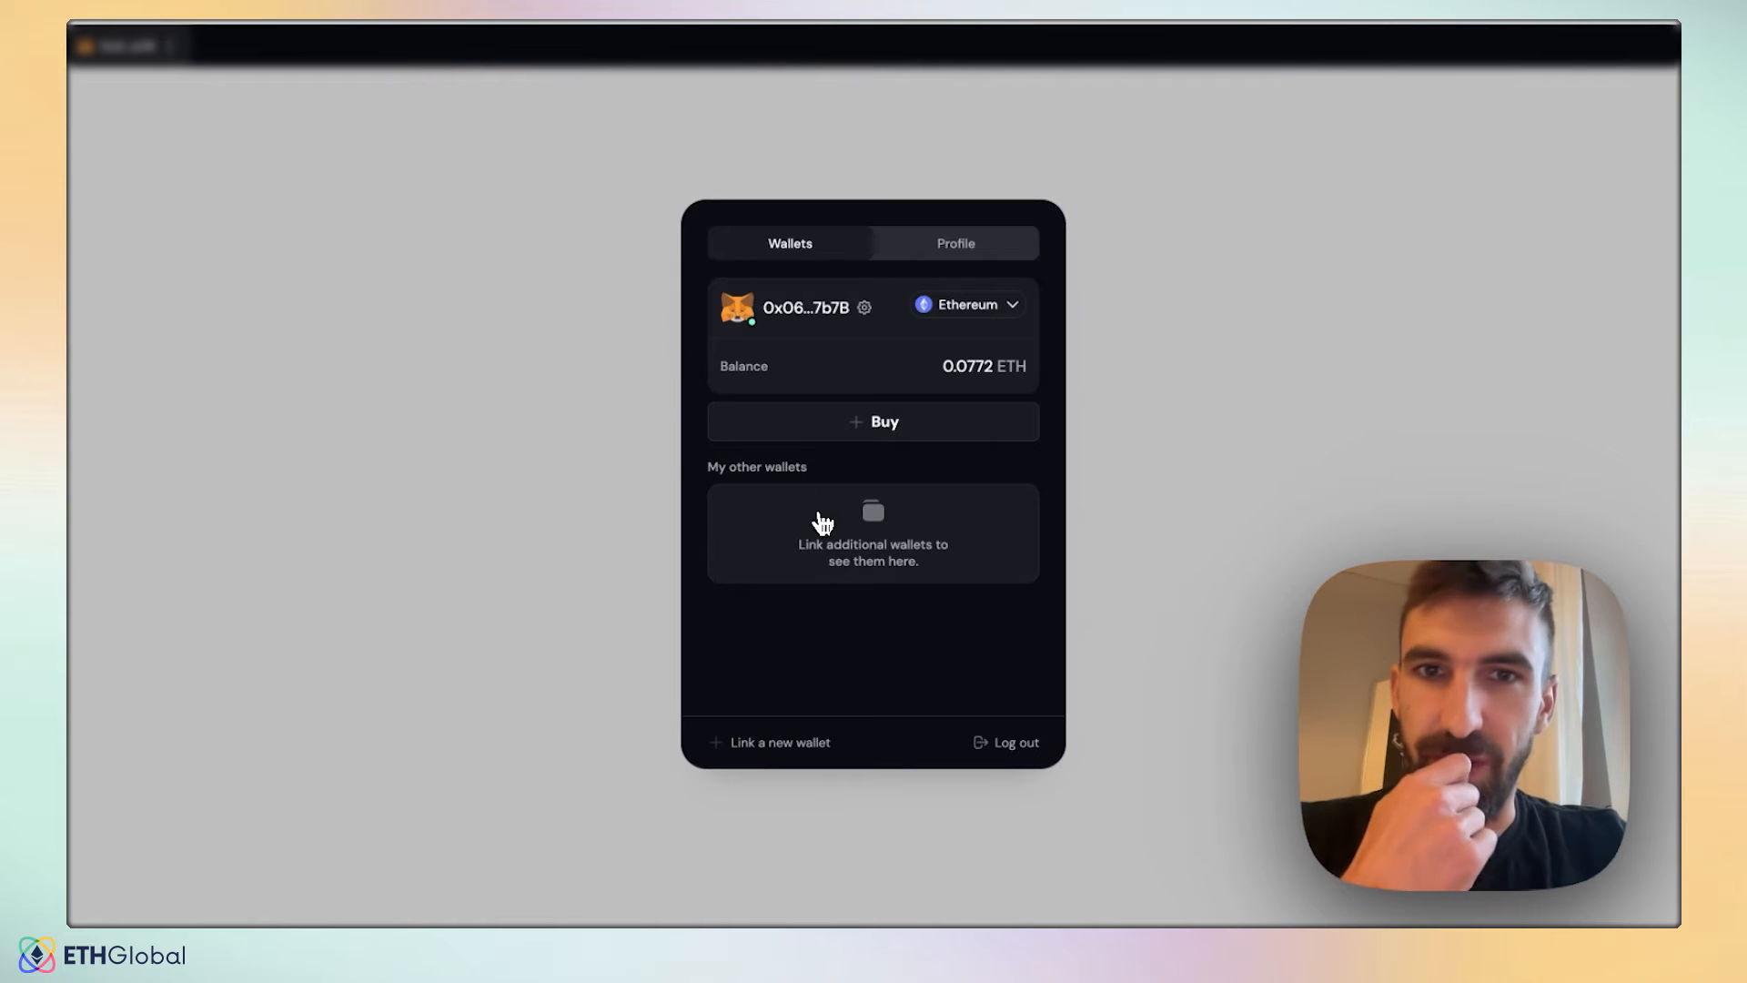
mouse_move(877, 322)
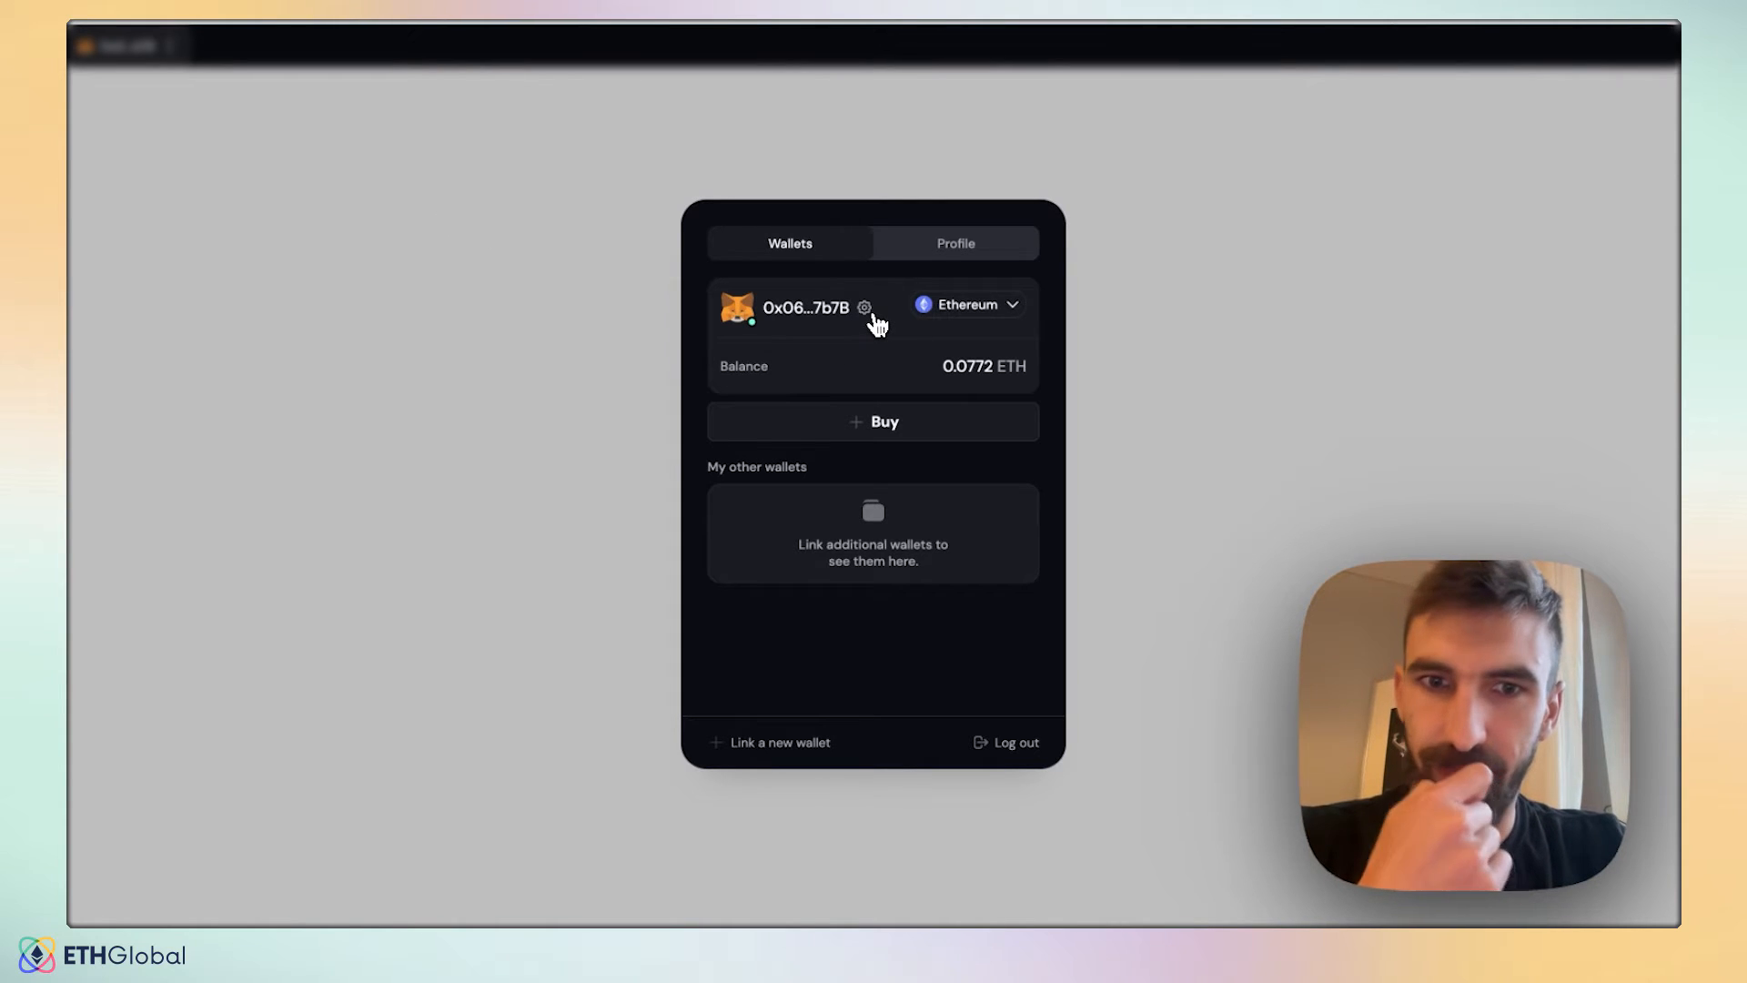
click(954, 243)
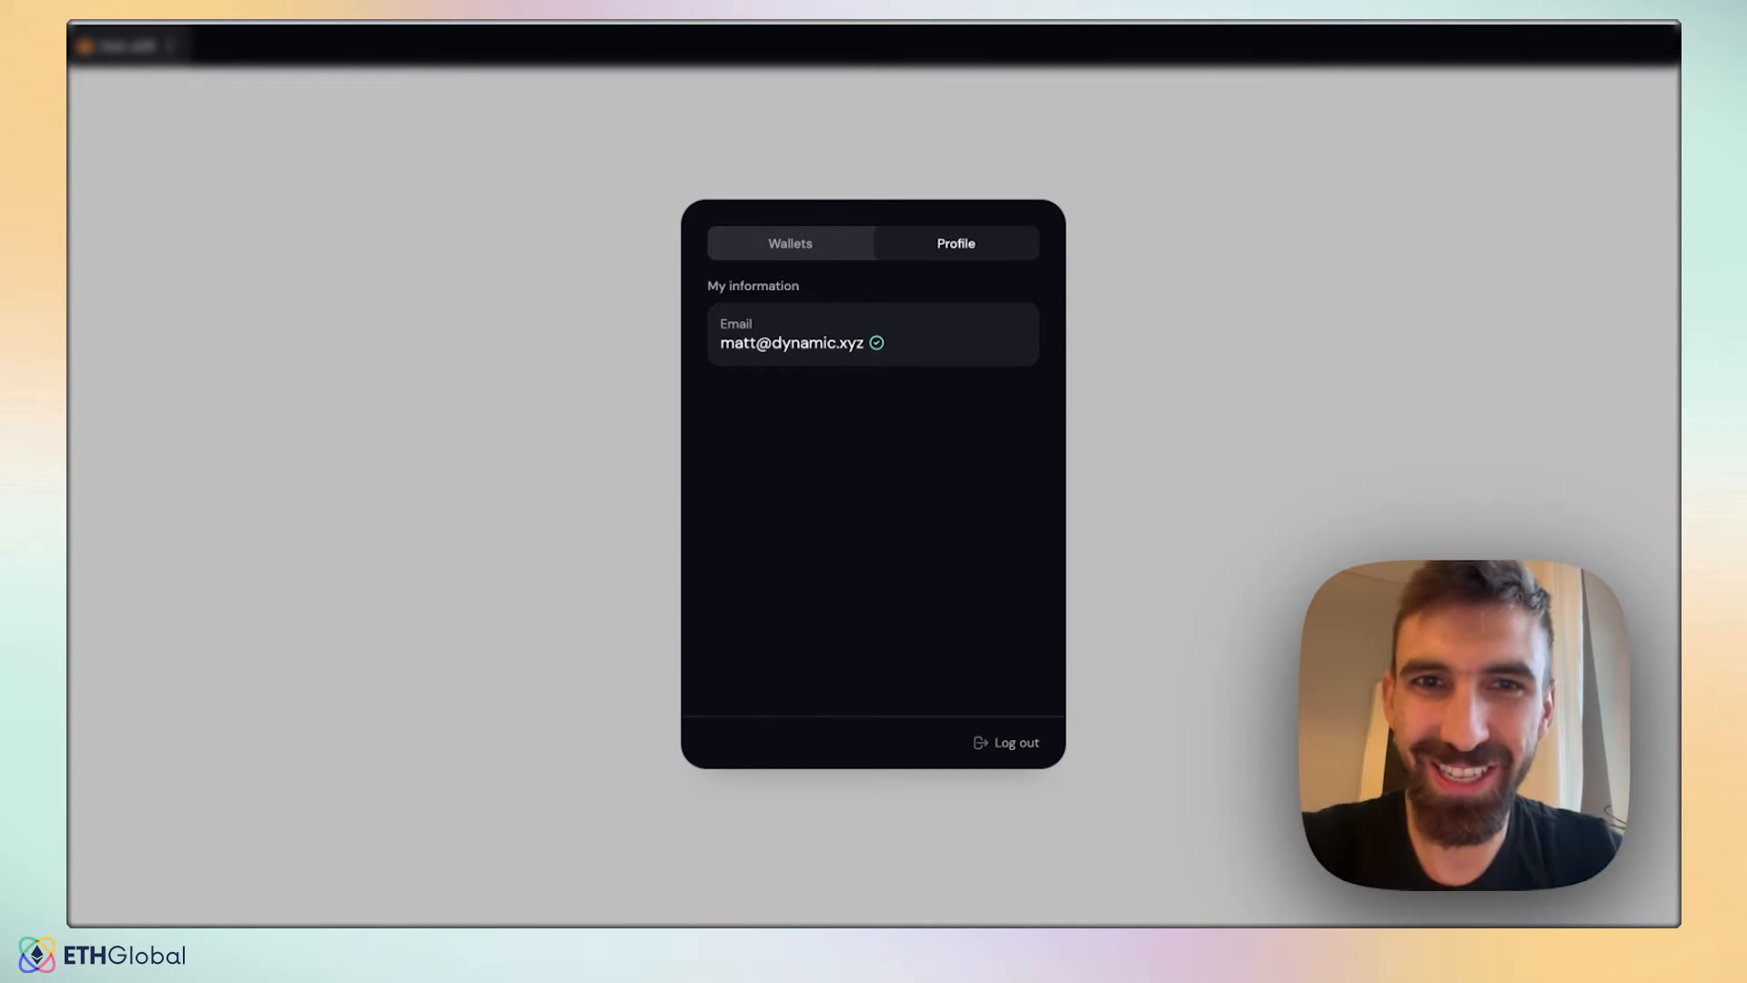
mouse_move(891, 294)
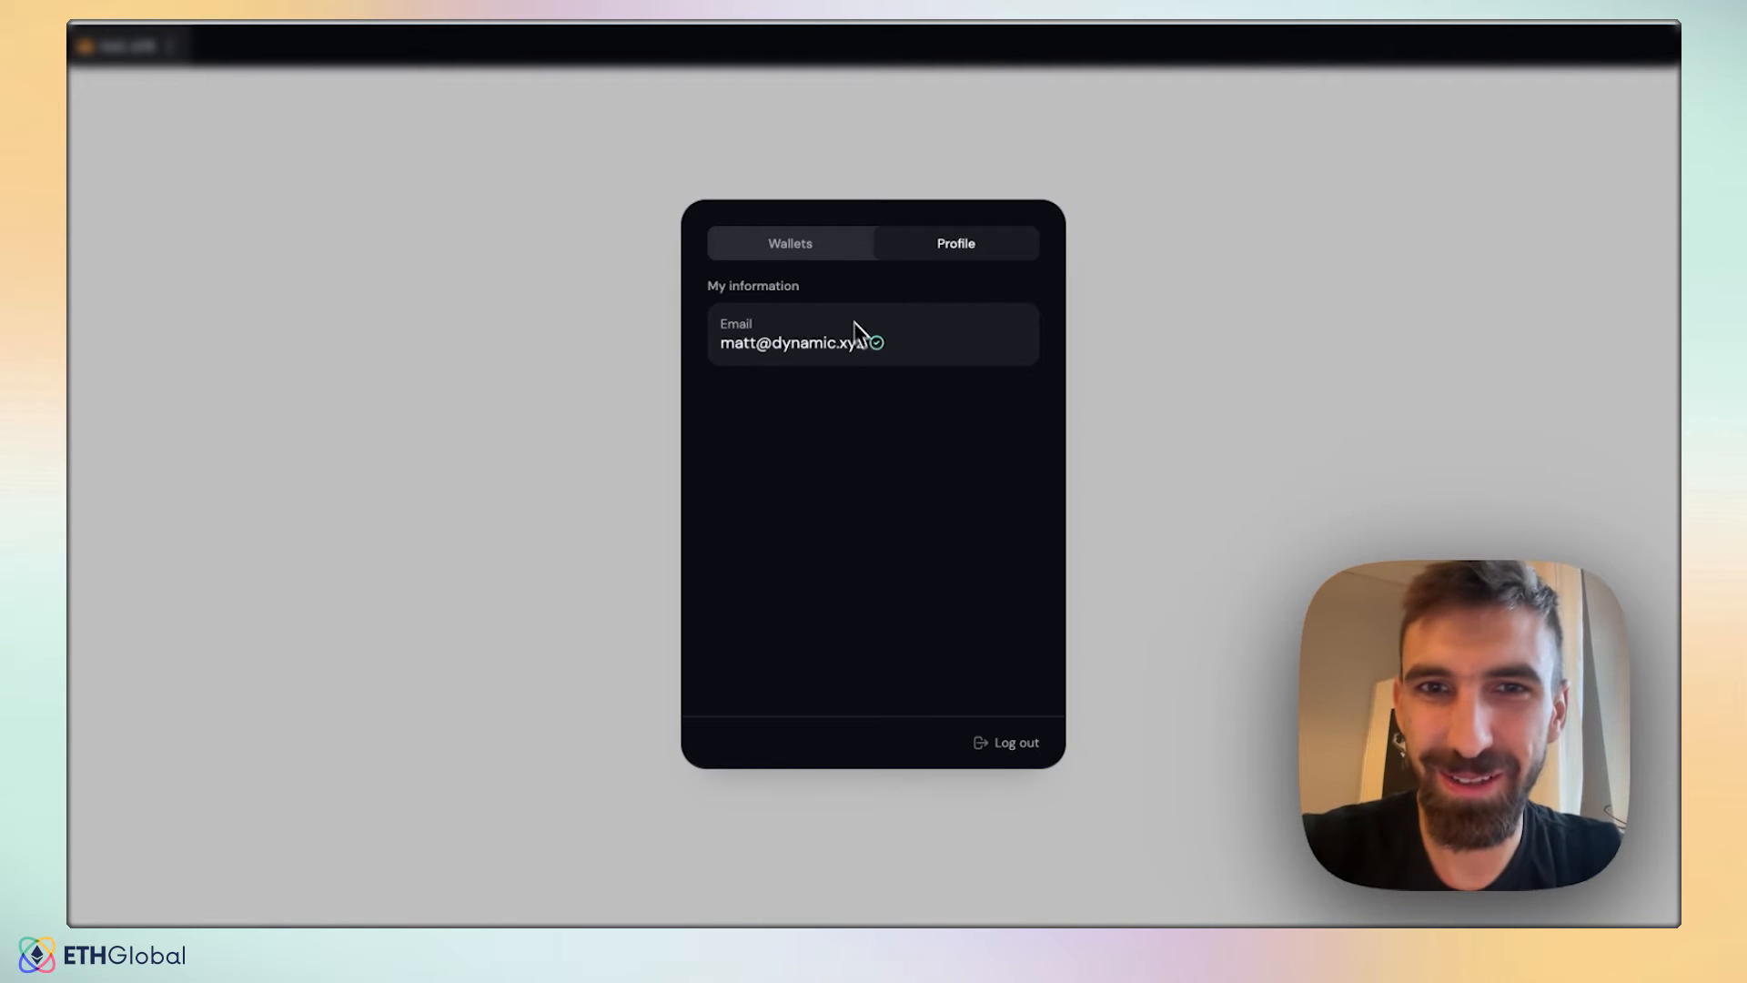
click(789, 243)
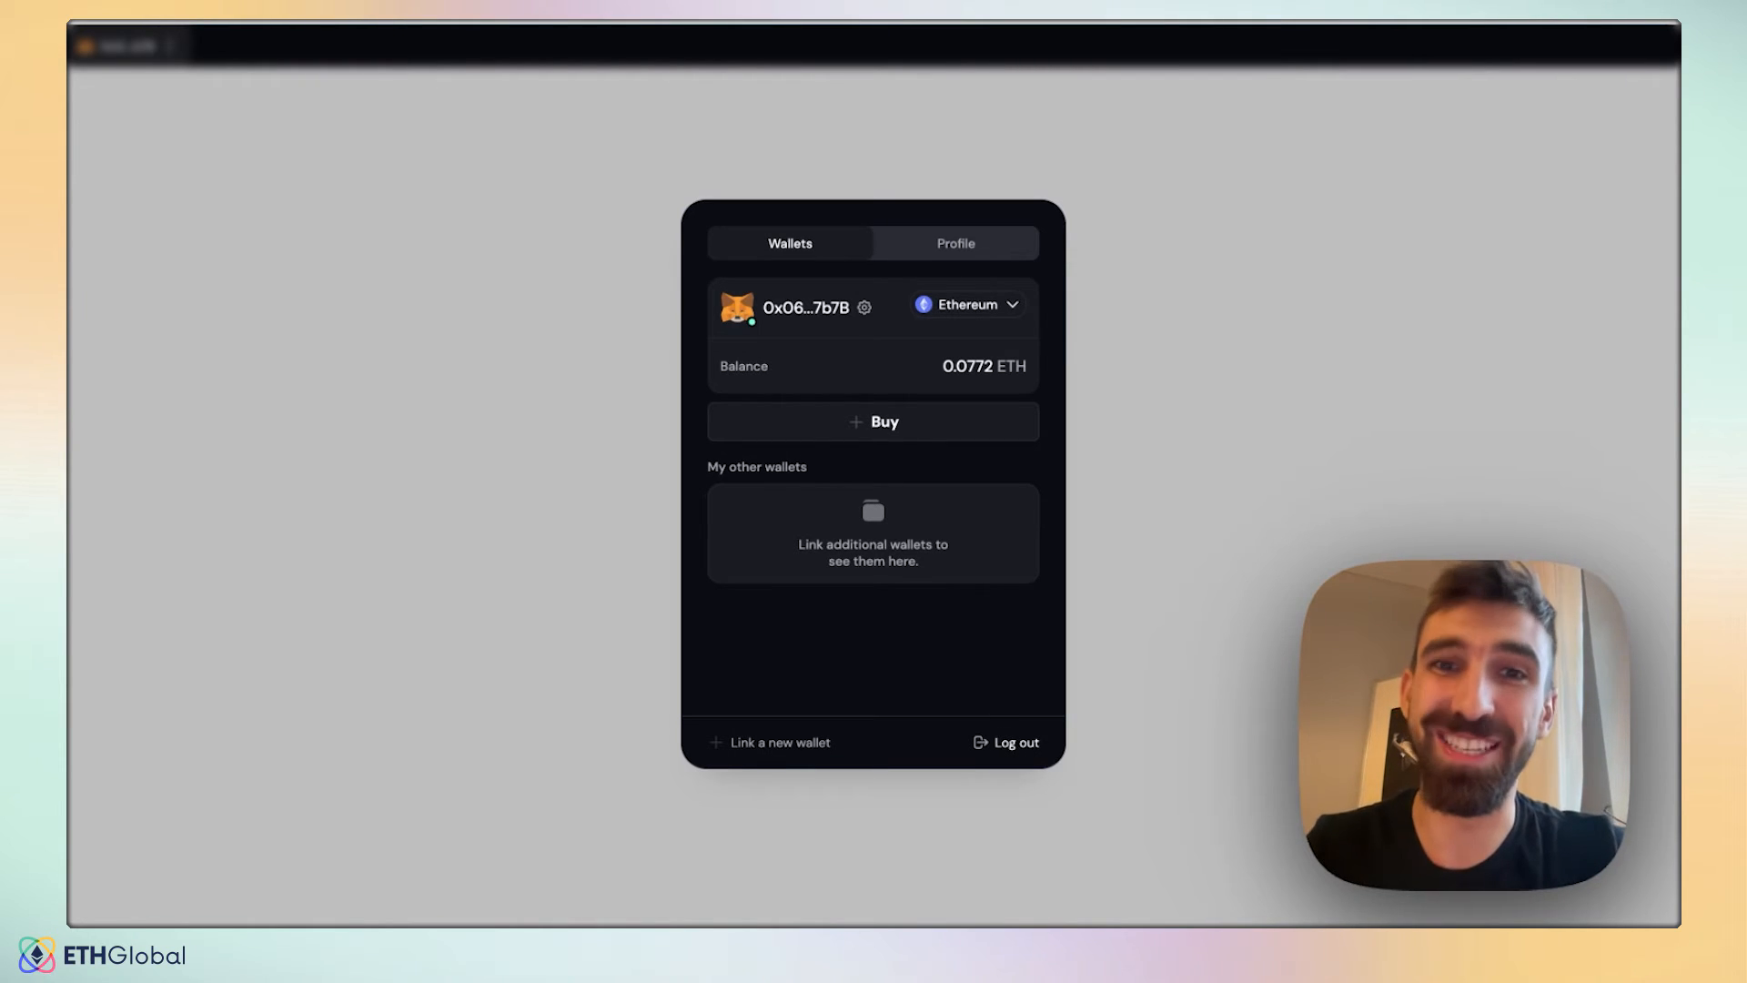
mouse_move(920, 453)
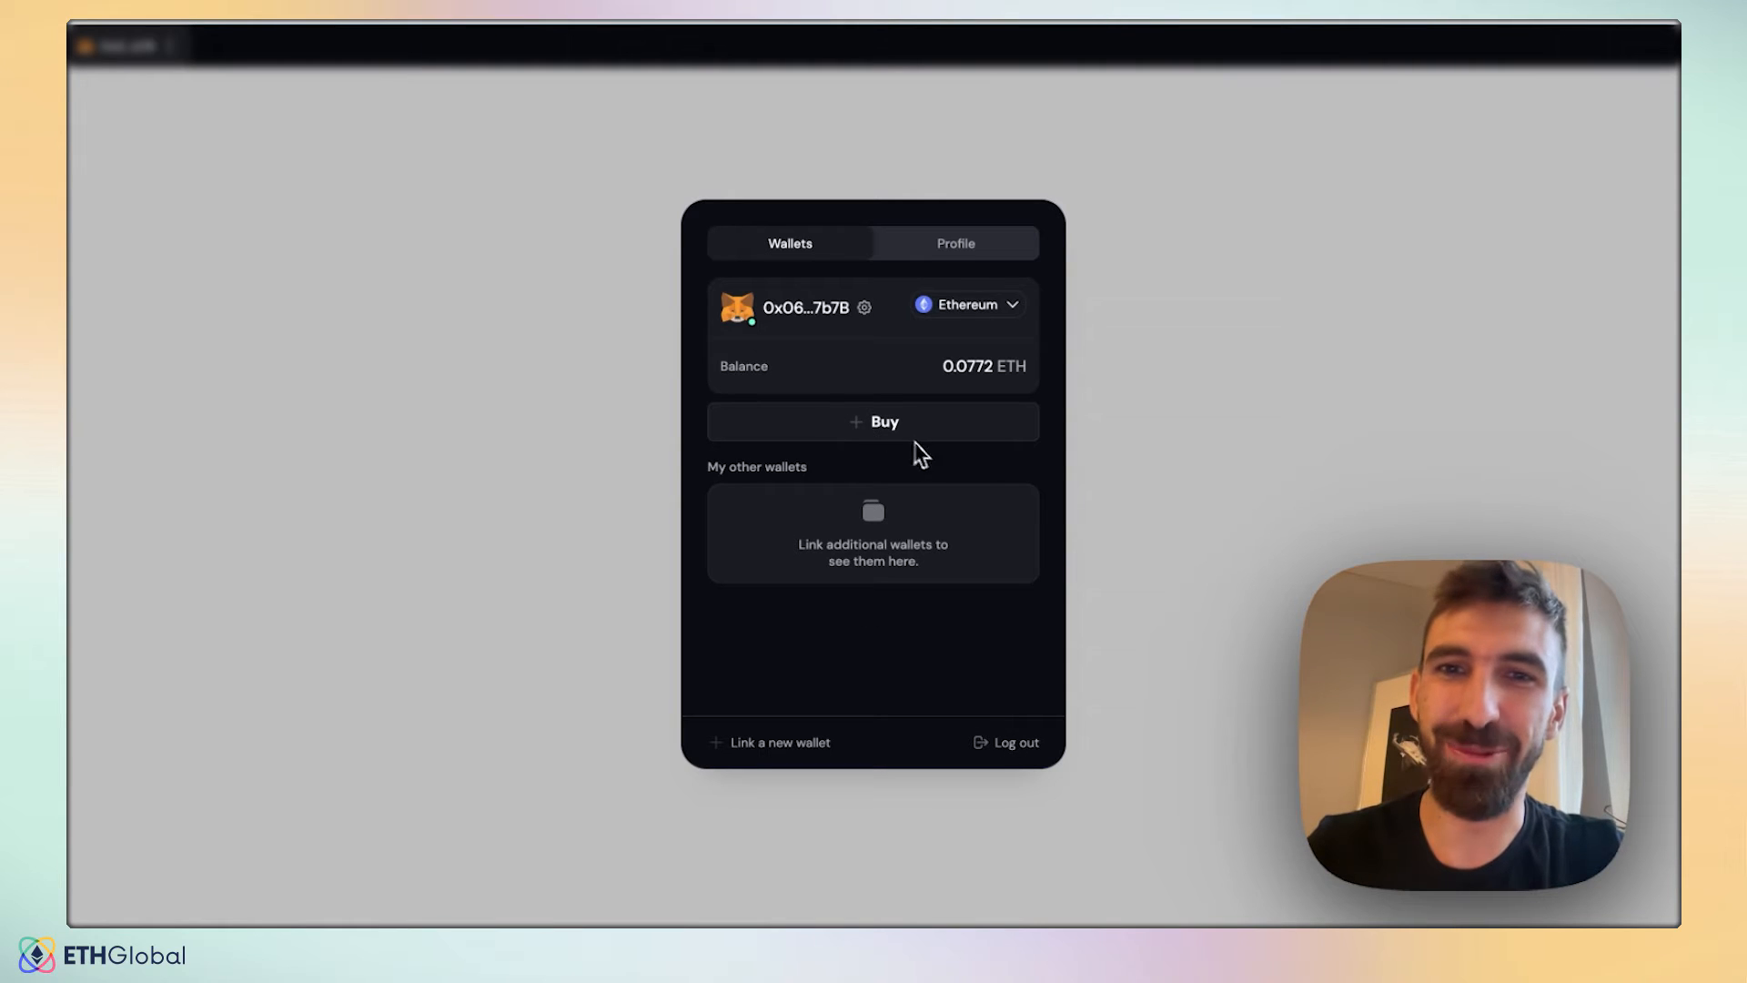
click(864, 307)
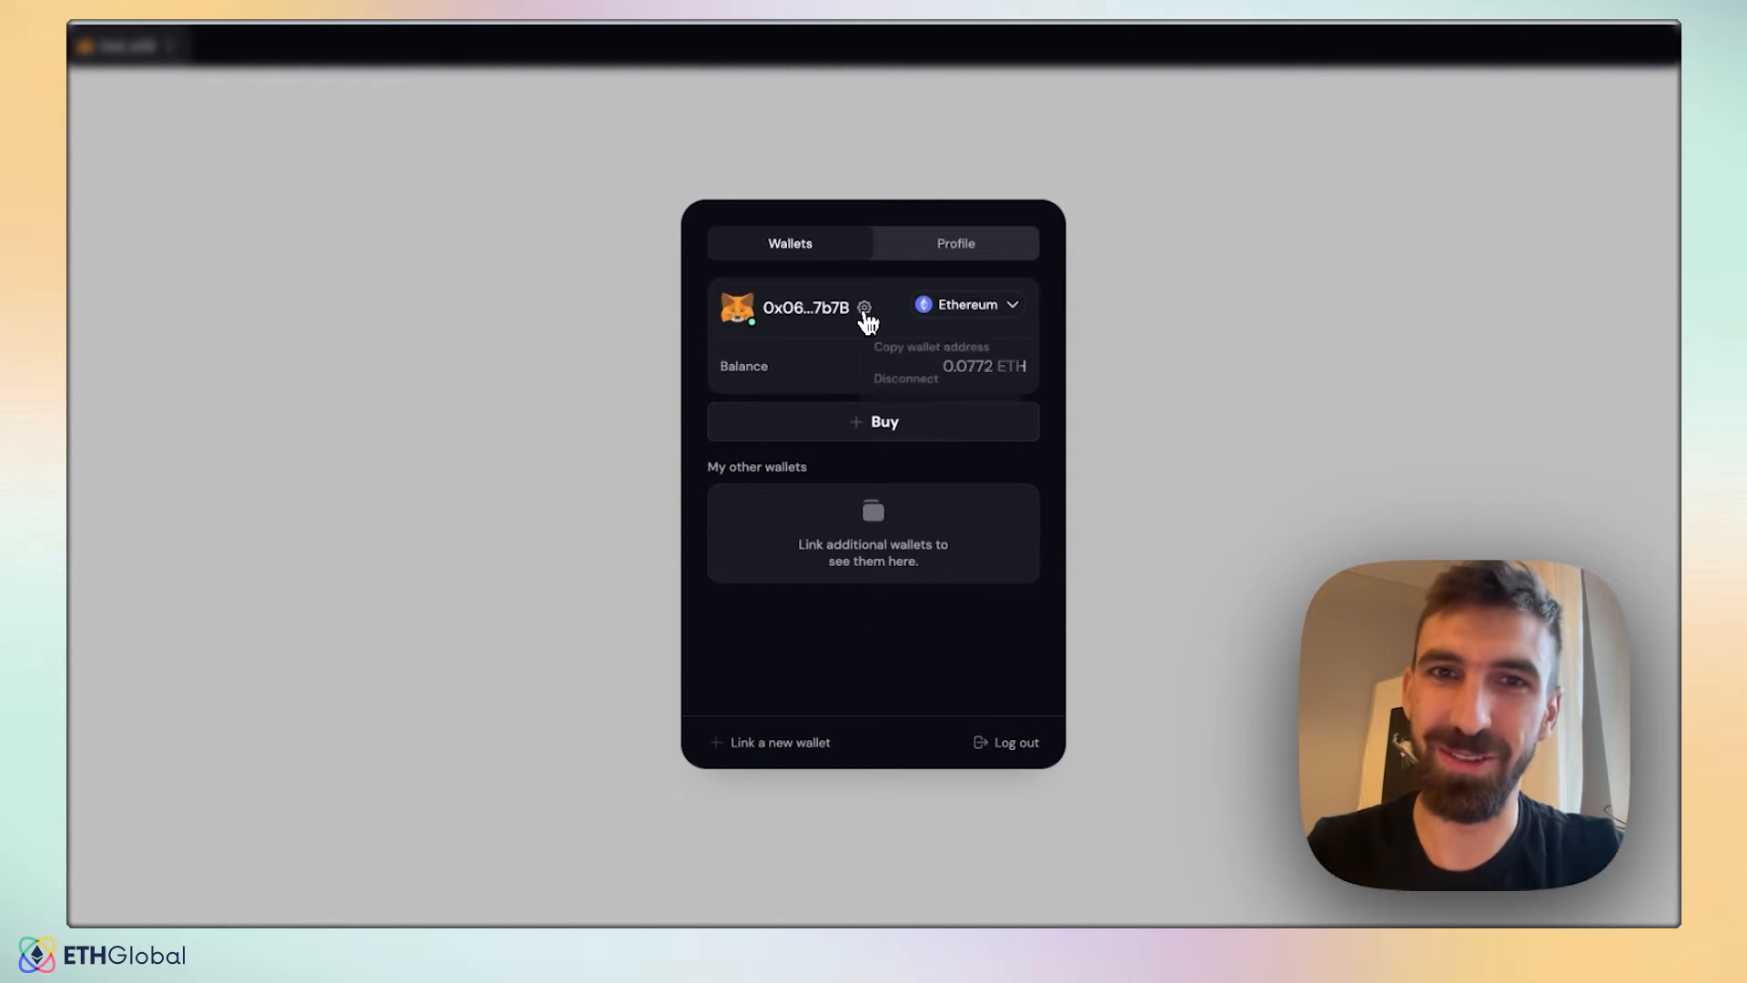
mouse_move(798, 334)
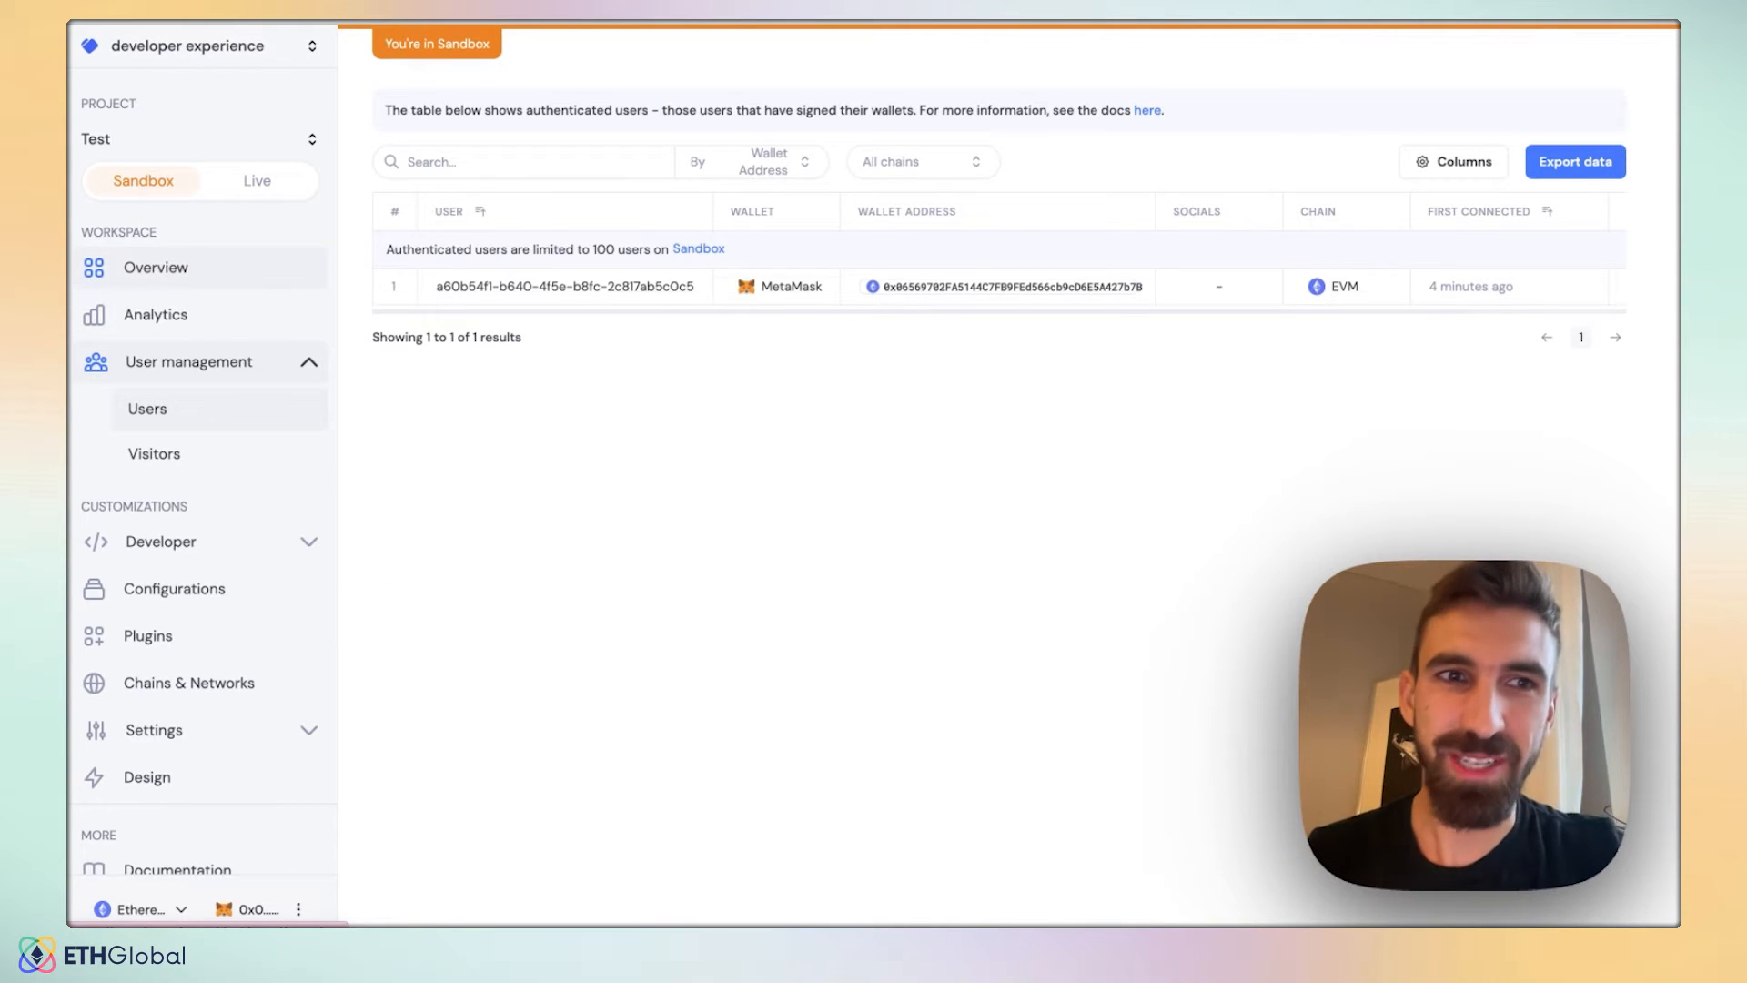
- Enable EVM-only Dynamic Embedded Wallets, prompting at initial sign-up with skipping allowed, and save
click(174, 589)
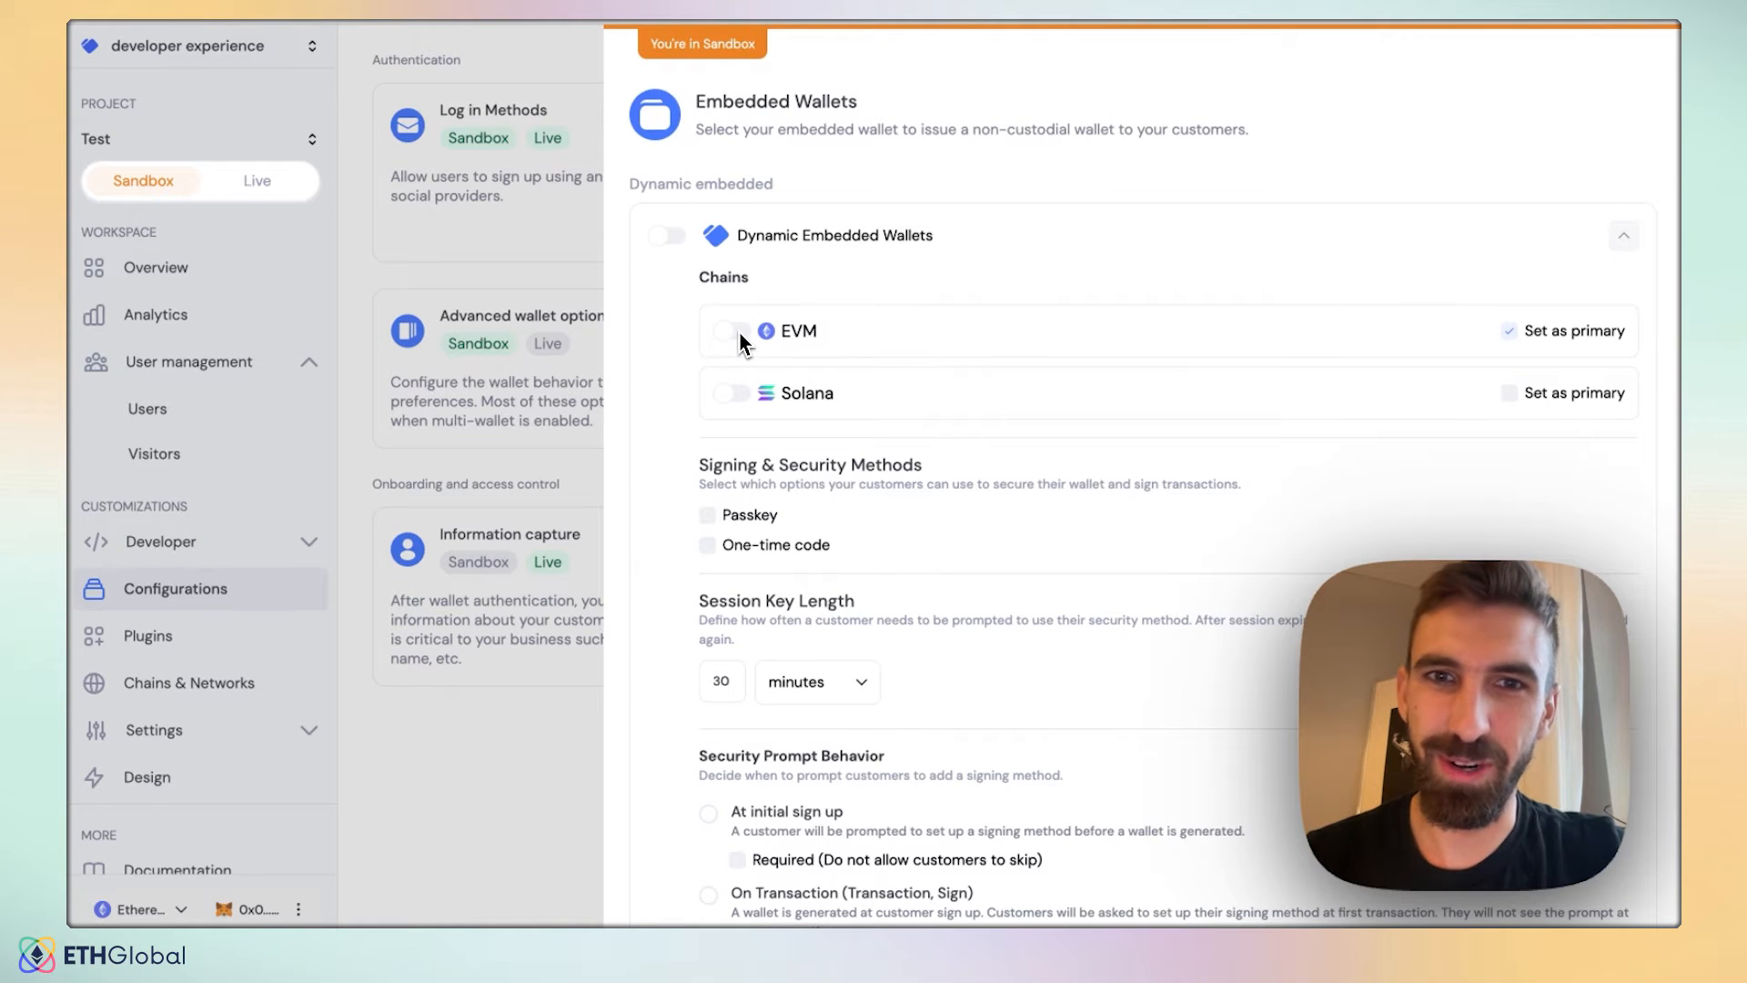
click(665, 234)
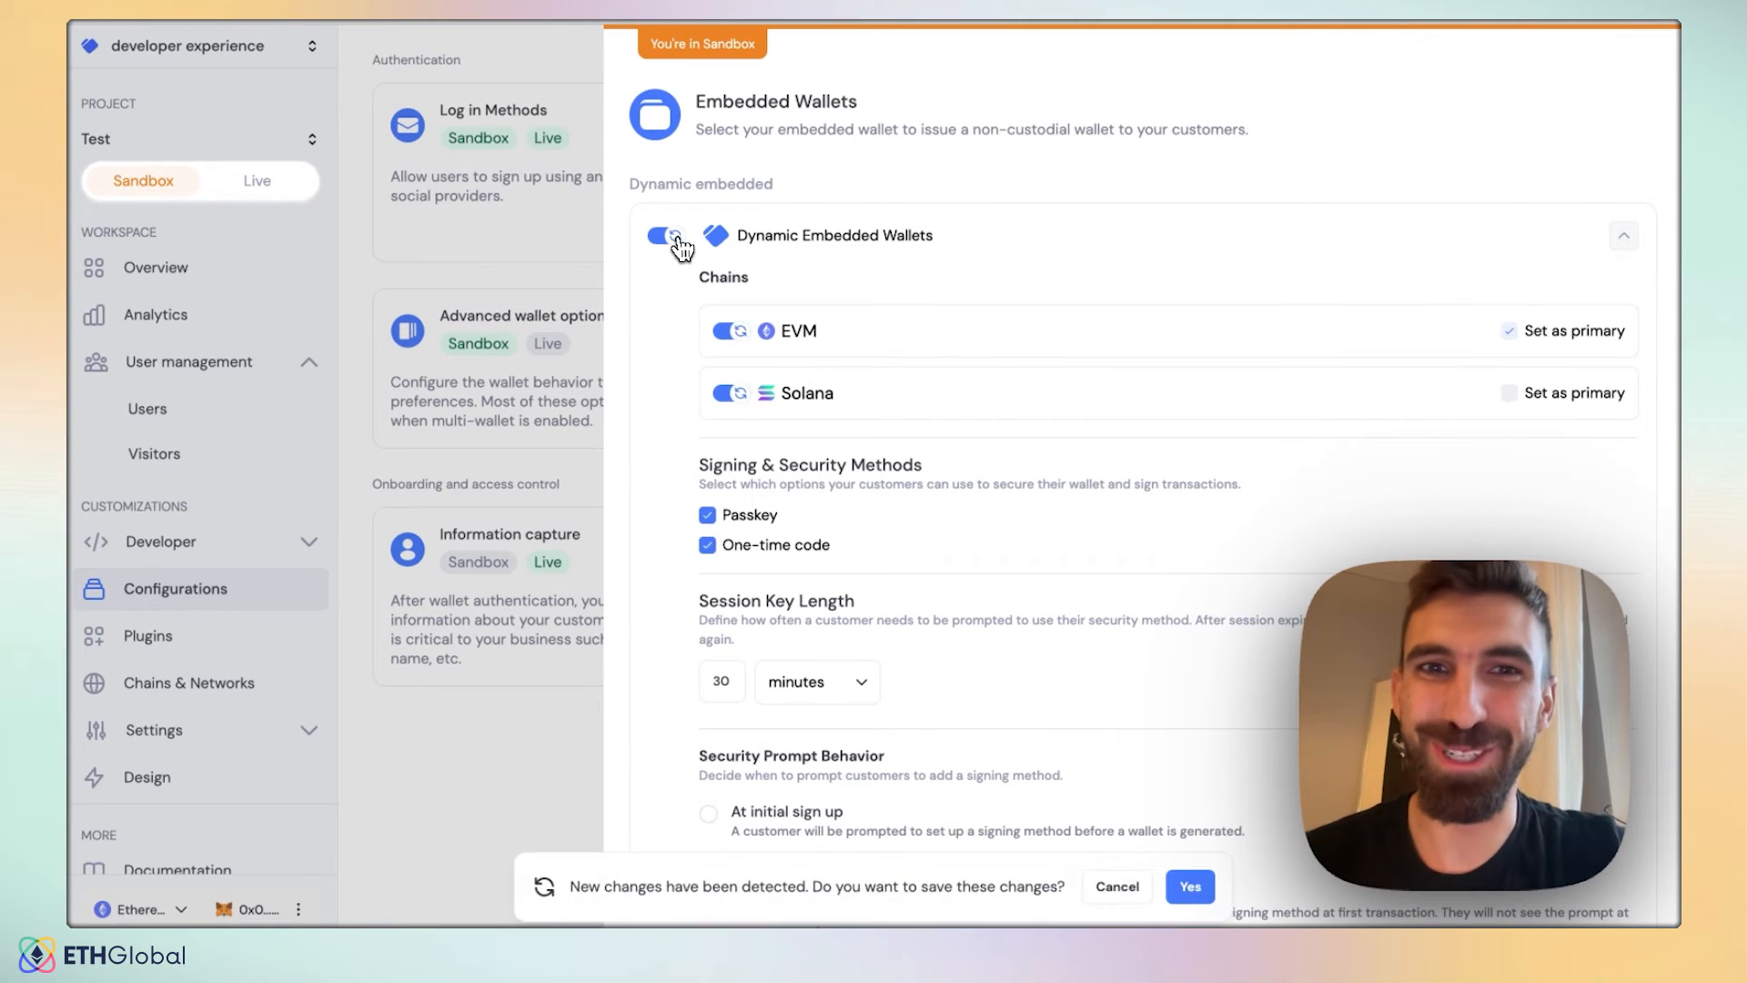
click(728, 392)
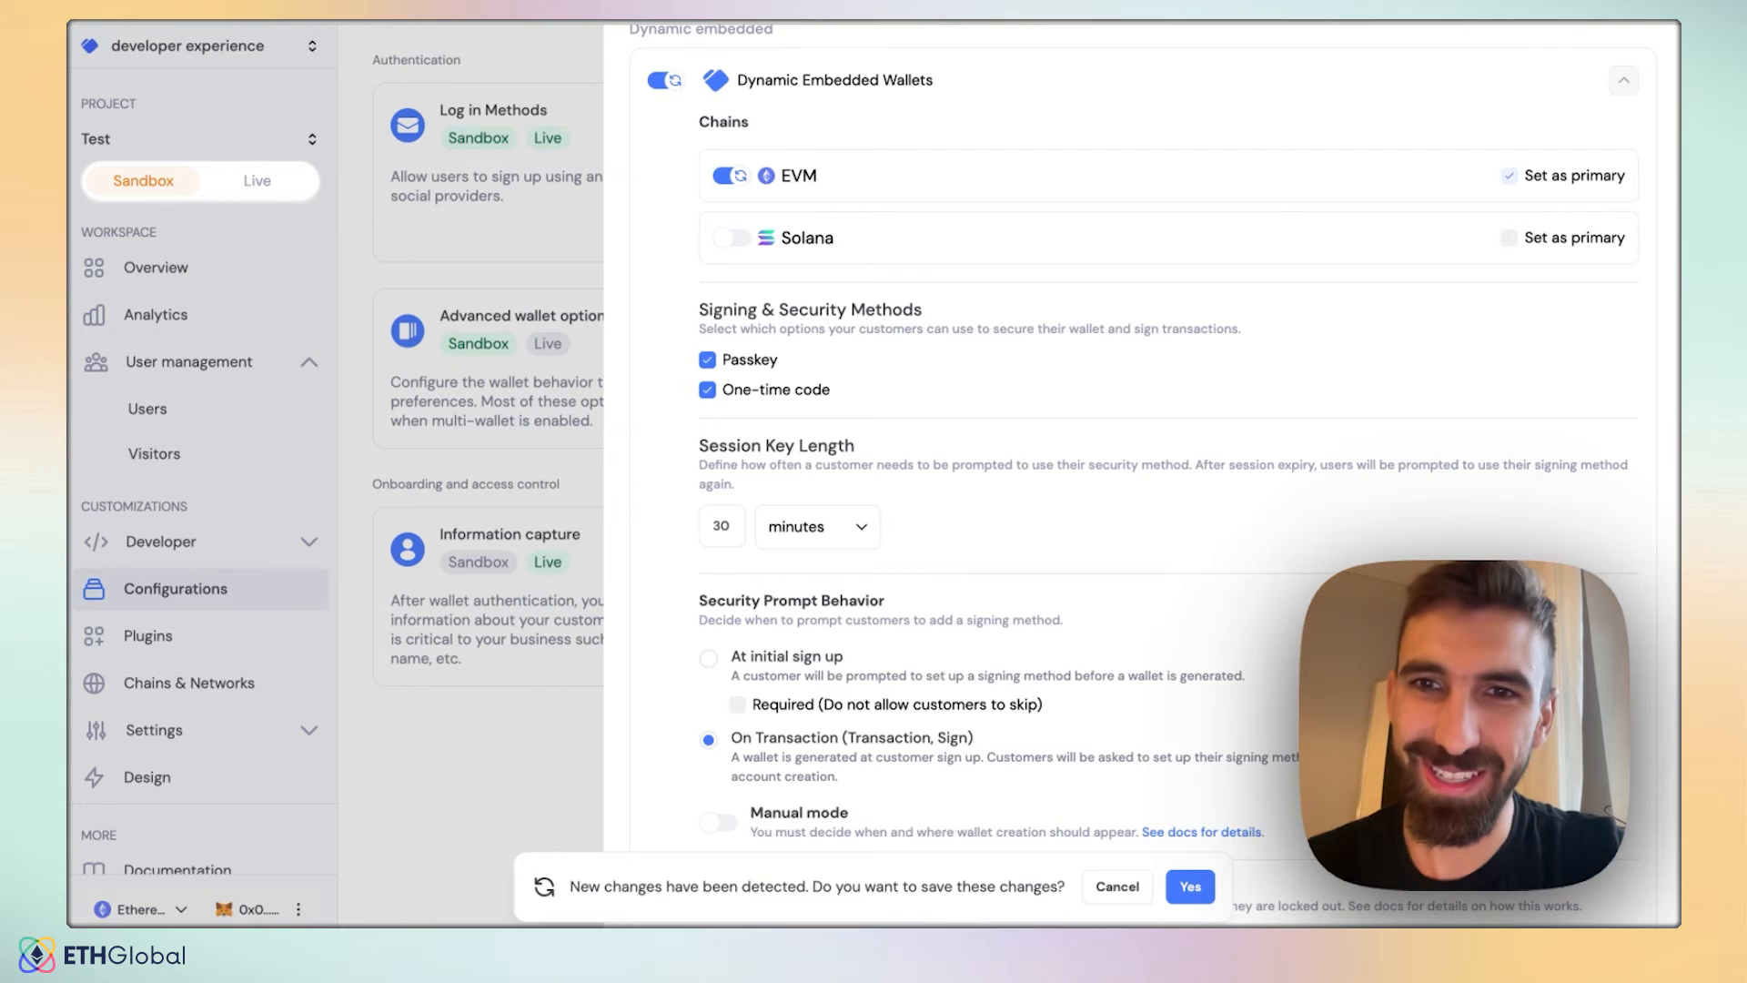
scroll(down, 3)
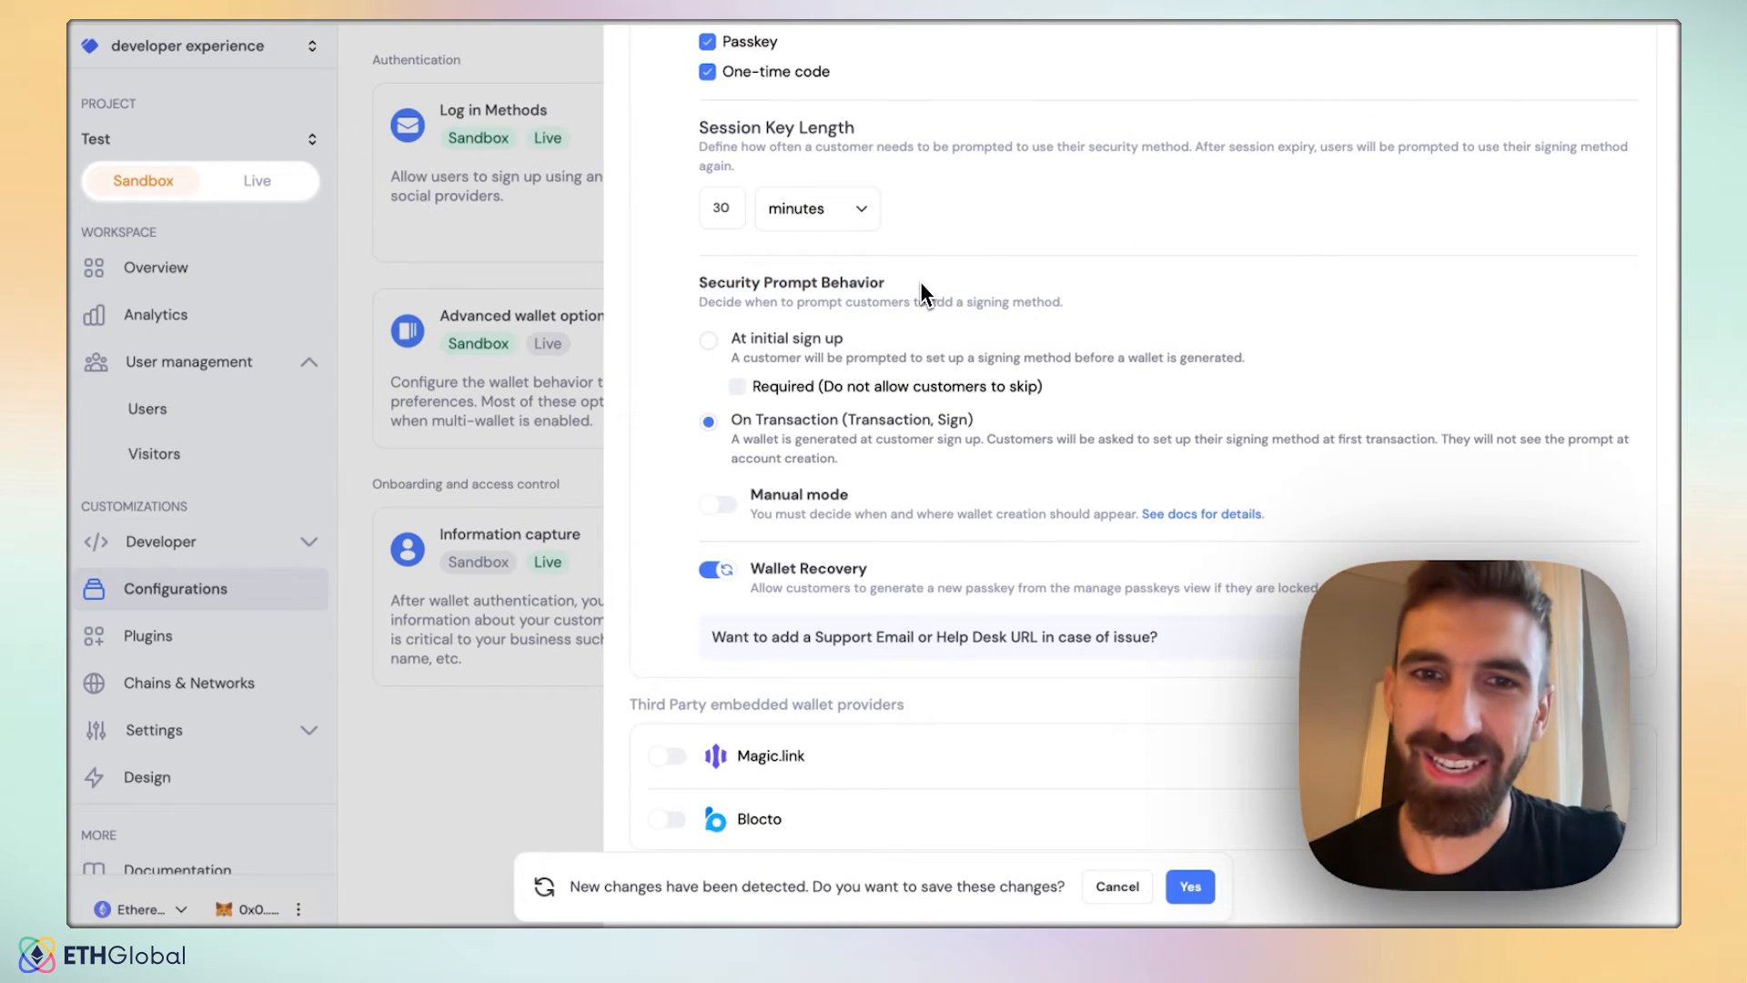
mouse_move(710, 354)
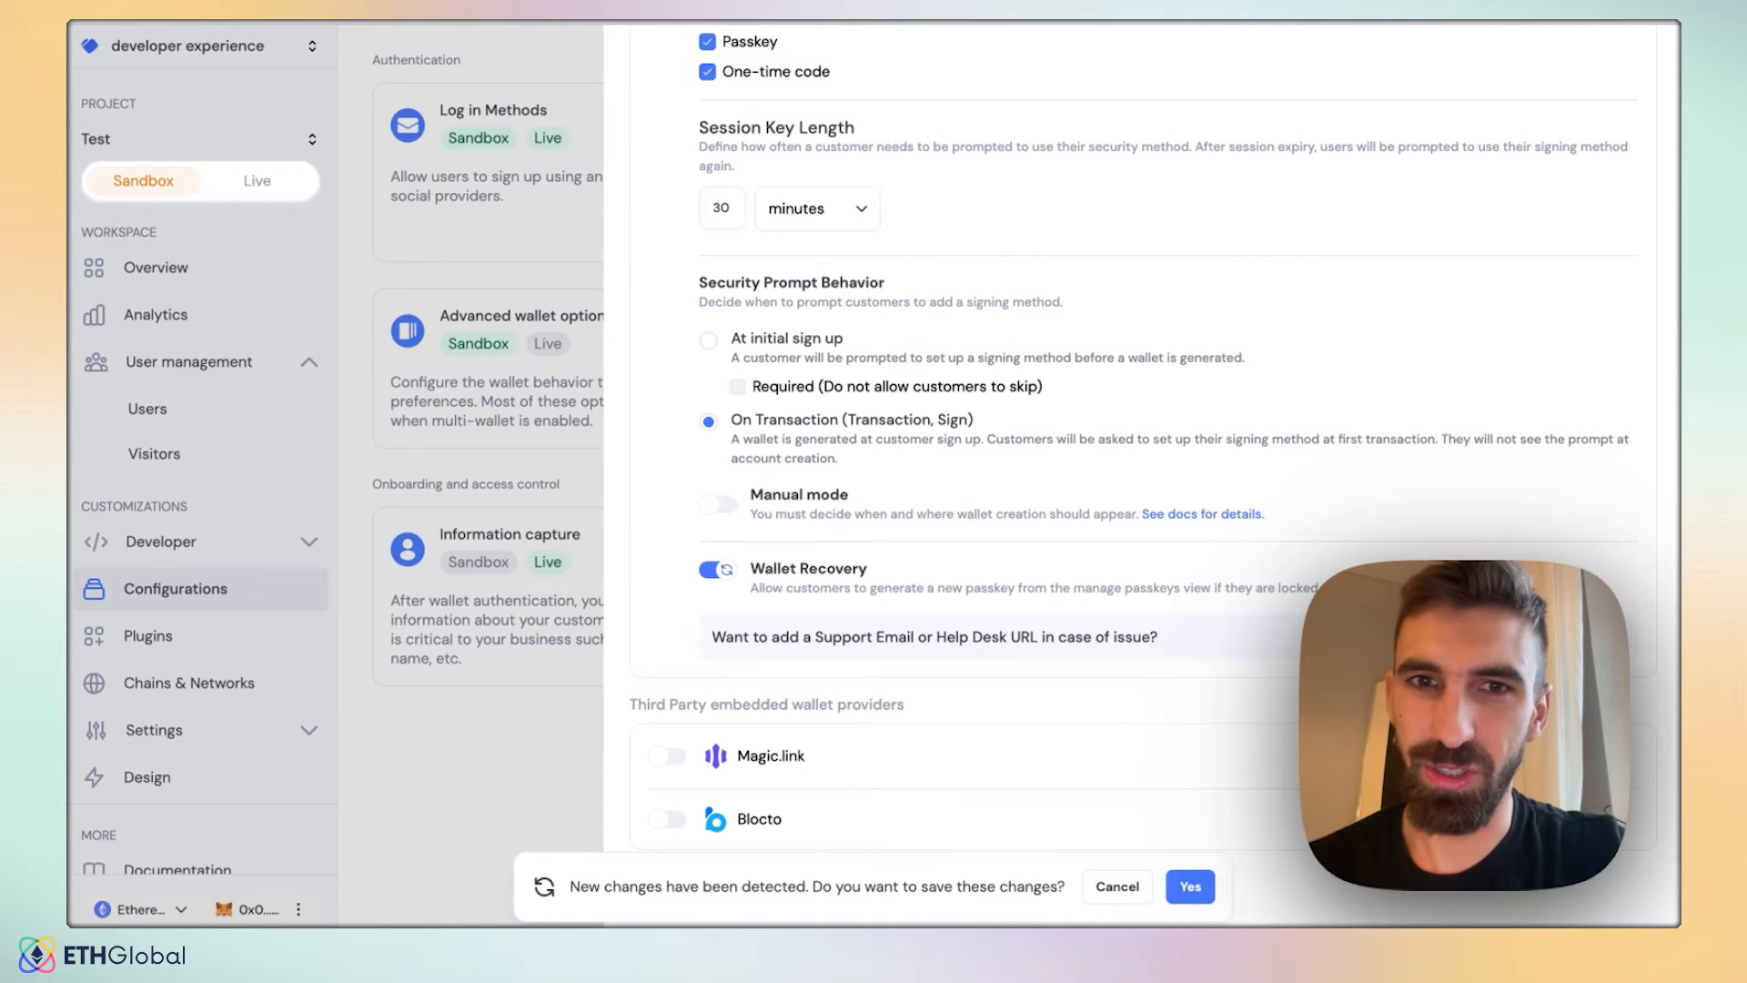
click(709, 340)
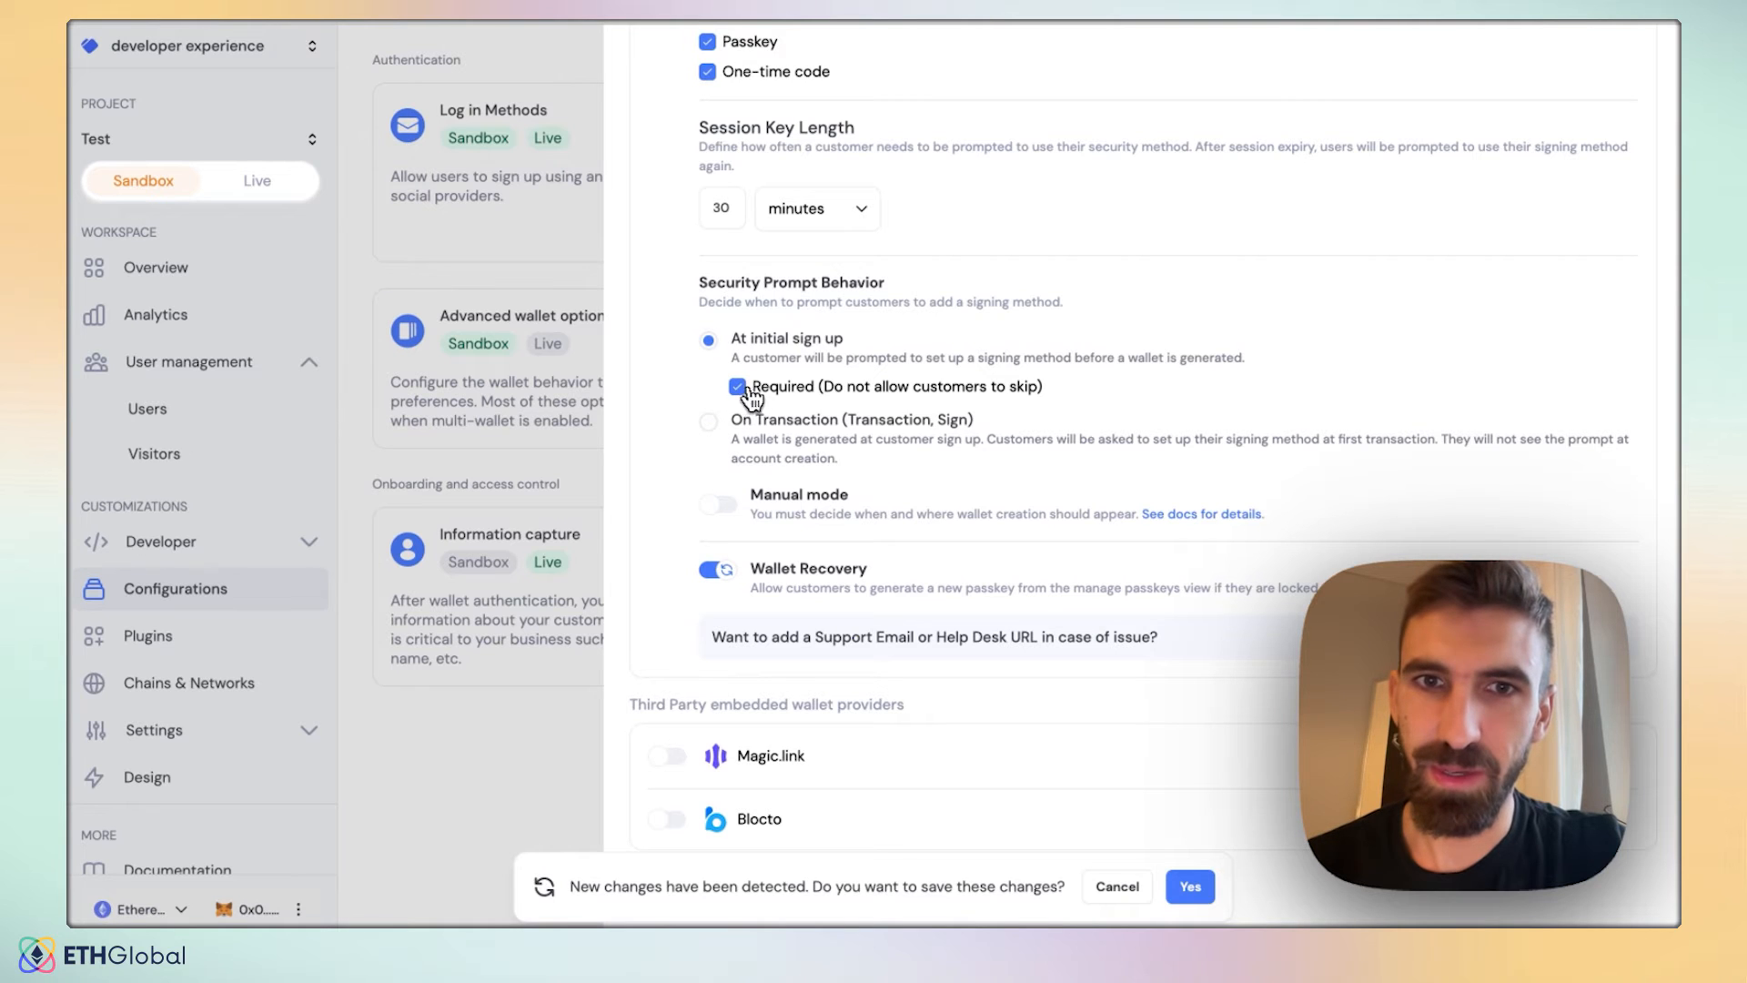
click(736, 386)
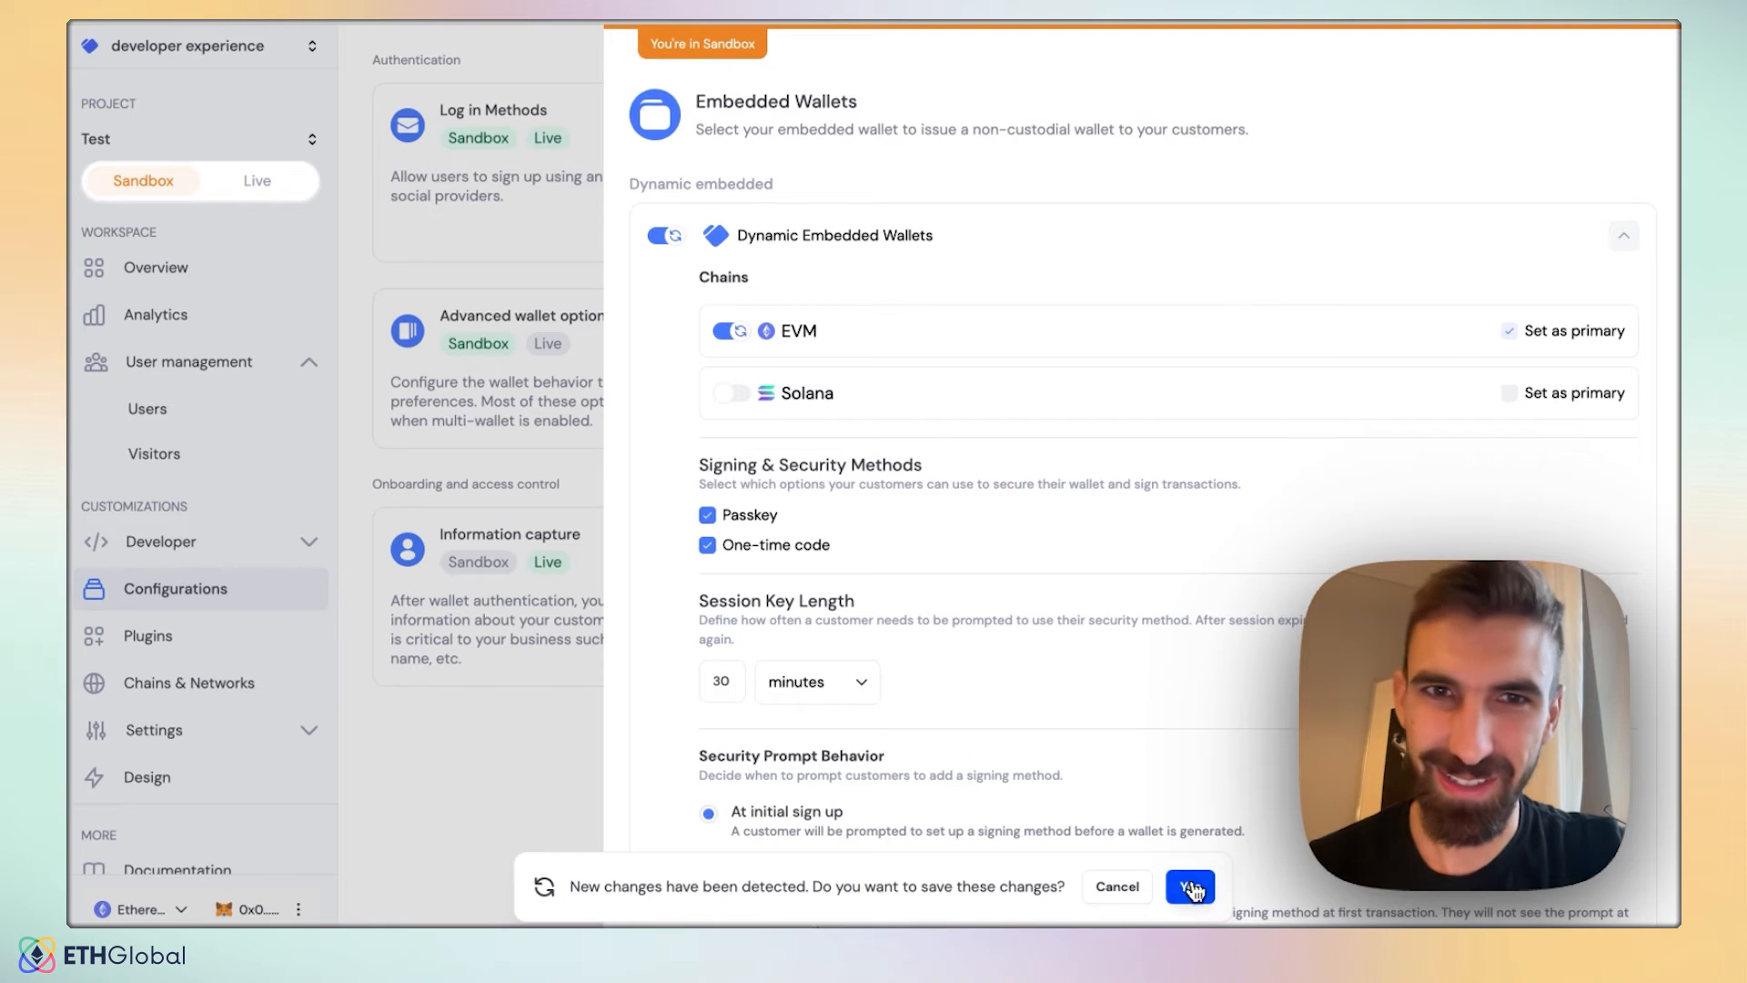
click(1190, 886)
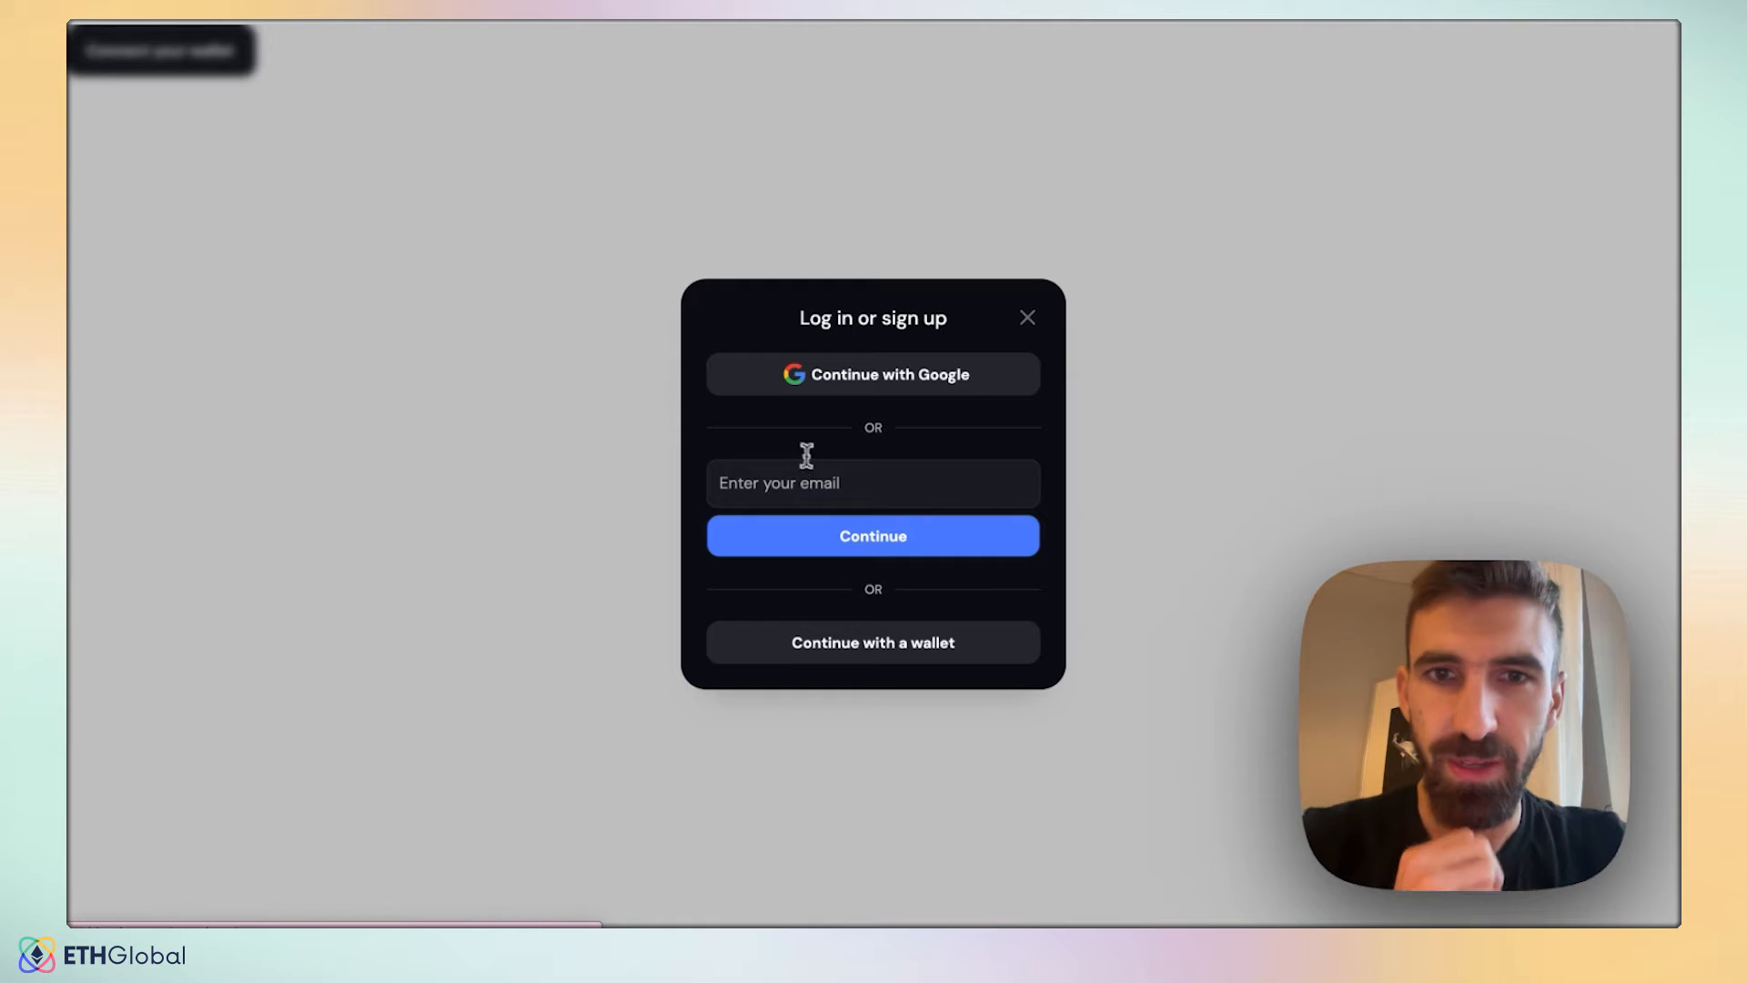
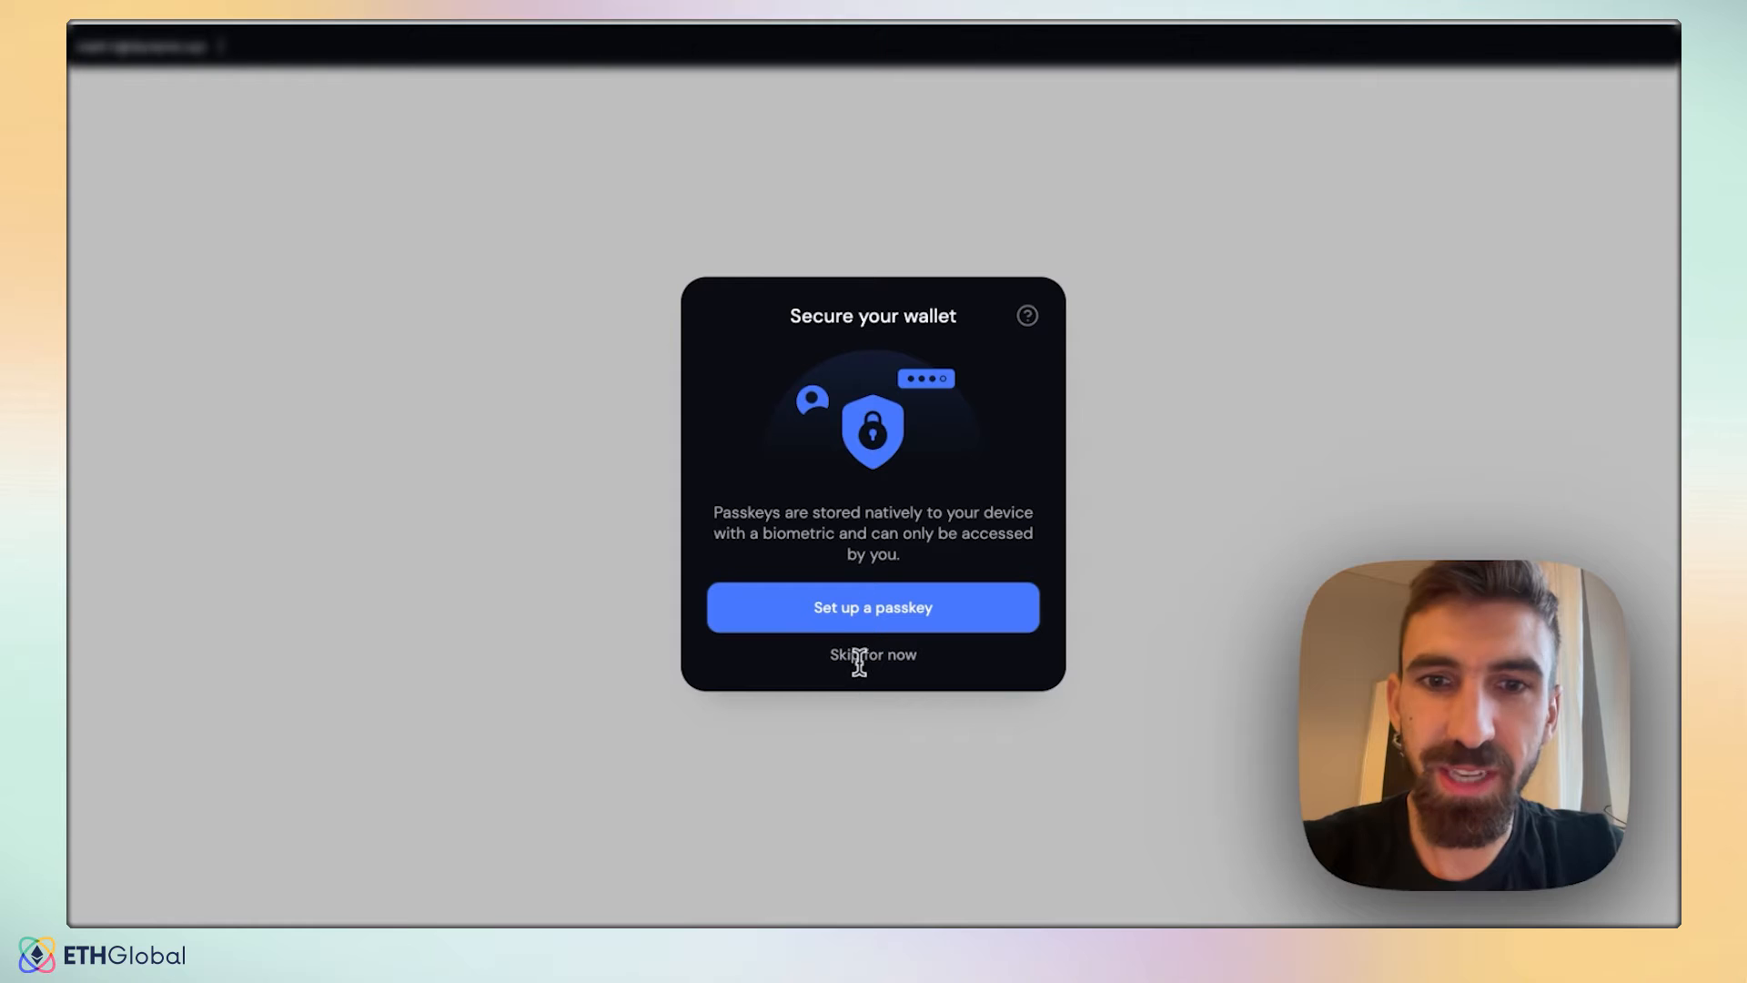
click(872, 654)
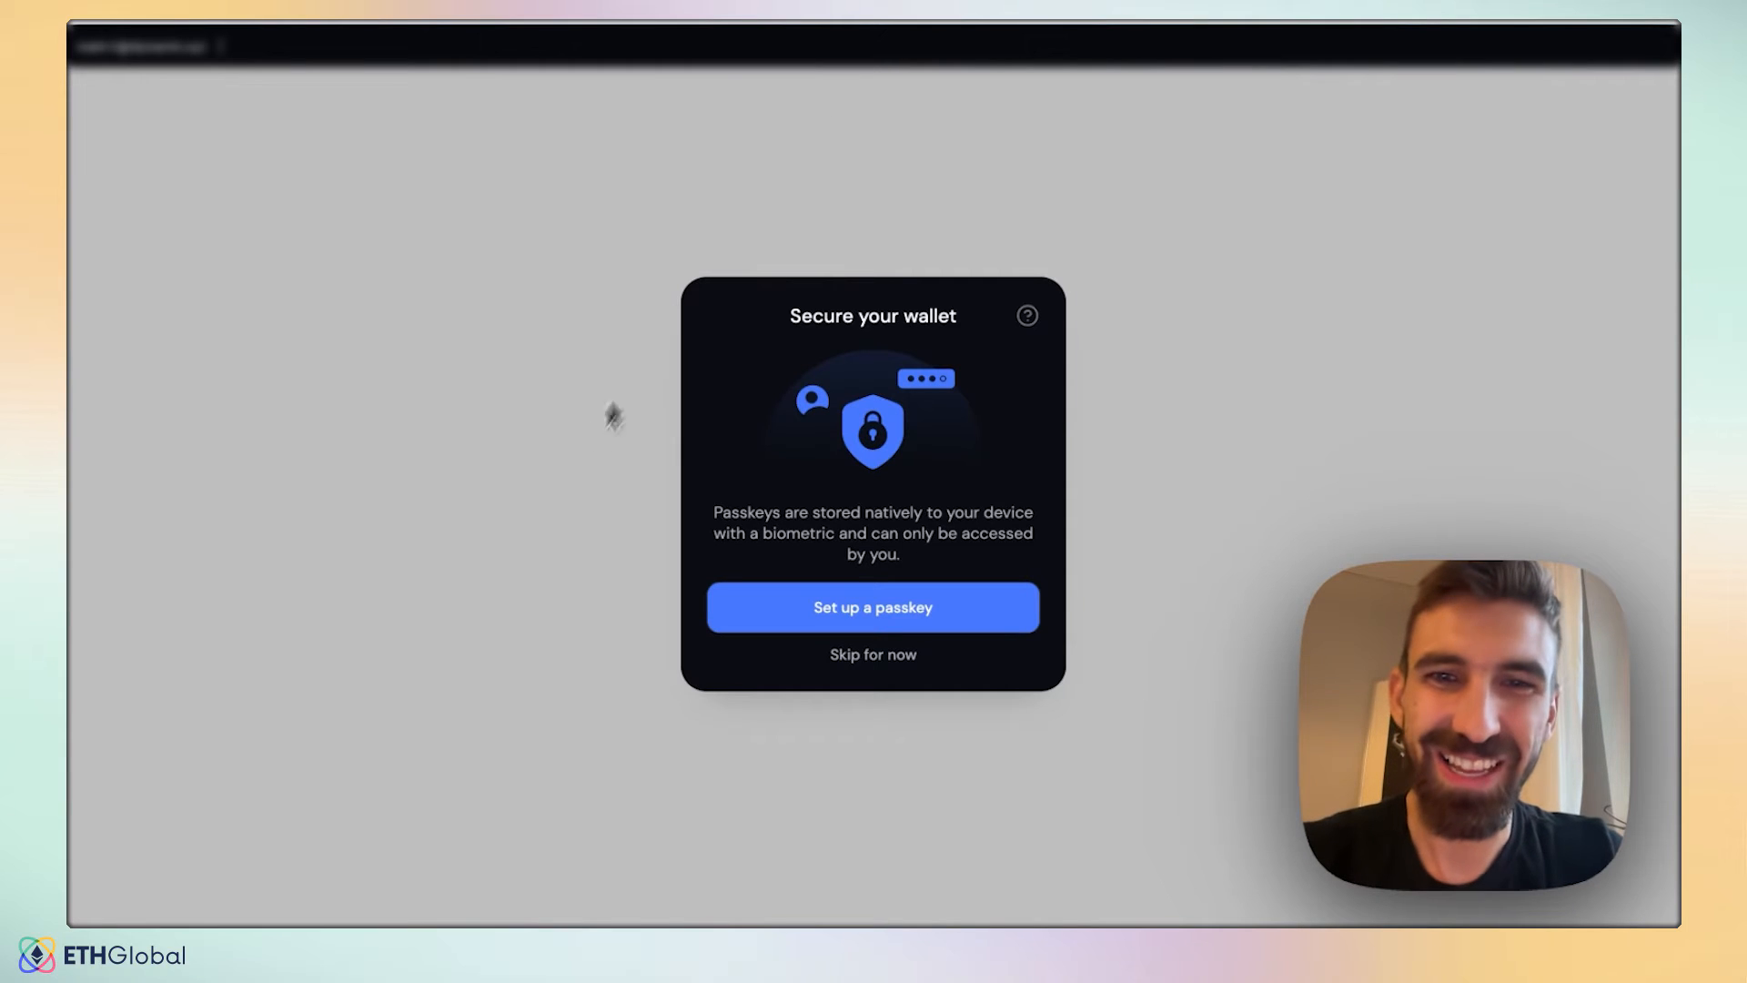
mouse_move(696, 473)
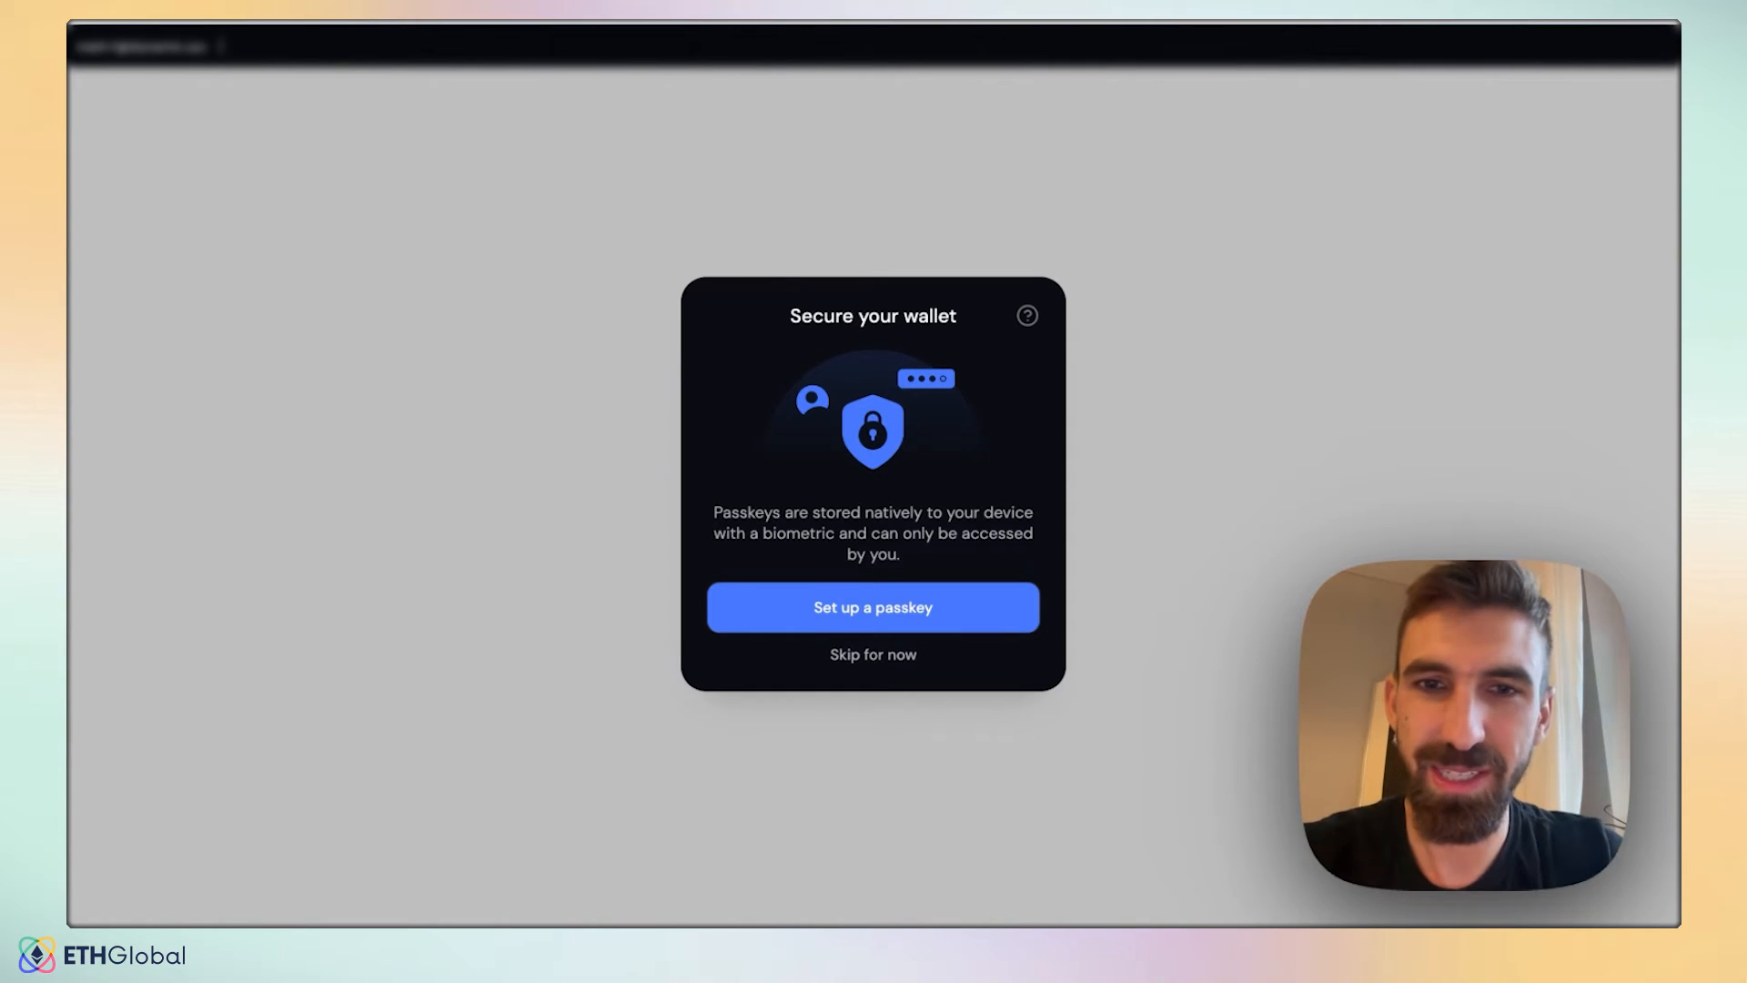
click(872, 654)
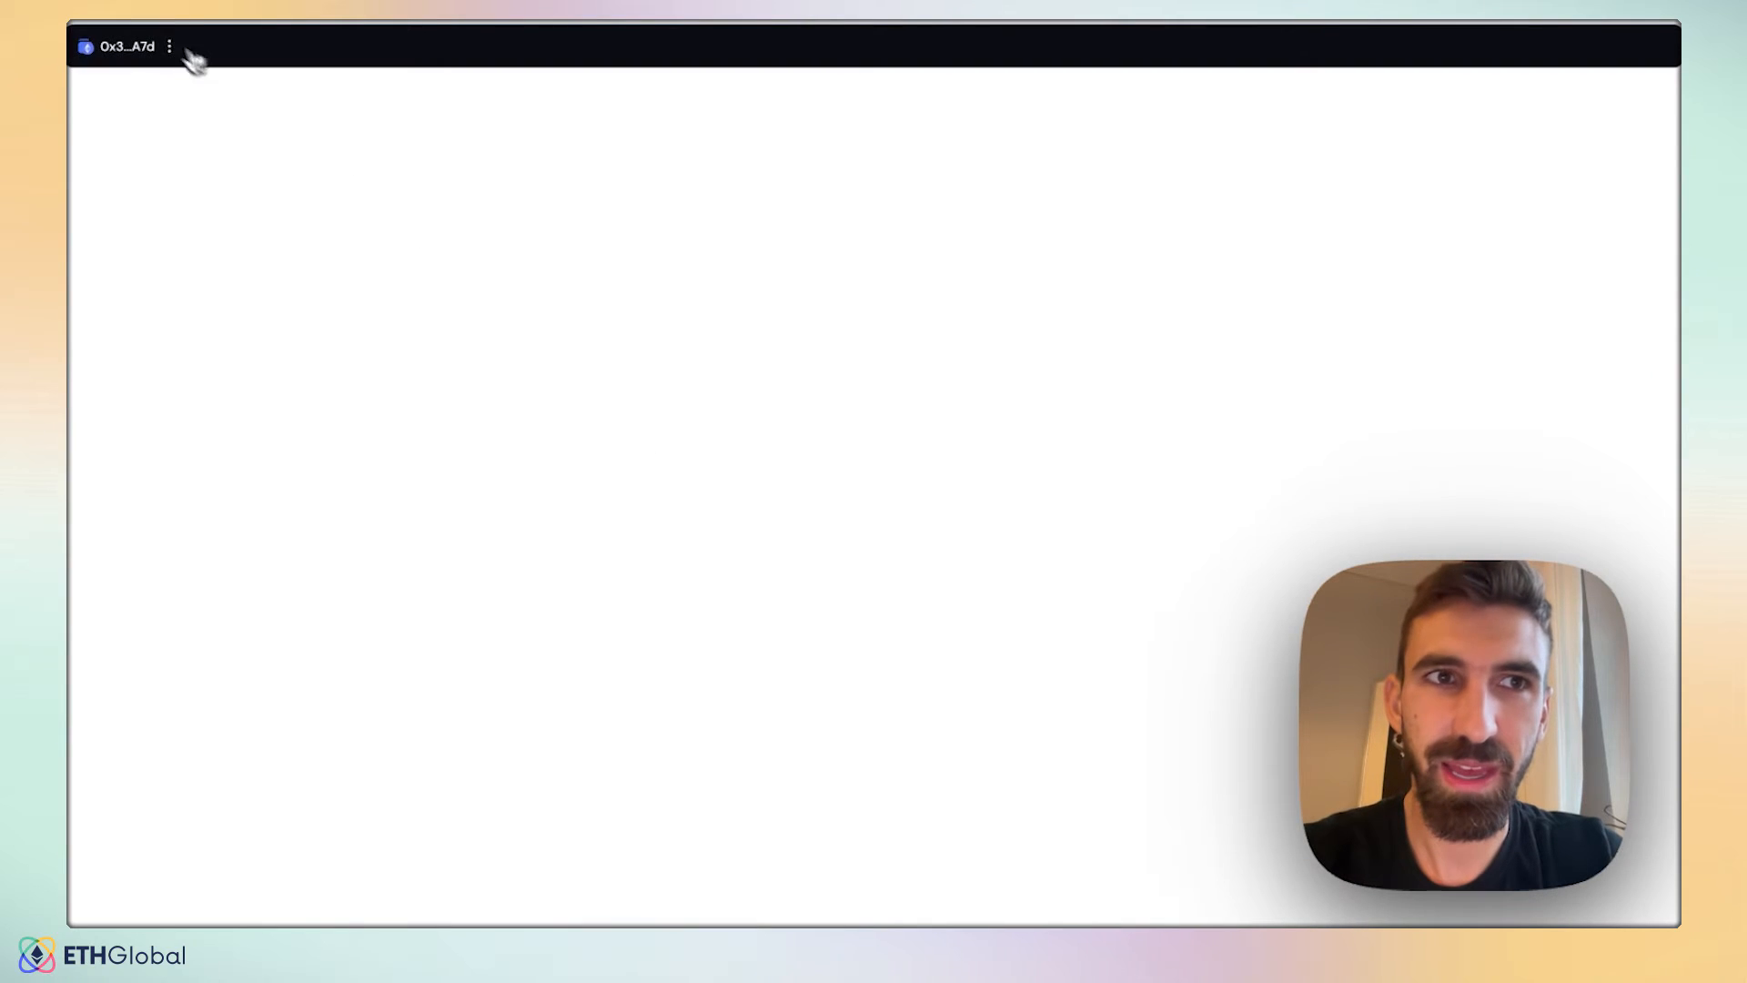
click(86, 47)
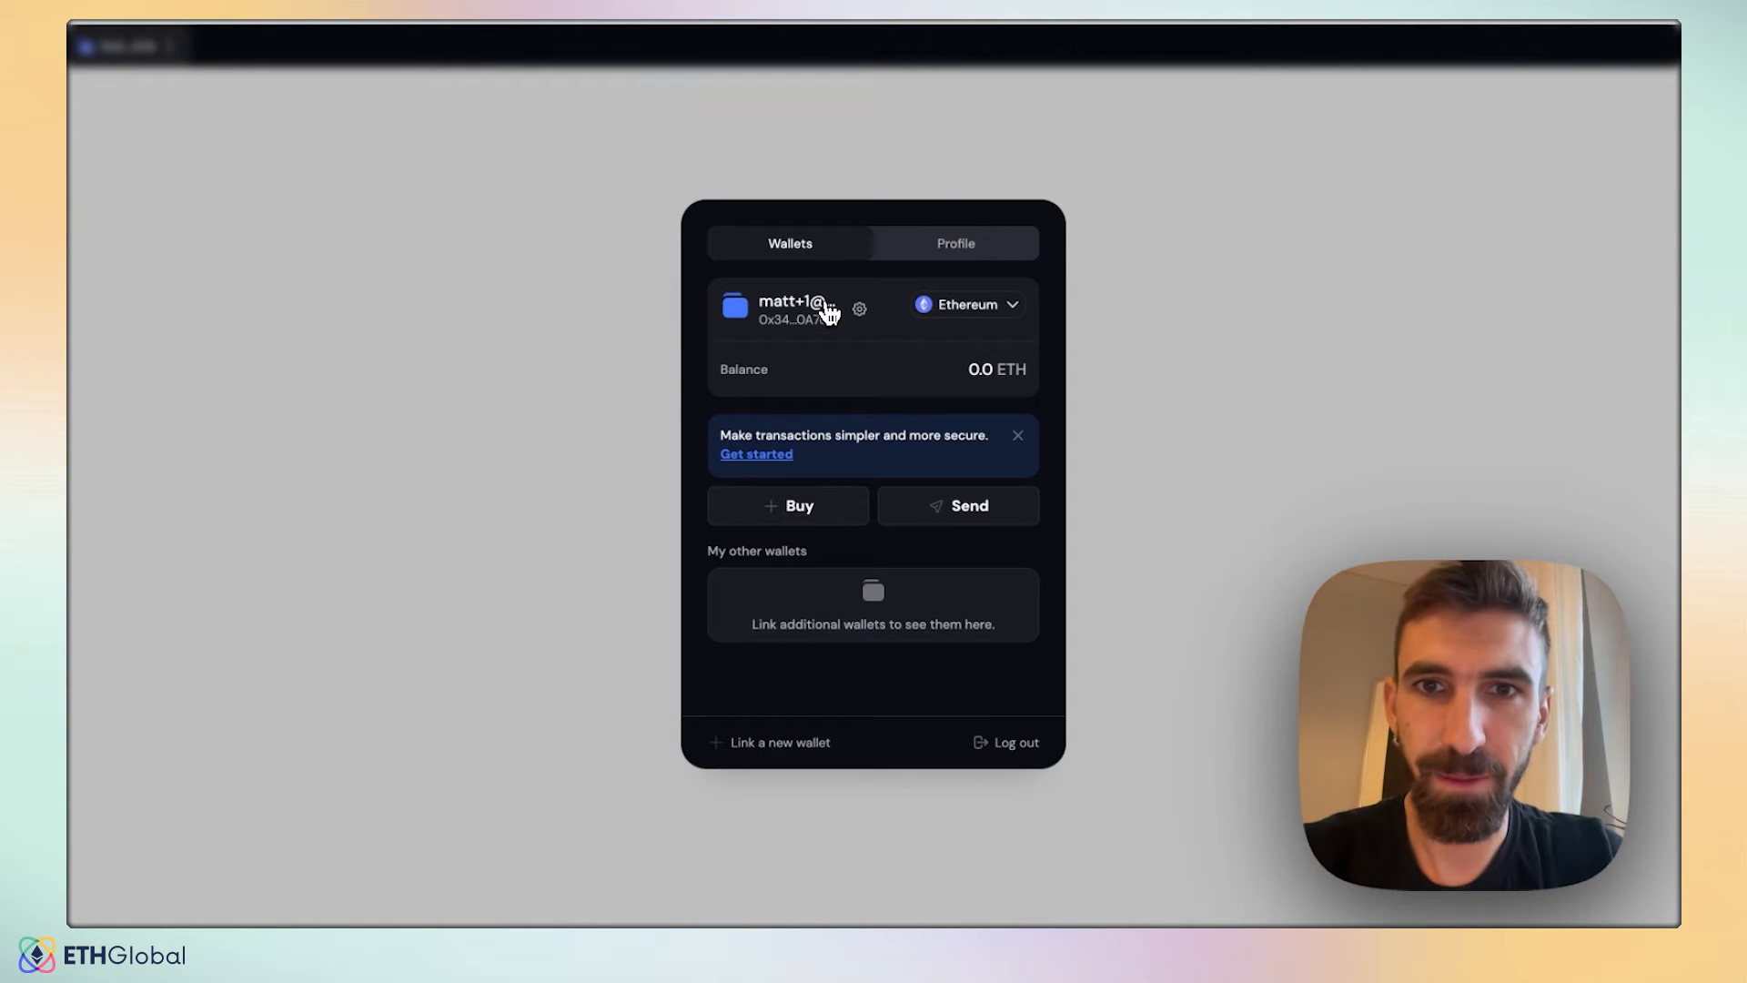
mouse_move(793, 334)
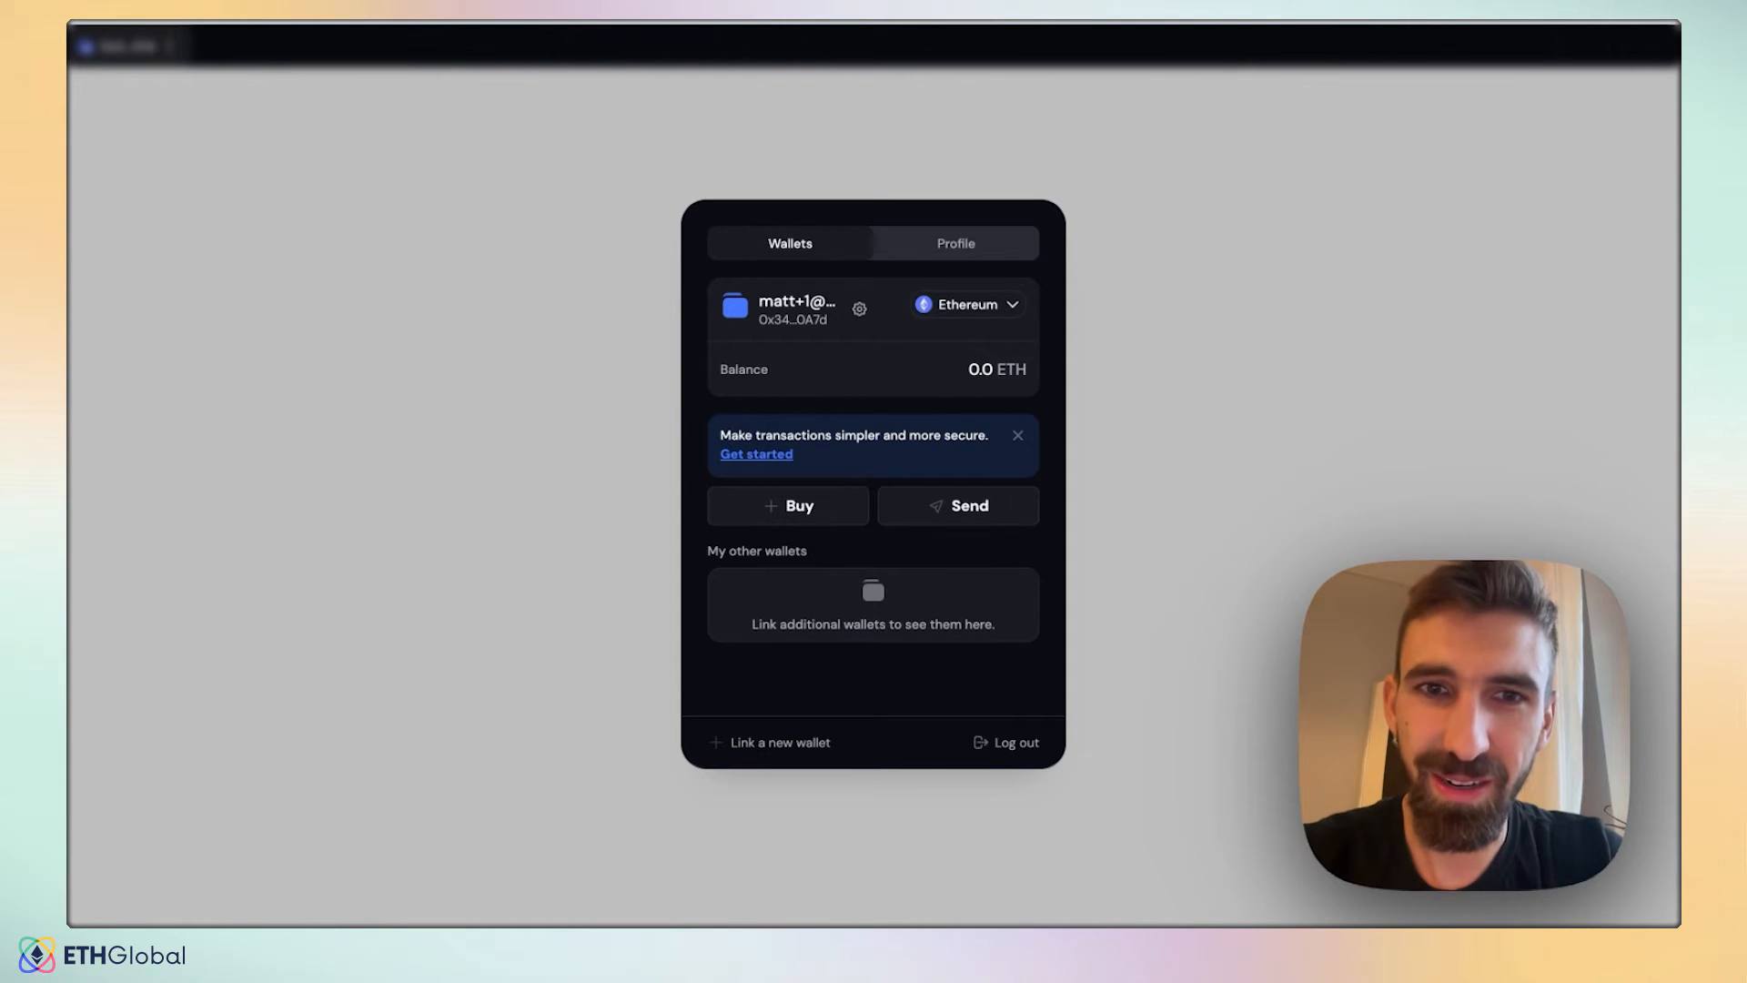
click(755, 453)
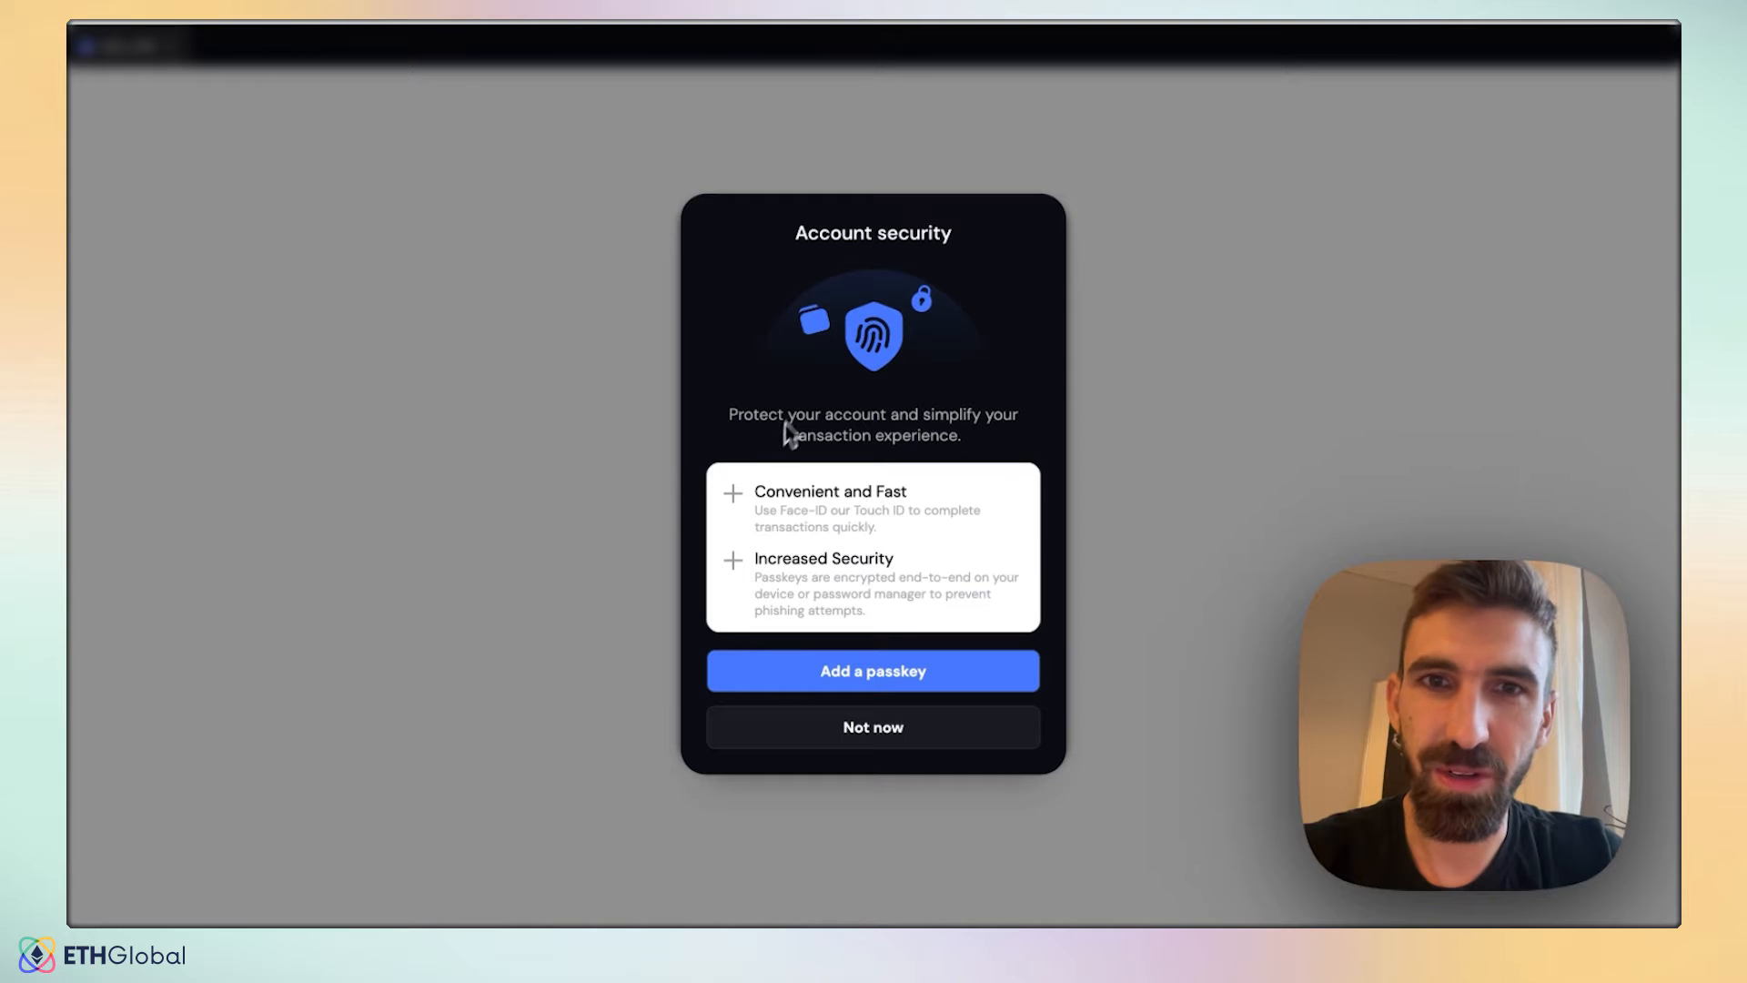
mouse_move(858, 640)
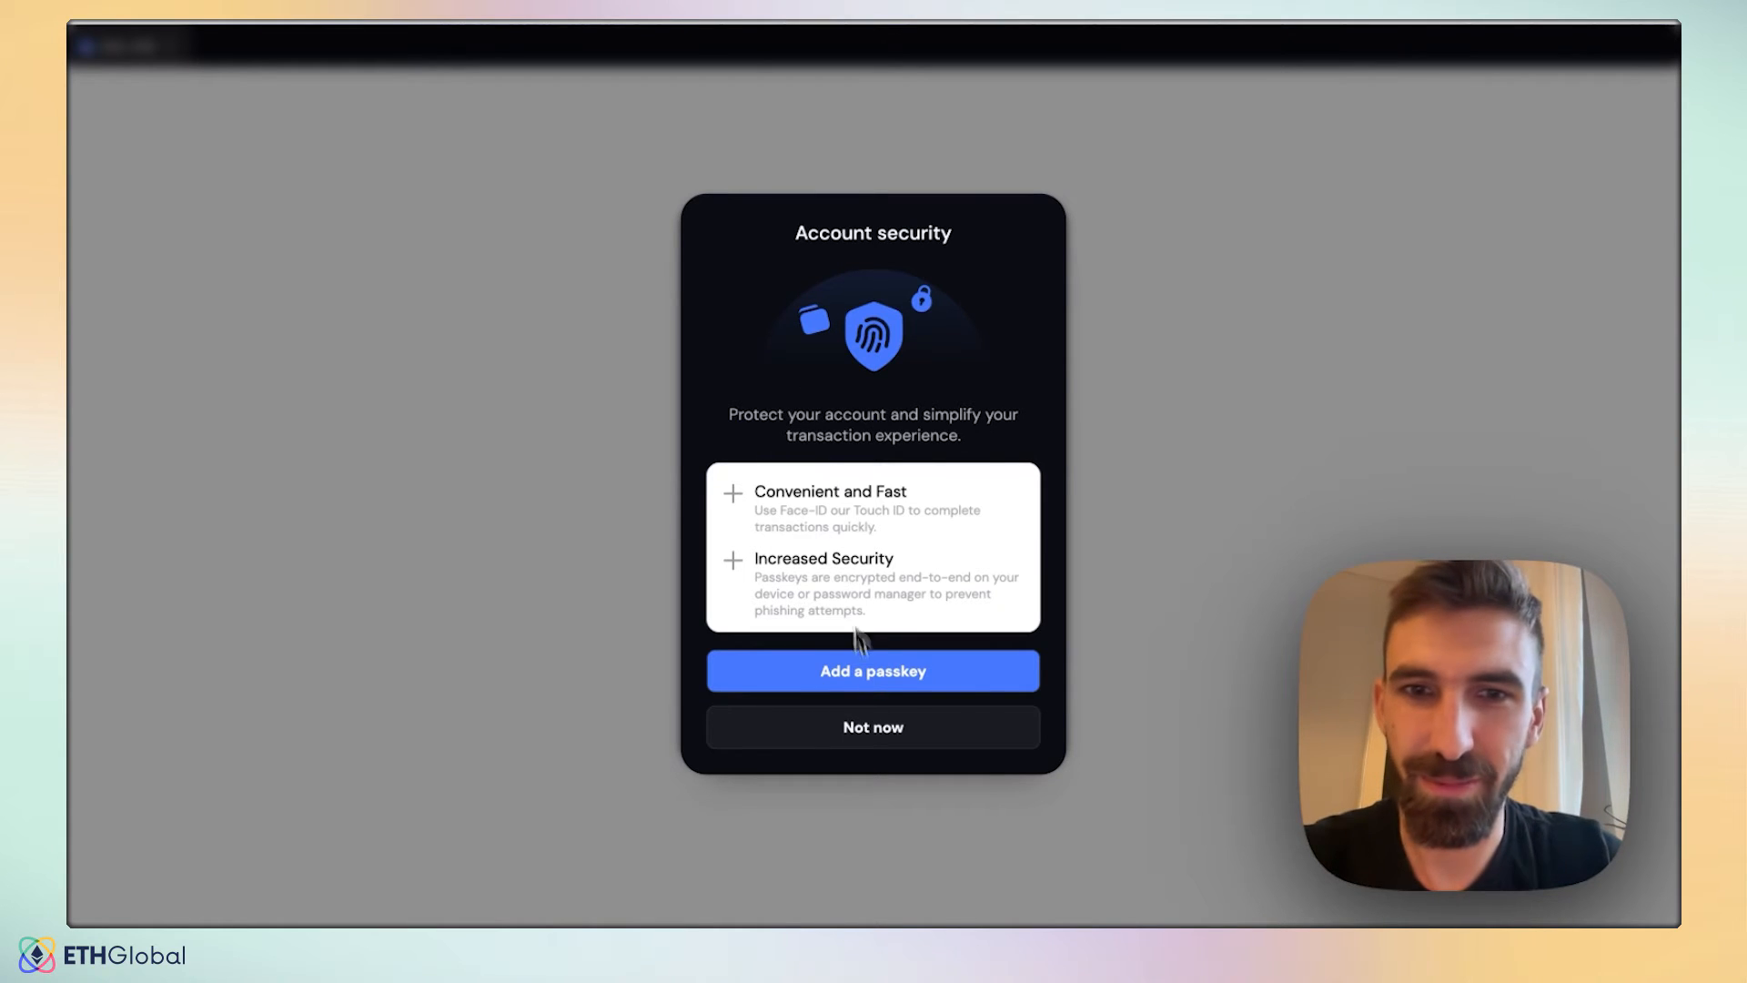
click(872, 726)
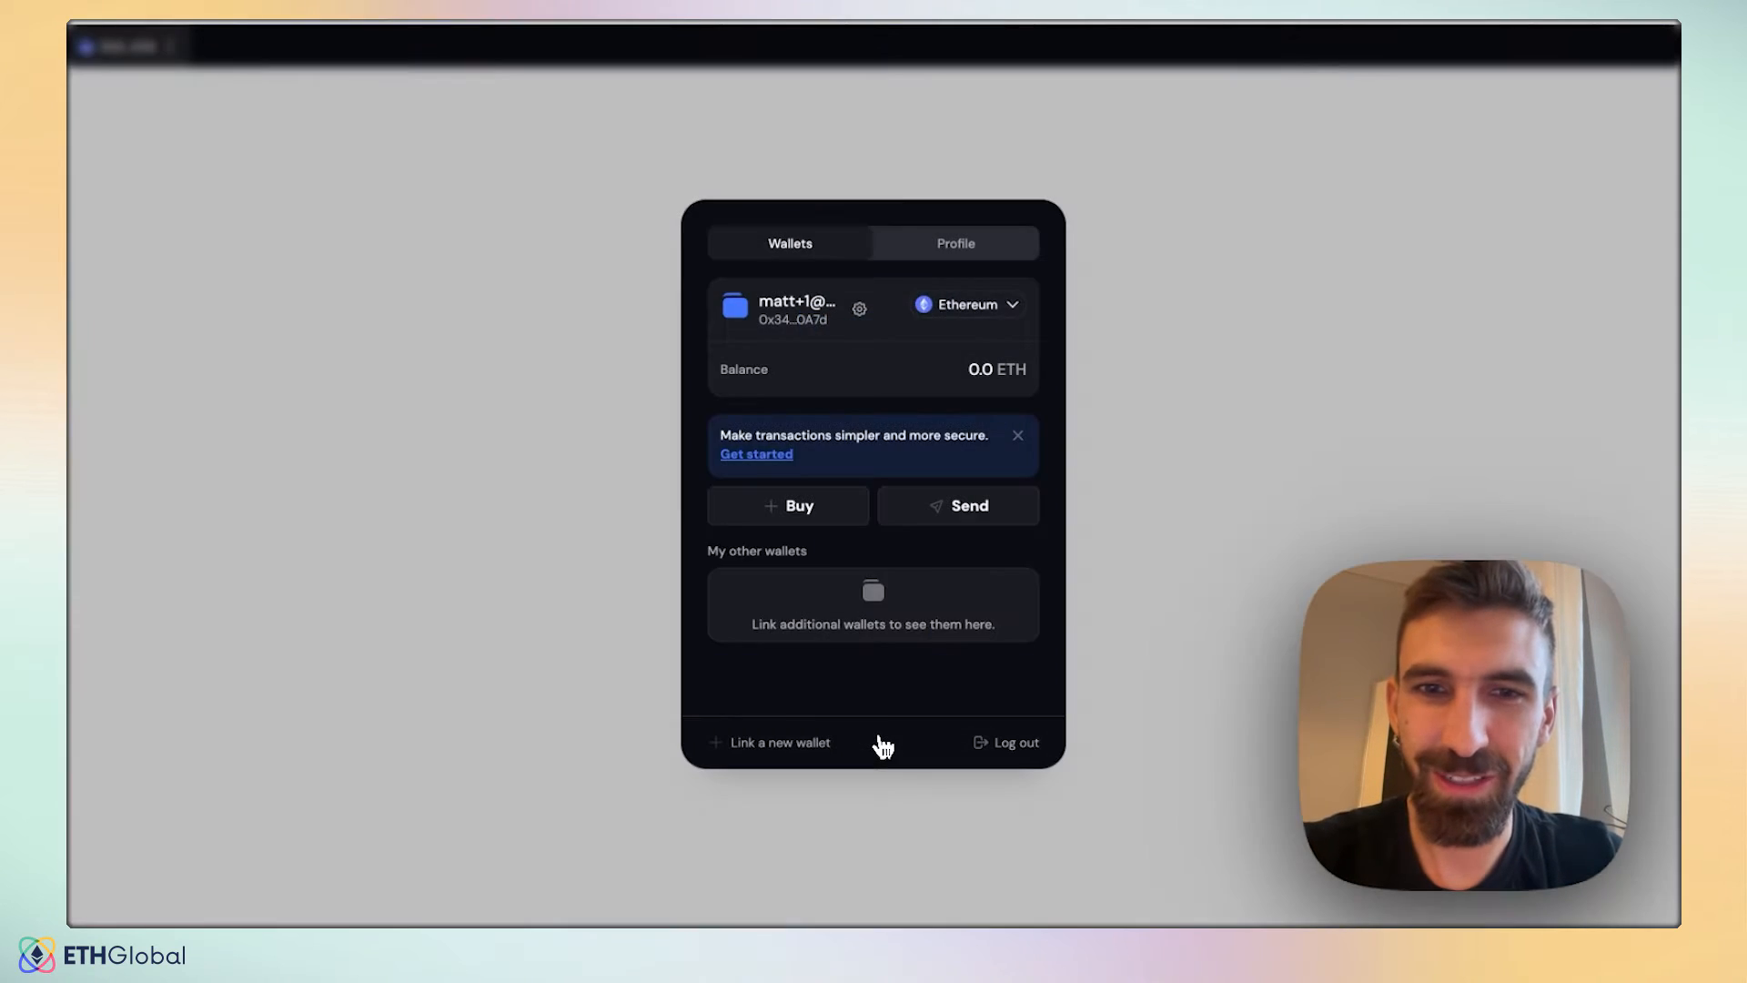
mouse_move(605, 431)
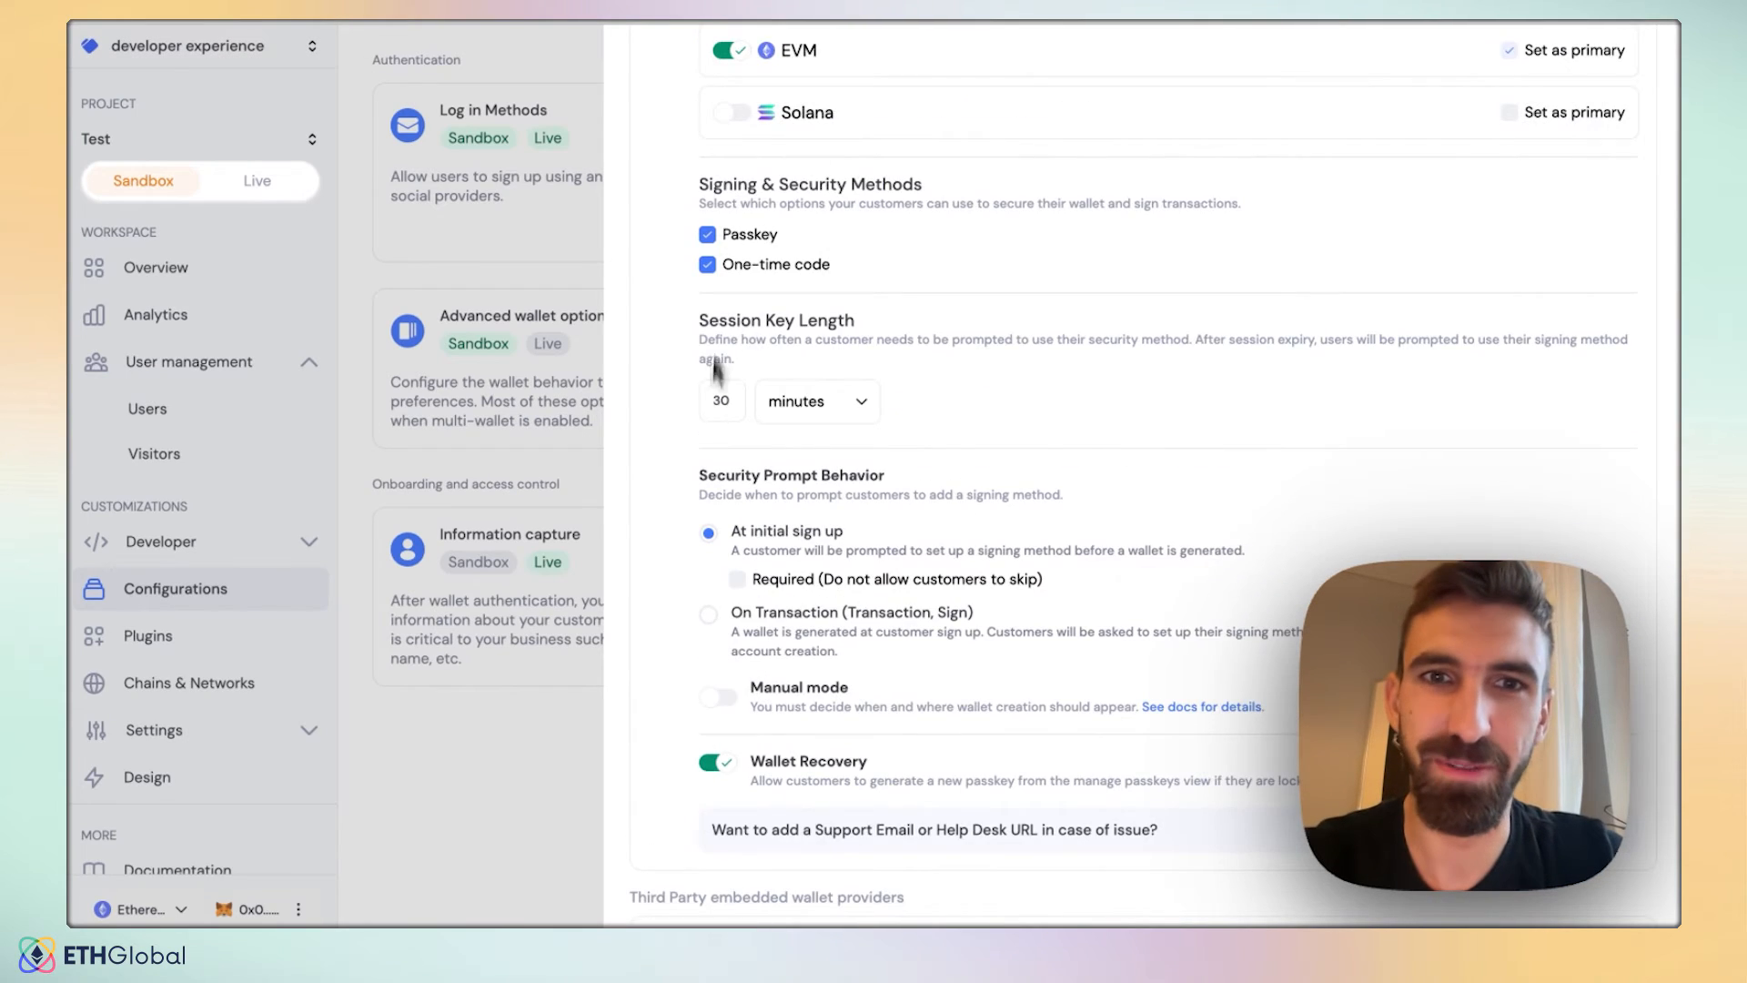
- Reopen the account view to see the embedded wallet's 0.0 ETH balance
scroll(down, 3)
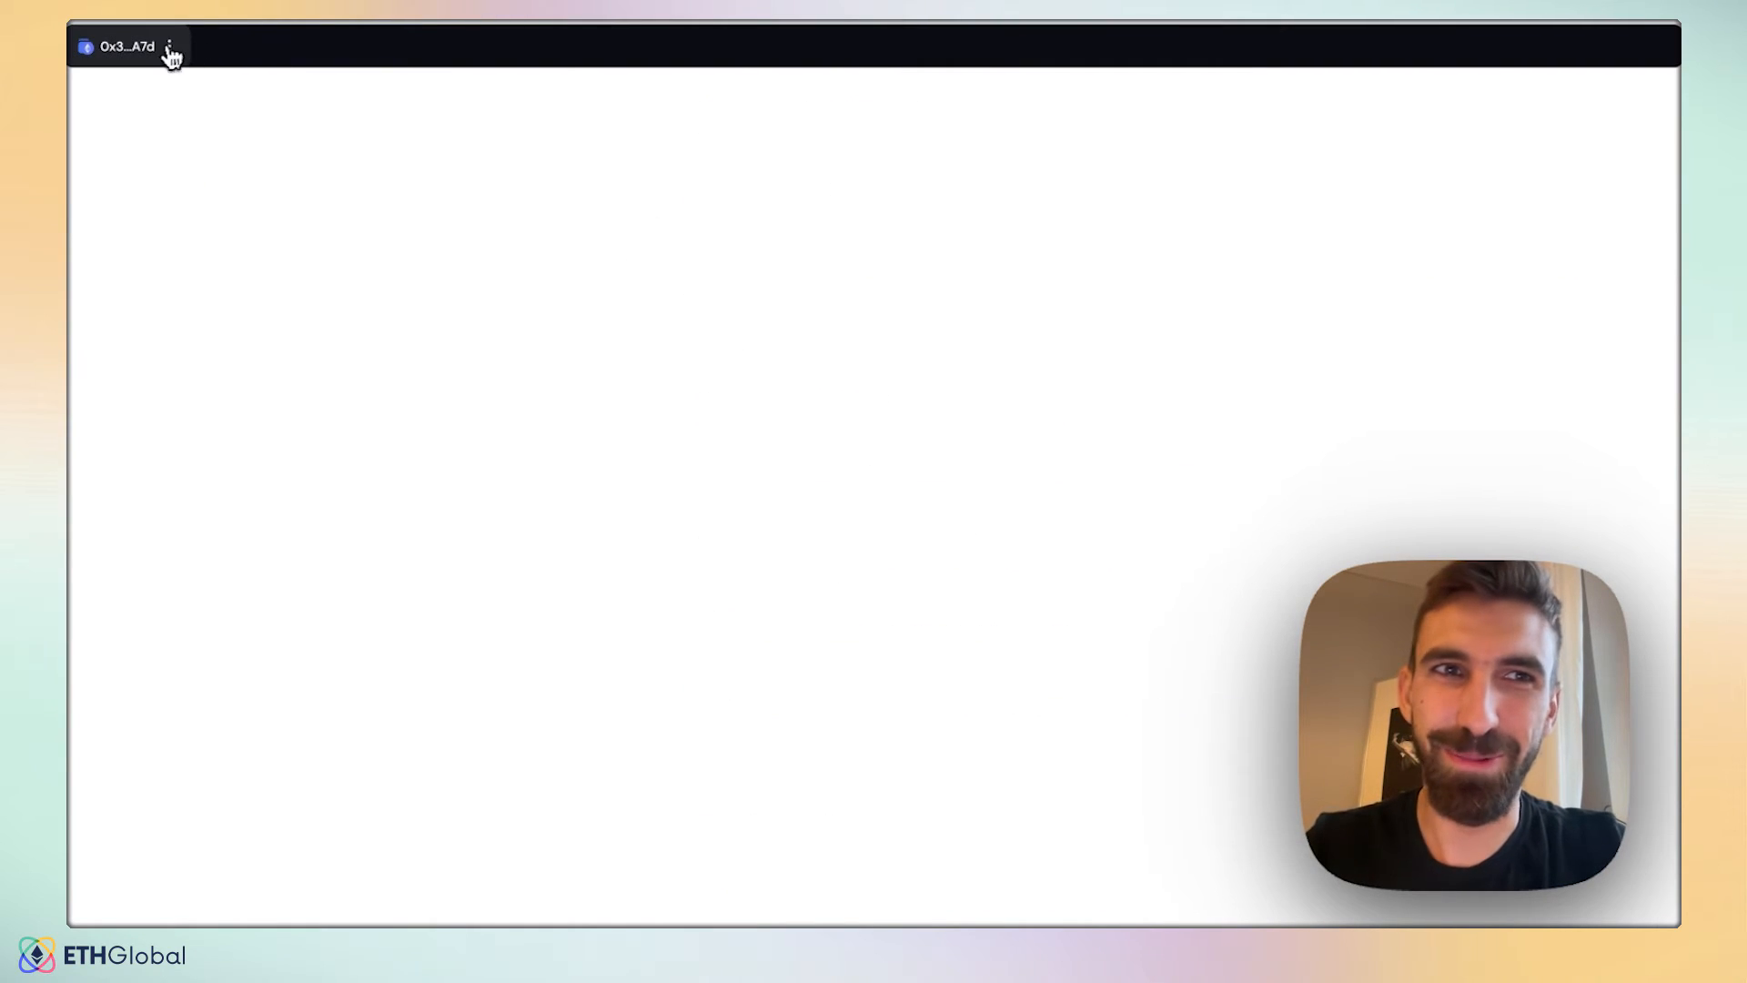
click(169, 47)
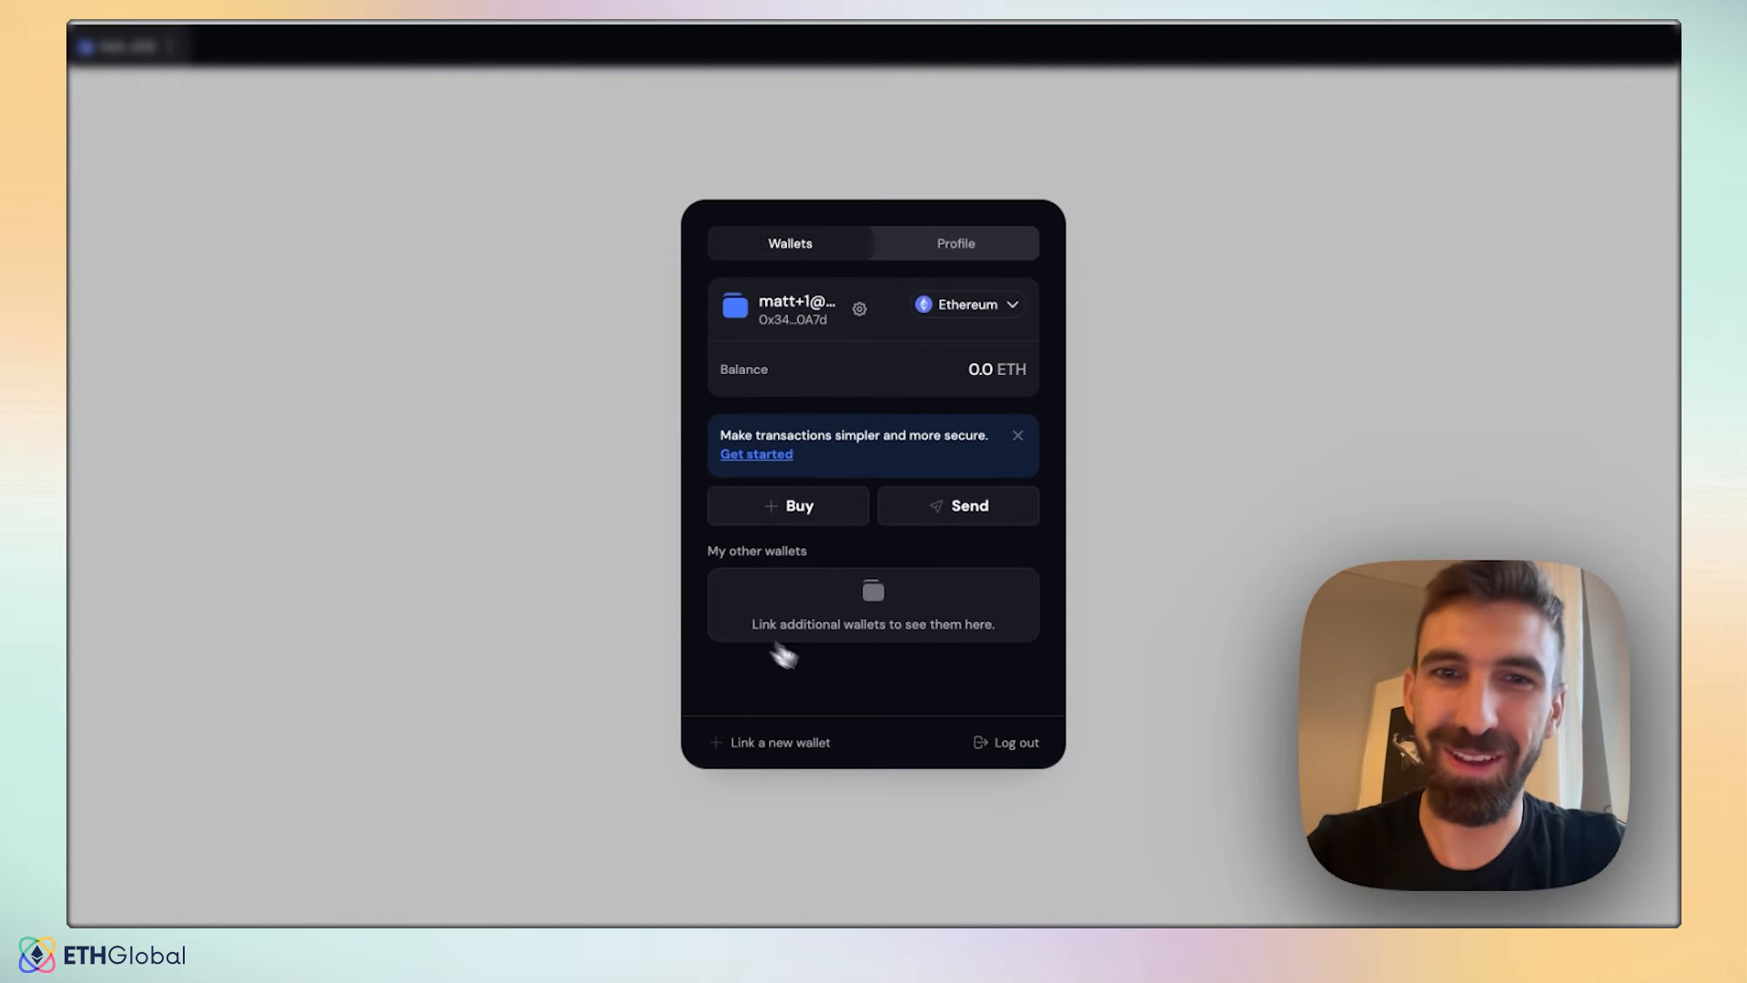
mouse_move(956, 740)
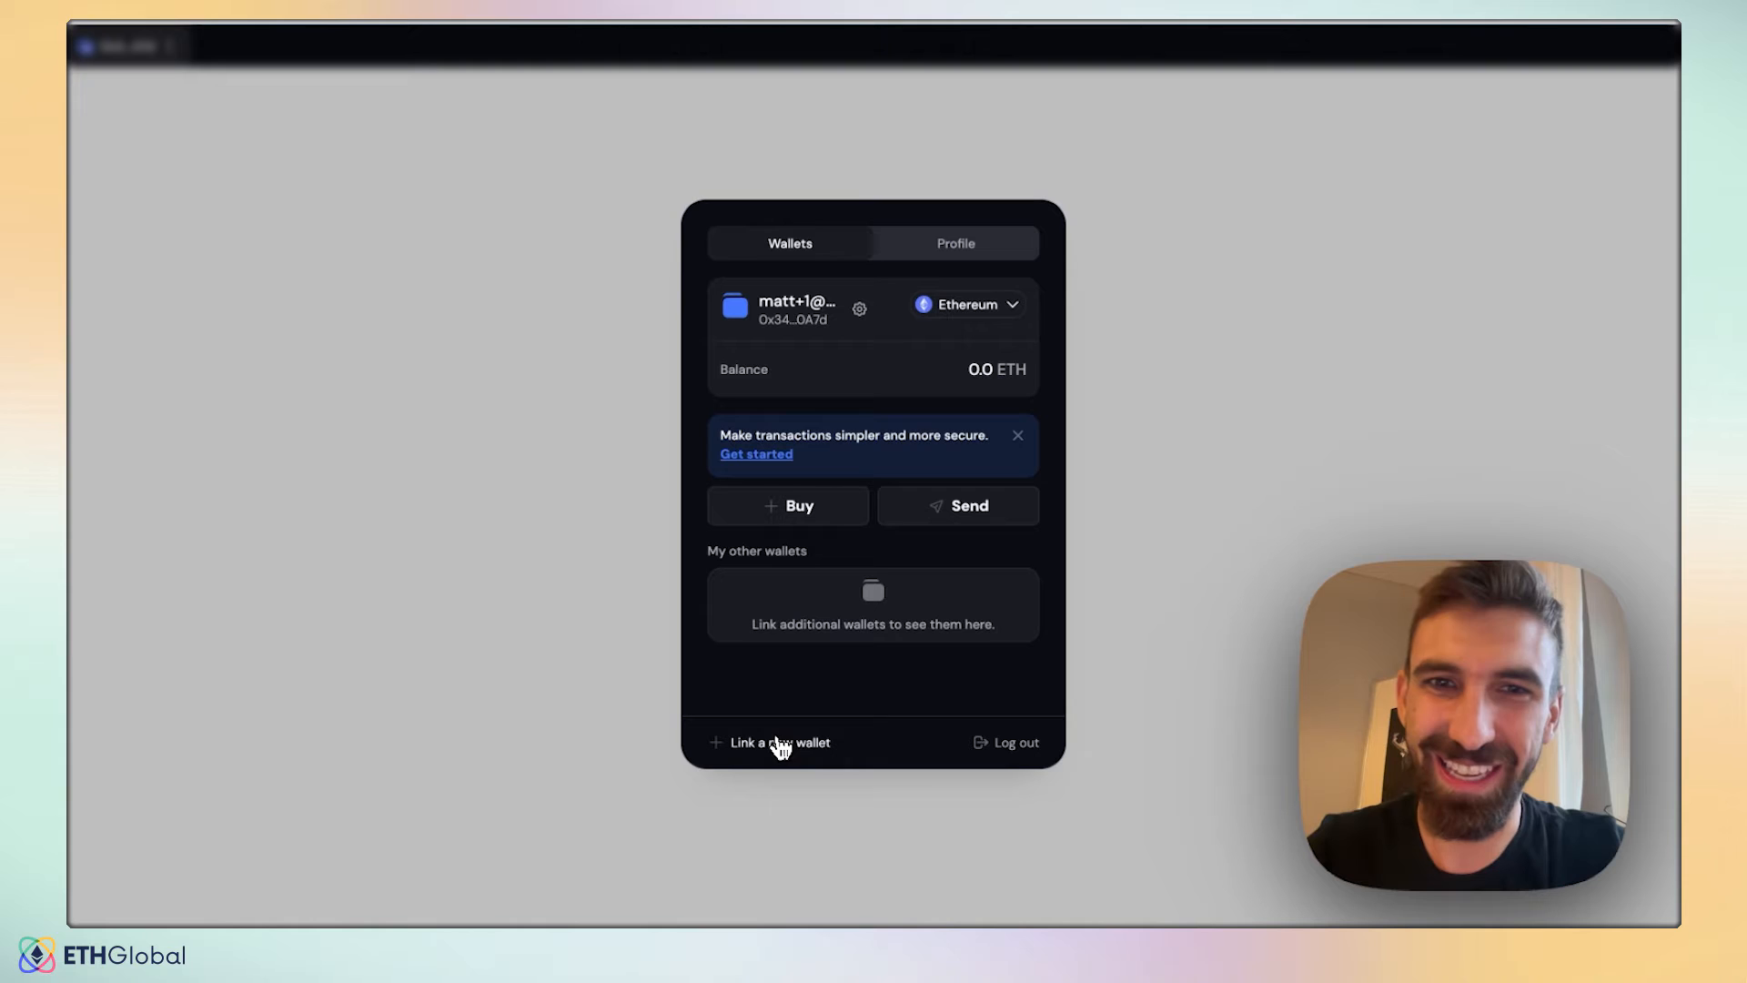
mouse_move(611, 451)
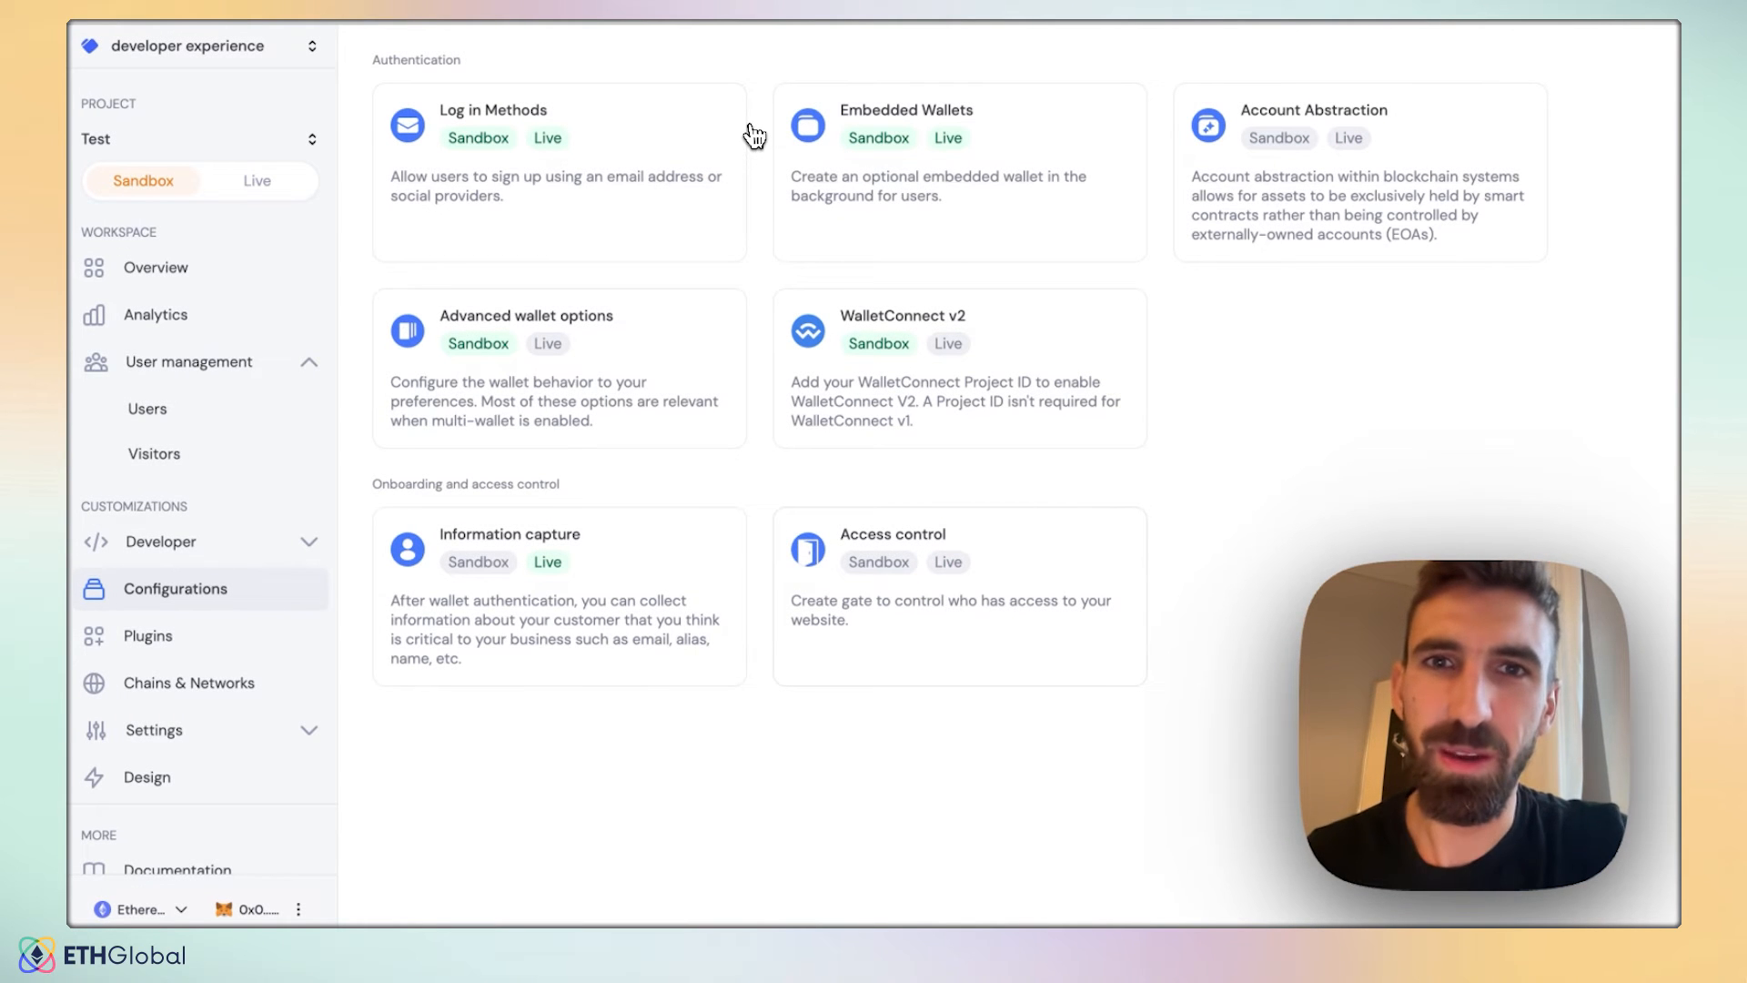
mouse_move(766, 137)
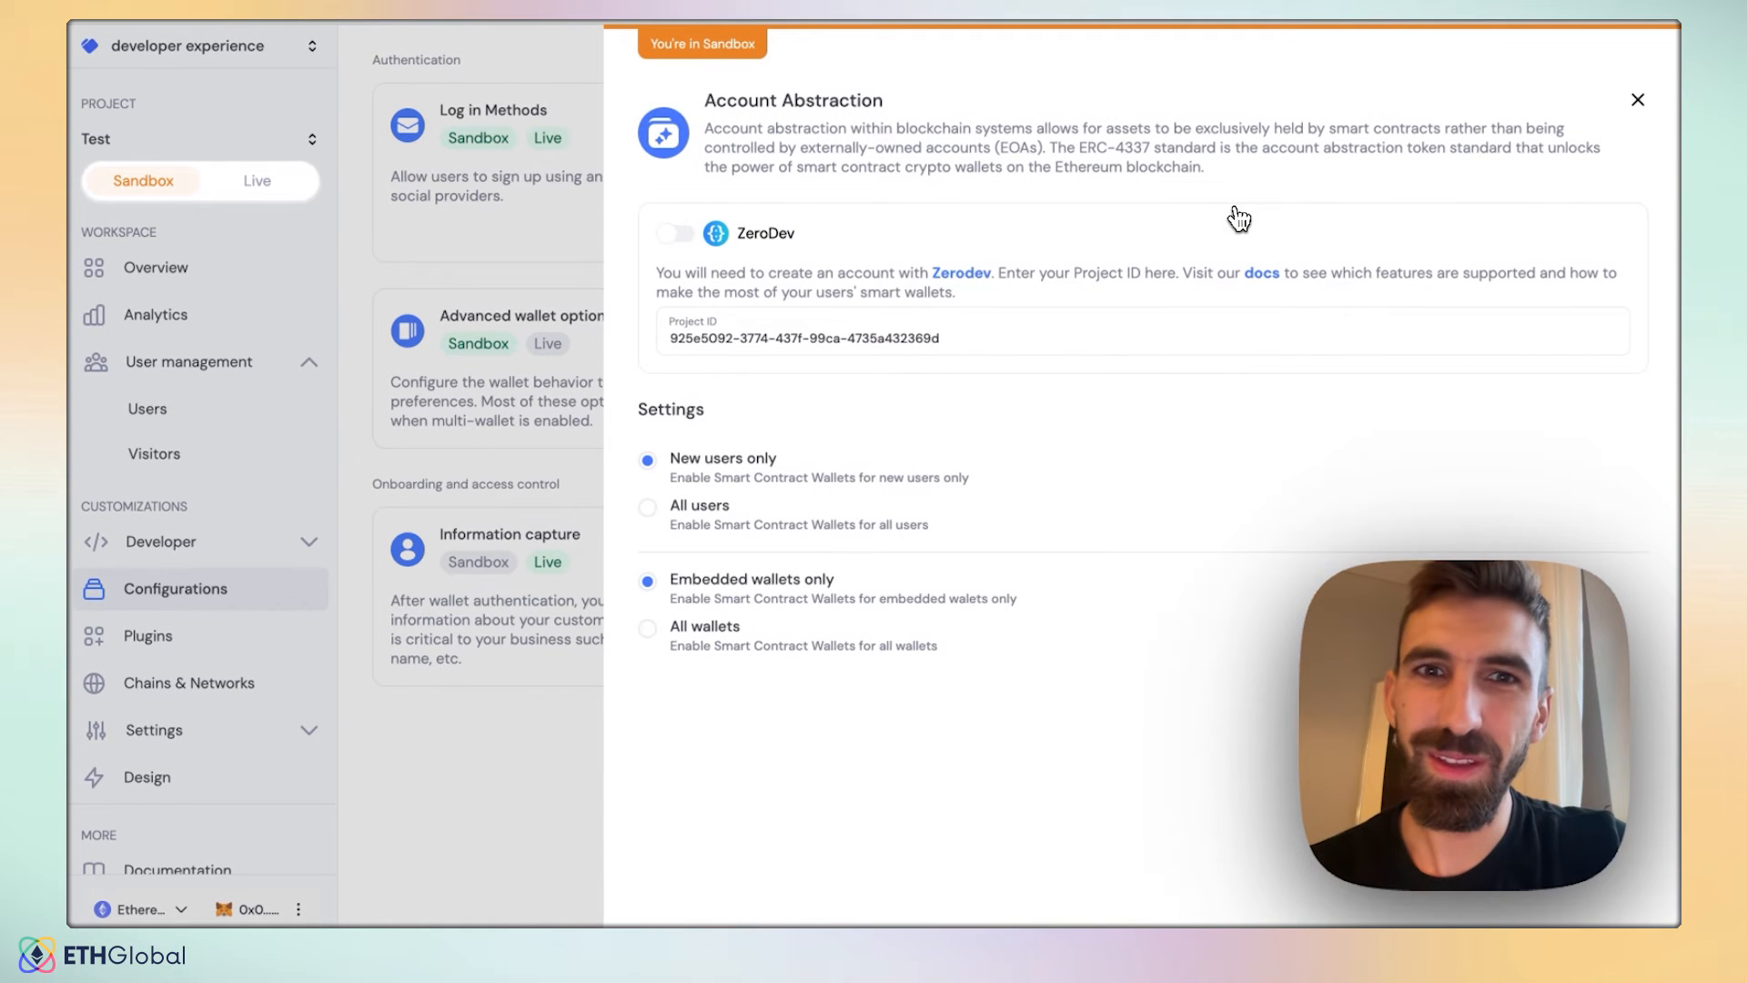
- Turn on ZeroDev for new users and embedded wallets only, and save
click(671, 233)
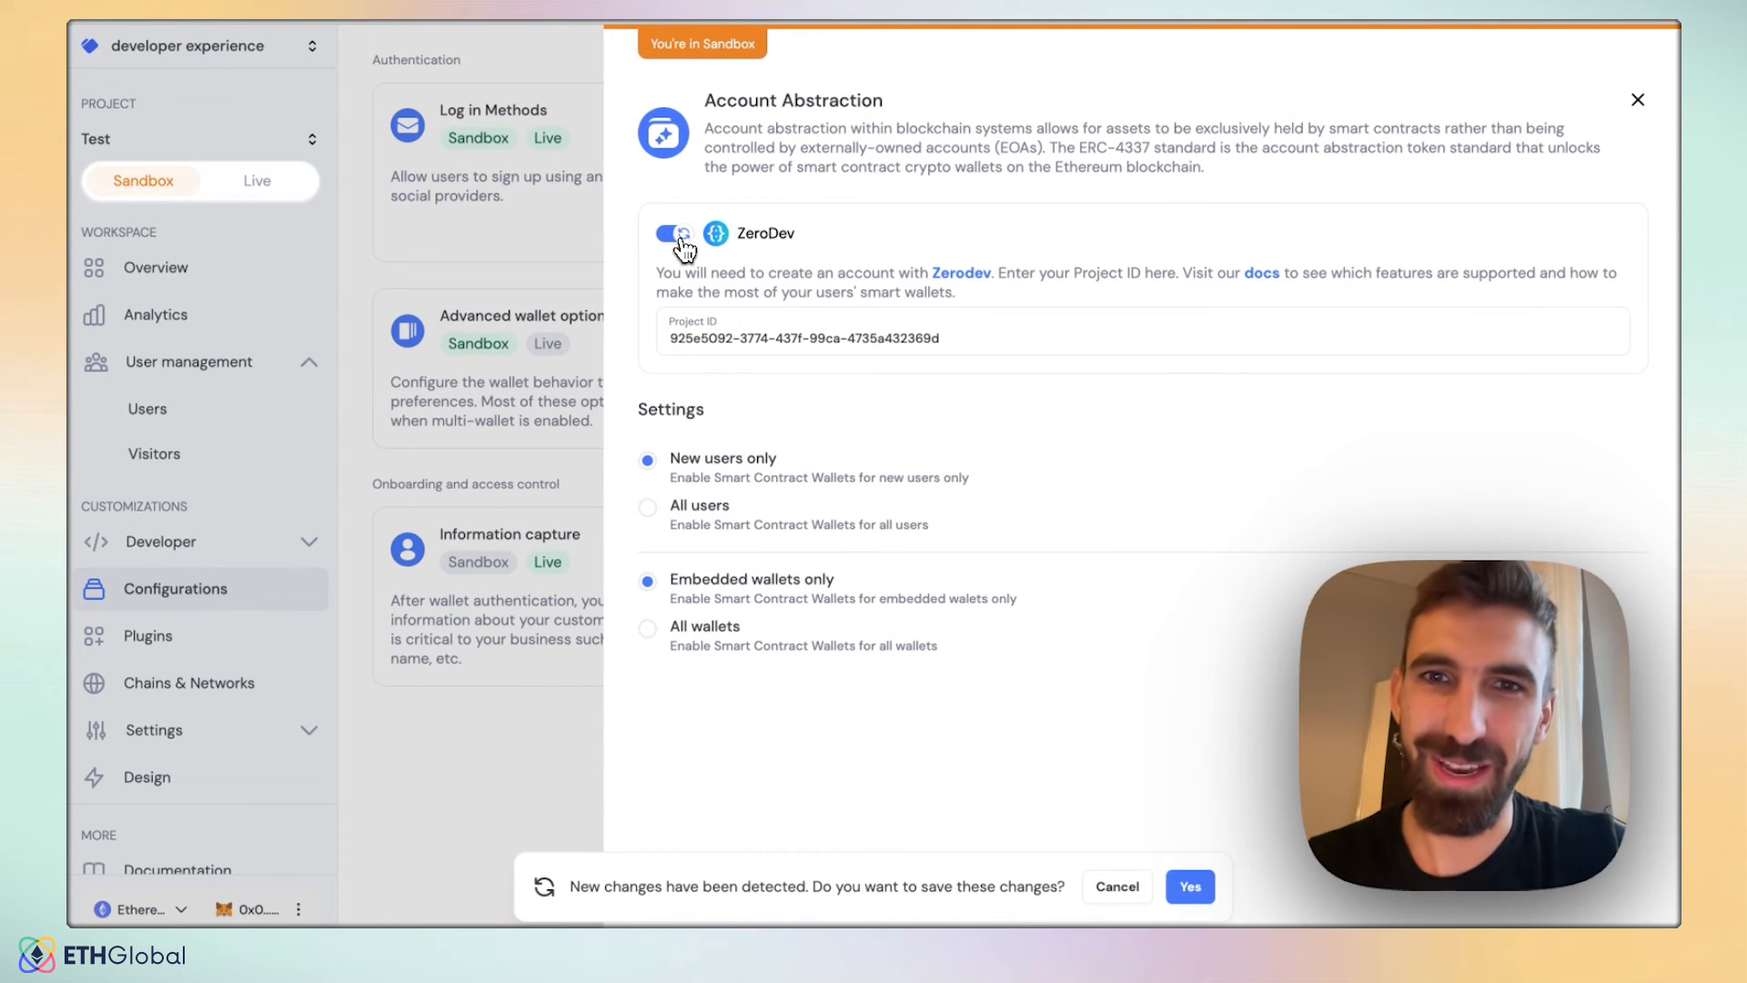
mouse_move(953, 278)
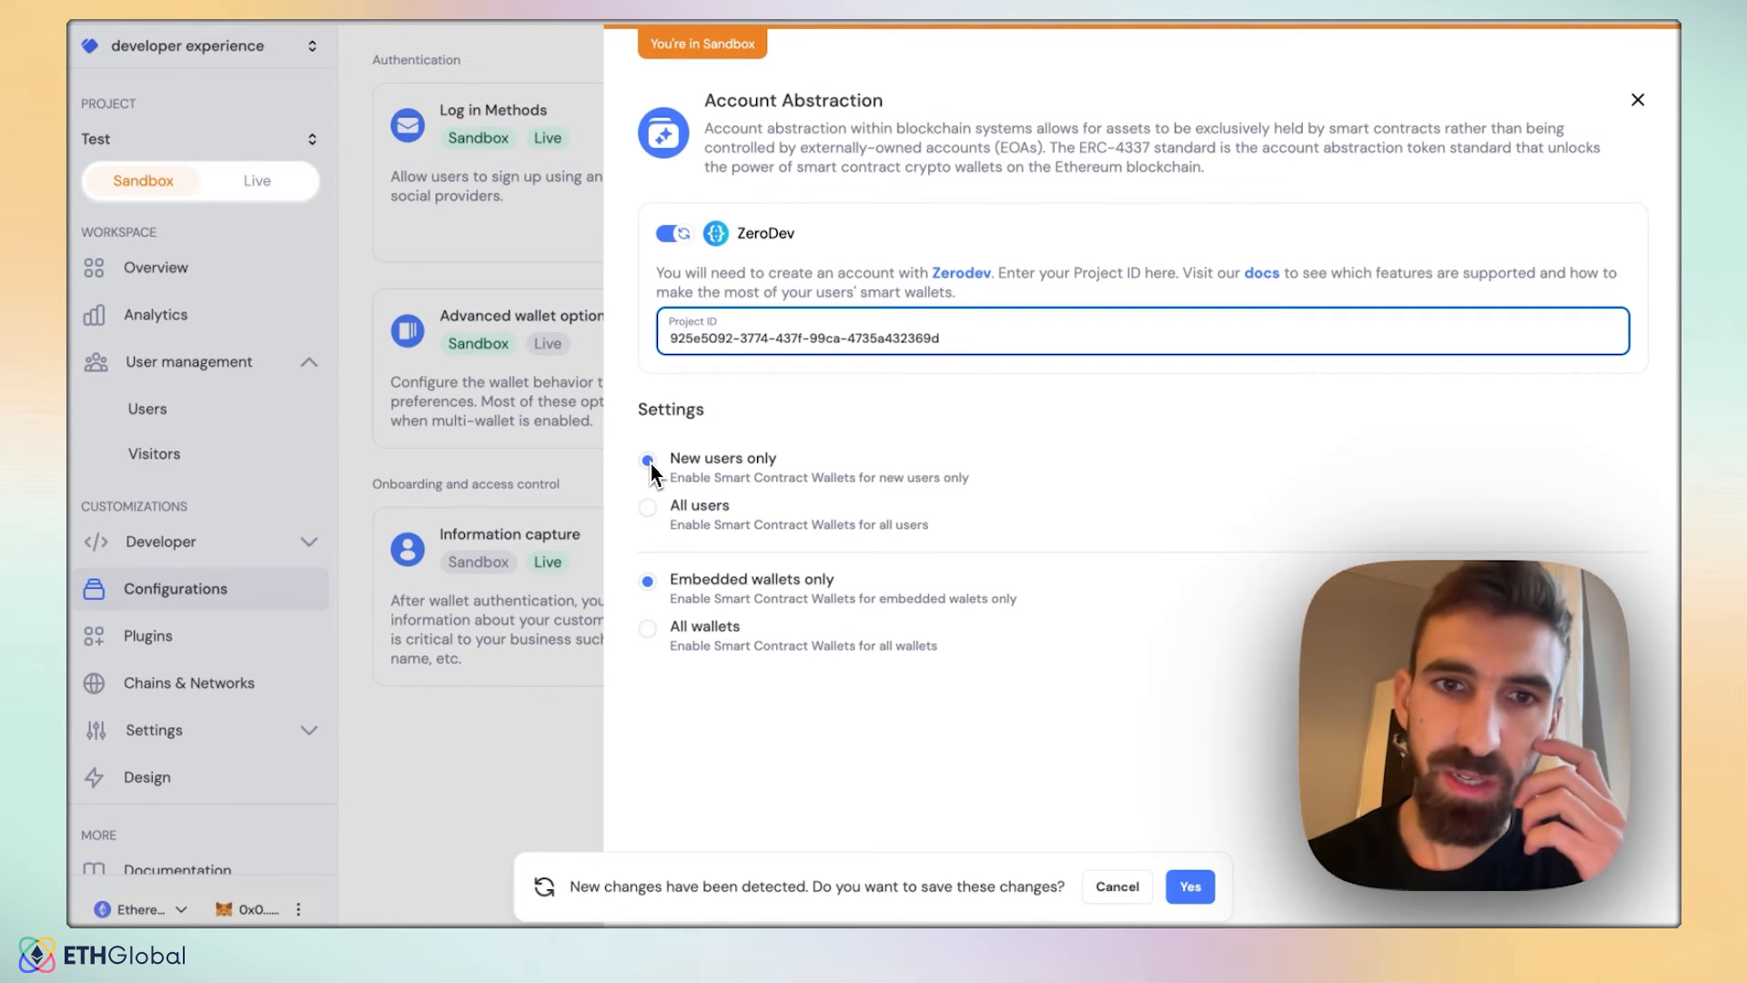
click(647, 463)
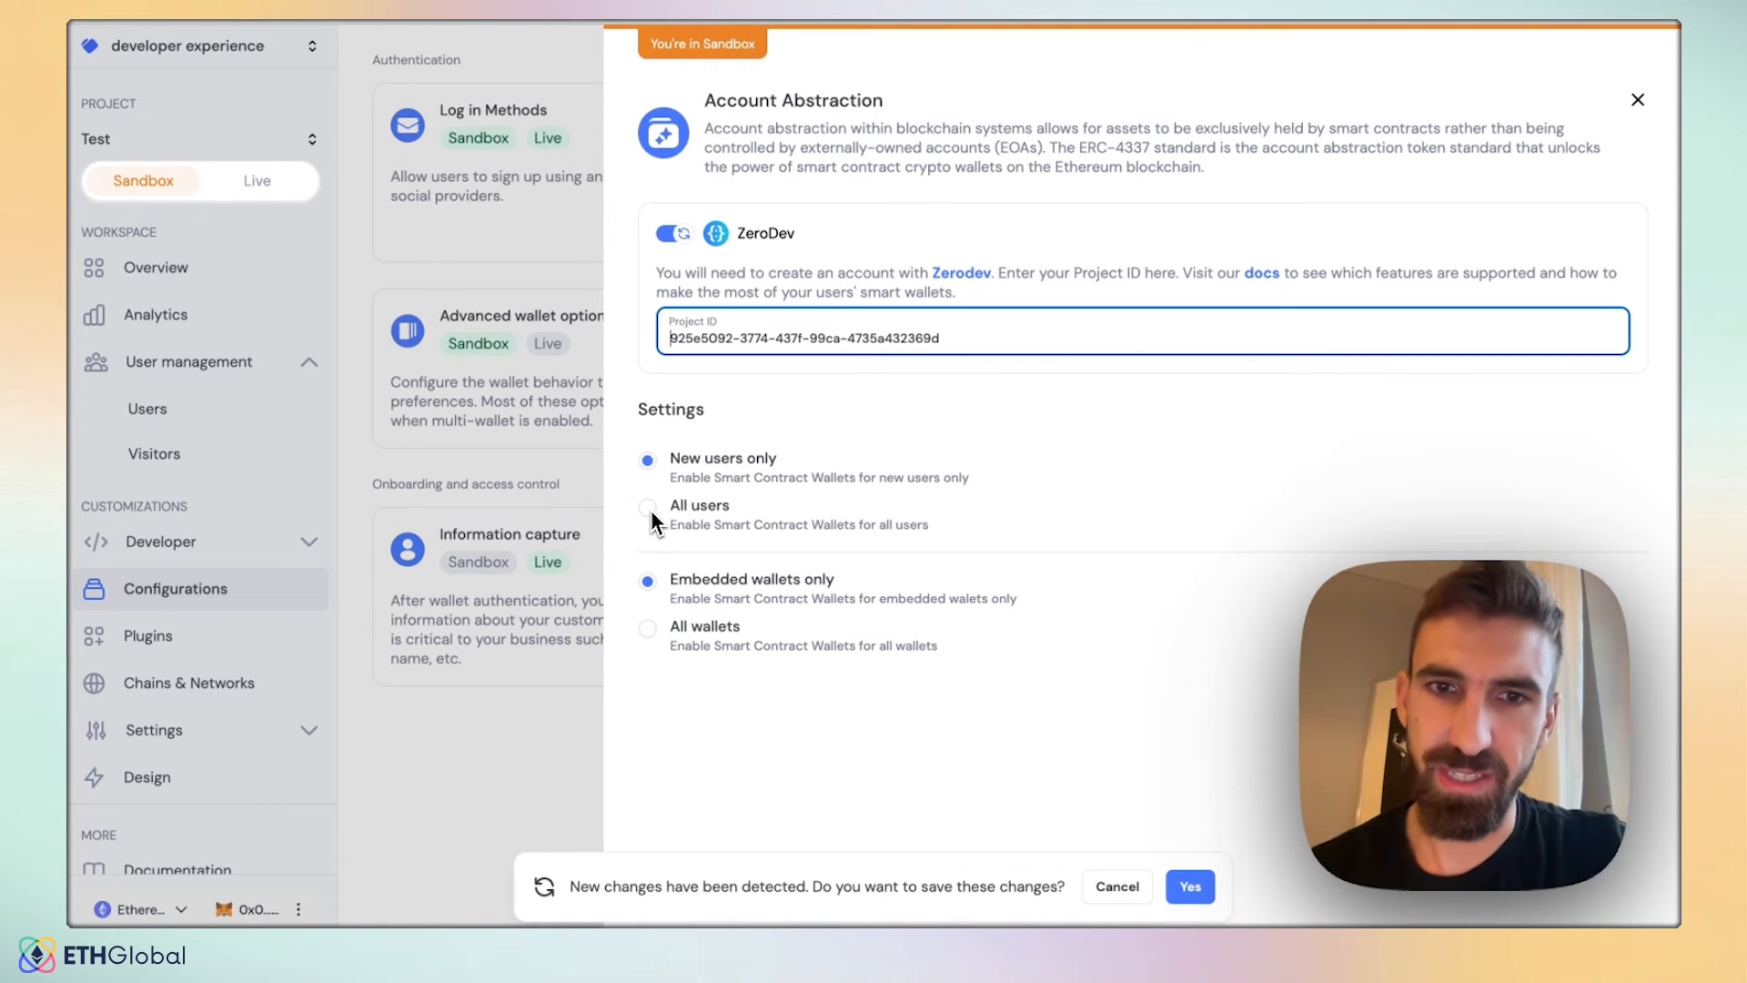
mouse_move(655, 635)
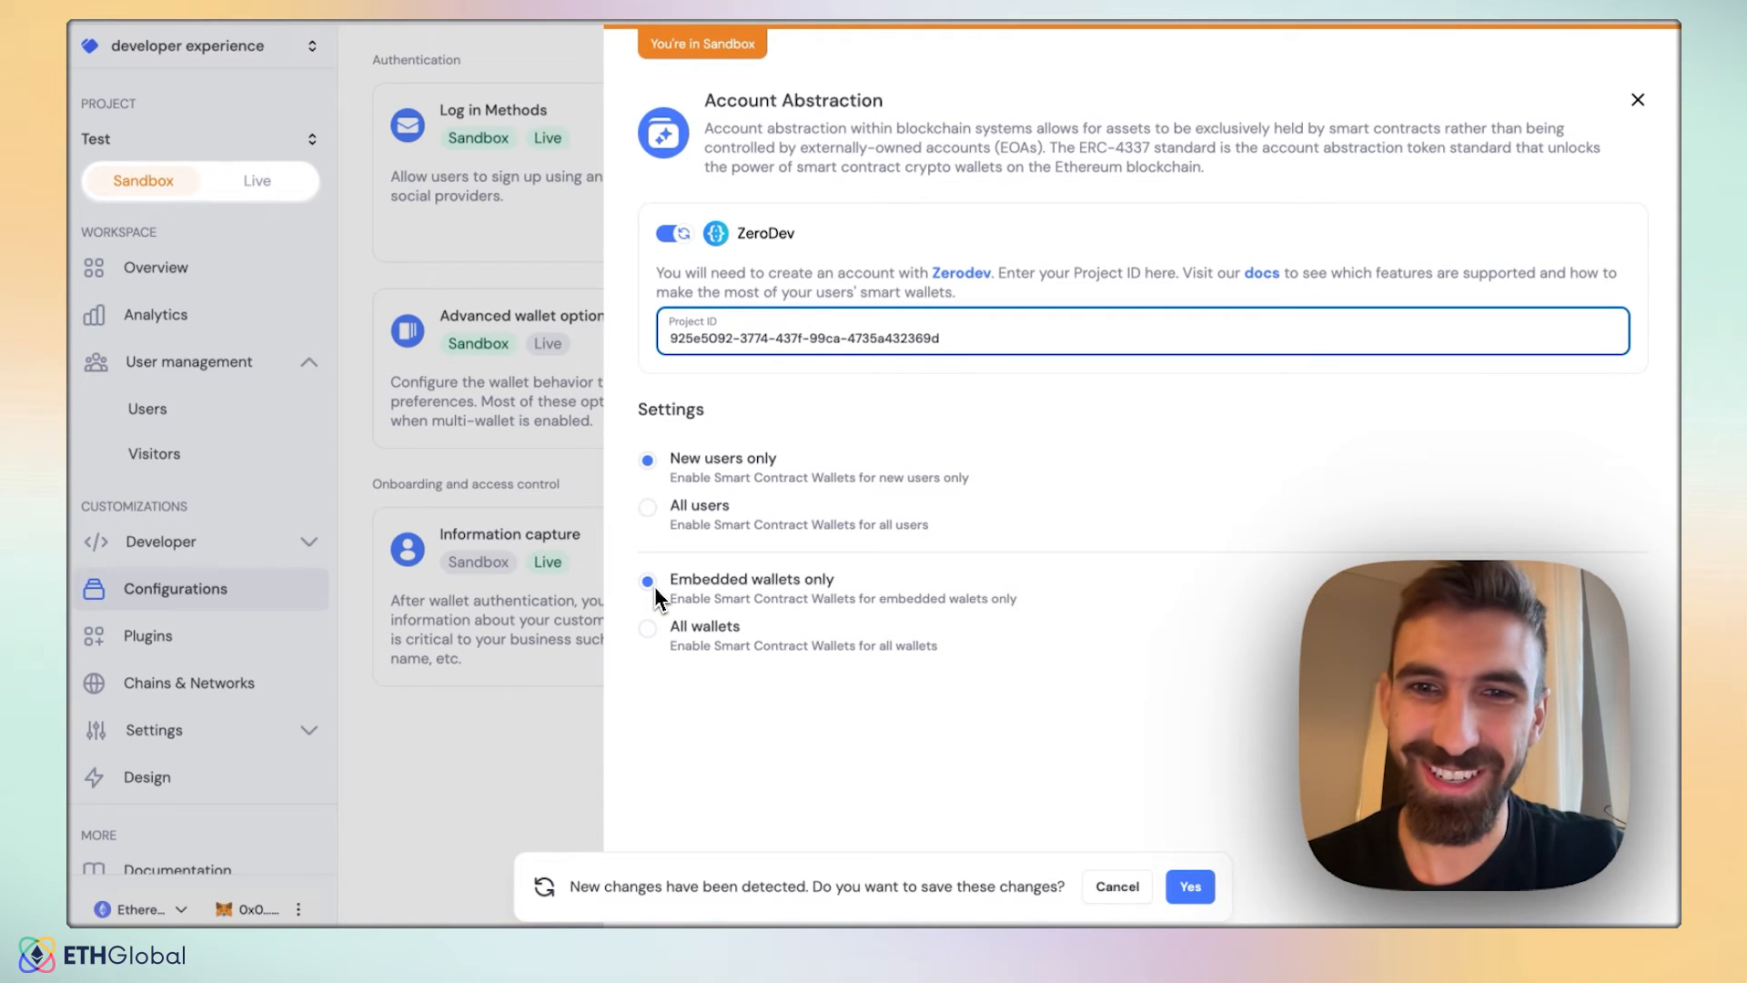
click(1187, 885)
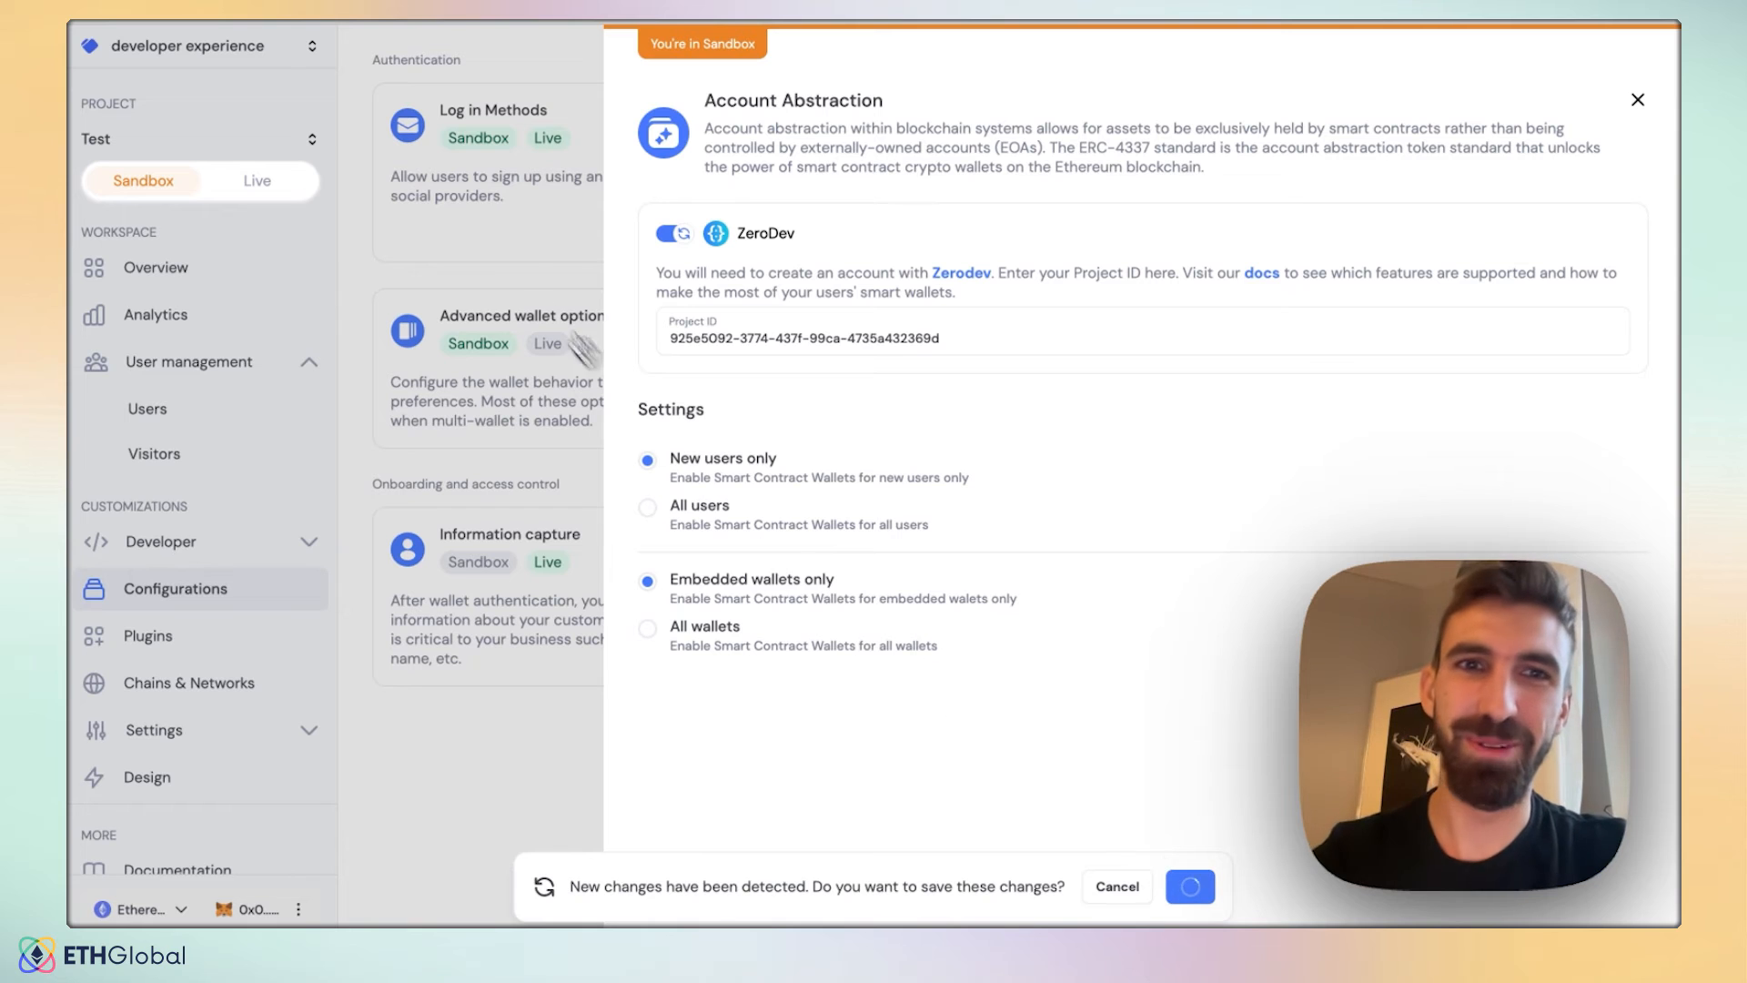
click(1190, 885)
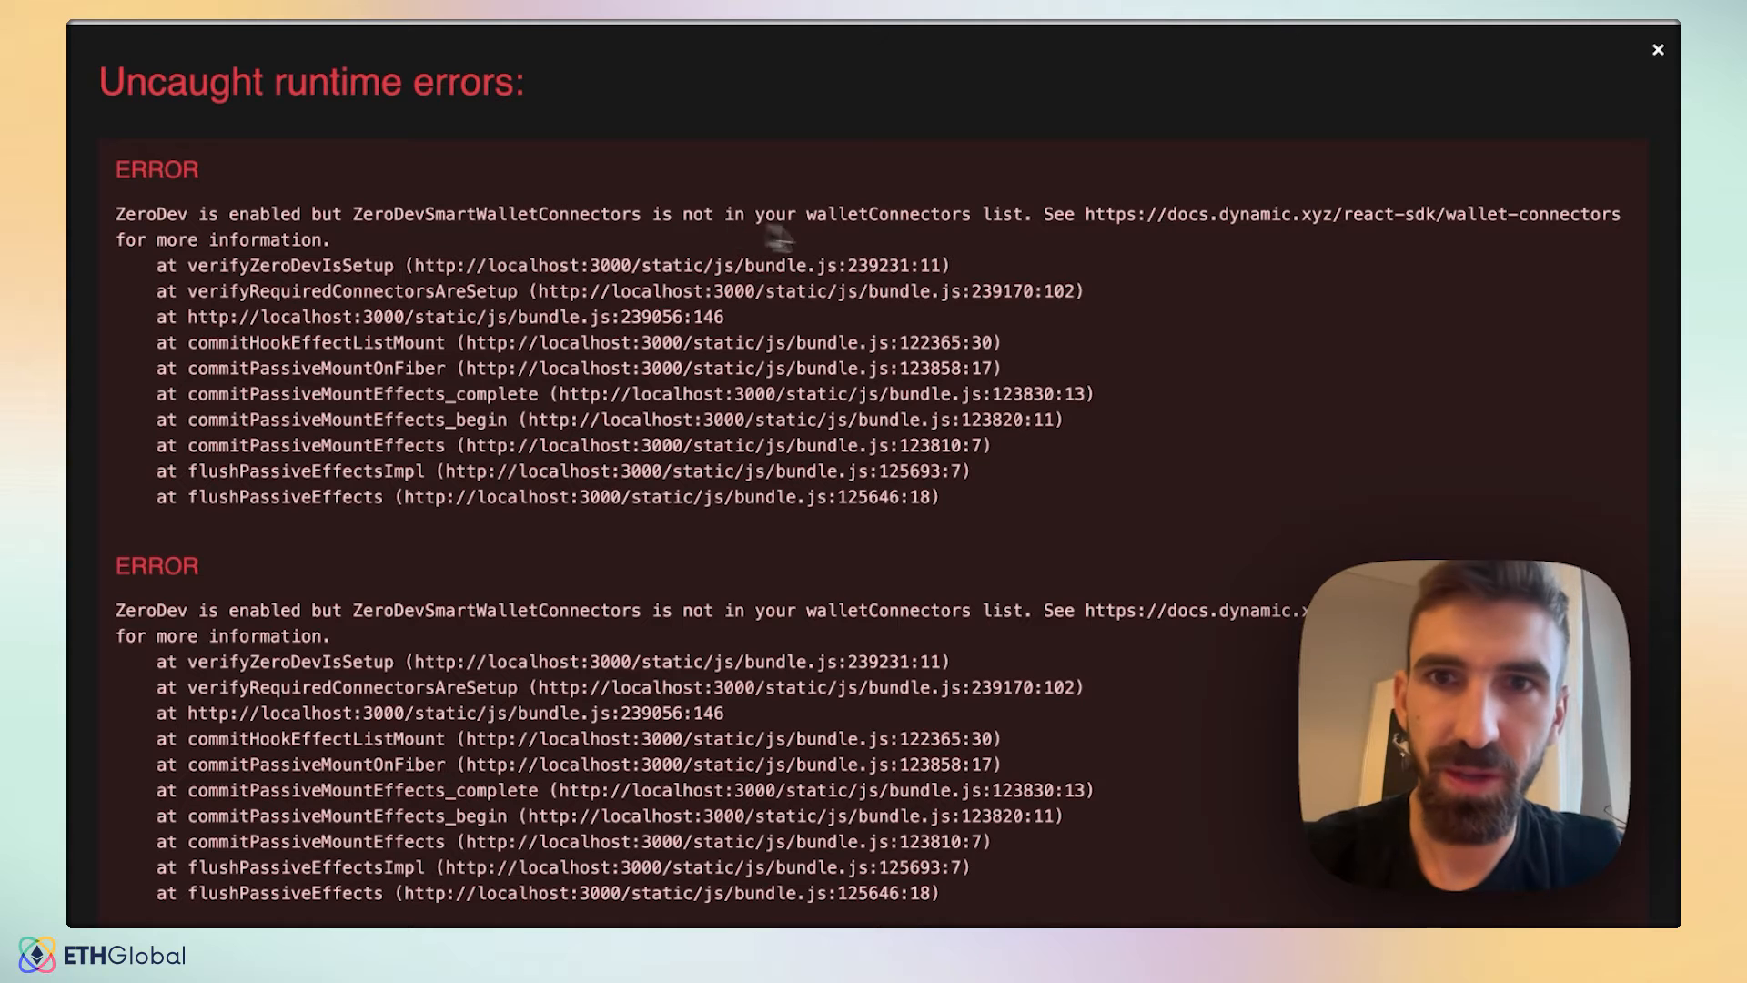
- Examine the runtime error and select the walletConnectors setting in App.js
drag(1088, 214, 1627, 214)
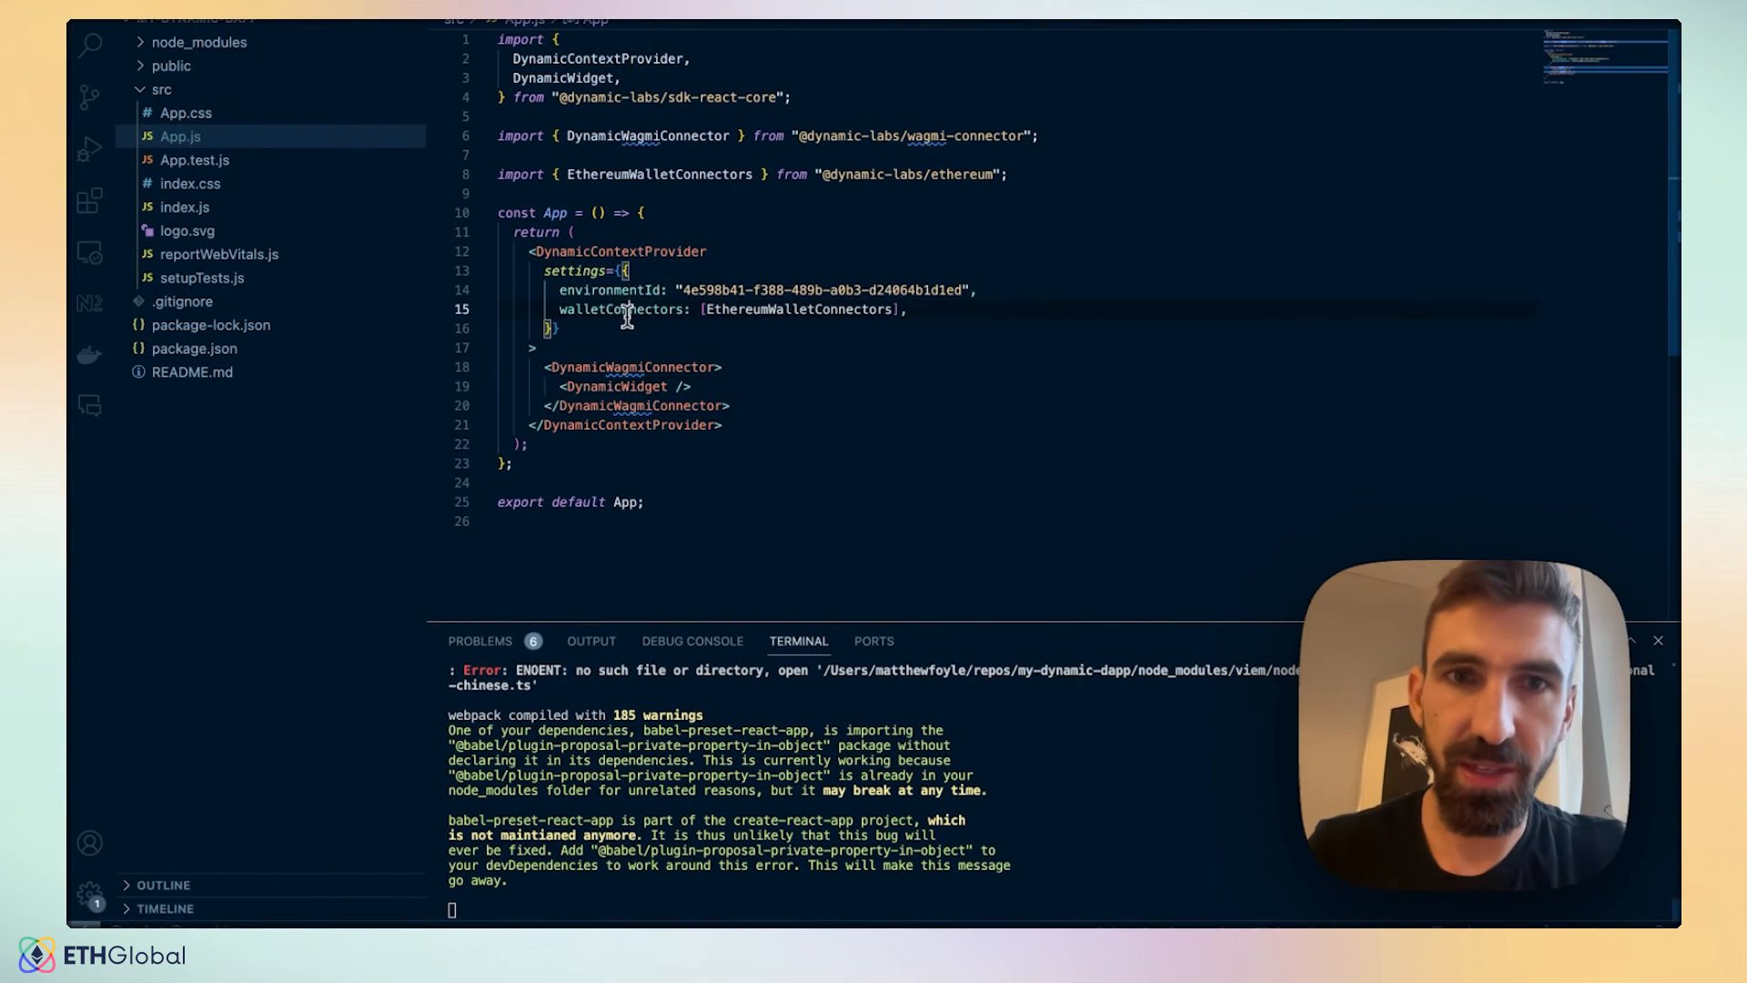
double_click(797, 308)
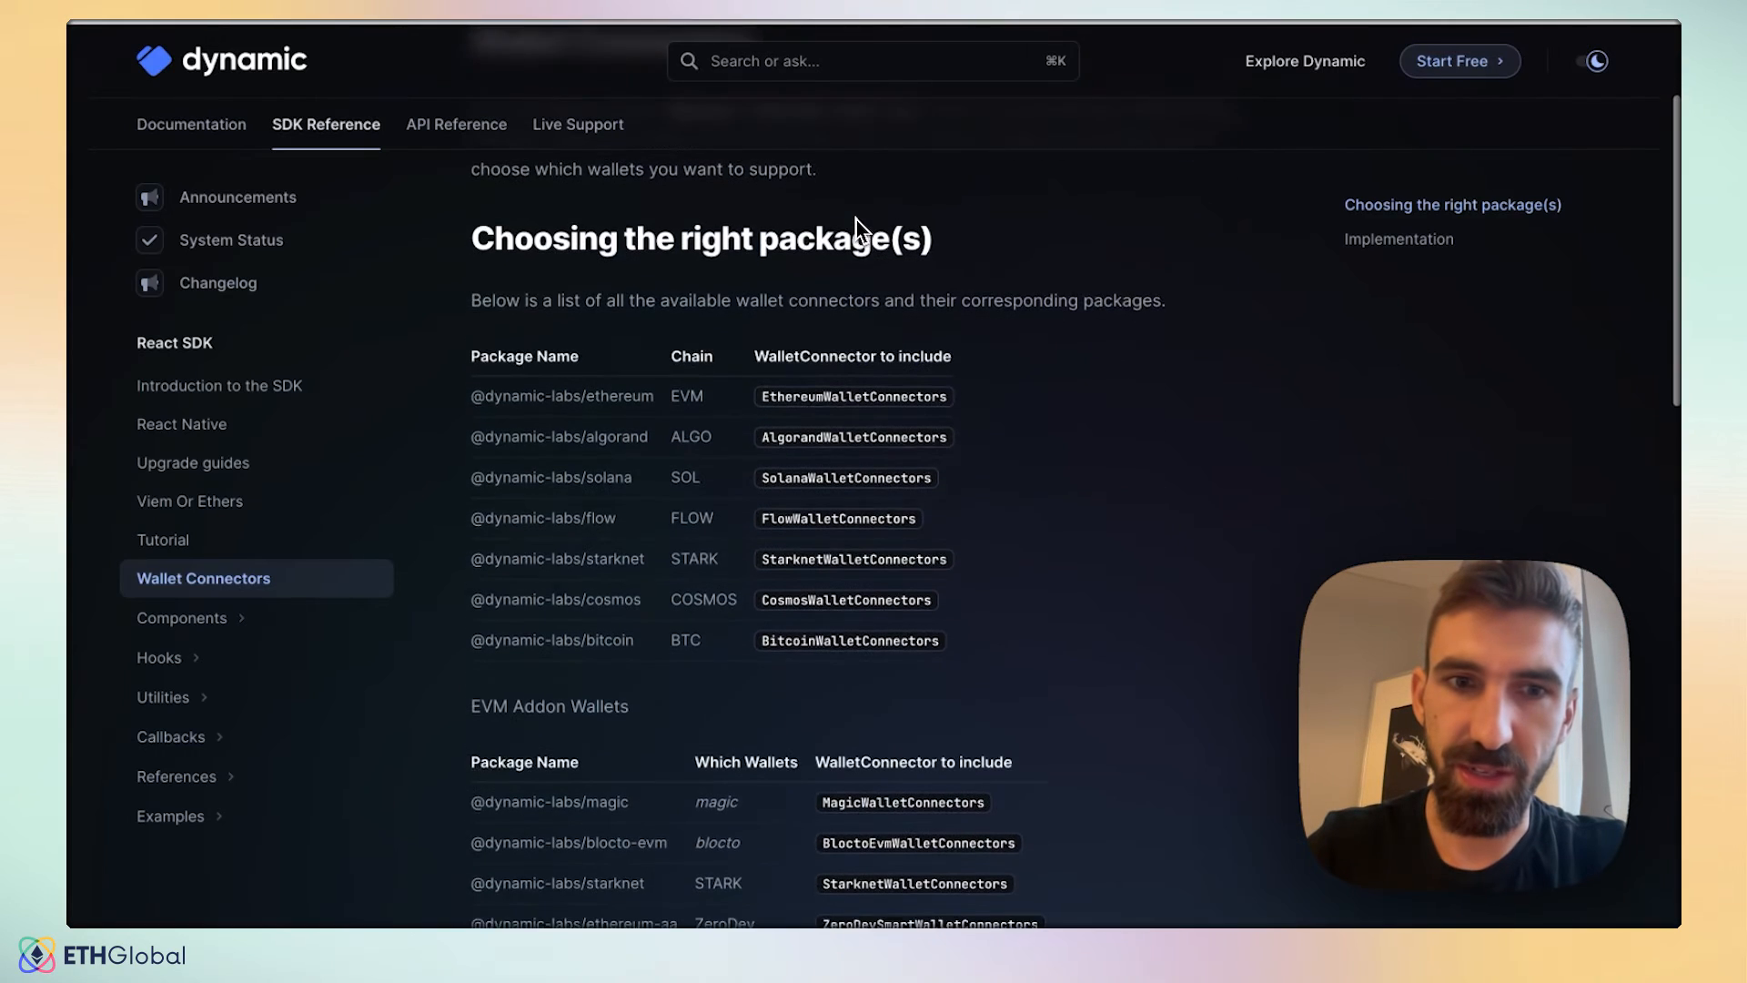
scroll(down, 3)
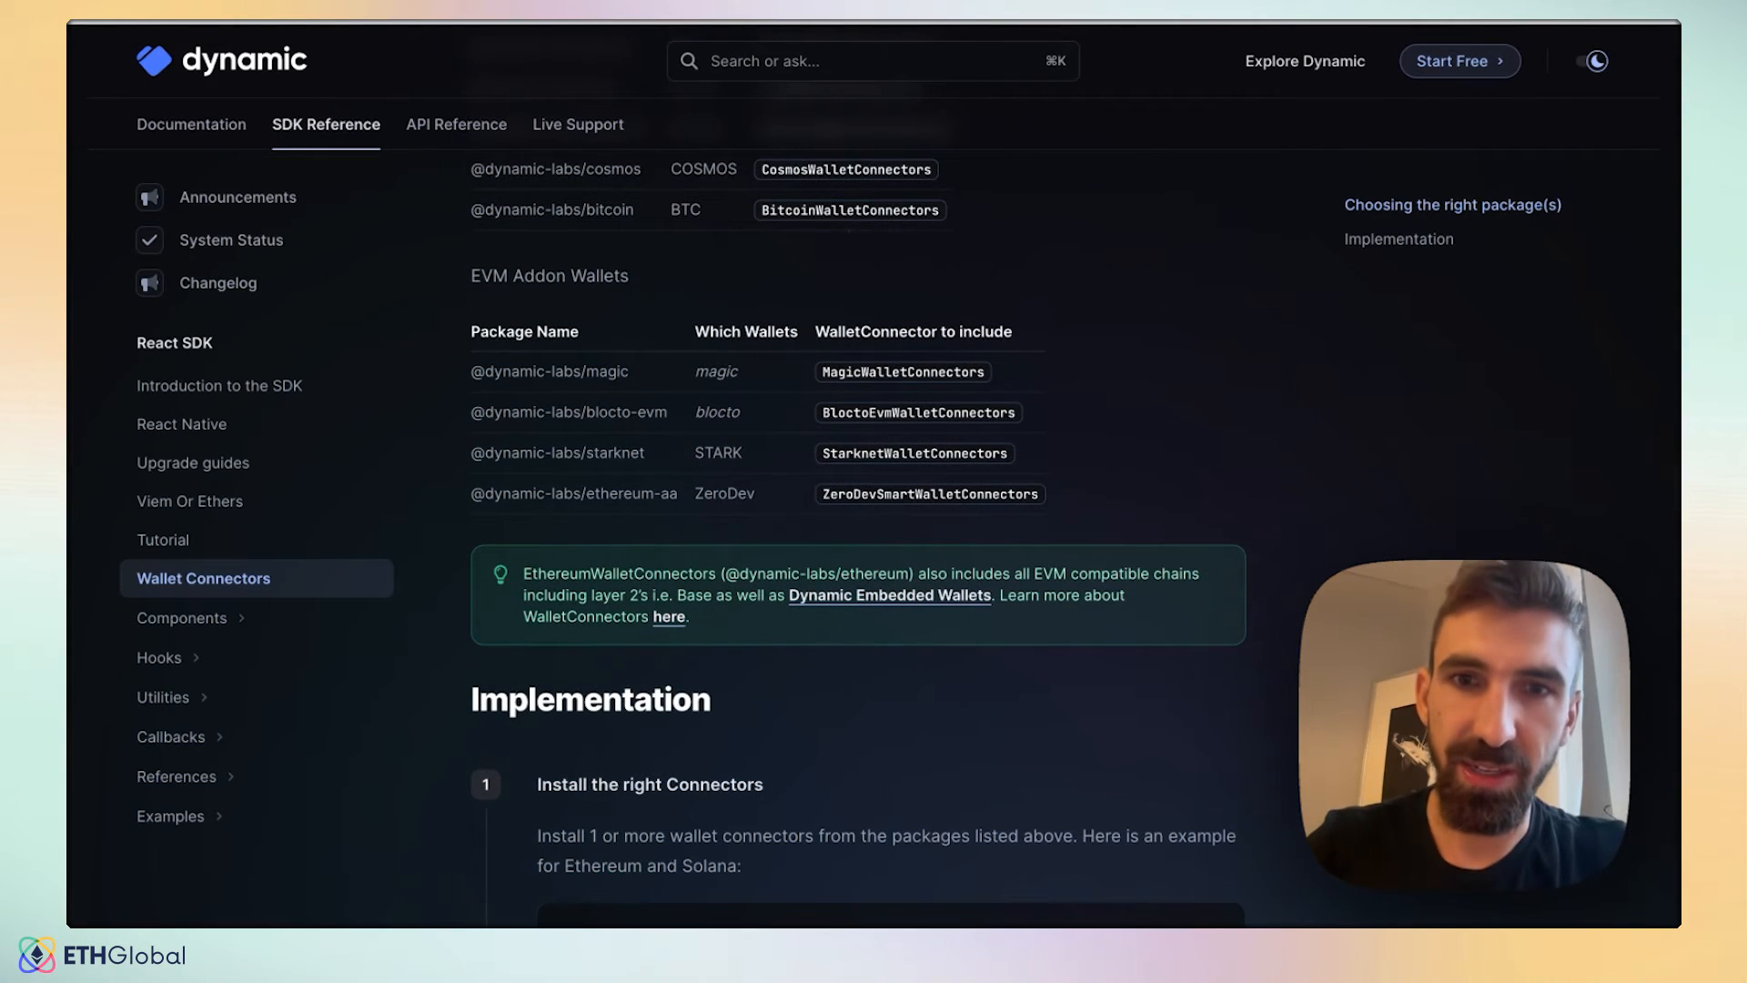
double_click(928, 493)
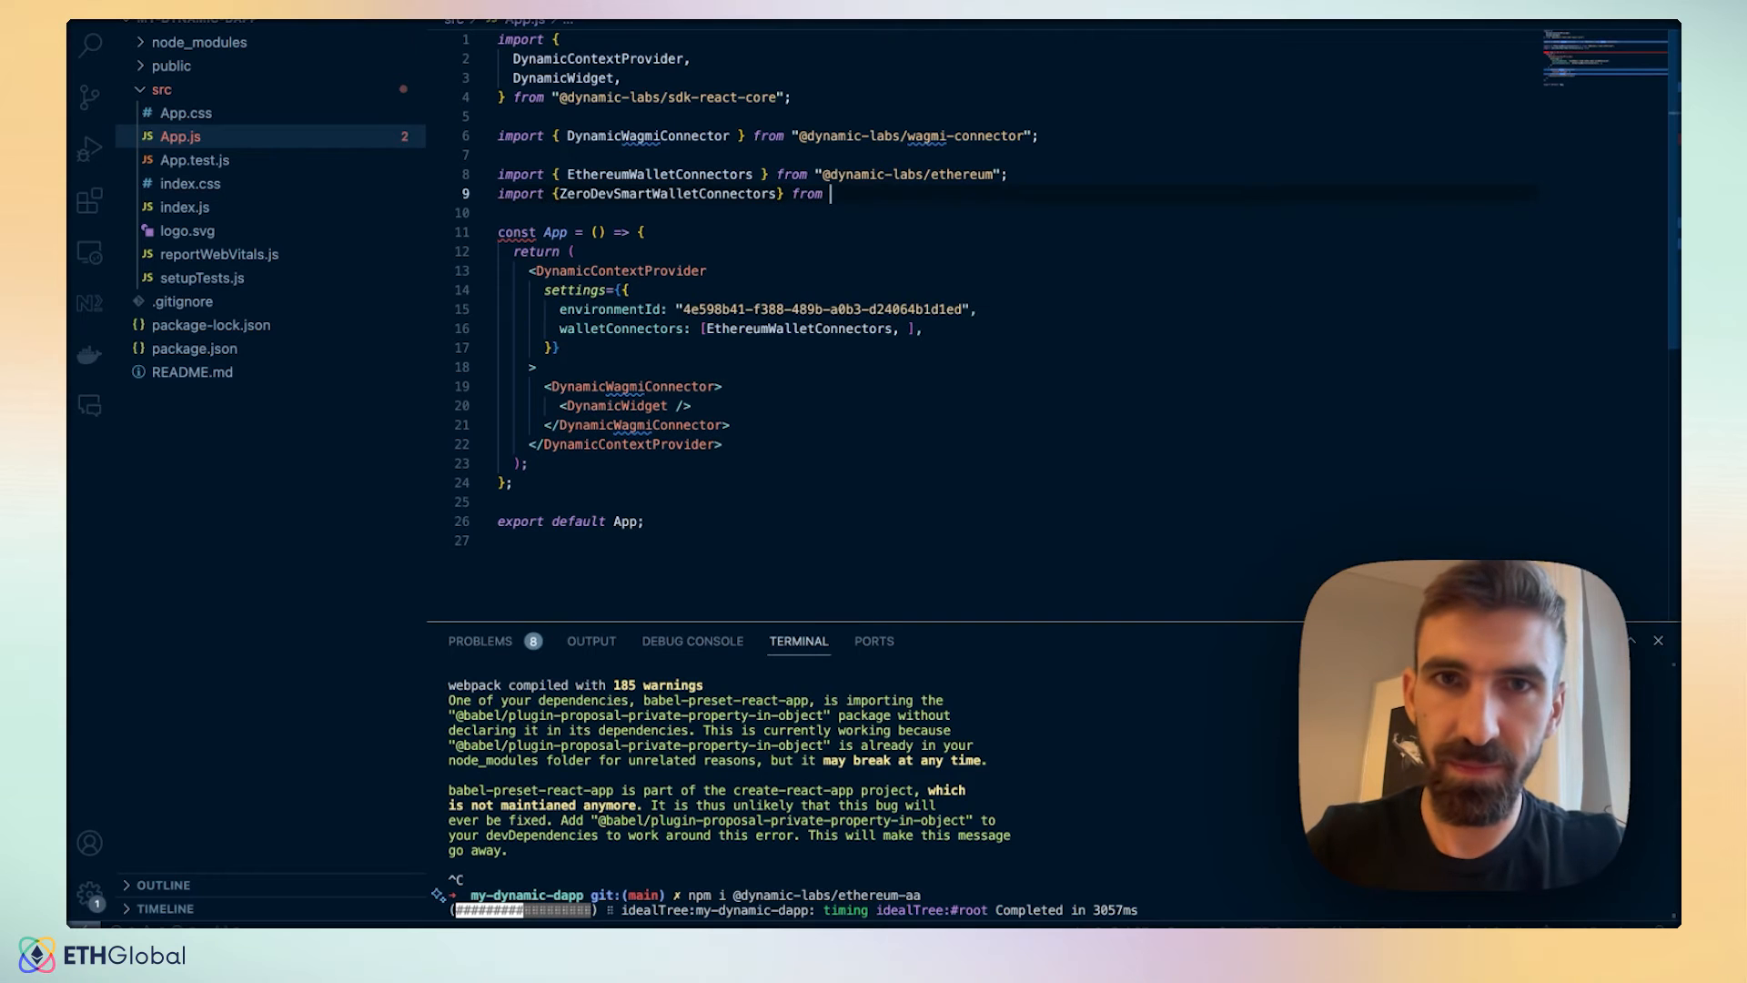
text("@dynamic)
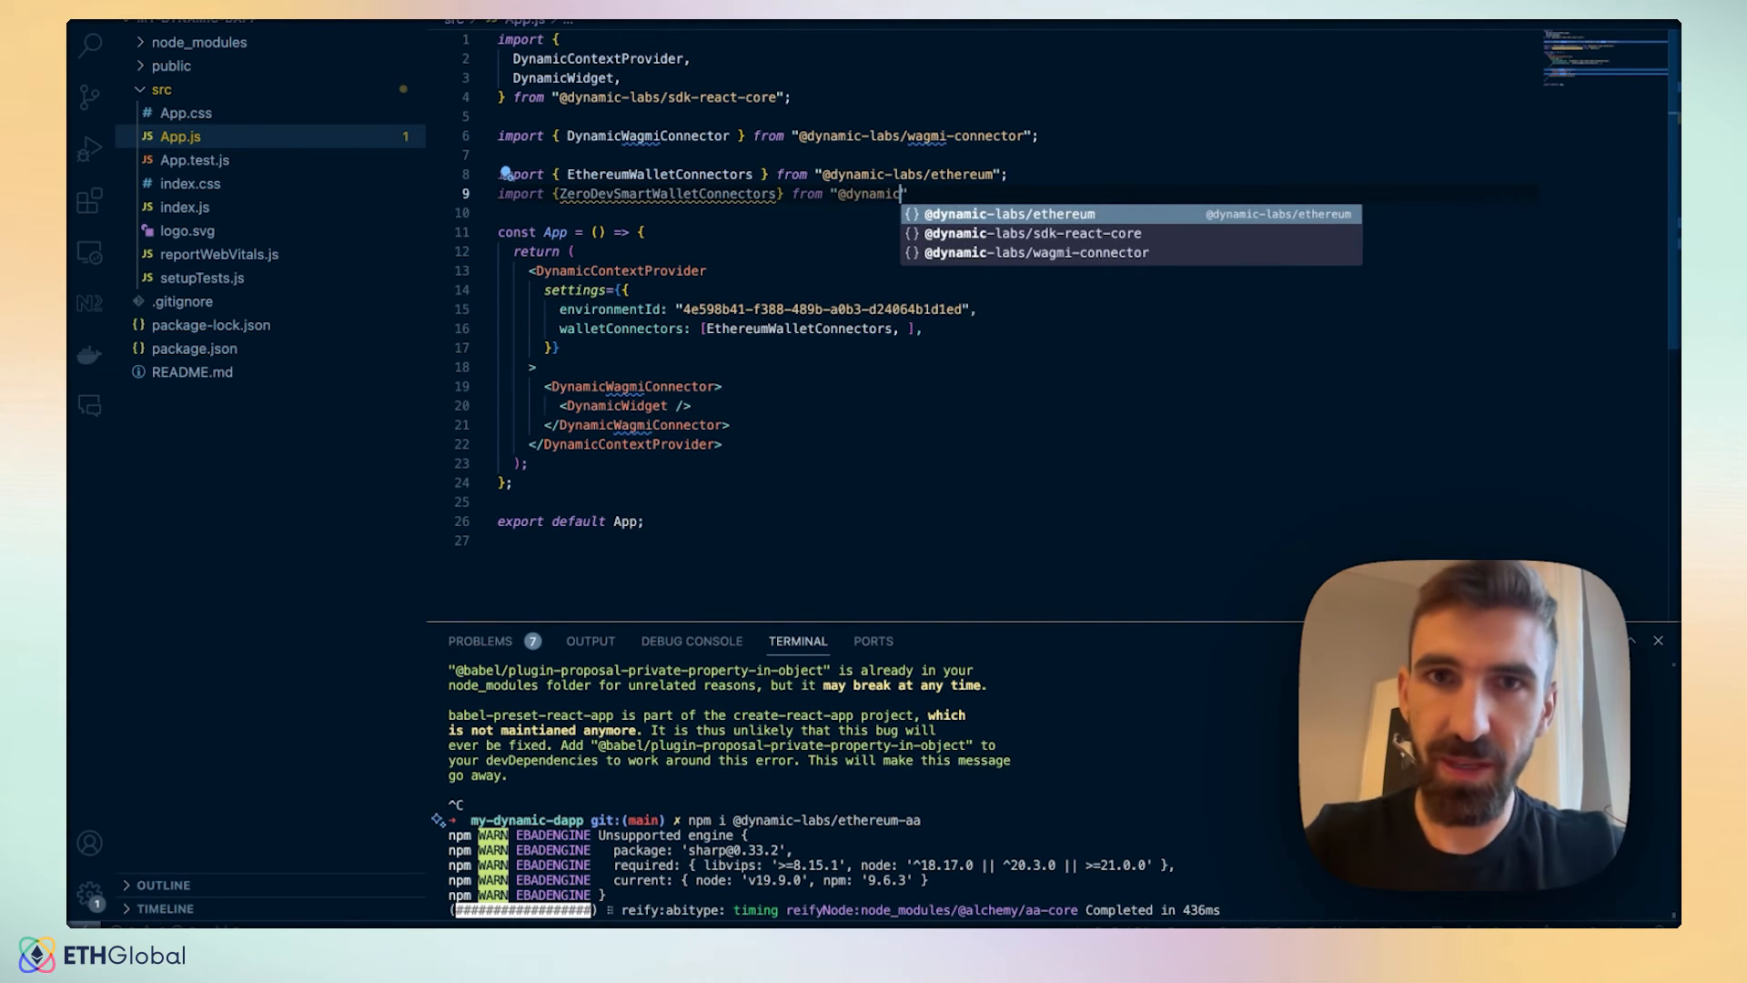
text(/ethereum-aa)
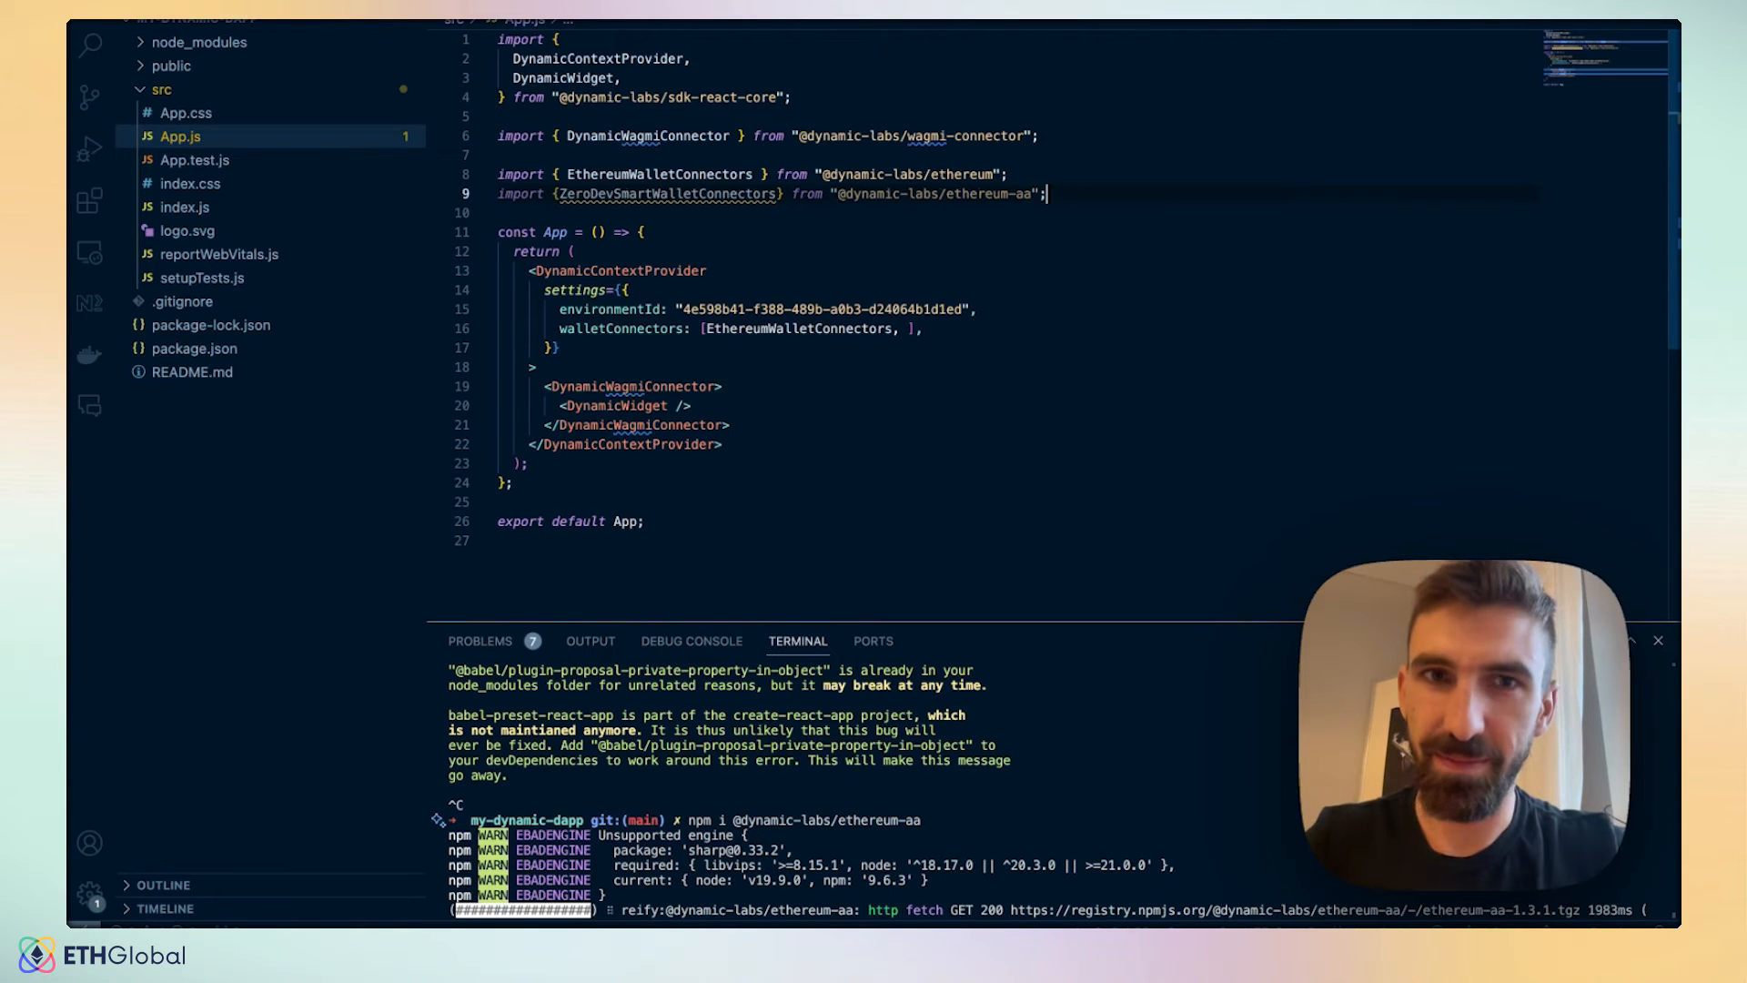
double_click(675, 193)
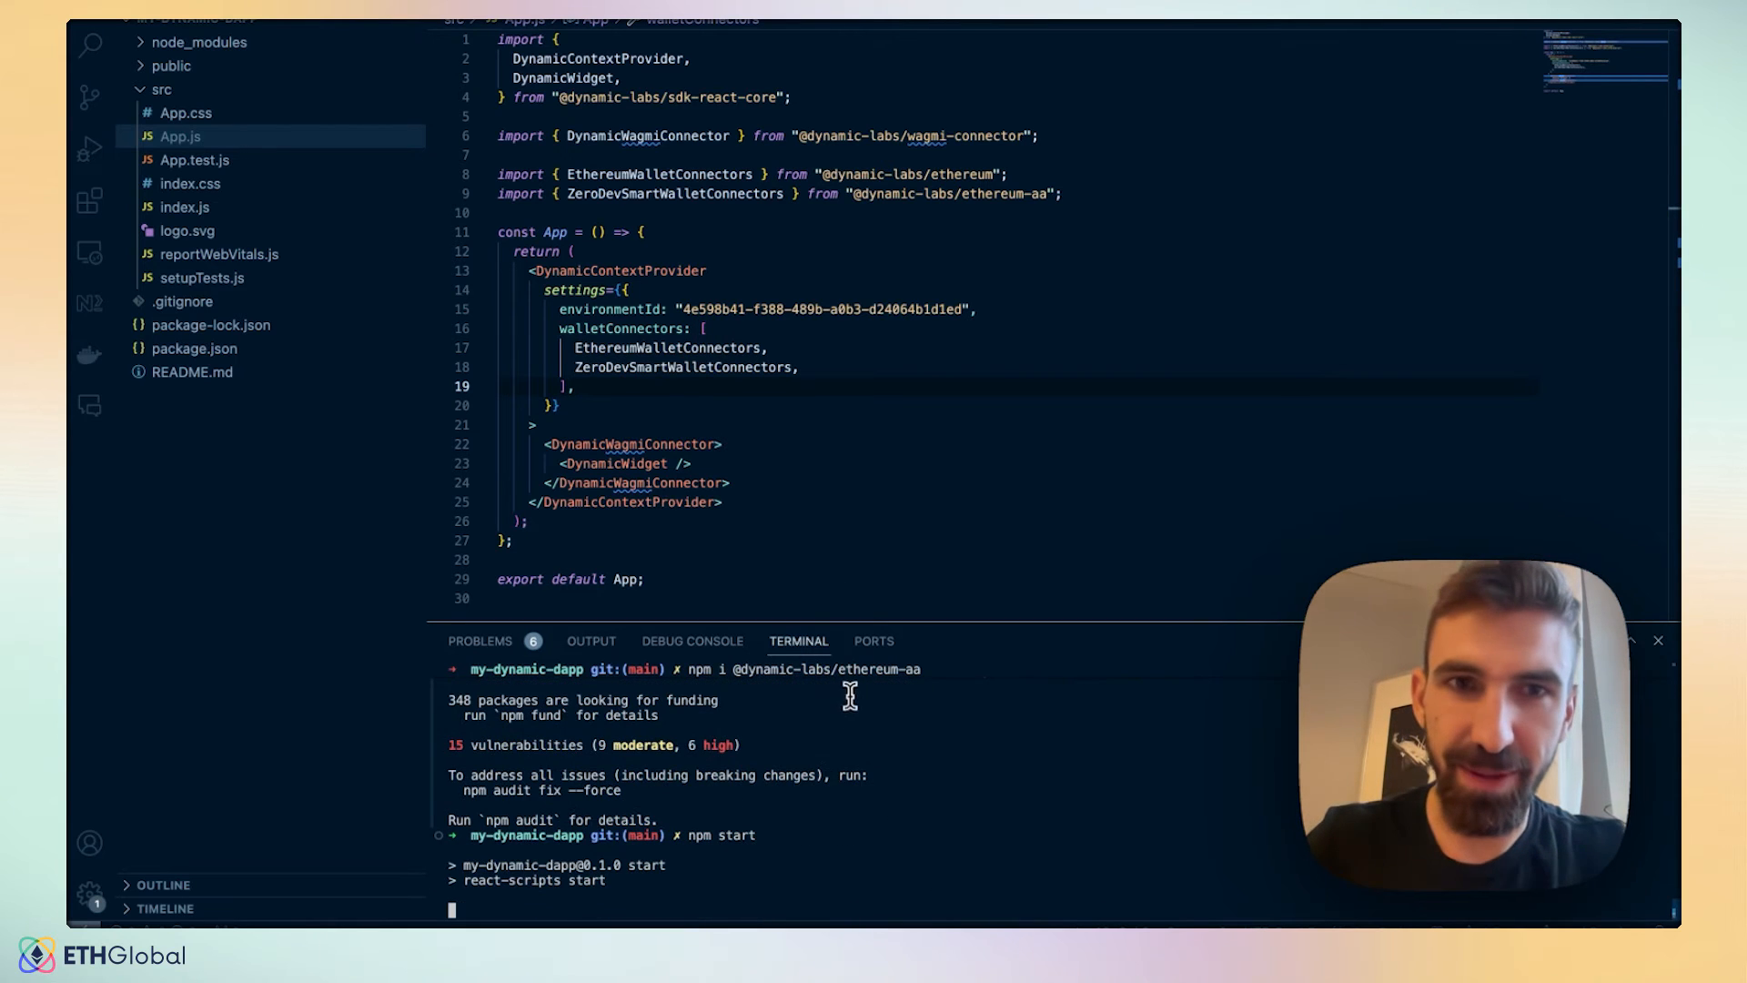
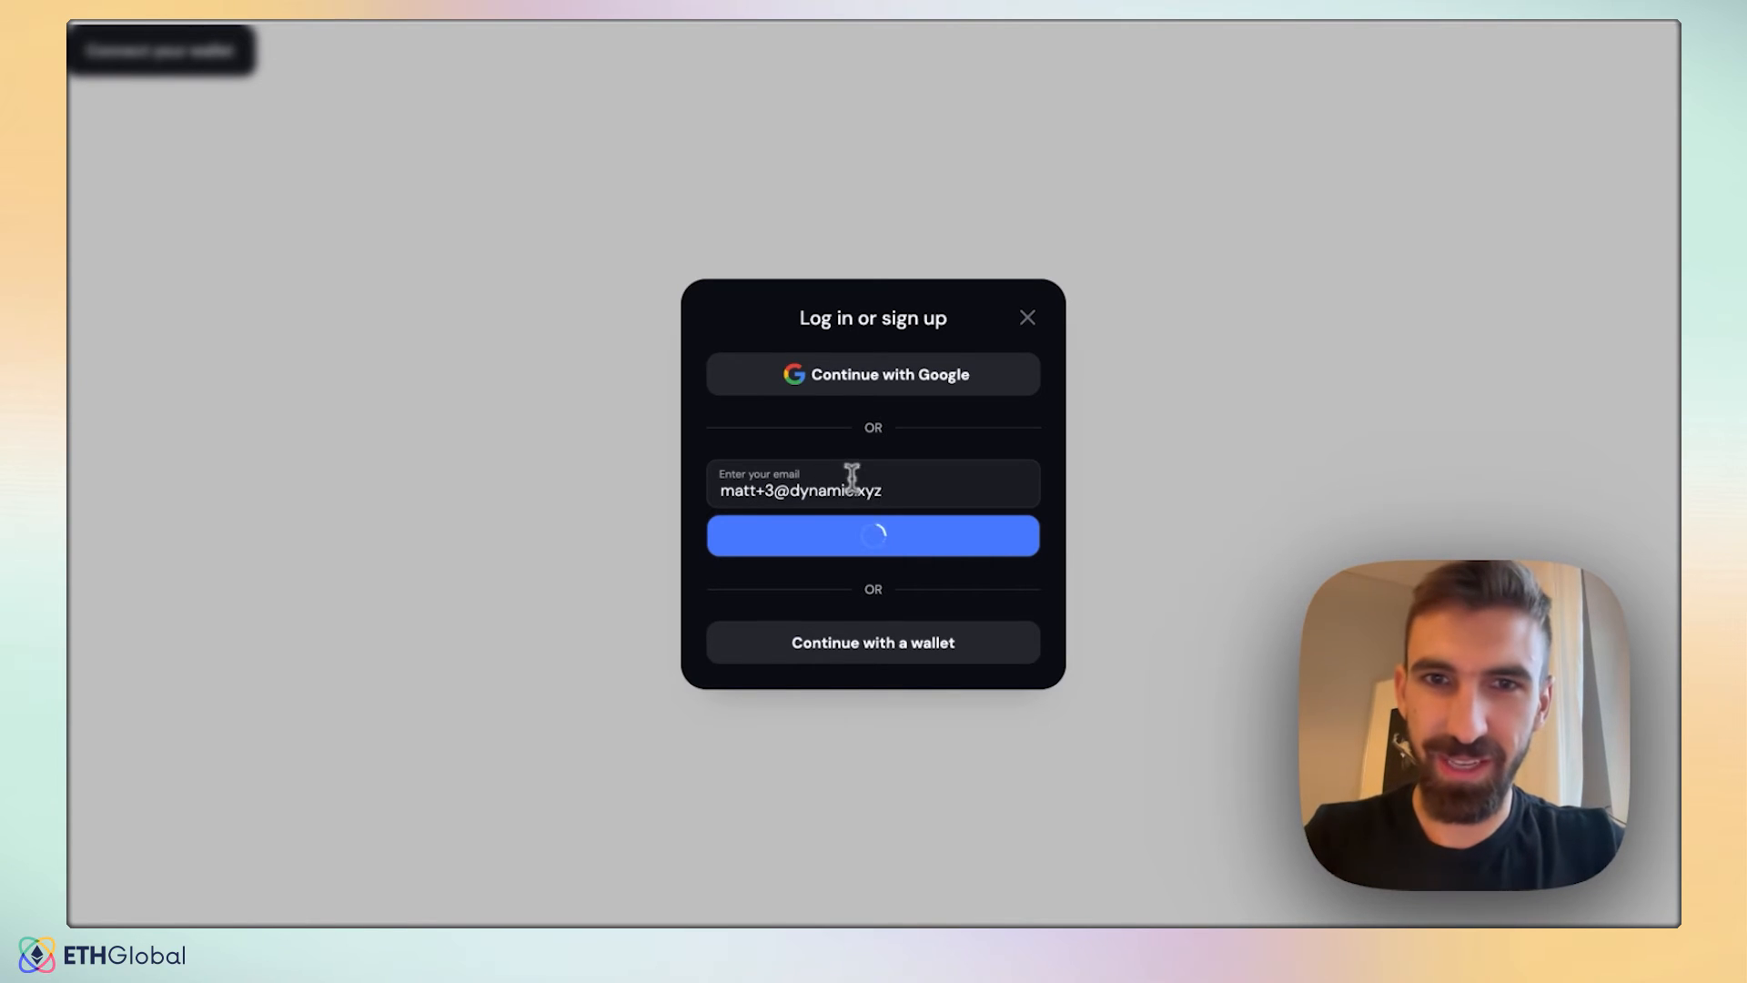
click(873, 535)
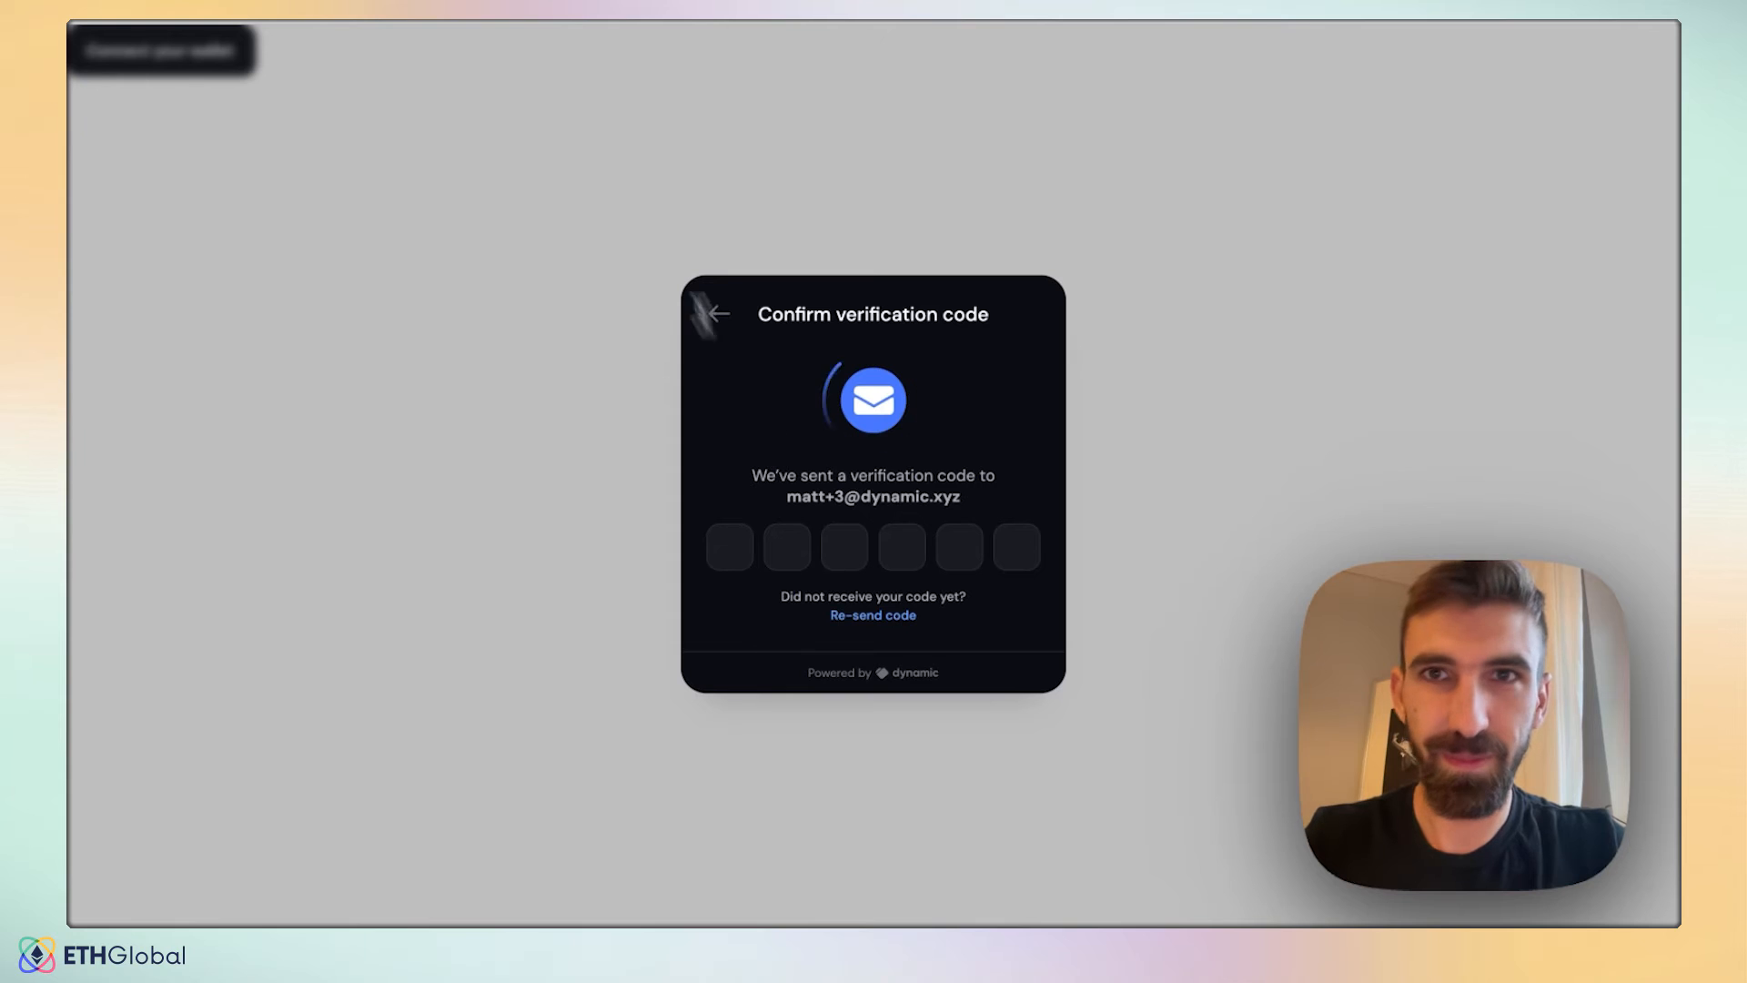
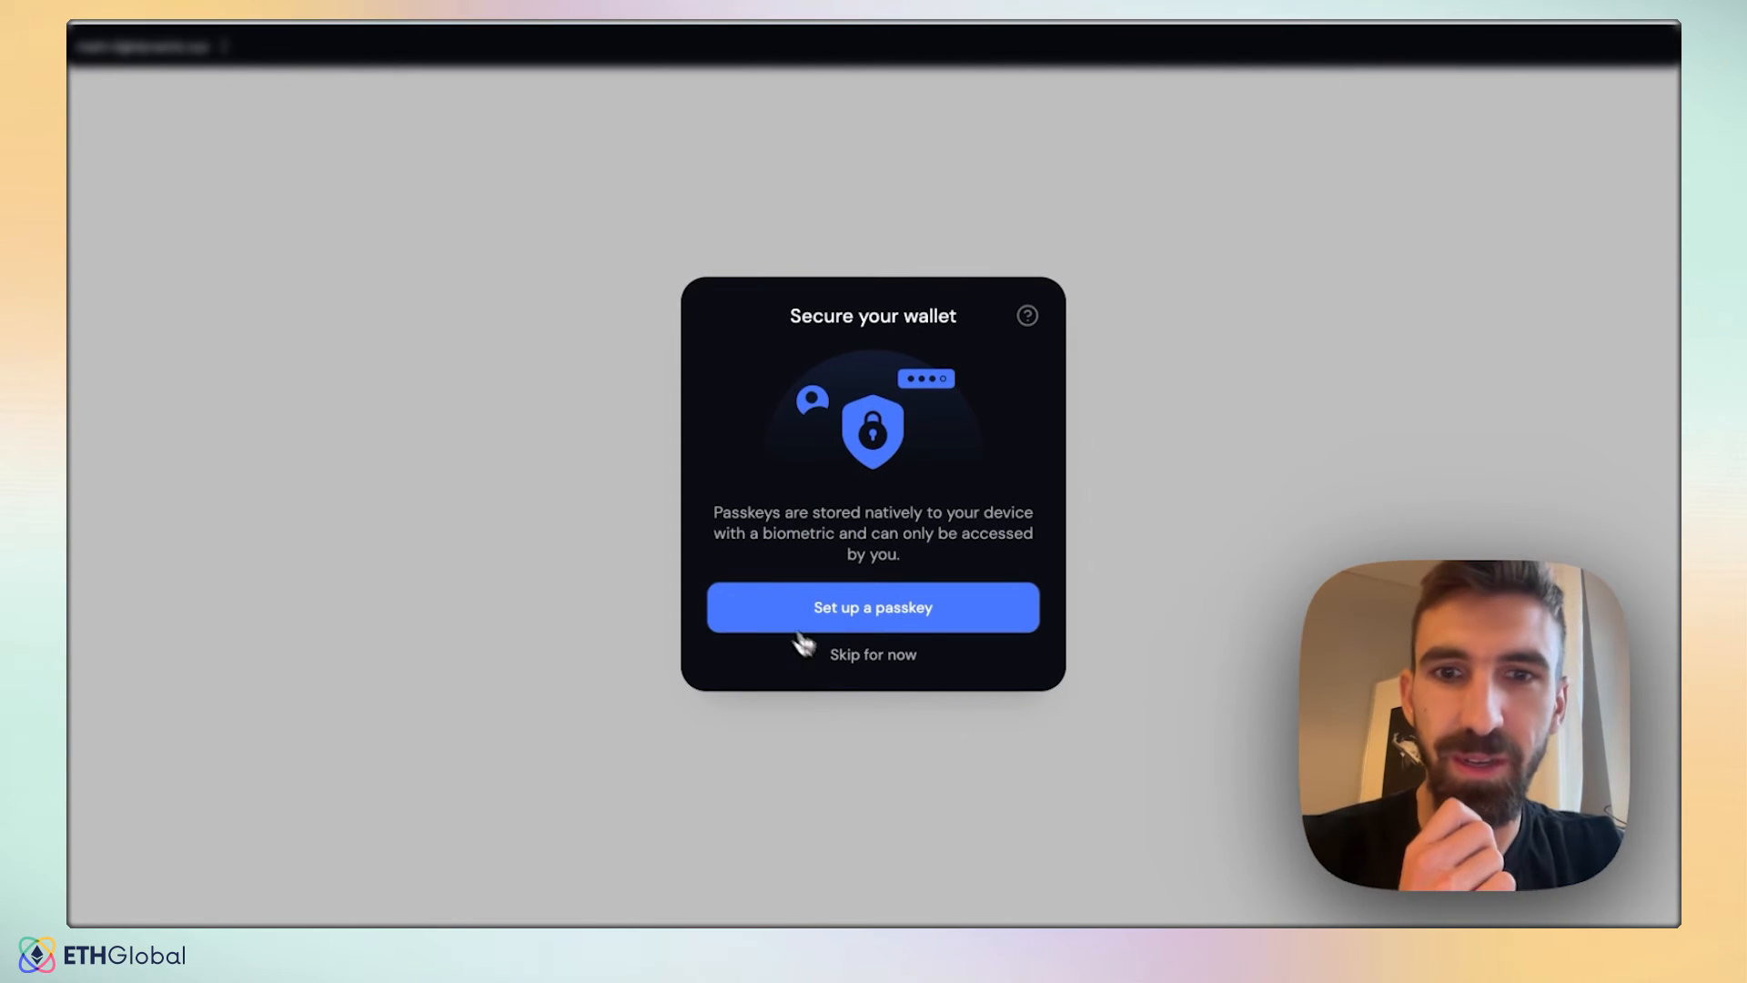
click(872, 654)
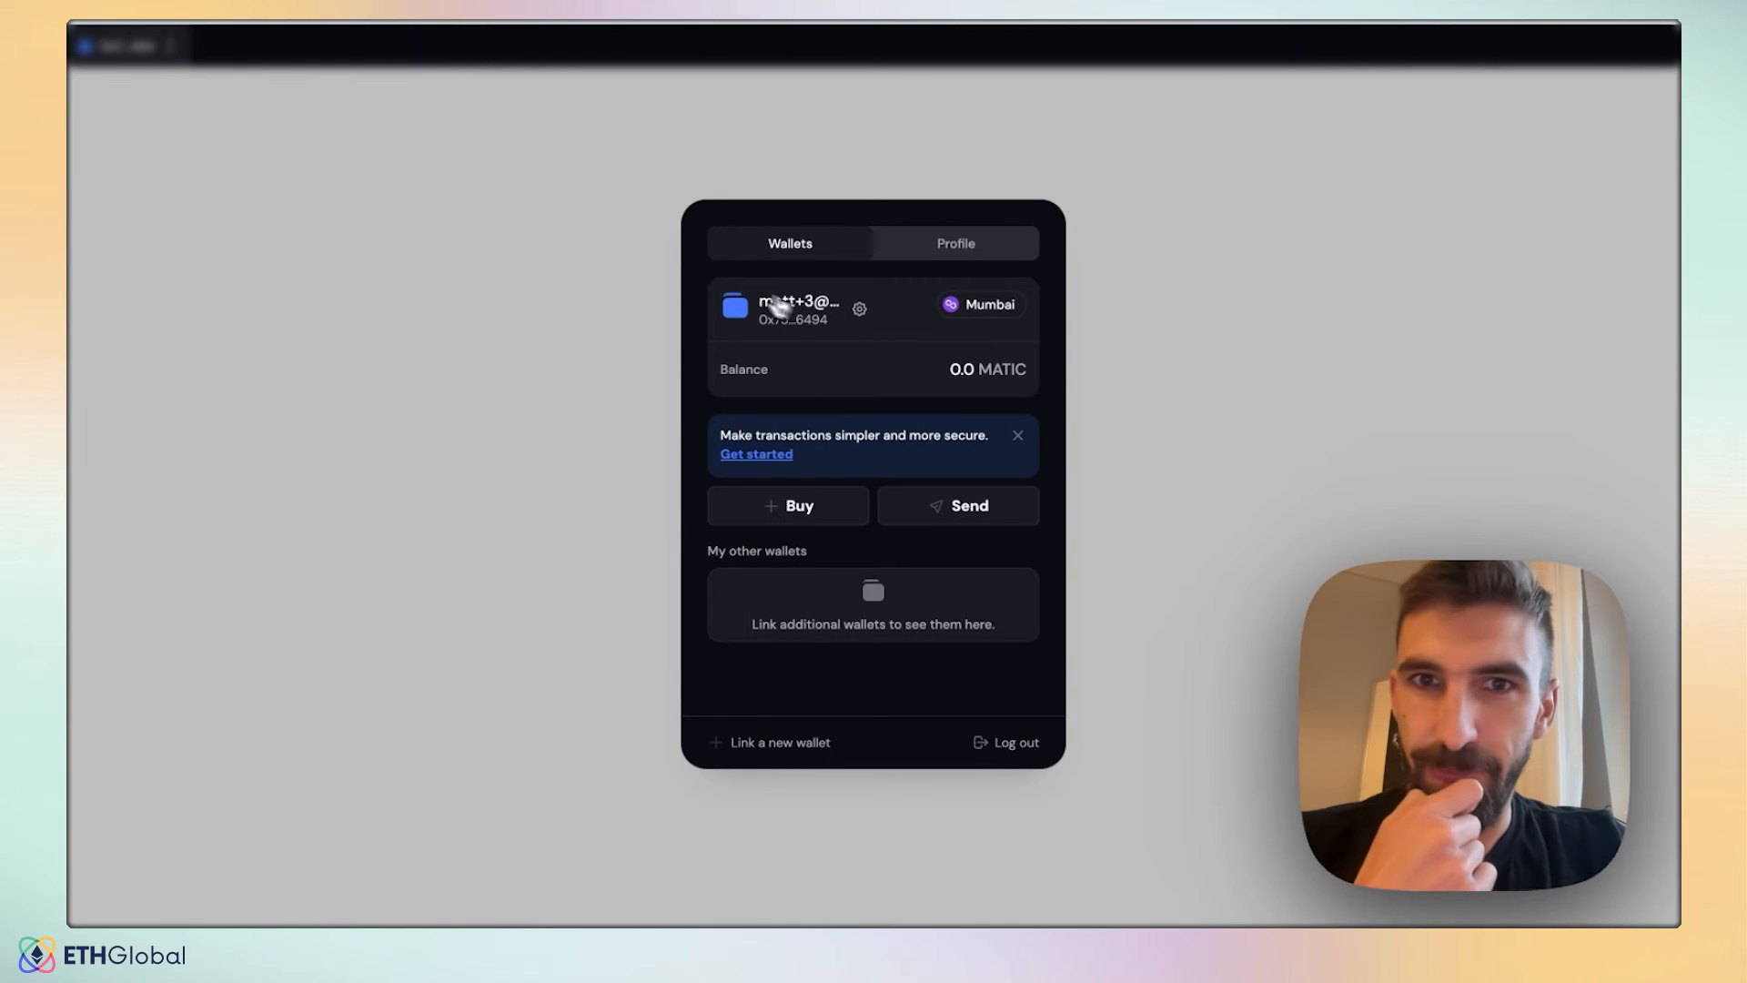
mouse_move(647, 289)
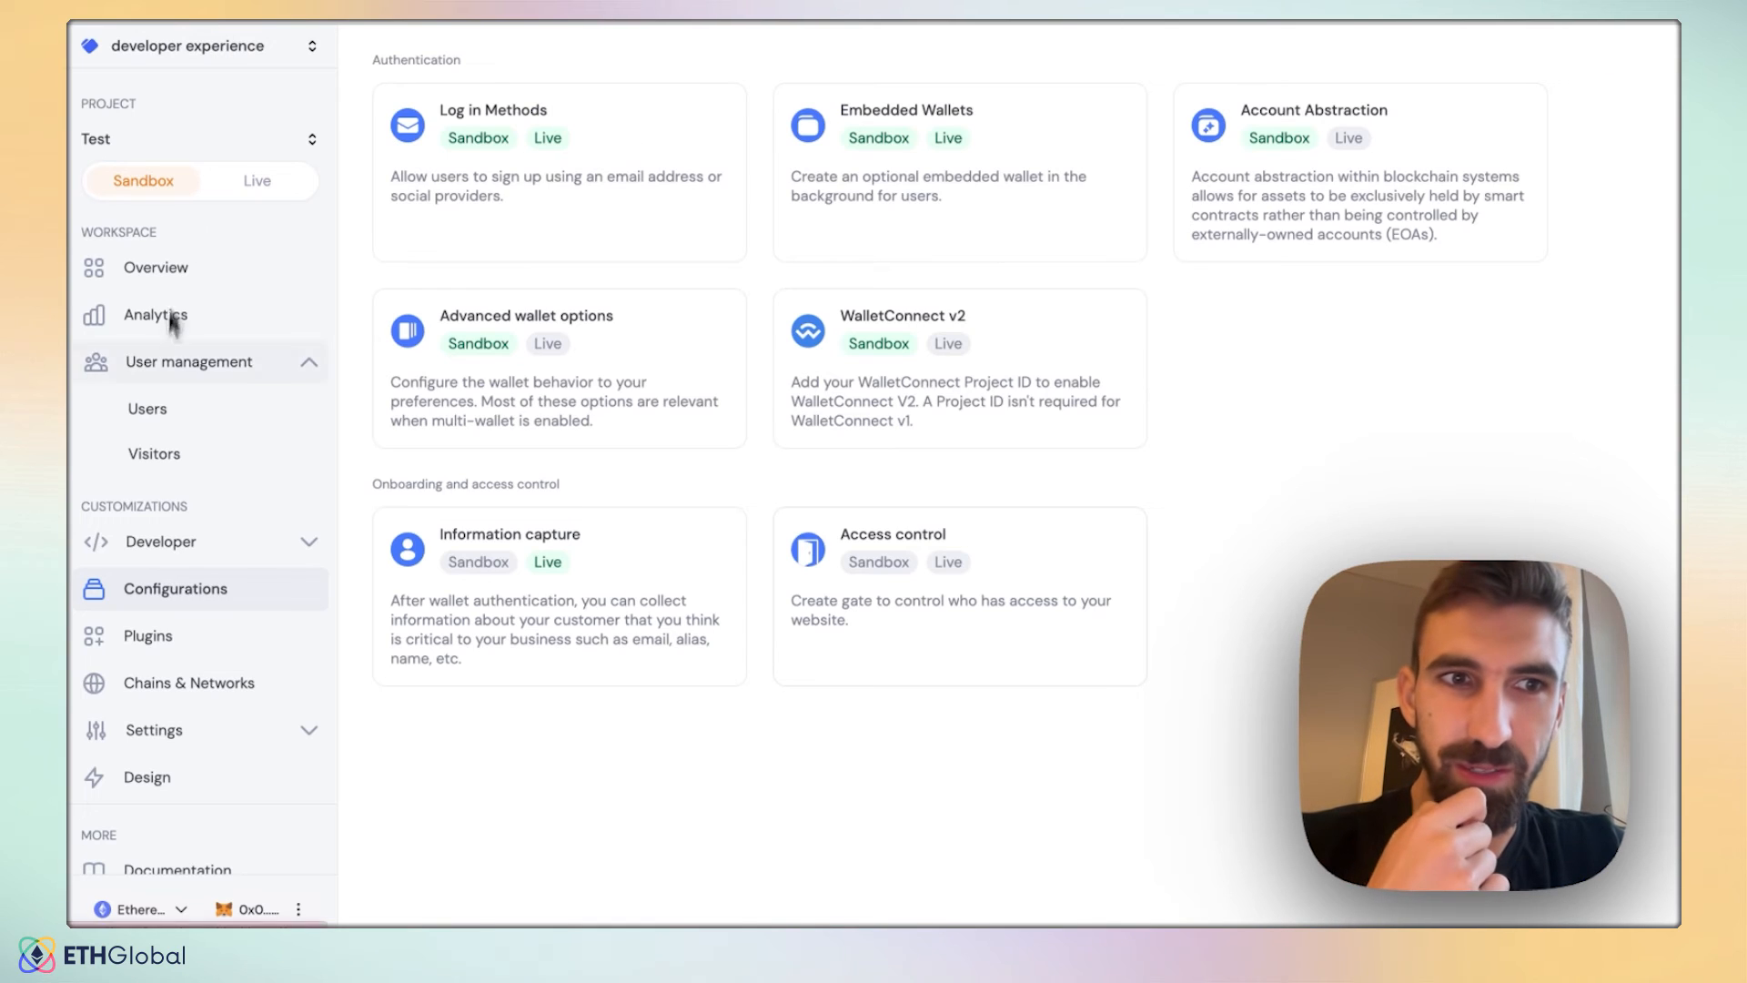
- Inspect the newest user's details and select its ZeroDev wallet address
click(146, 407)
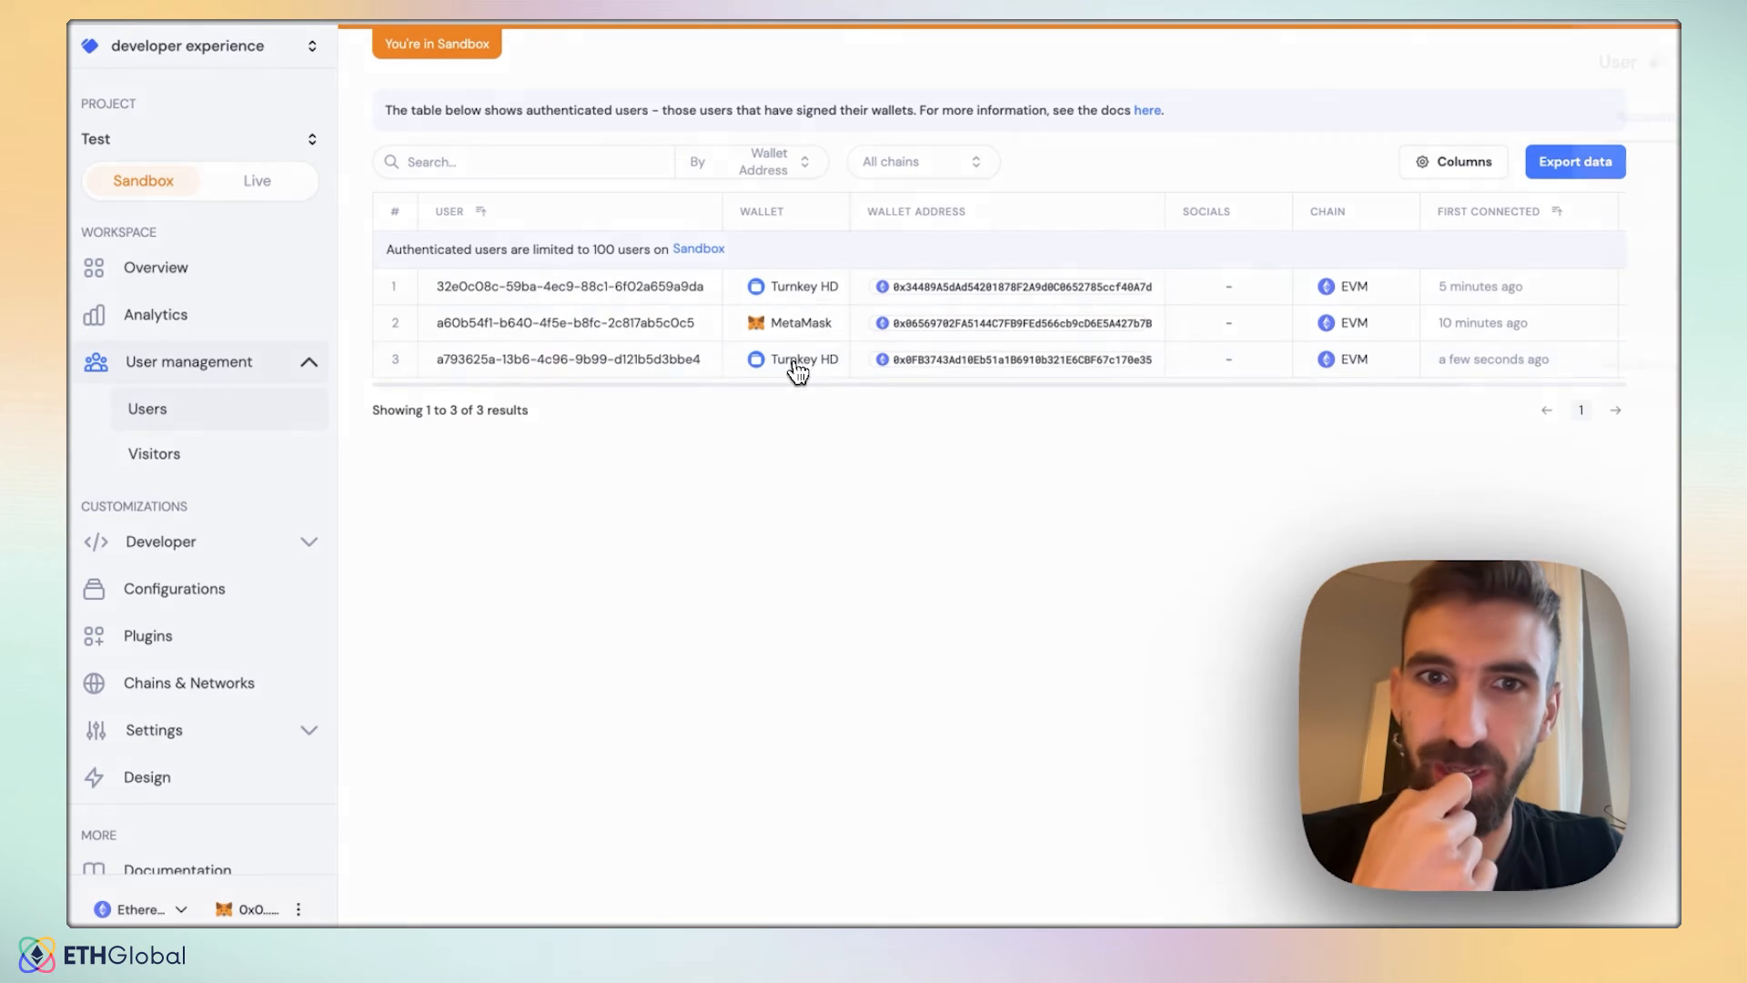
click(570, 359)
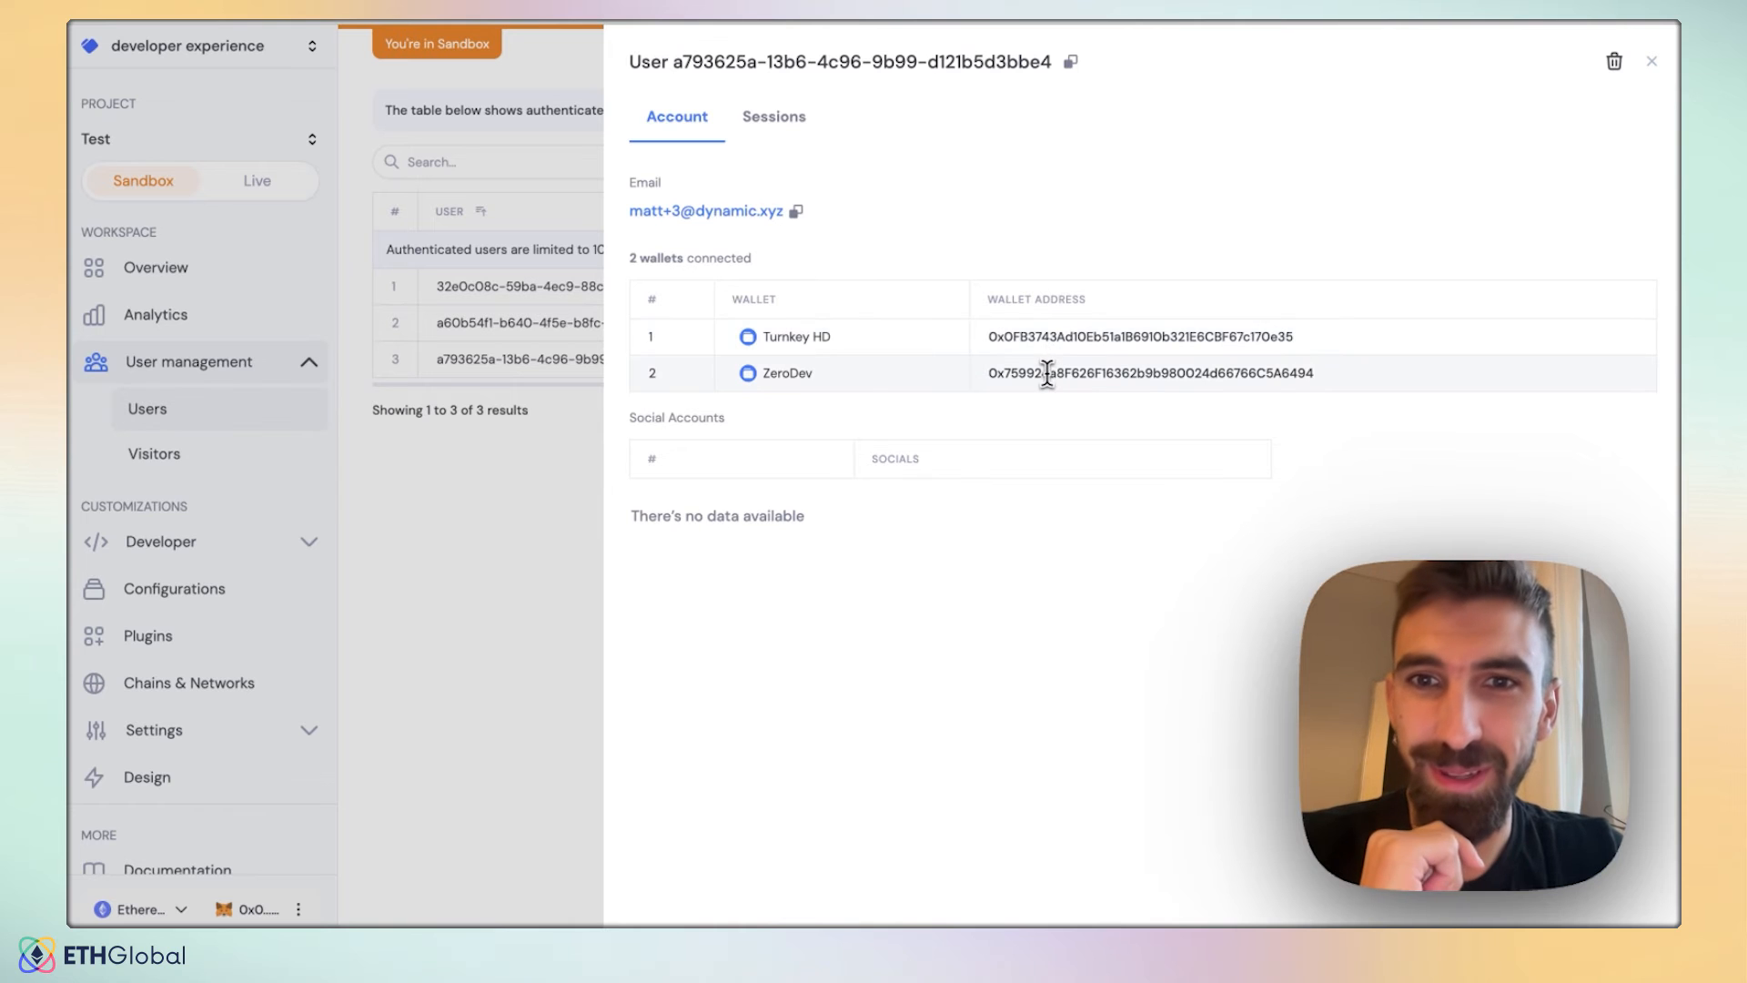
double_click(1046, 372)
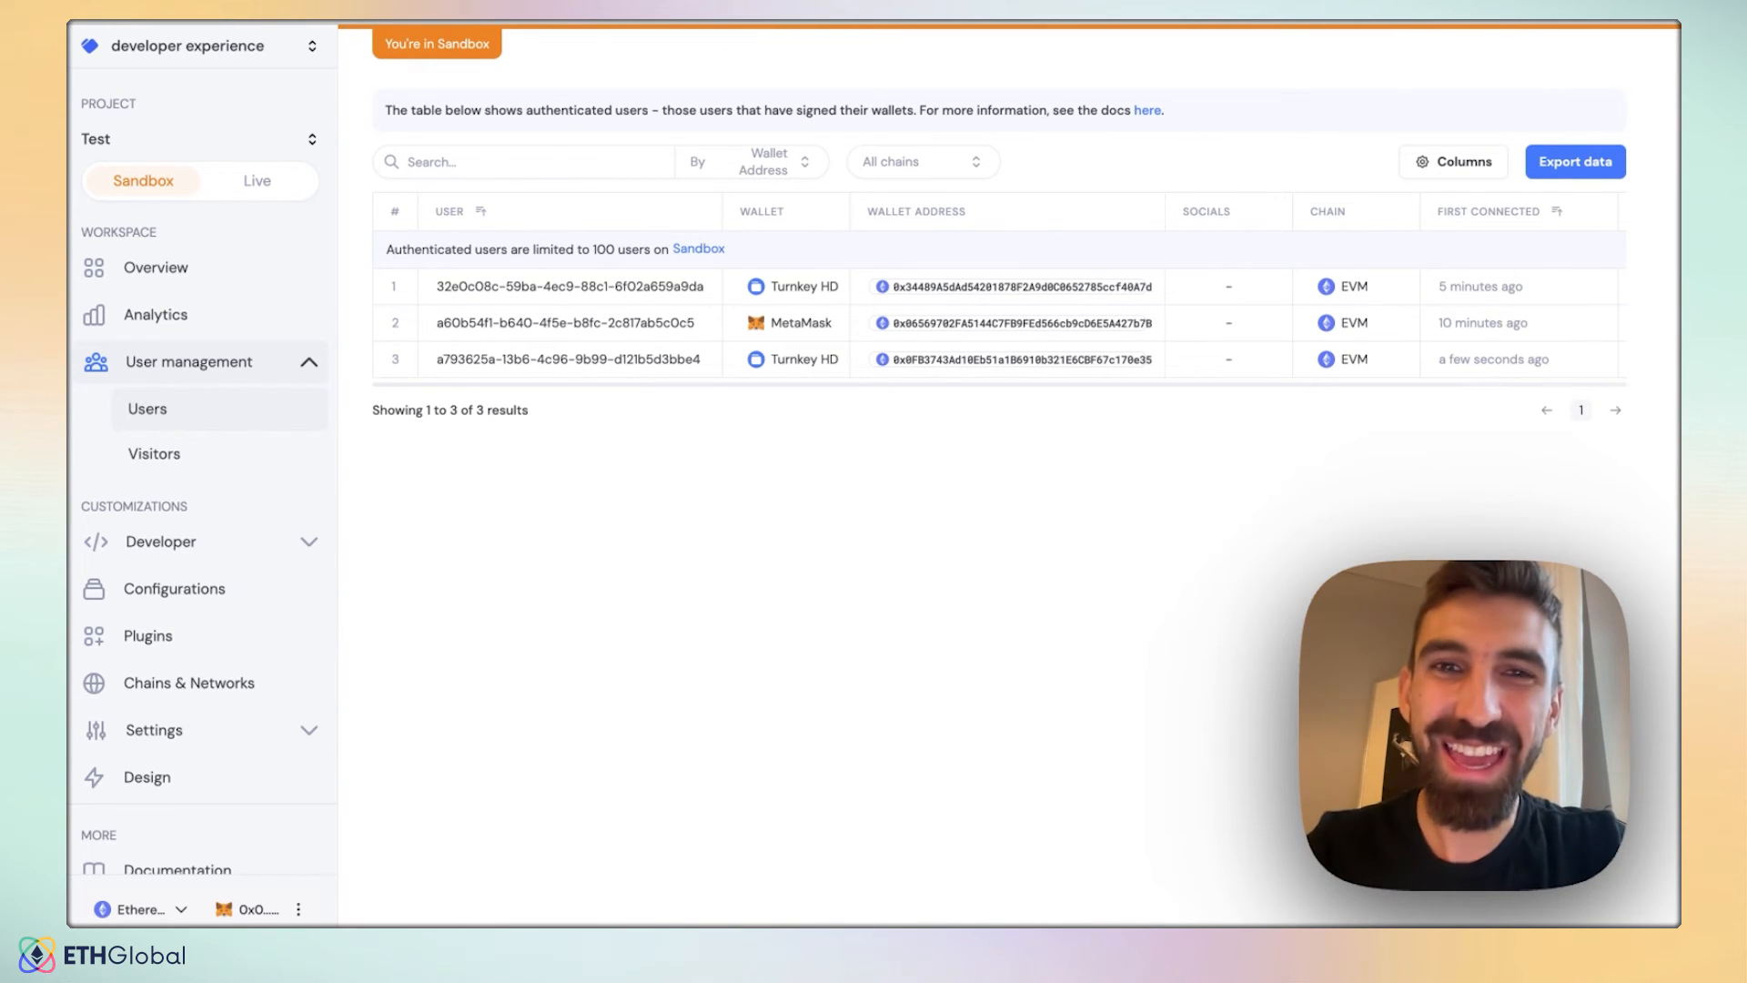
mouse_move(515, 499)
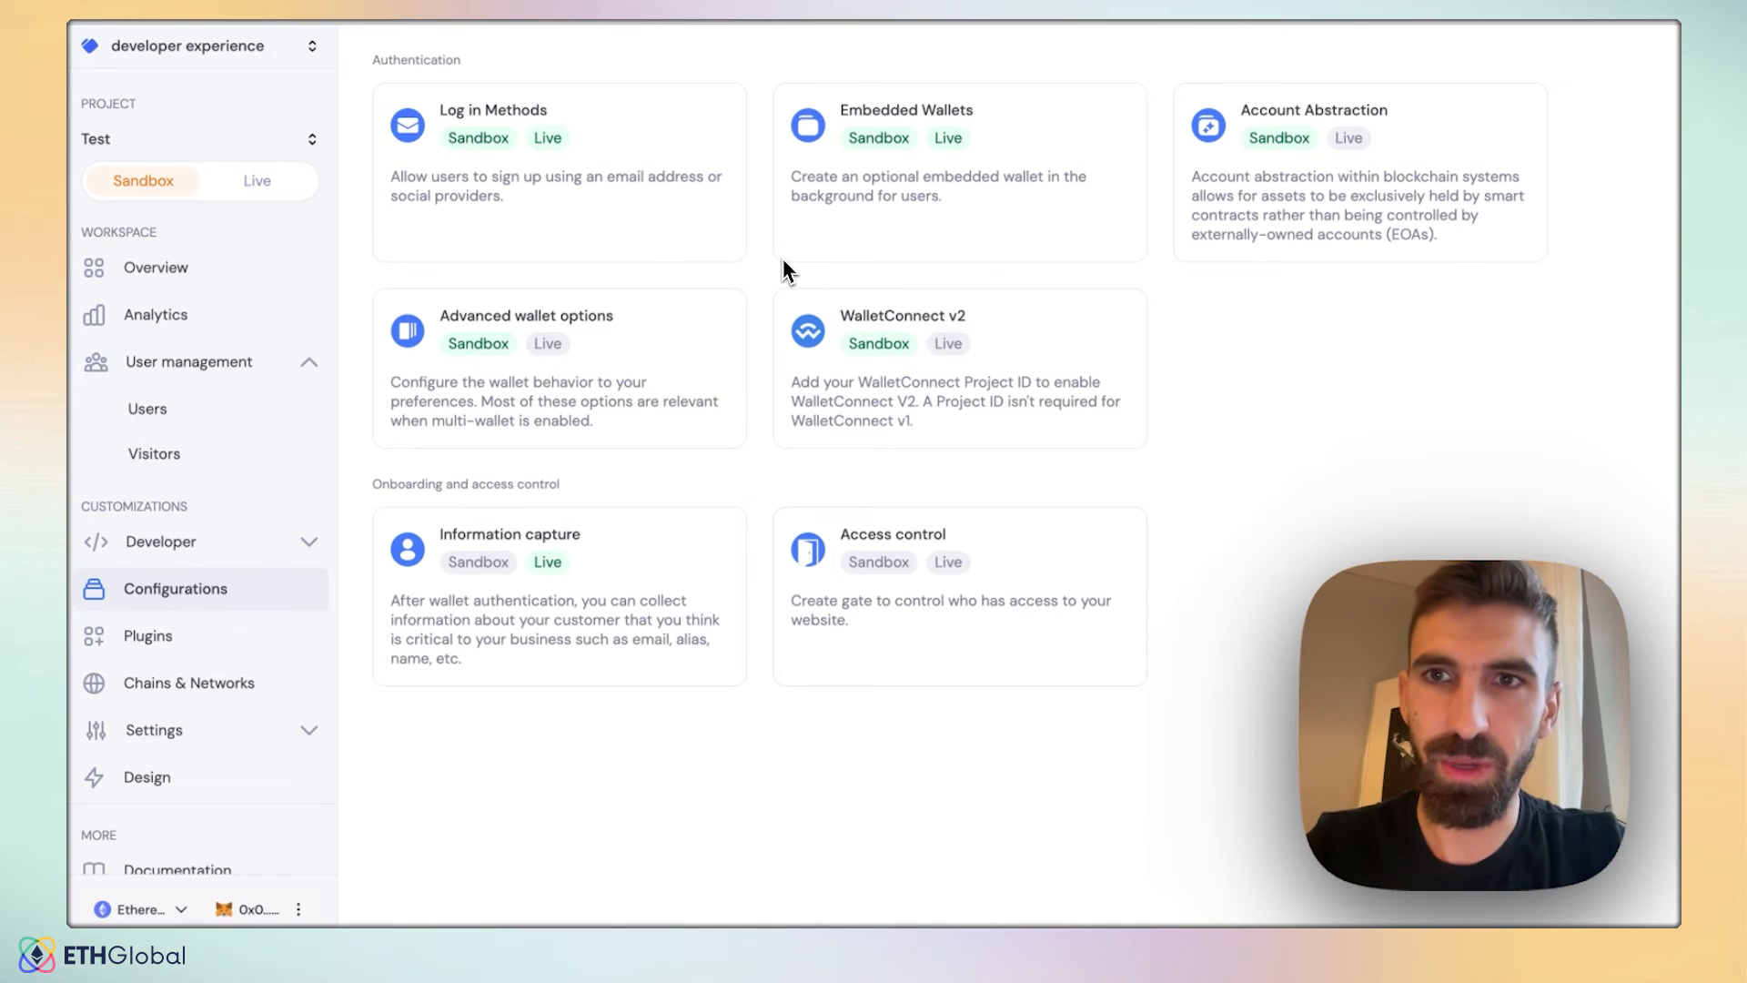
mouse_move(612, 416)
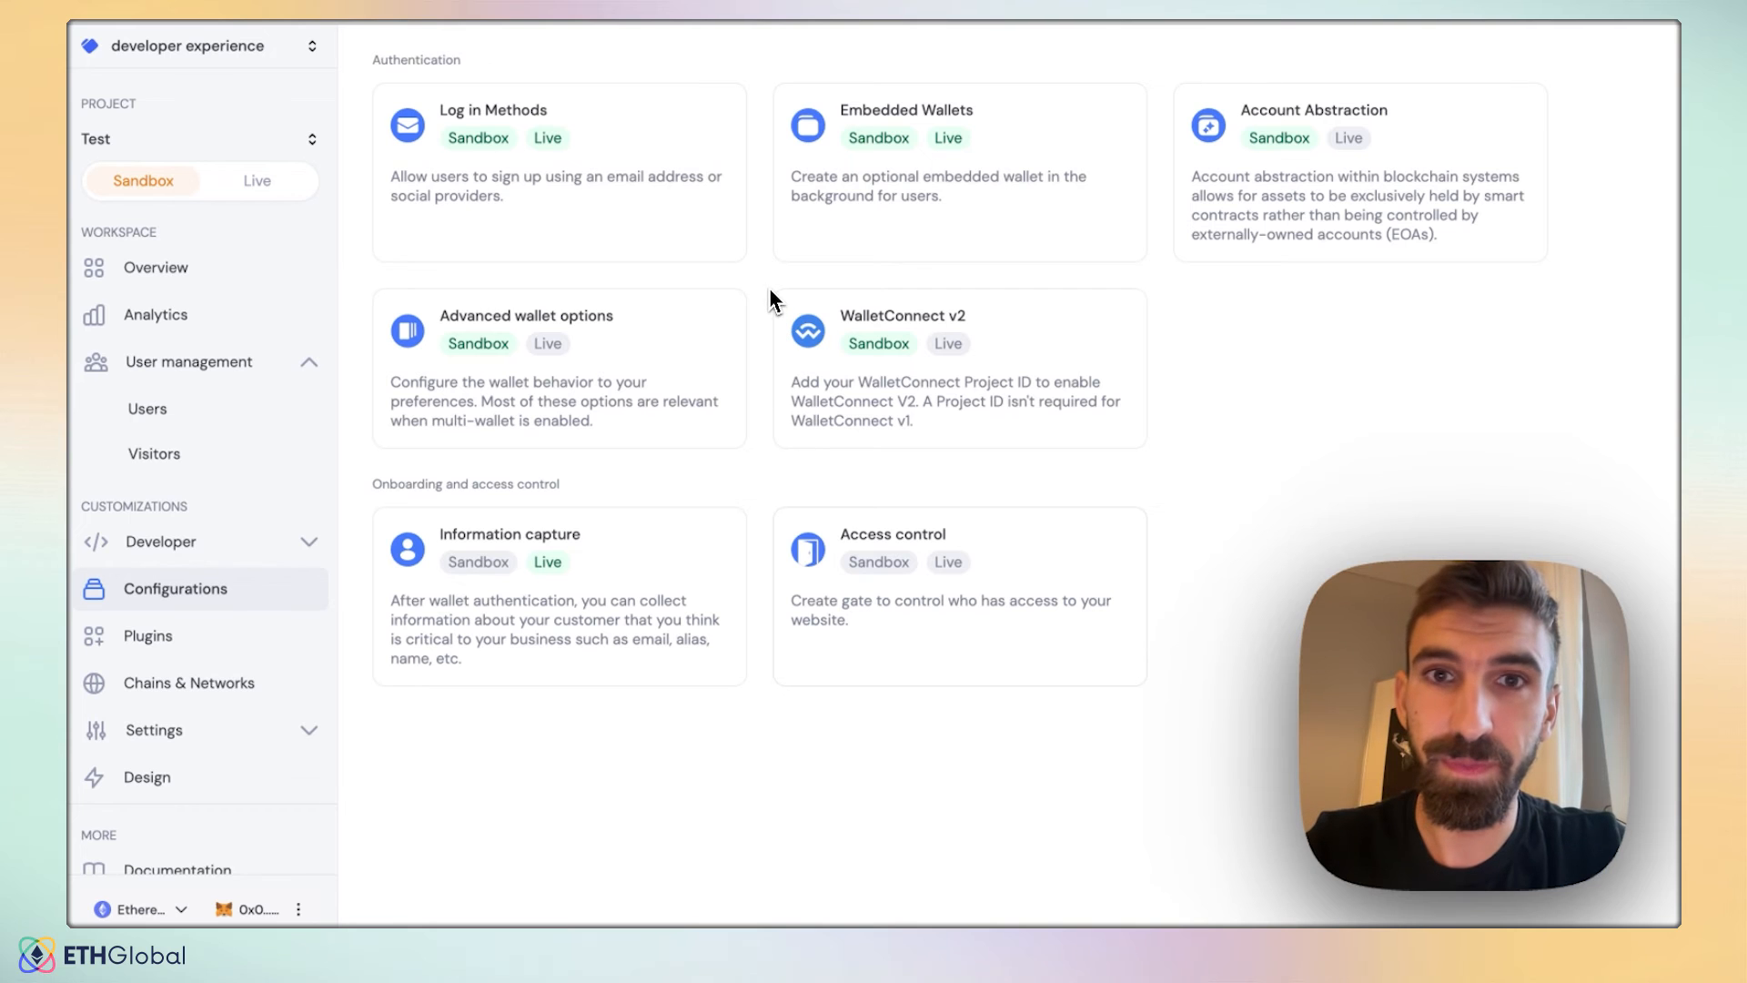
mouse_move(758, 111)
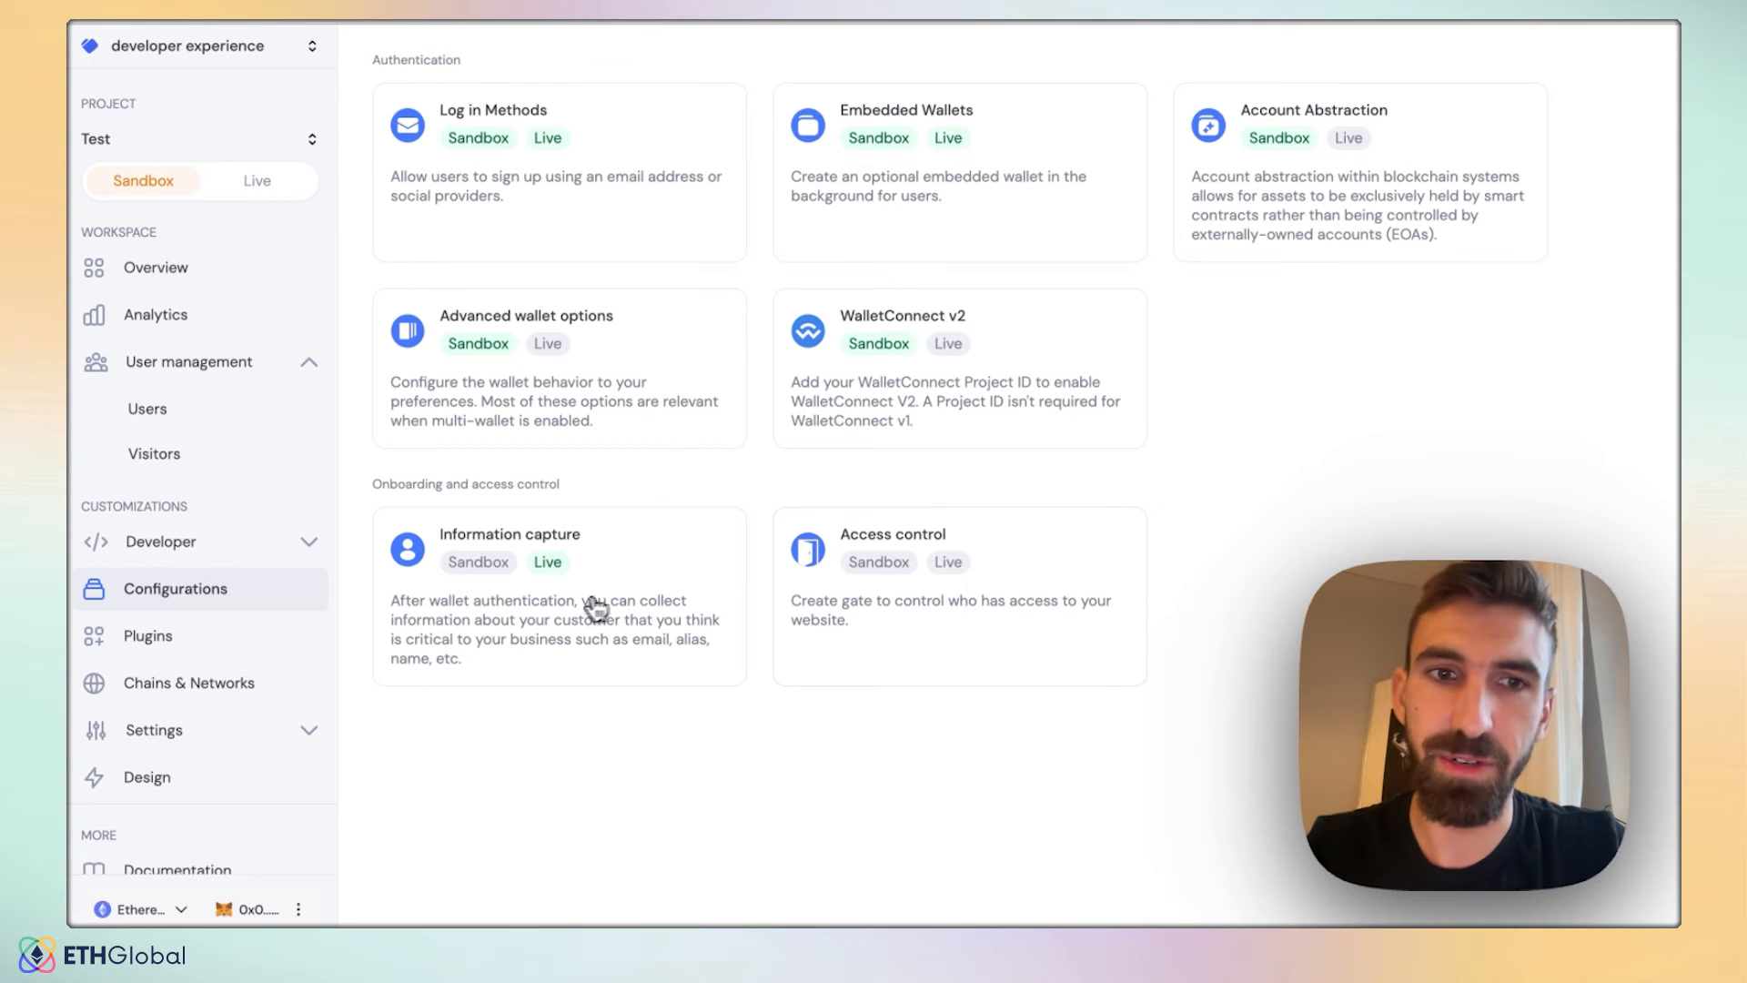
mouse_move(633, 615)
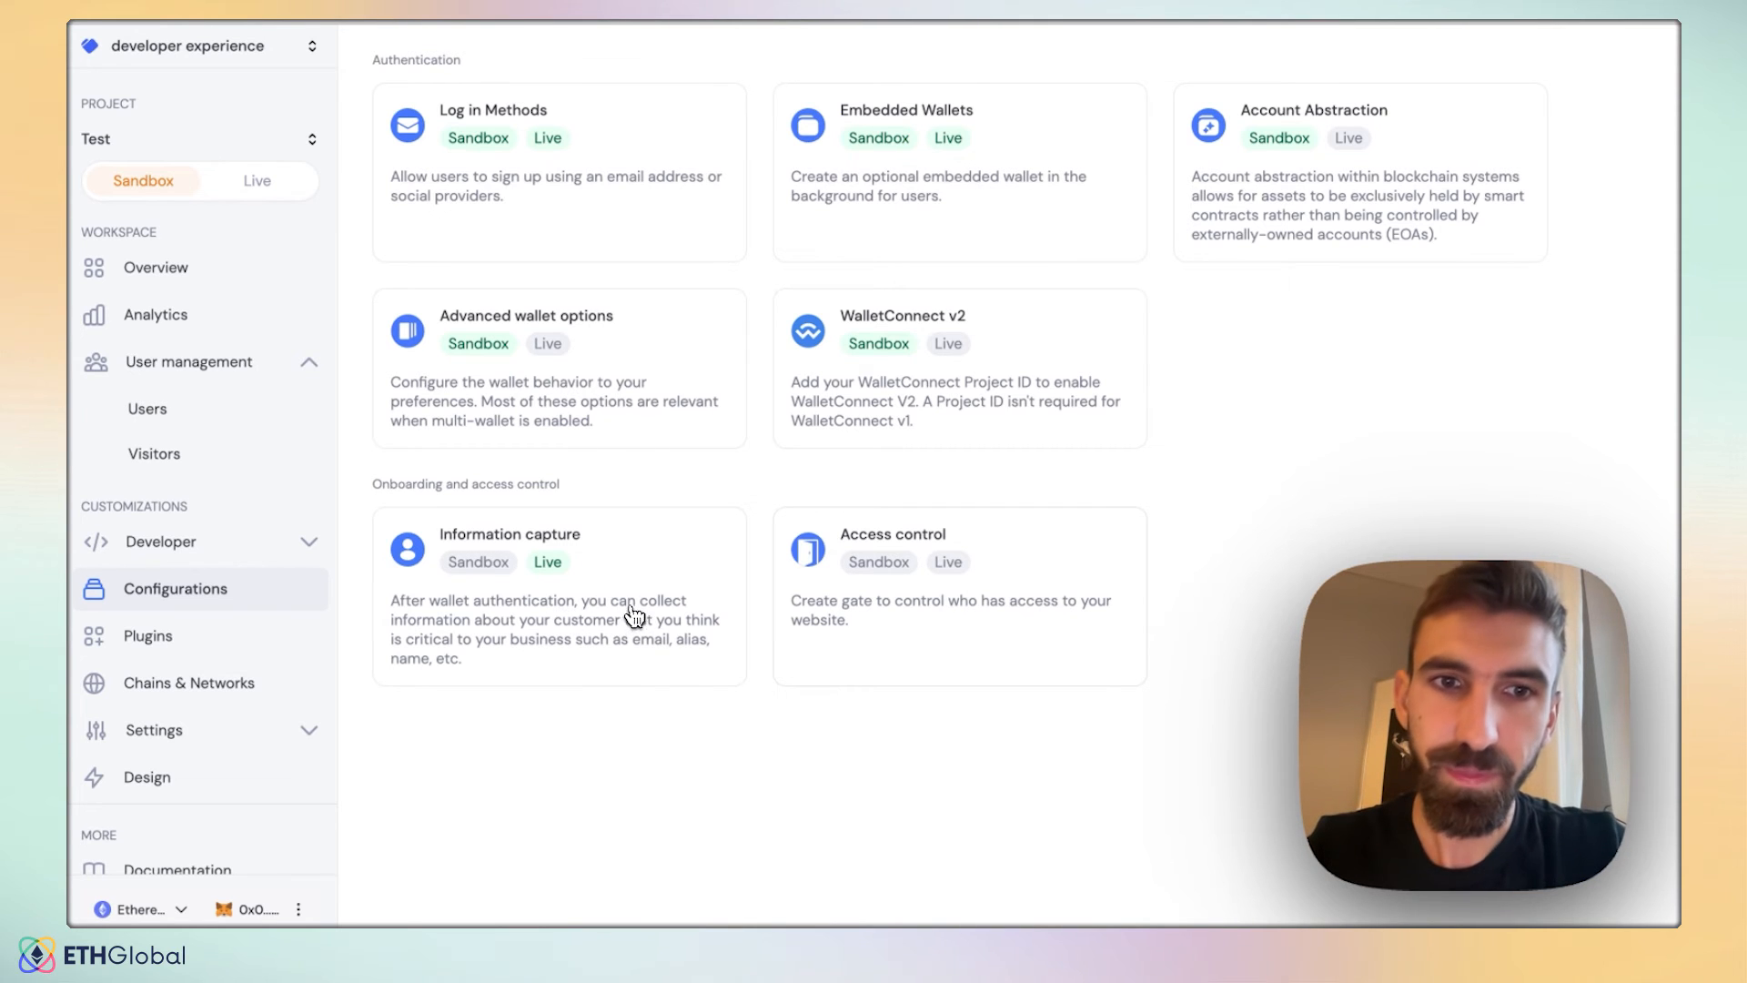
- Switch on the First name field in Information capture settings and close the panel
click(510, 534)
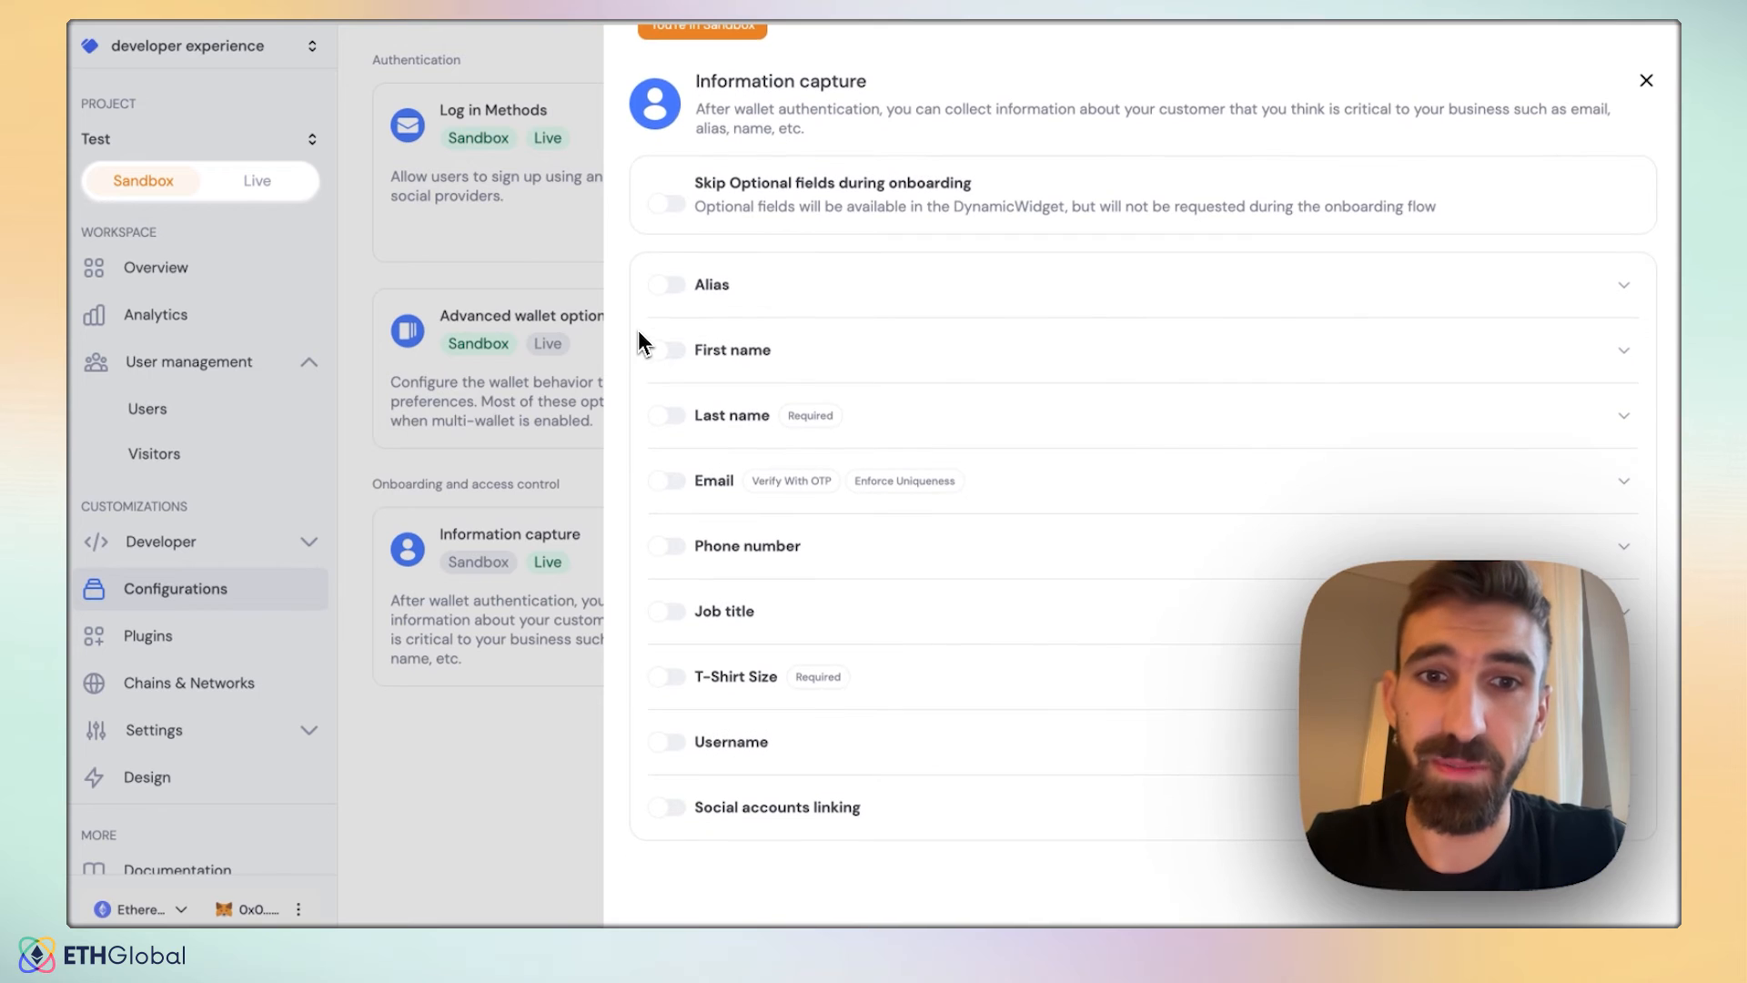
mouse_move(674, 364)
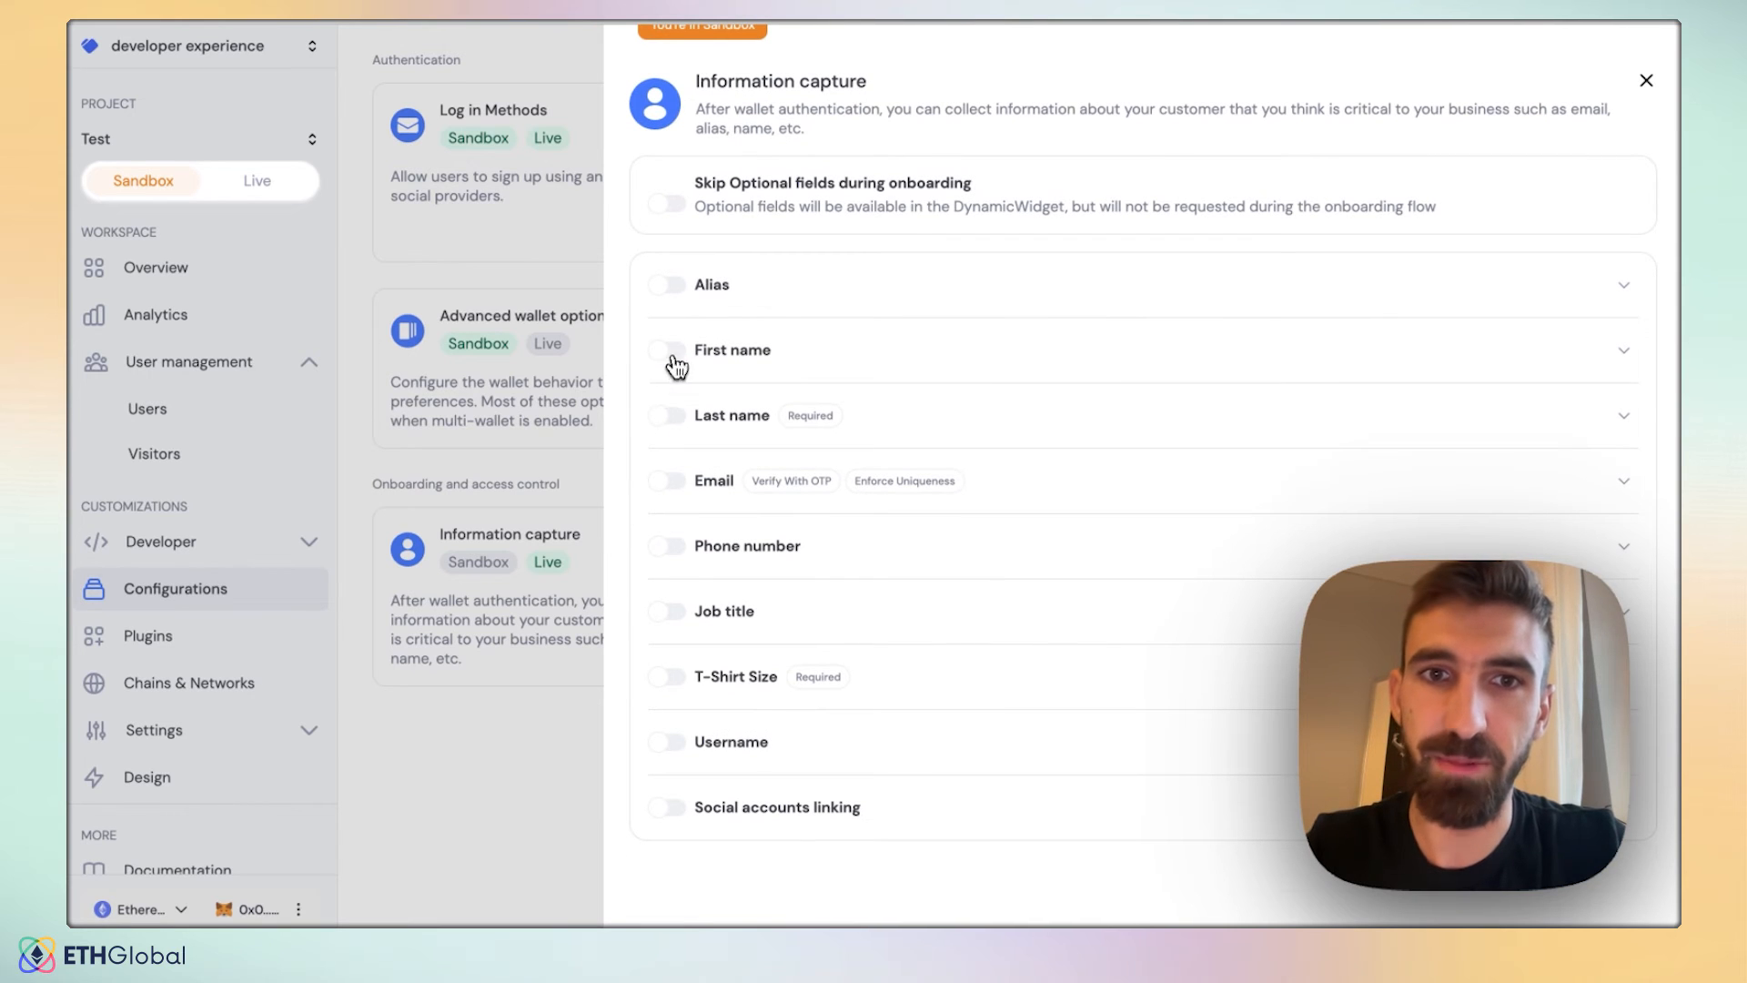
click(665, 349)
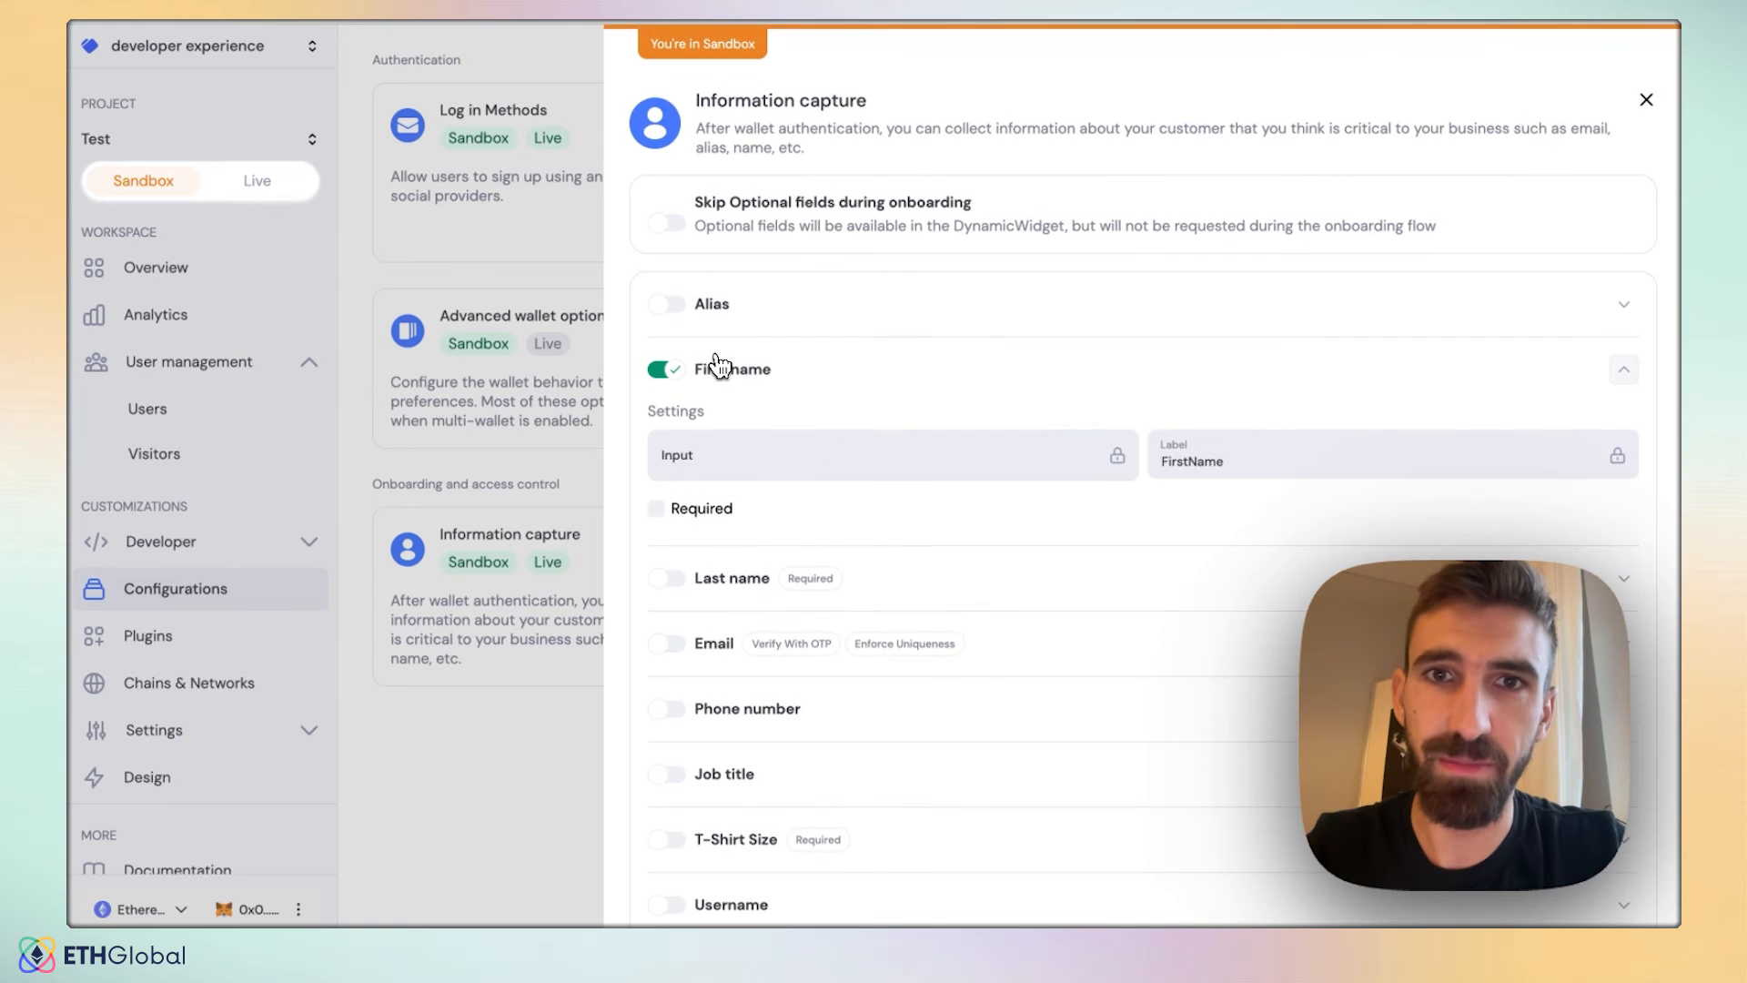
click(1646, 99)
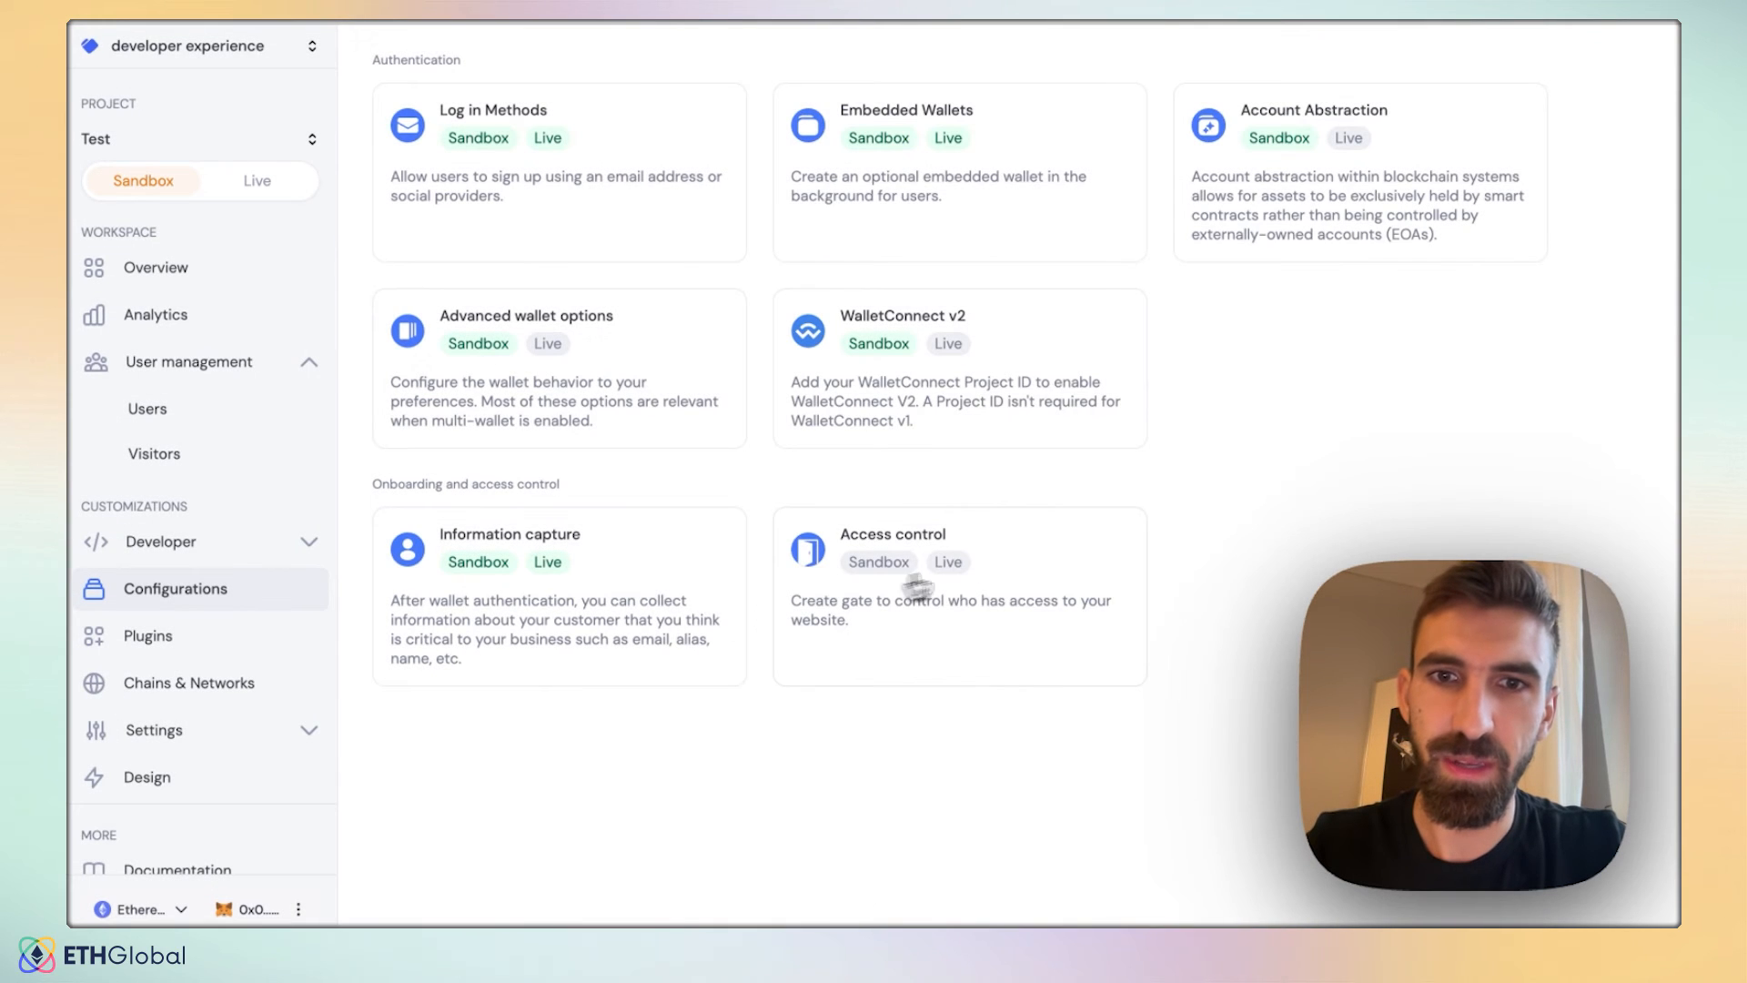
- Create a new access list named my-dynamic-dapp under Access control
click(958, 596)
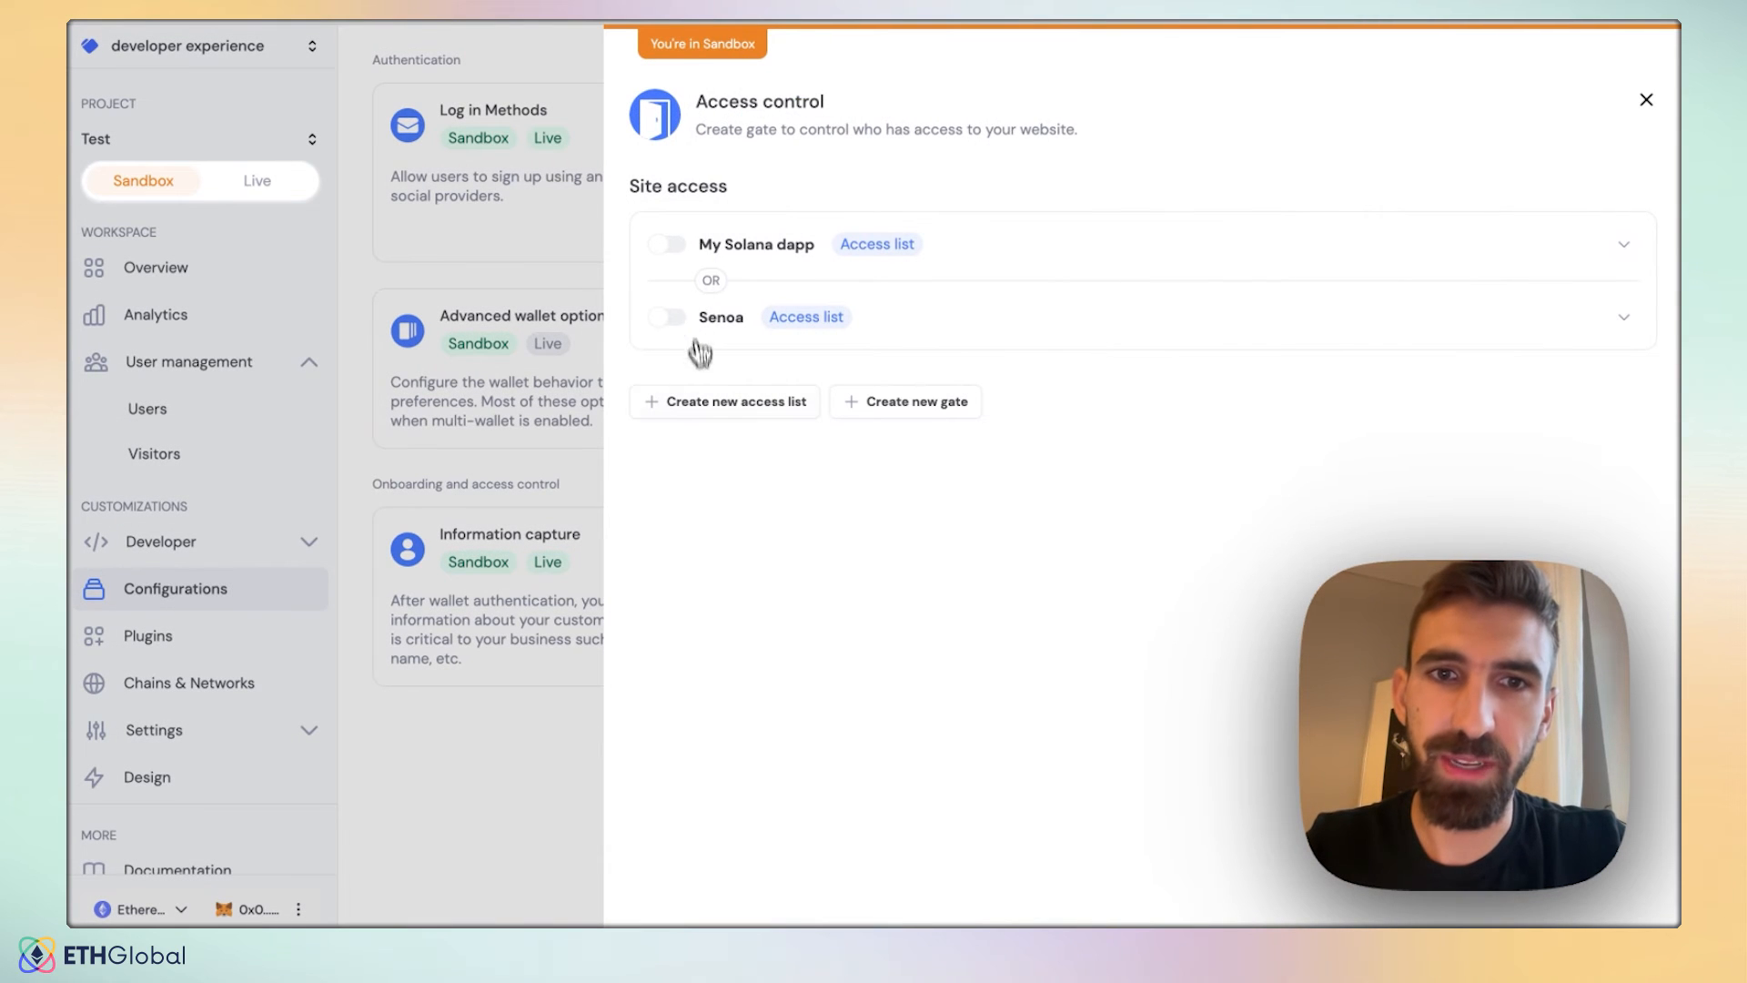
click(734, 401)
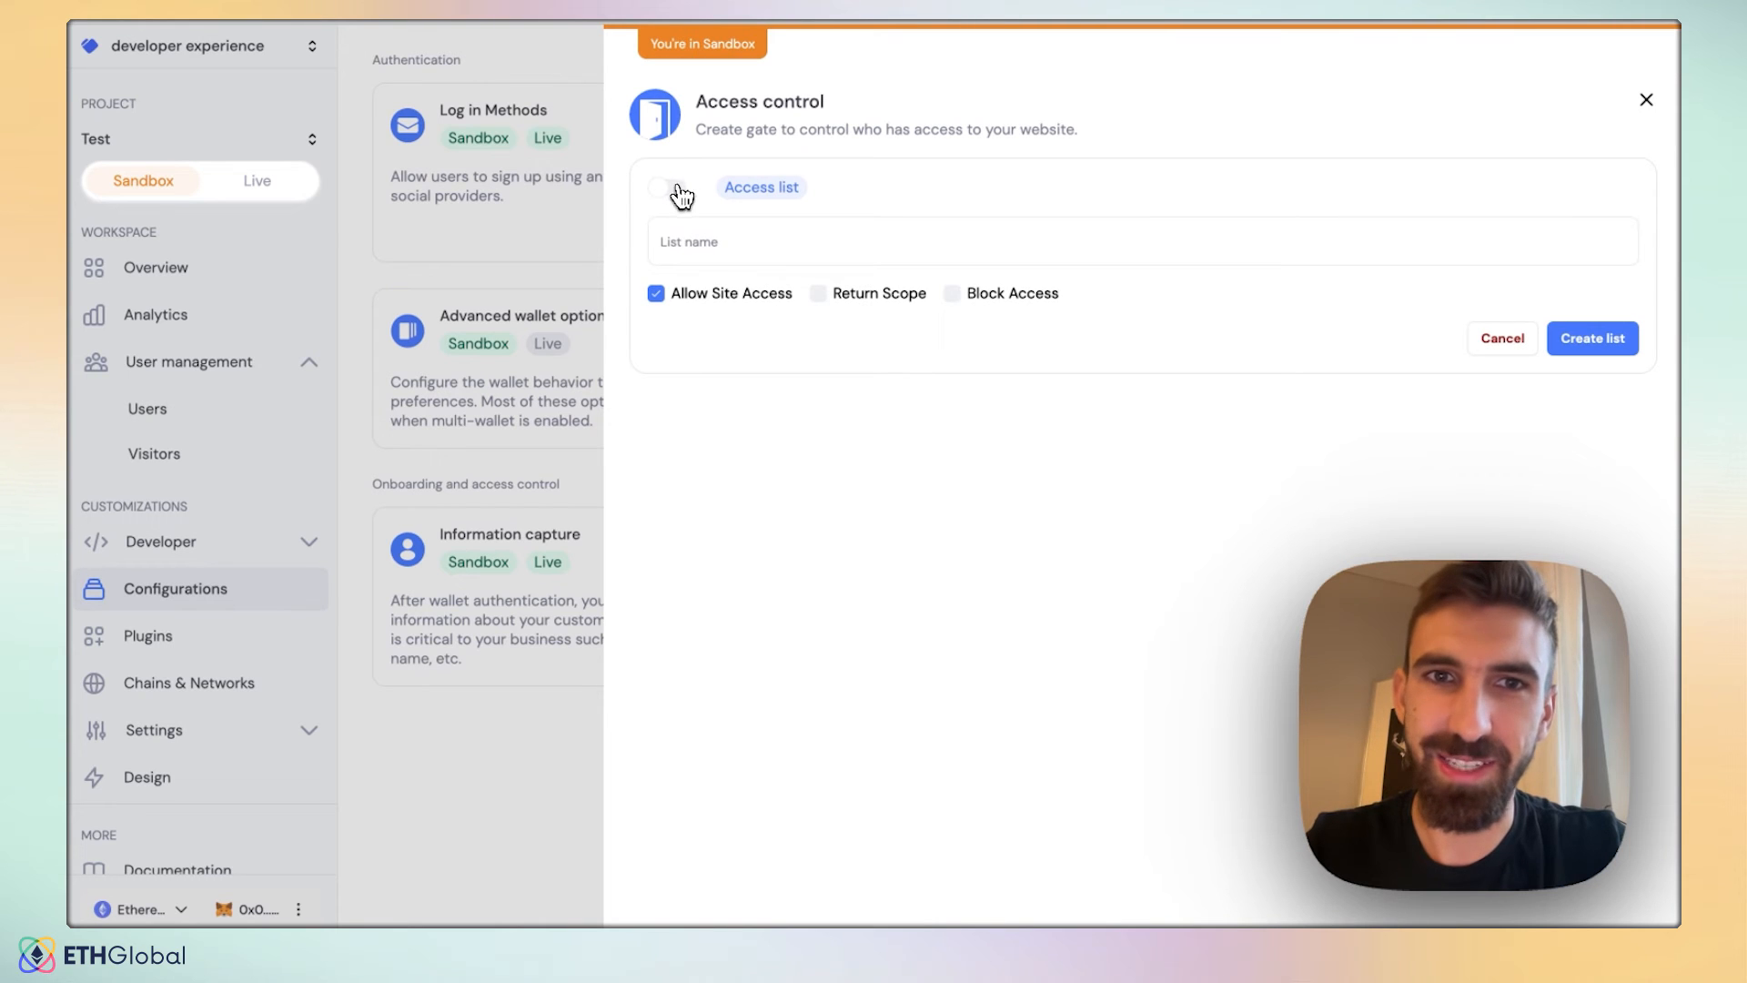
click(1138, 240)
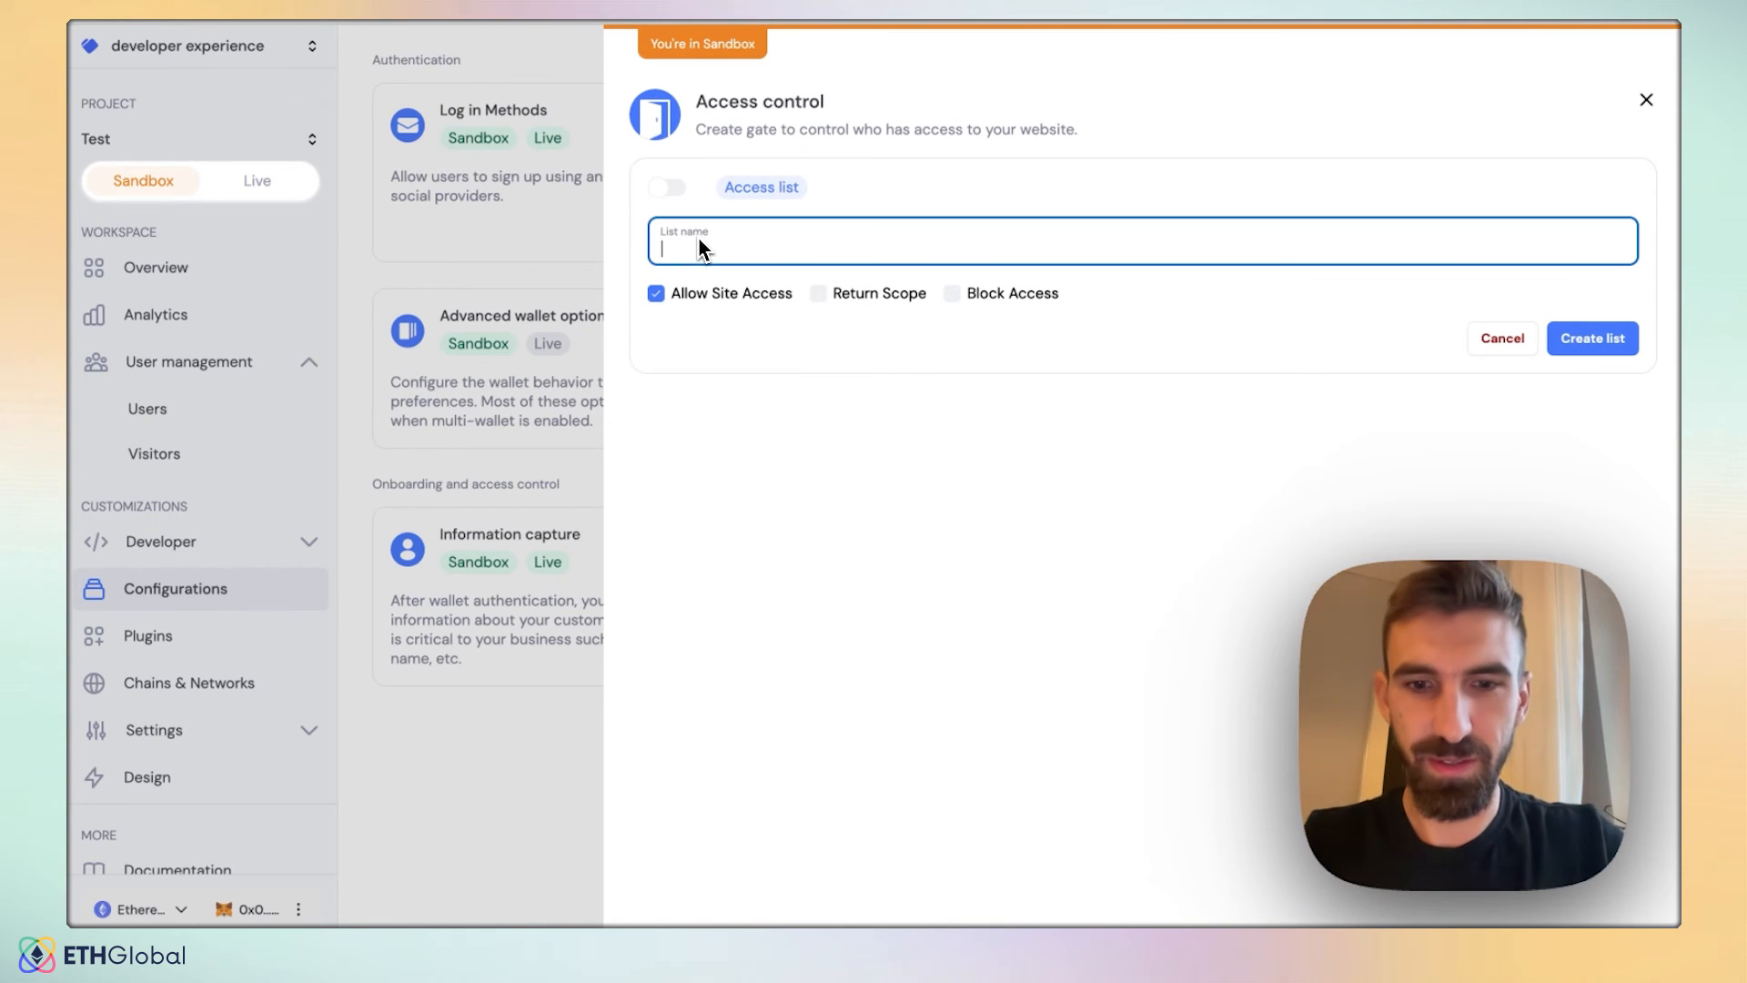
text(my-dynamic-dapp)
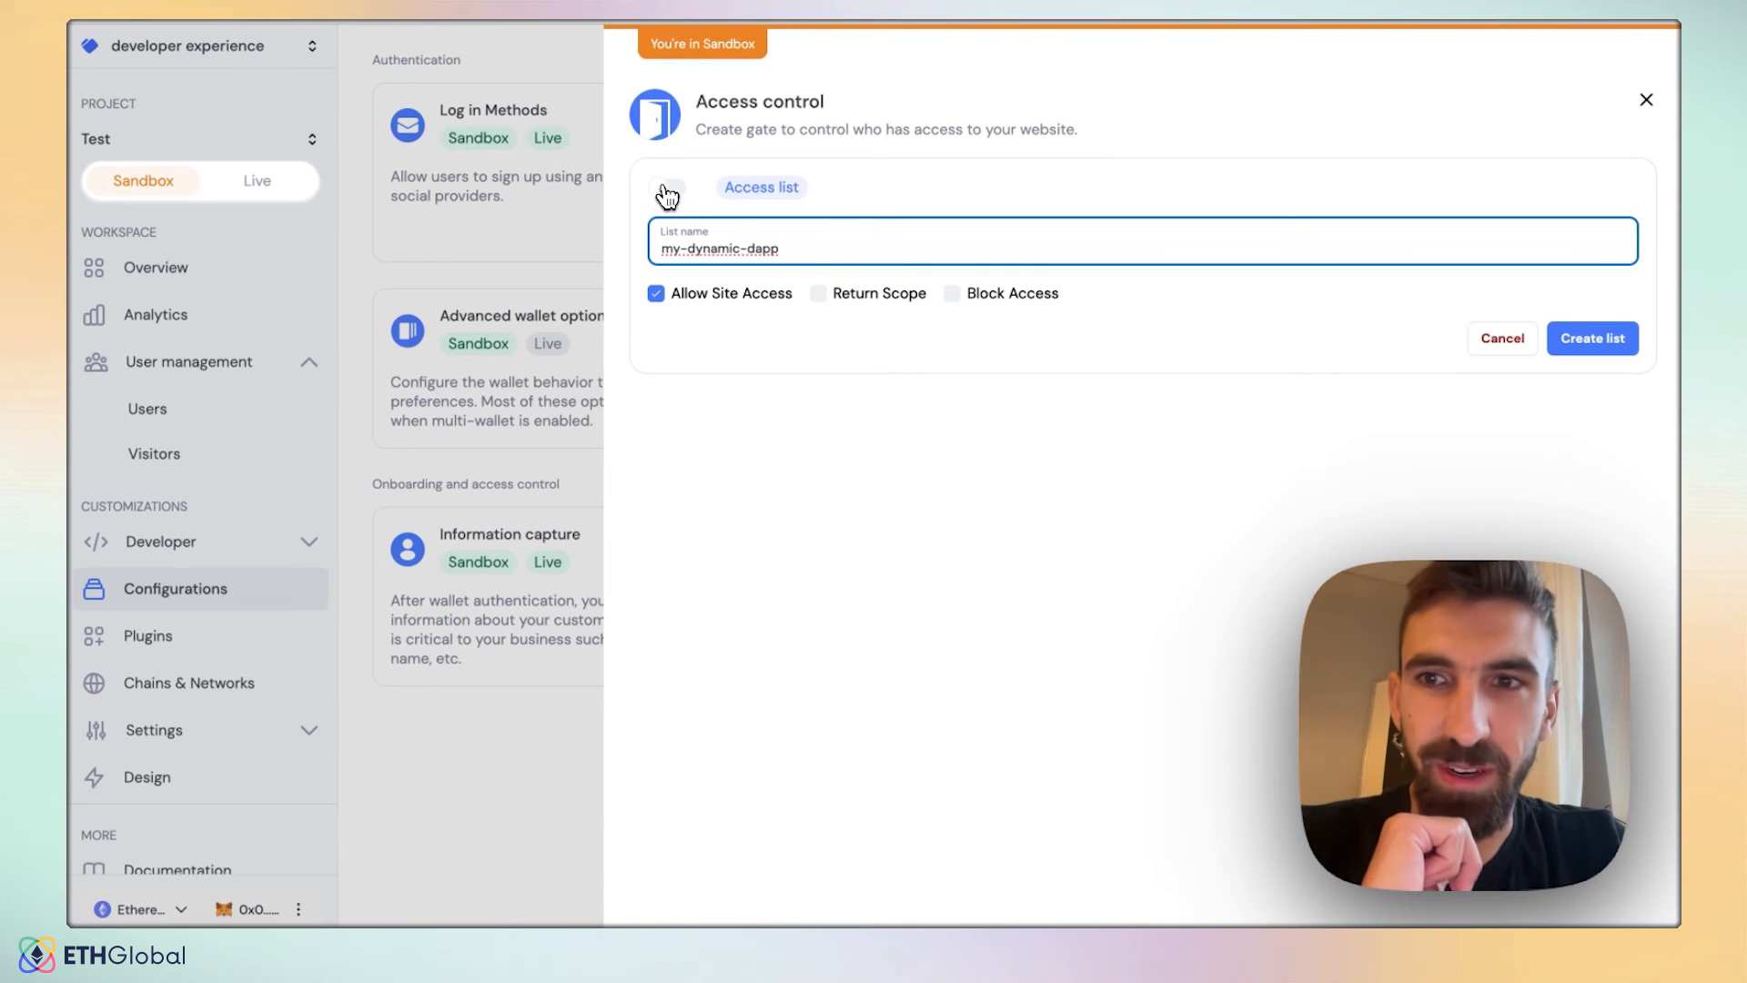
click(1592, 338)
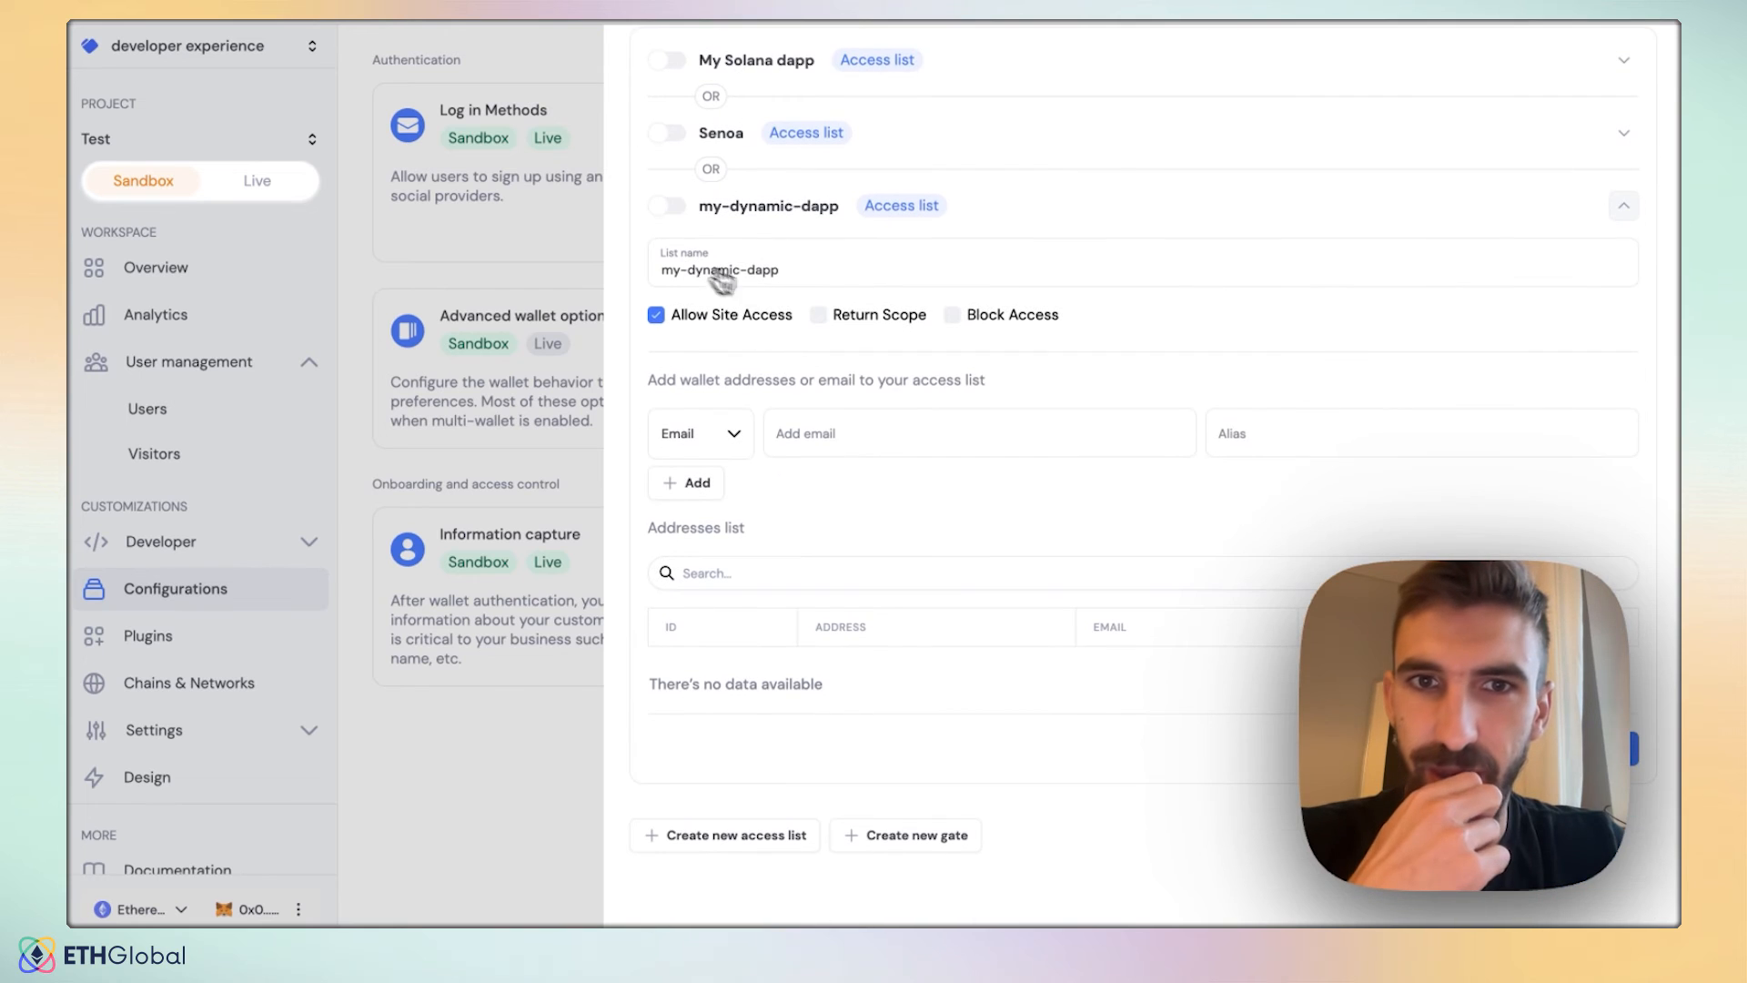
- Add a wallet entry aliased 'matt' to my-dynamic-dapp and enable the list
click(700, 432)
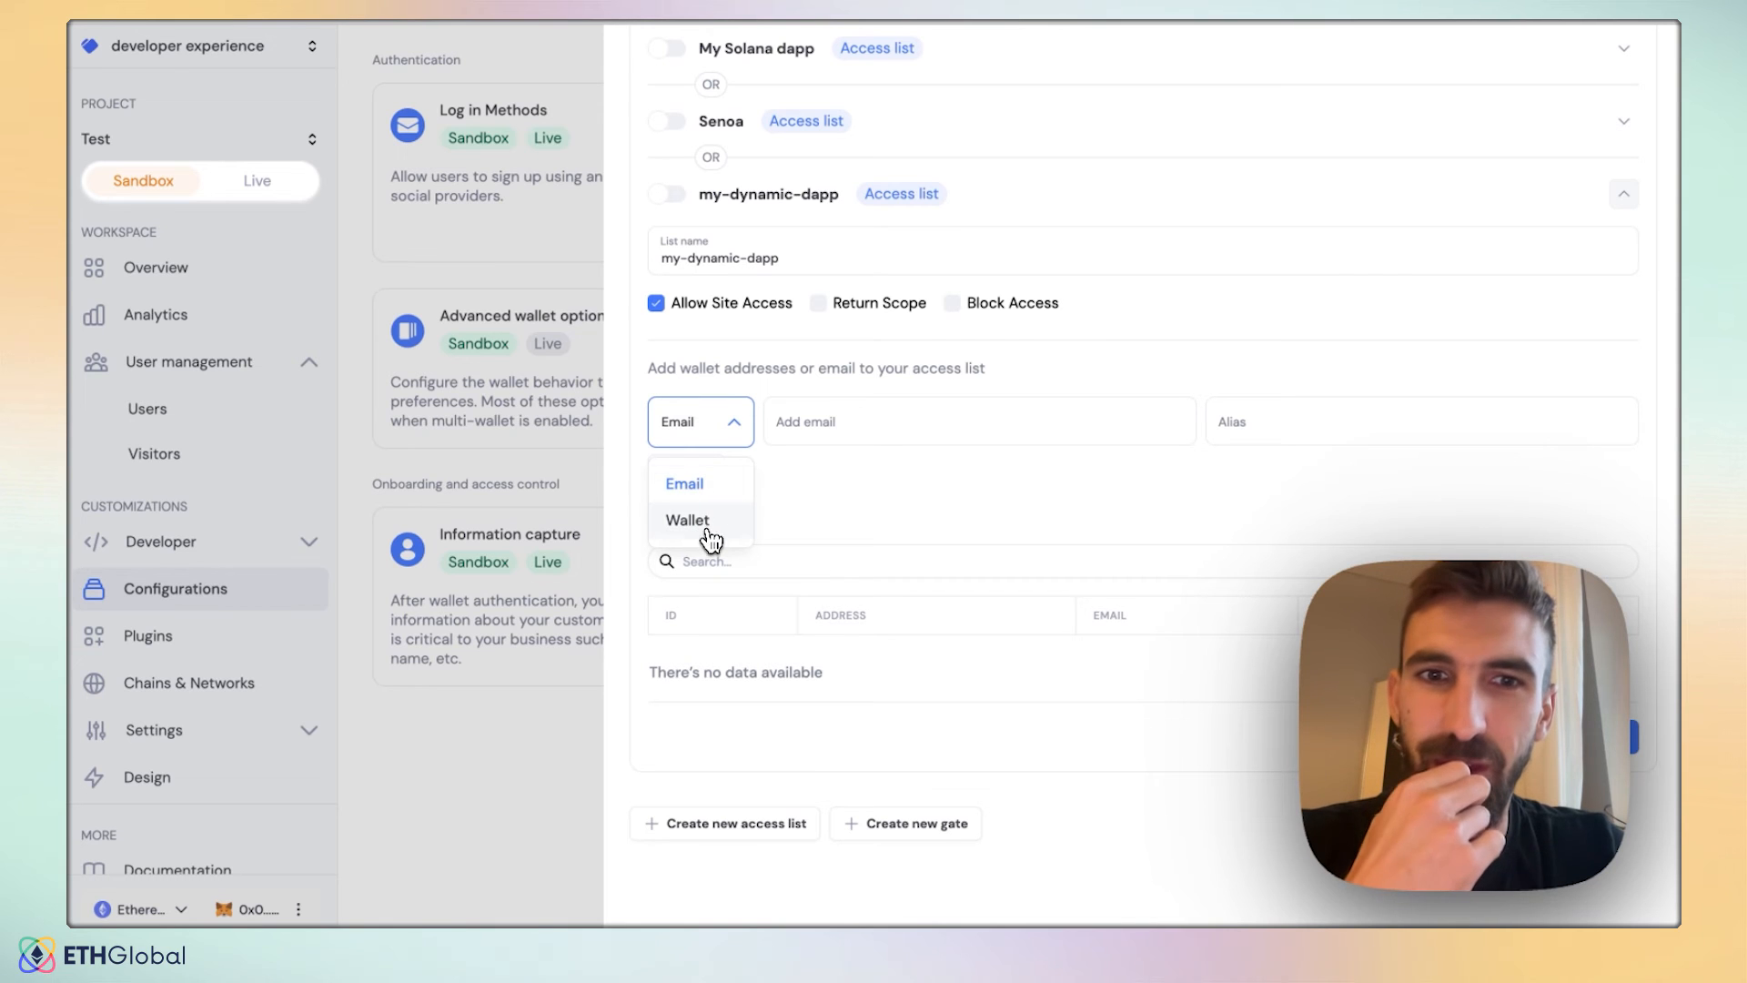
click(687, 520)
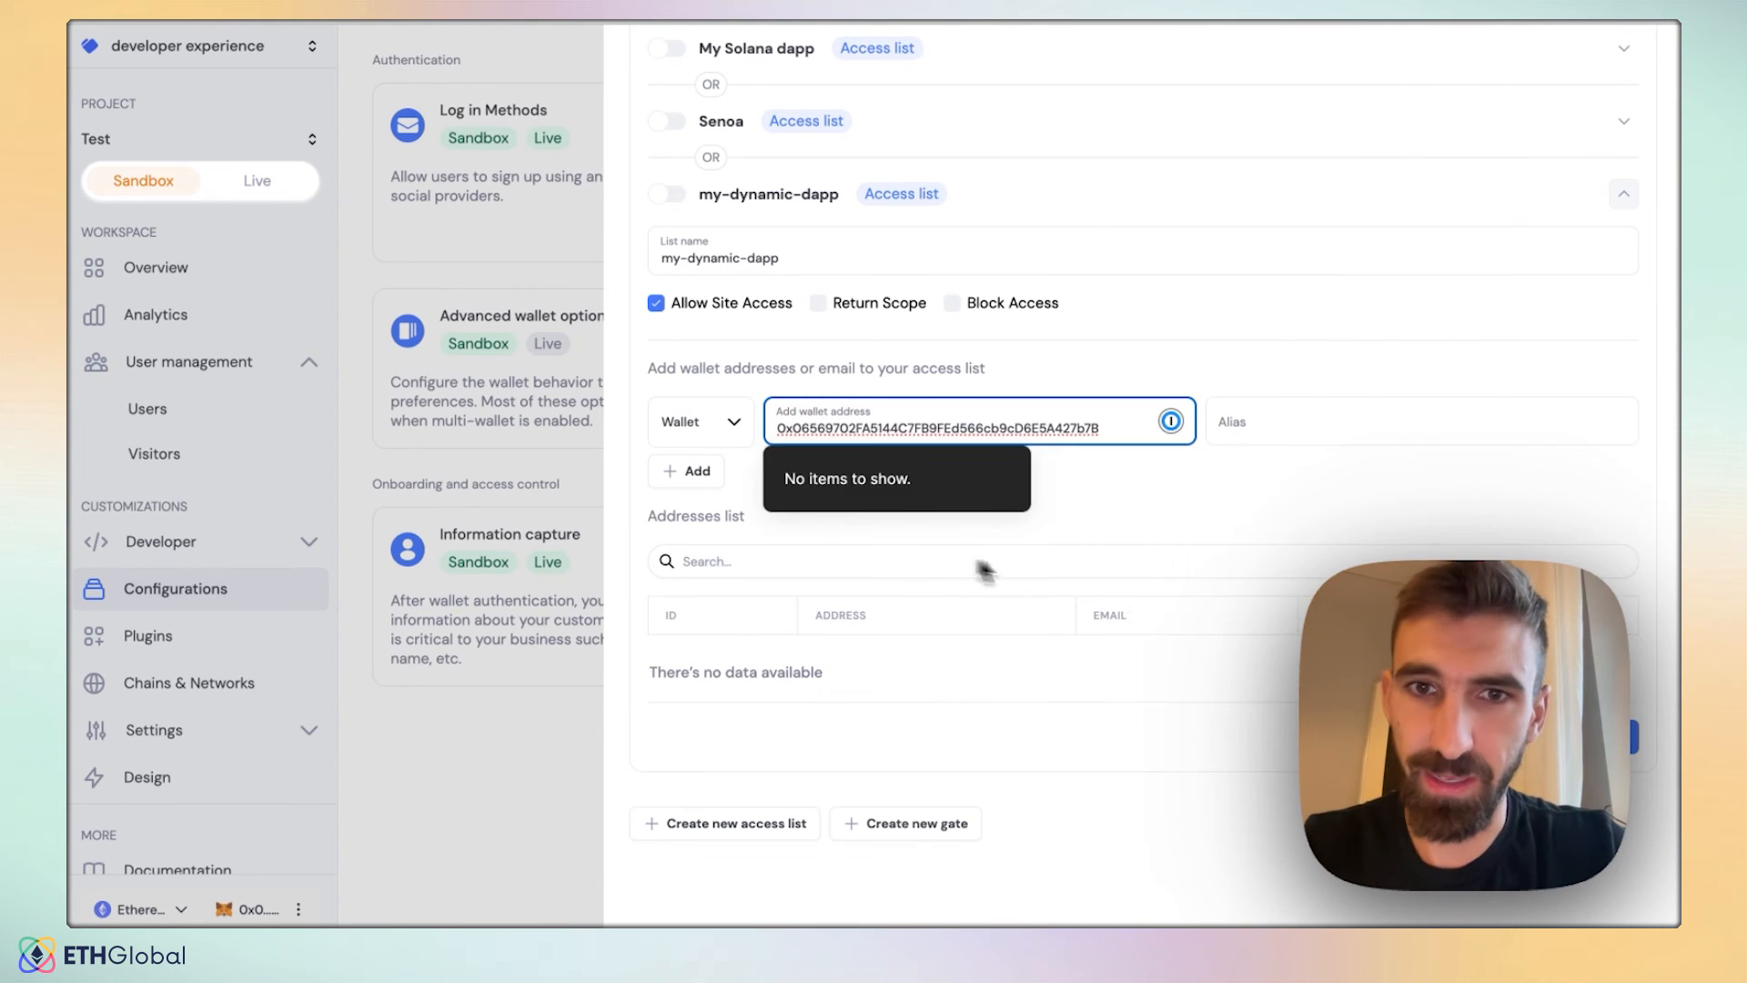
text(matt)
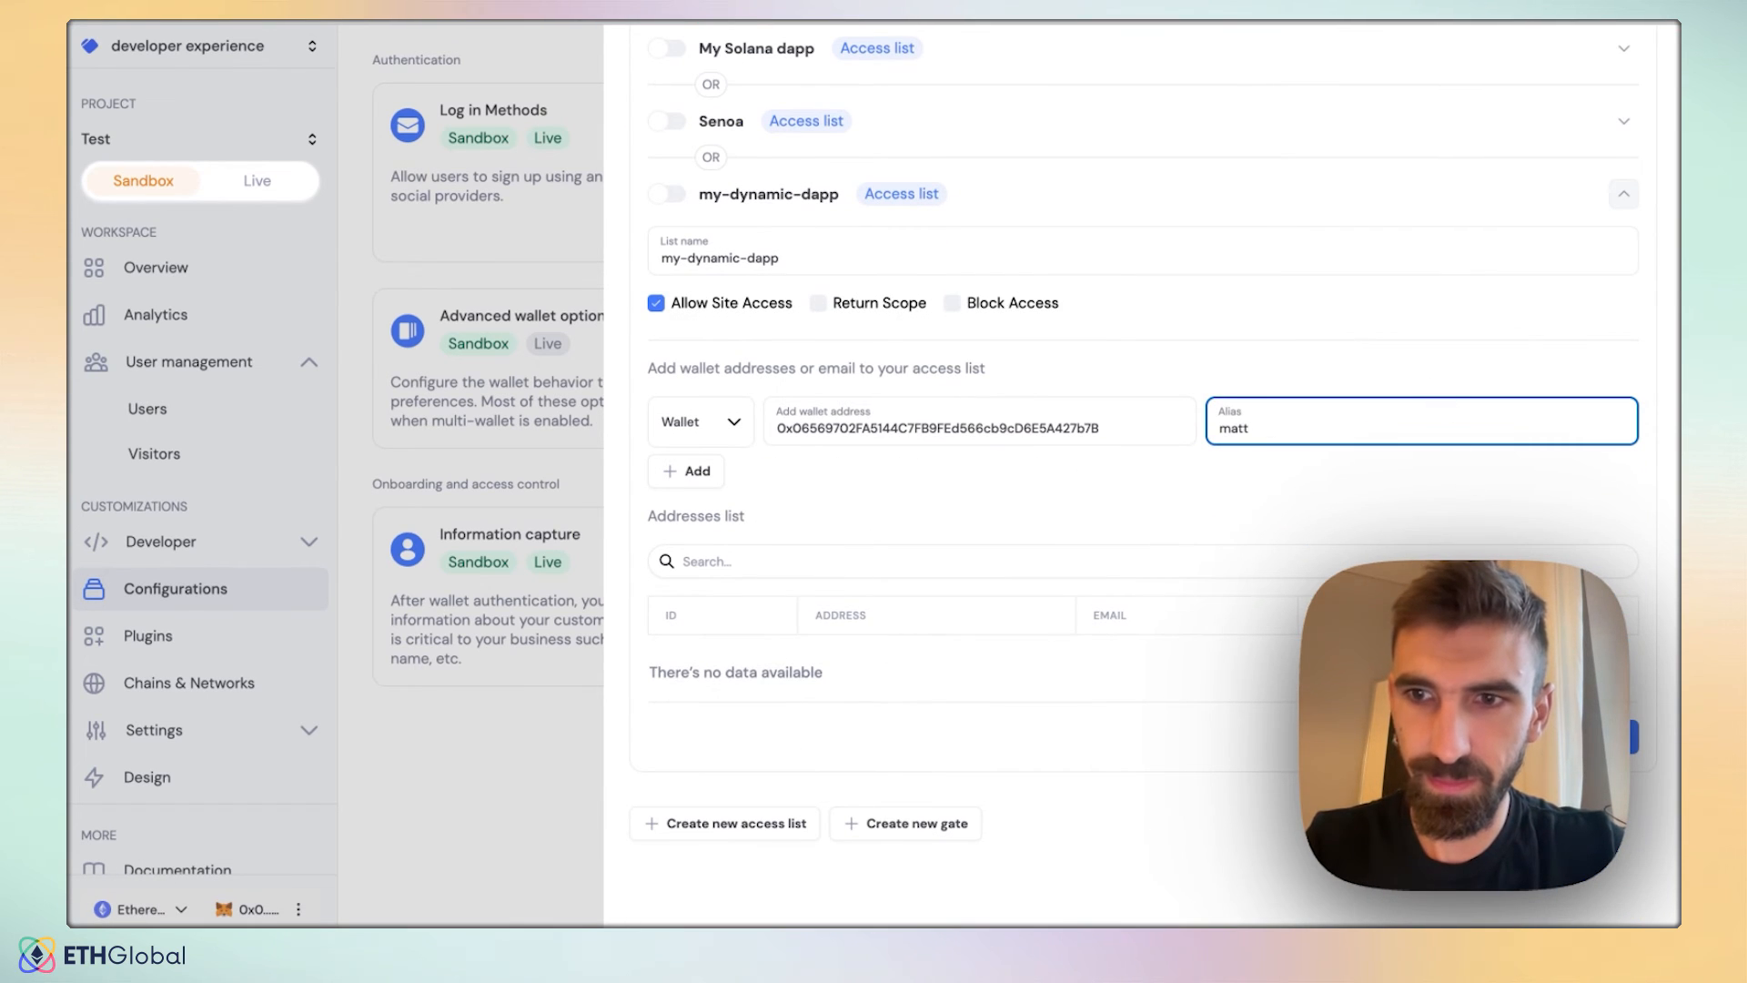
click(685, 471)
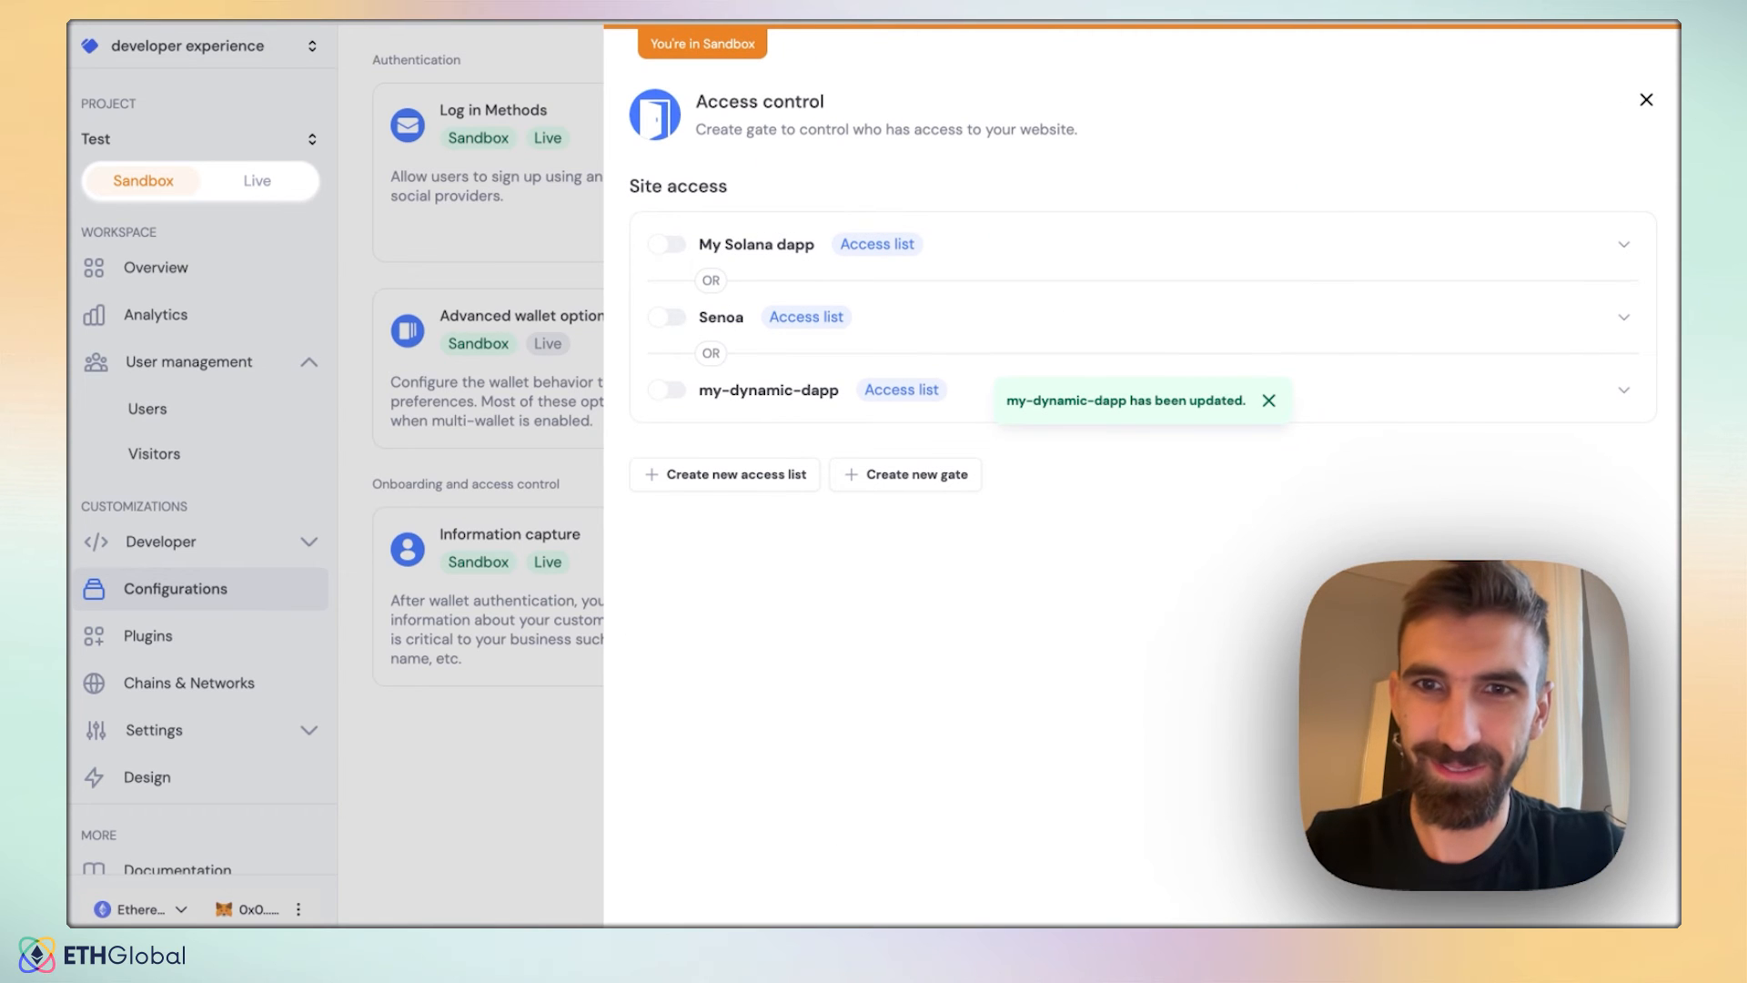
click(1646, 99)
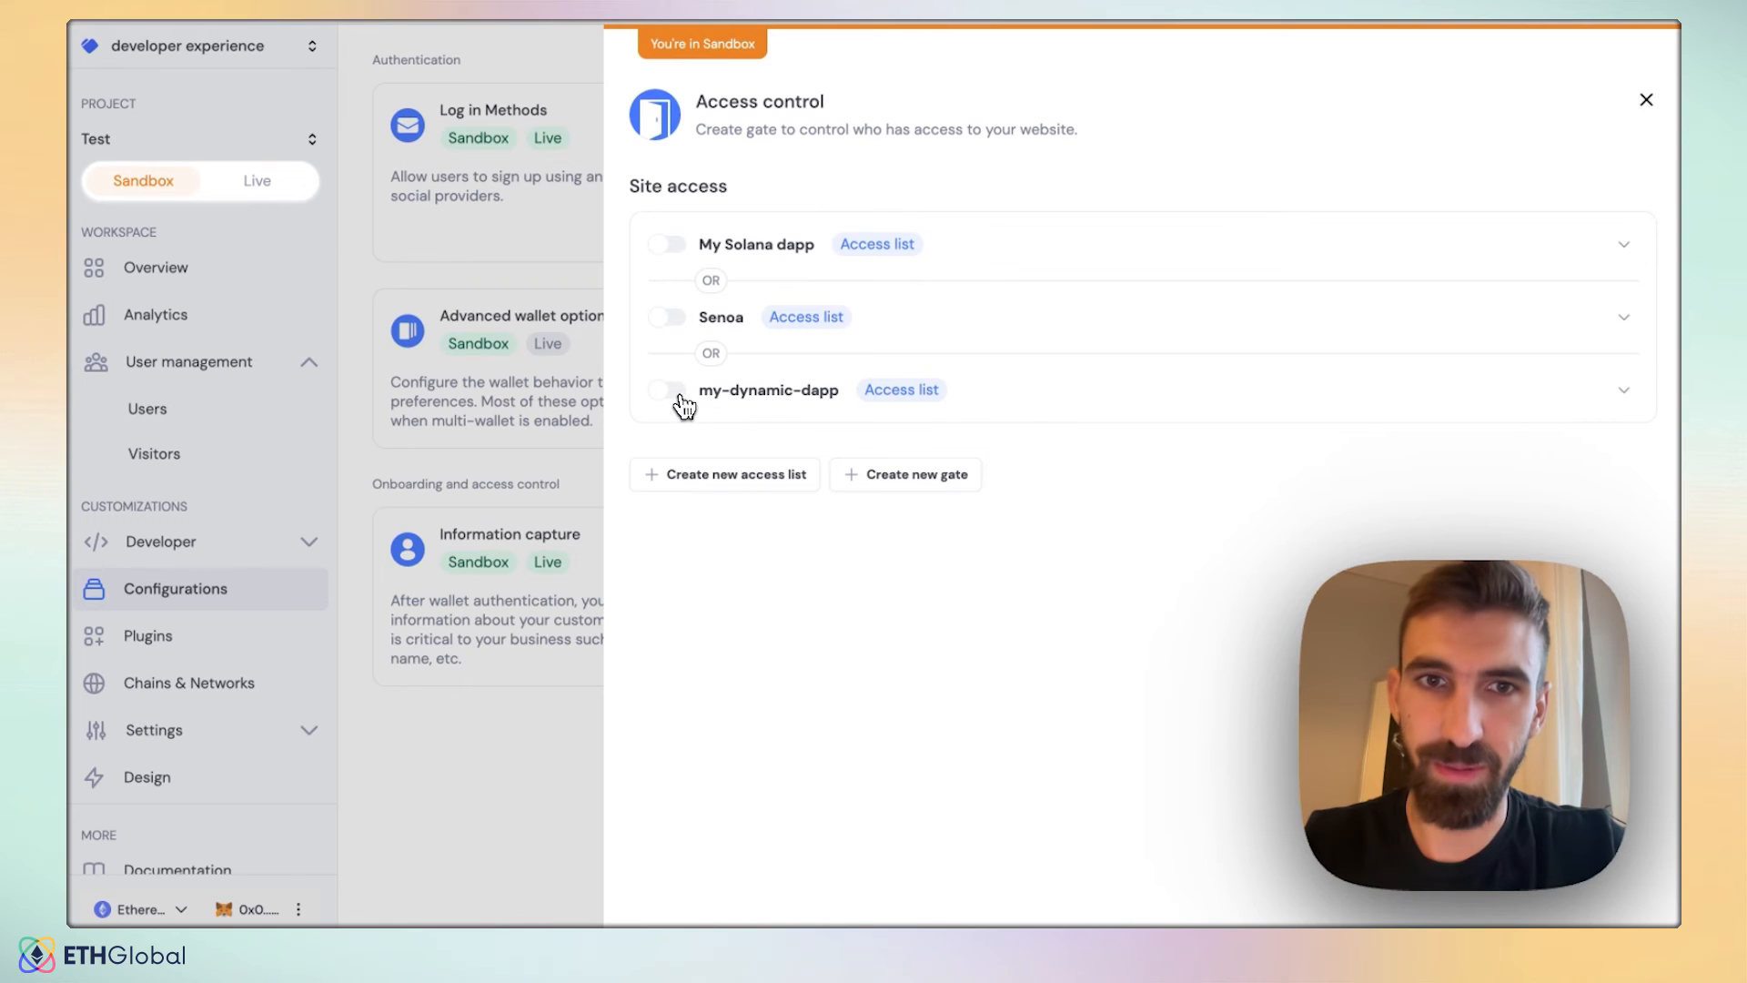
click(1646, 100)
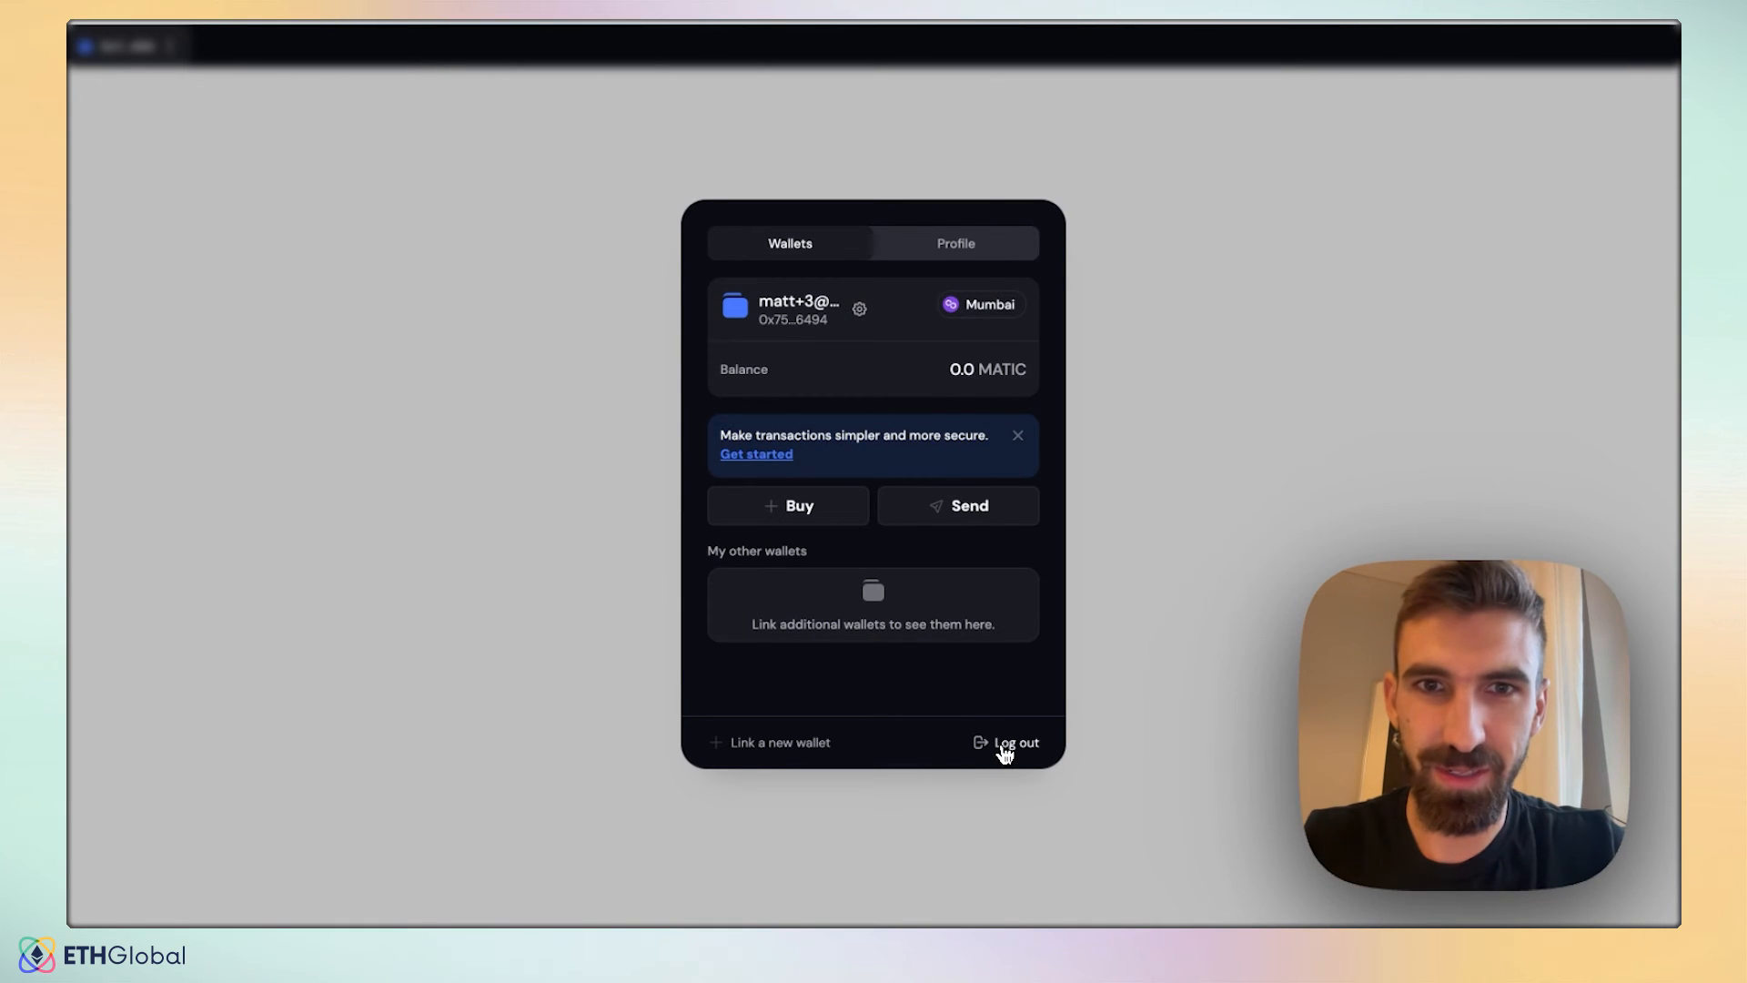
- Log out of the widget and continue signing in with the email
click(1016, 742)
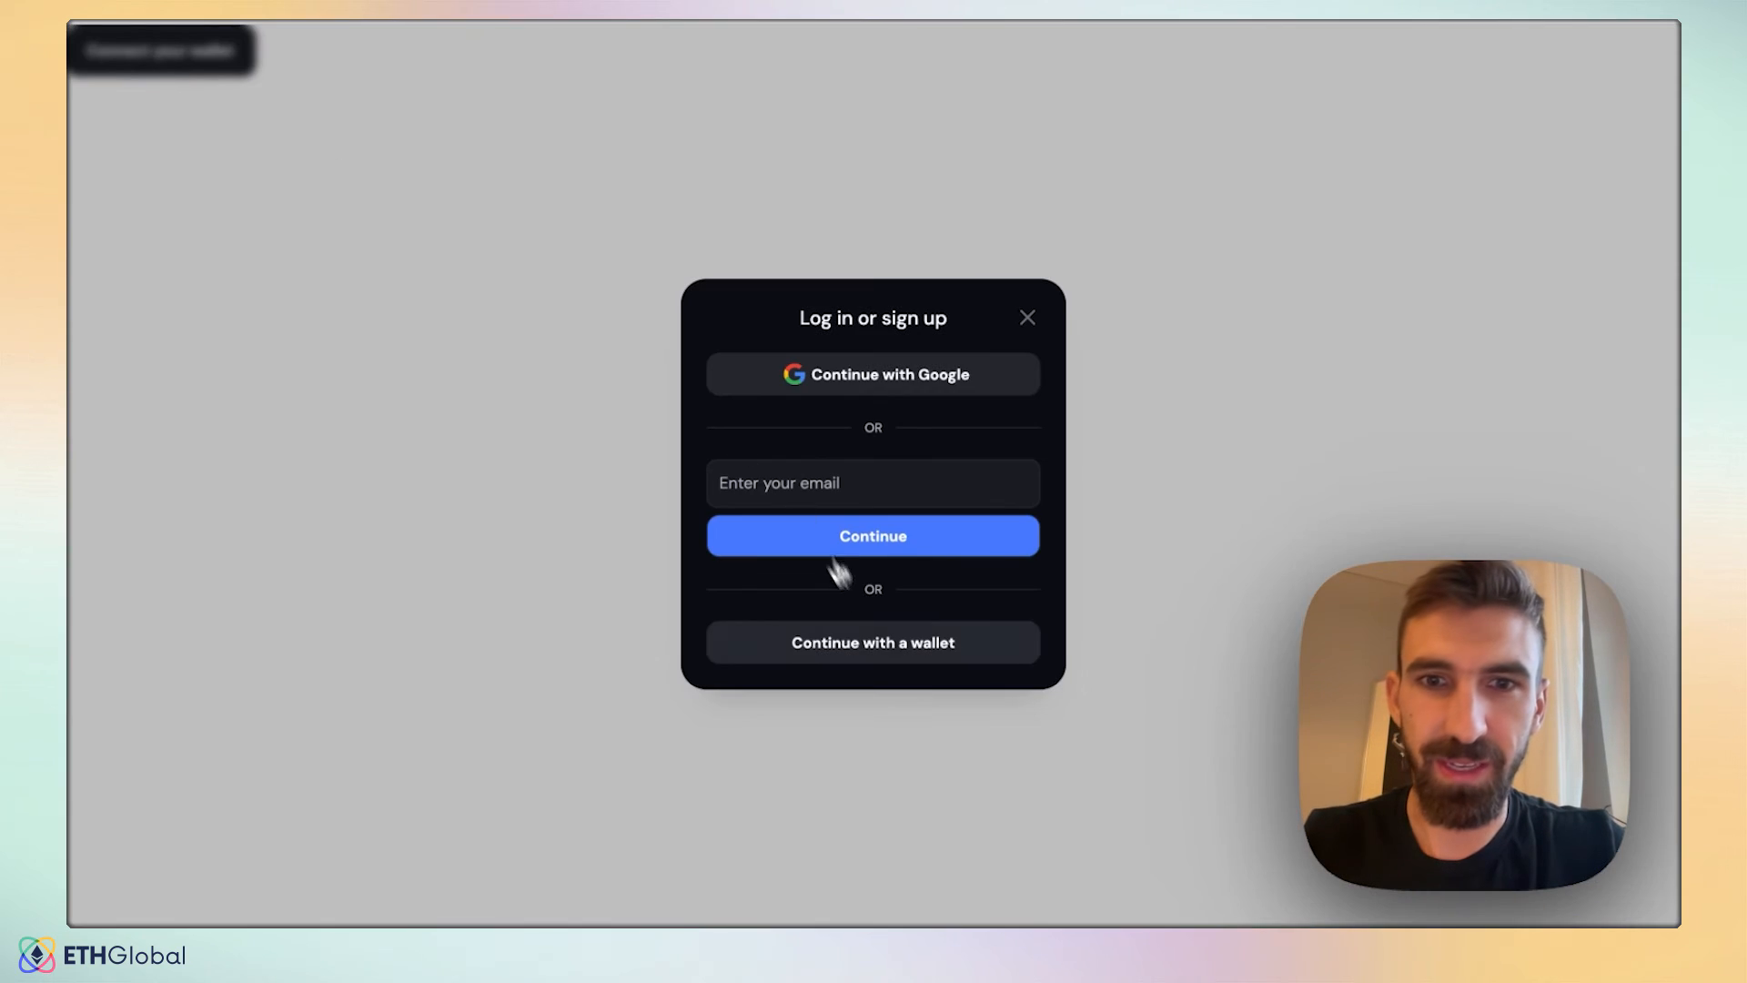
click(873, 641)
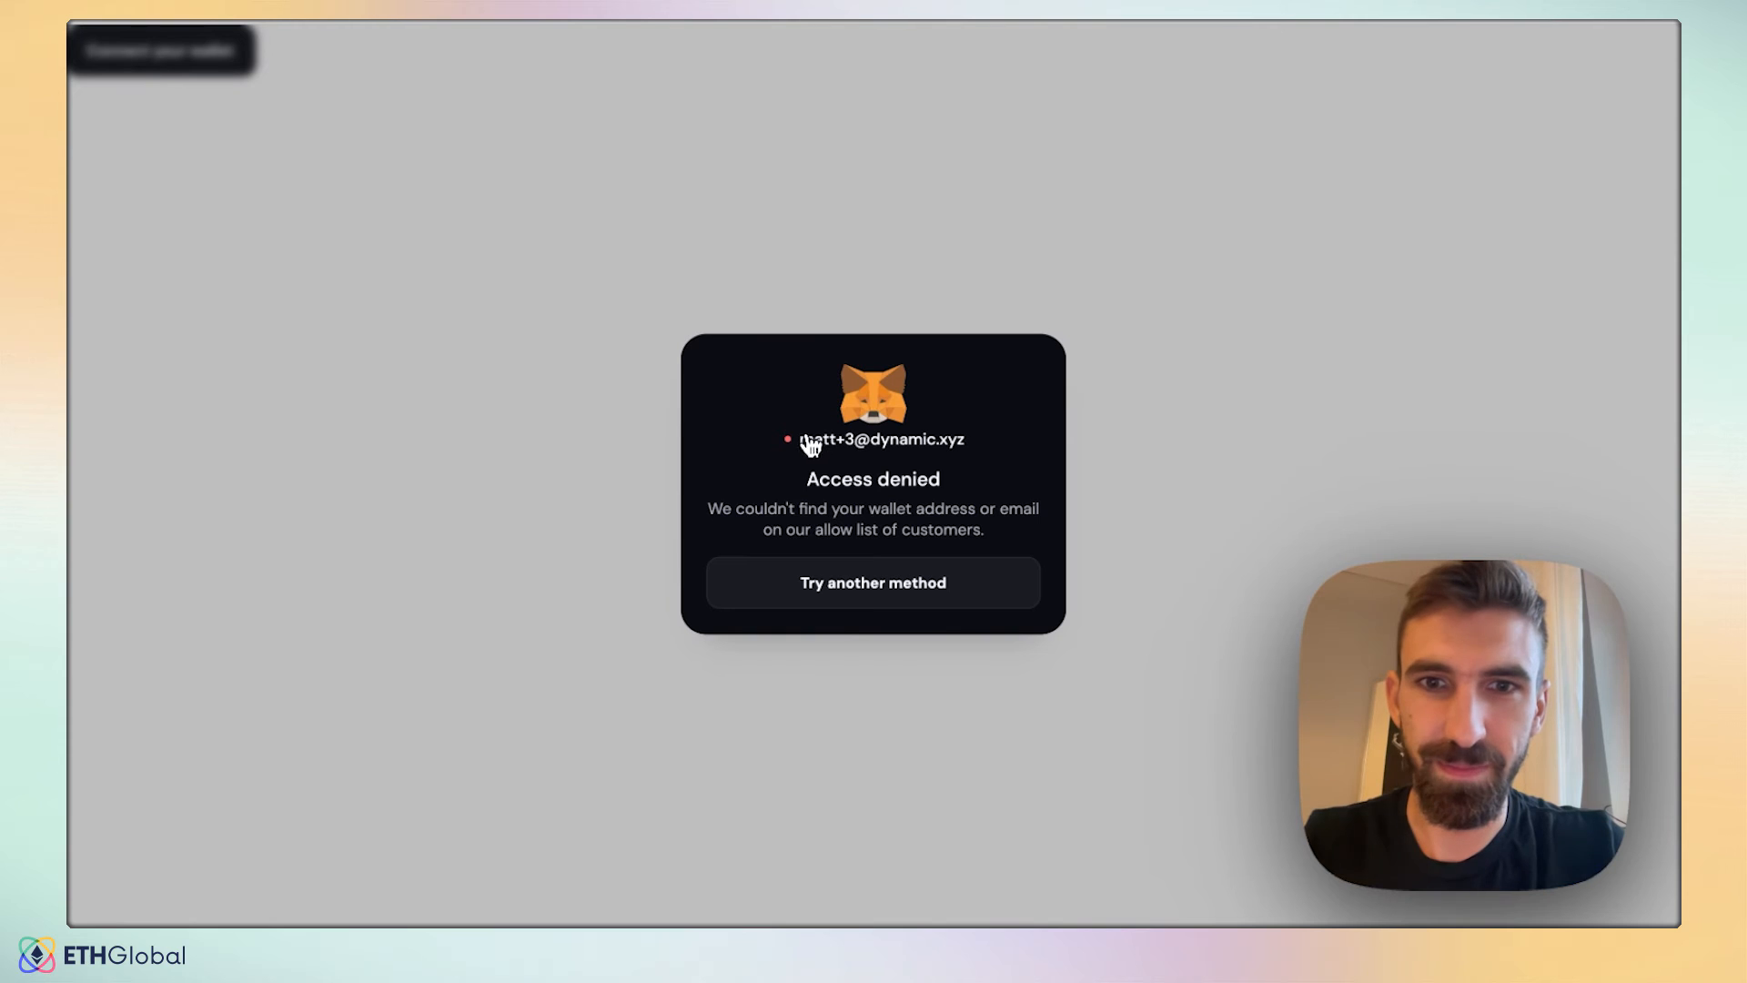
mouse_move(981, 447)
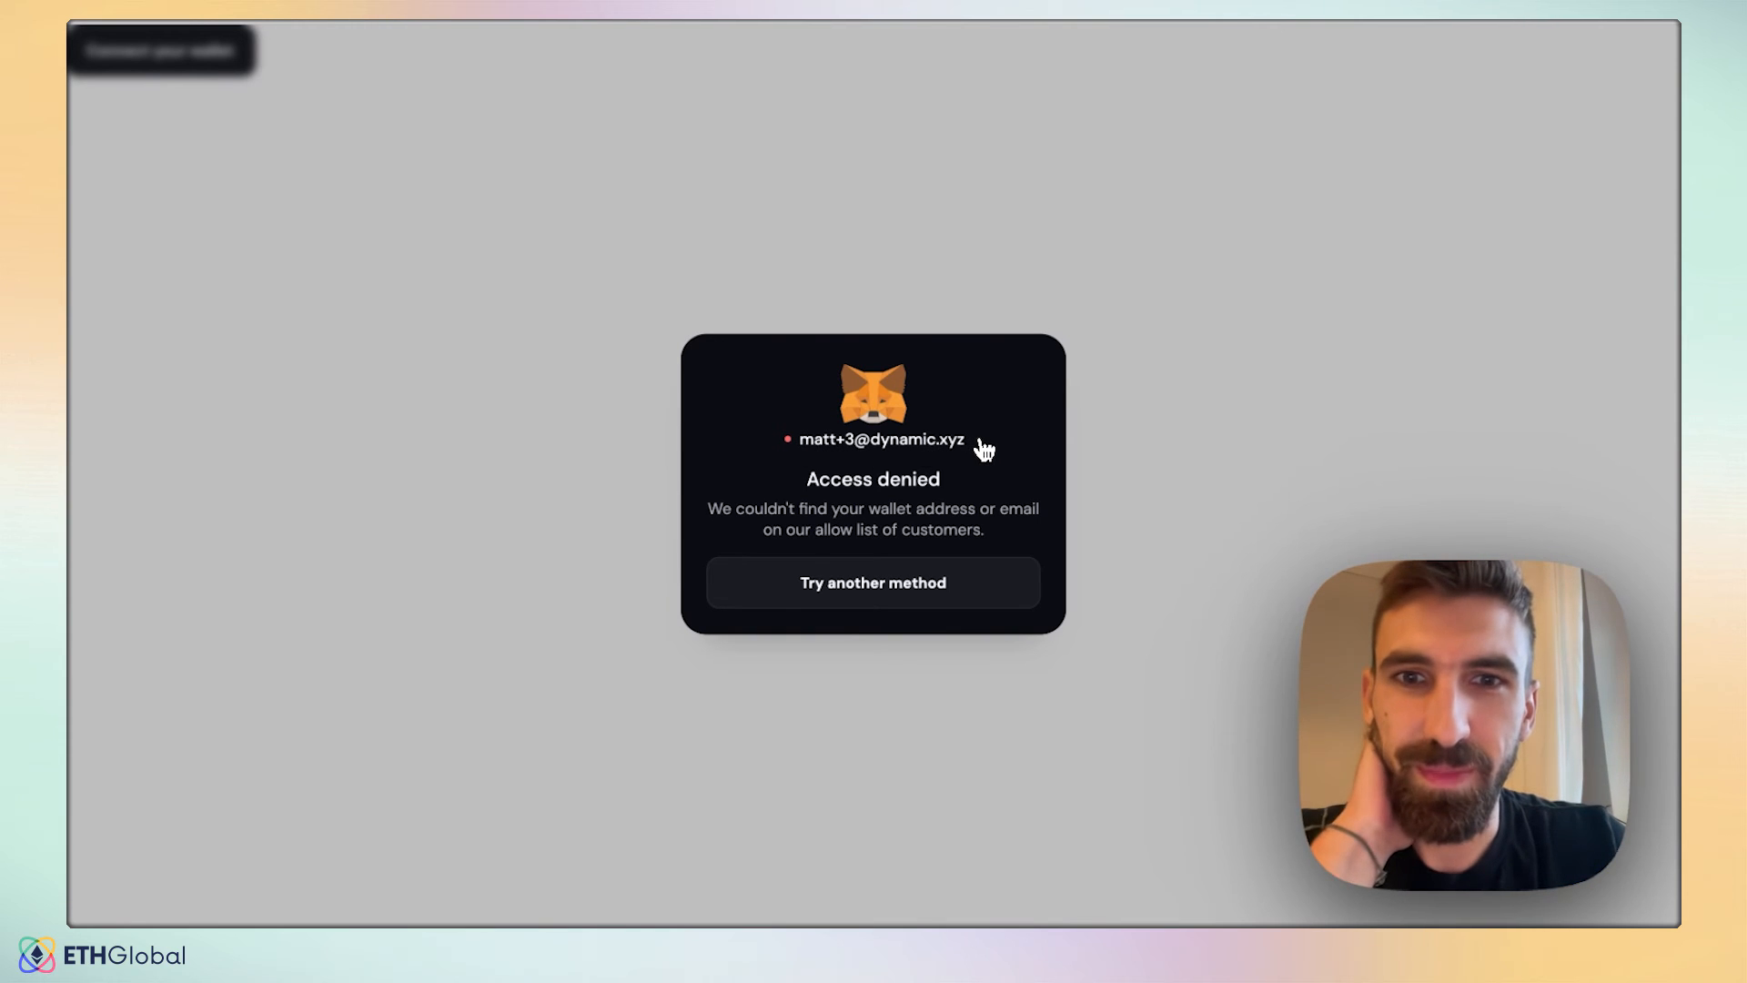
mouse_move(1319, 35)
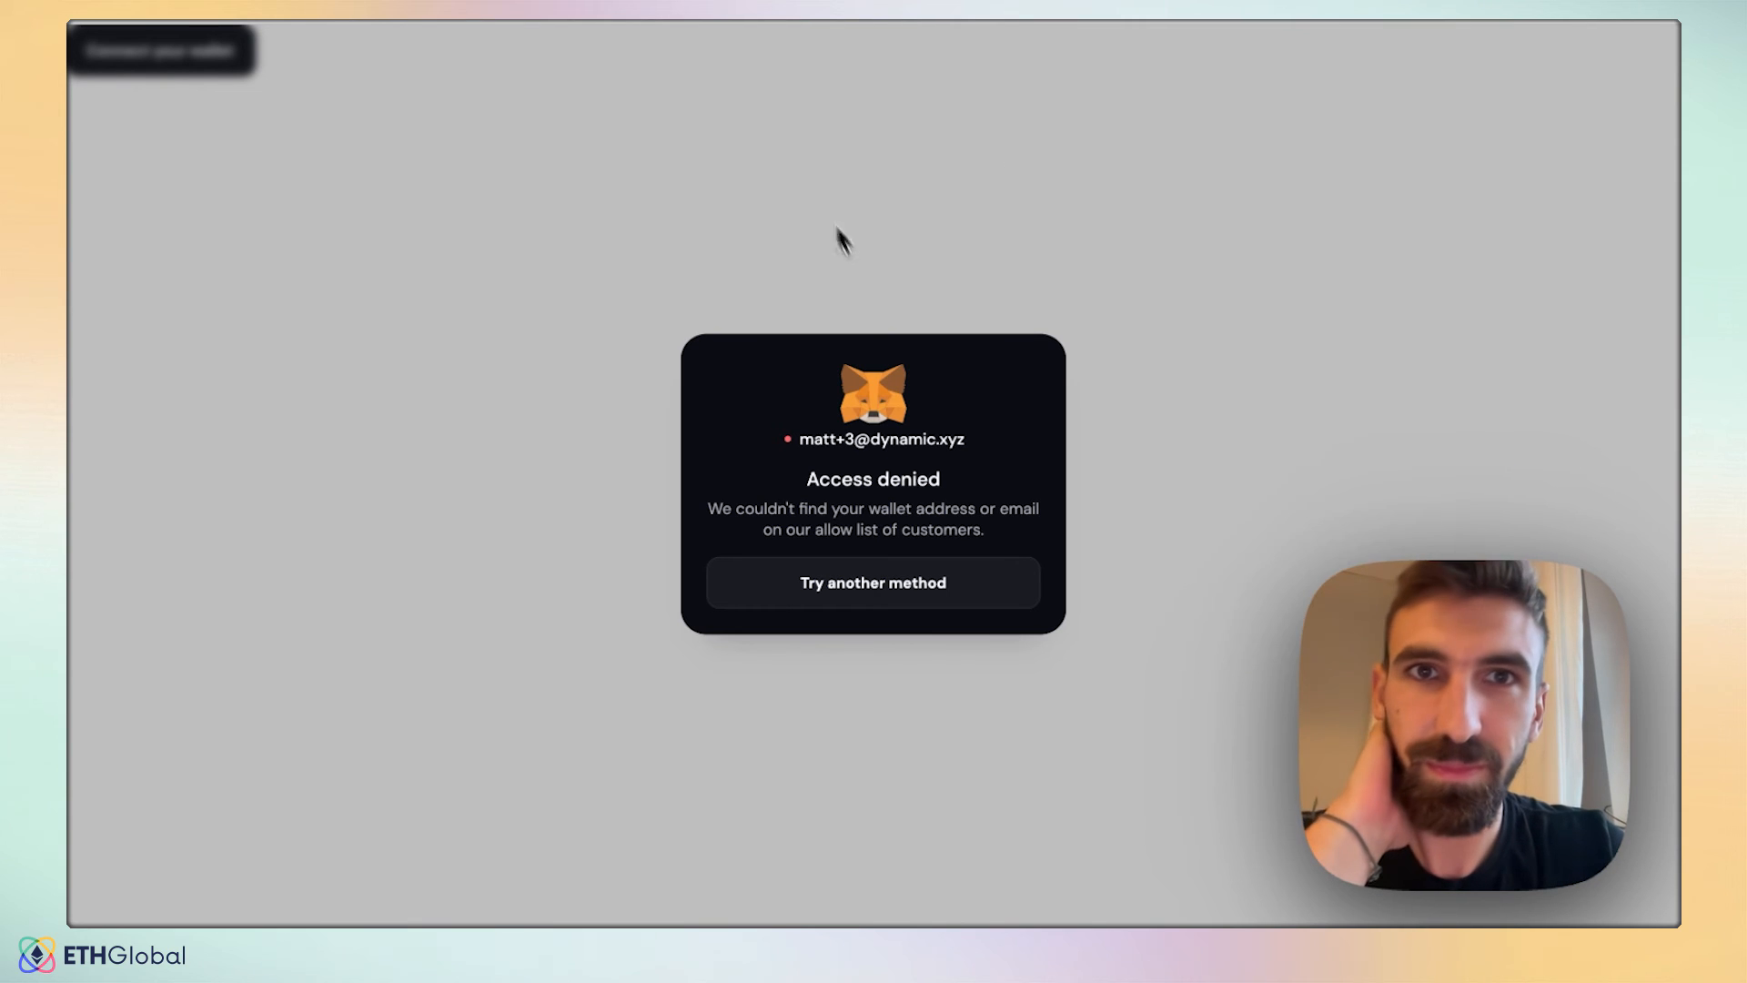
mouse_move(868, 584)
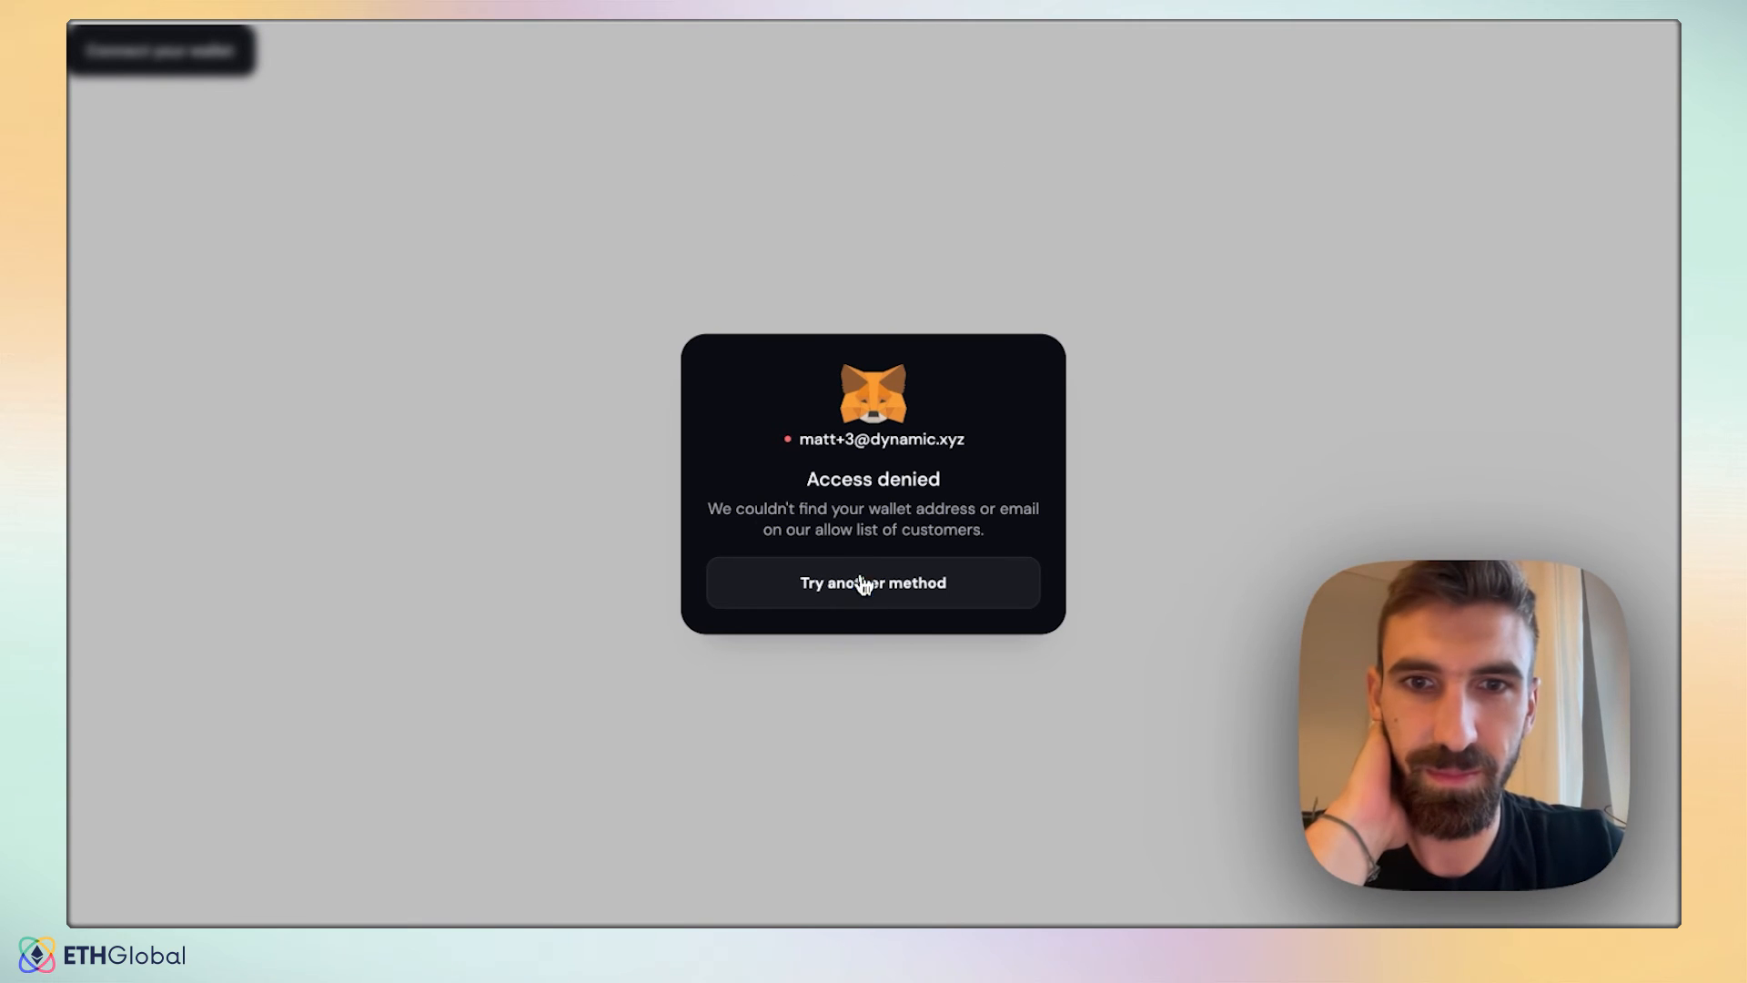
- Leave the Access denied screen via Try another method
click(873, 582)
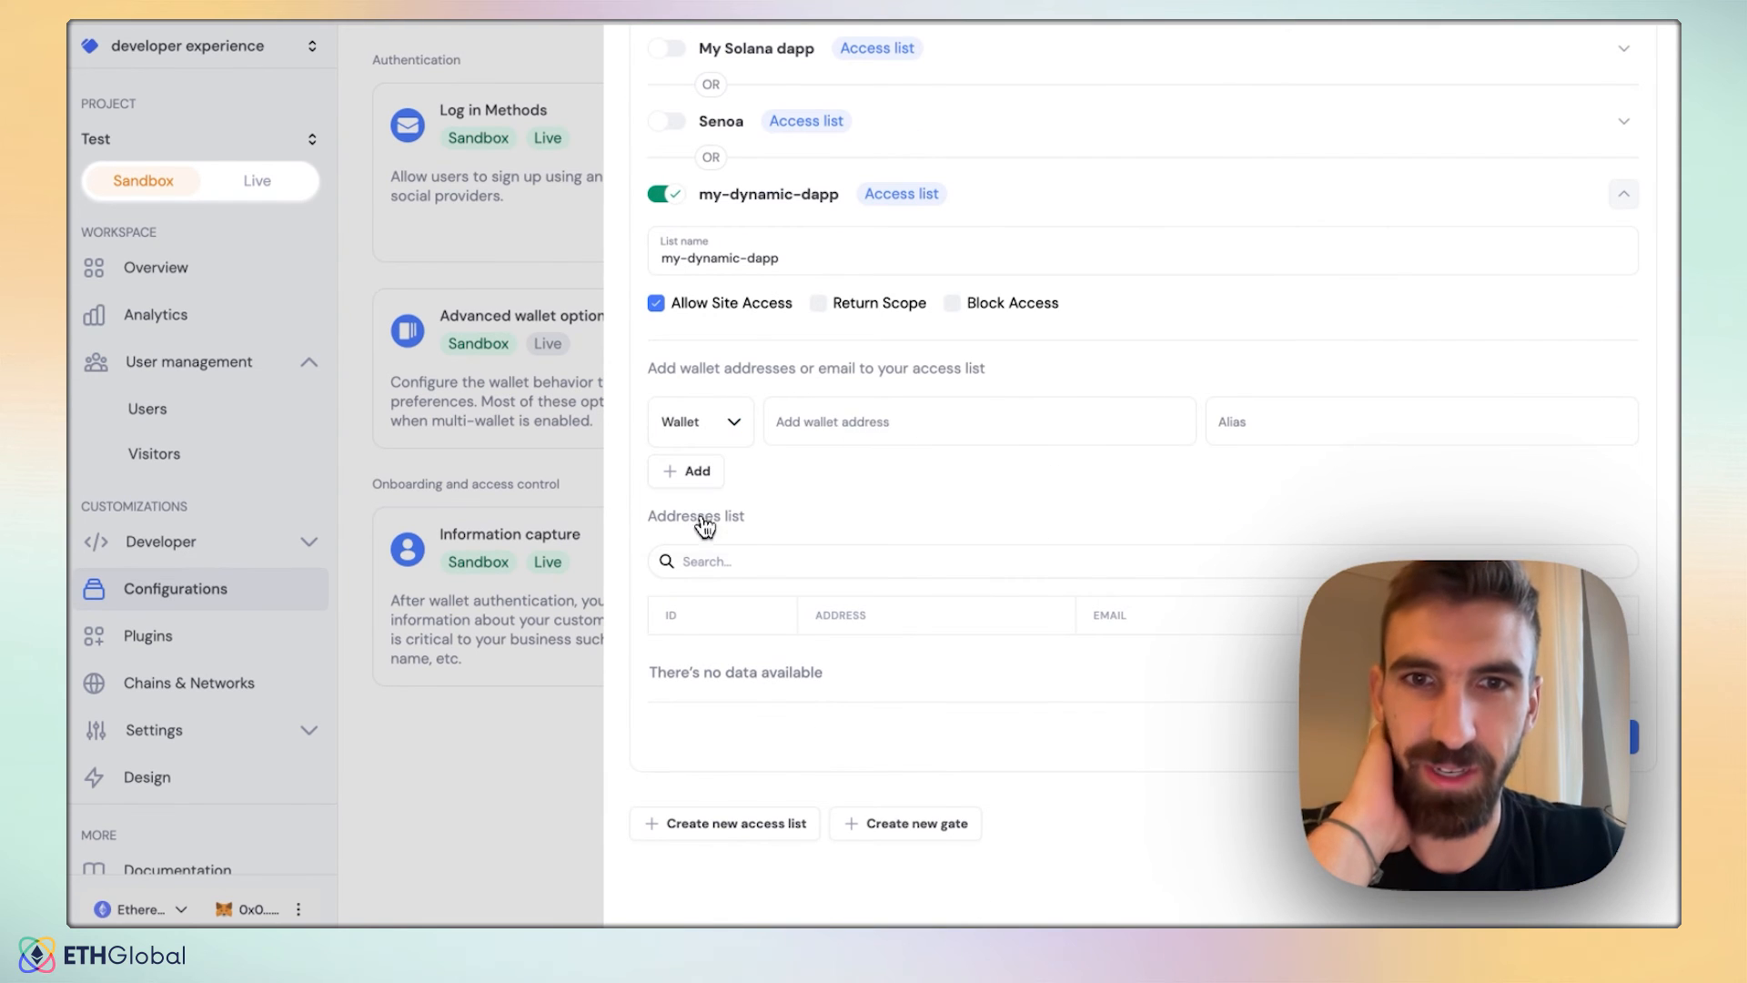
mouse_move(877, 496)
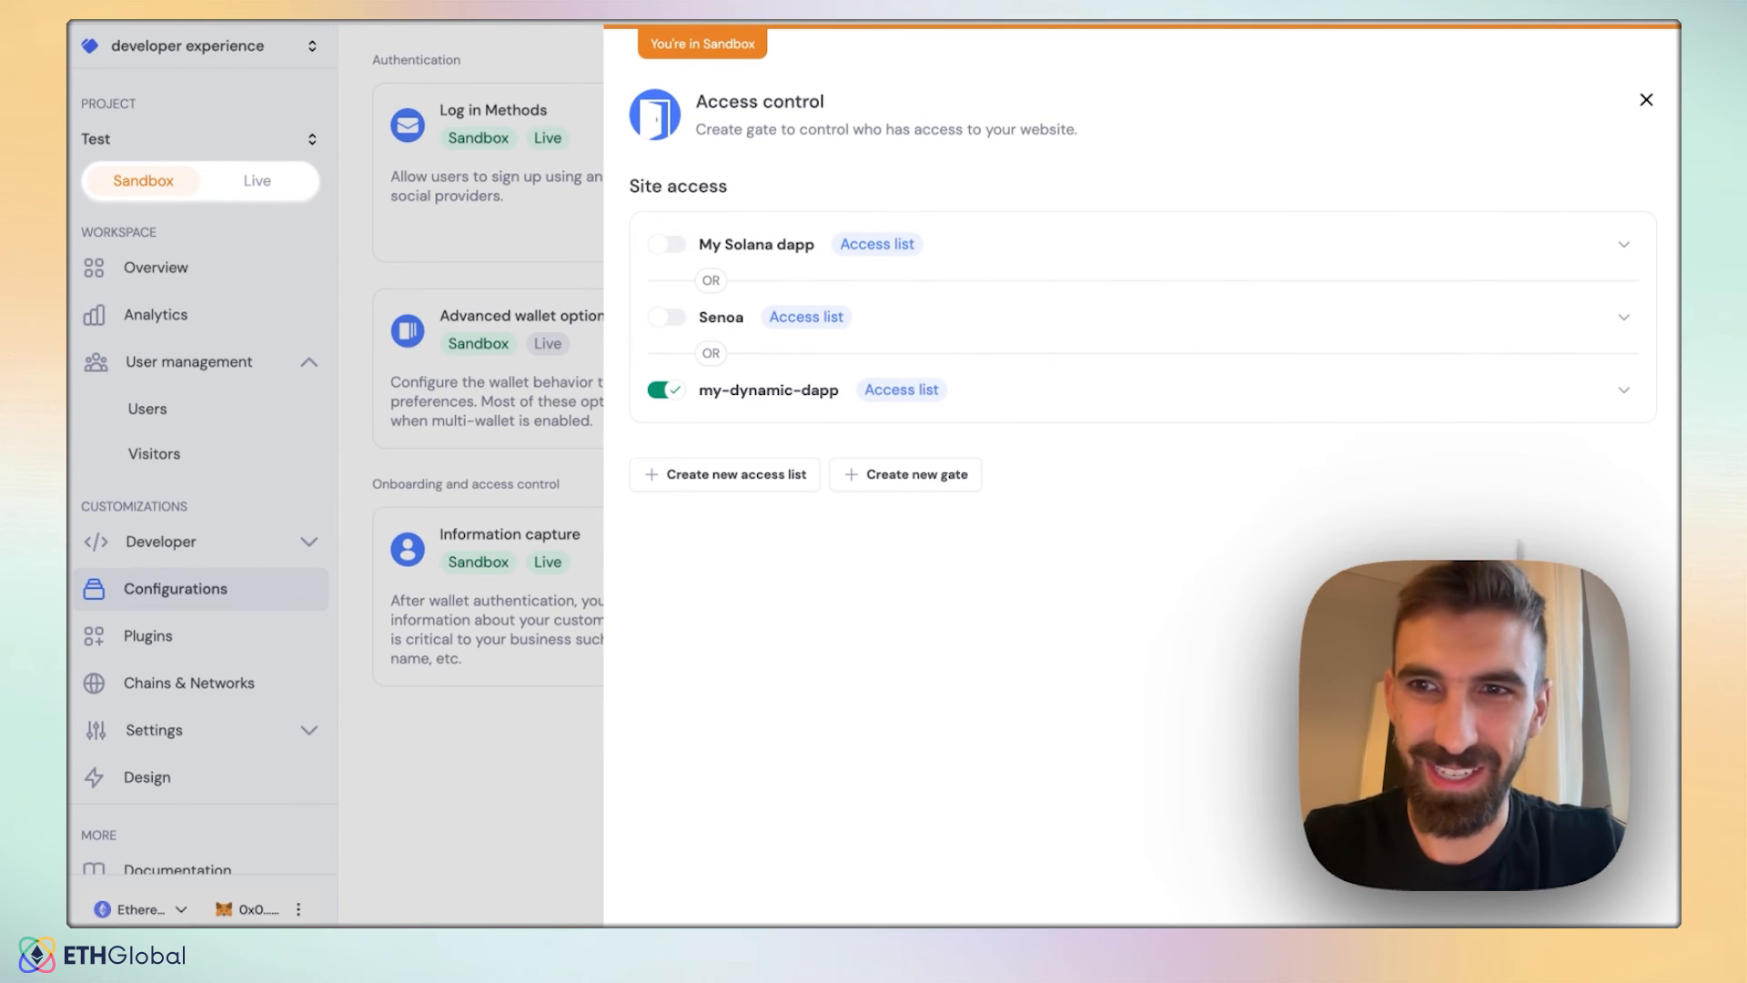
- Expand the my-dynamic-dapp list to review its added wallet address
click(1624, 390)
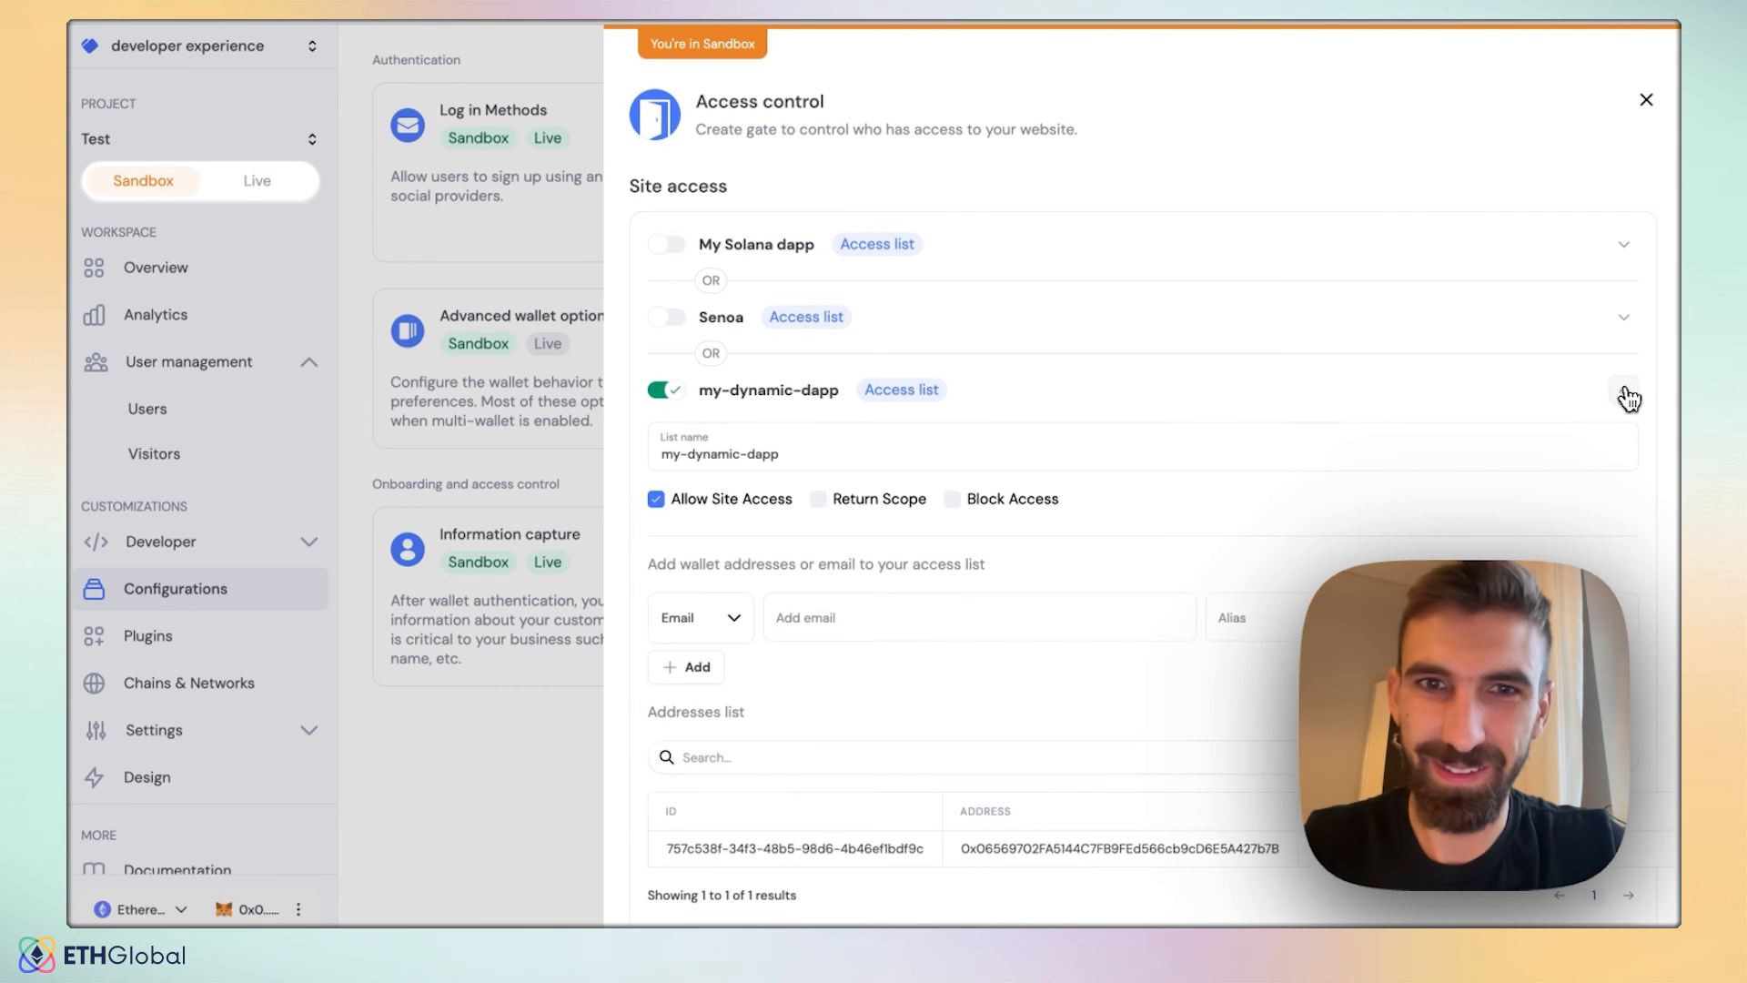
scroll(down, 3)
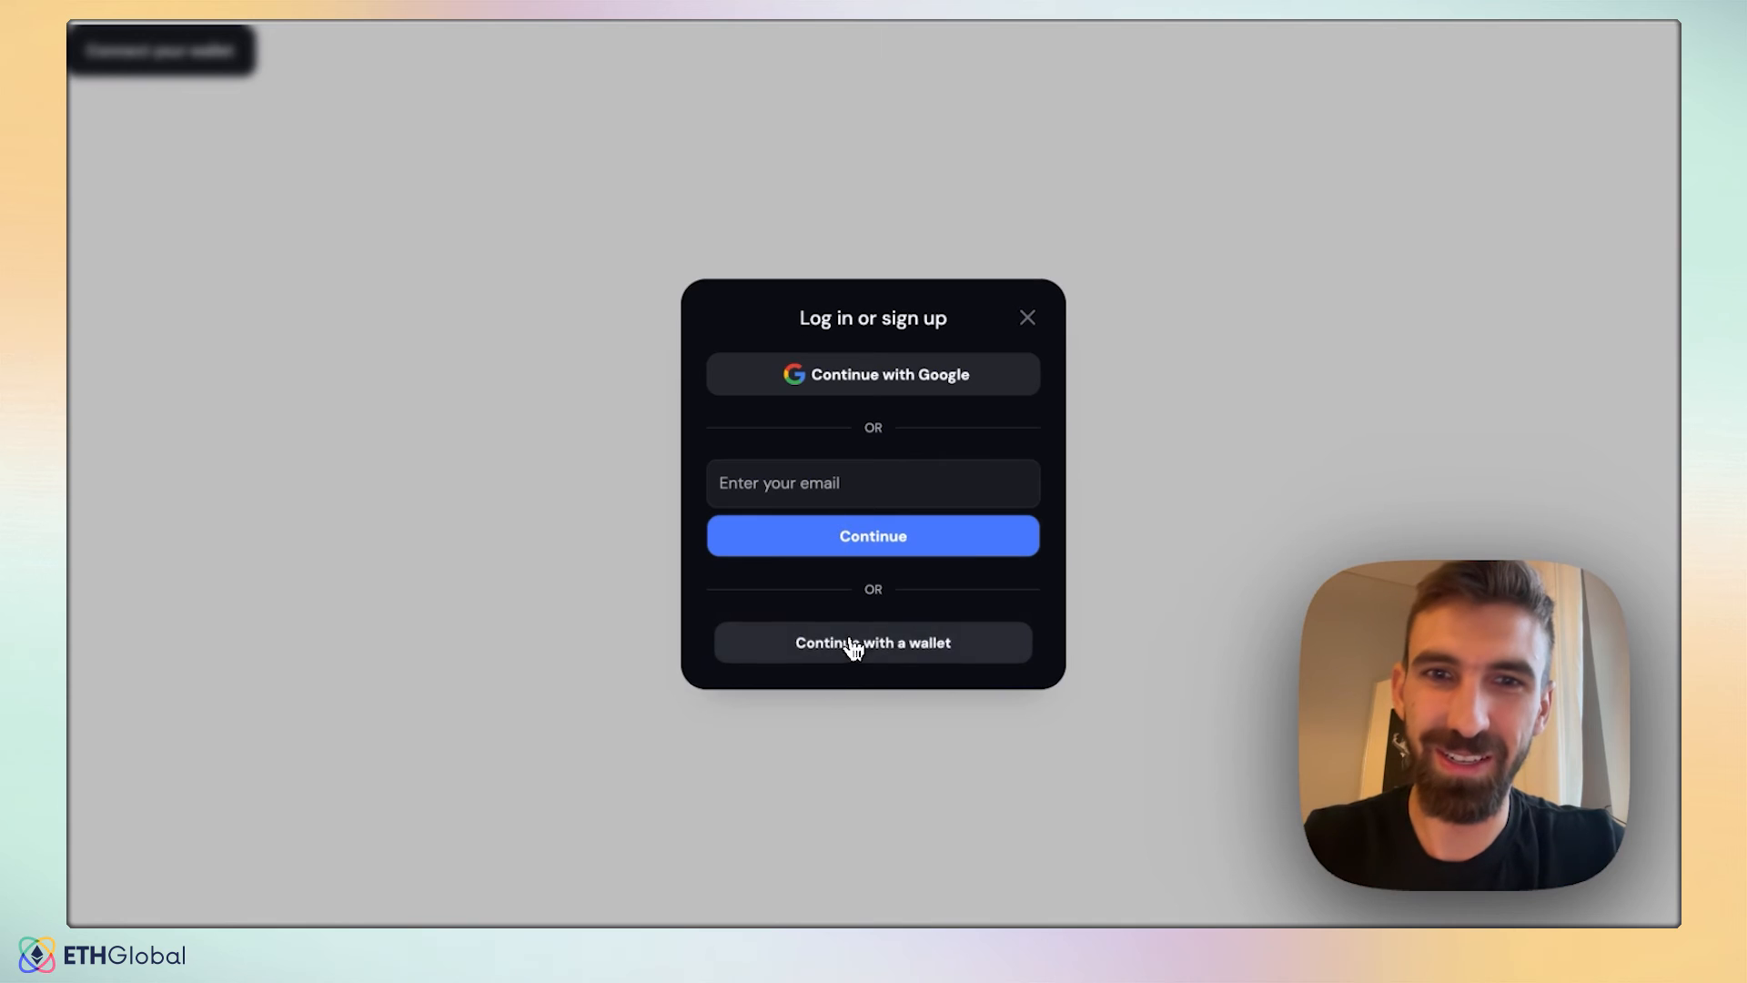
- Sign in with the allow-listed MetaMask wallet and submit first name 'Matt'
click(873, 642)
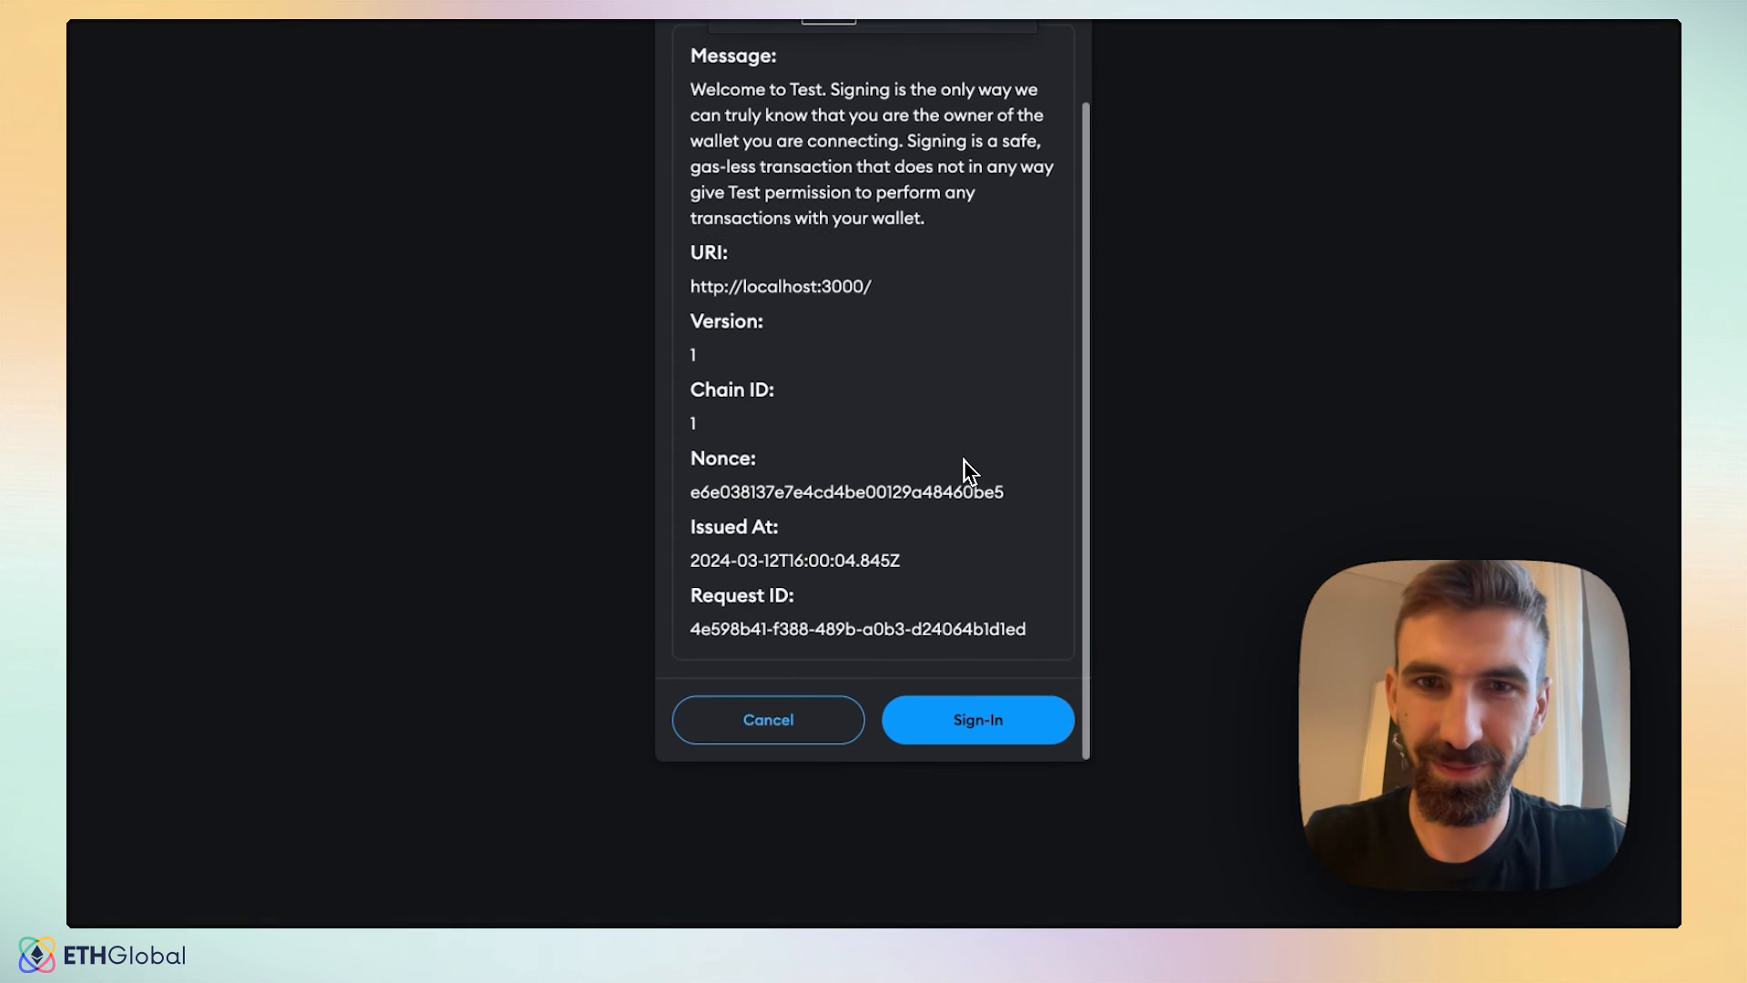
click(976, 719)
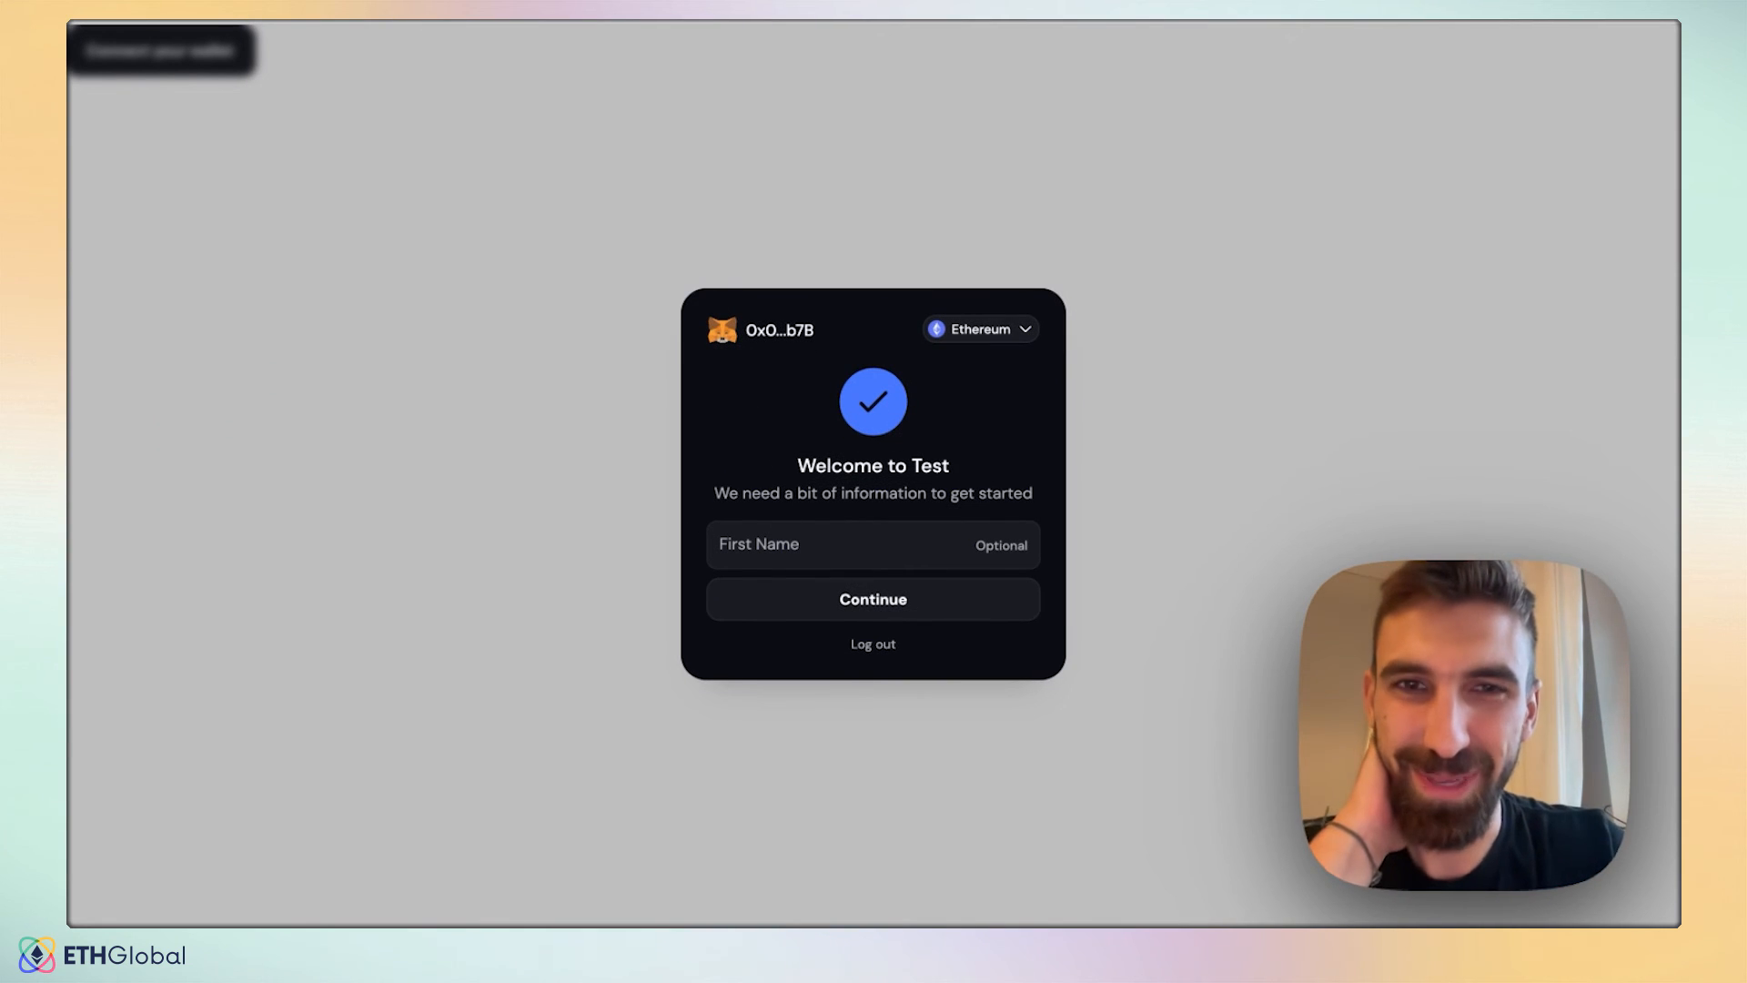
click(824, 545)
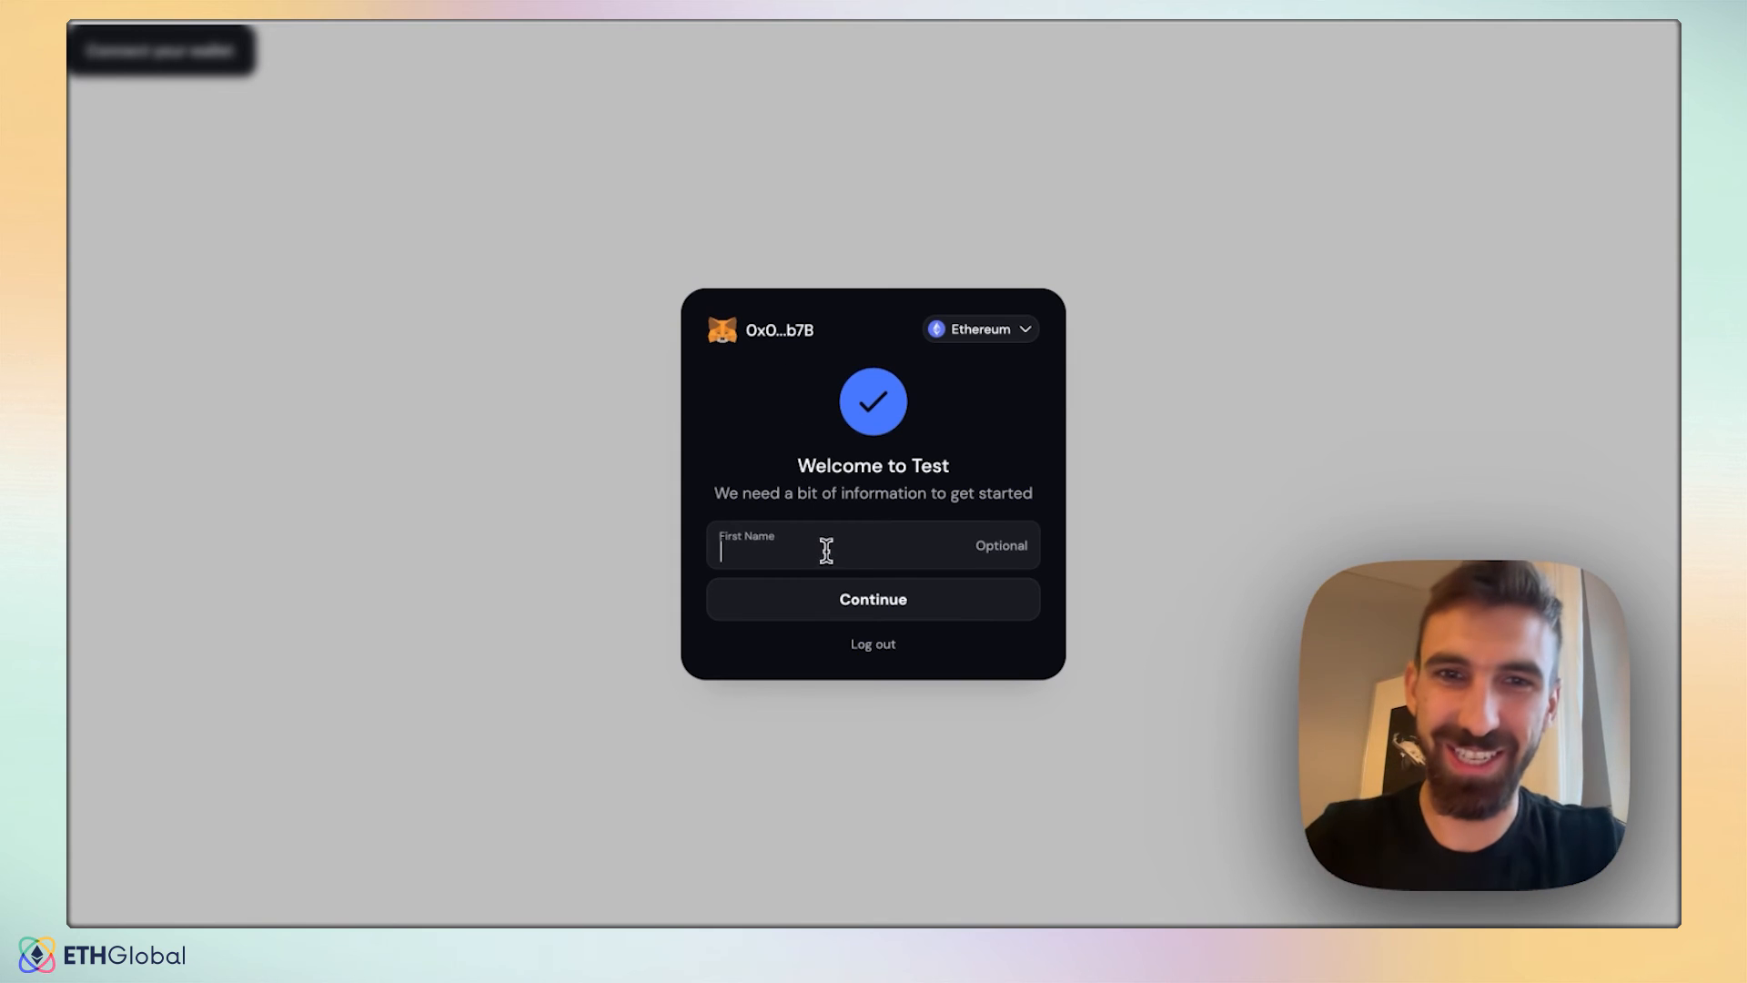
text(Matt)
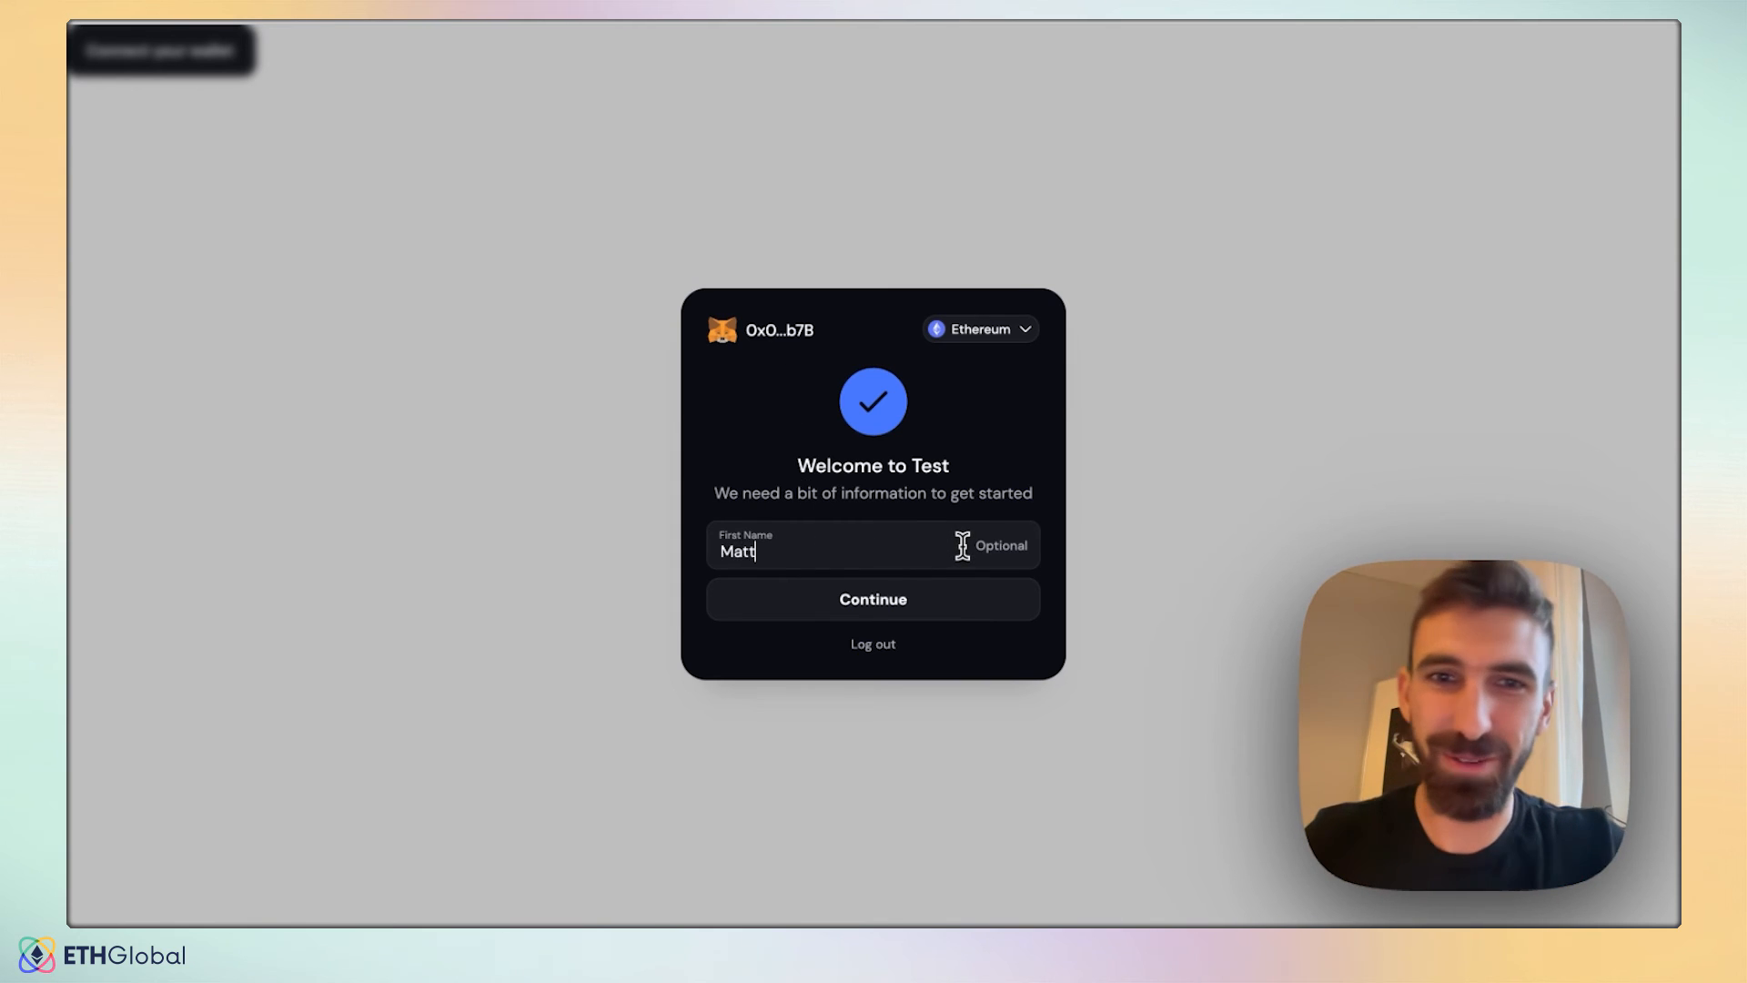
click(872, 599)
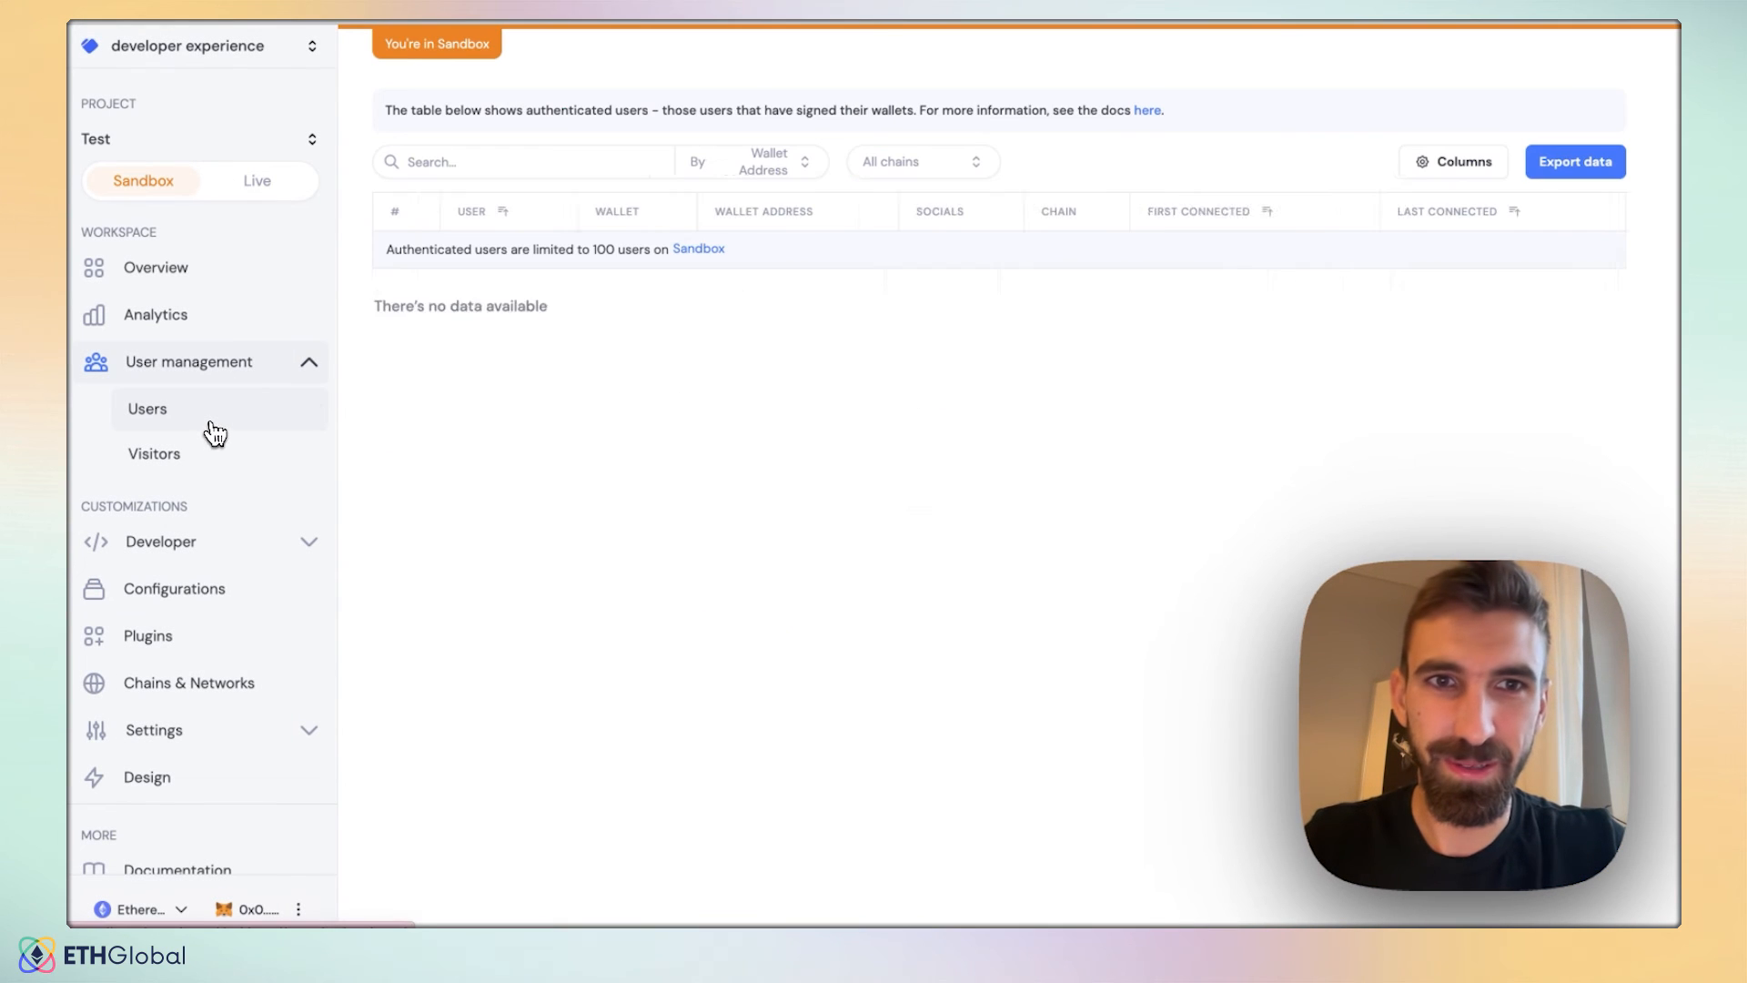
- Review the allowed-wallet user's account and seven sessions, then go to Configurations
click(520, 323)
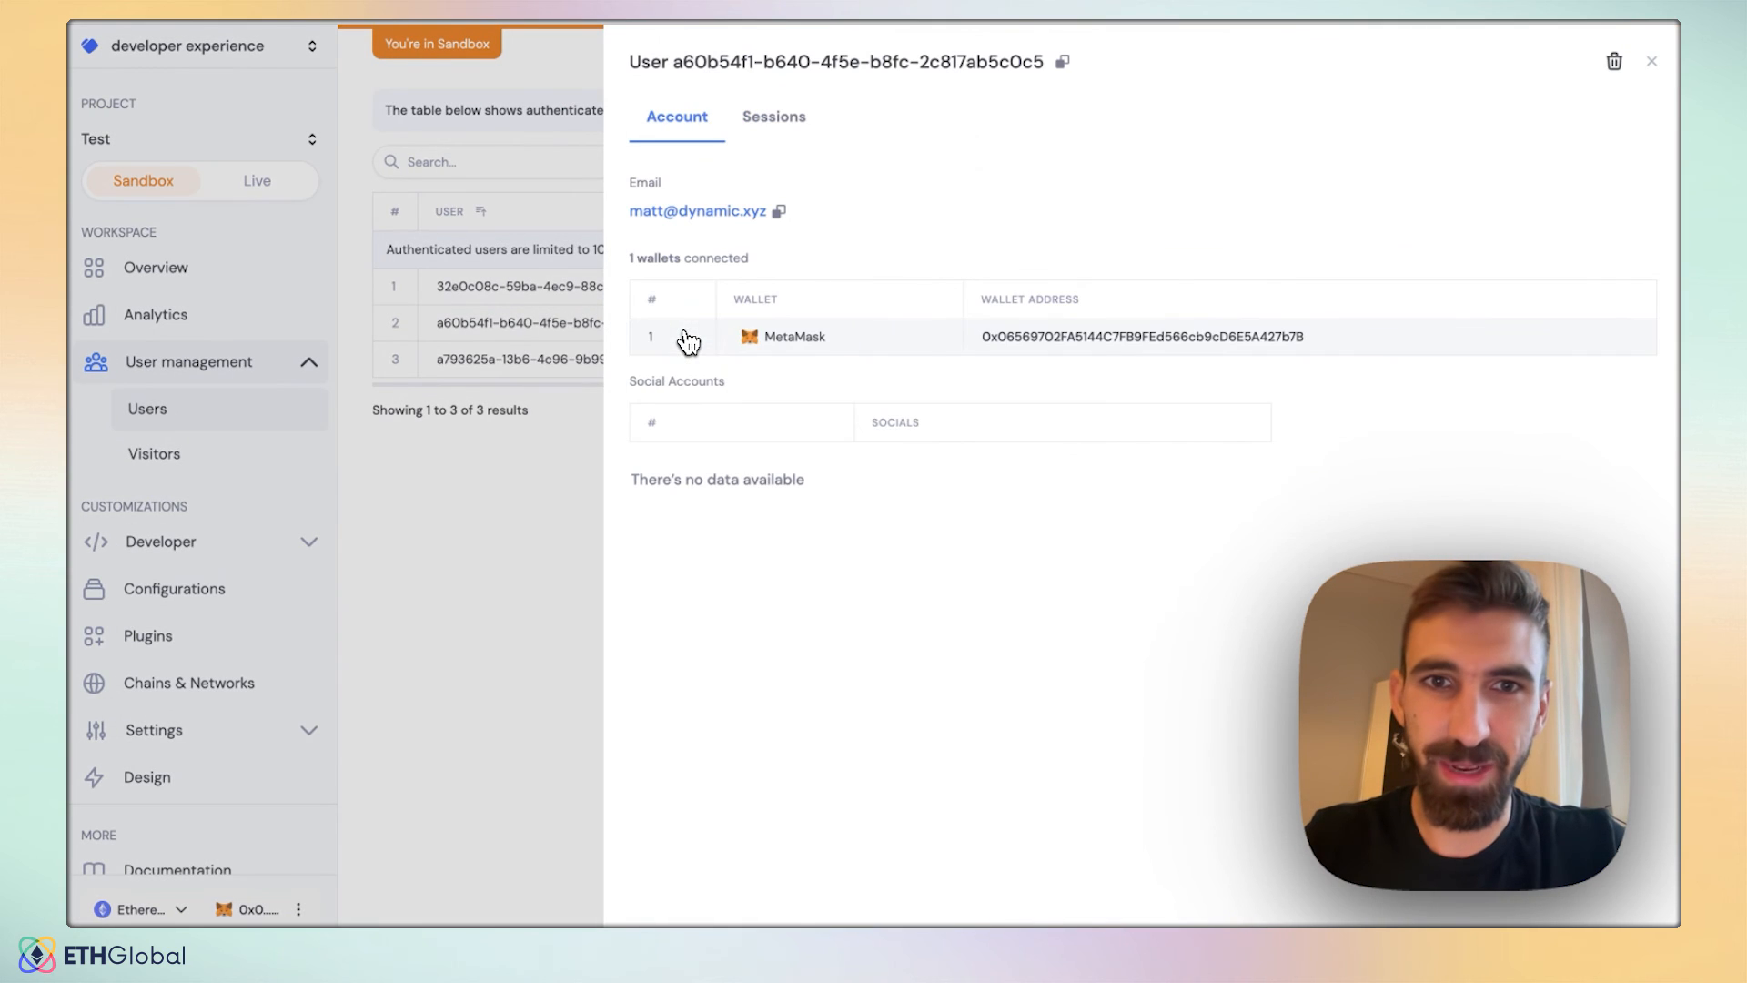
mouse_move(763, 142)
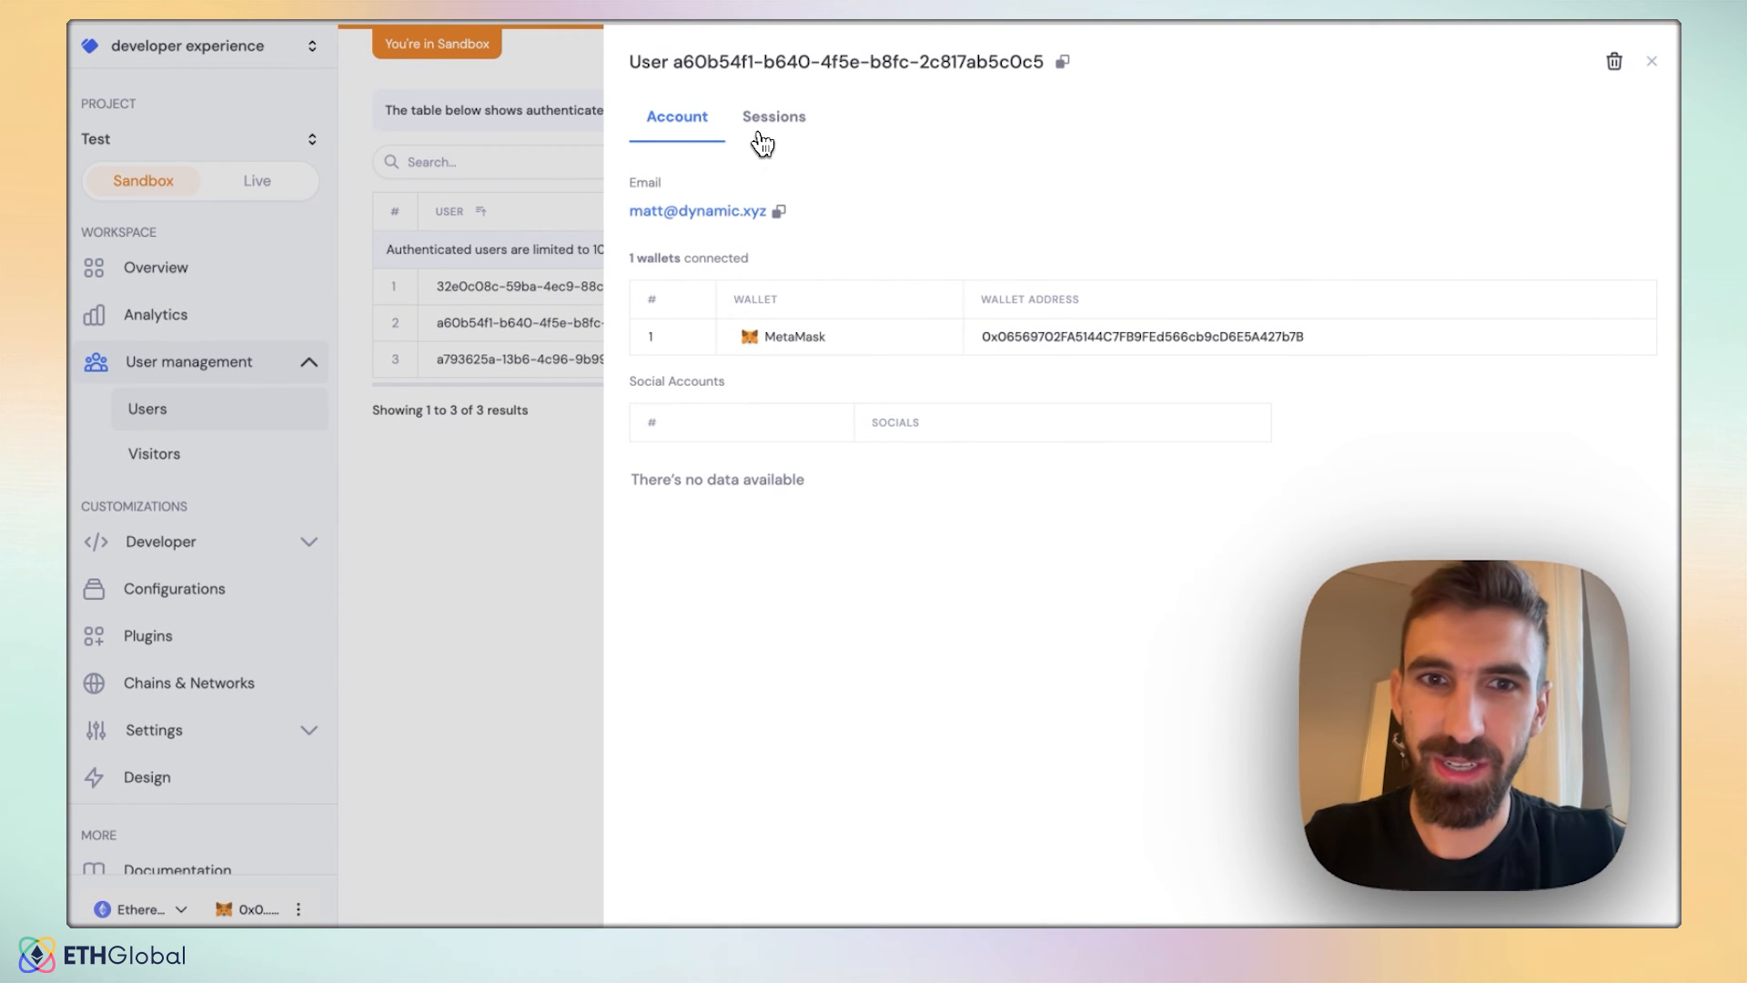
click(774, 115)
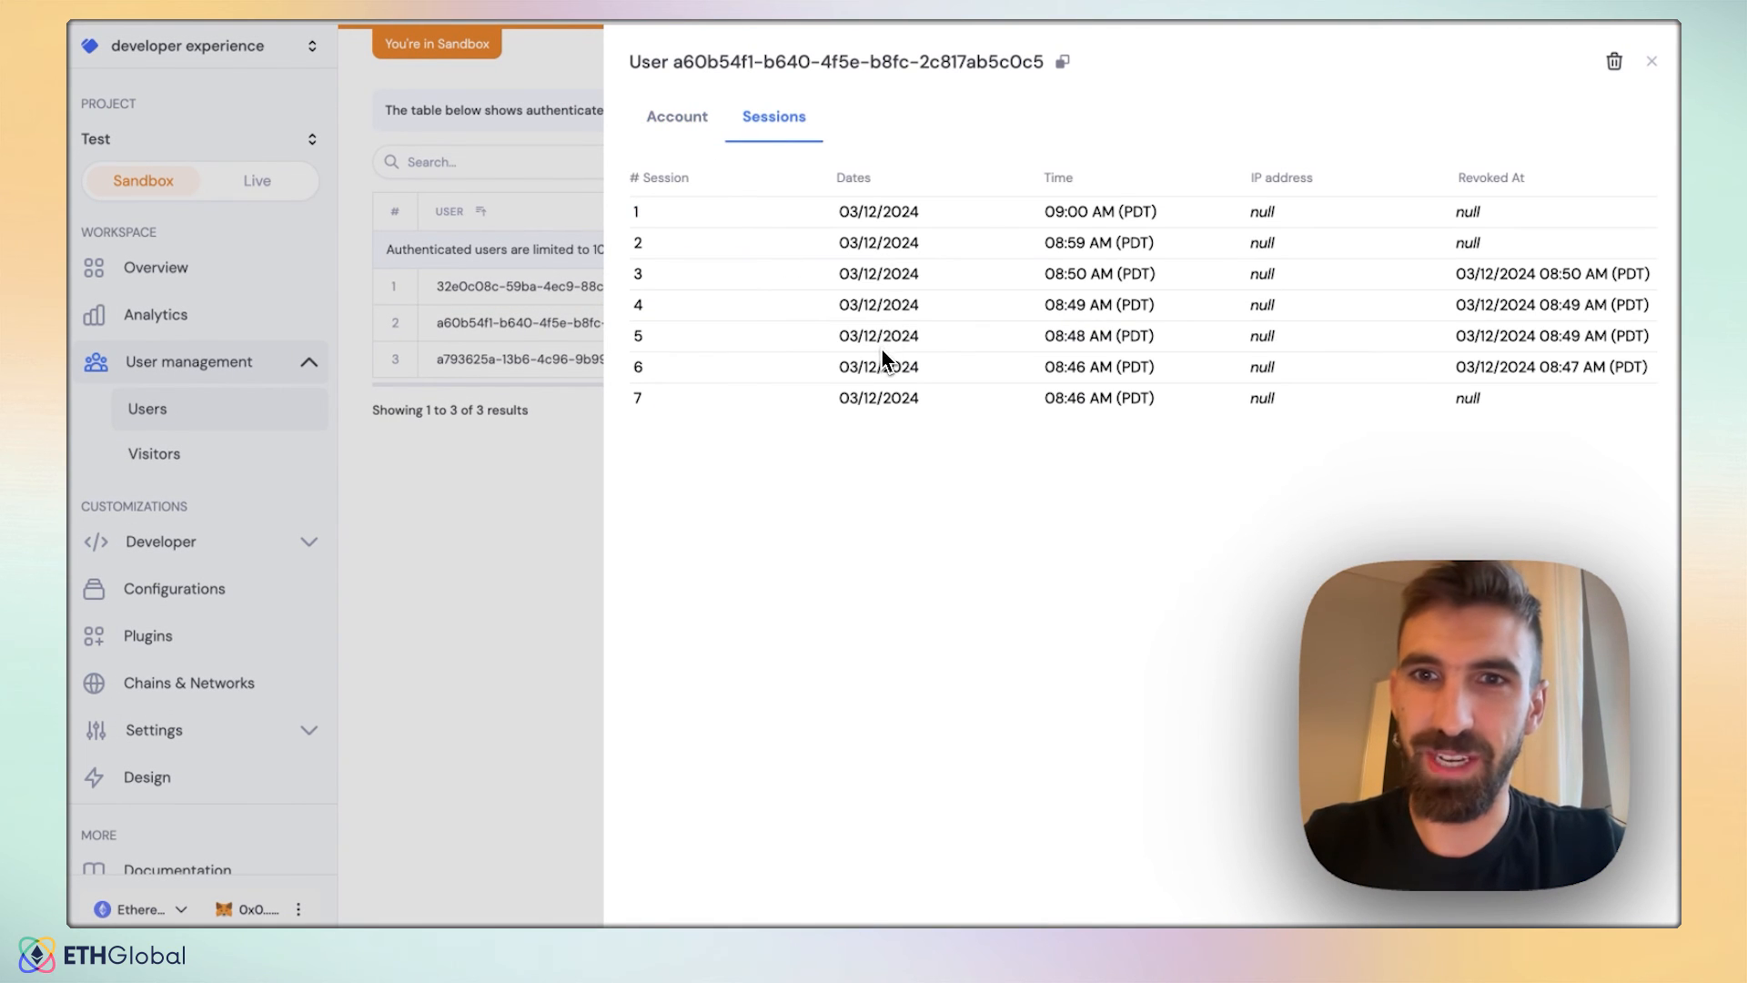
click(675, 116)
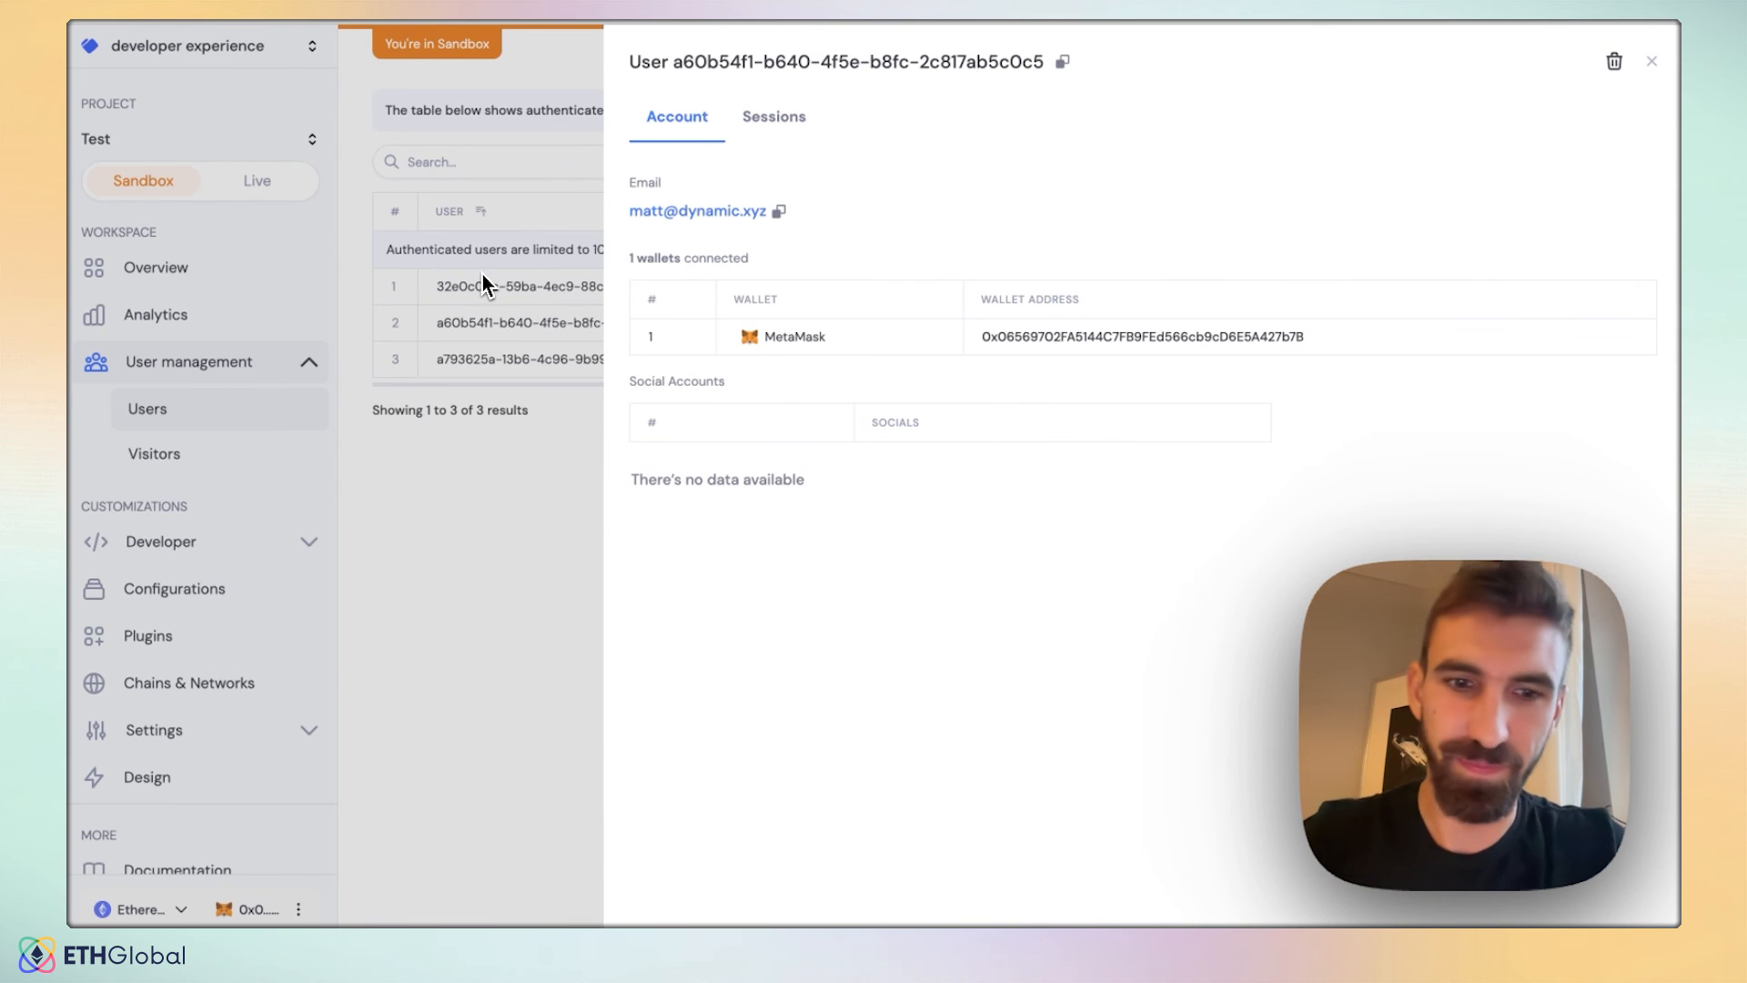
click(174, 589)
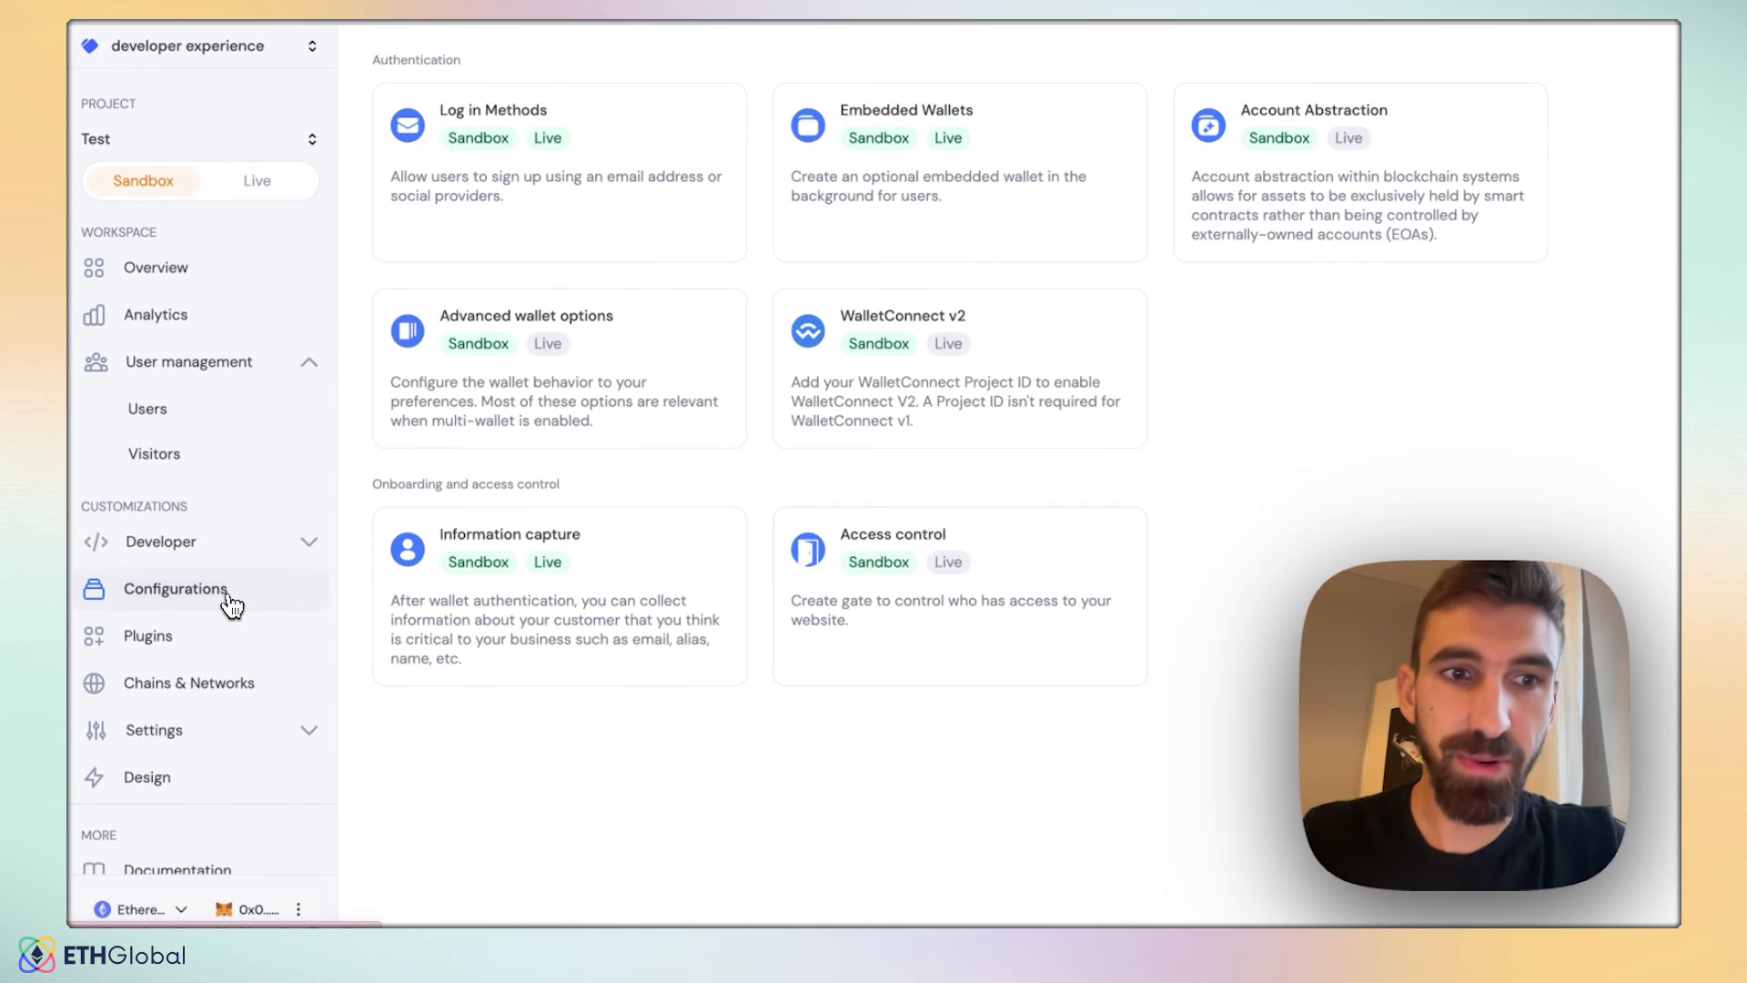
- Review the enabled EVM networks: Sepolia, Base Goerli, Polygon Mumbai and Base
click(189, 681)
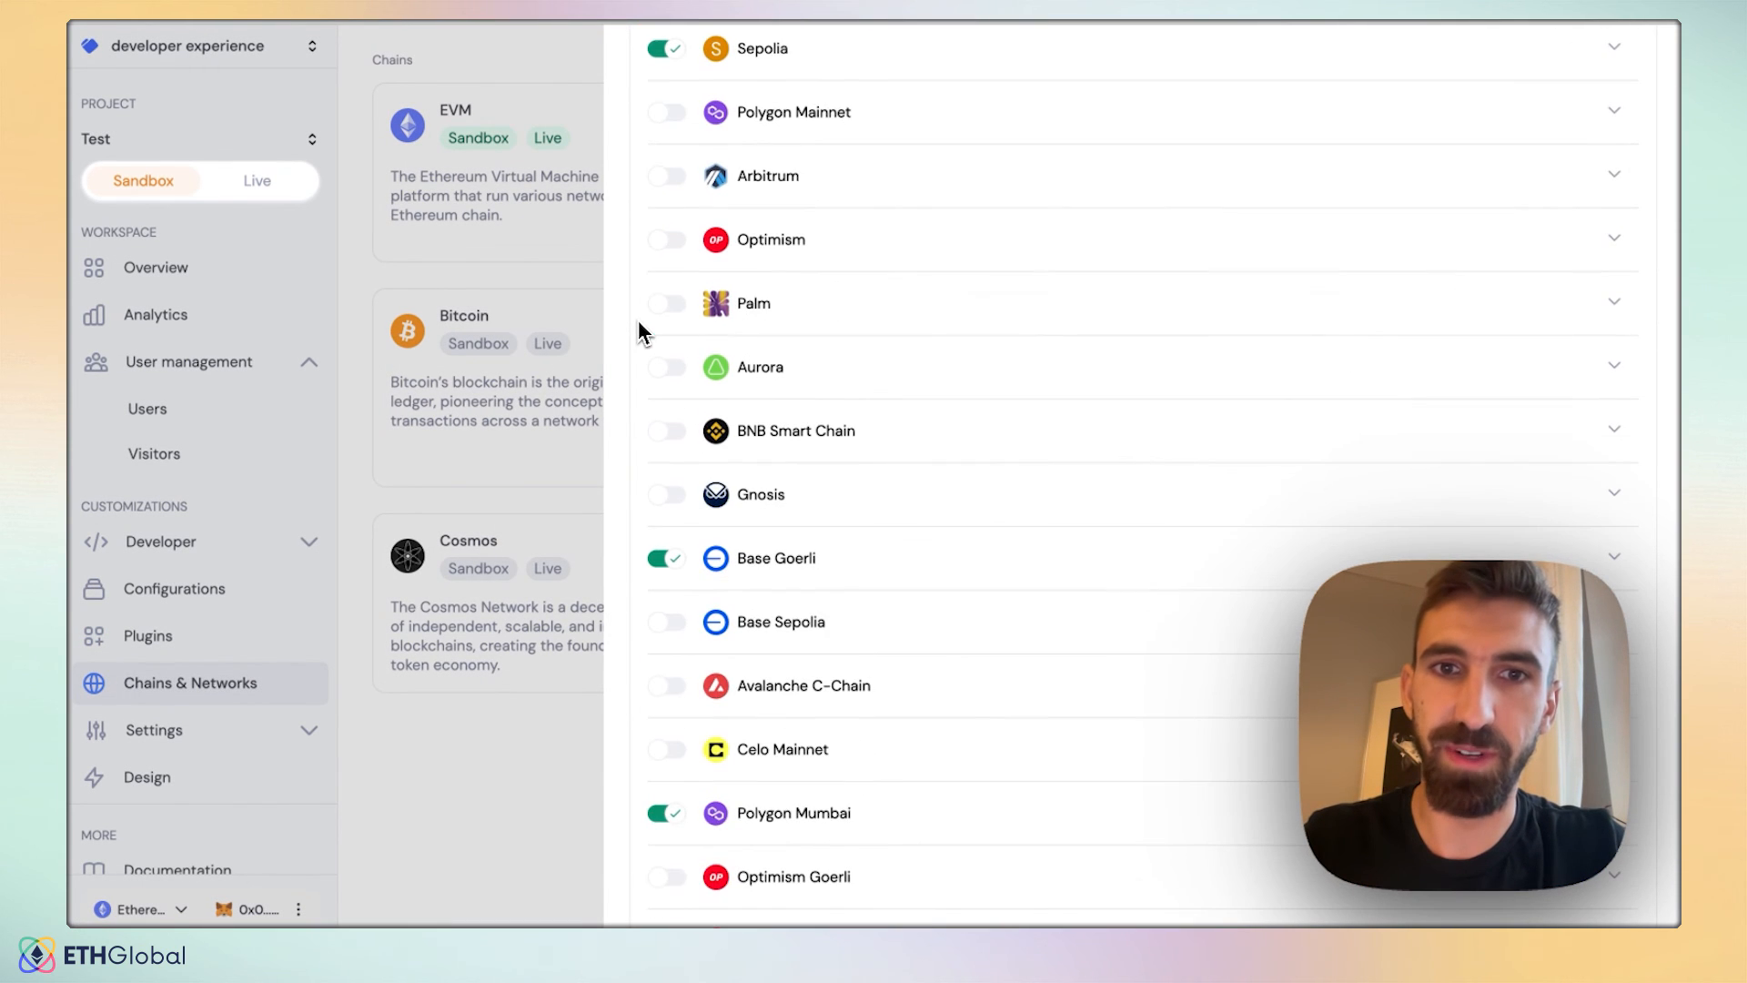
scroll(down, 3)
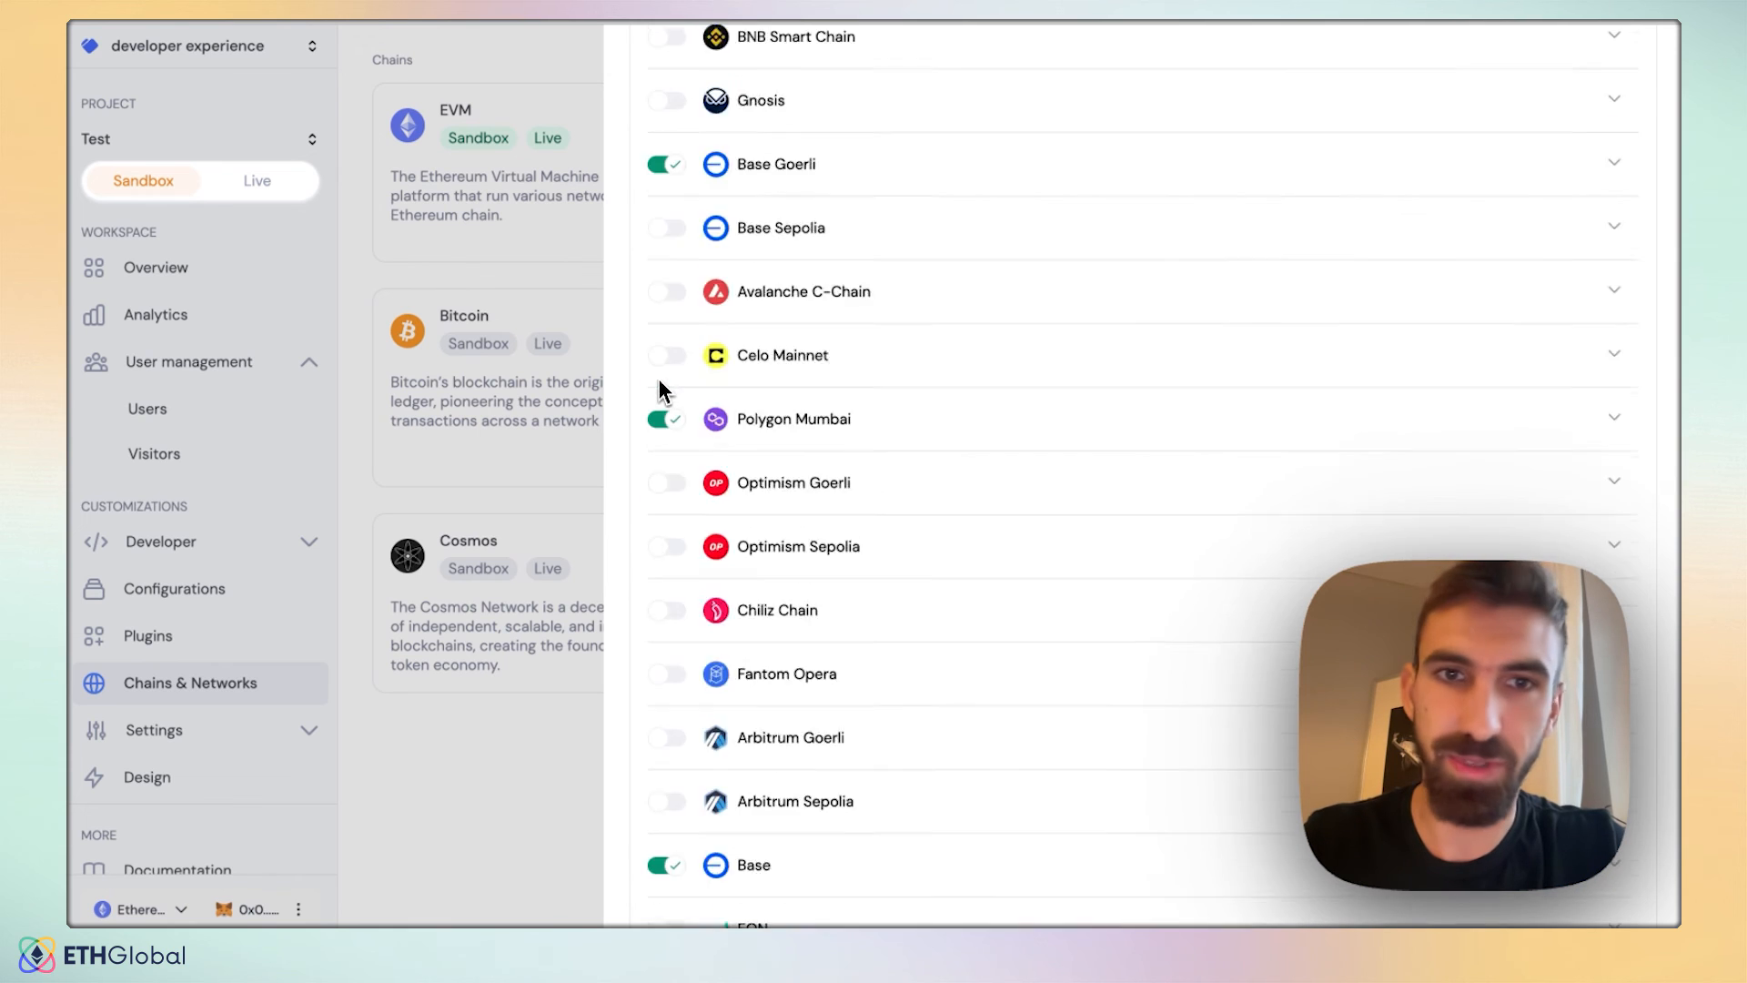
click(456, 110)
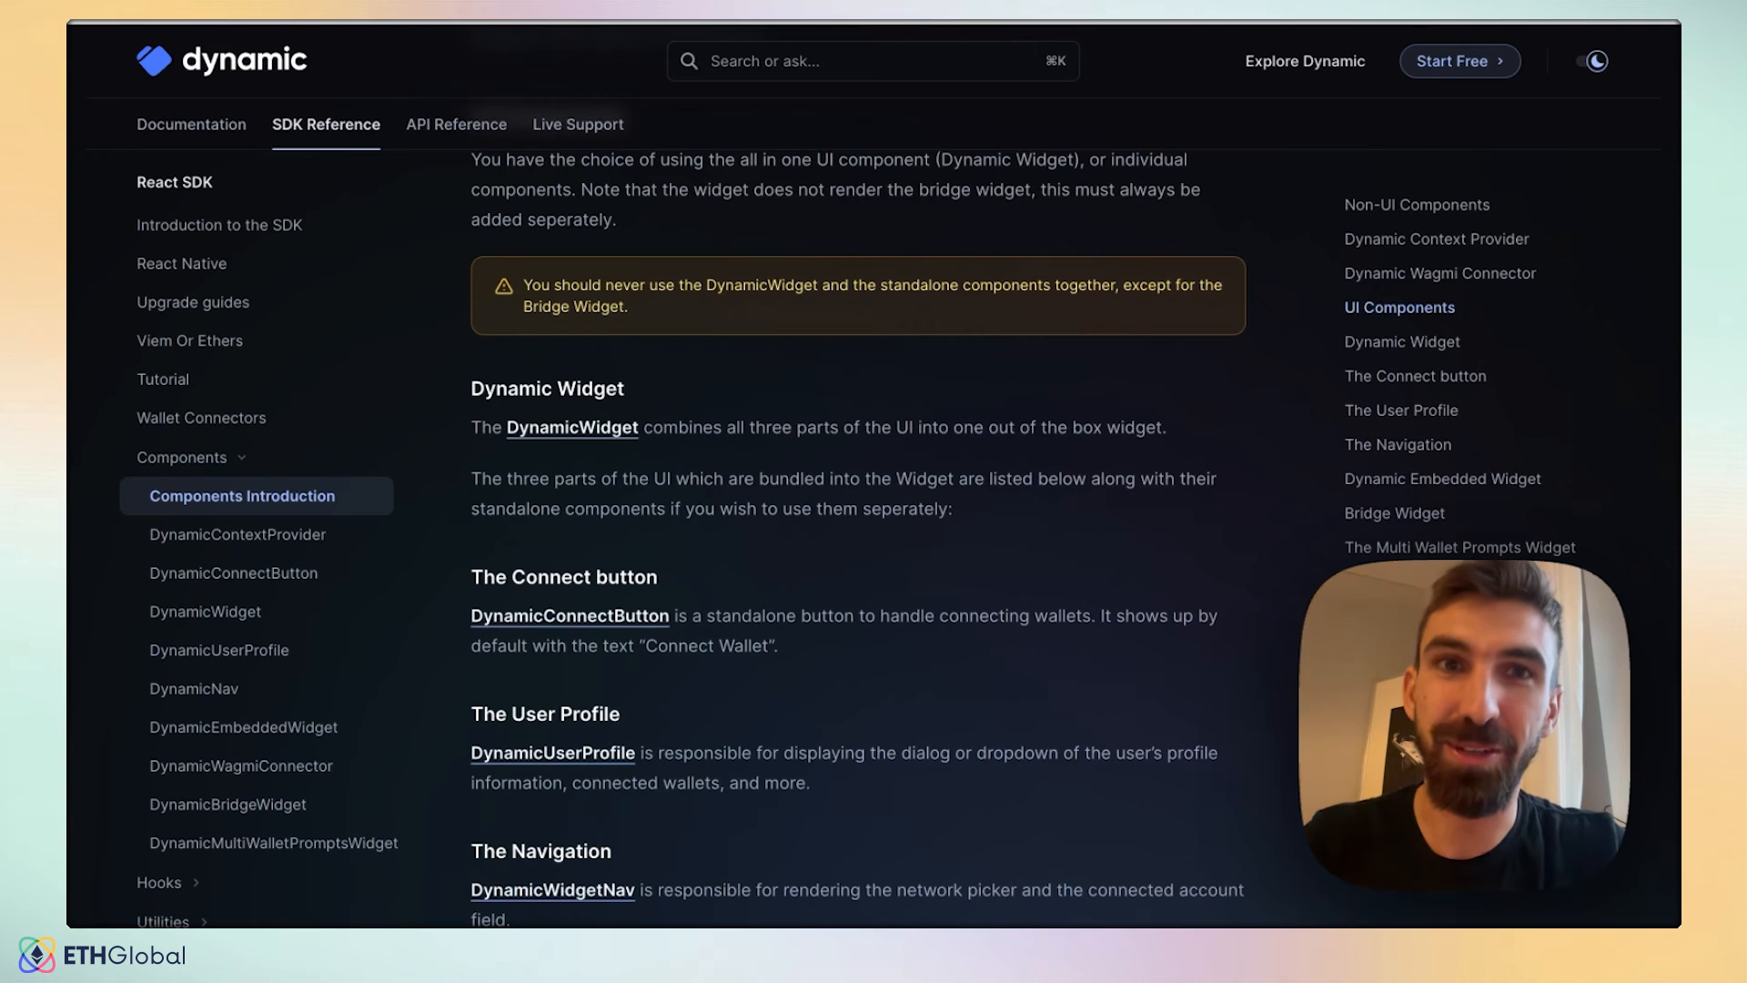
- Search the docs for 'custom networks' and read the evmNetworks setup guide
text(custom ne)
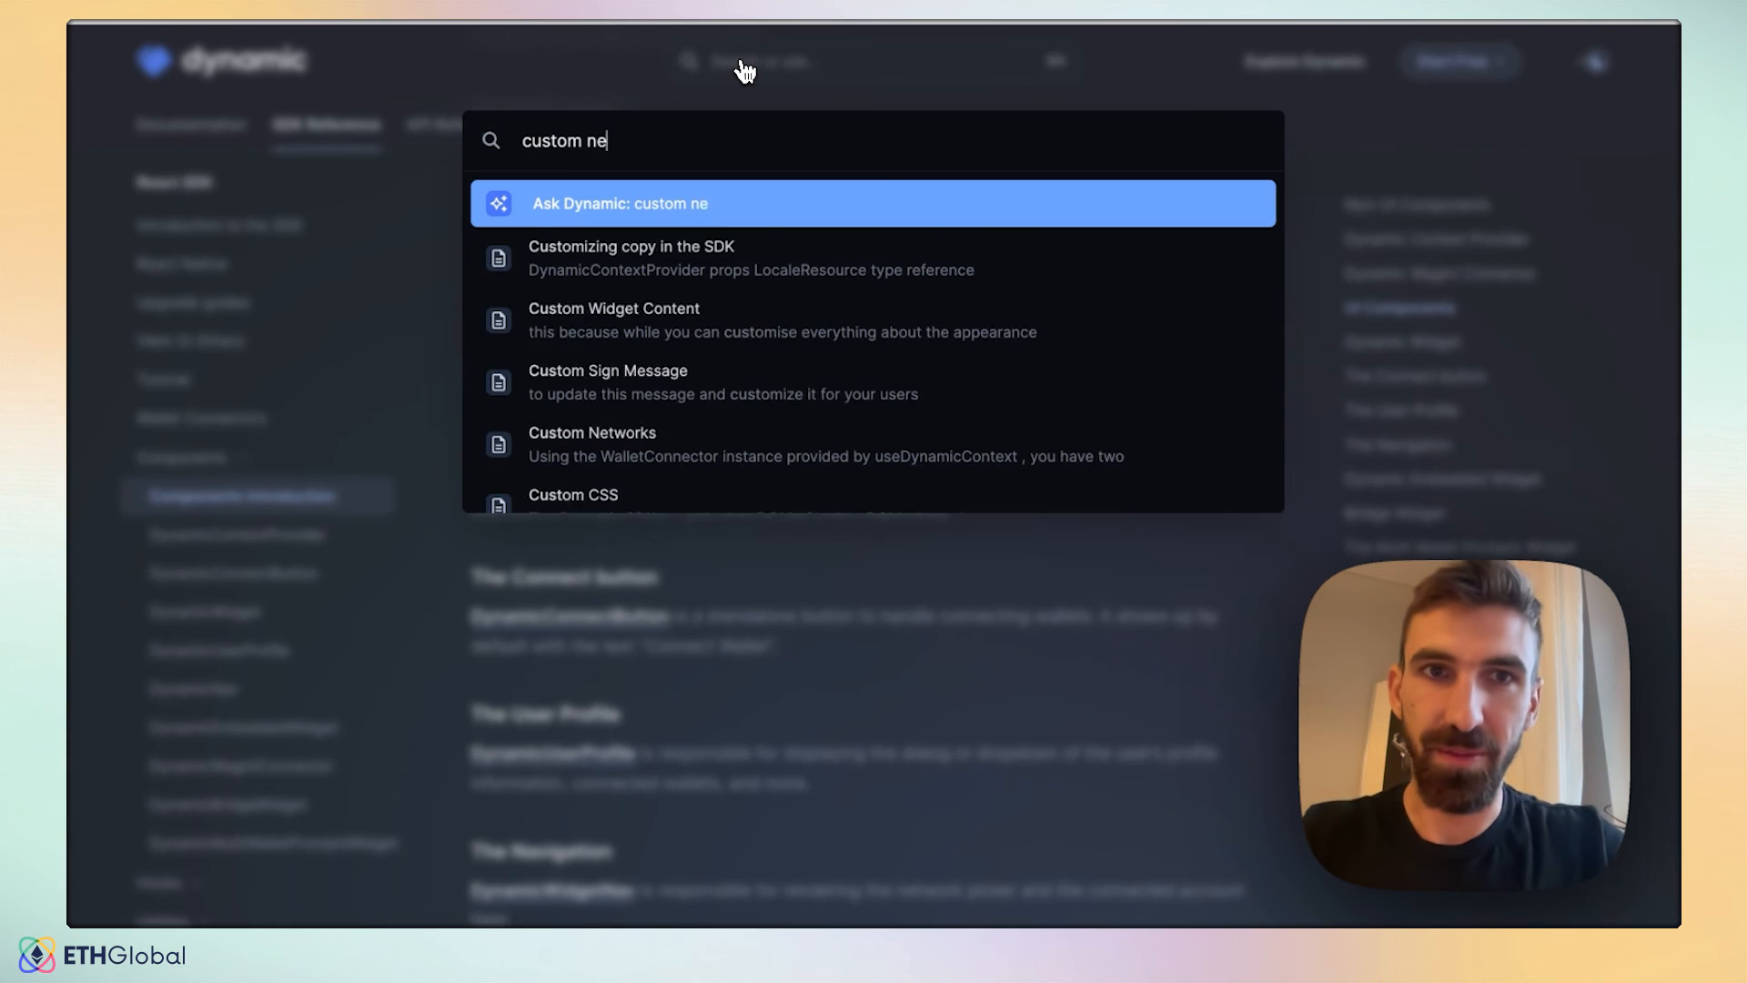
click(591, 432)
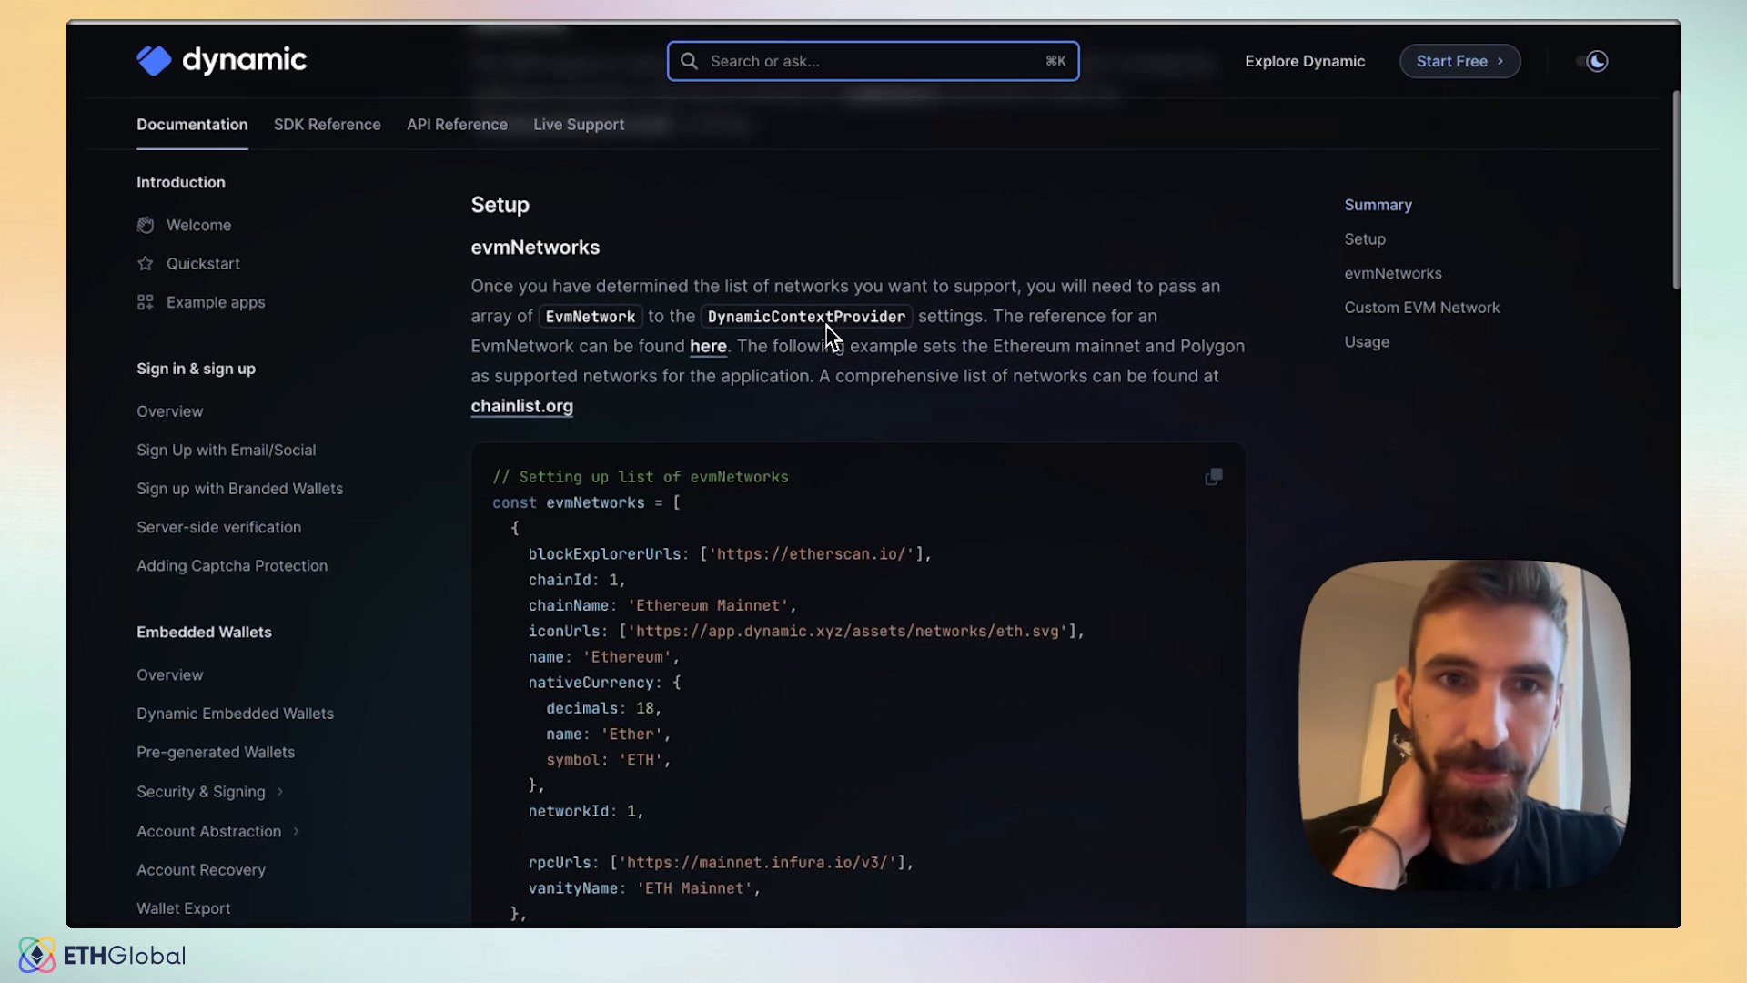
scroll(down, 3)
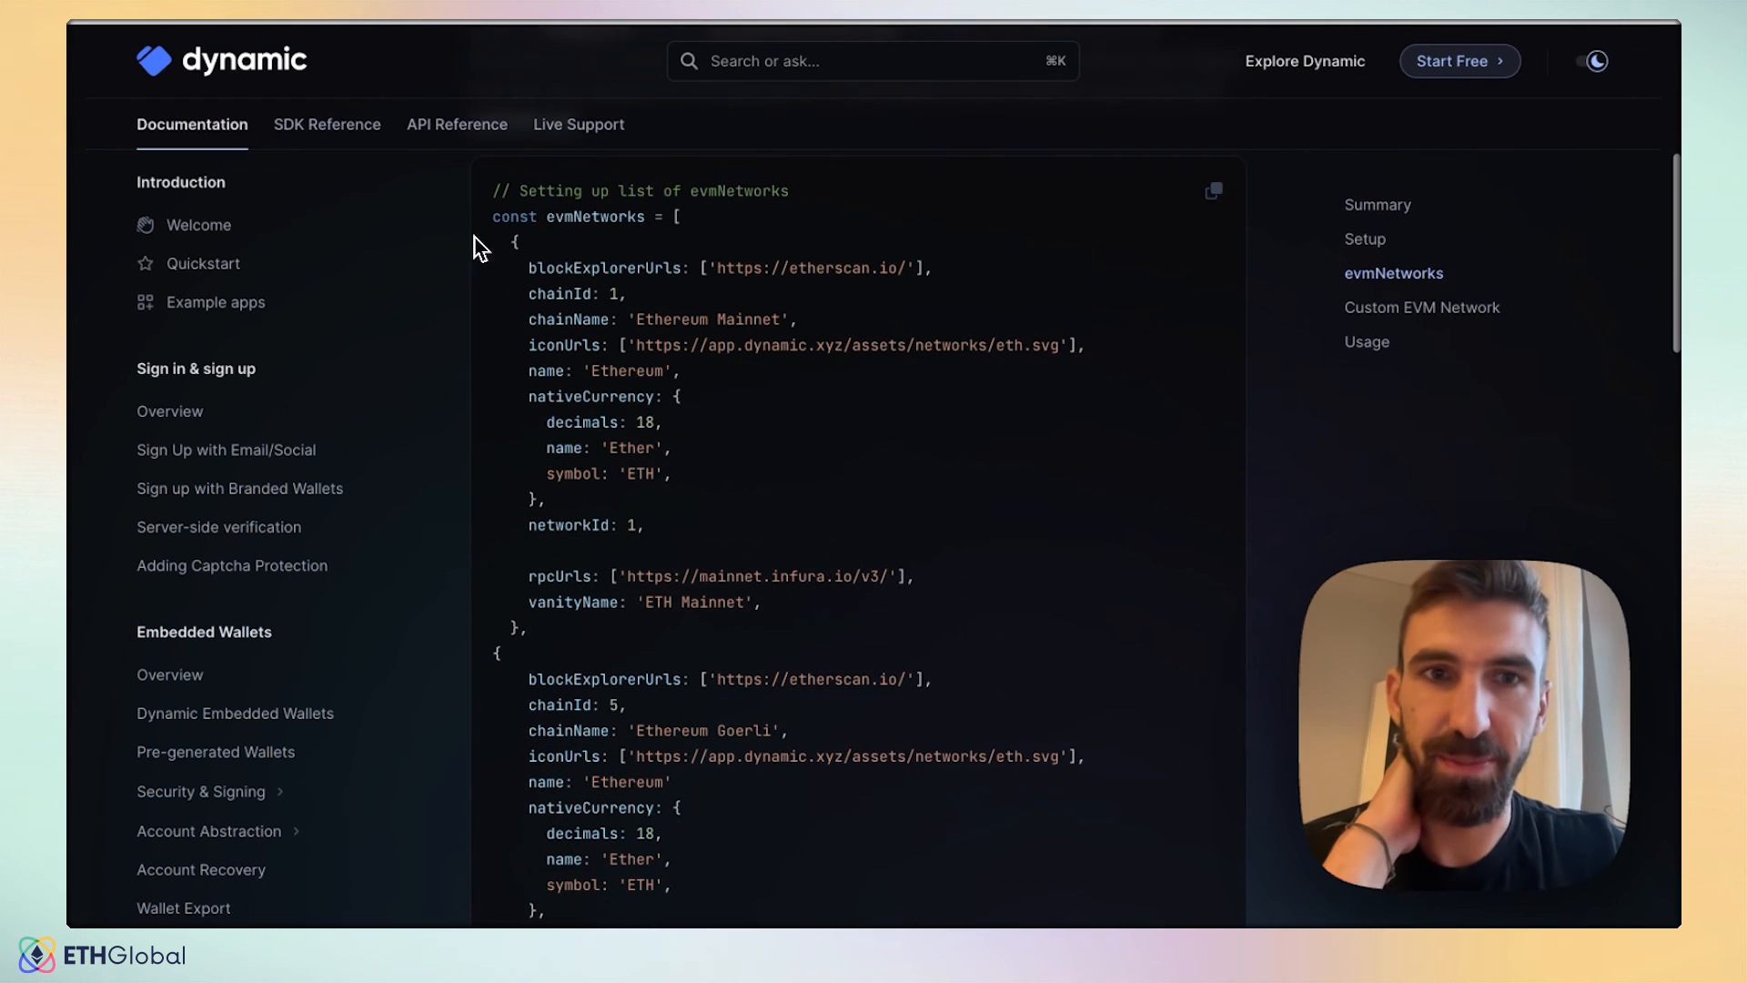
drag(507, 239, 646, 525)
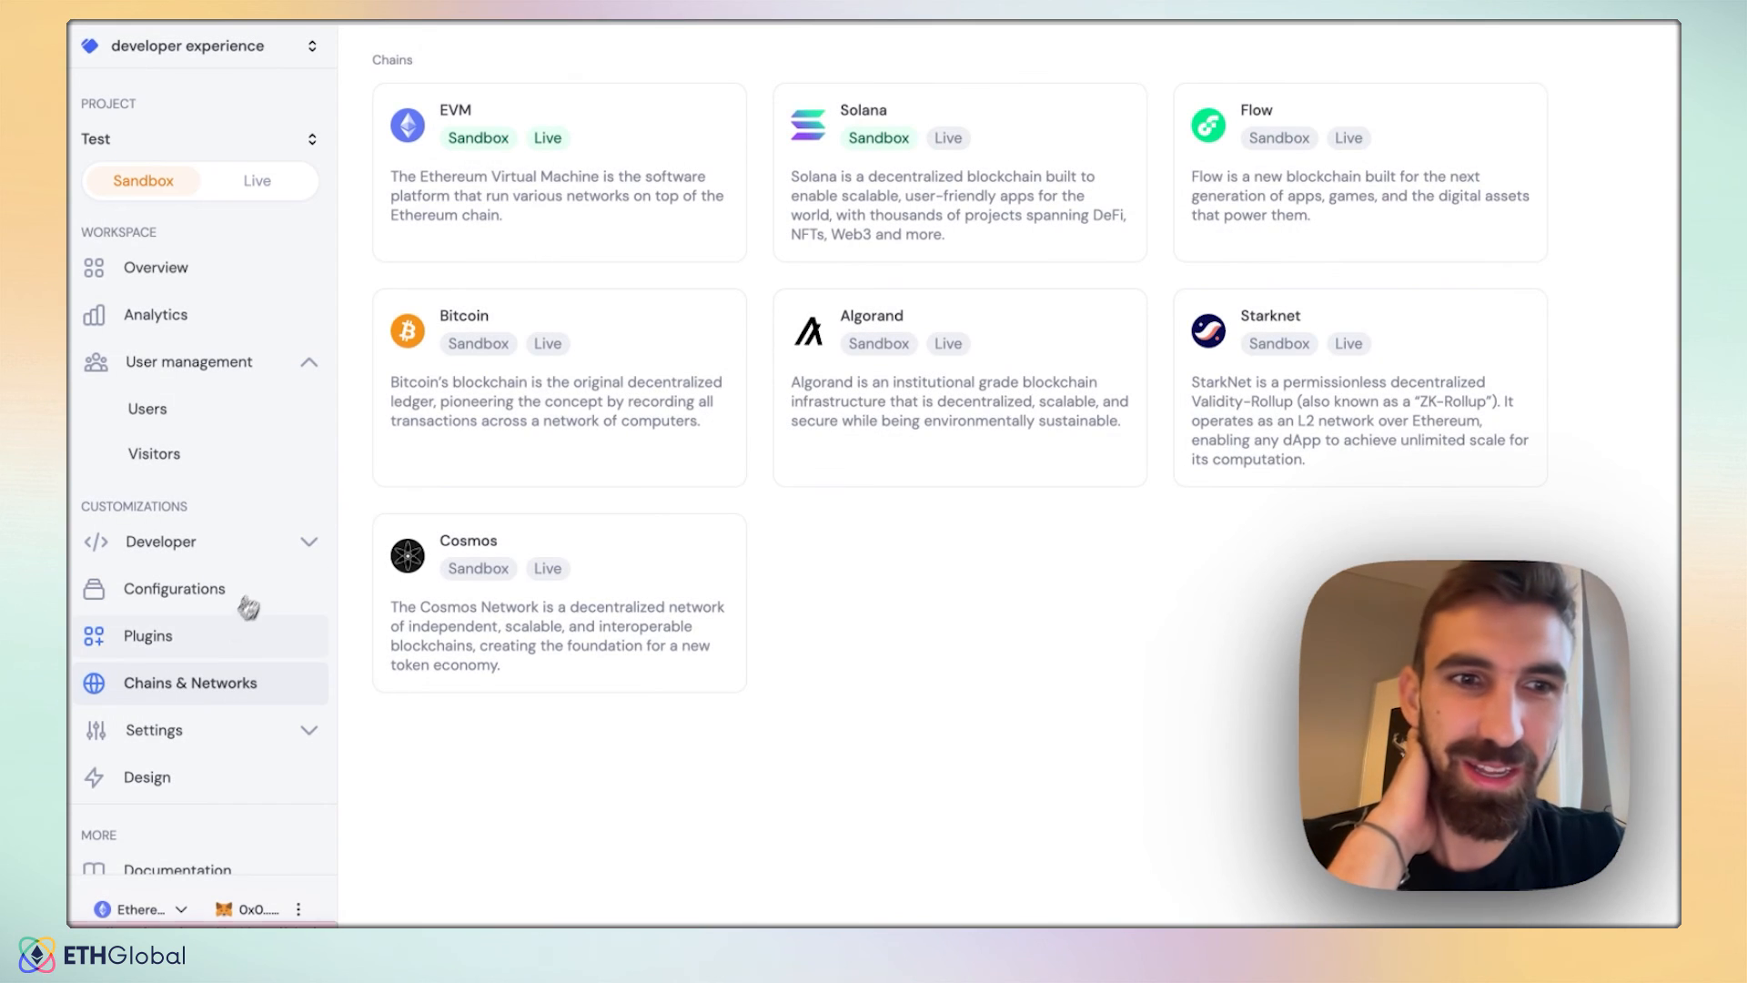
click(147, 635)
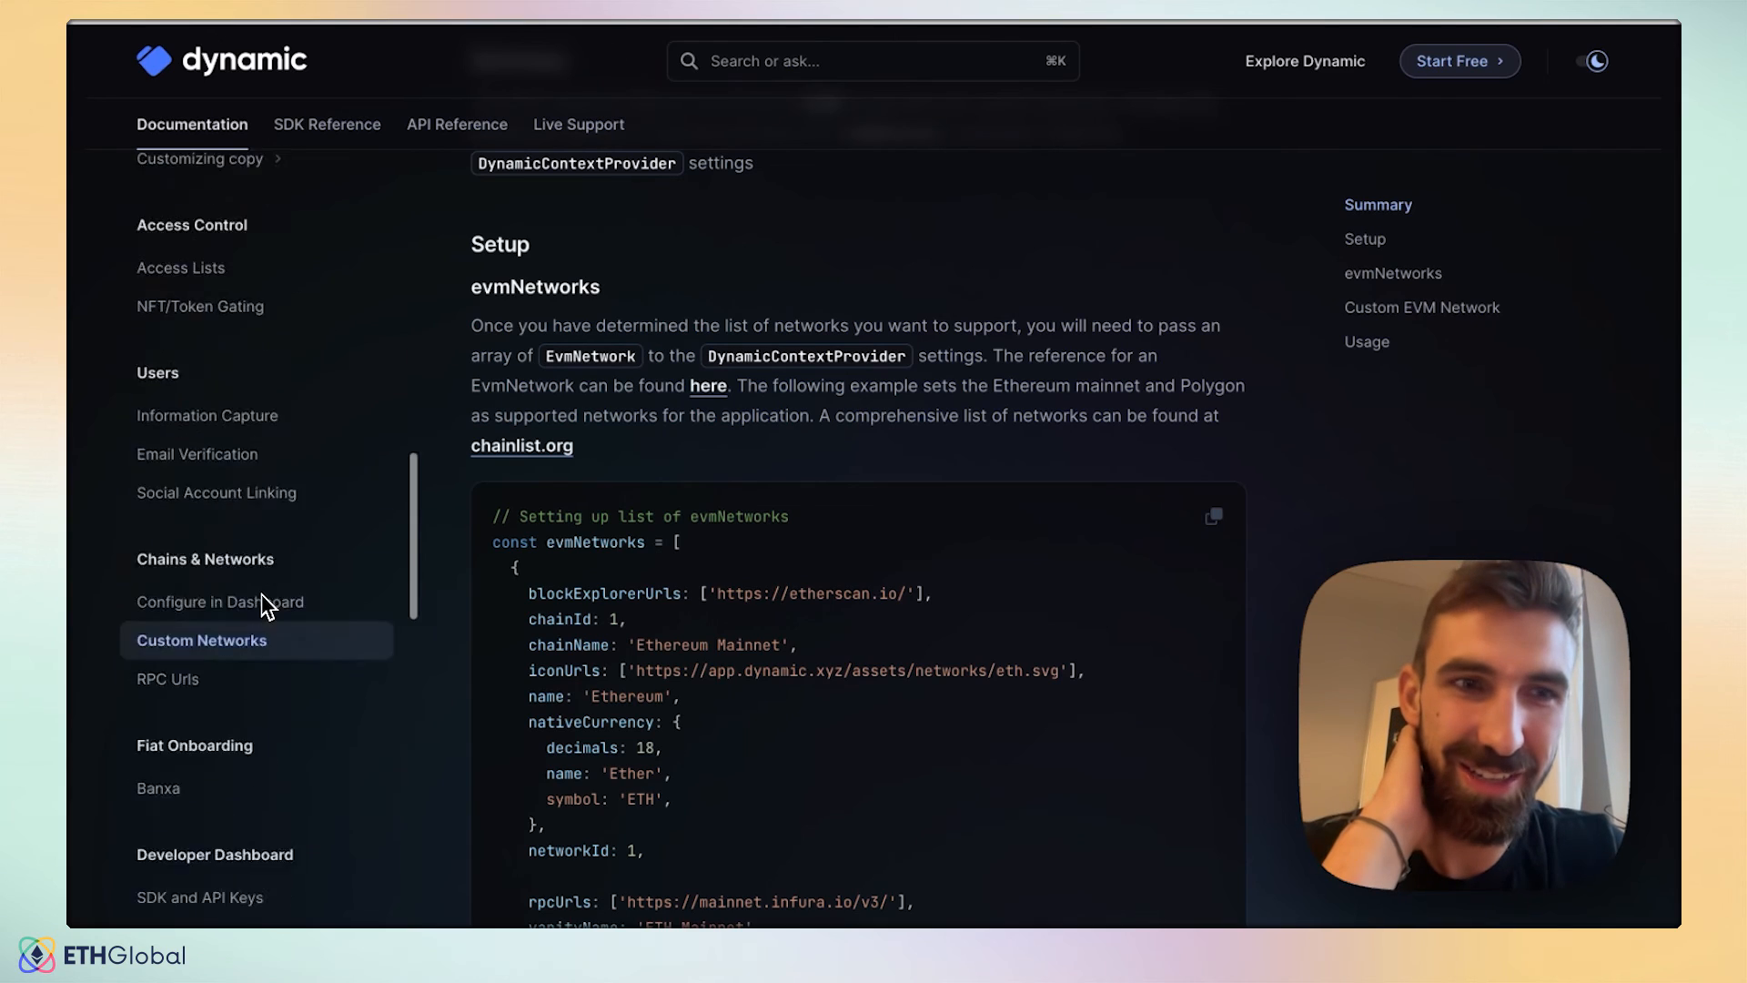
click(253, 455)
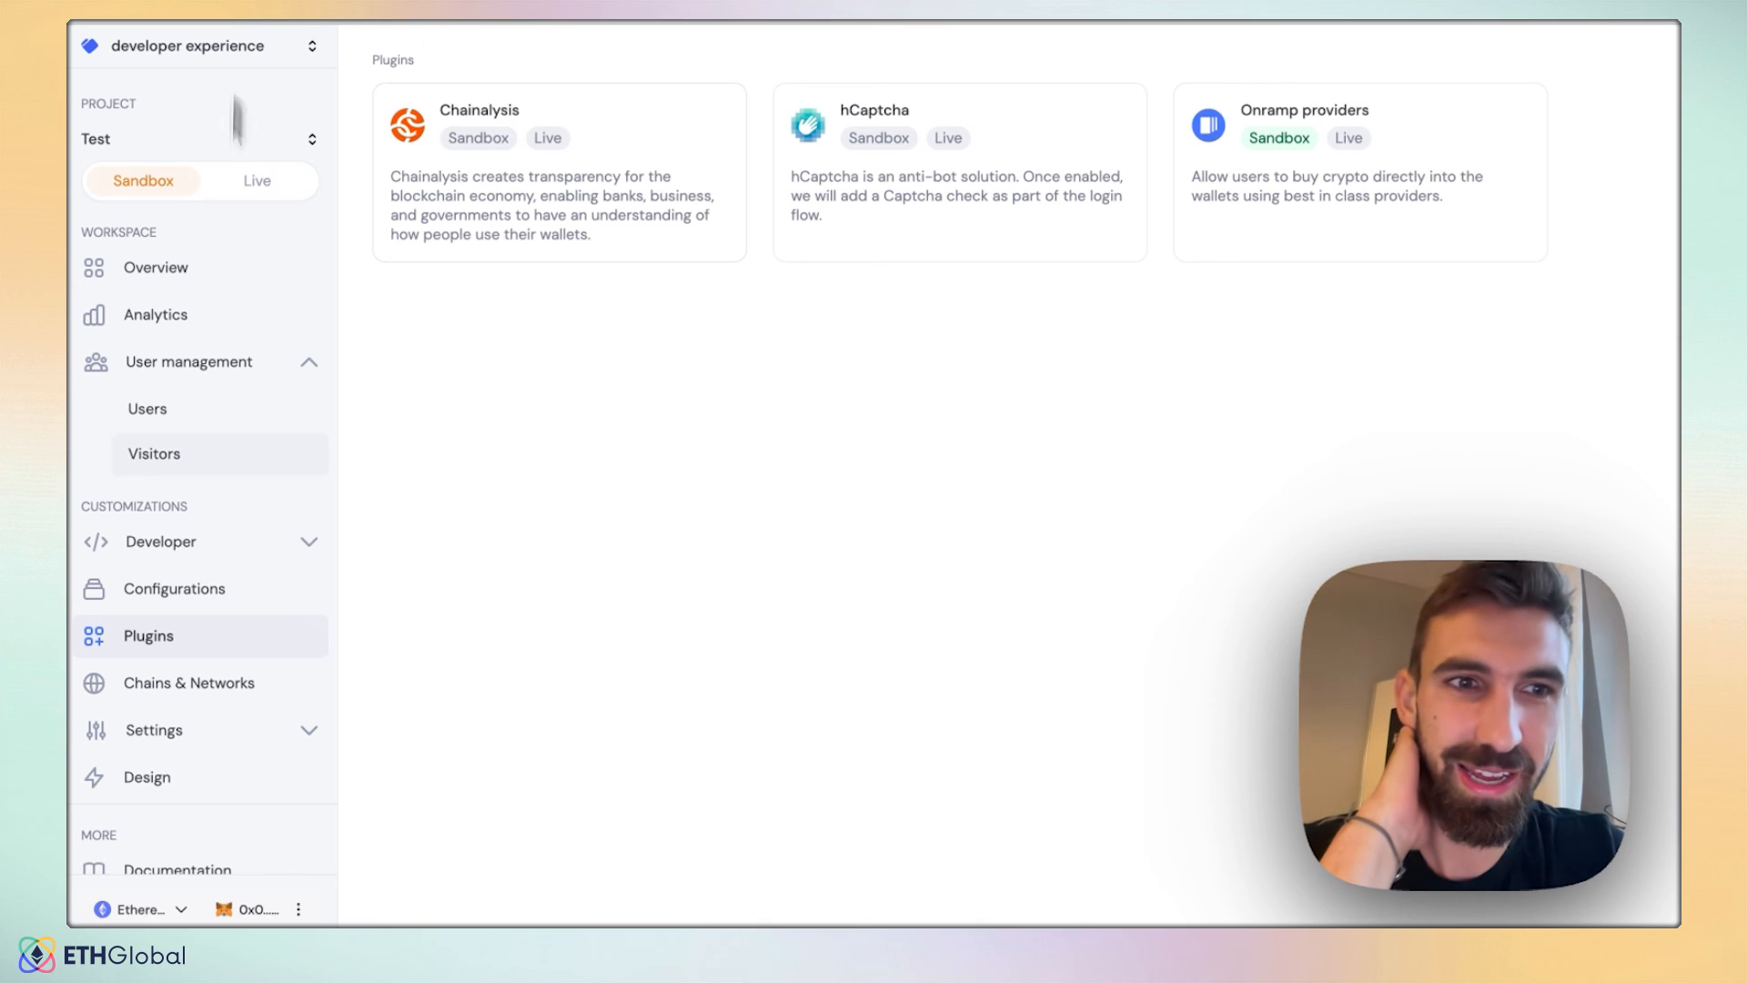
- Under Developer settings, check the enabled webhook's user.created event subscription
click(200, 361)
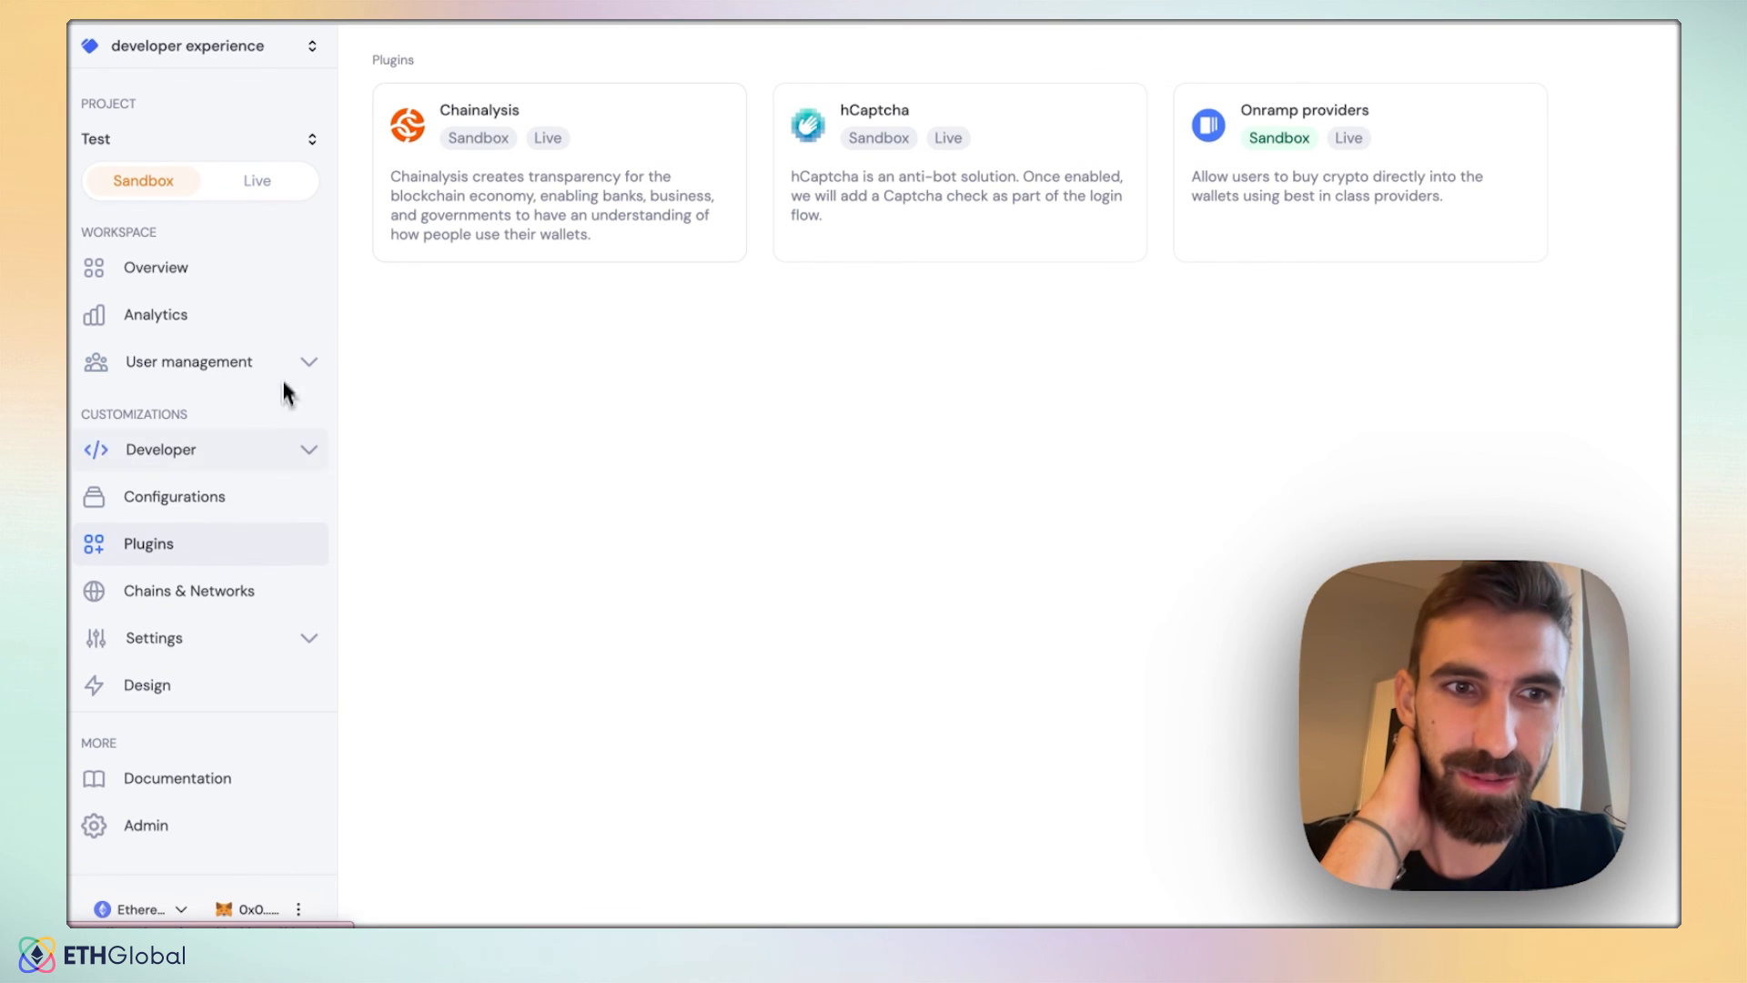
click(160, 448)
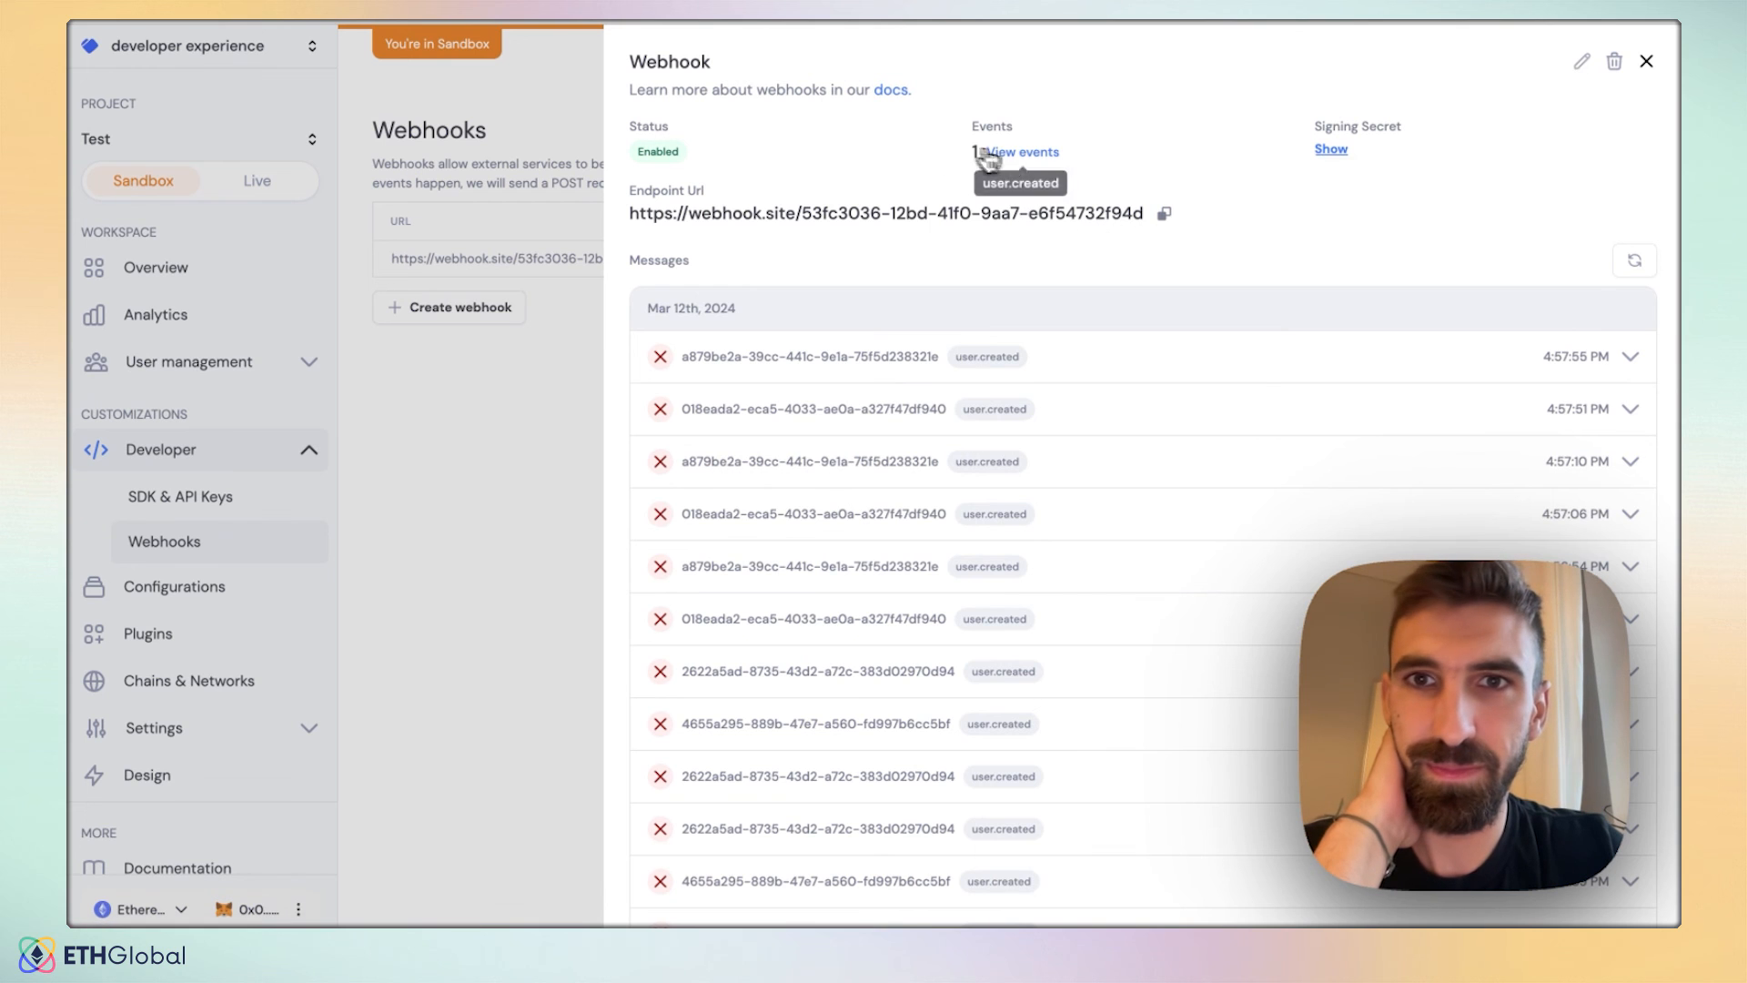
click(1580, 60)
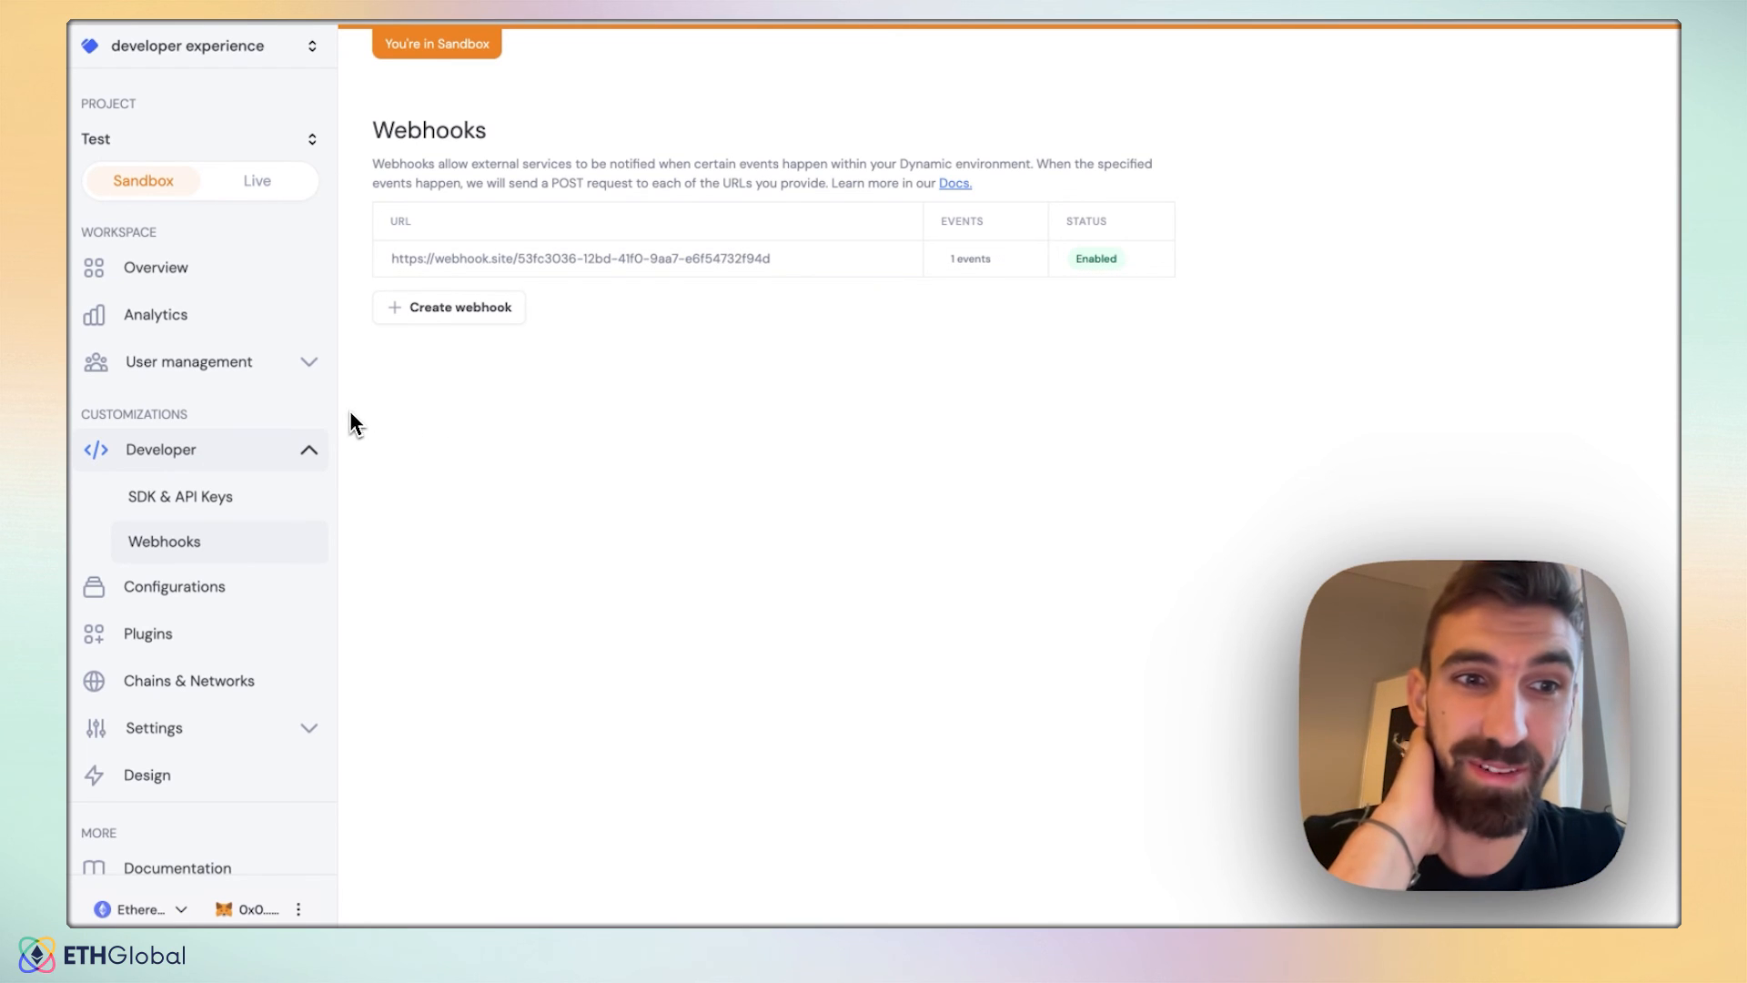
mouse_move(188, 681)
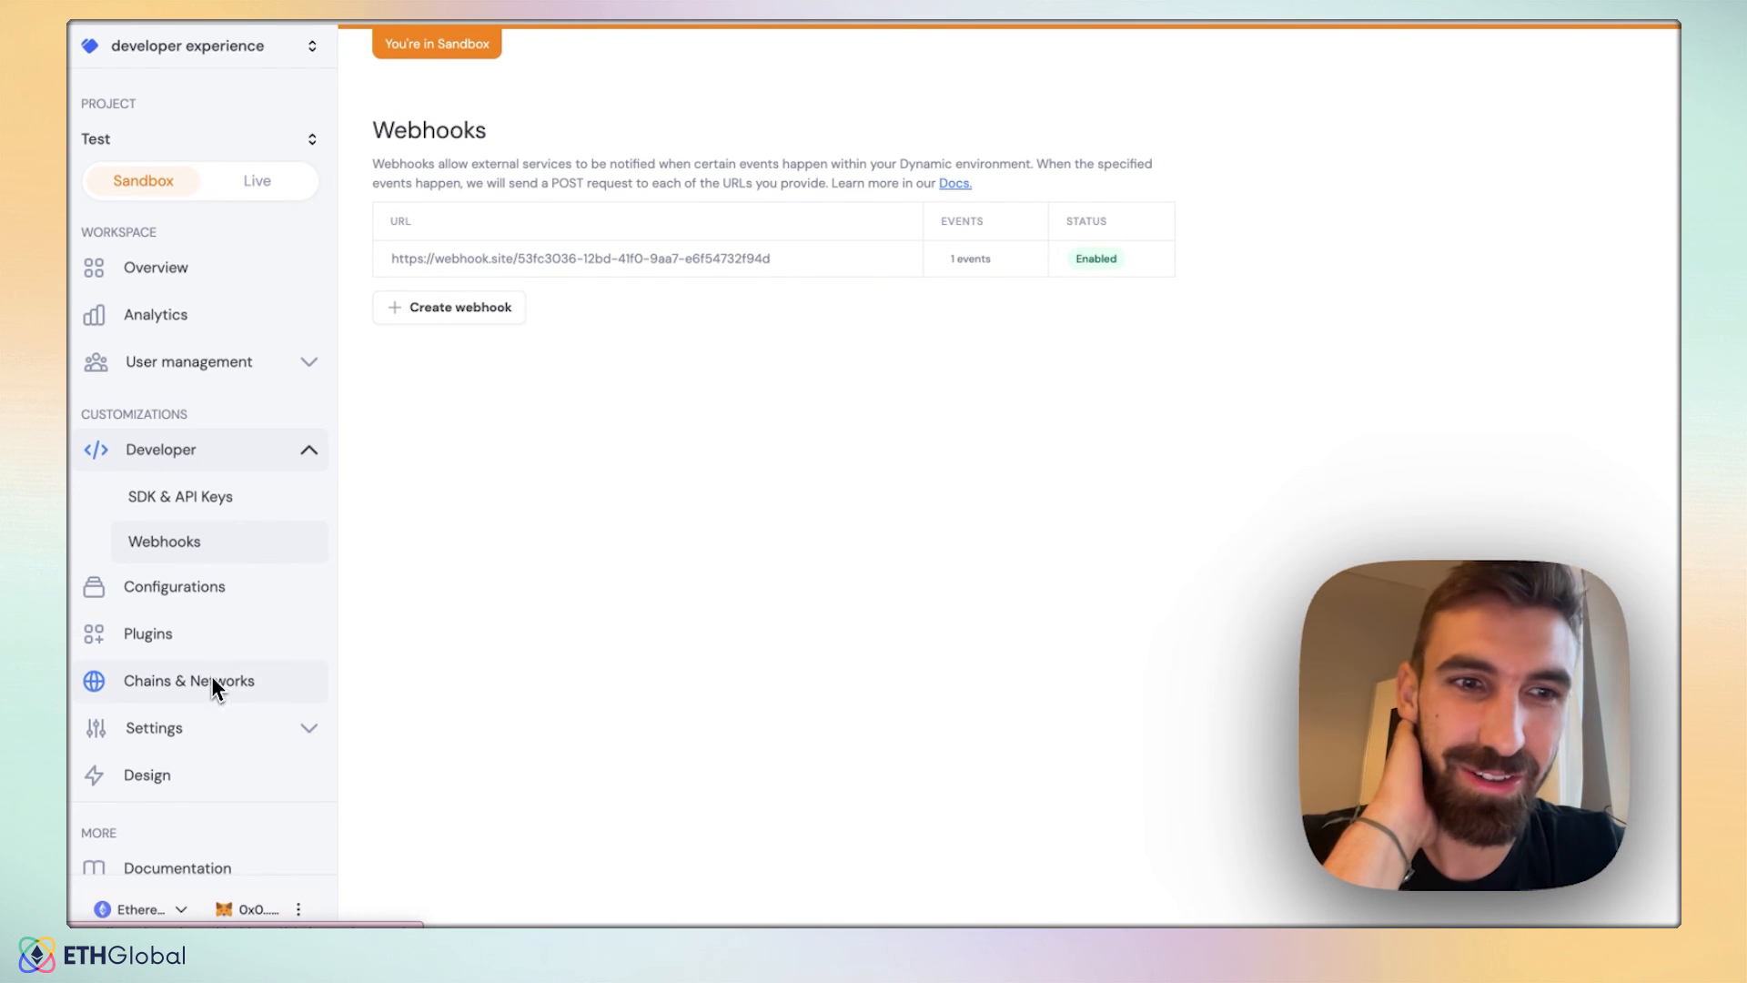
click(146, 774)
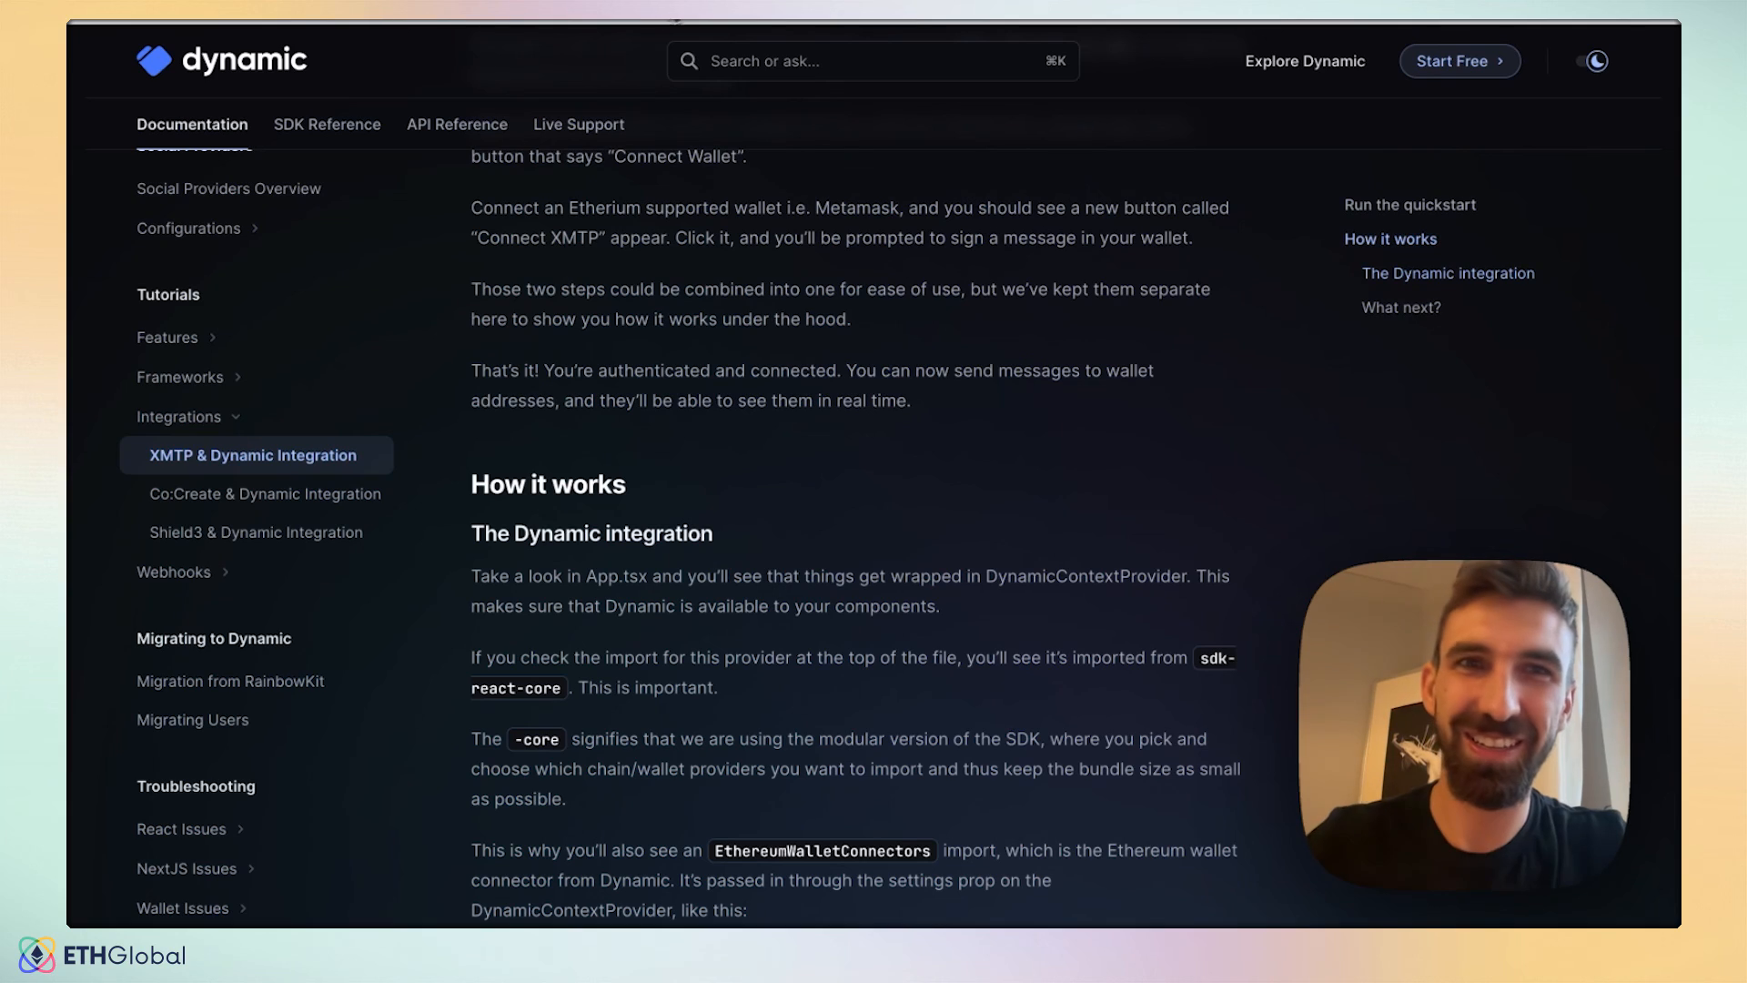
- Browse the SDK Components introduction and the useEmbeddedWallet hook page
click(327, 124)
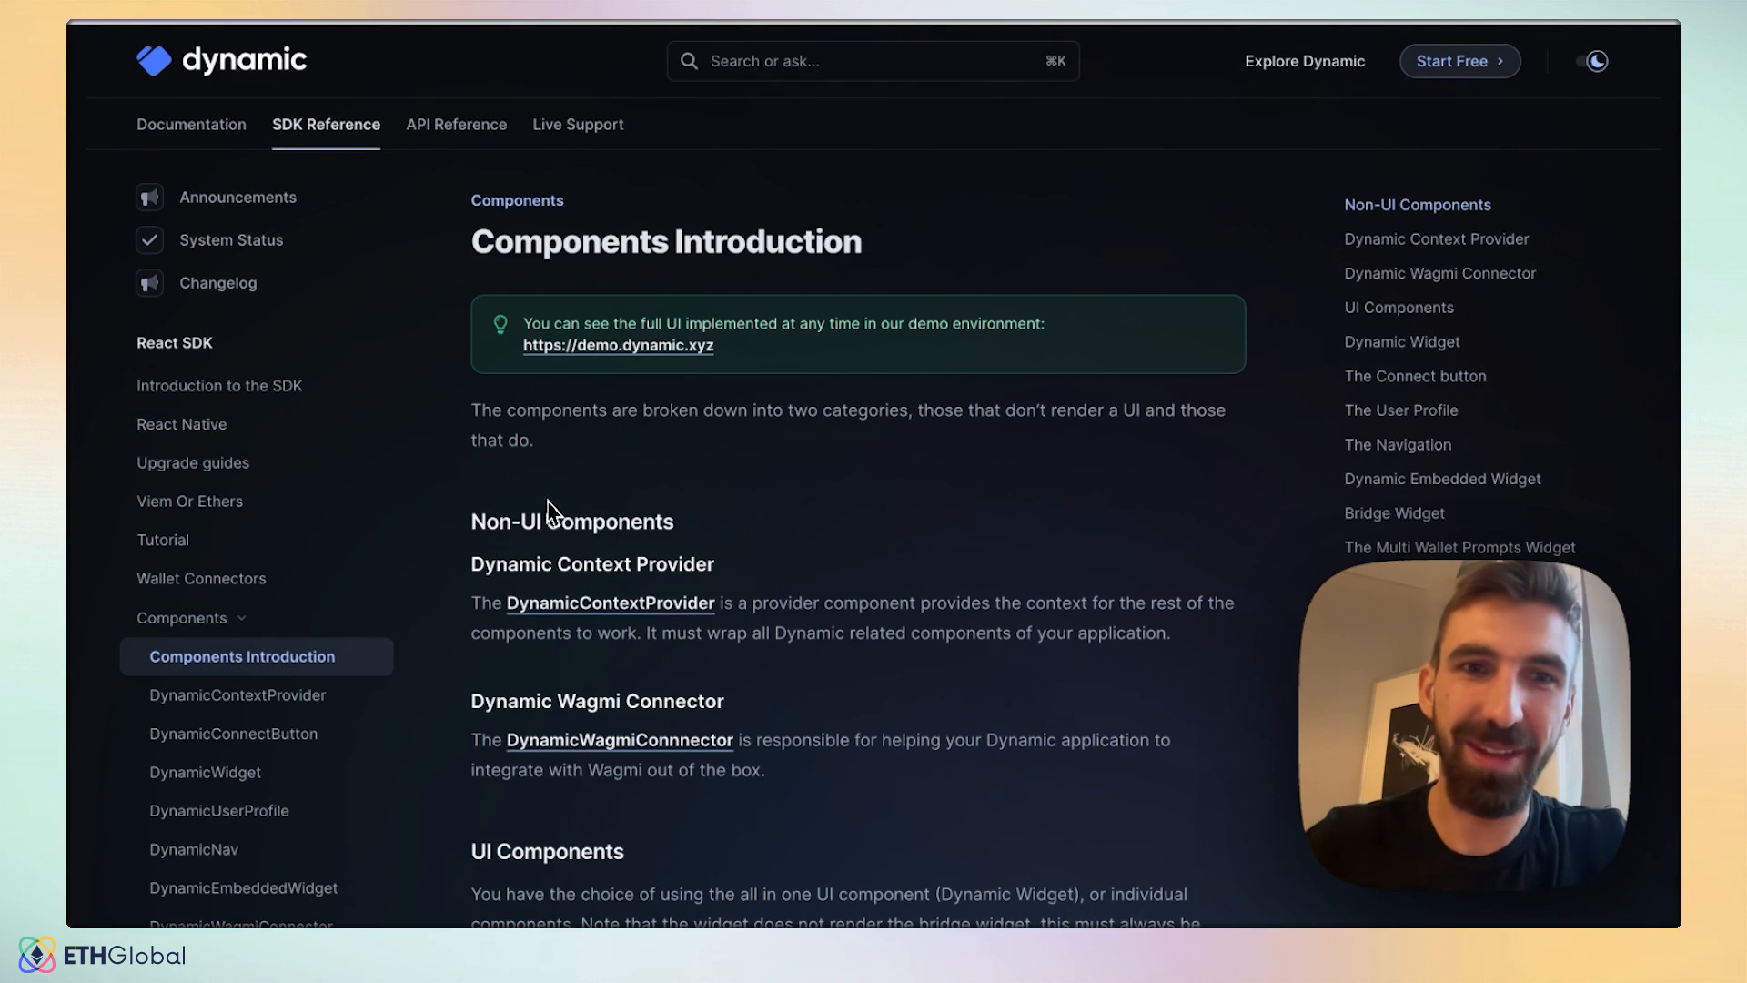
scroll(down, 3)
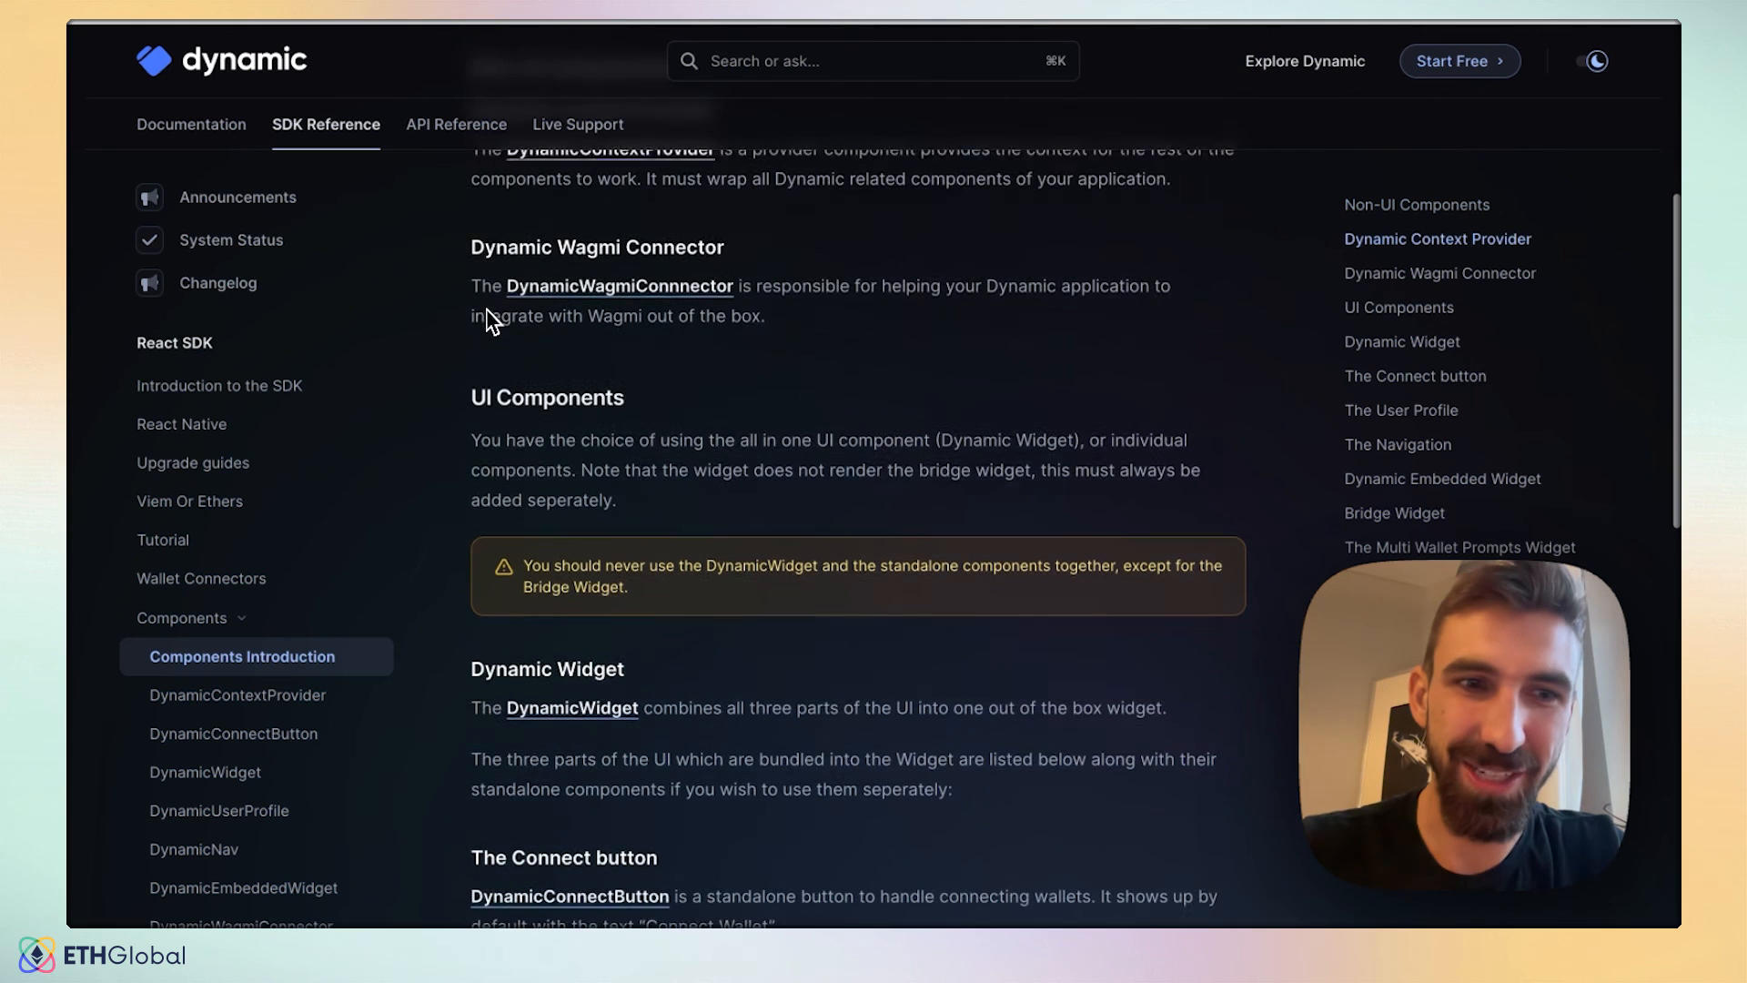
scroll(down, 3)
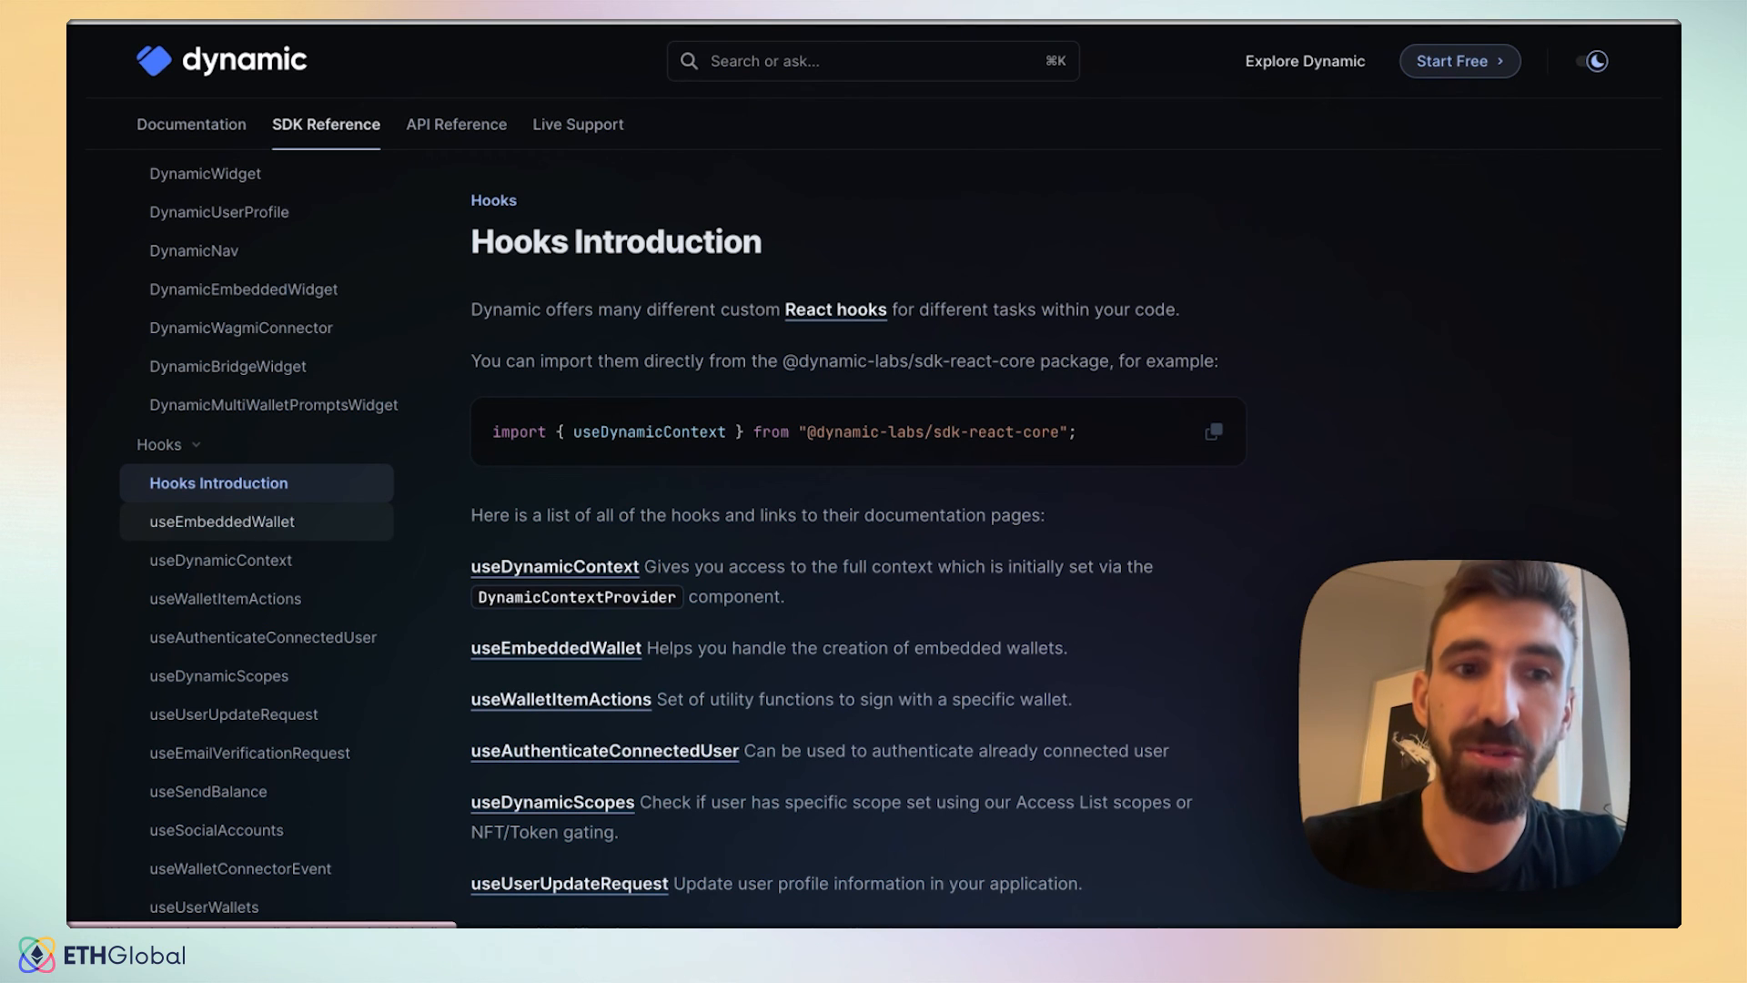
click(222, 521)
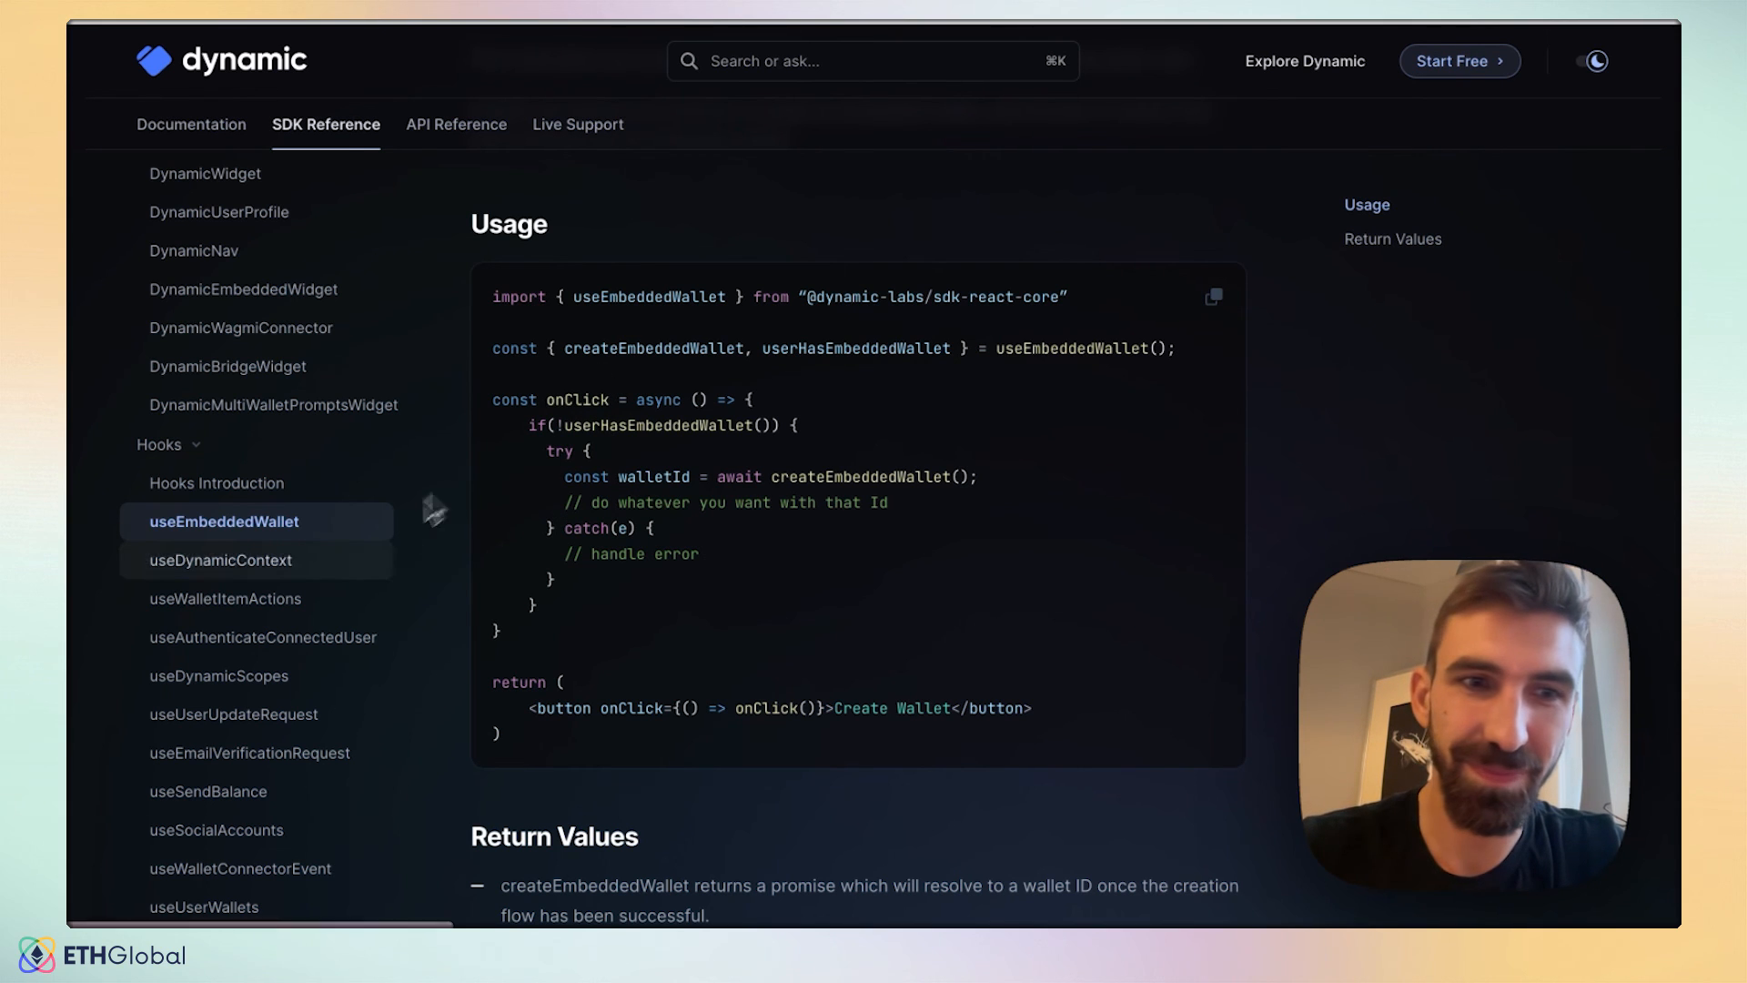
scroll(down, 3)
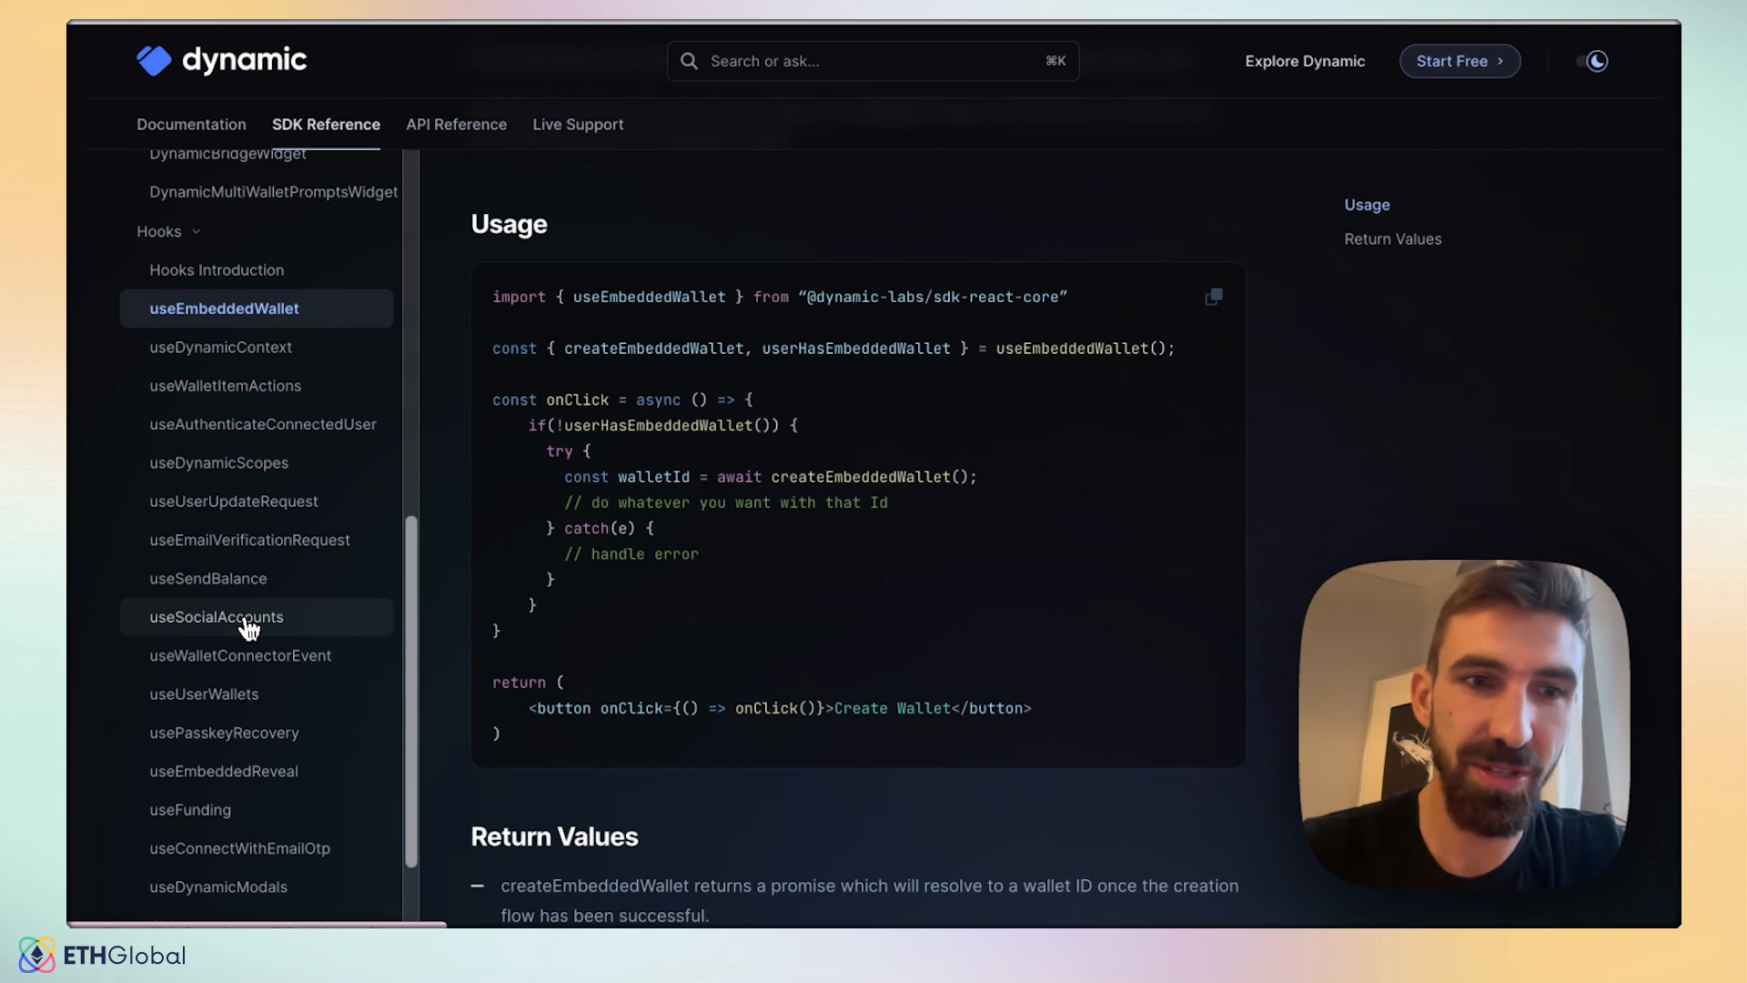
- Read the useUserWallets hook page and REST API introduction, ending on Welcome
click(205, 693)
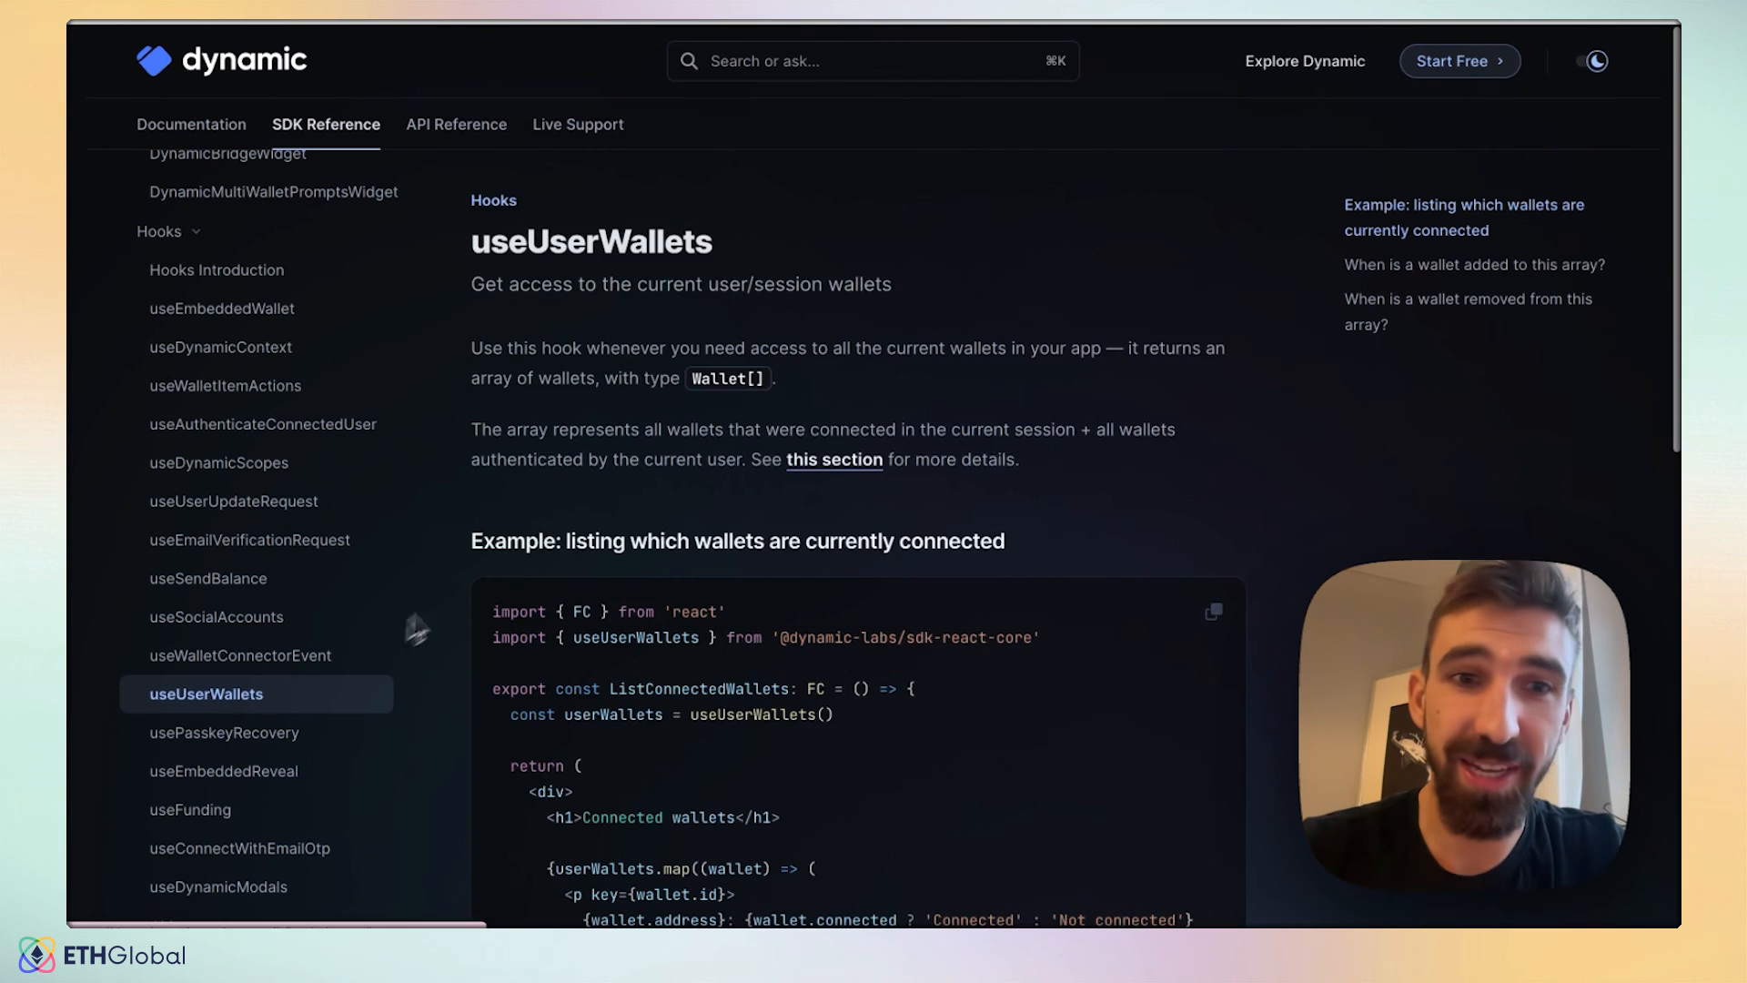
scroll(down, 3)
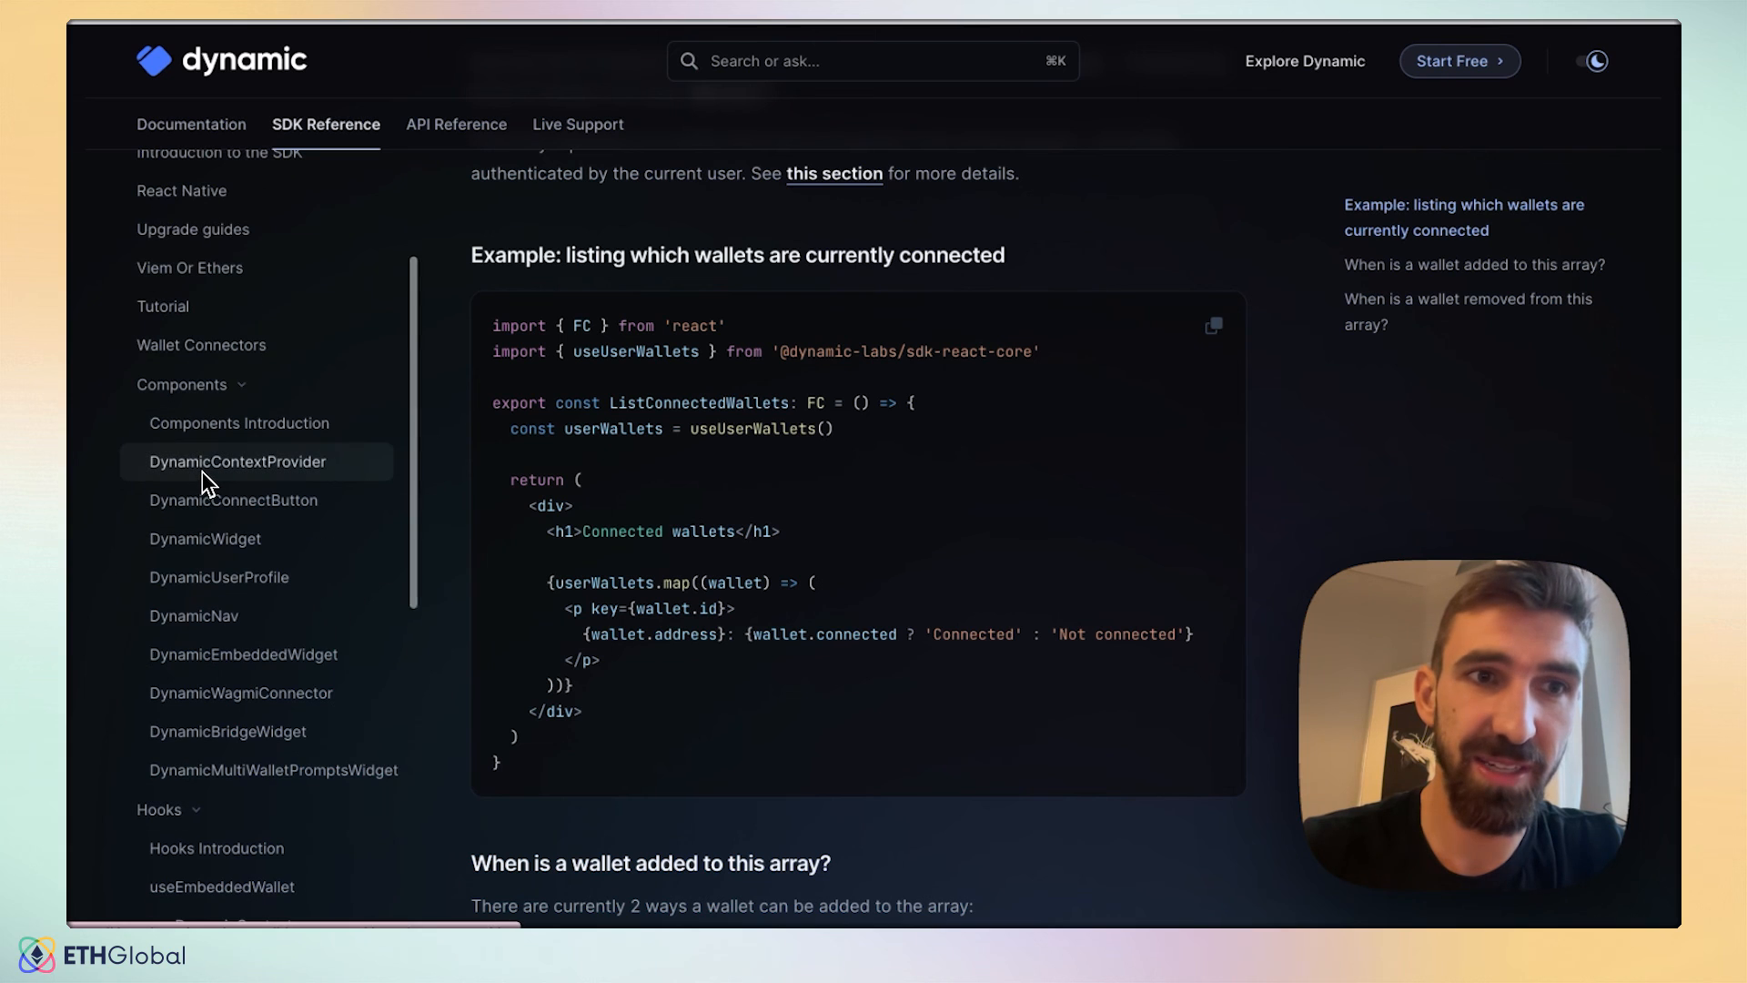
scroll(down, 3)
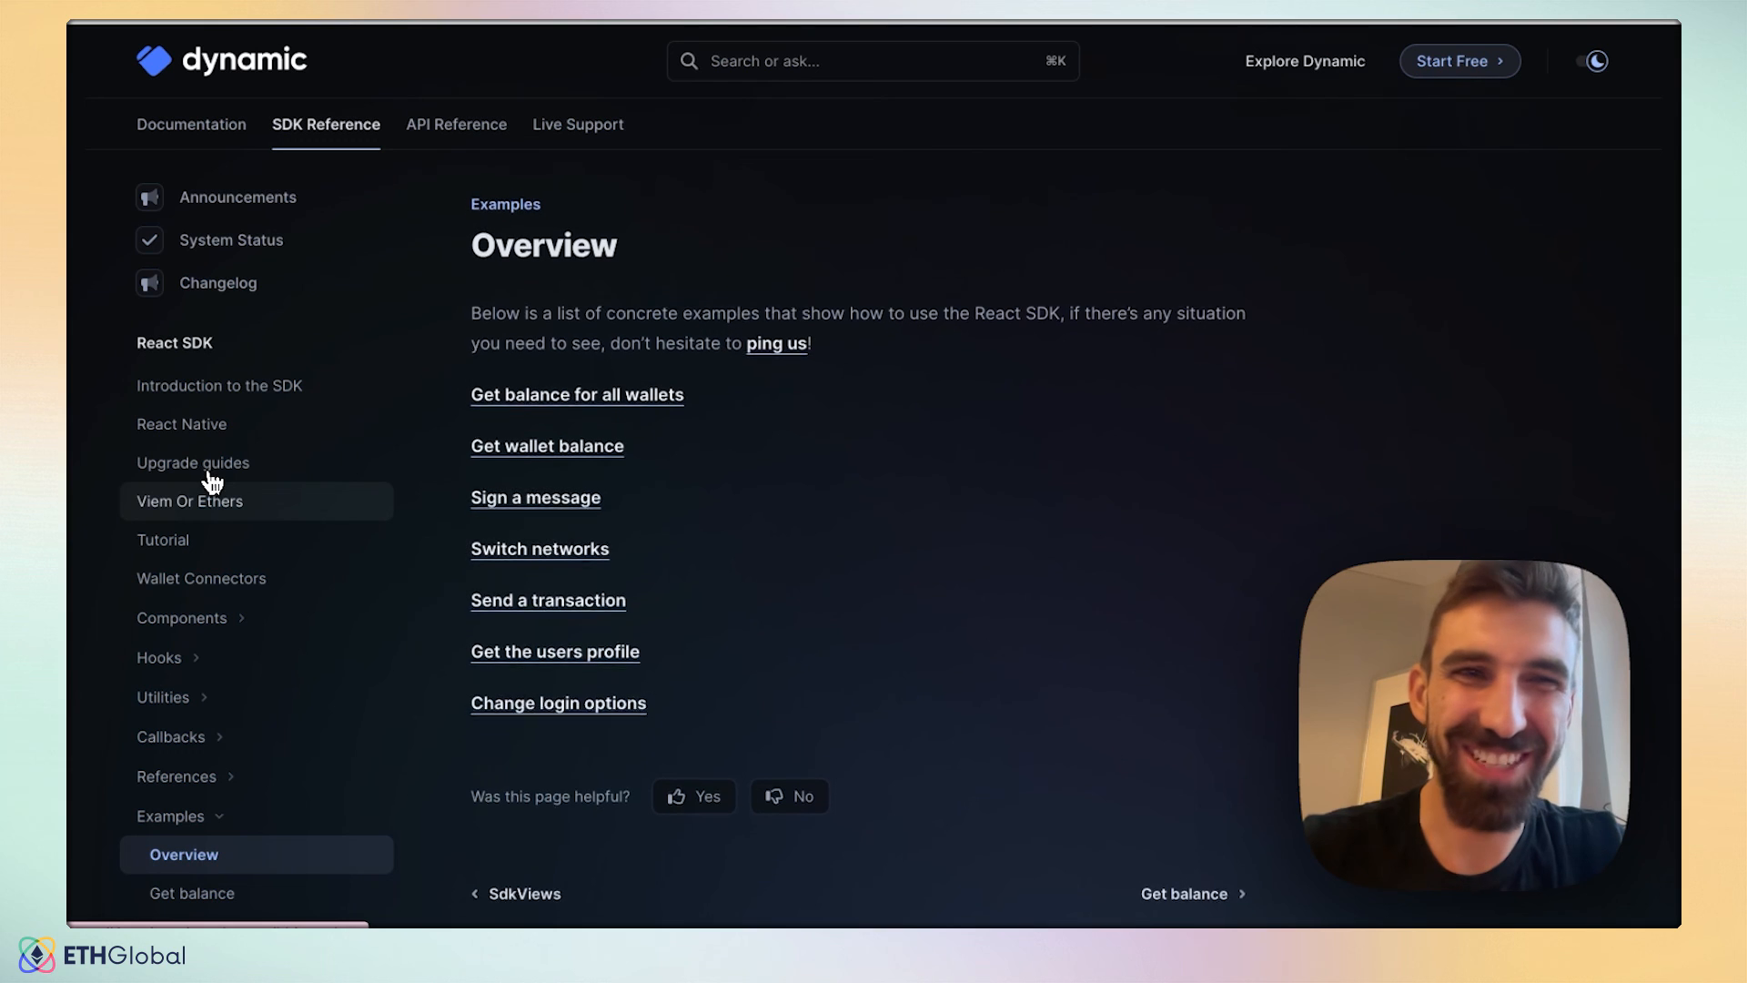
click(455, 124)
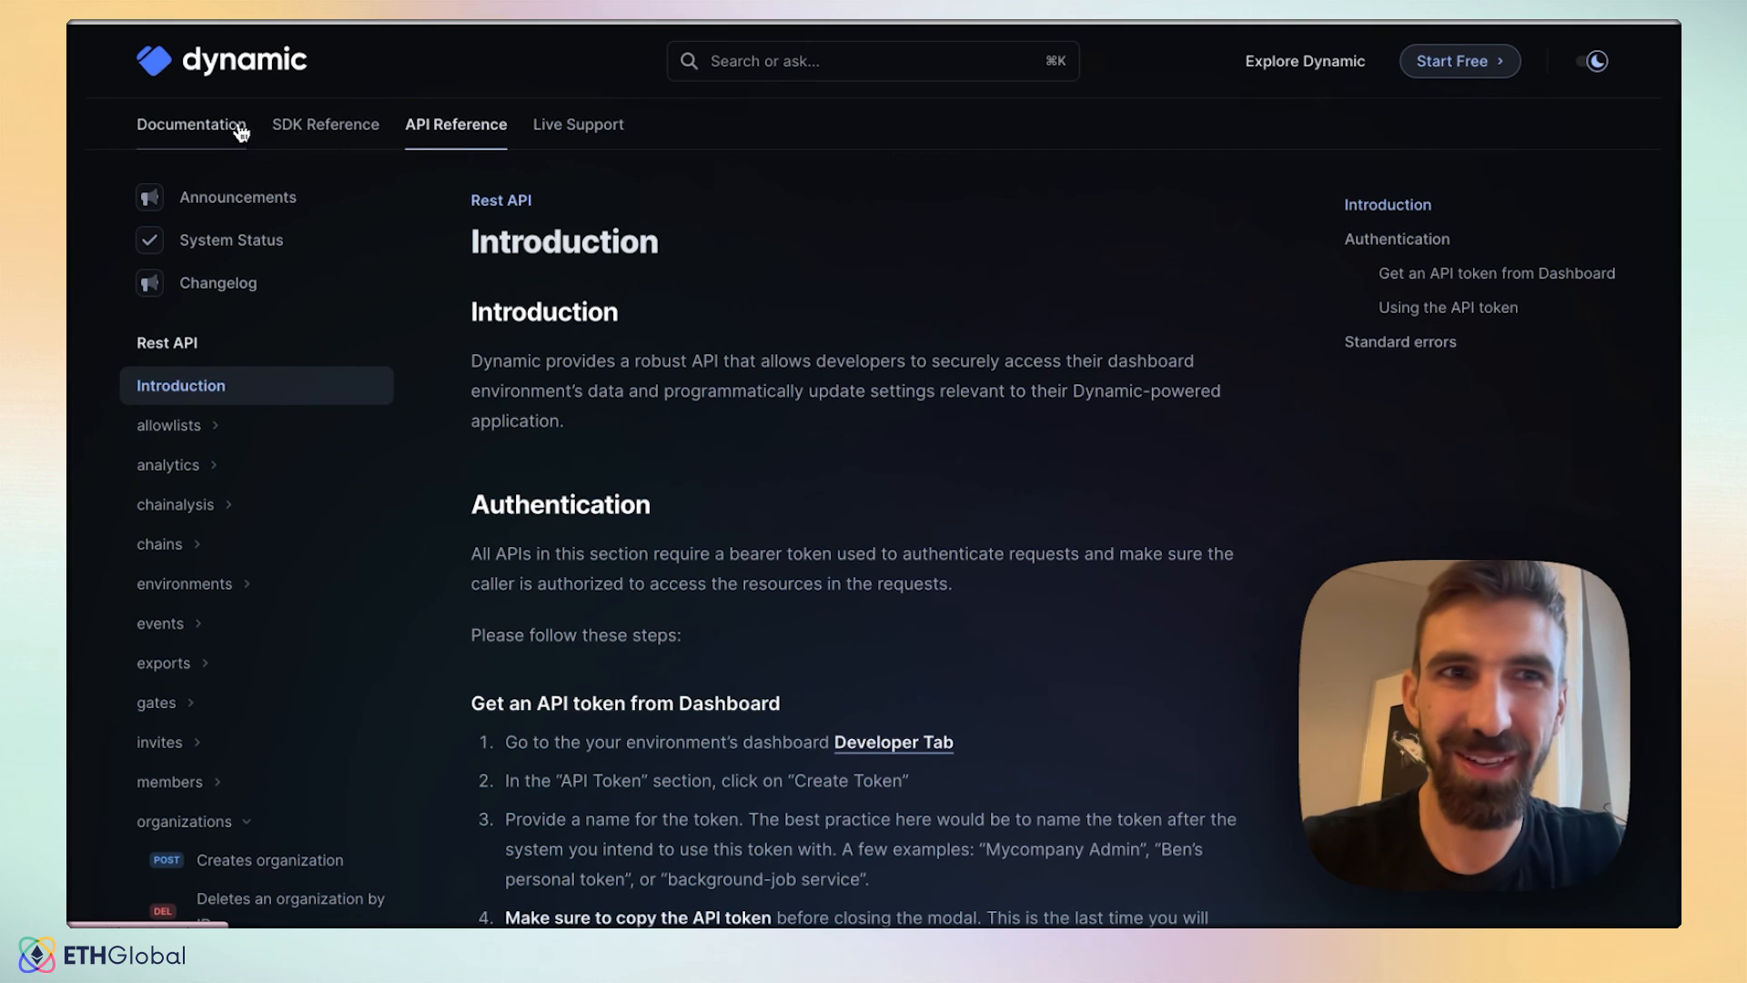
click(192, 124)
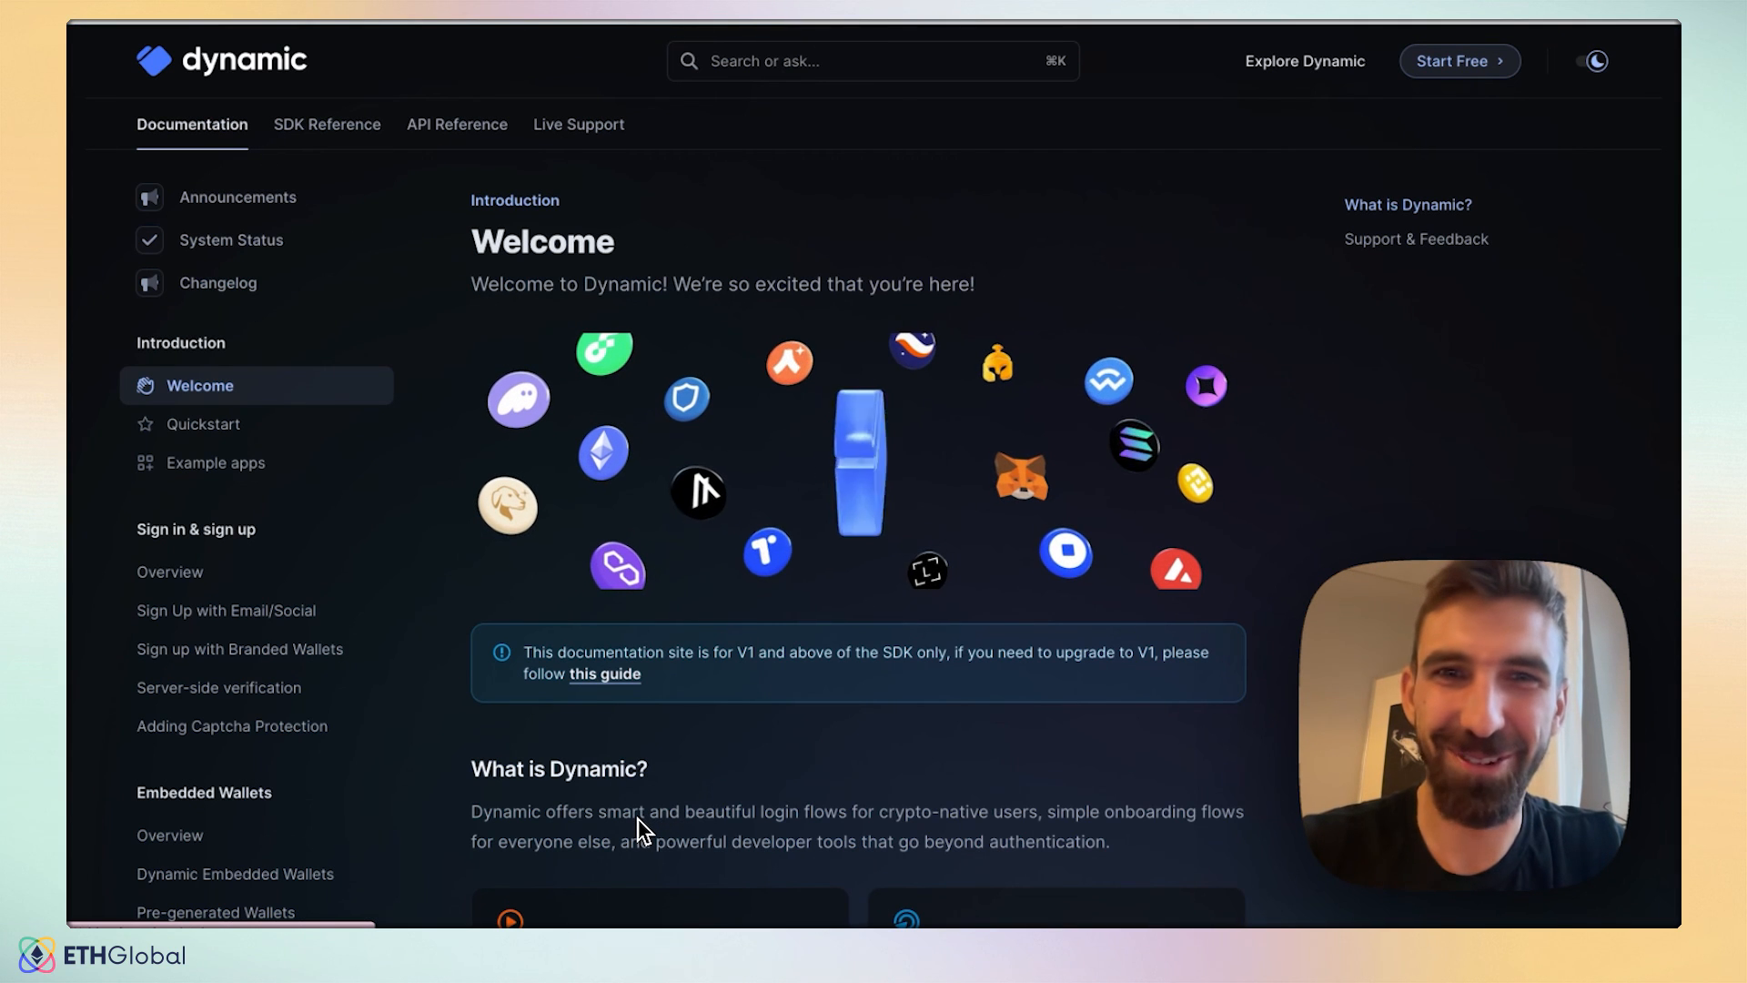